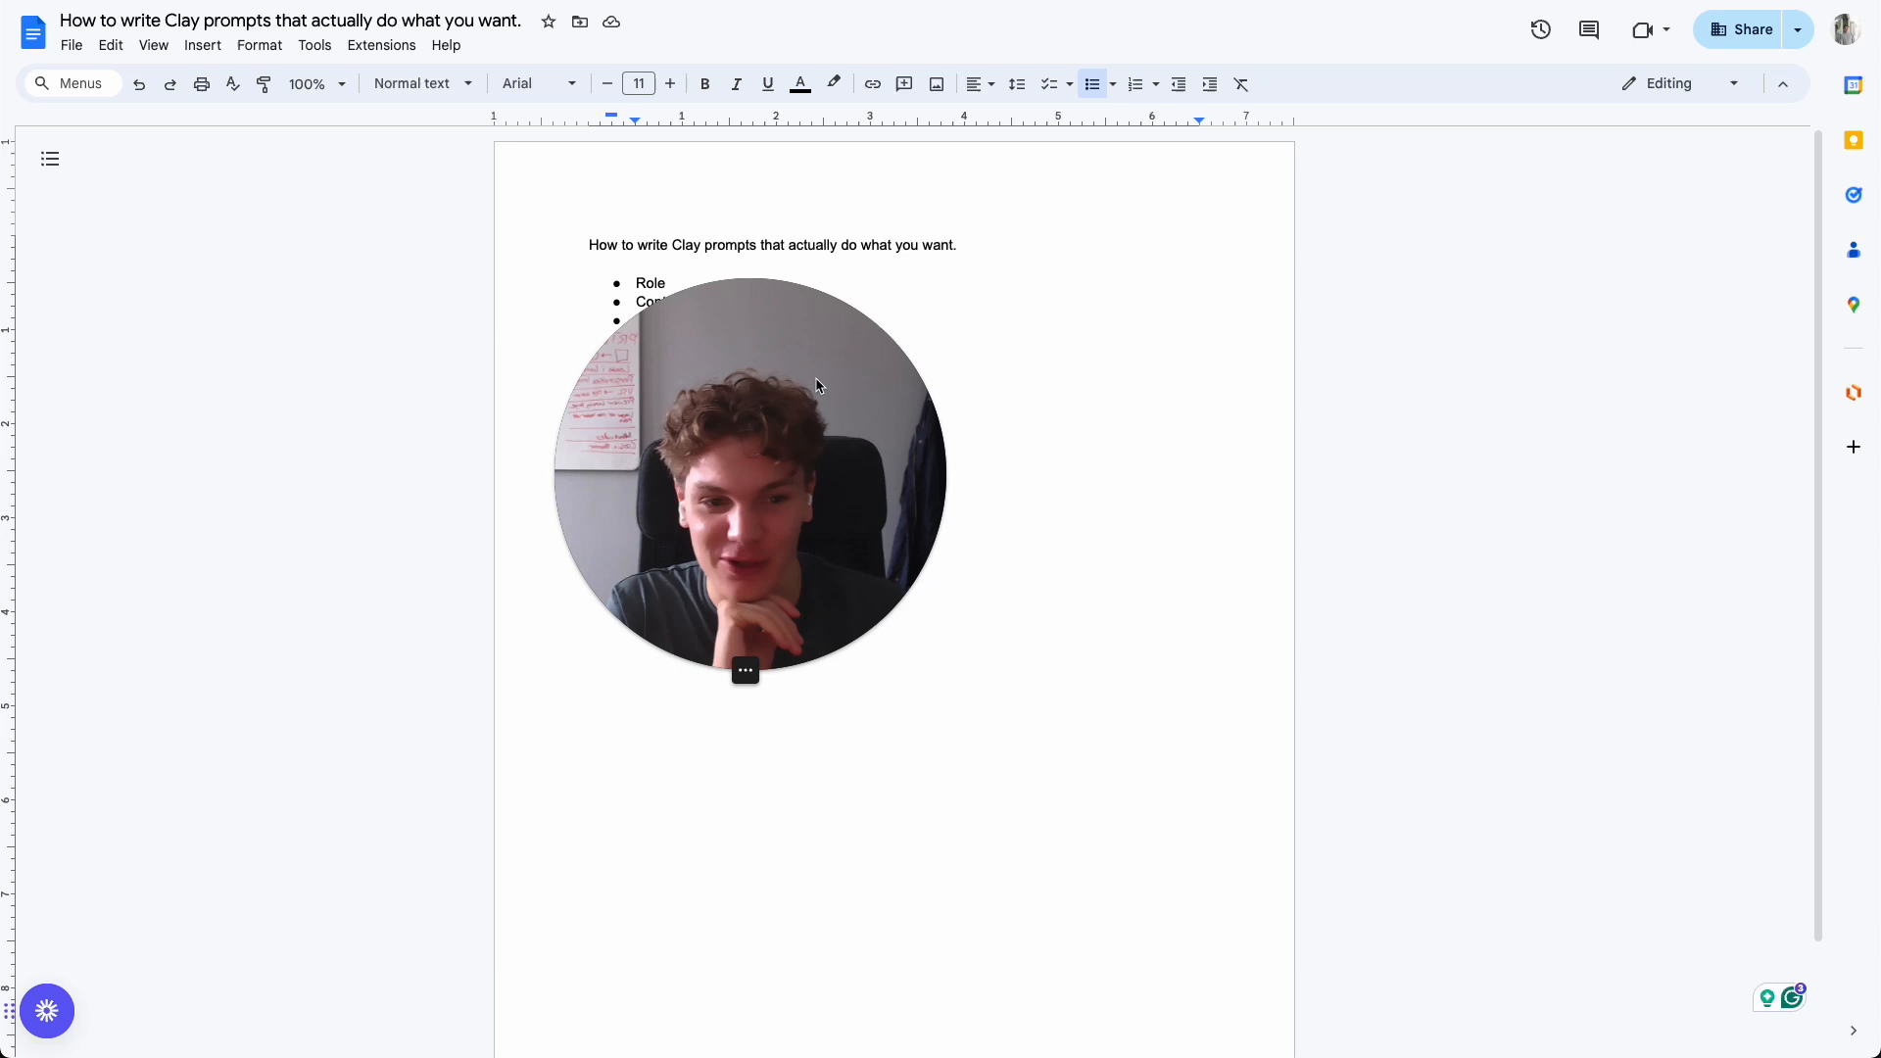
- Review the prompt-structure list: Role, Context, Task, Requirements, Instructions and Example output
click(960, 245)
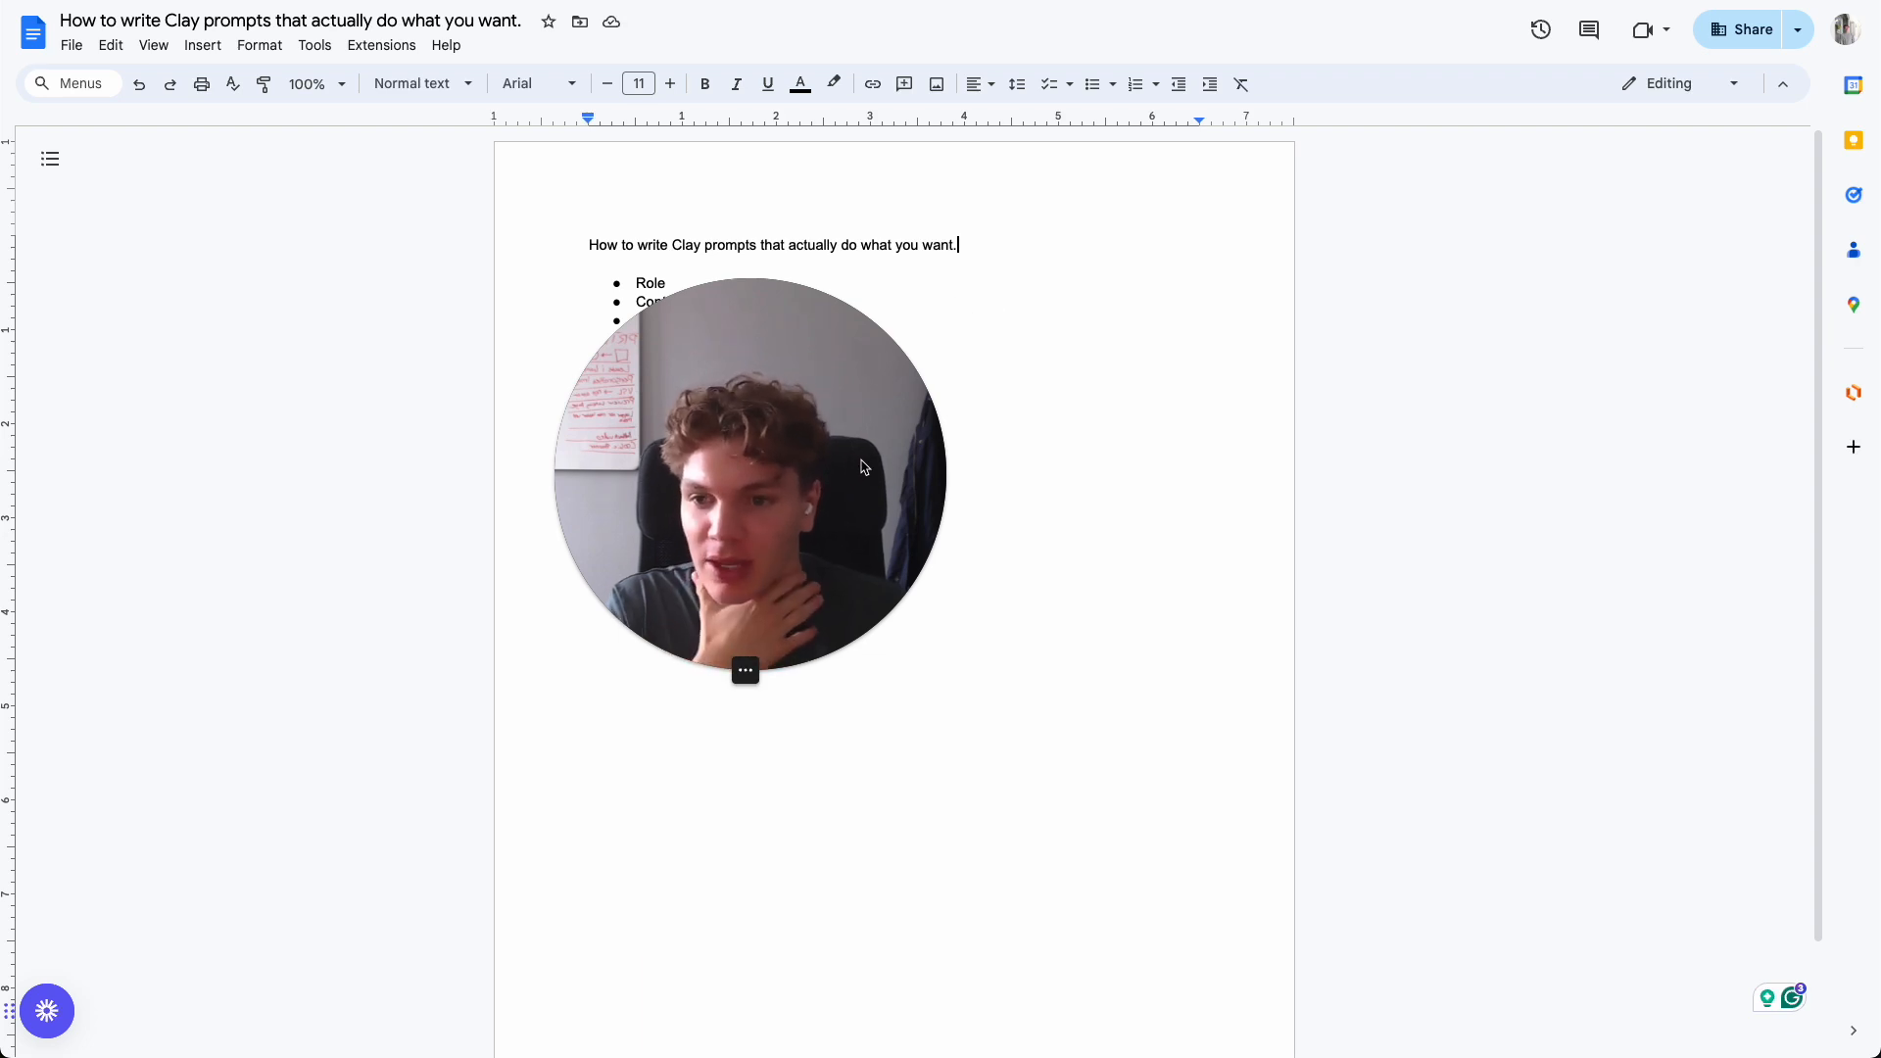
mouse_move(827, 473)
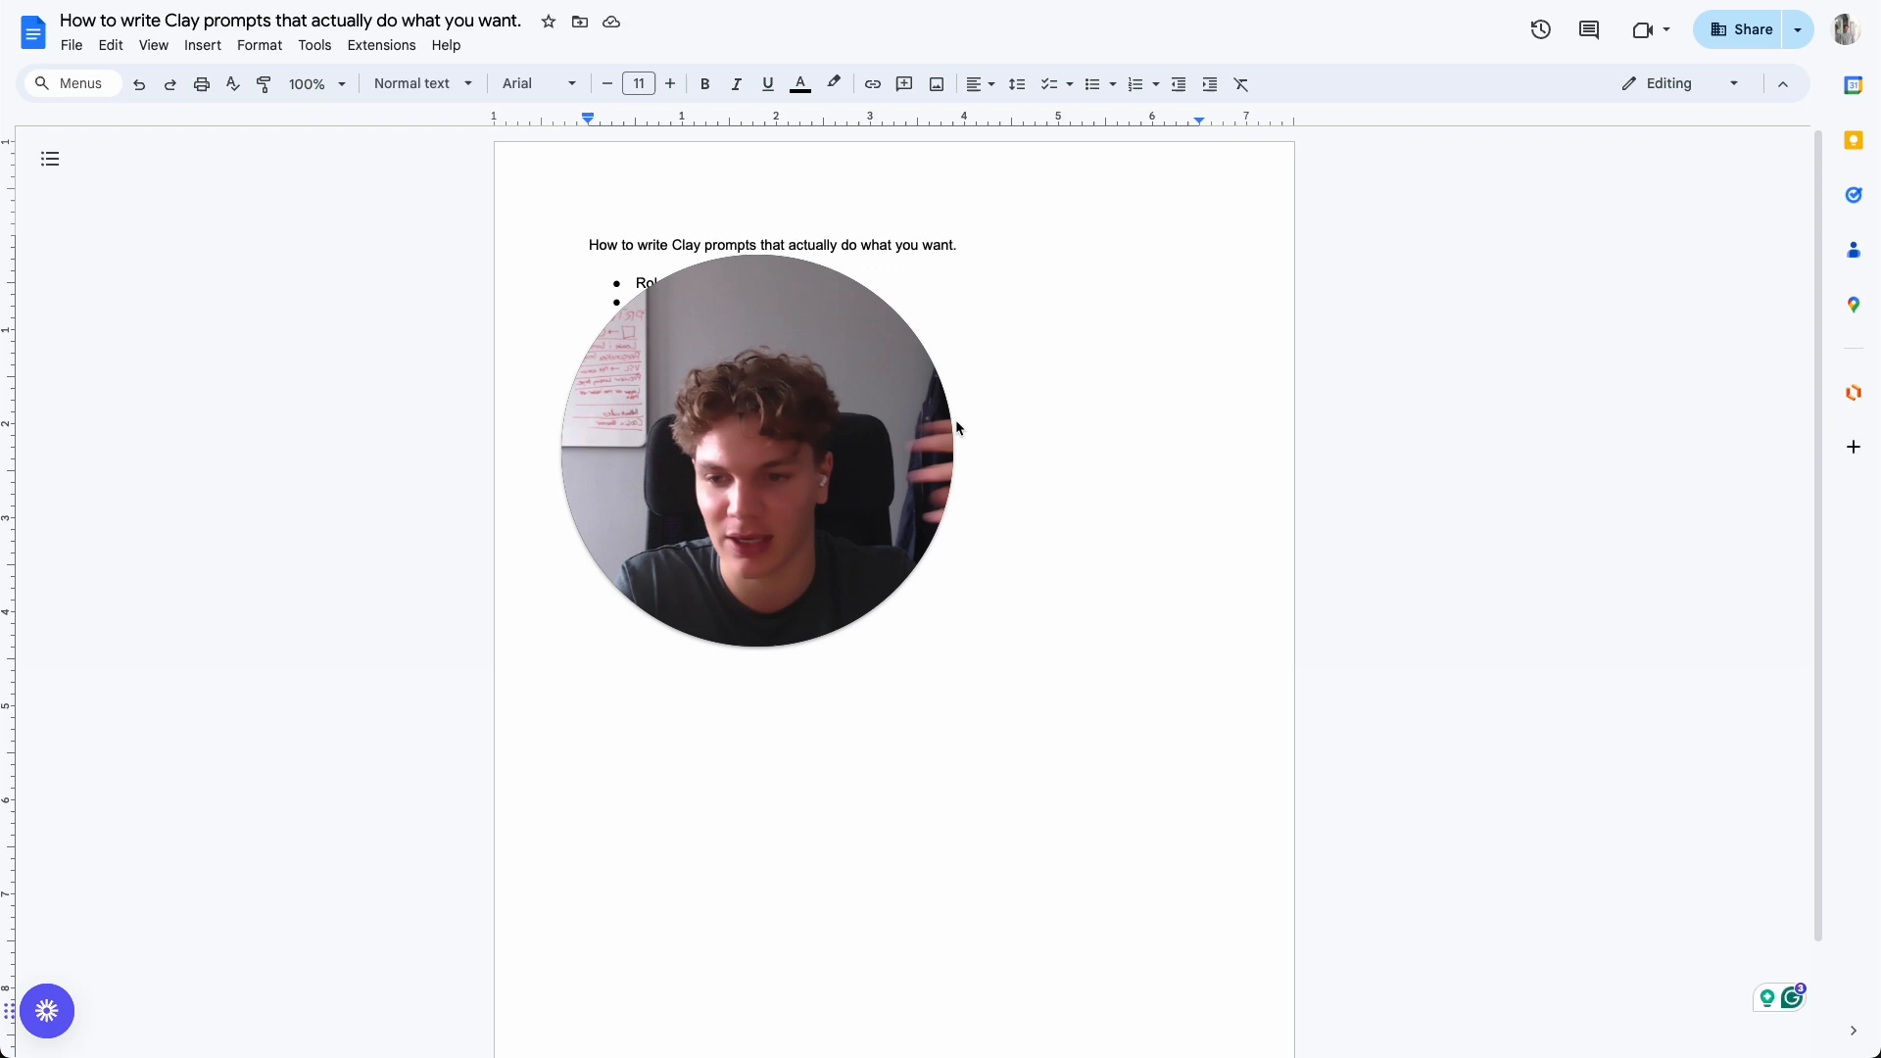
mouse_move(890, 478)
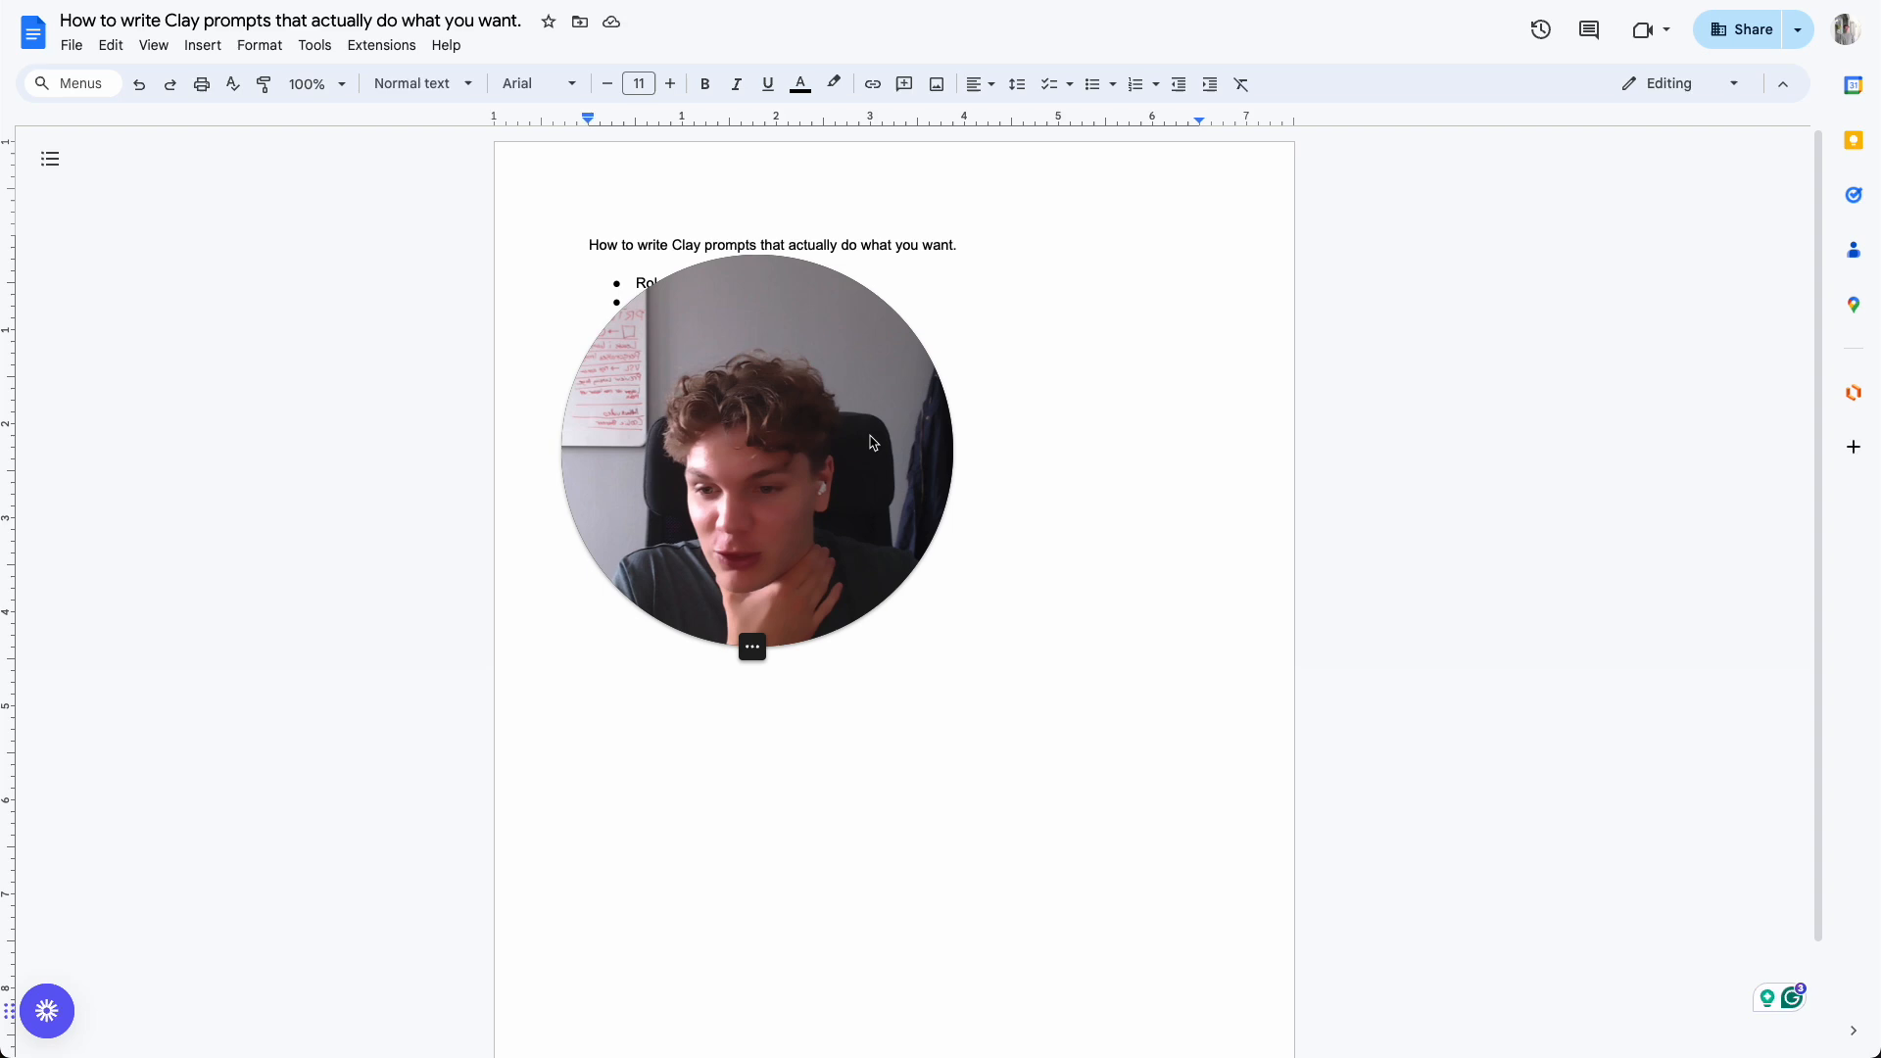
mouse_move(857, 445)
text(Example output)
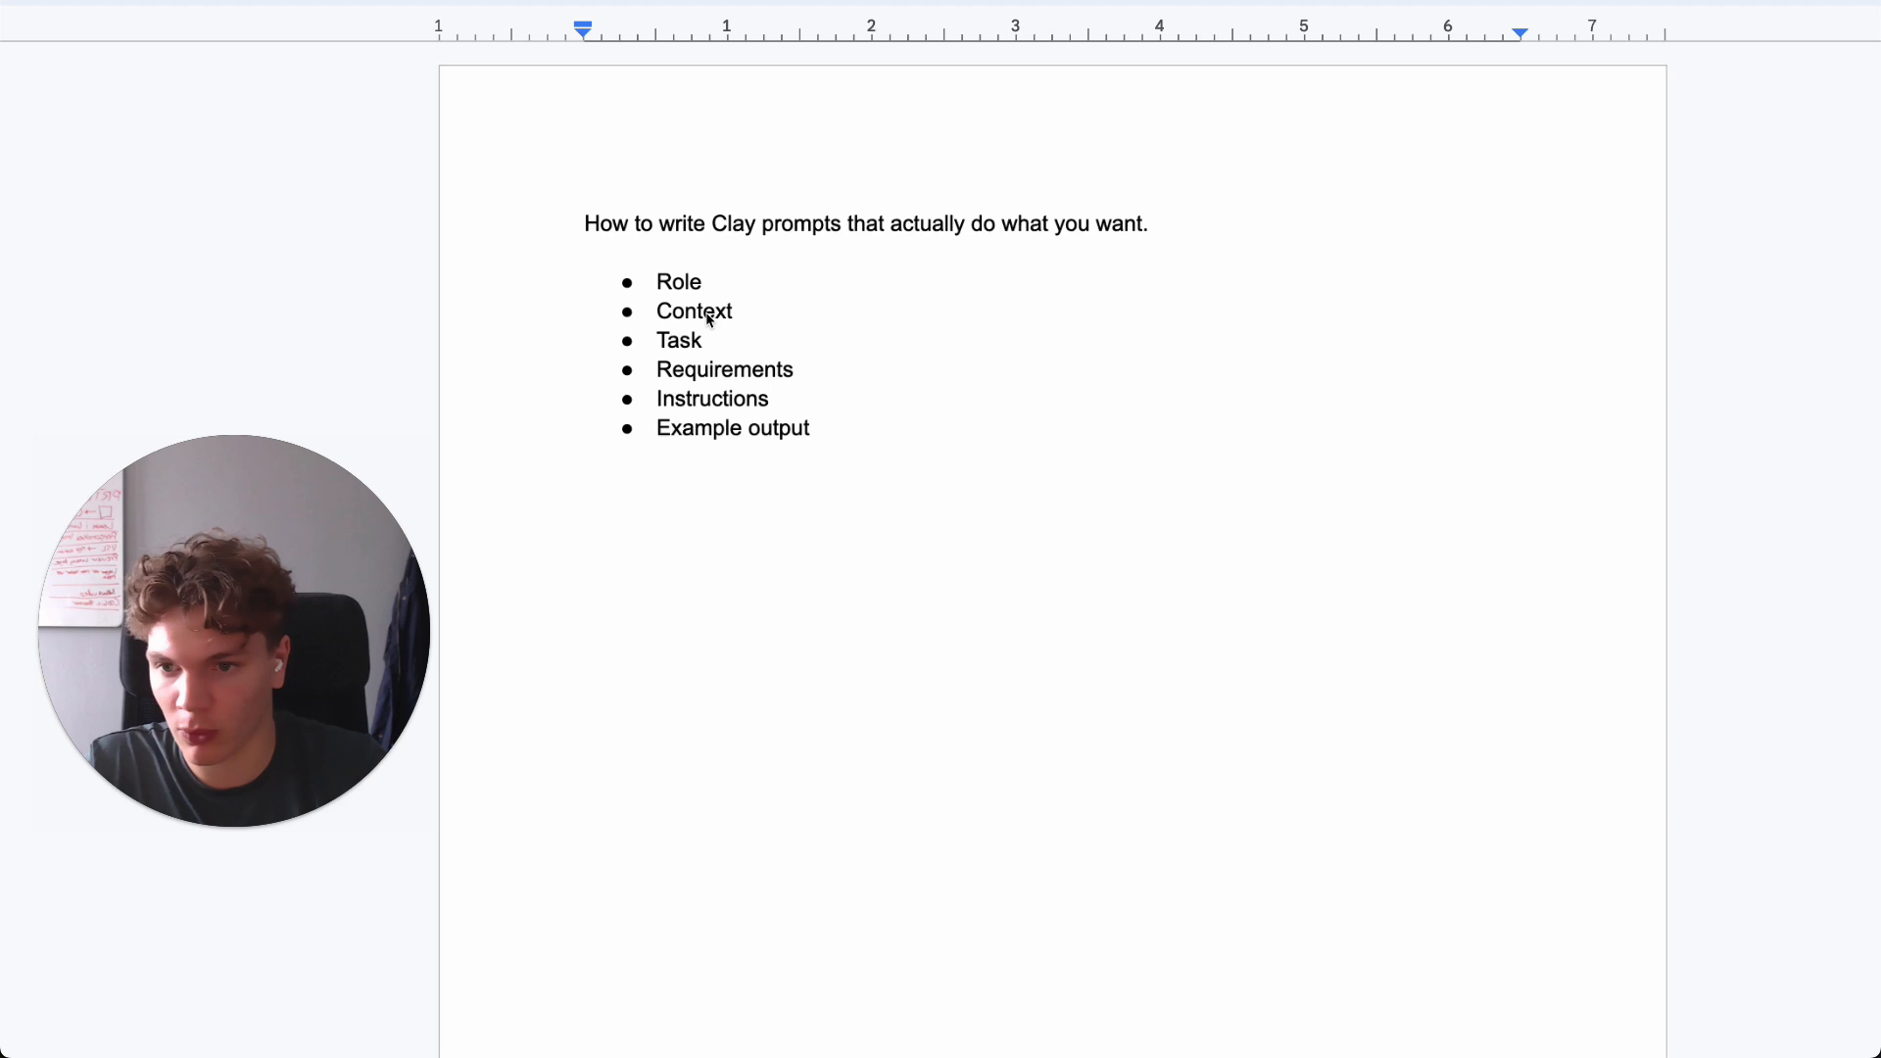
double_click(678, 280)
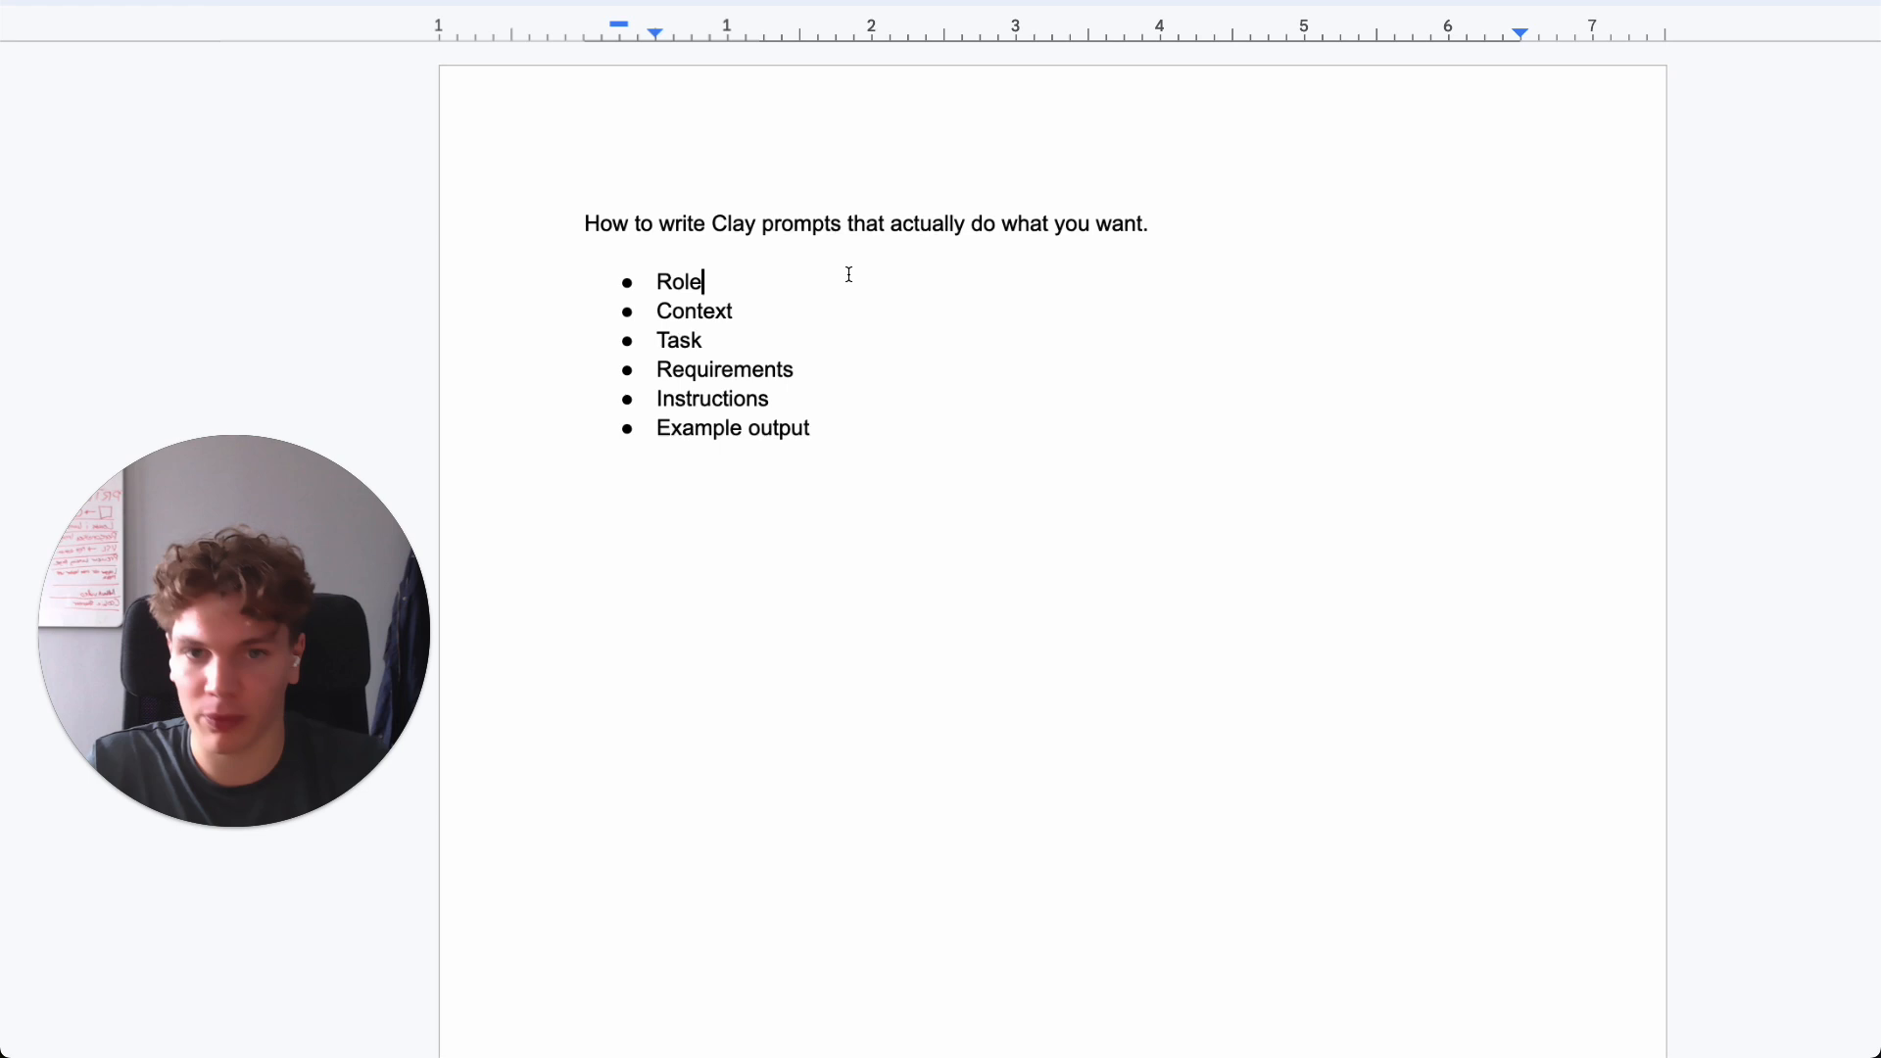
mouse_move(827, 308)
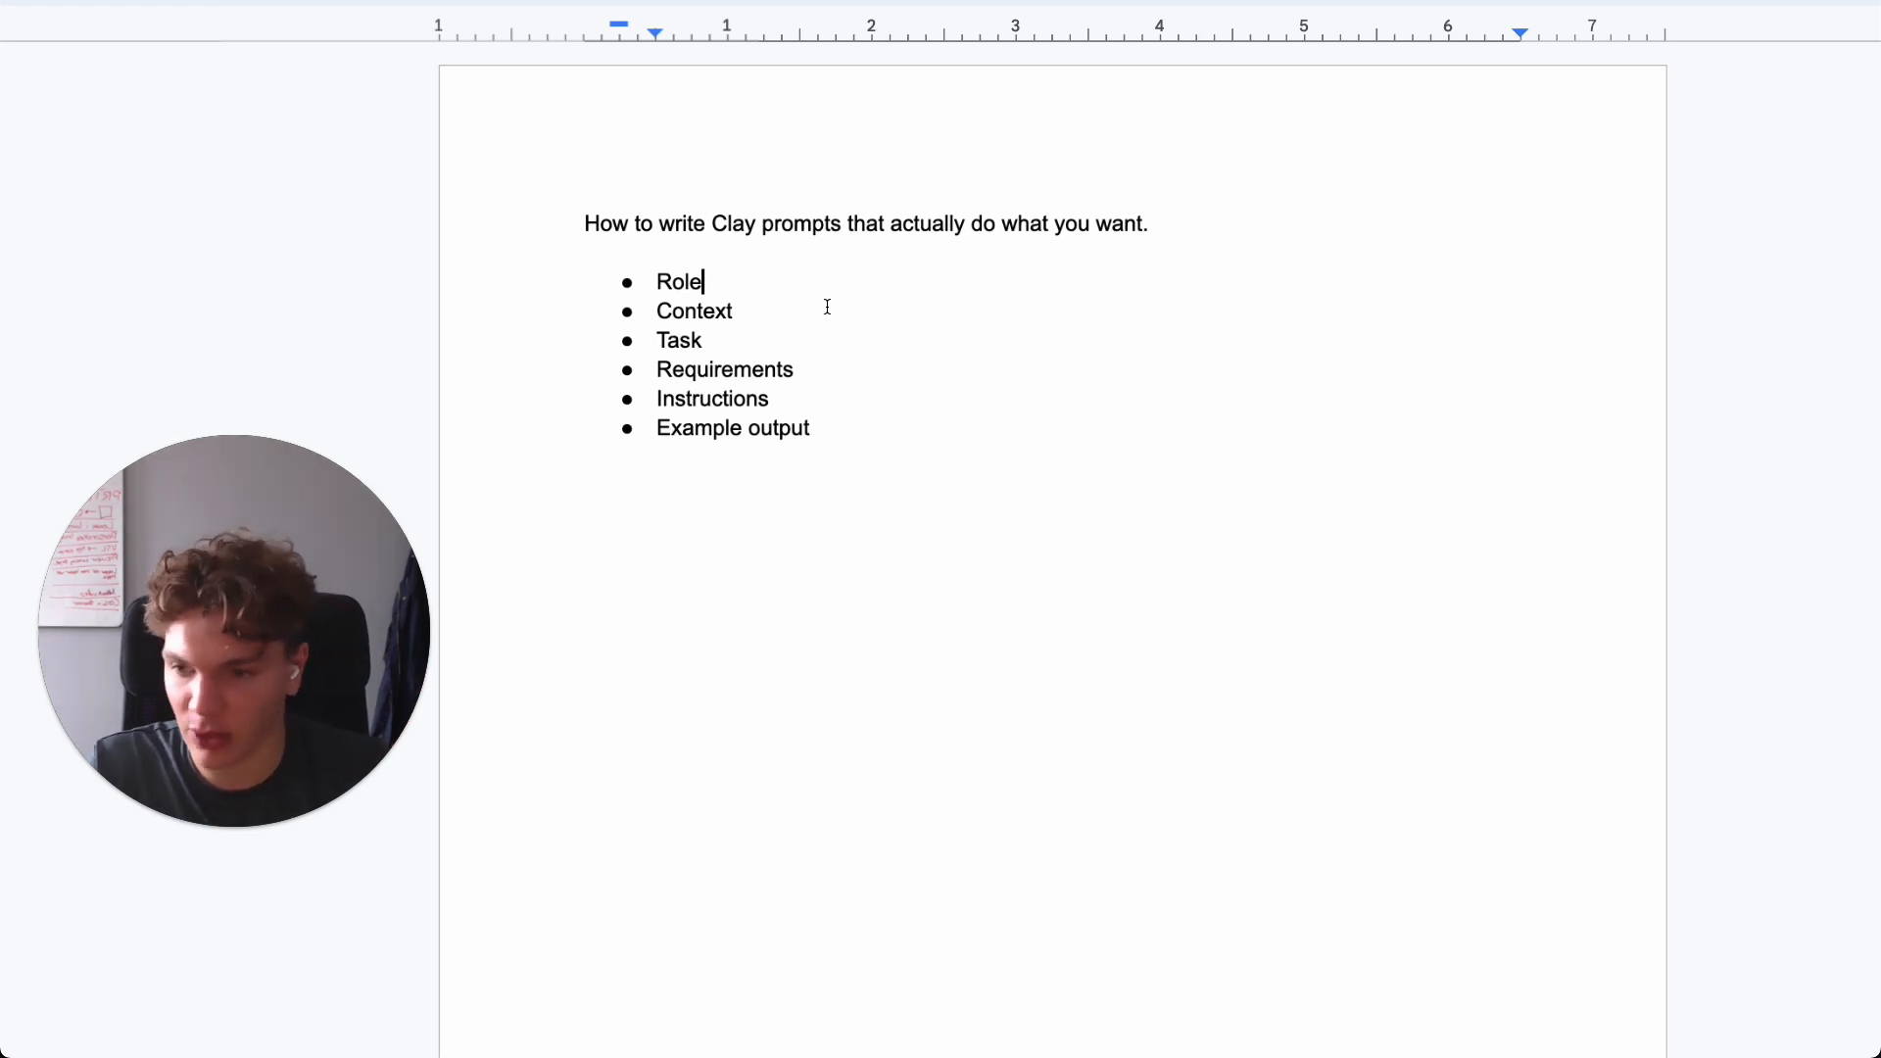
double_click(694, 312)
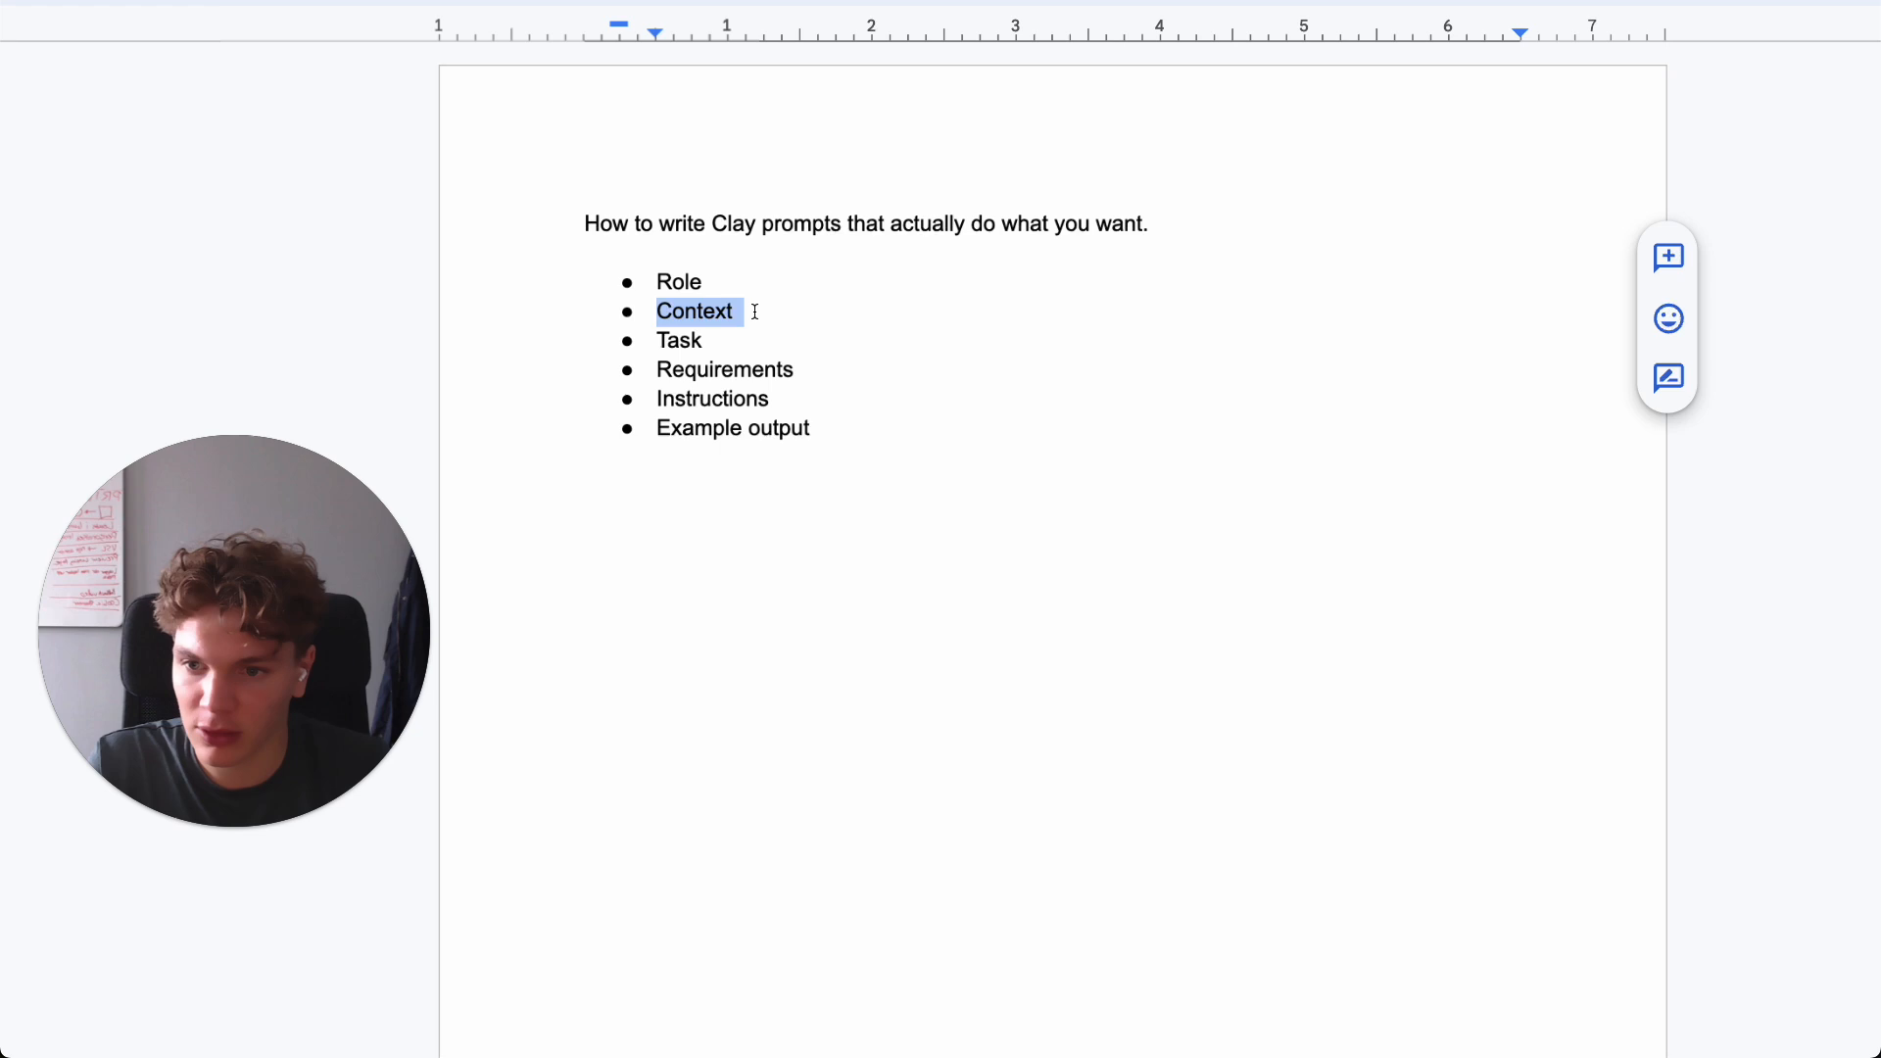
double_click(680, 339)
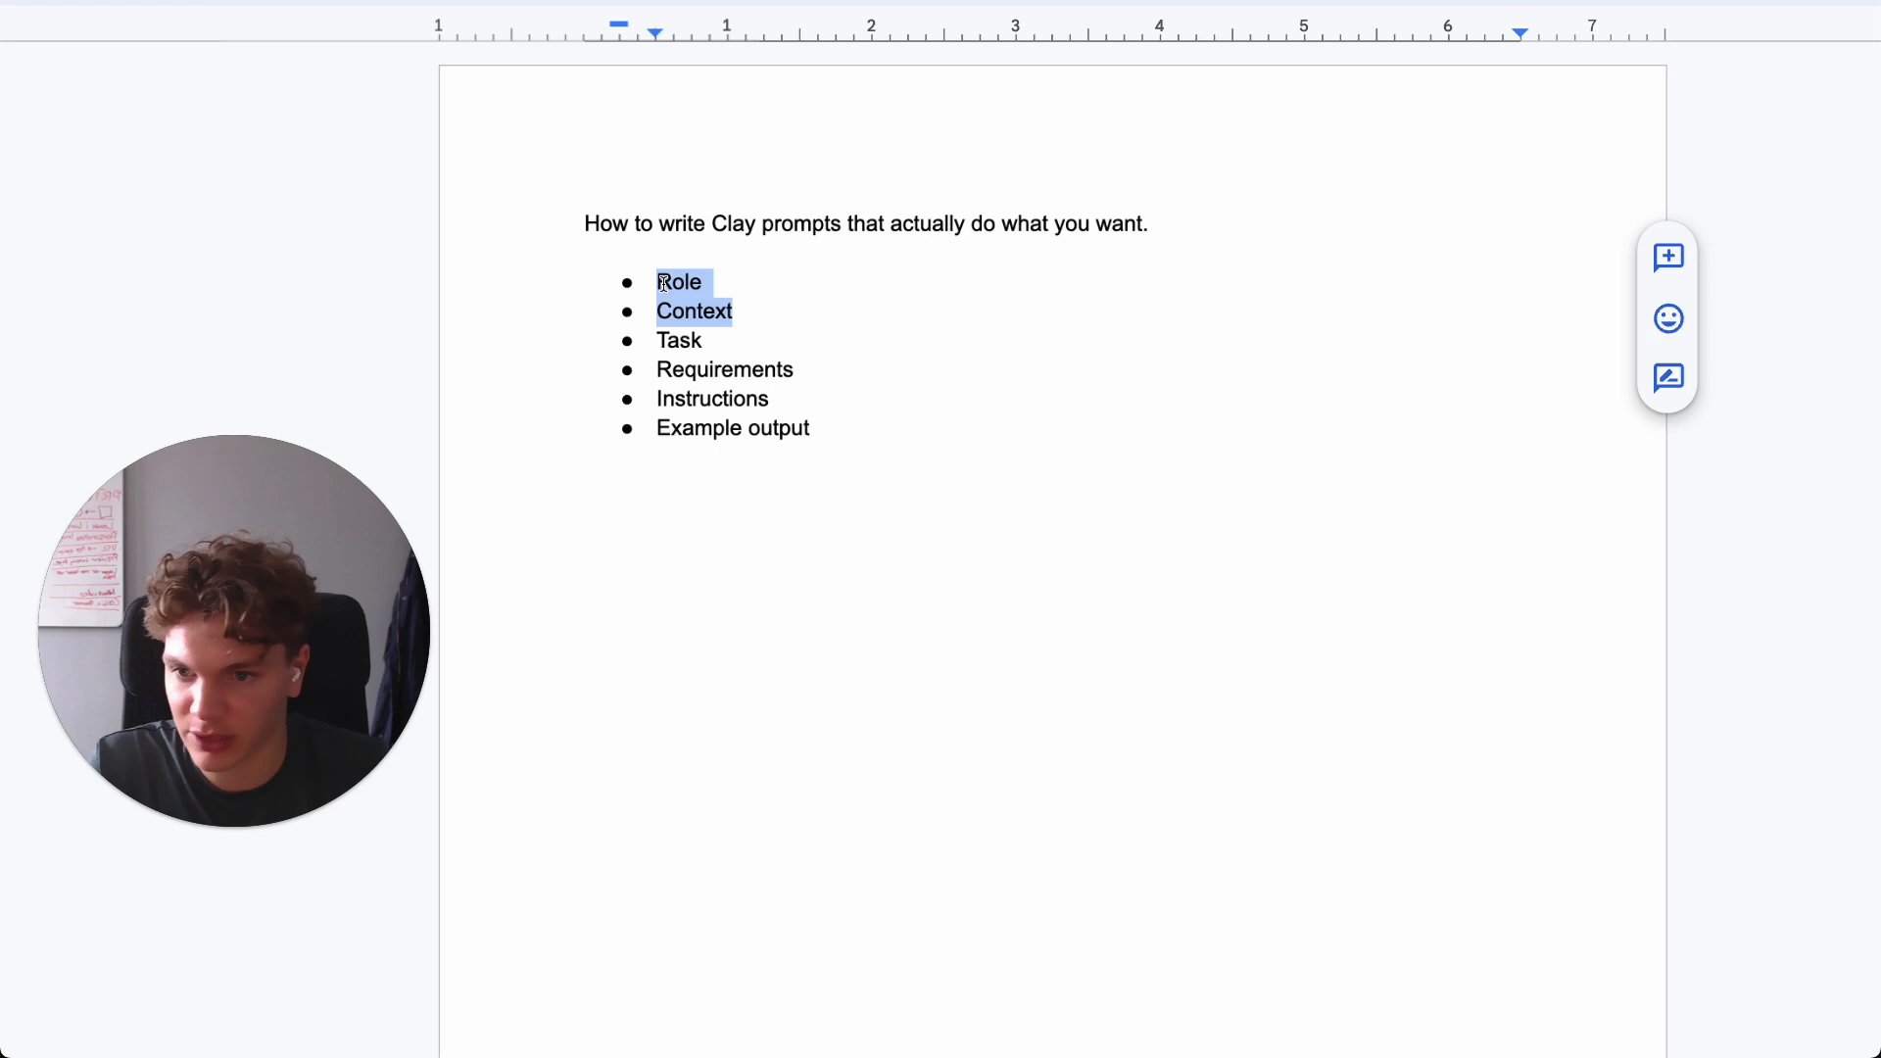
click(707, 339)
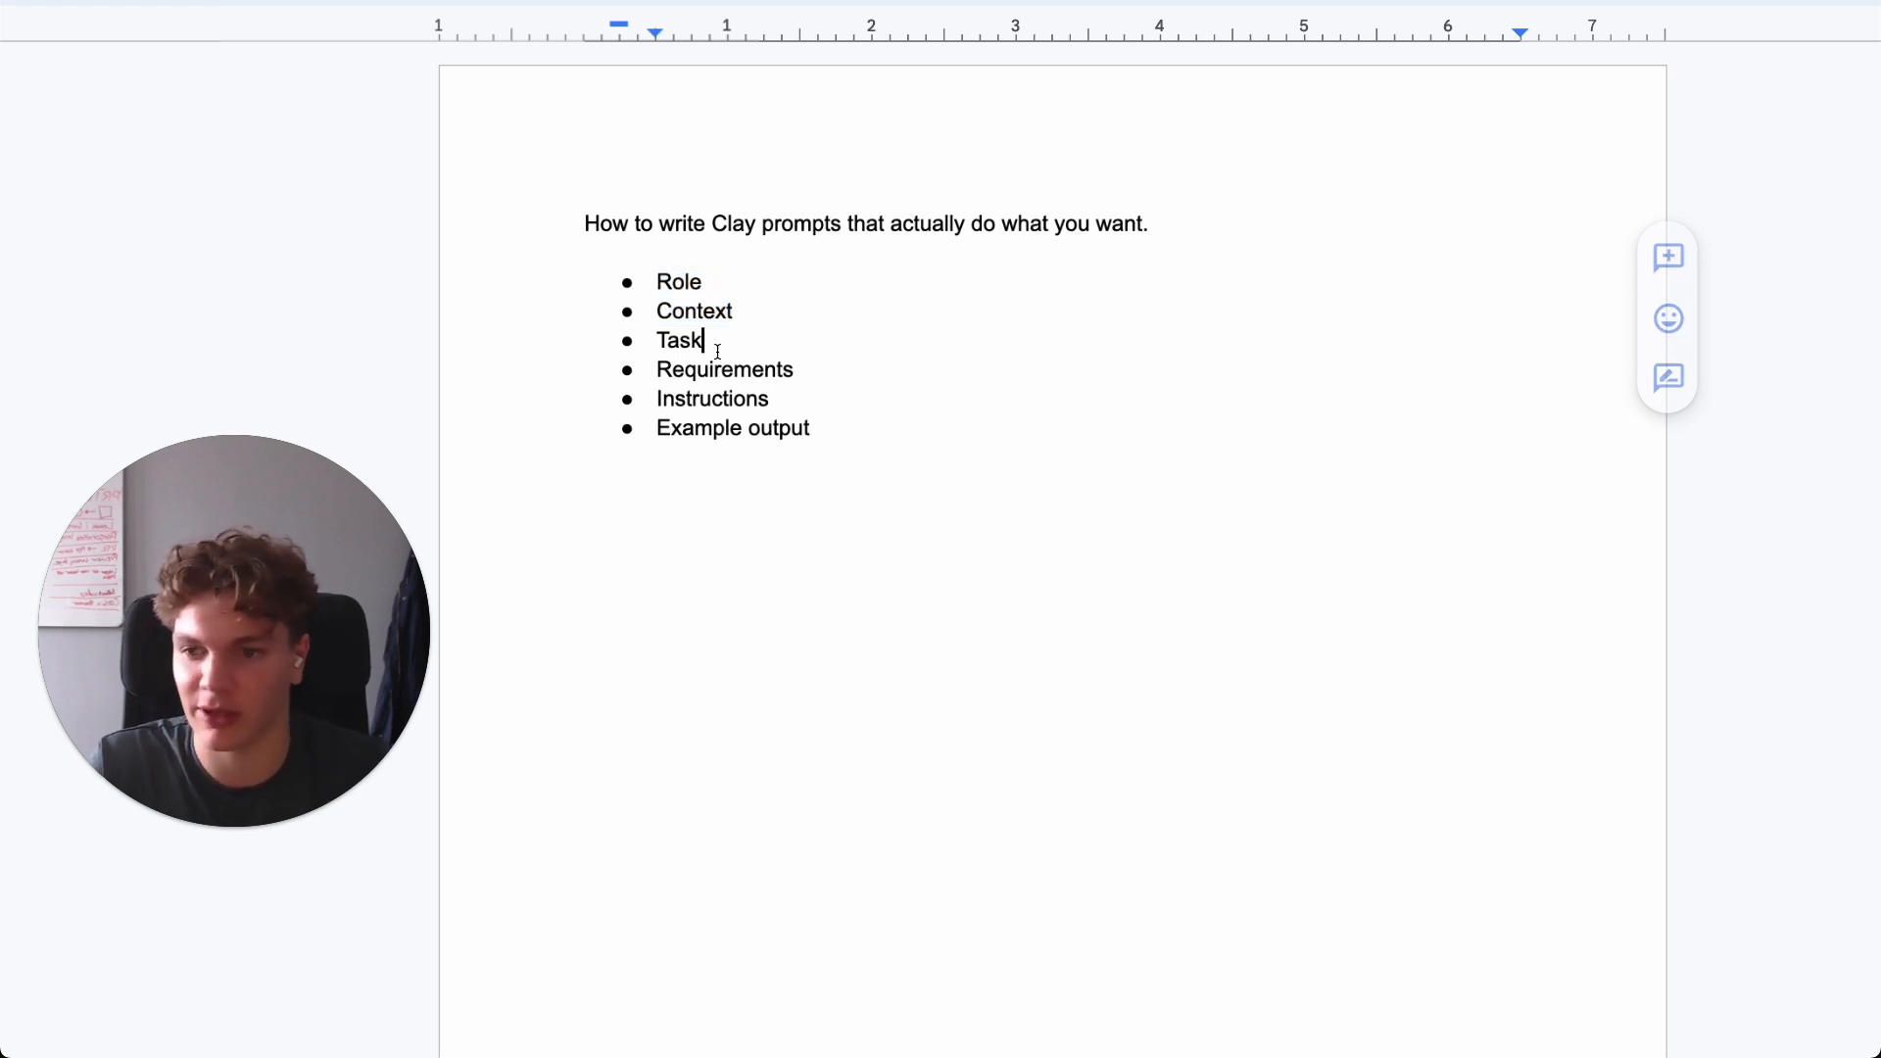
double_click(680, 339)
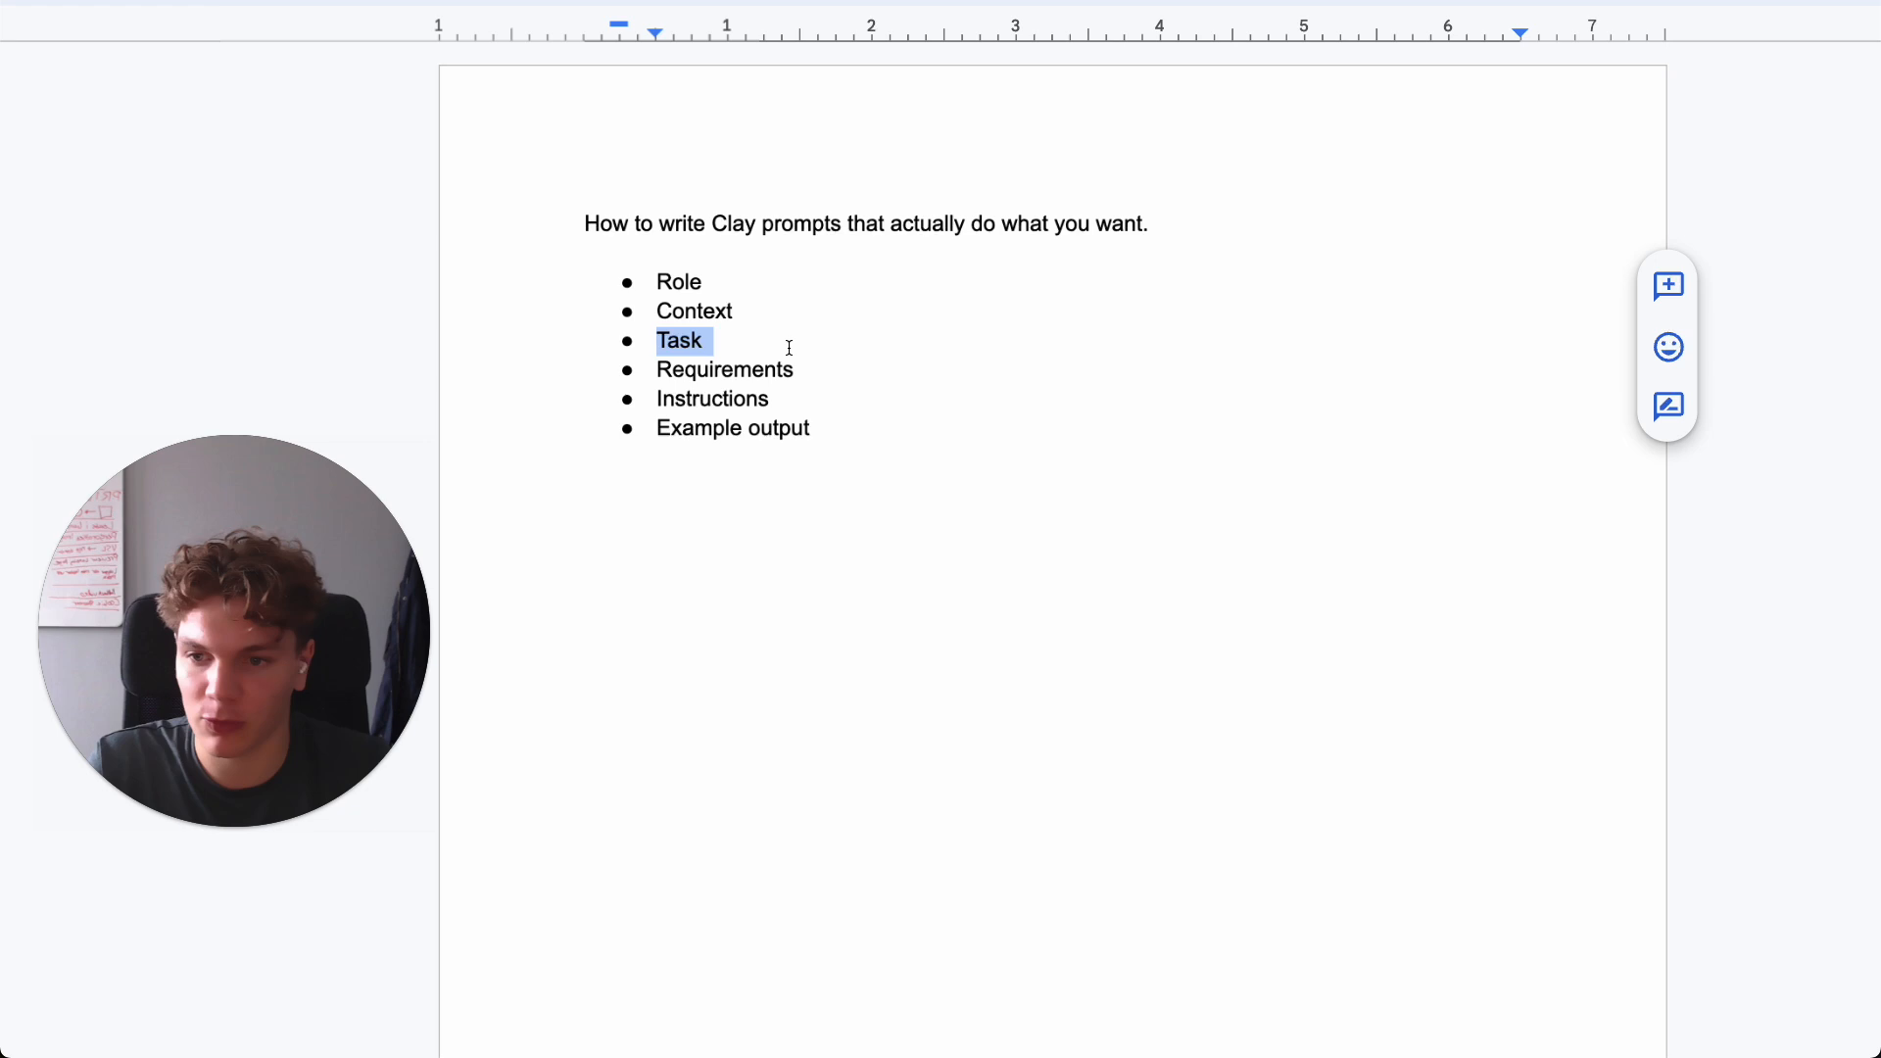
double_click(725, 371)
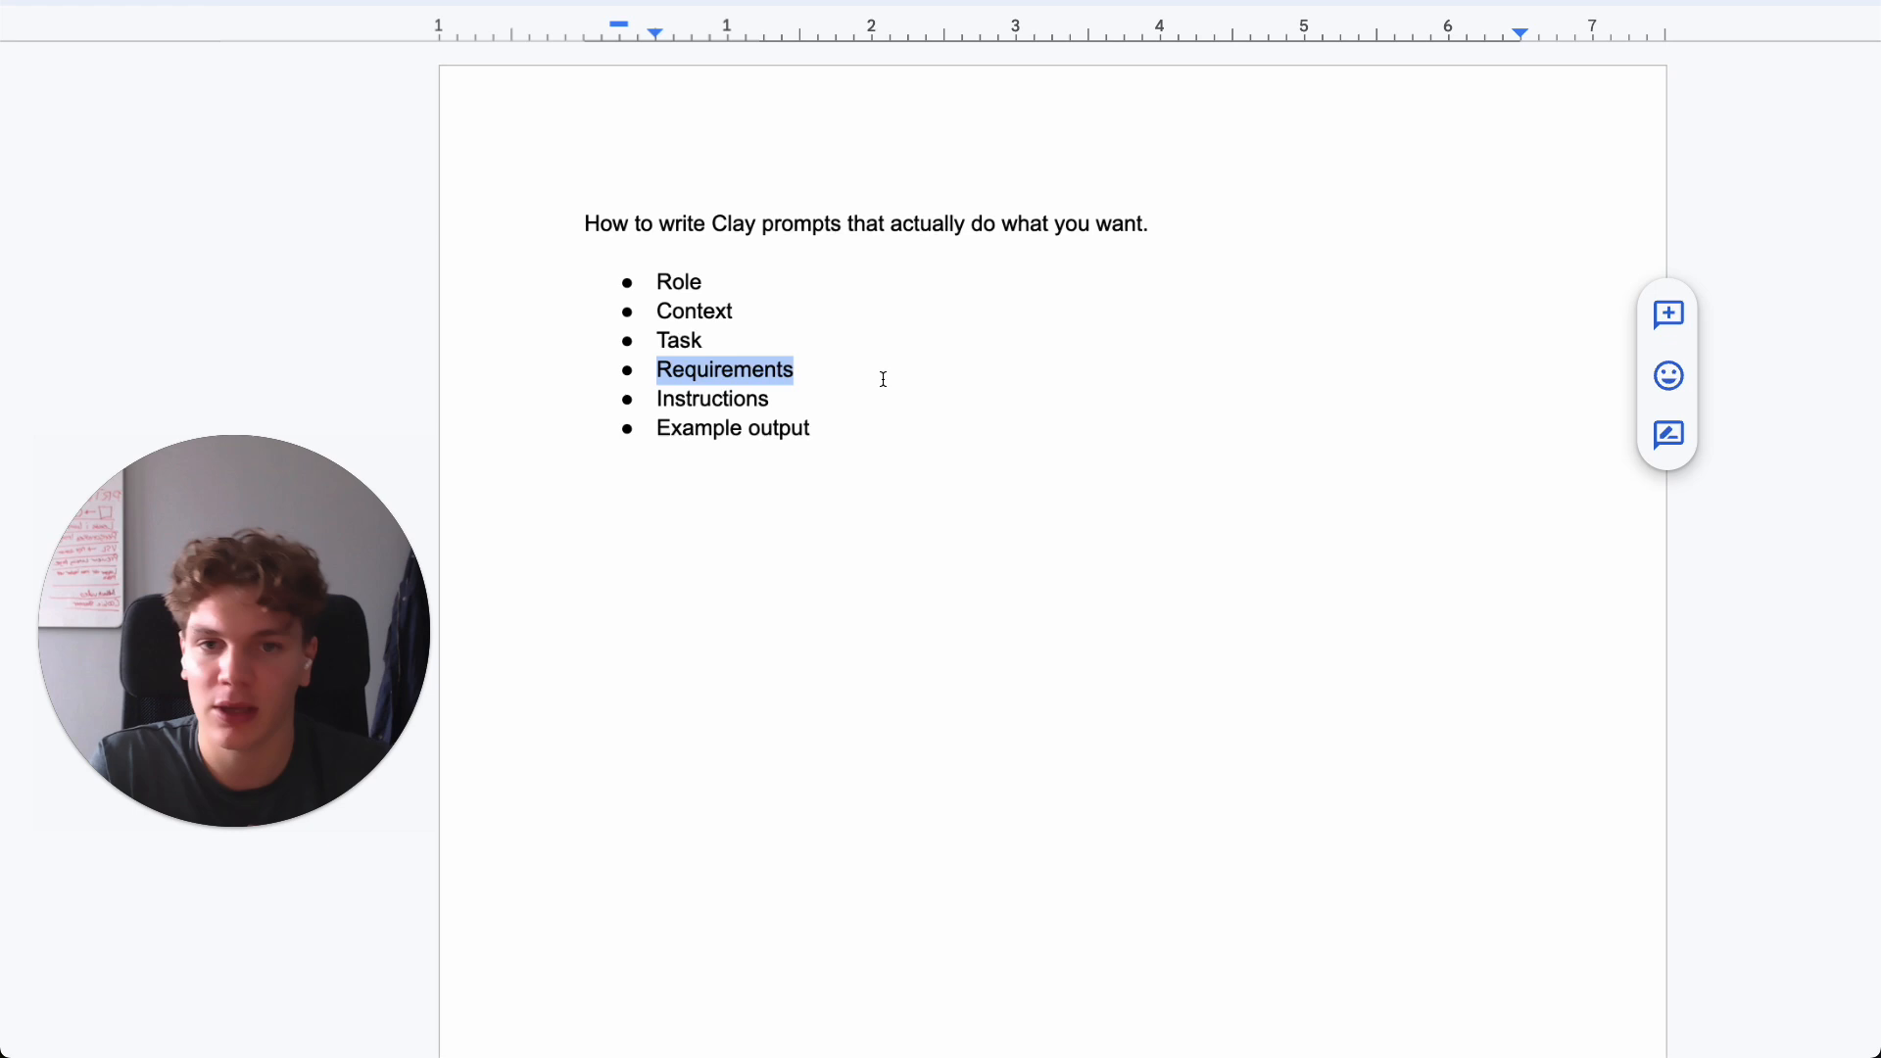
click(725, 398)
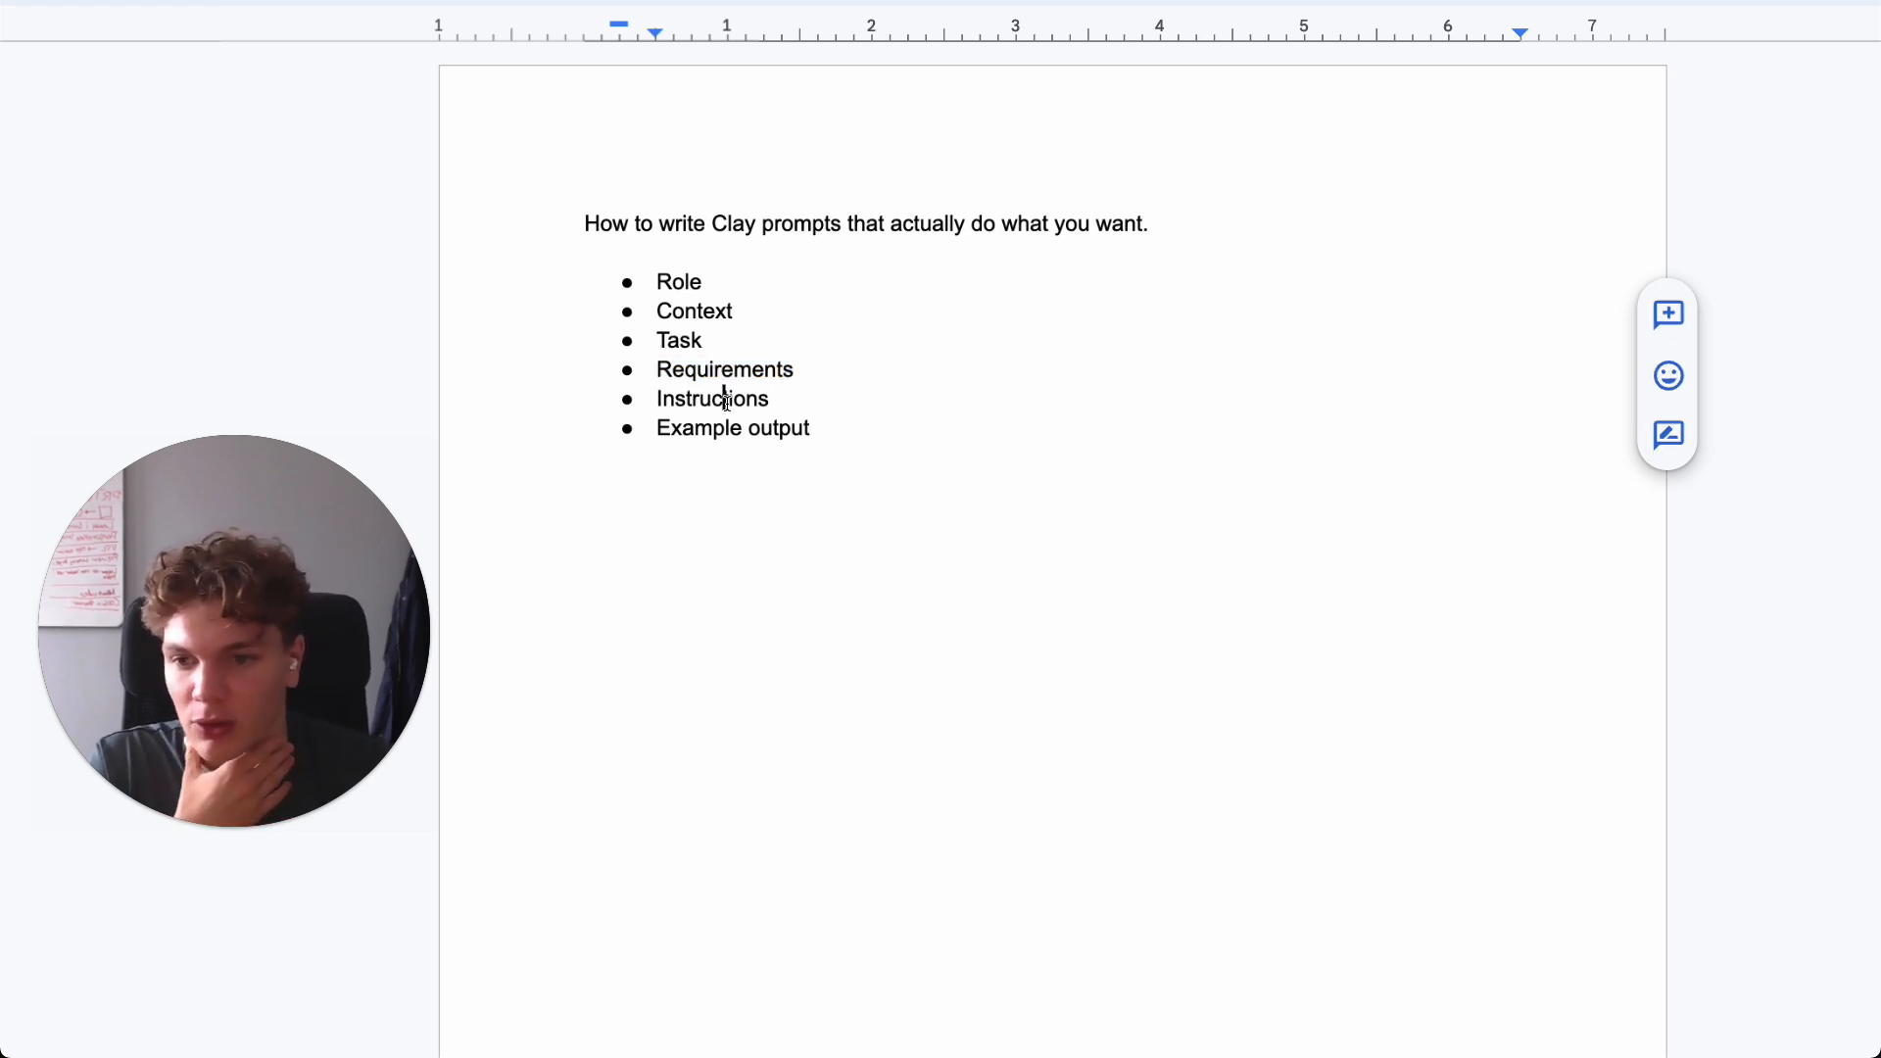
click(769, 397)
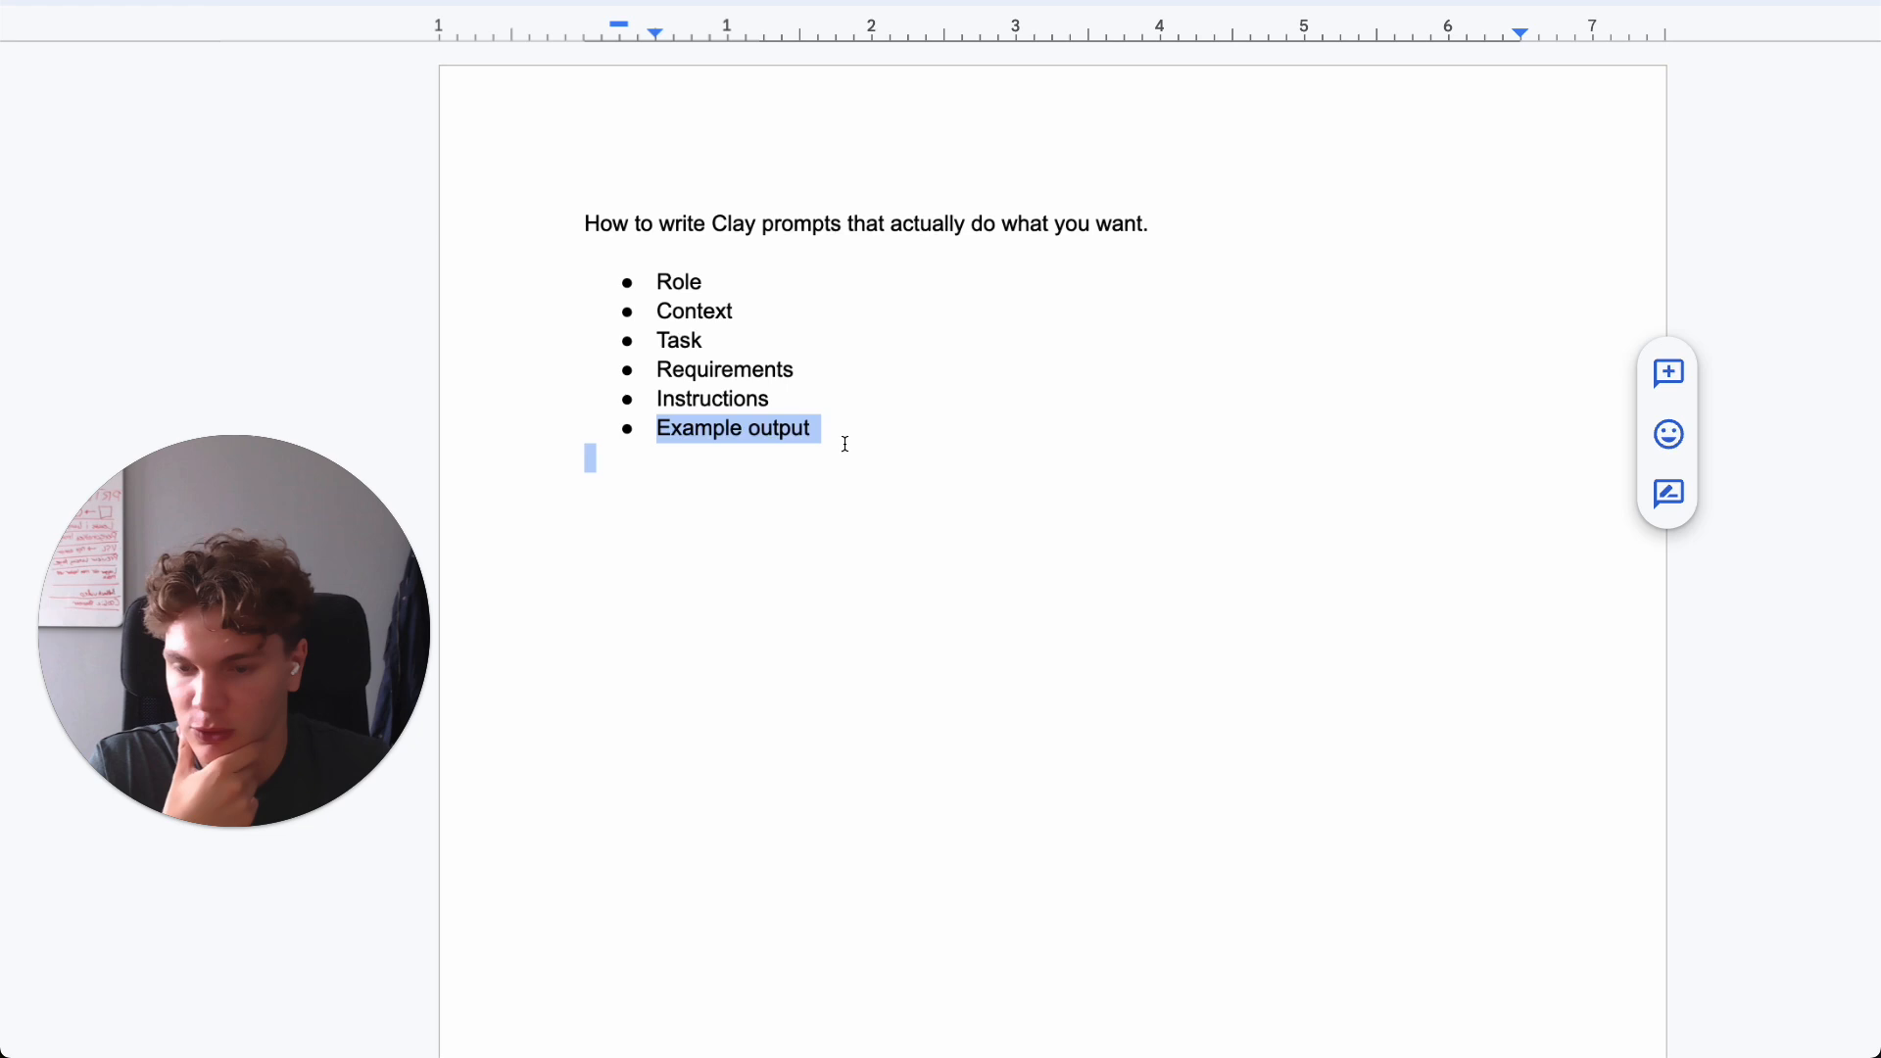
- Write the template line 'I want you to act as {ROLE} {CONTEXT} I want you to {TASK}' below the list
click(1403, 474)
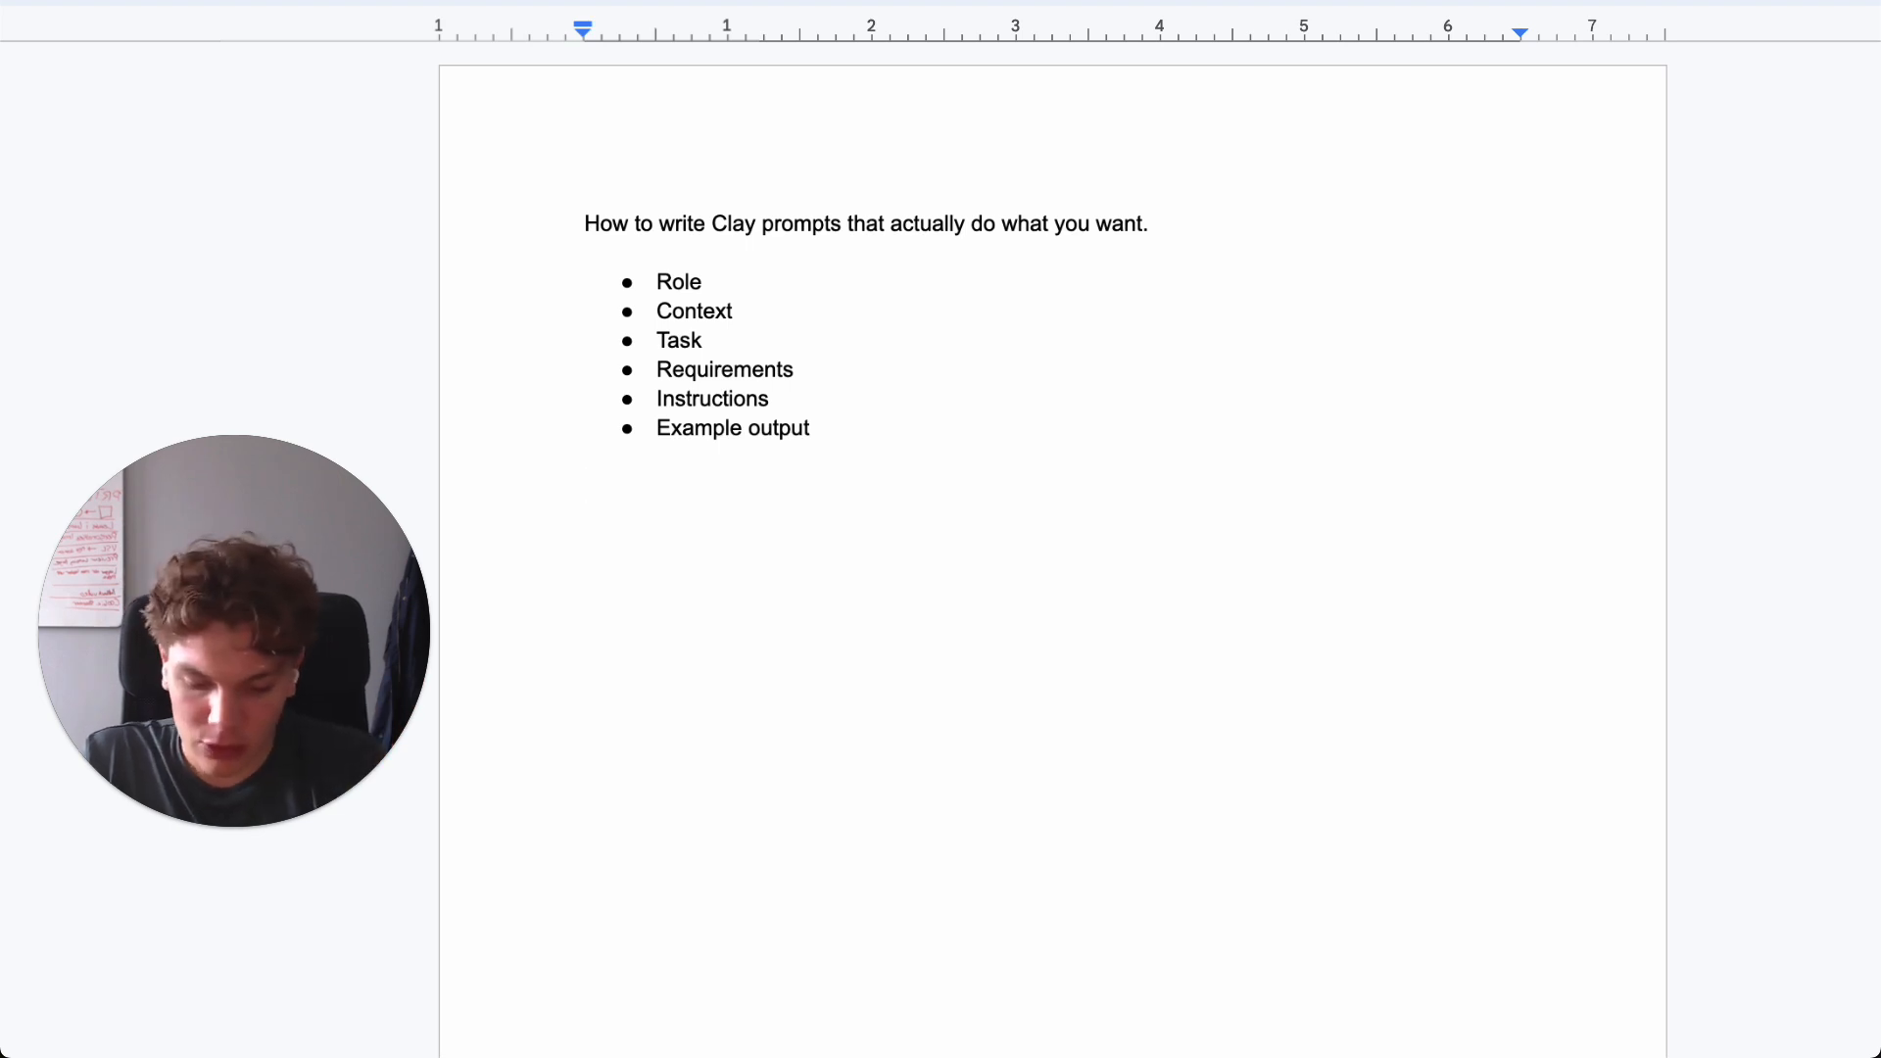
text(I want)
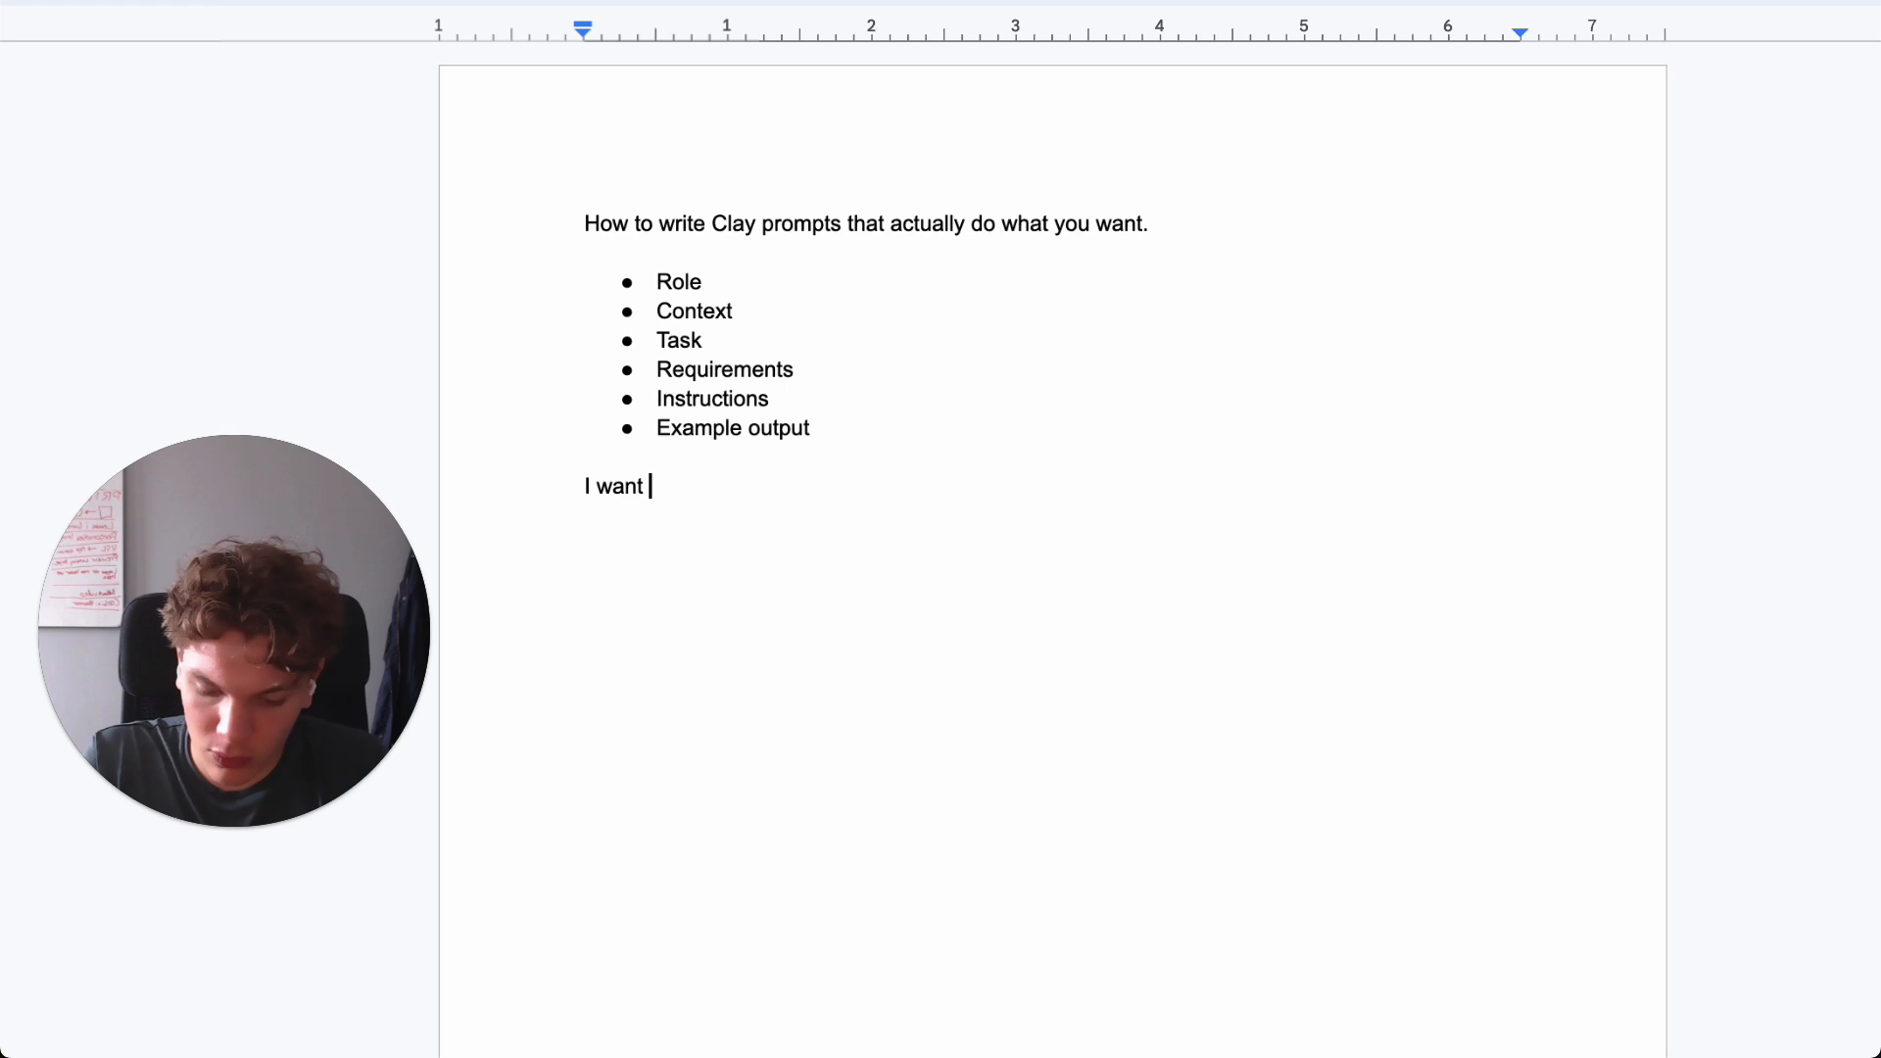
text(you to act)
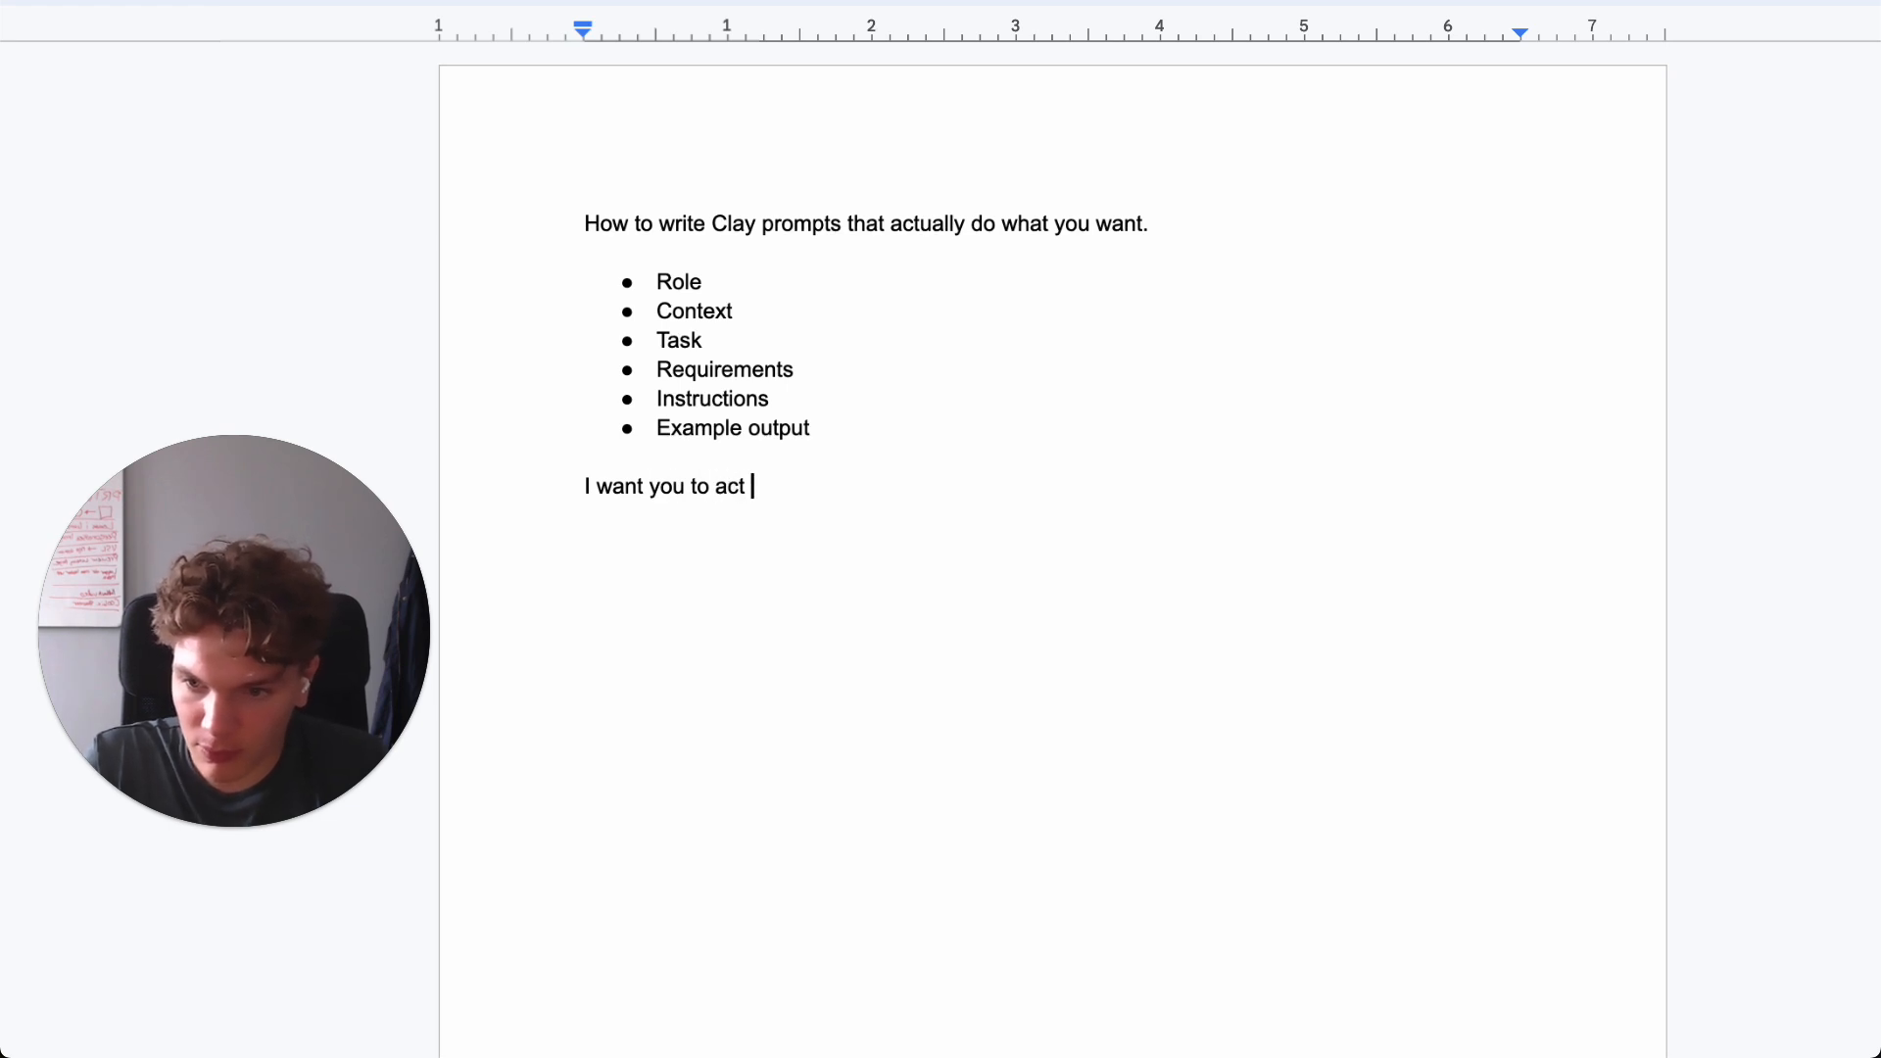
text(as {)
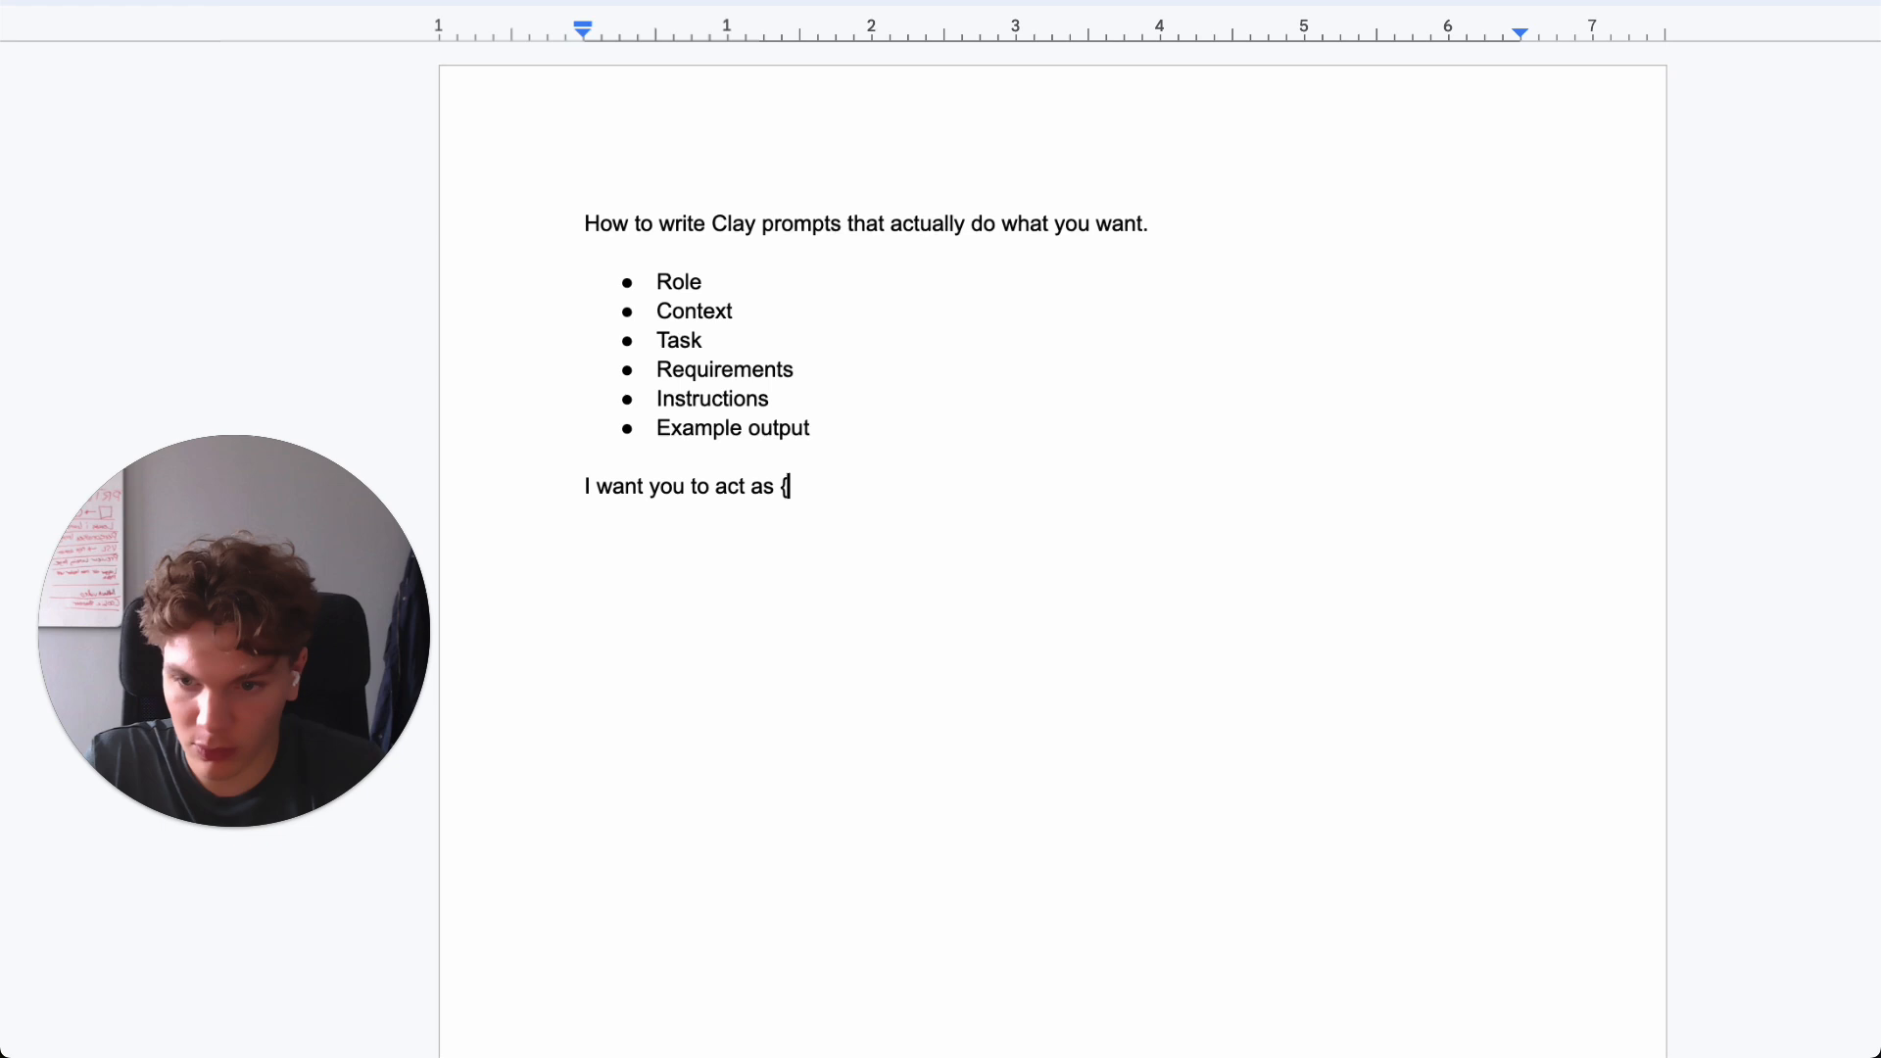
text(ROLE} +)
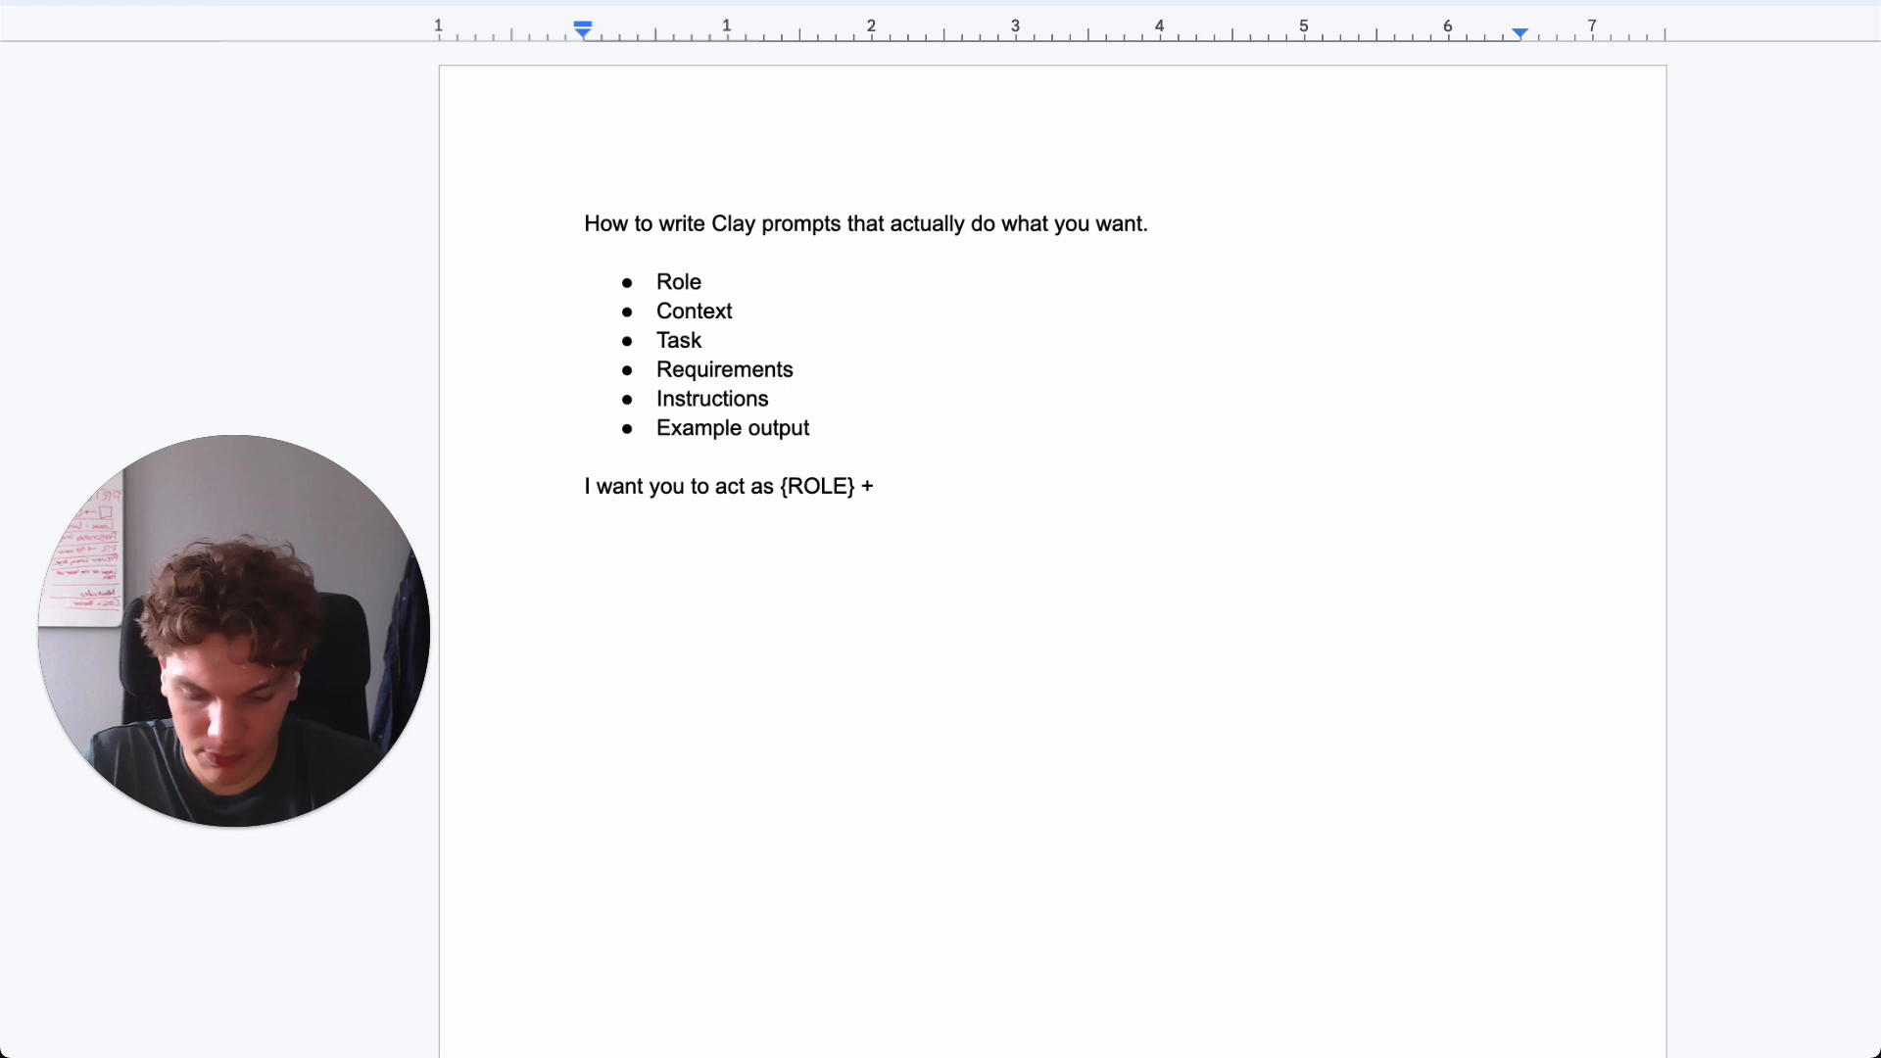
text({CONTEXT})
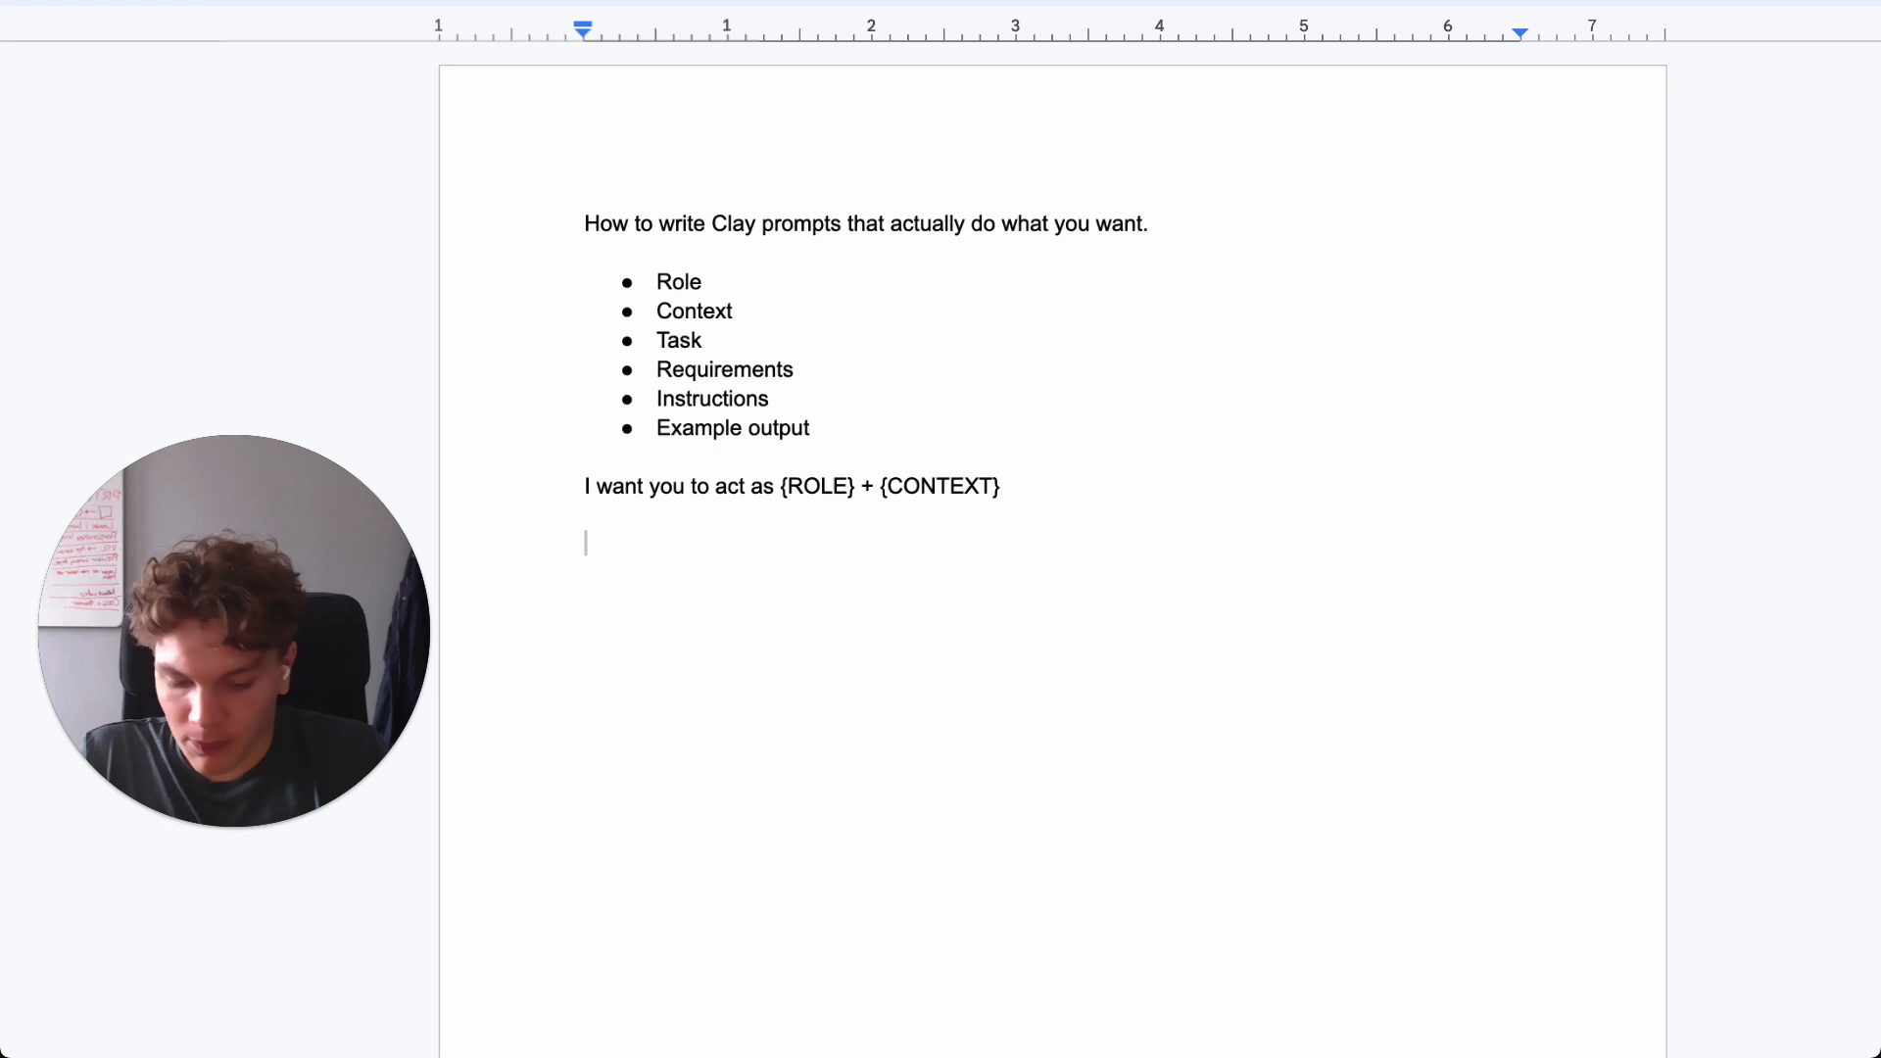
text(I want you)
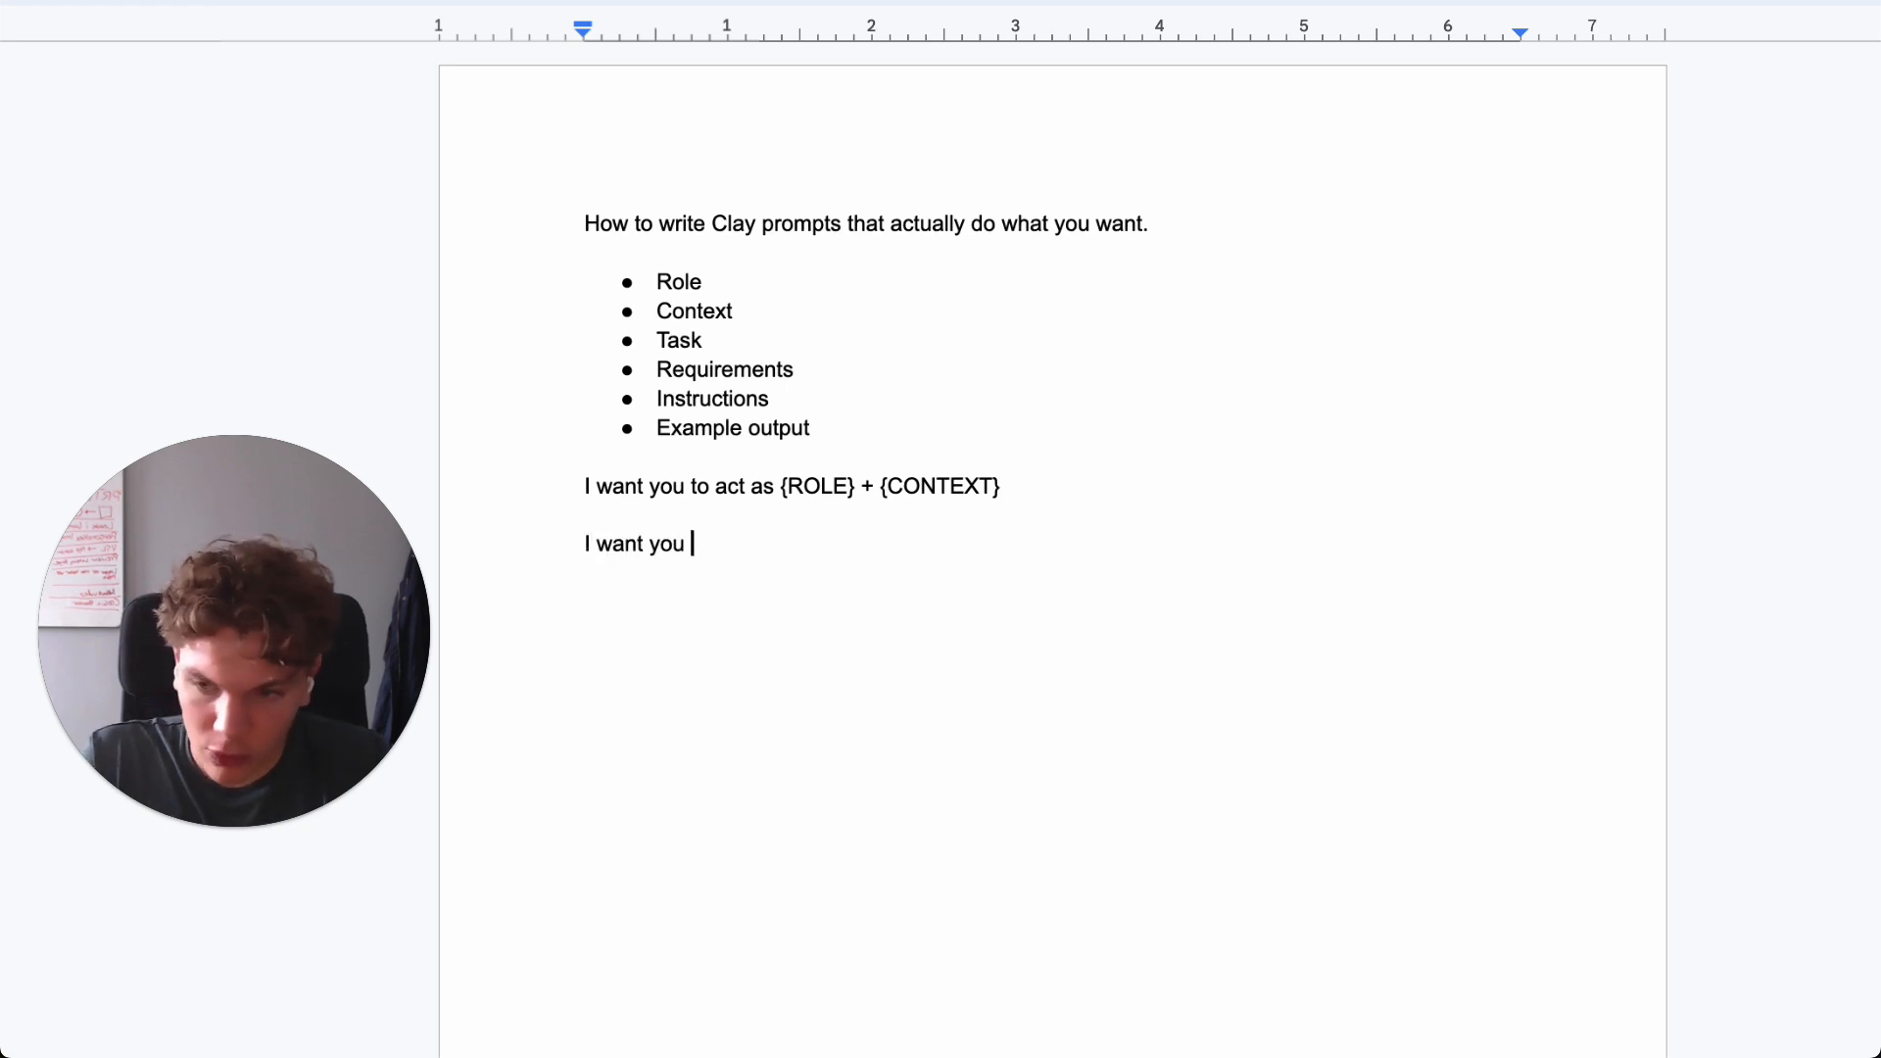
text(to {T)
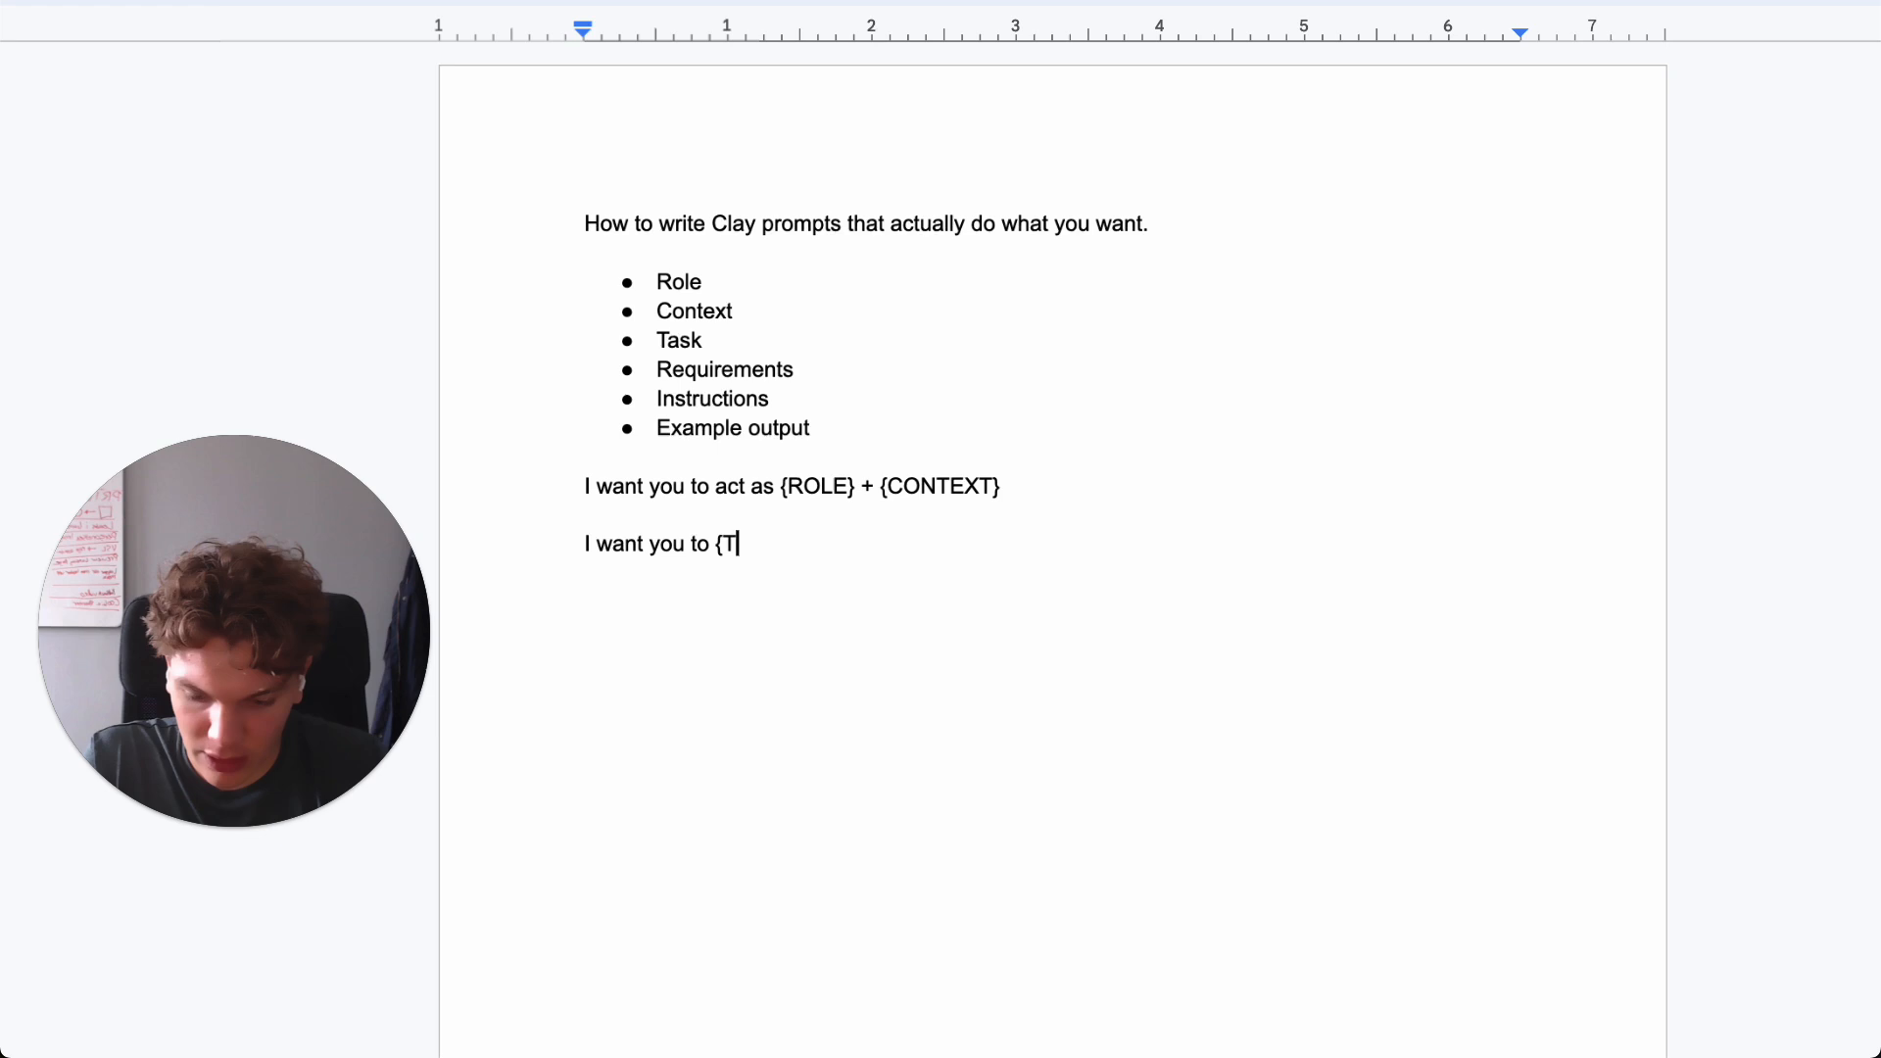
text(ASK}{)
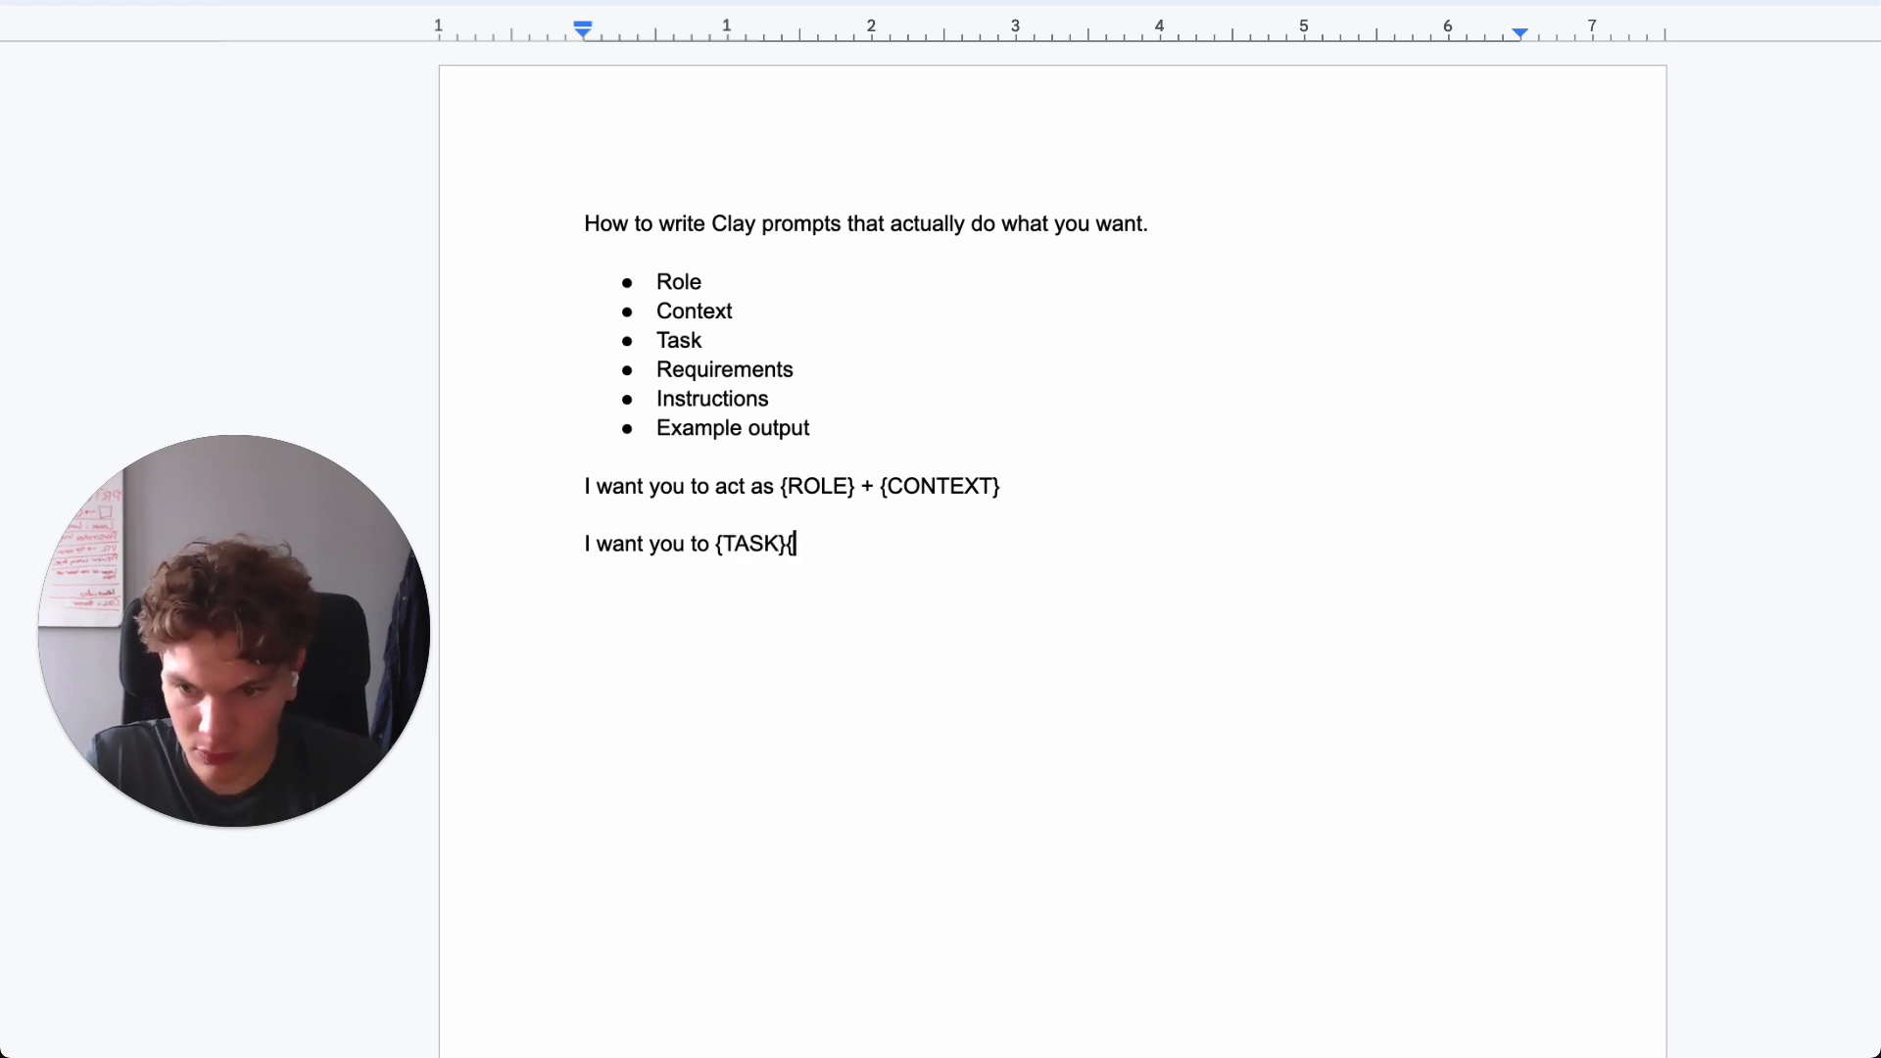
key(enter)
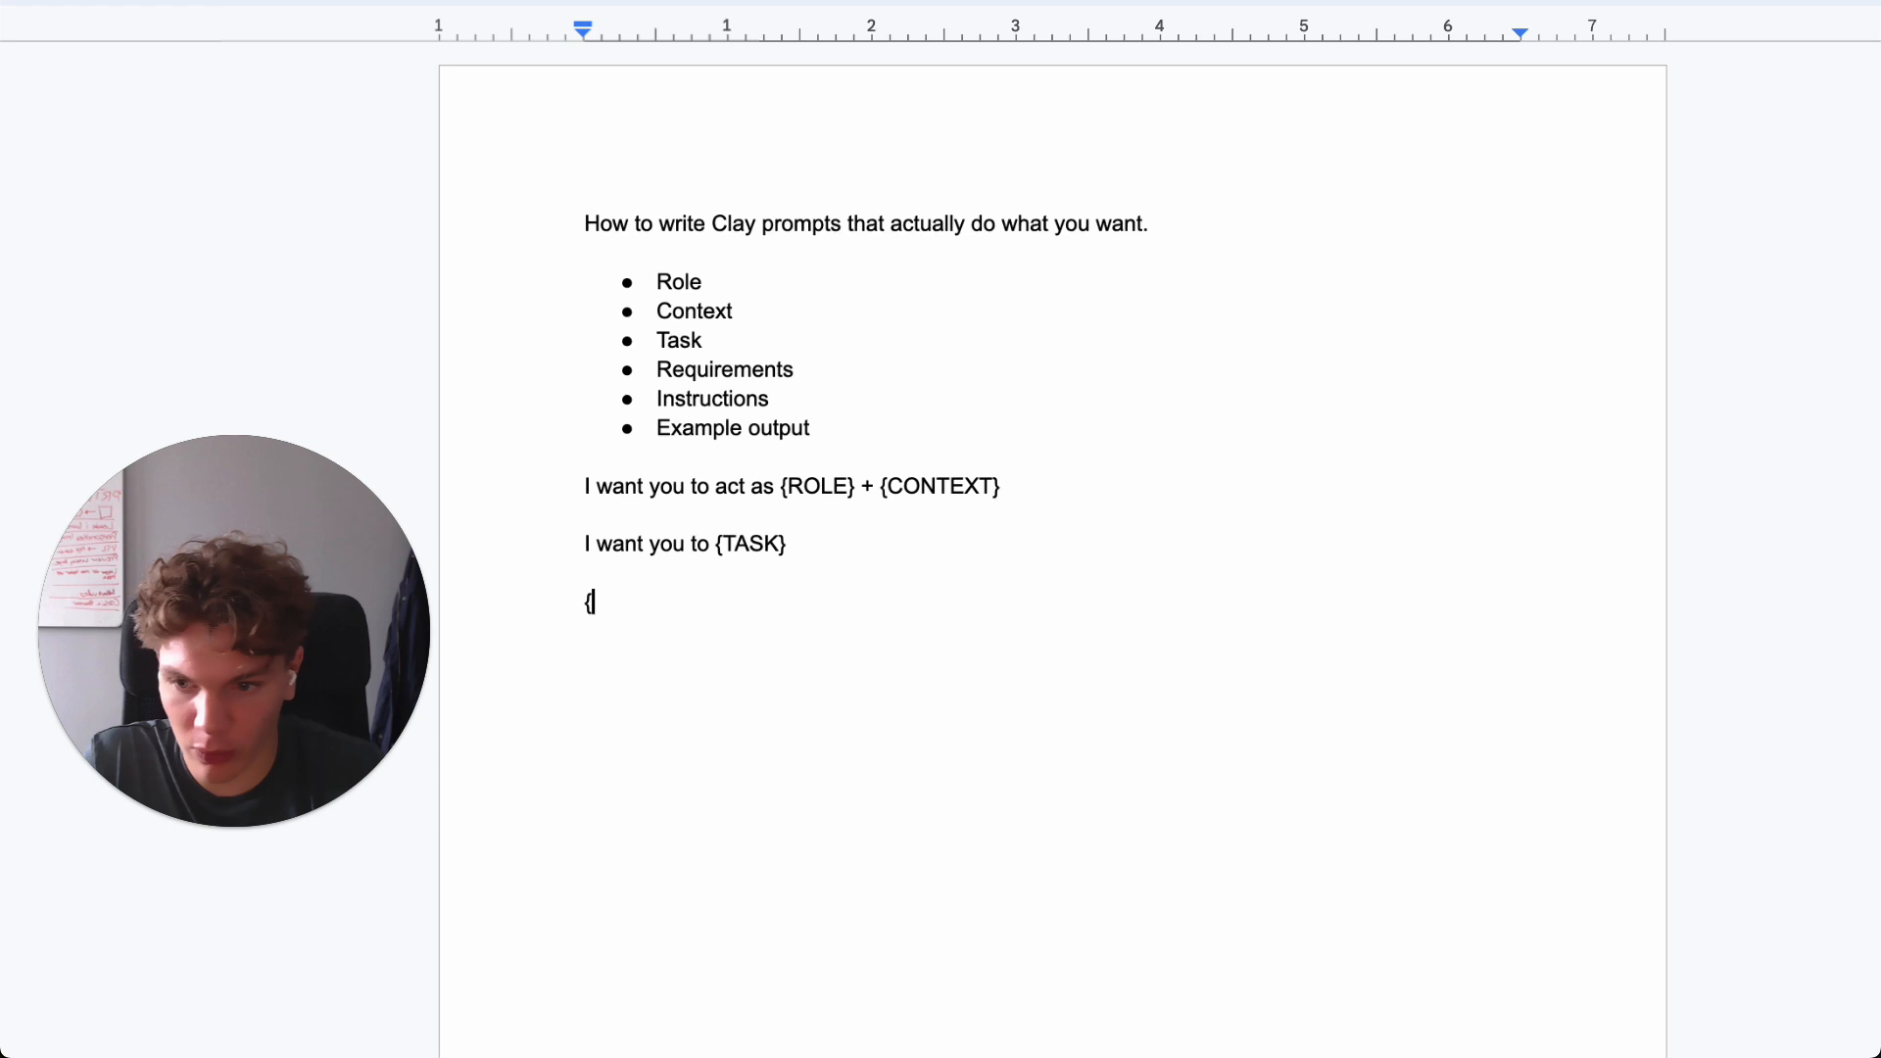
- Add the {REQUIREMENTS}, {INSTRUCTION} and {EXAMPLE} placeholder lines to the template
text(REQU)
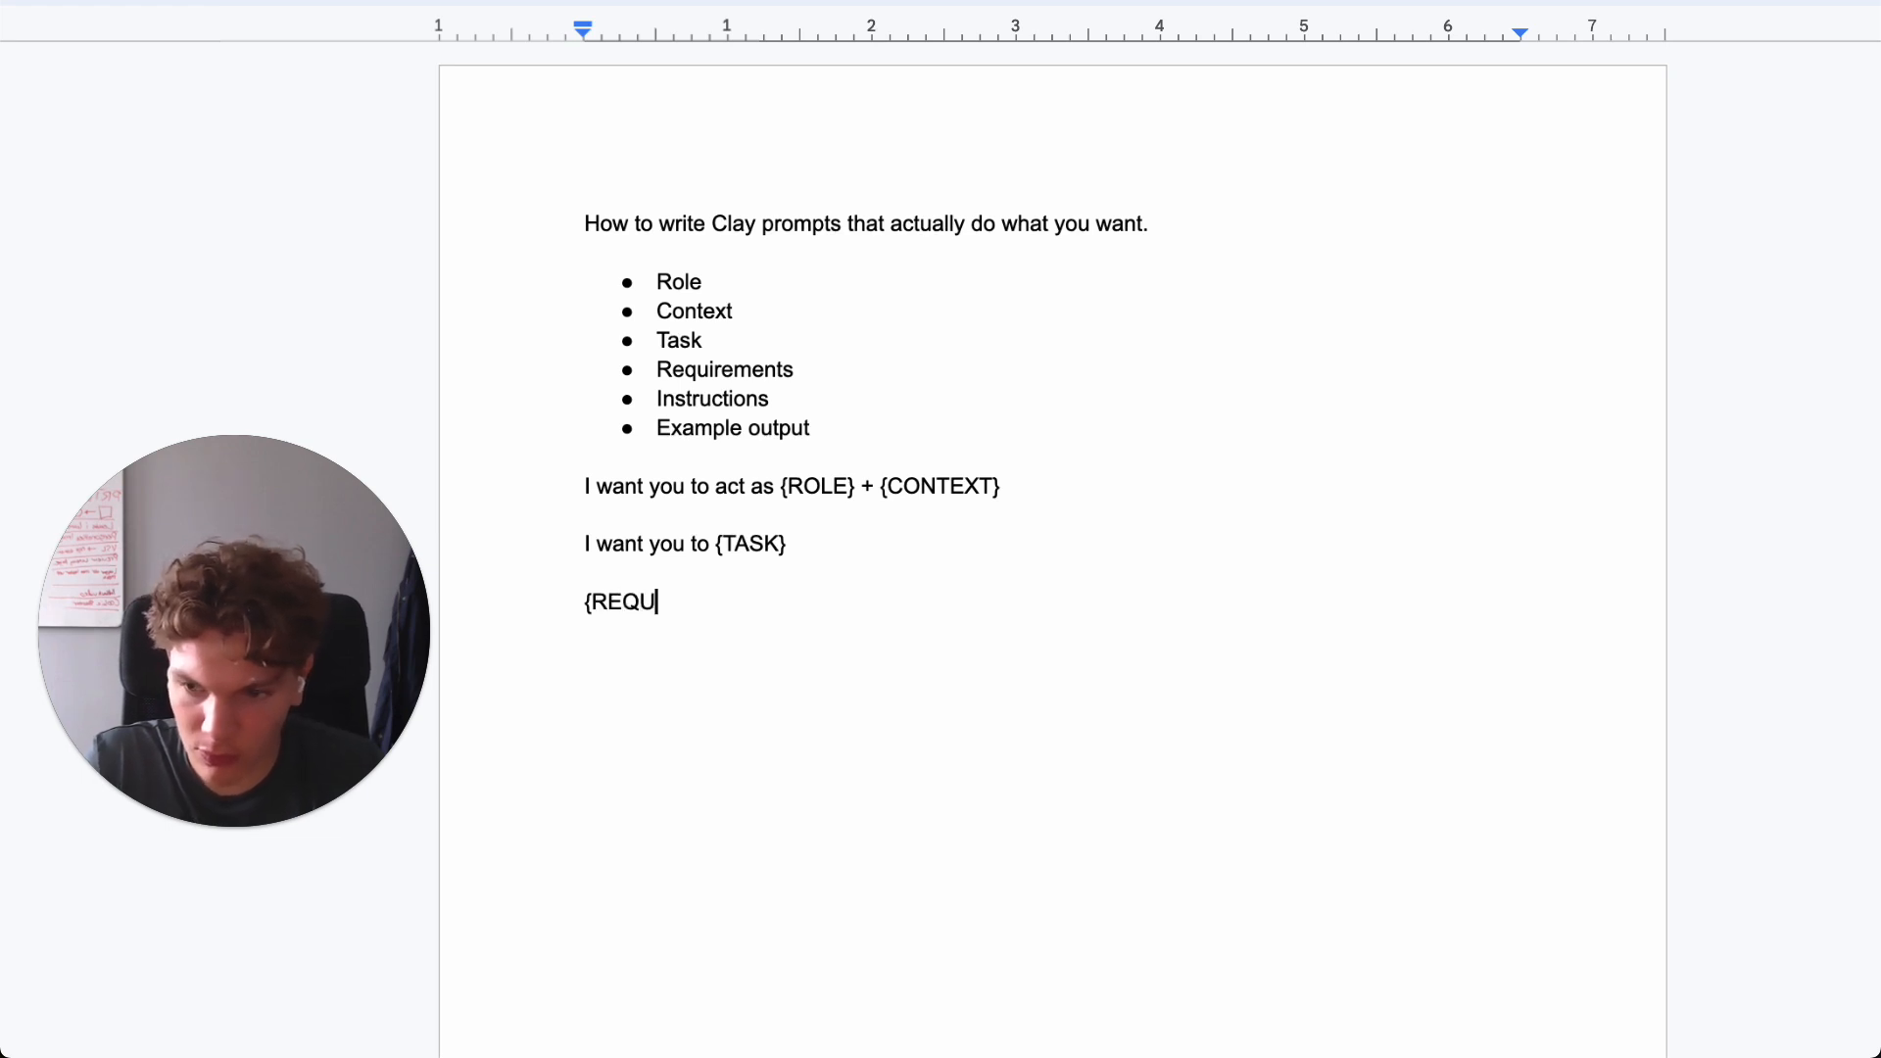
text(IRE)
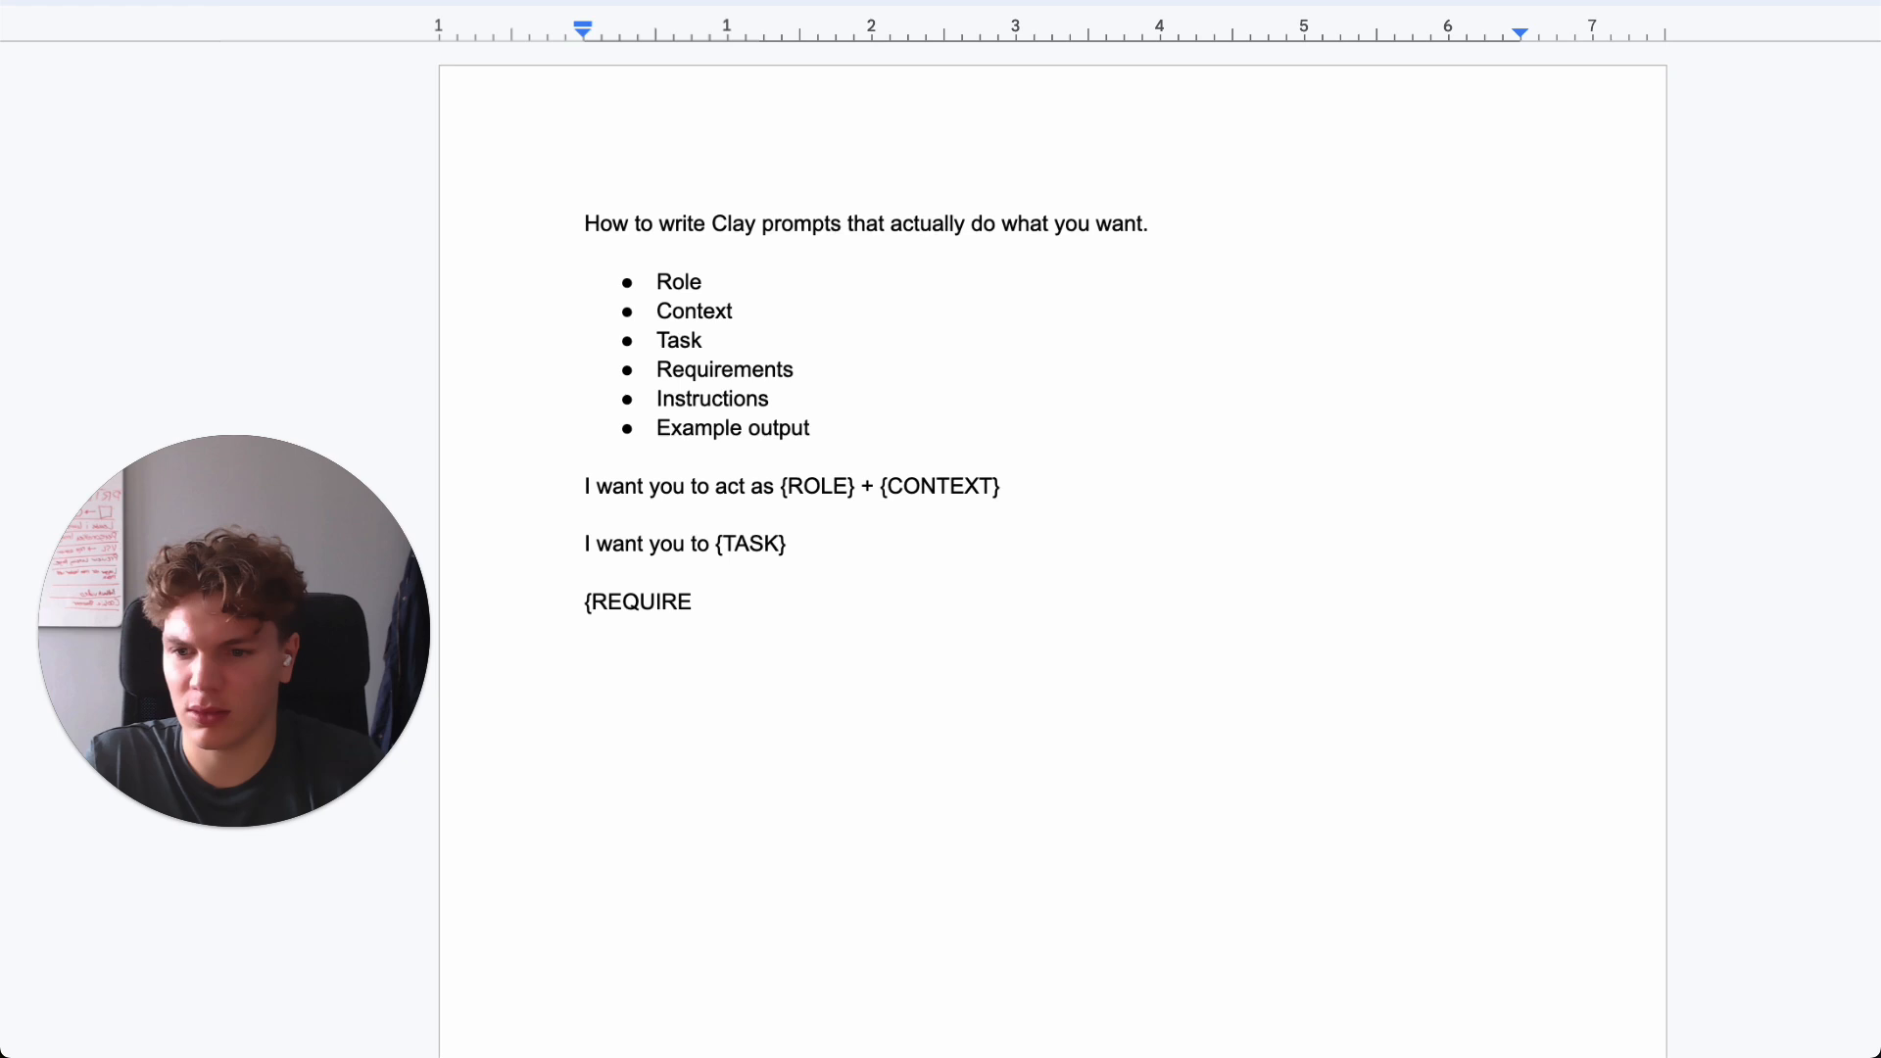
text(MENTS})
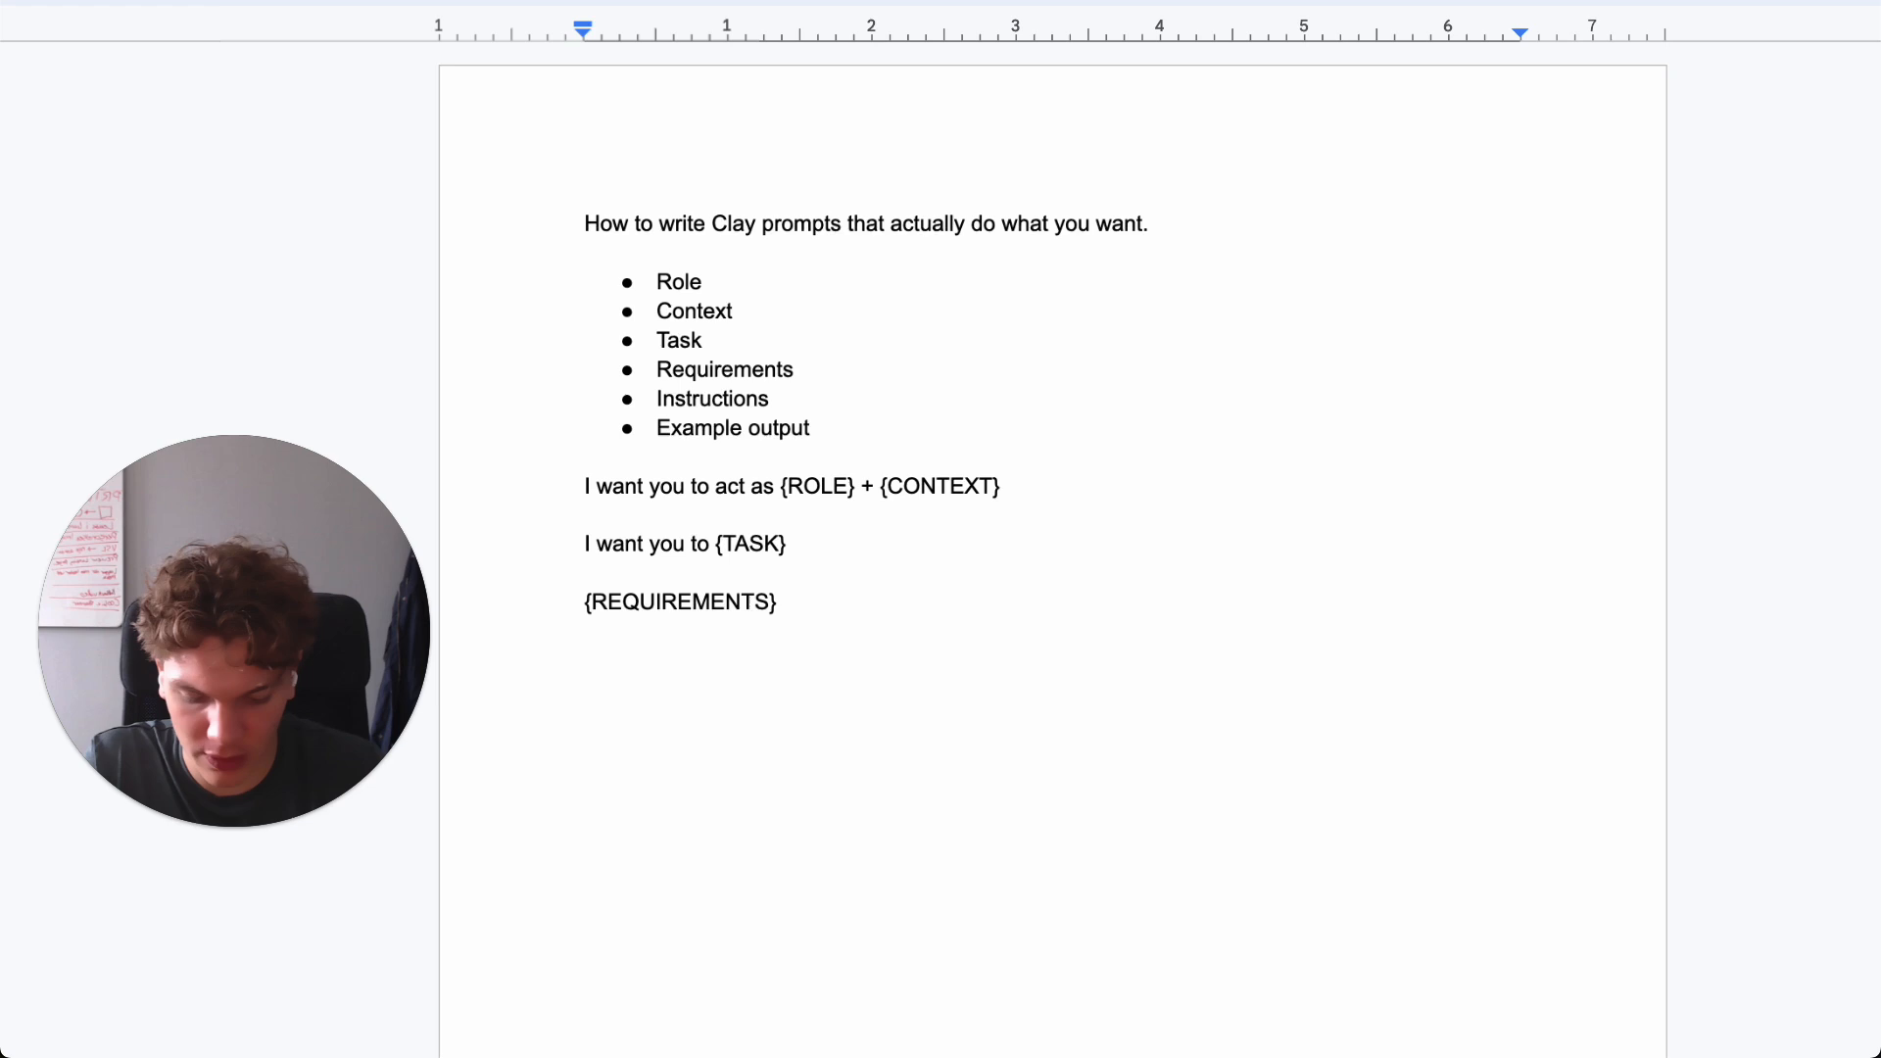
text({)
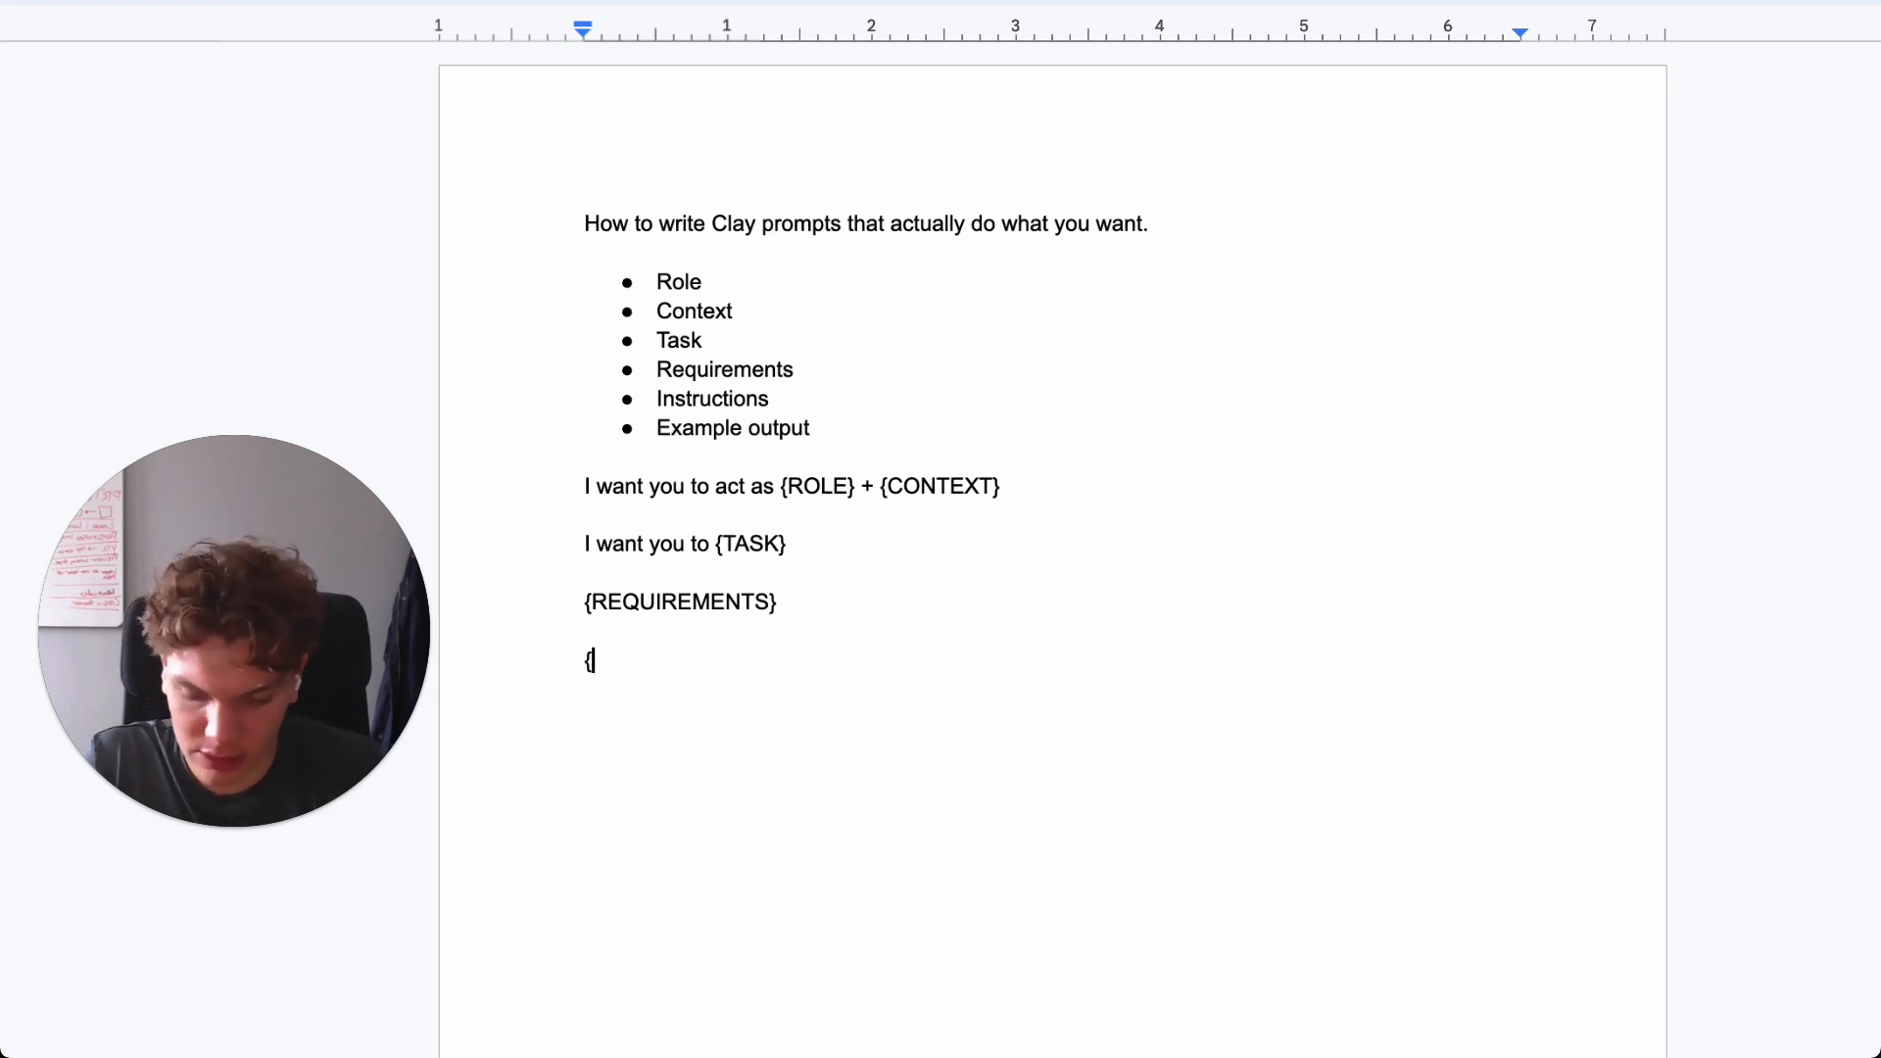
text(INSTRUCTION})
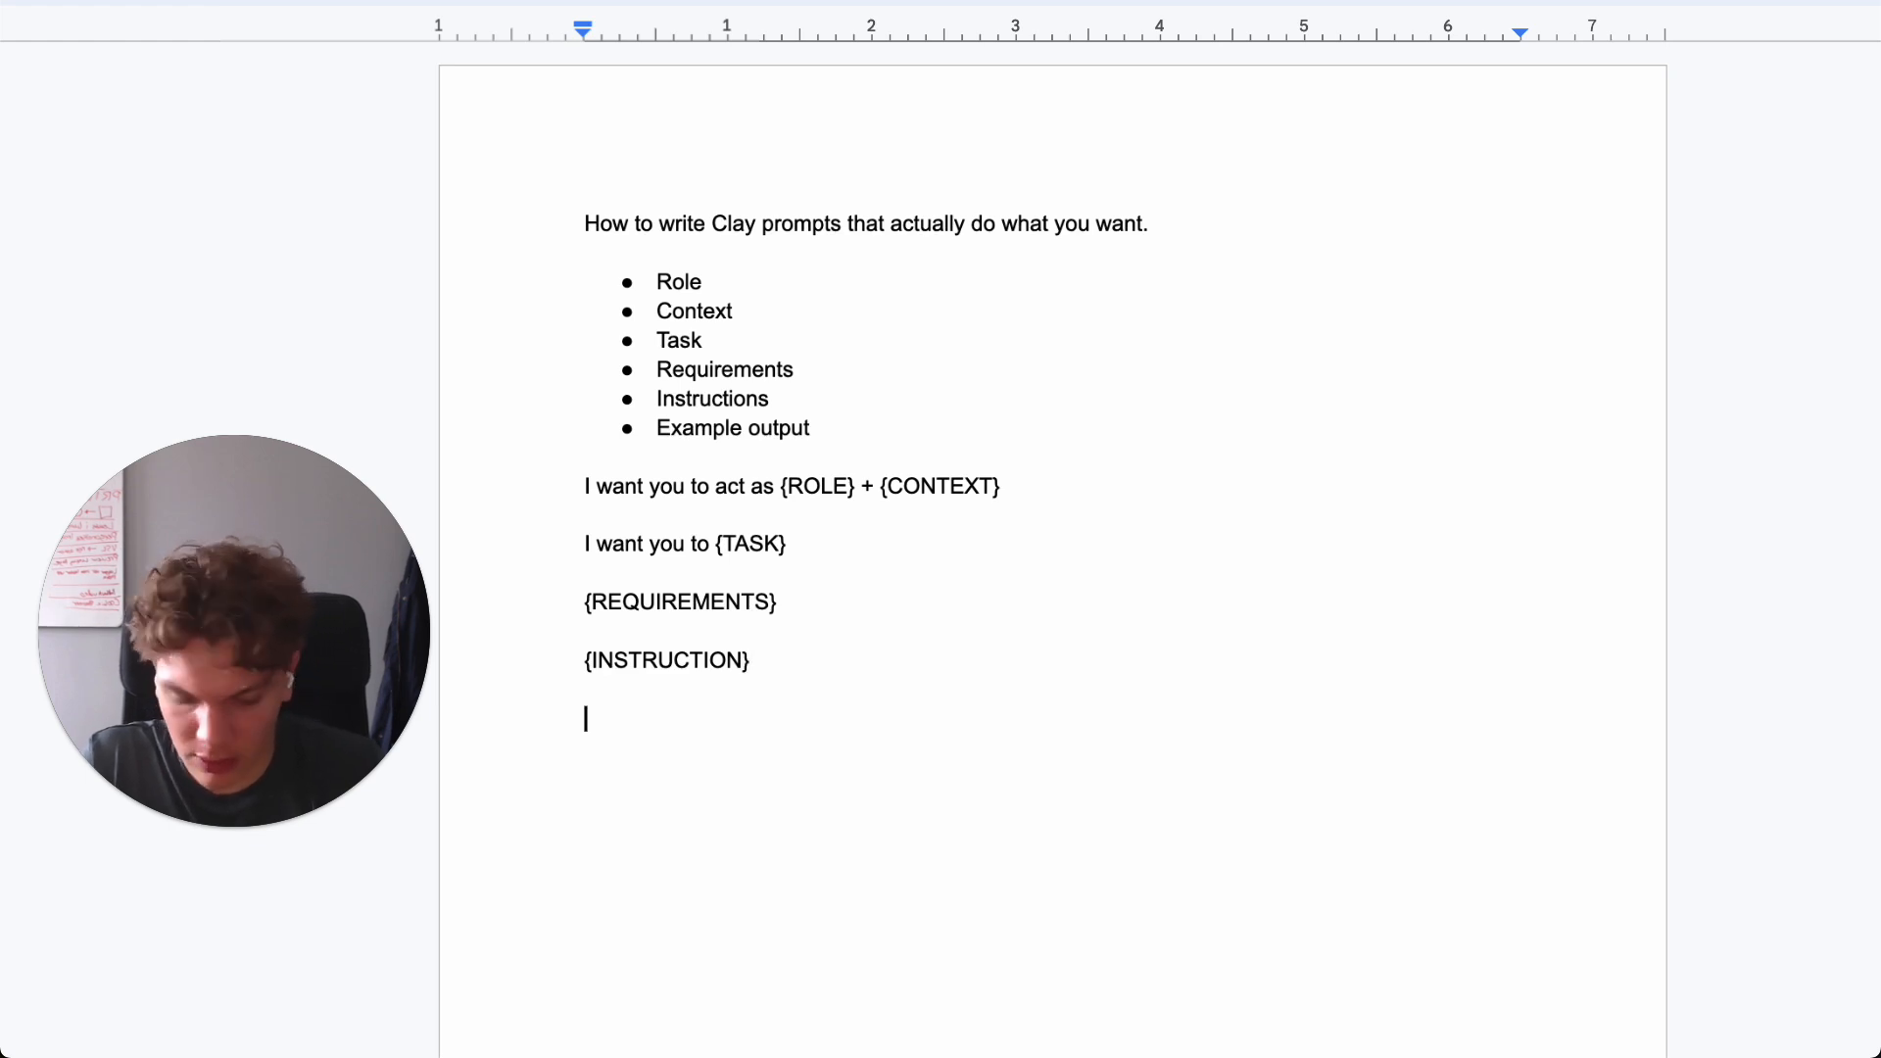
text({EXAMPLE)
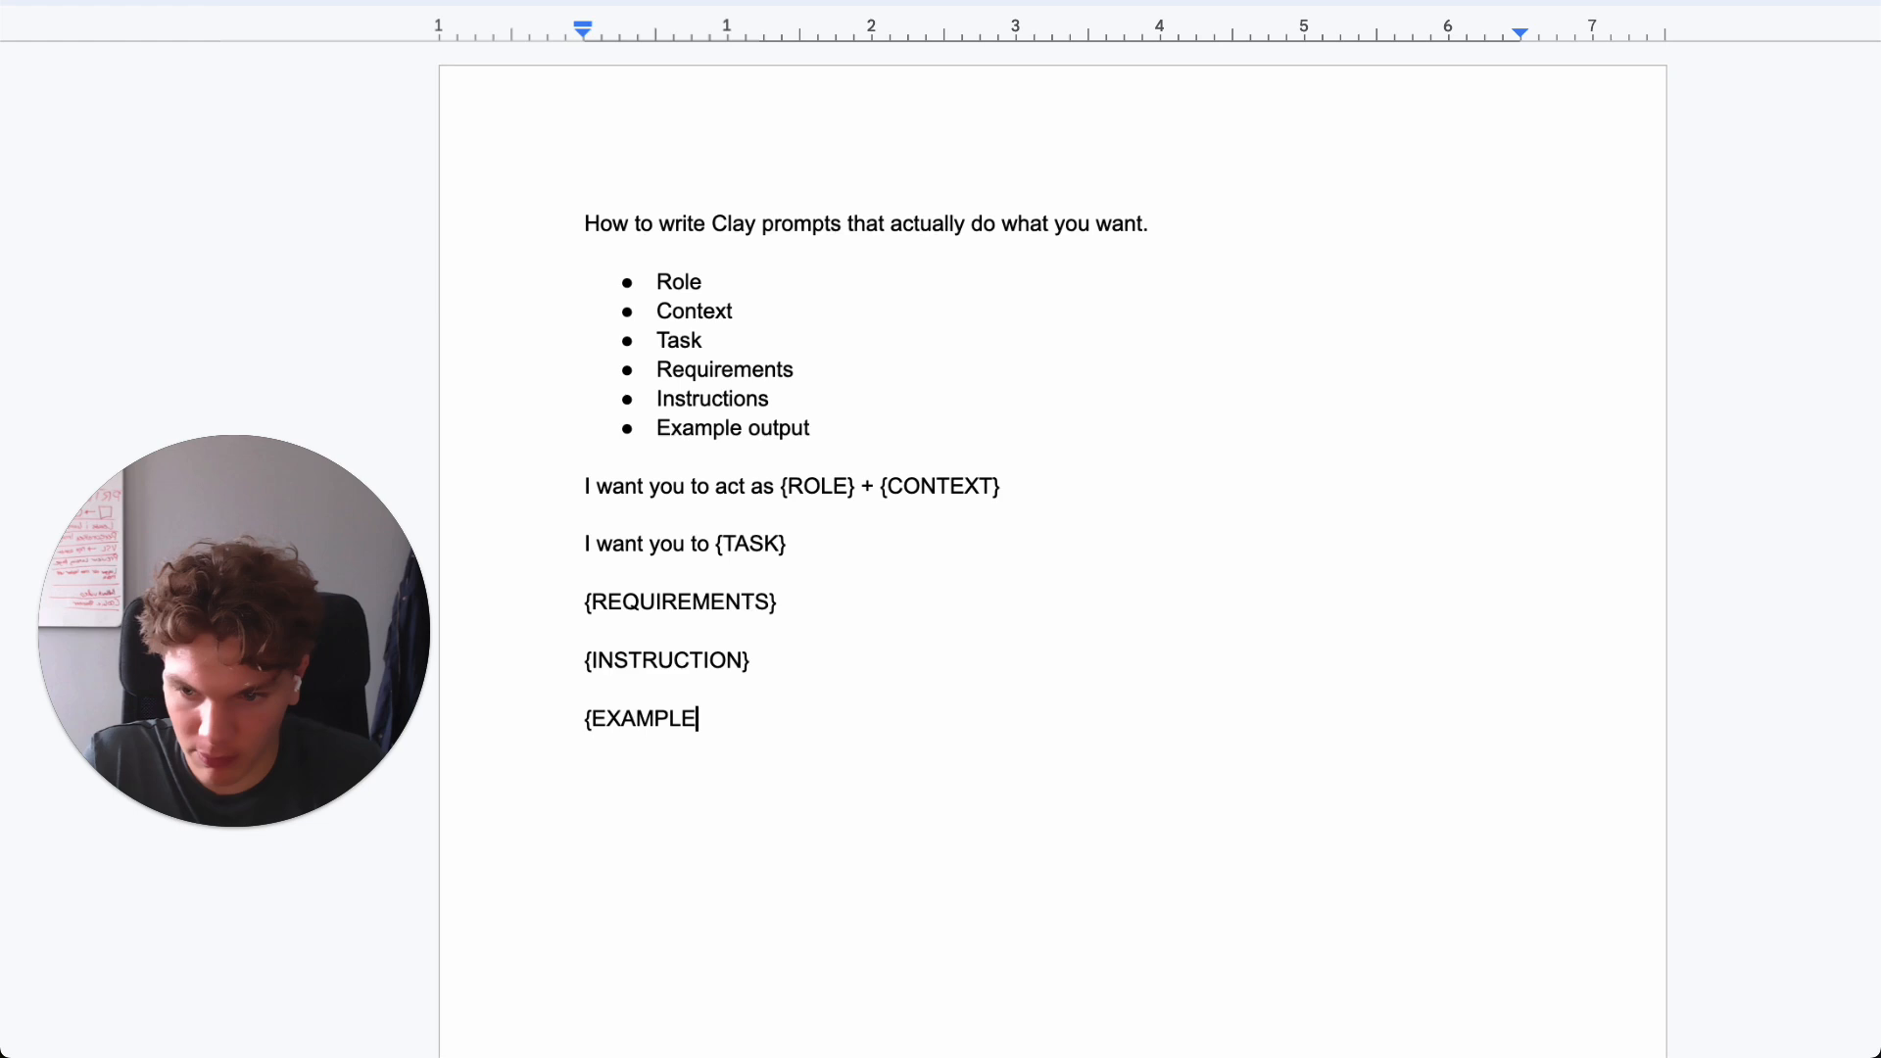
text(})
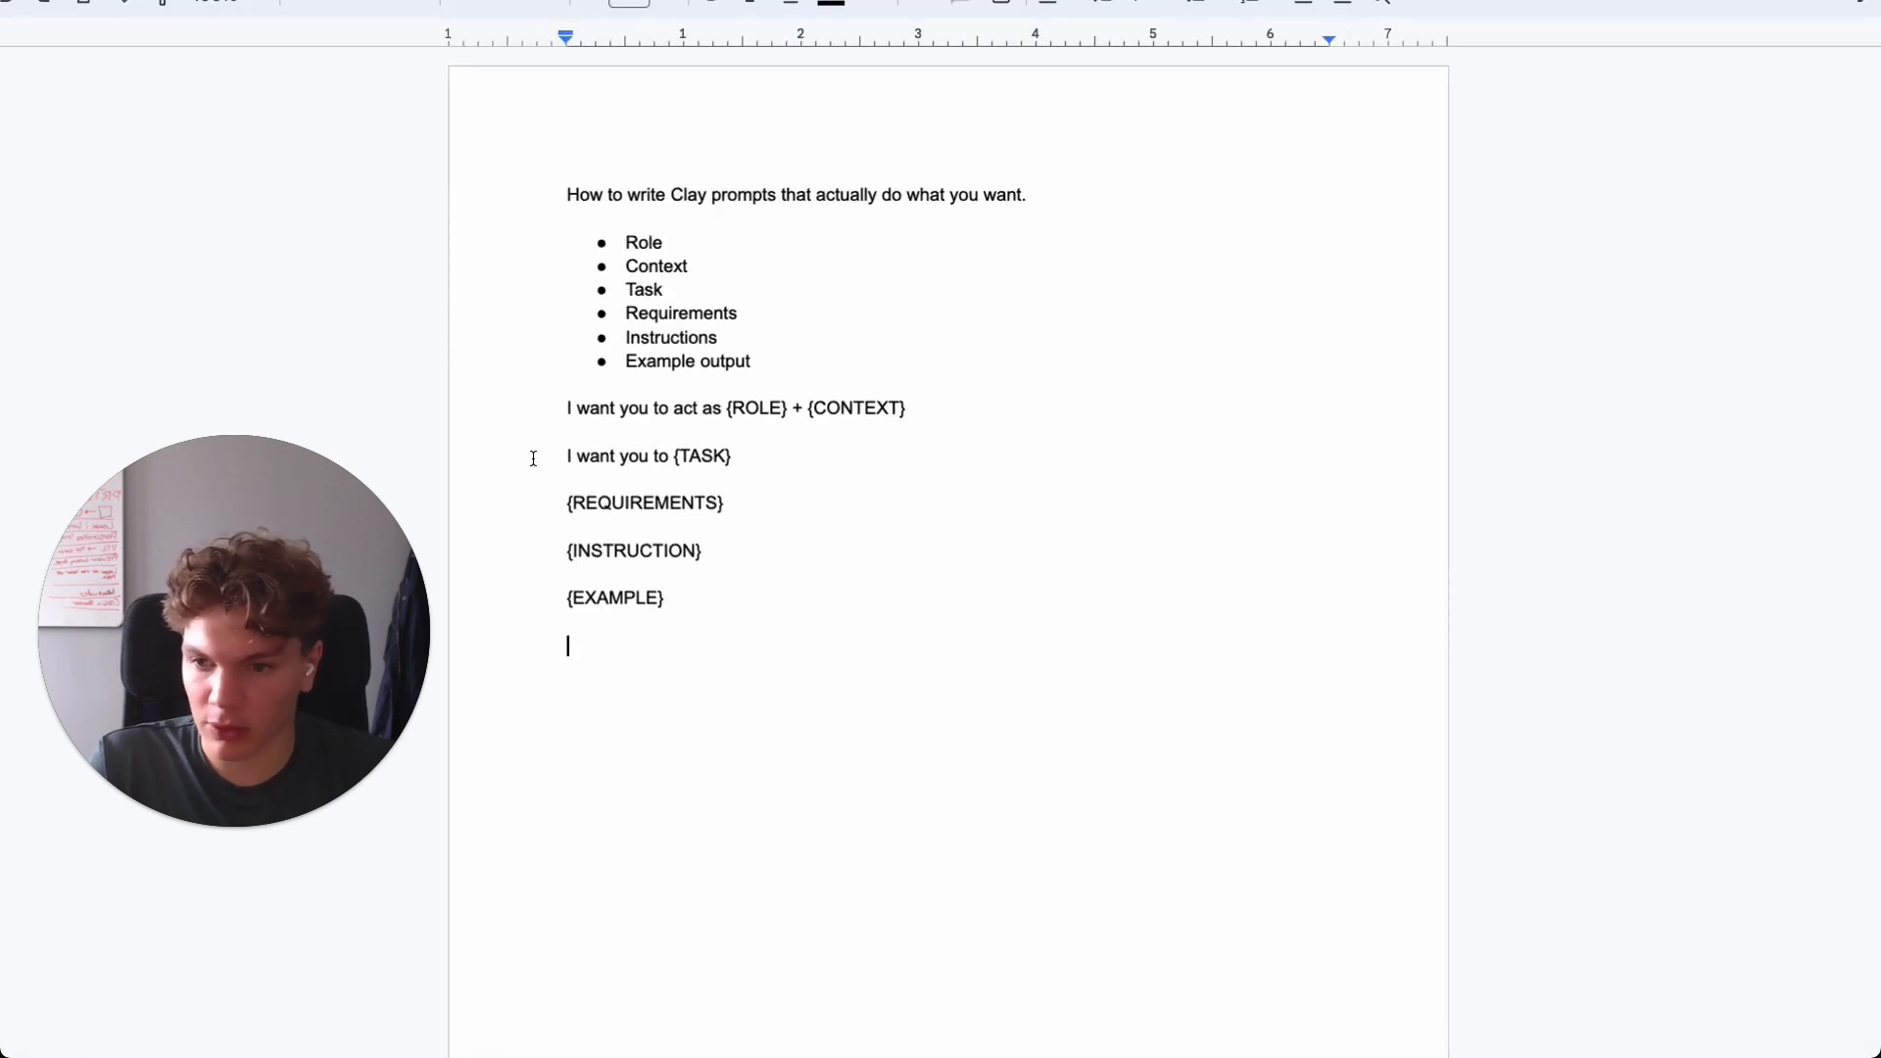
mouse_move(525, 531)
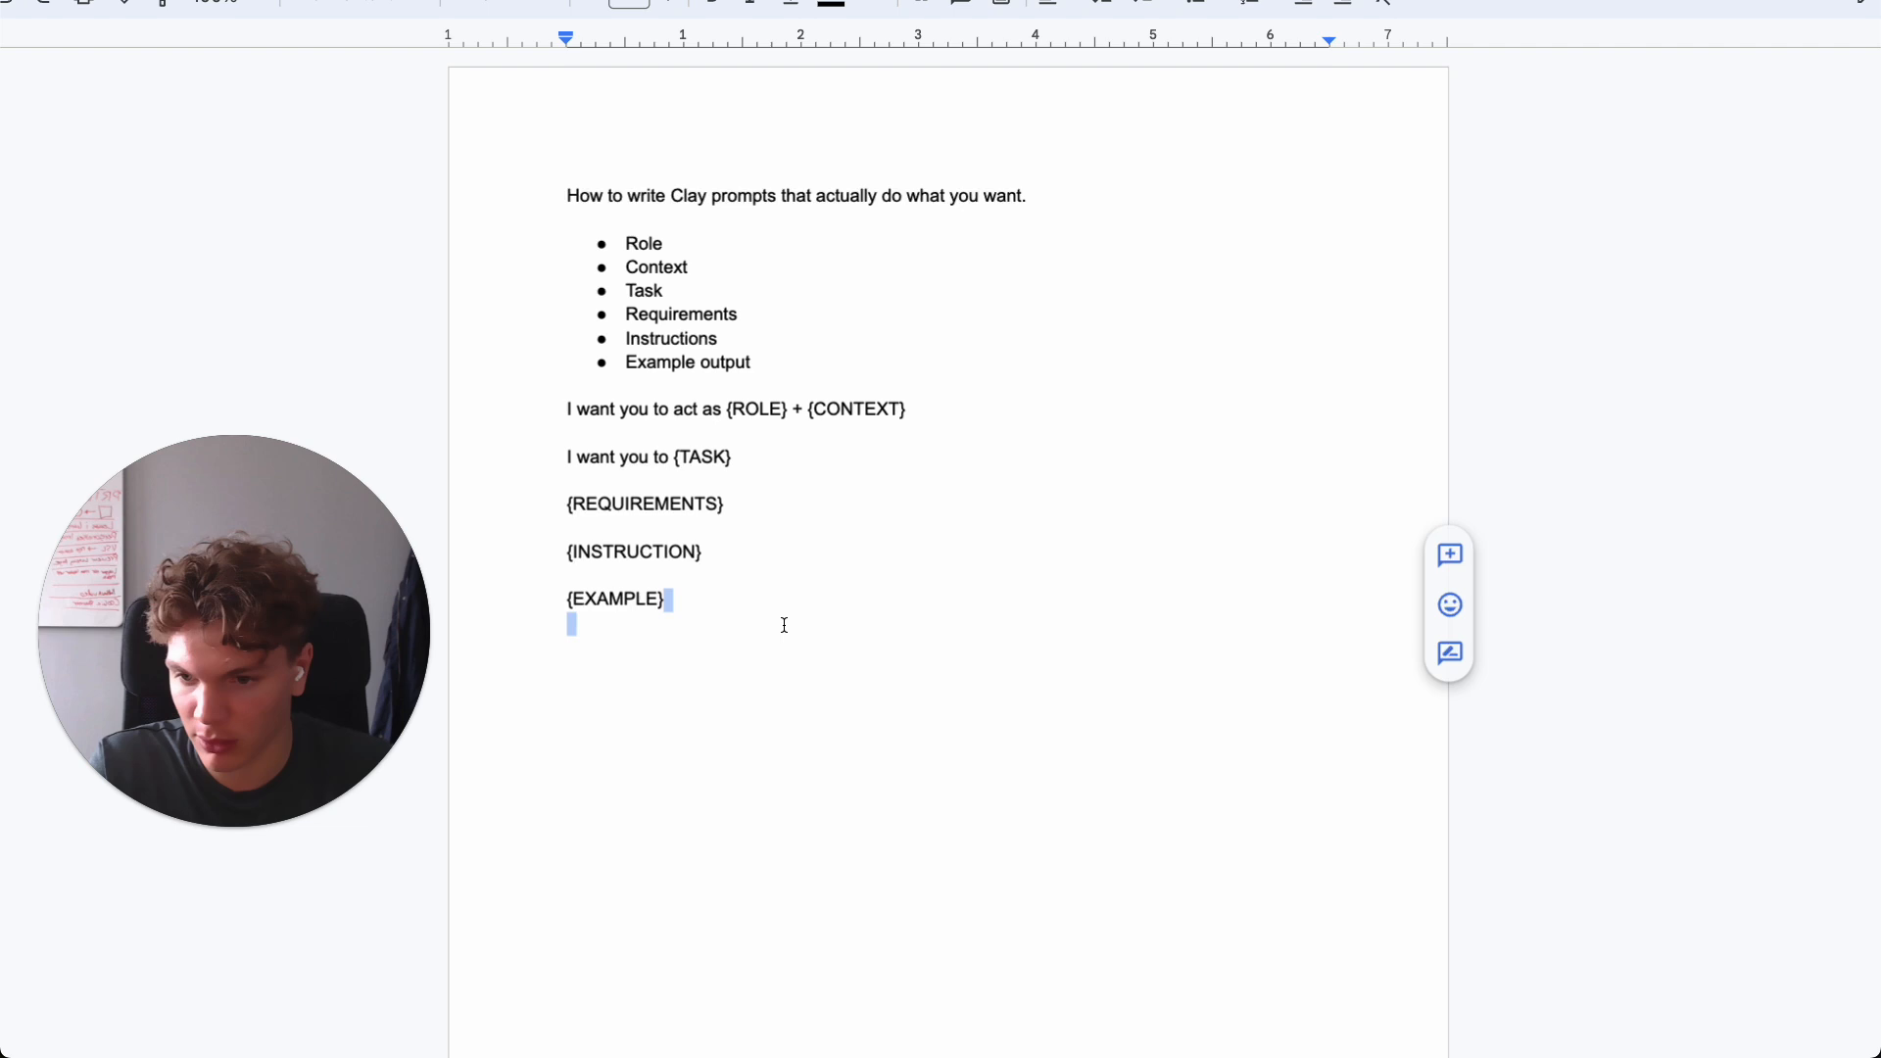
- Write the role sentence: a founder reaching out to a LinkedIn audience influencer who can promote your product
scroll(down, 3)
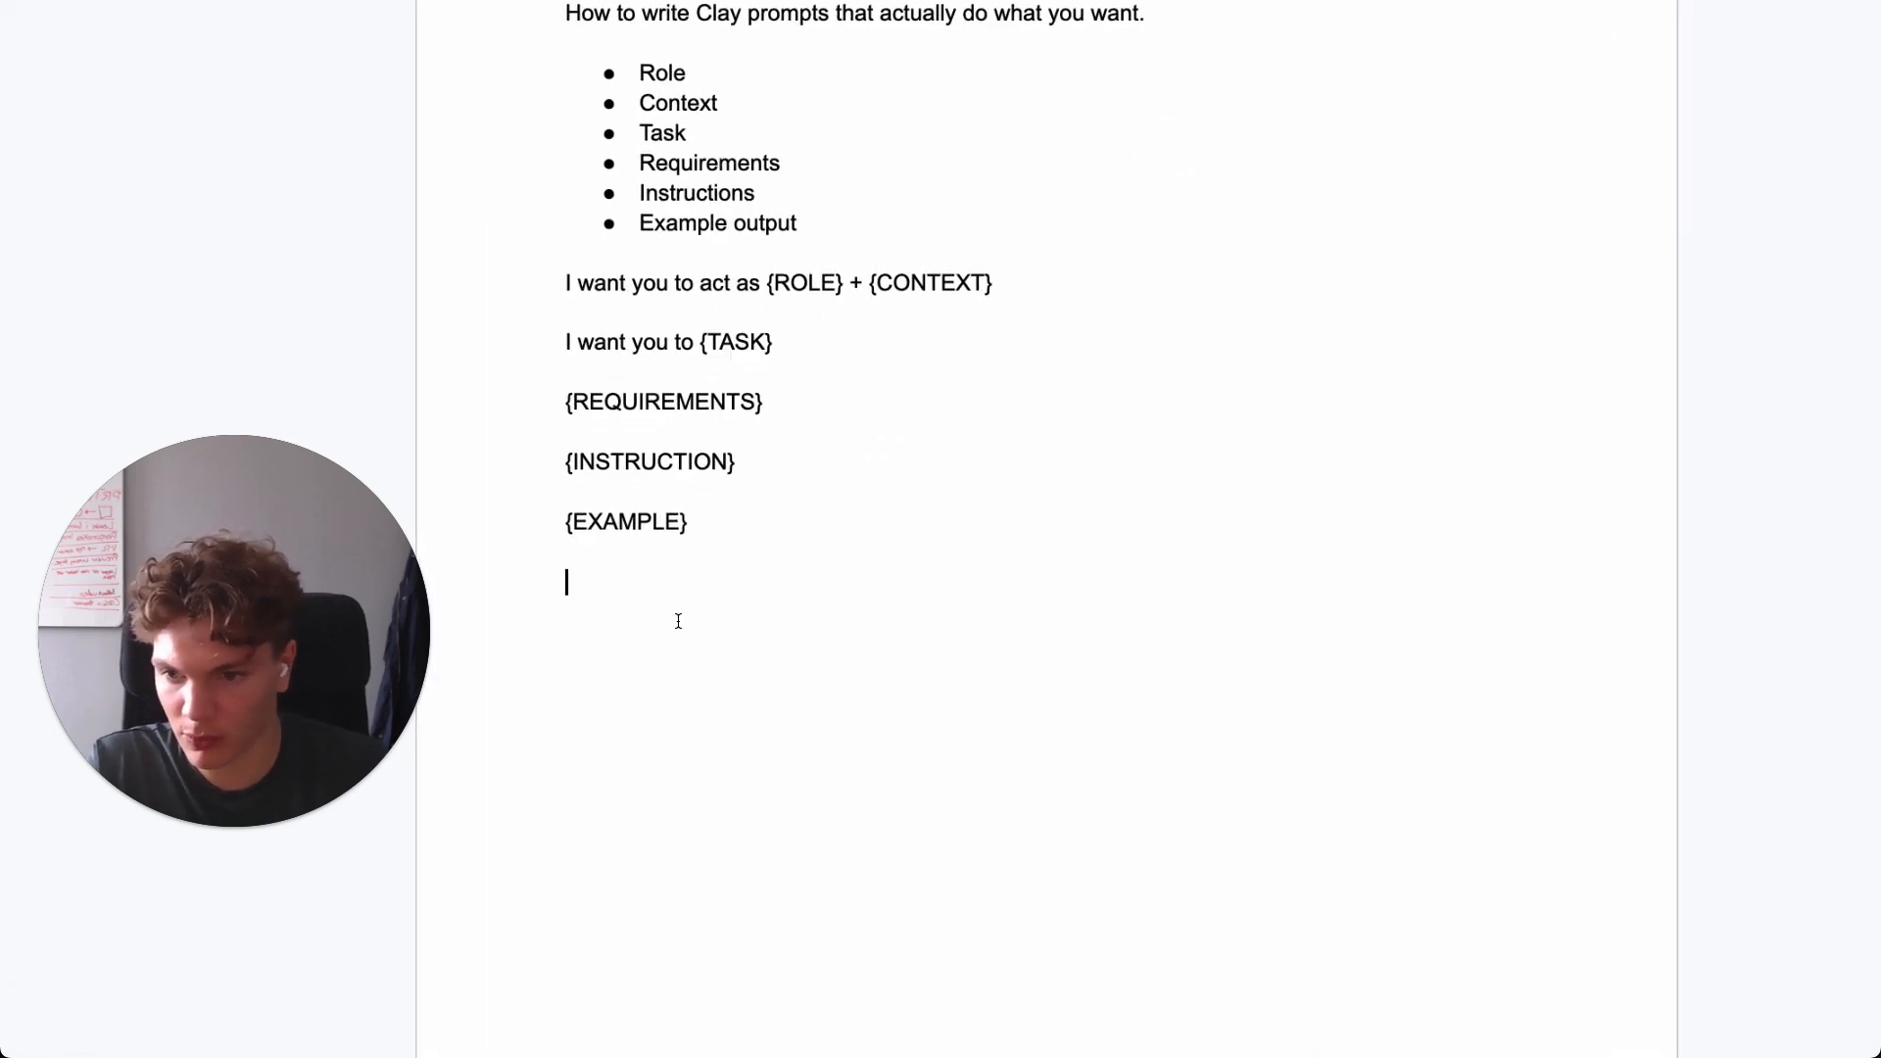
text(I want you t)
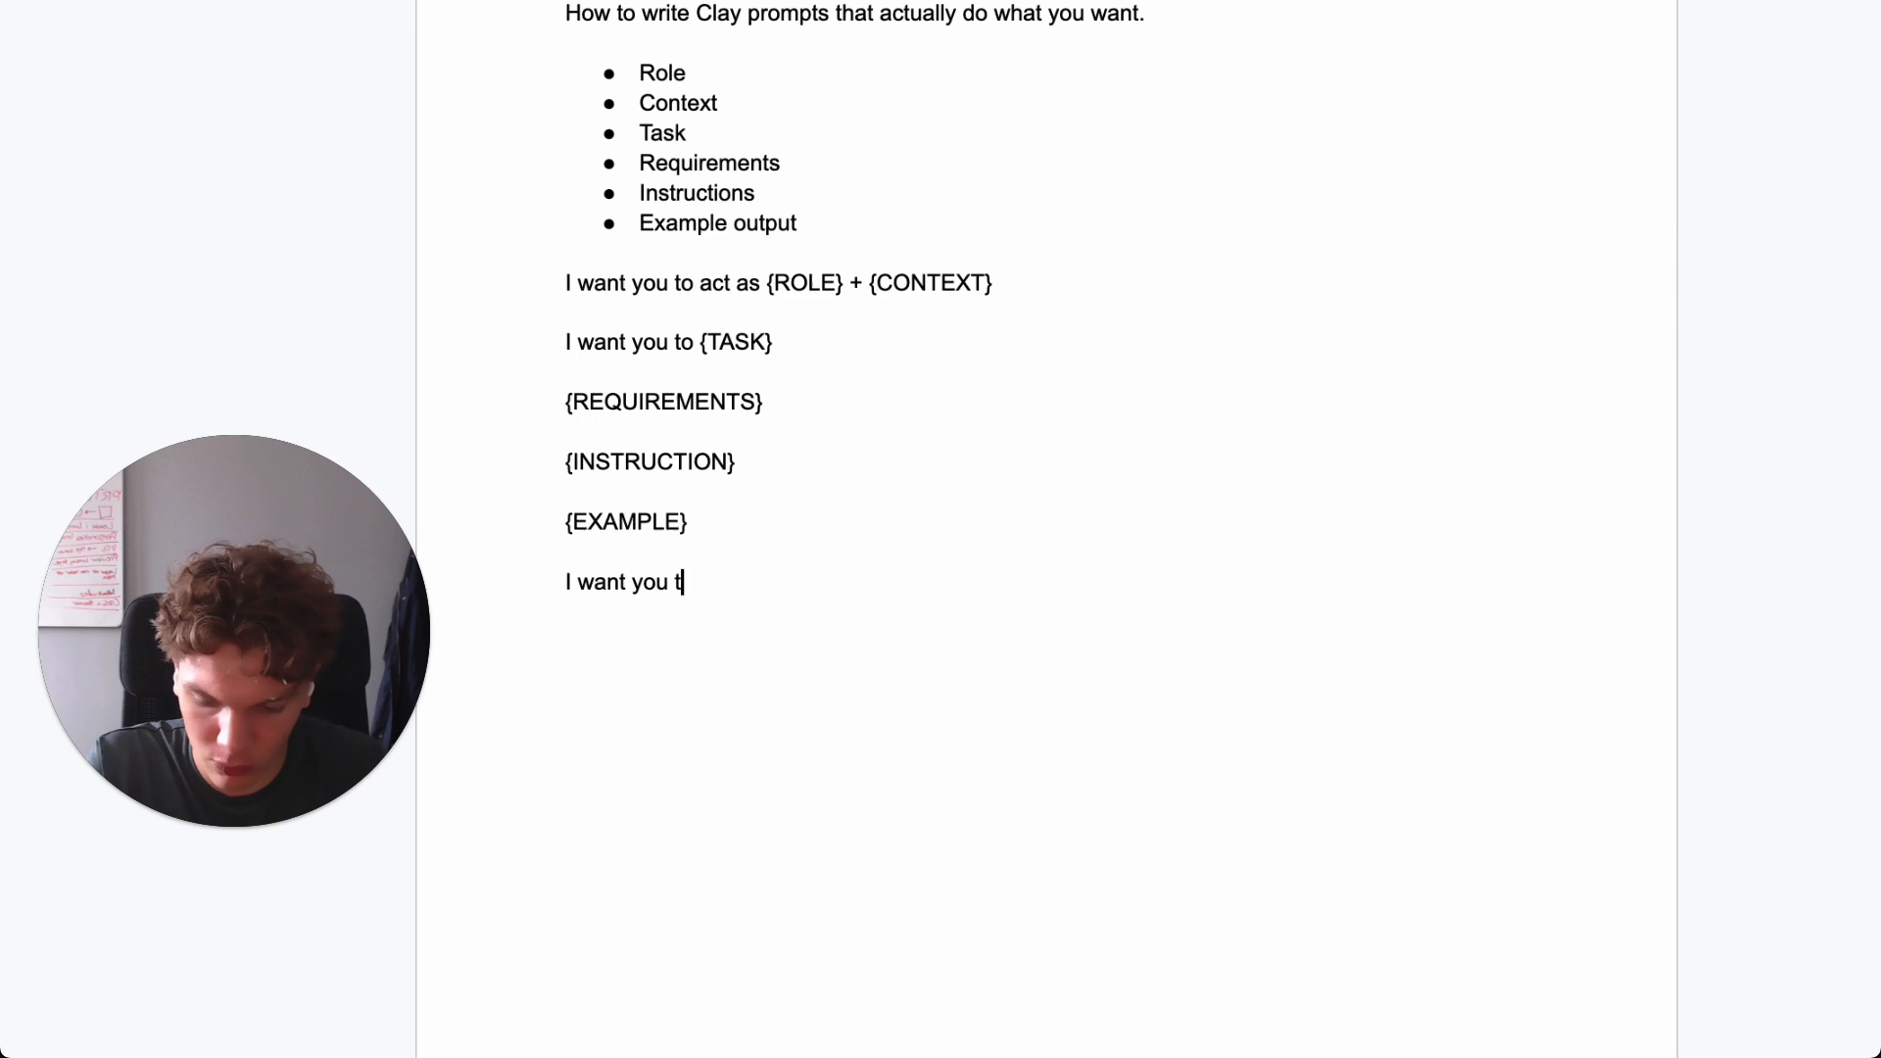
text(o act as)
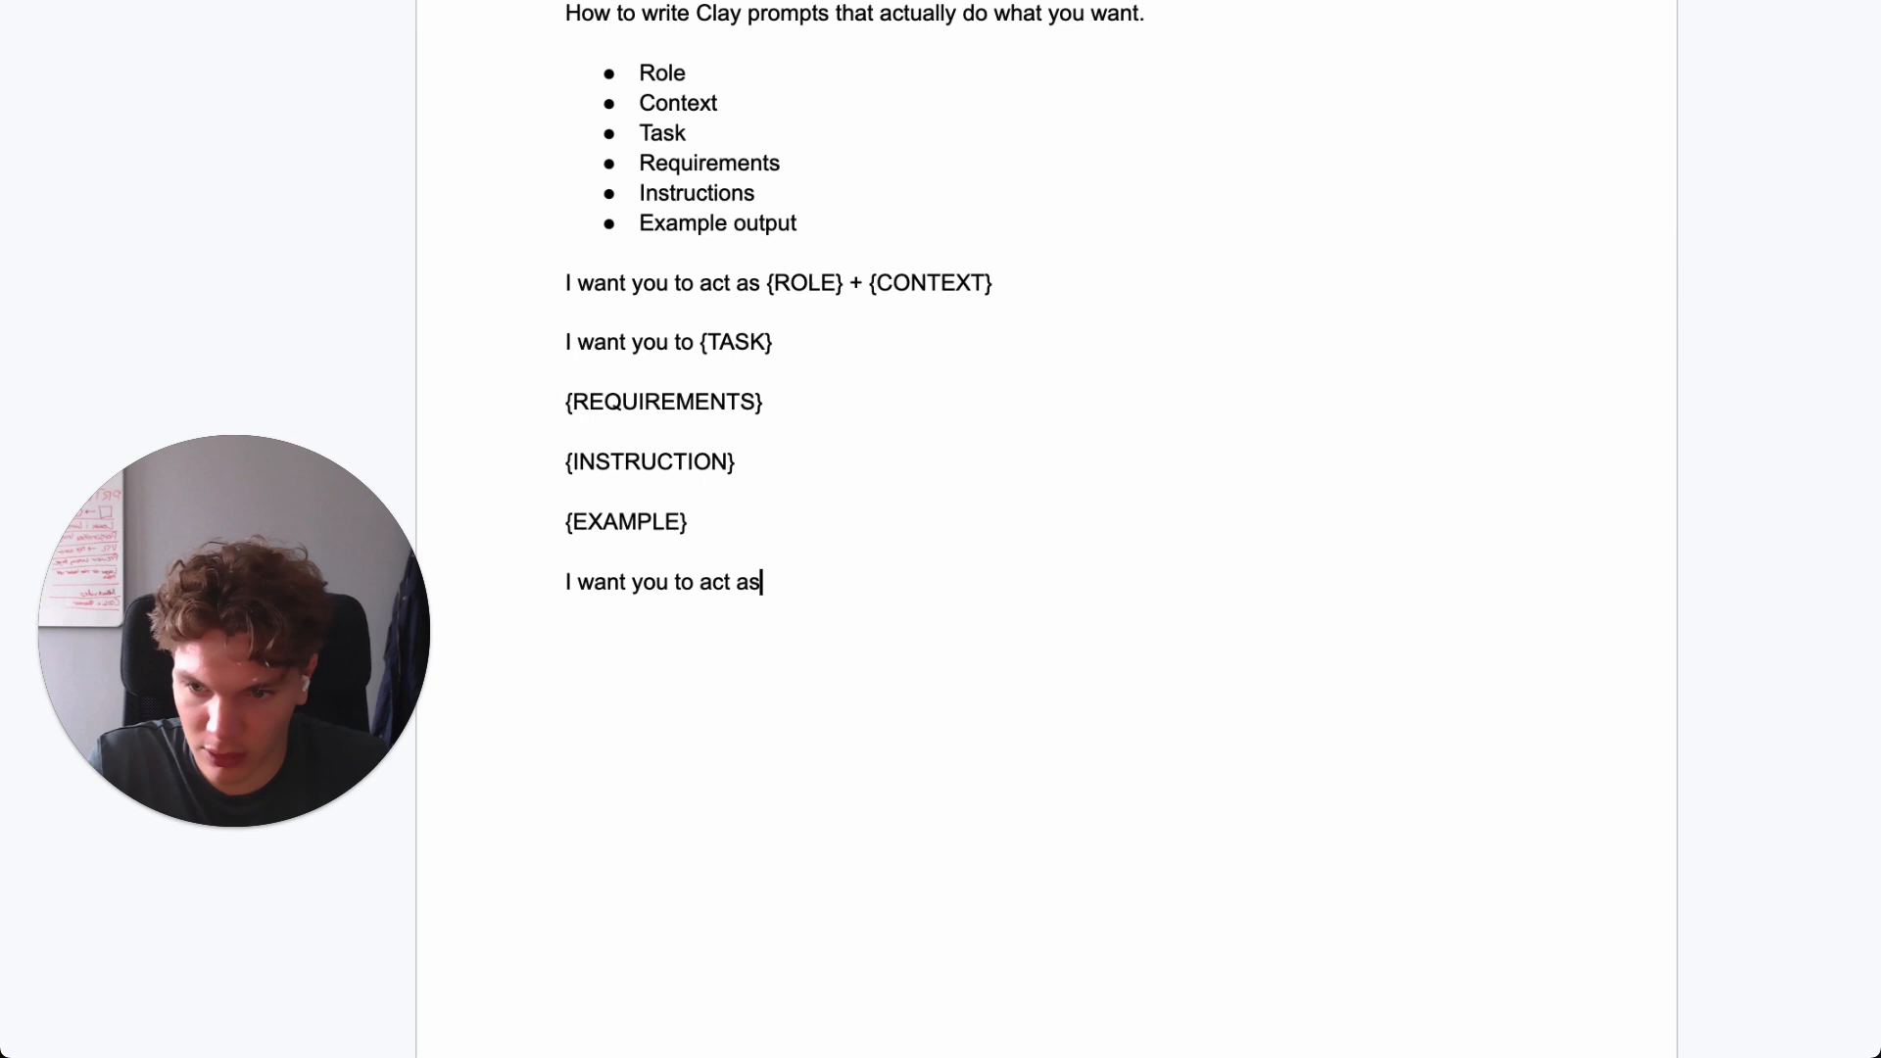
text(a)
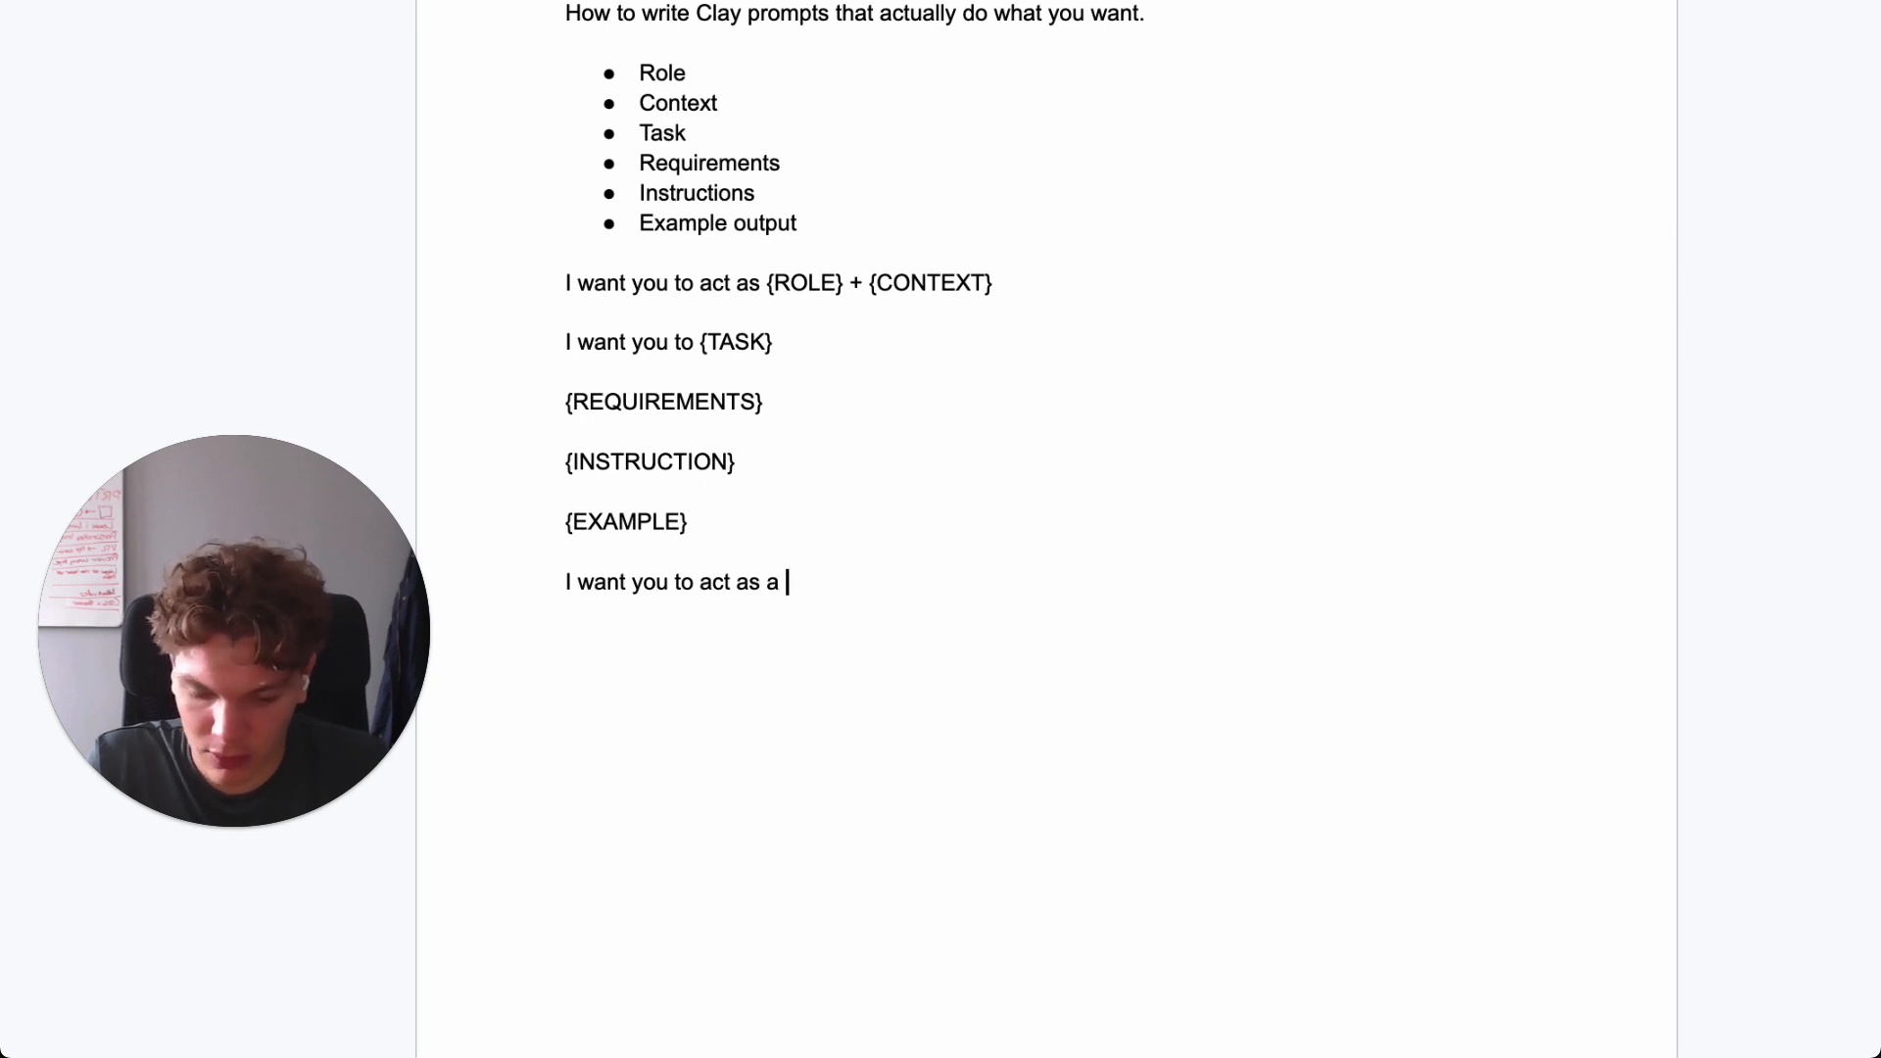
text(founder who)
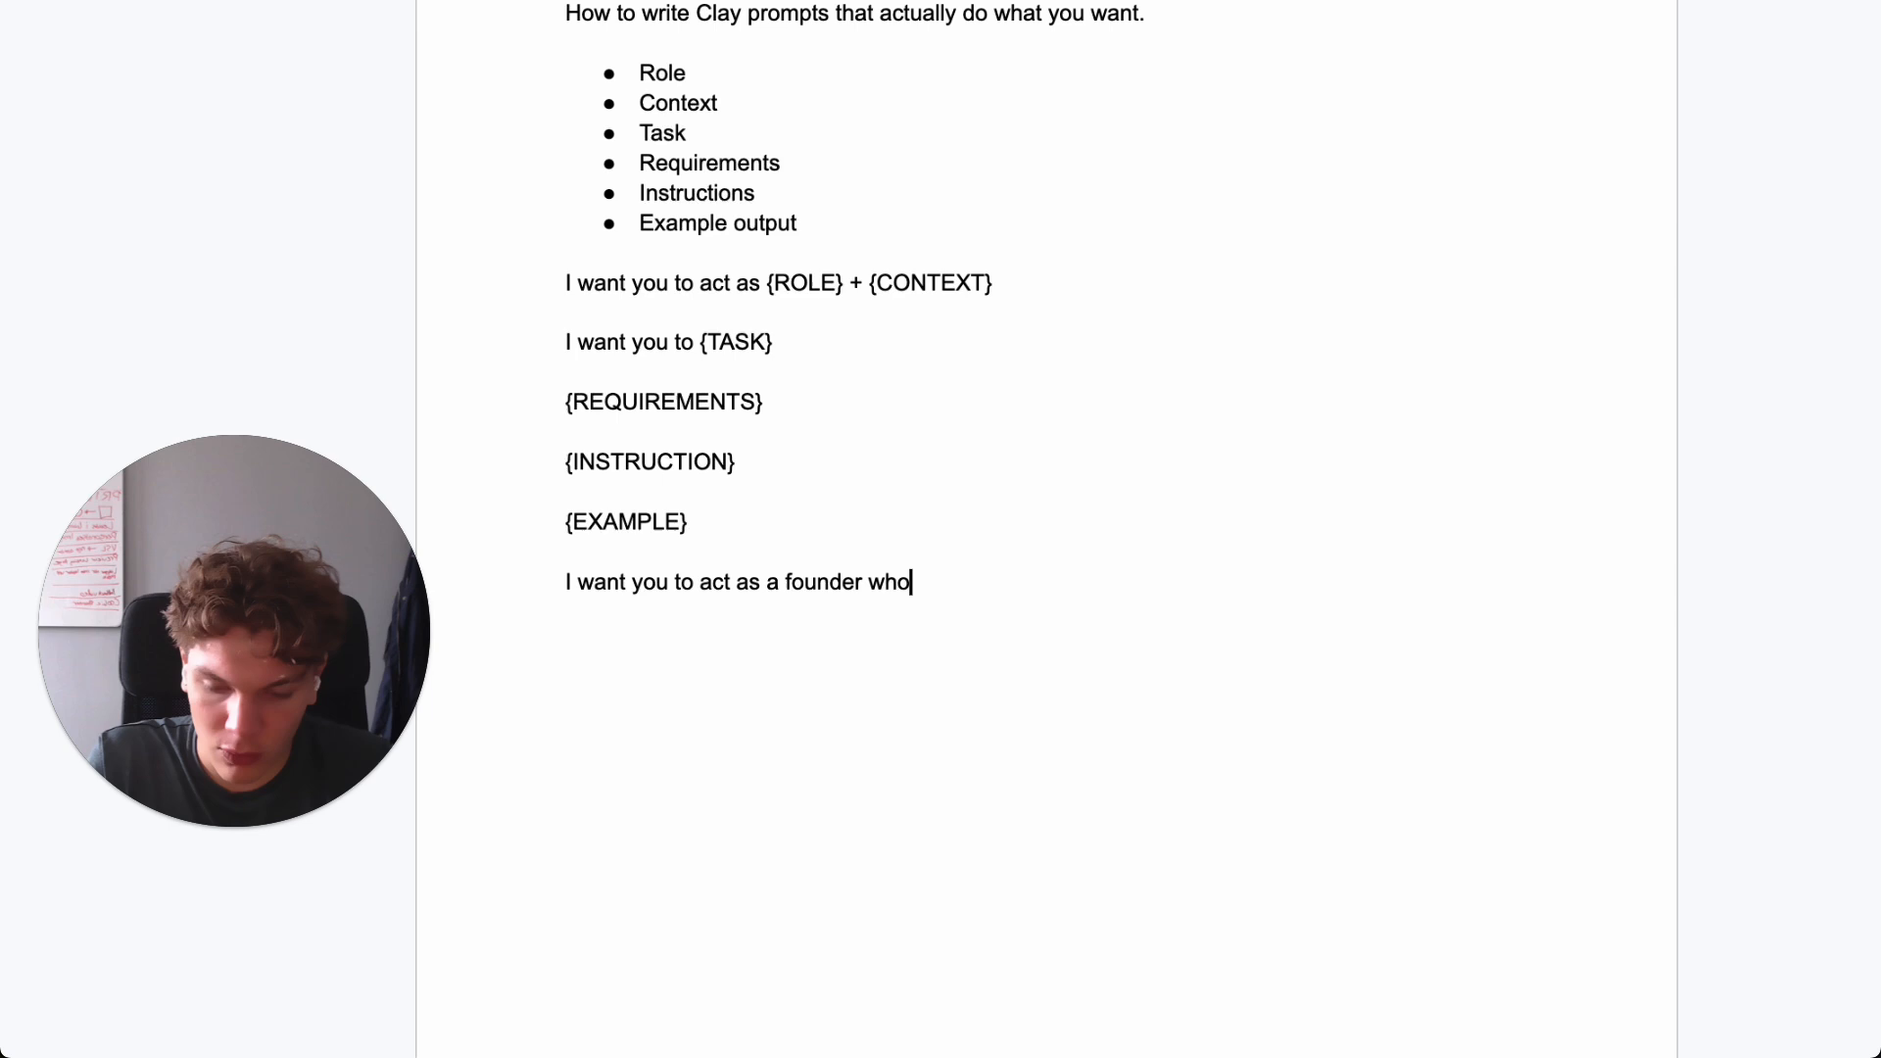
text('s rre)
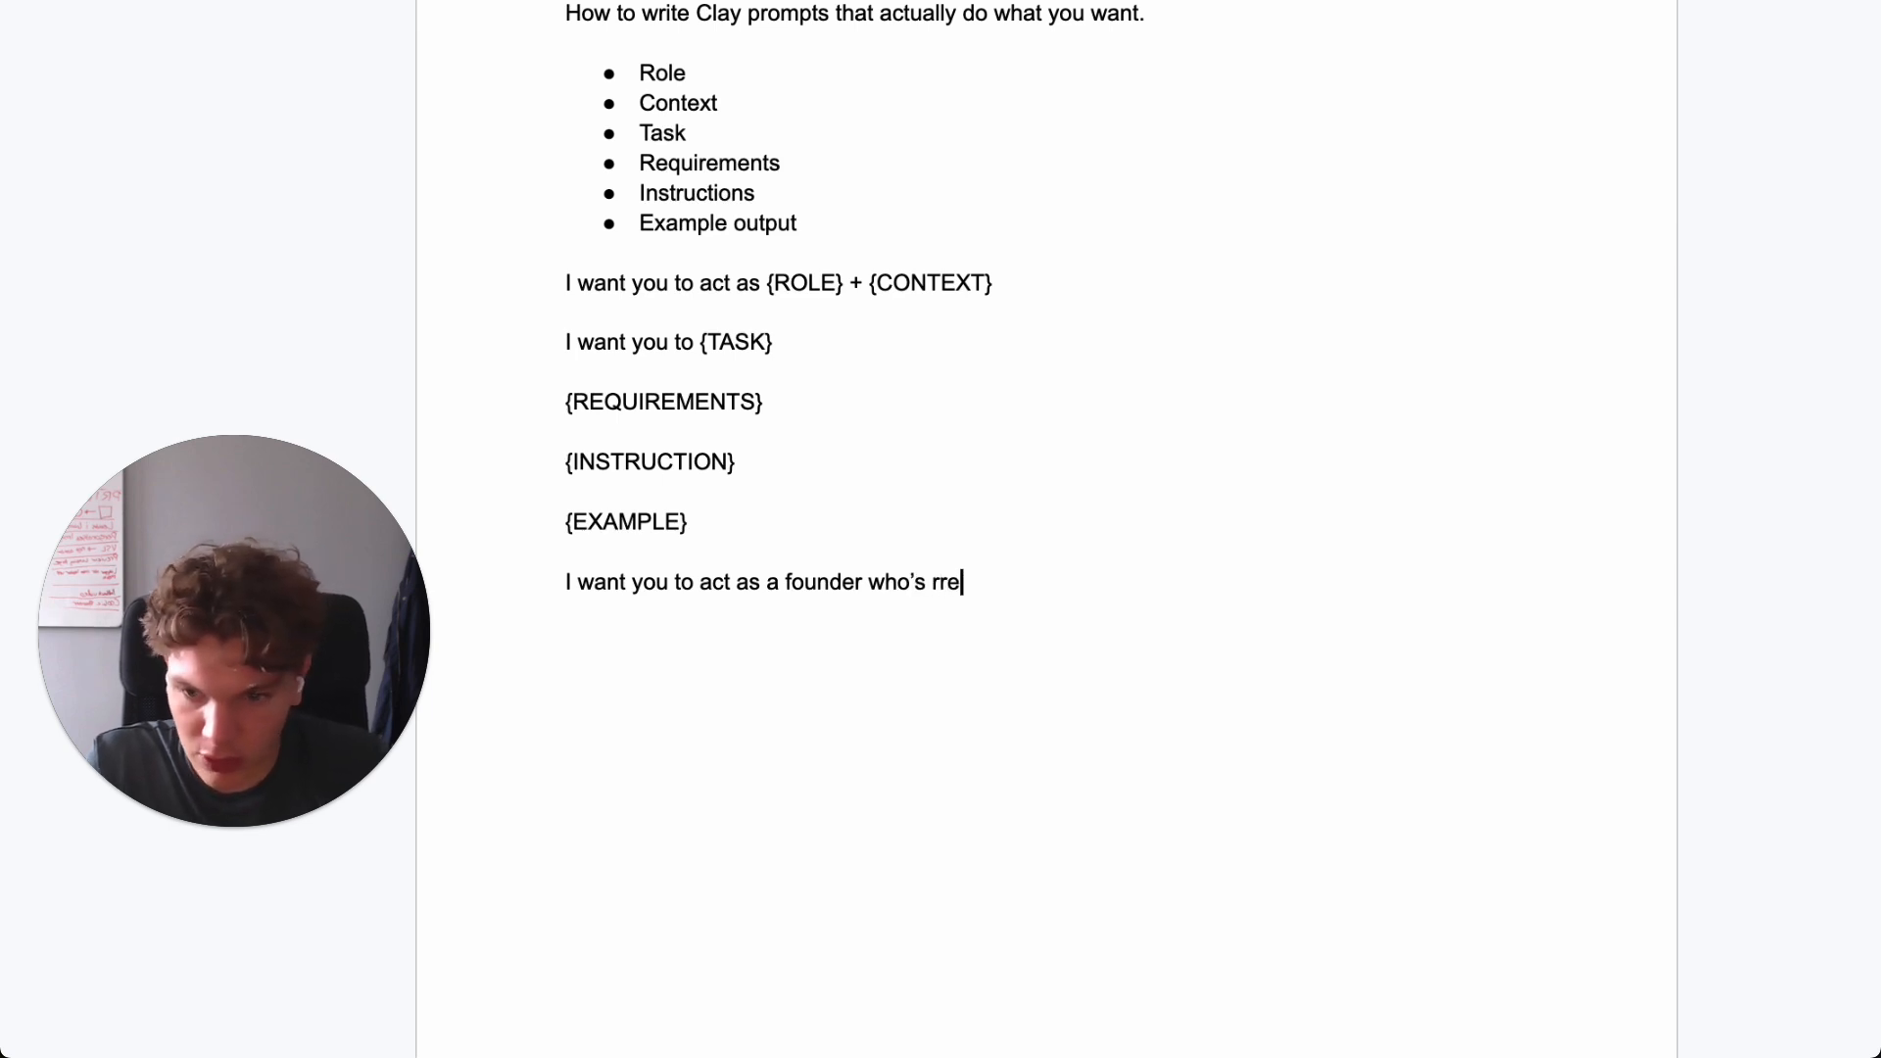
text(reaching o)
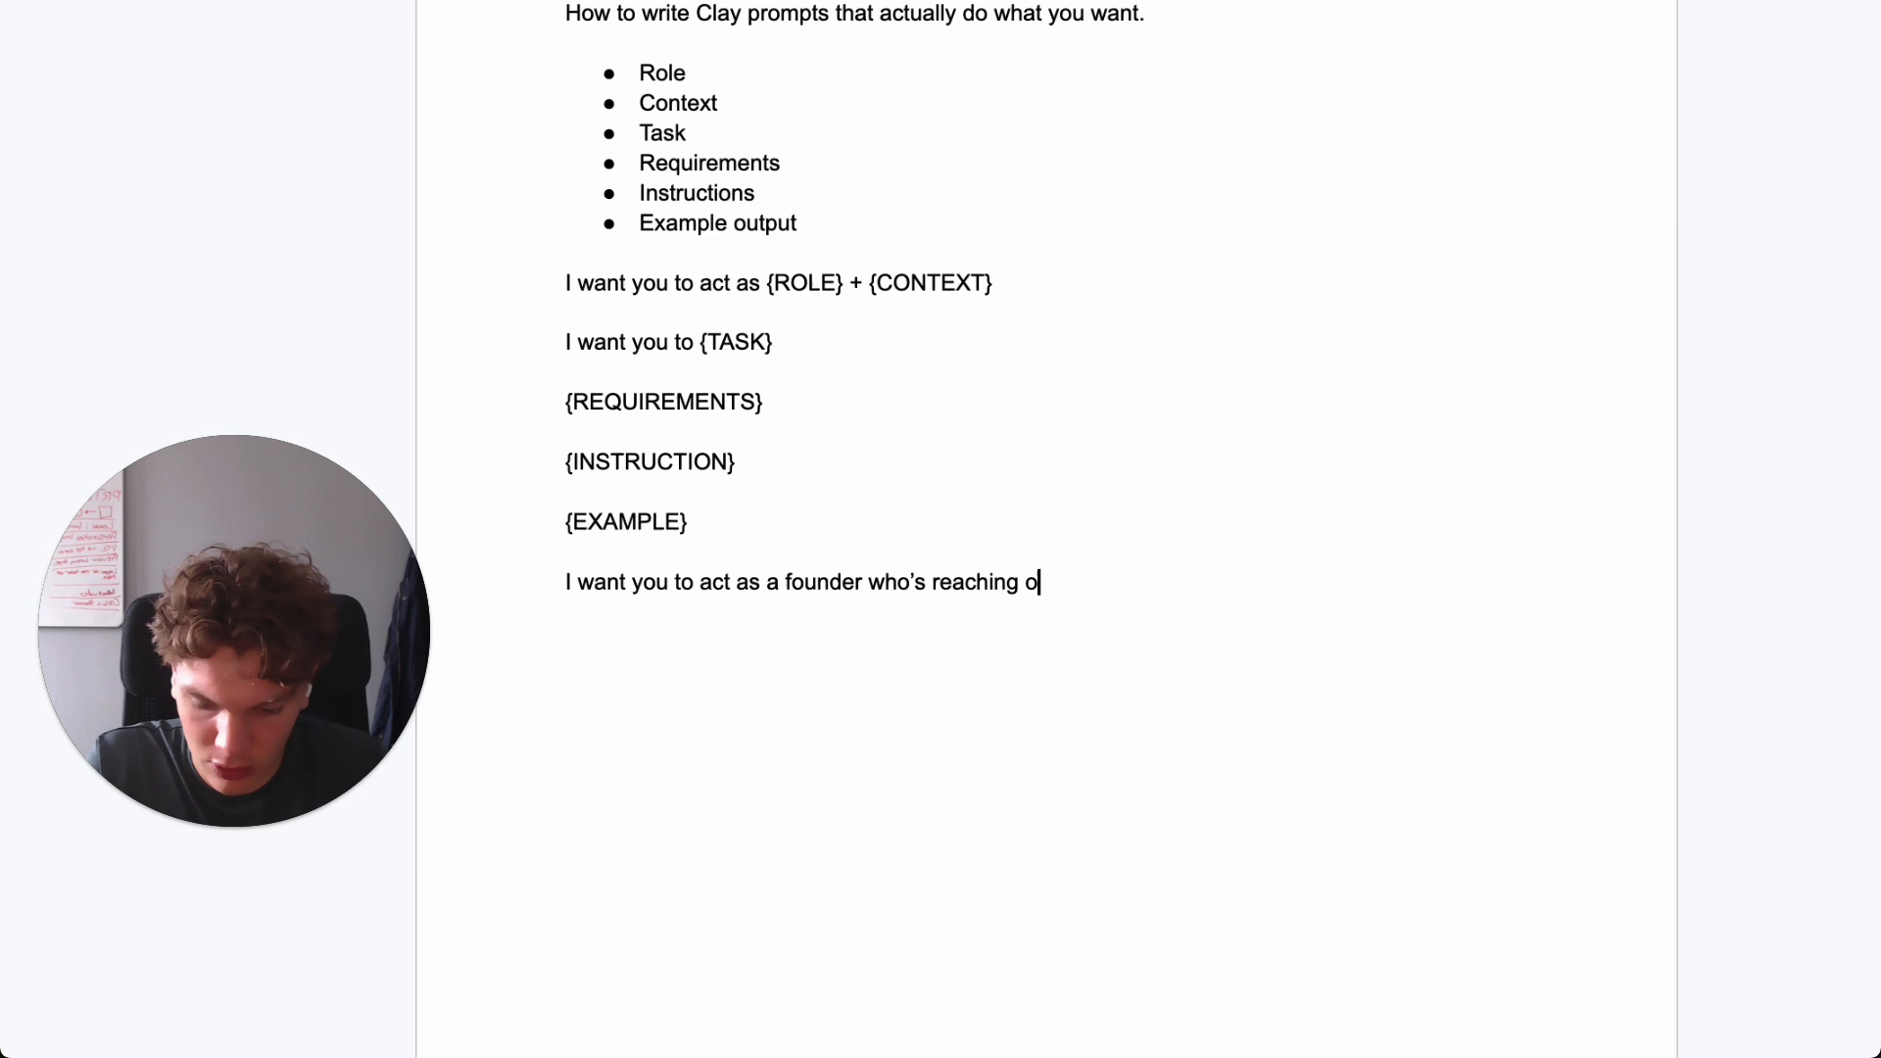
text(ut to a)
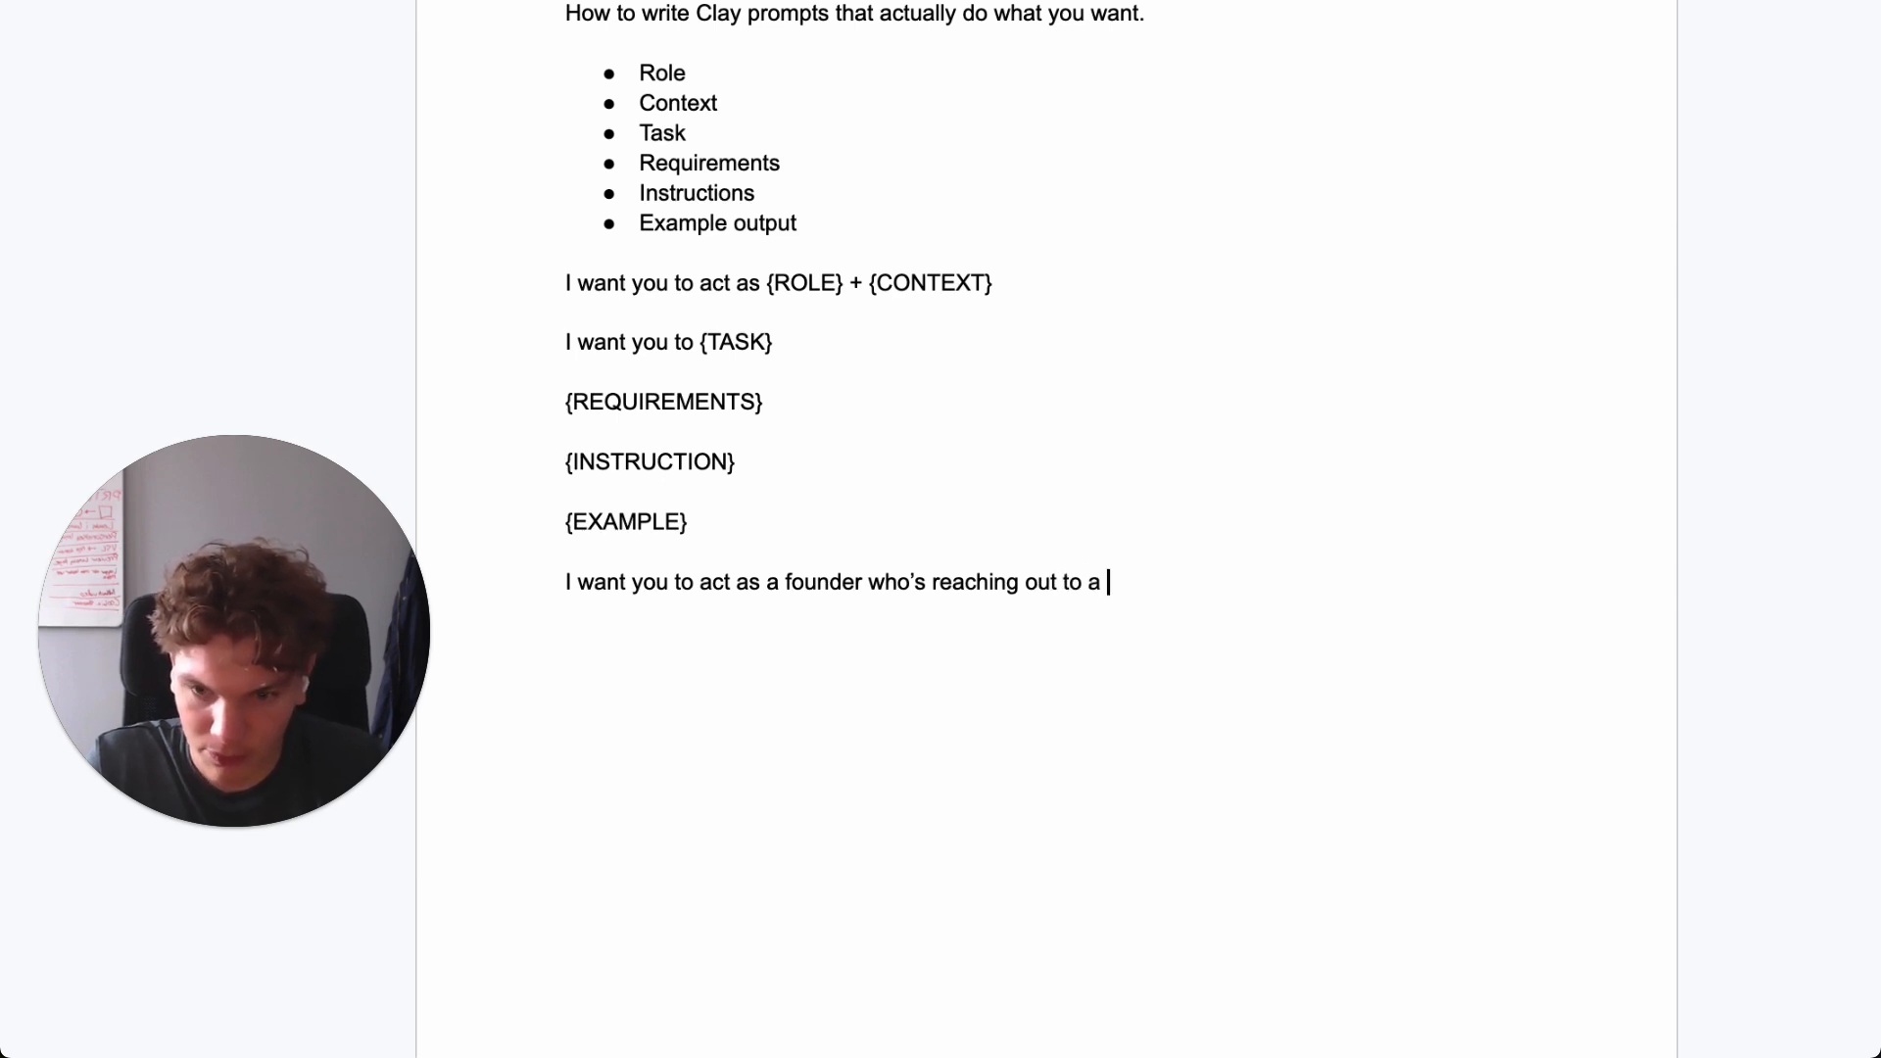
text(LinkedIn audience)
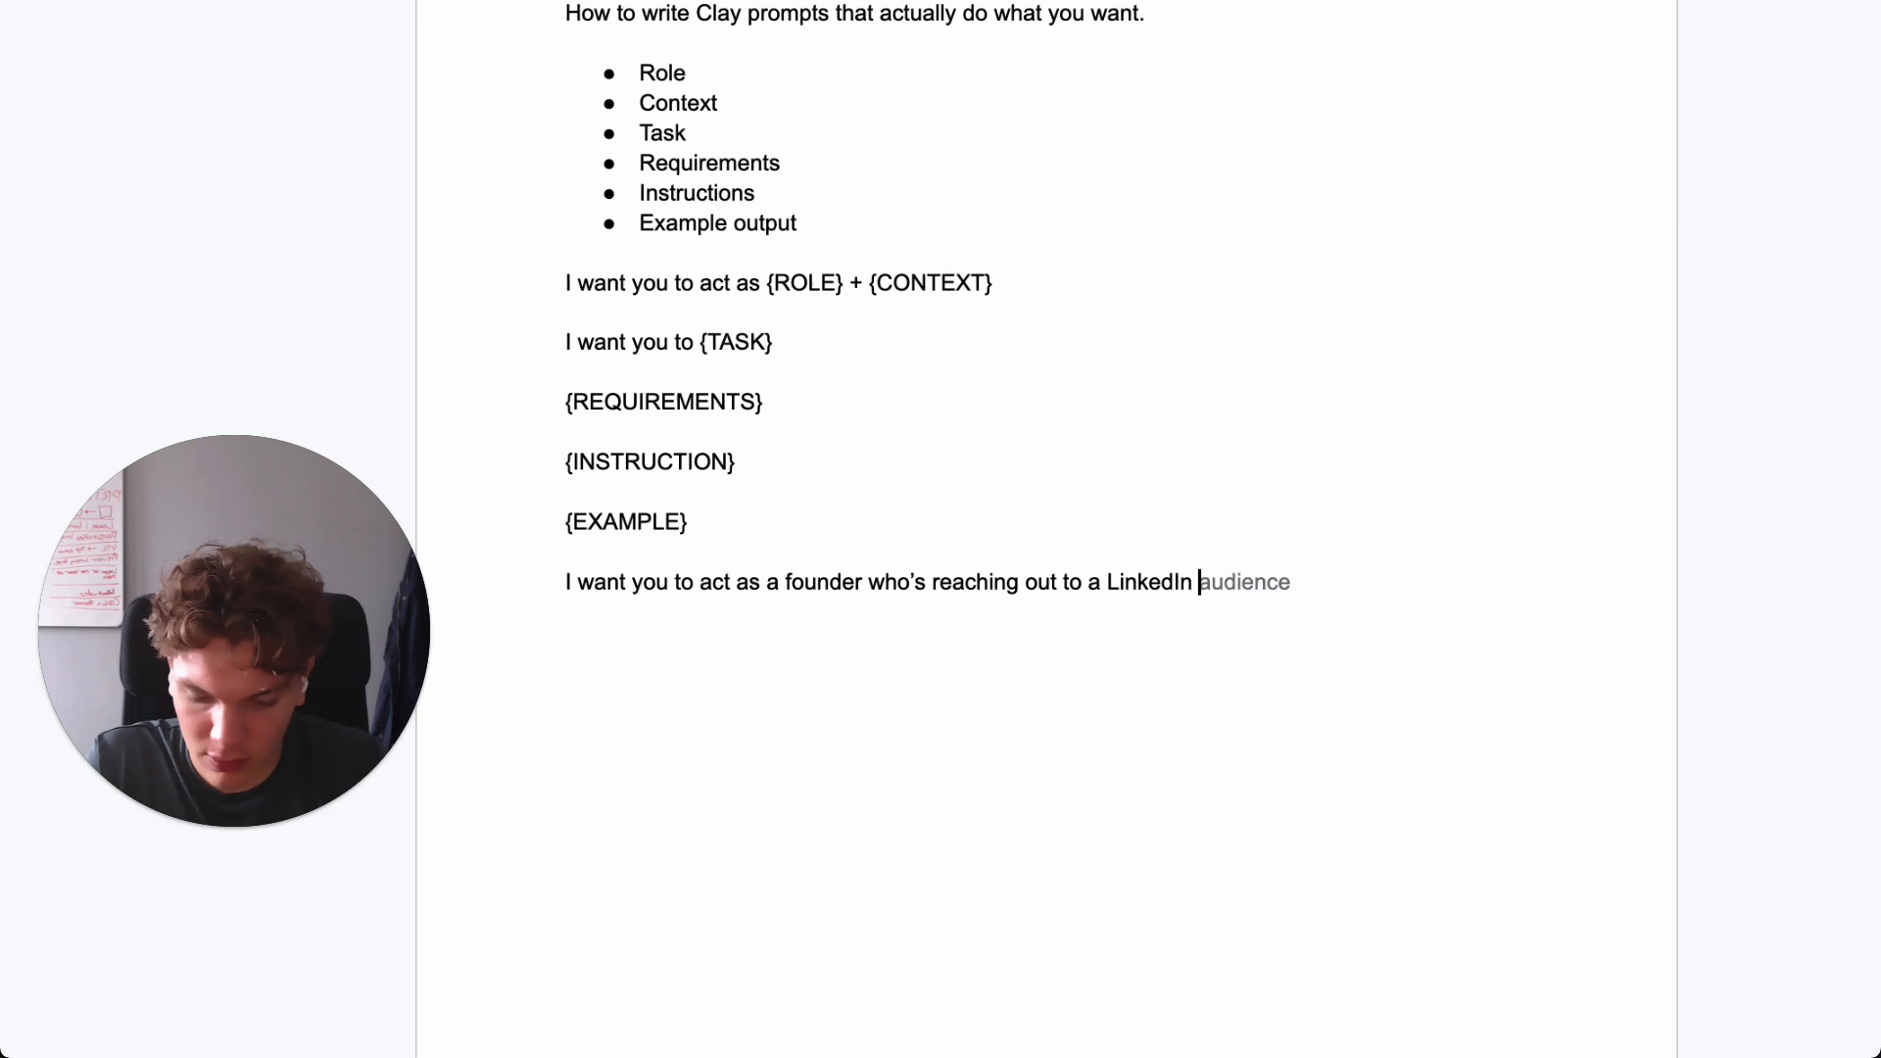
text(influencer)
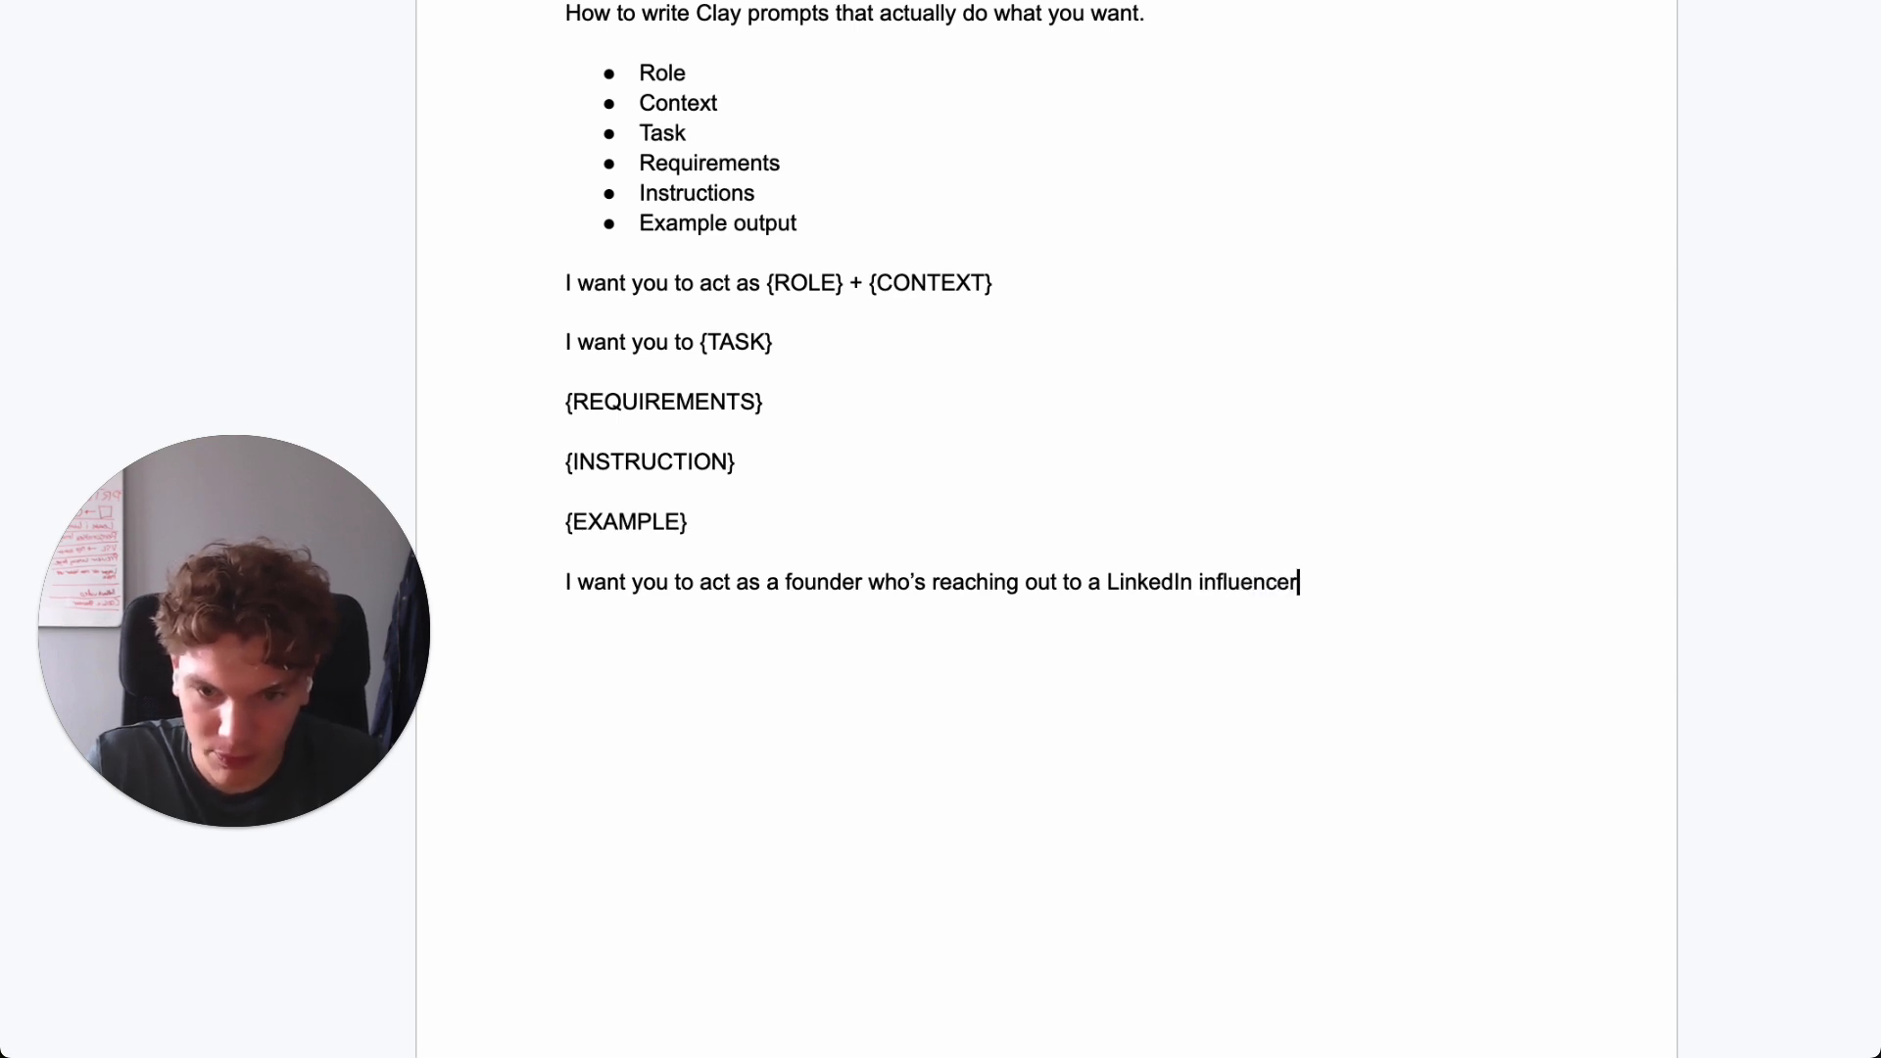
text(w)
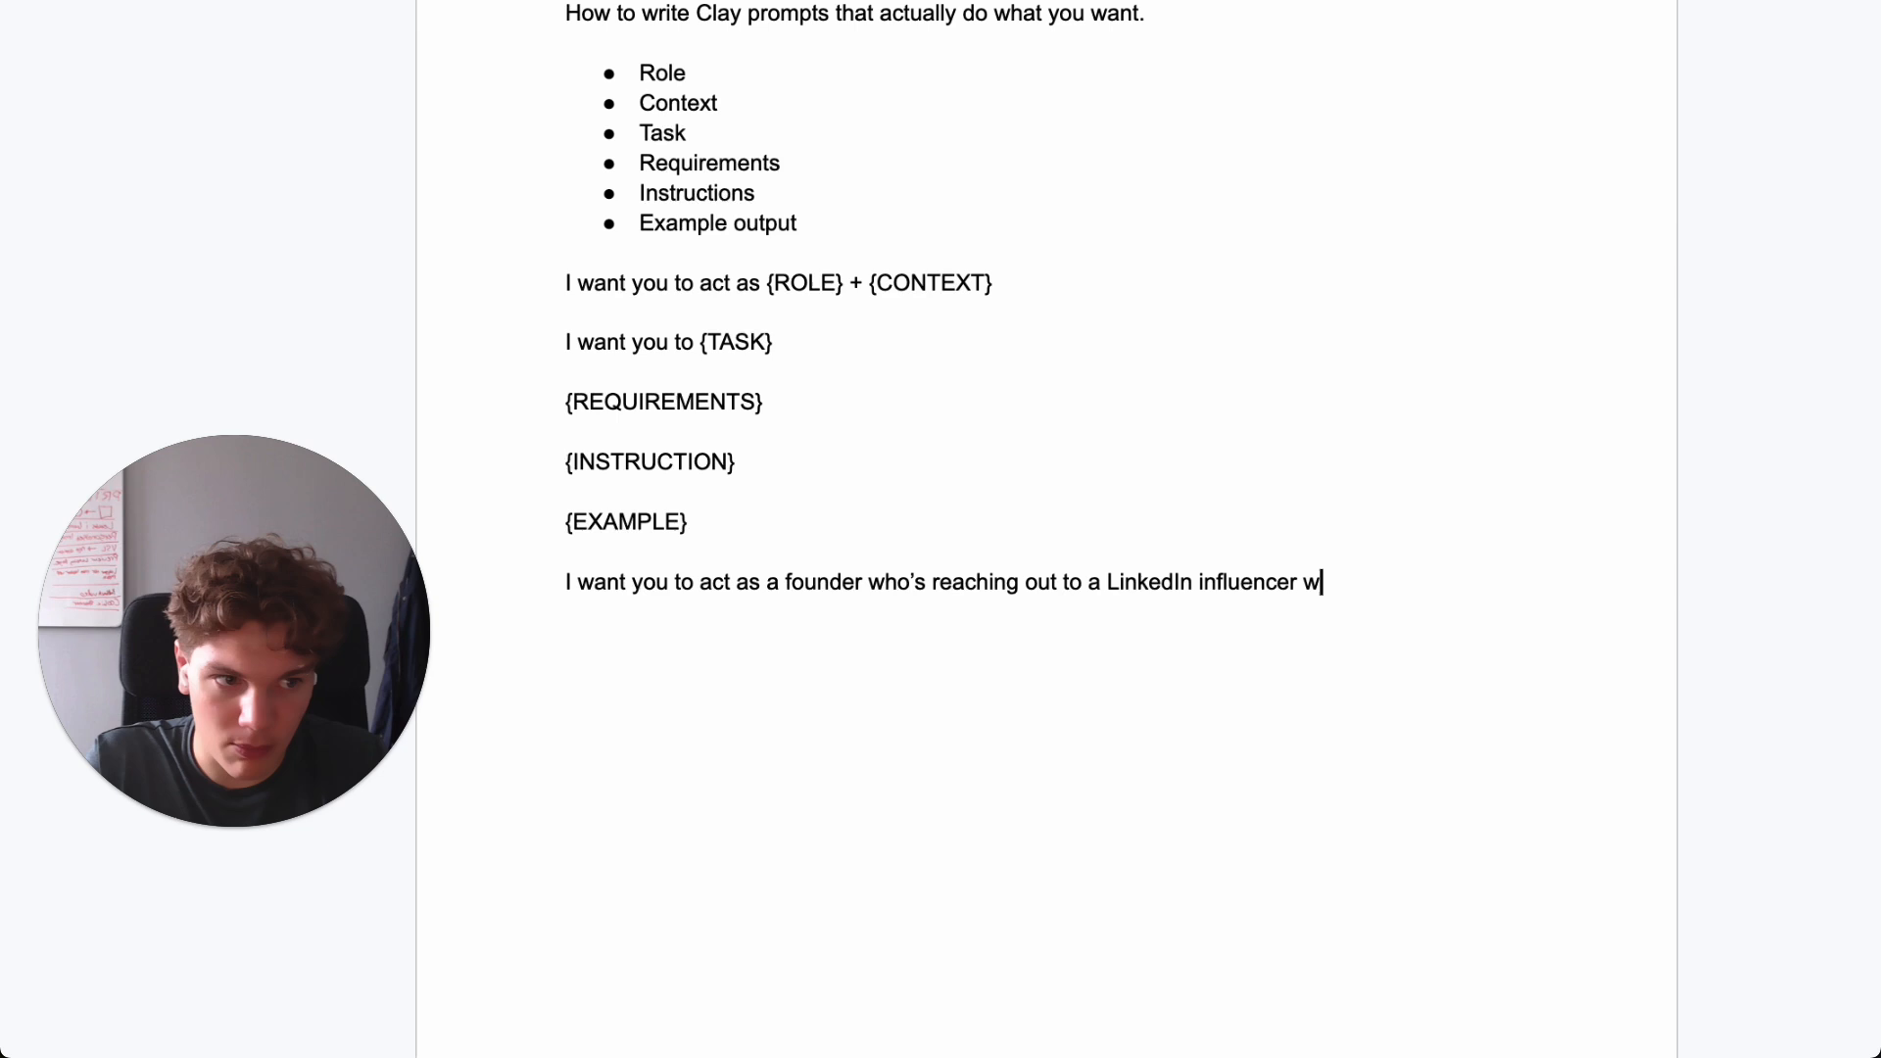
text(ho can)
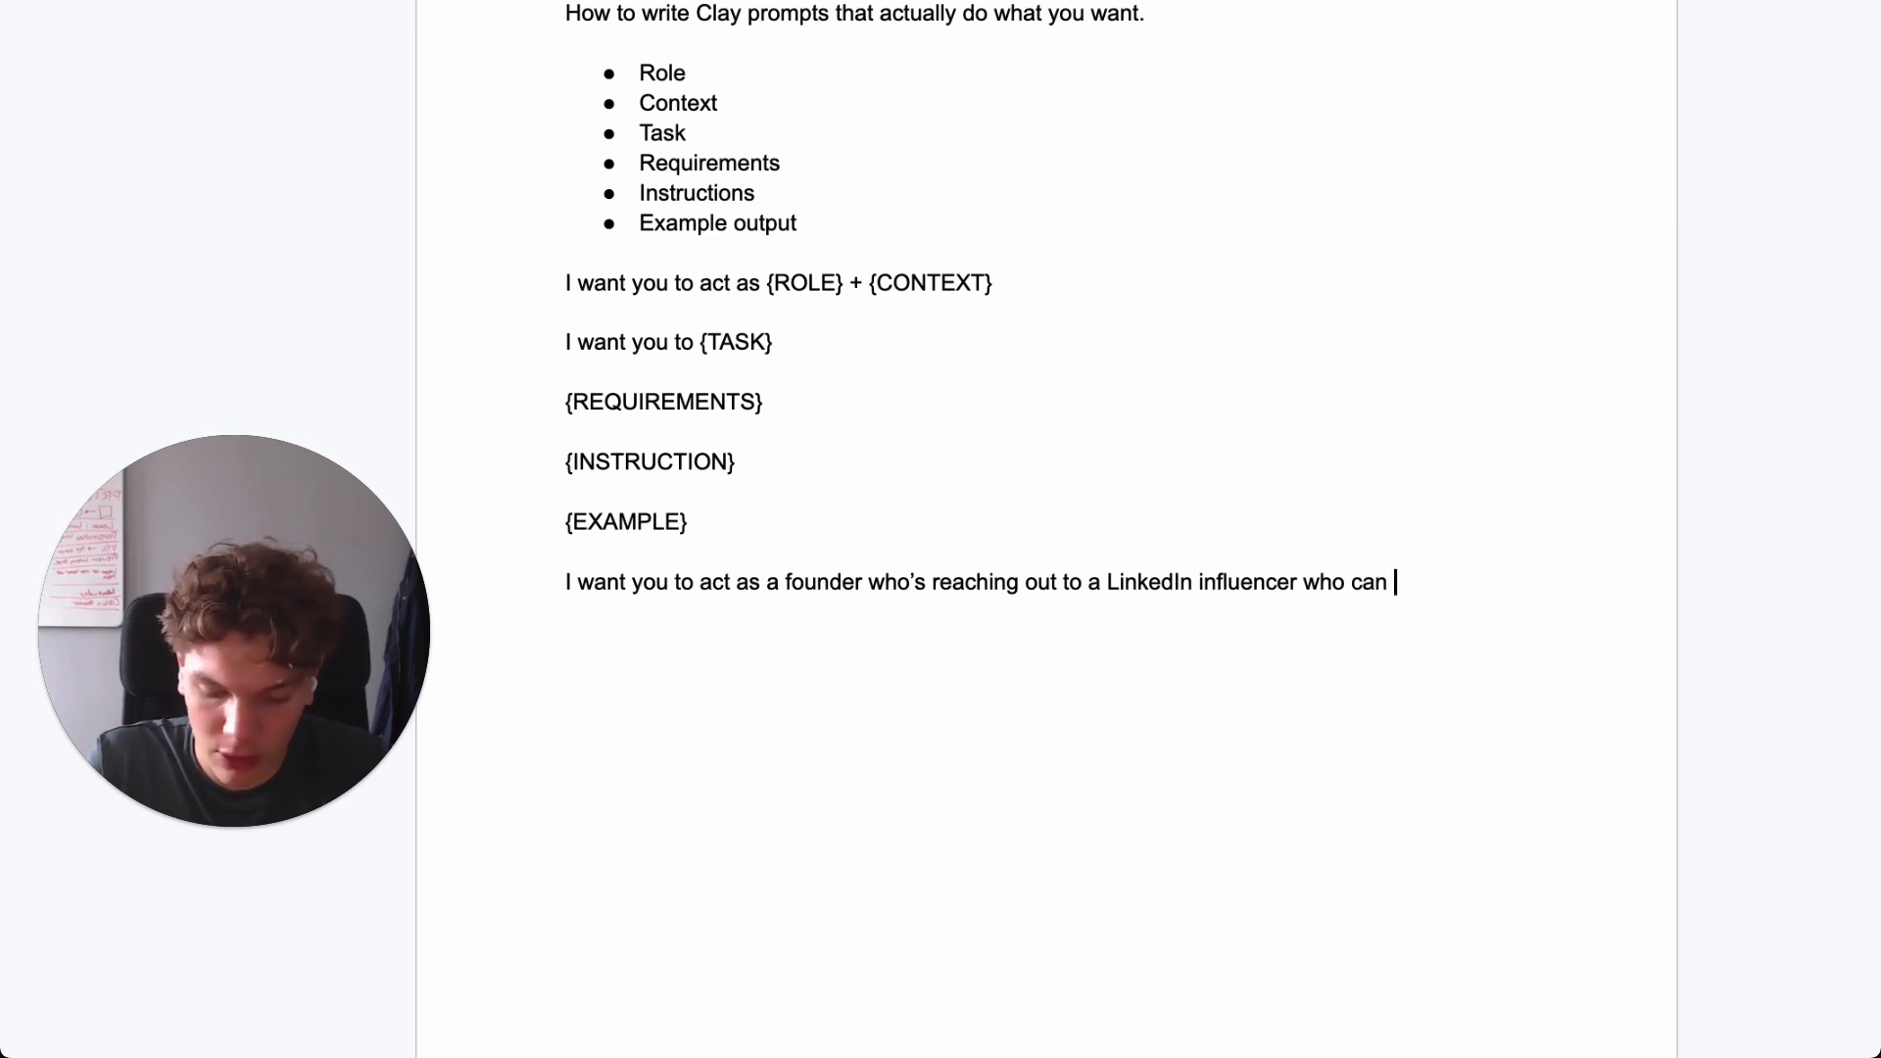
text(promote your)
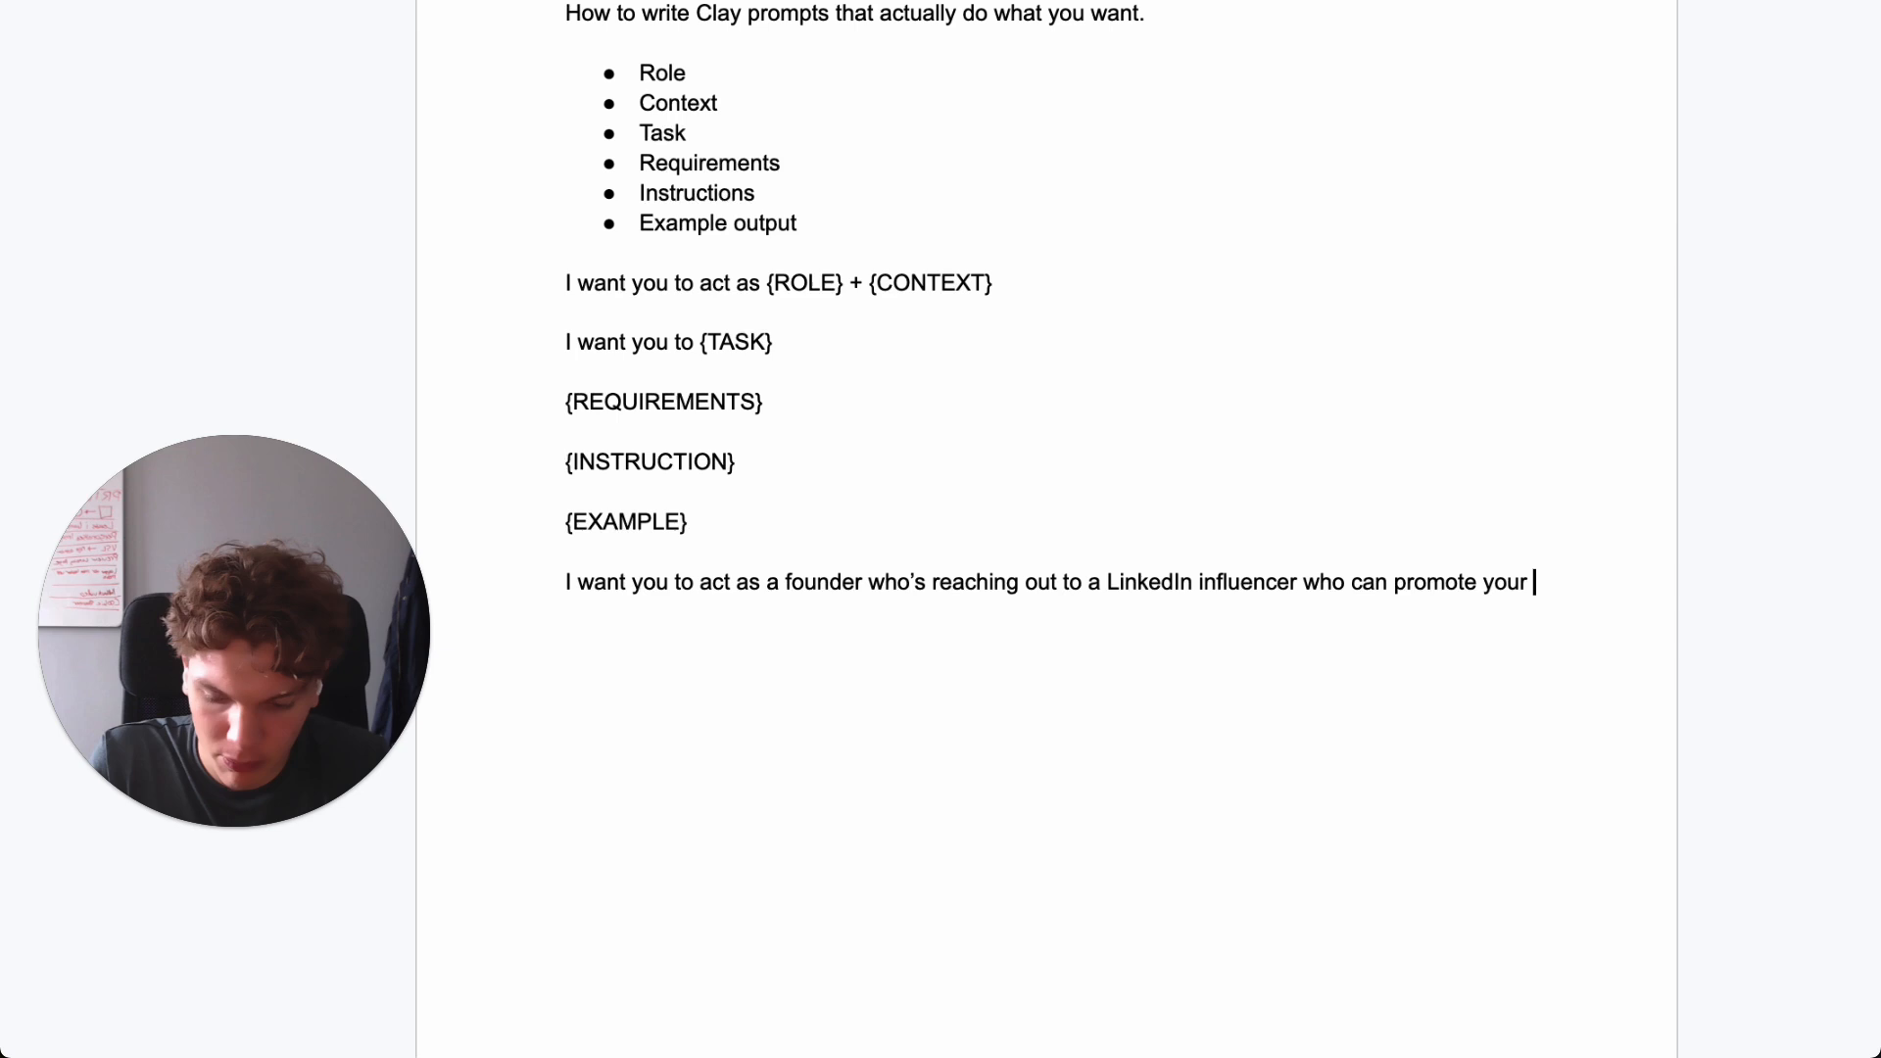
text(product.)
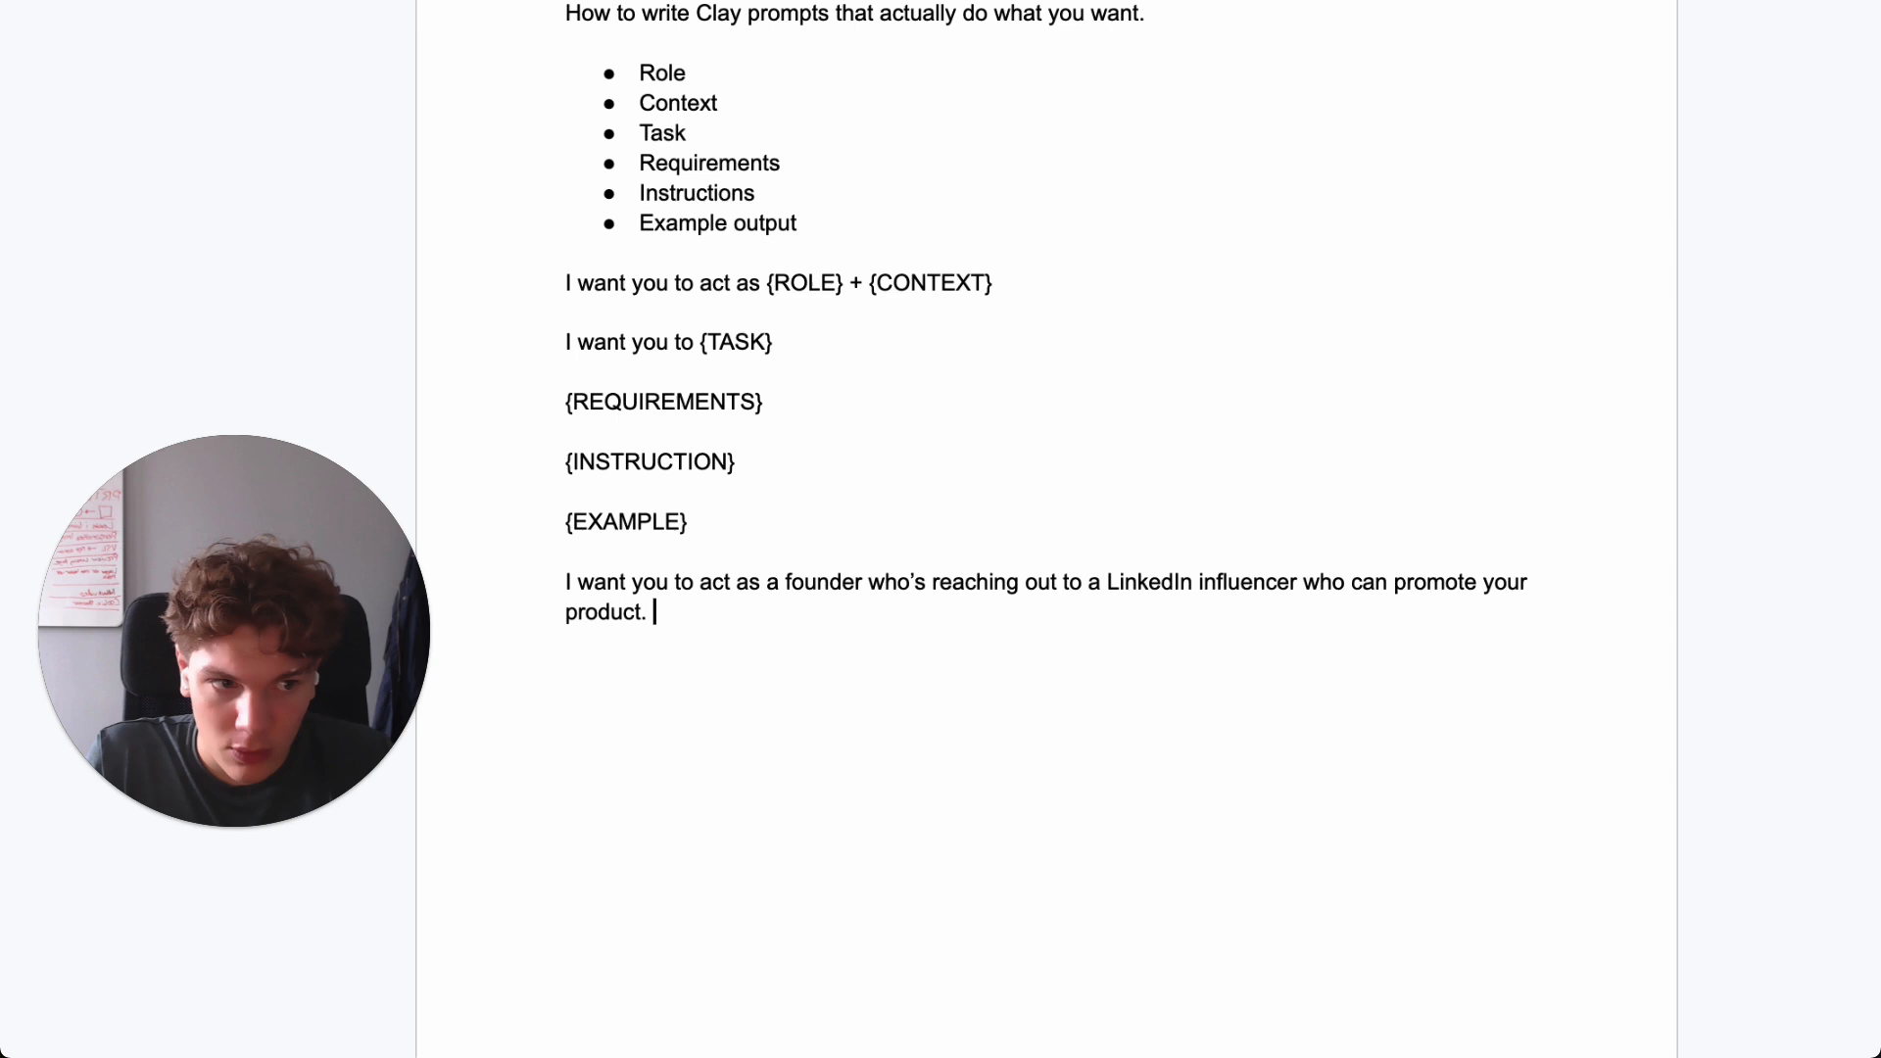
- Add the context sentence: for the influencer to read your message you need to show you've done your research
text(For the in)
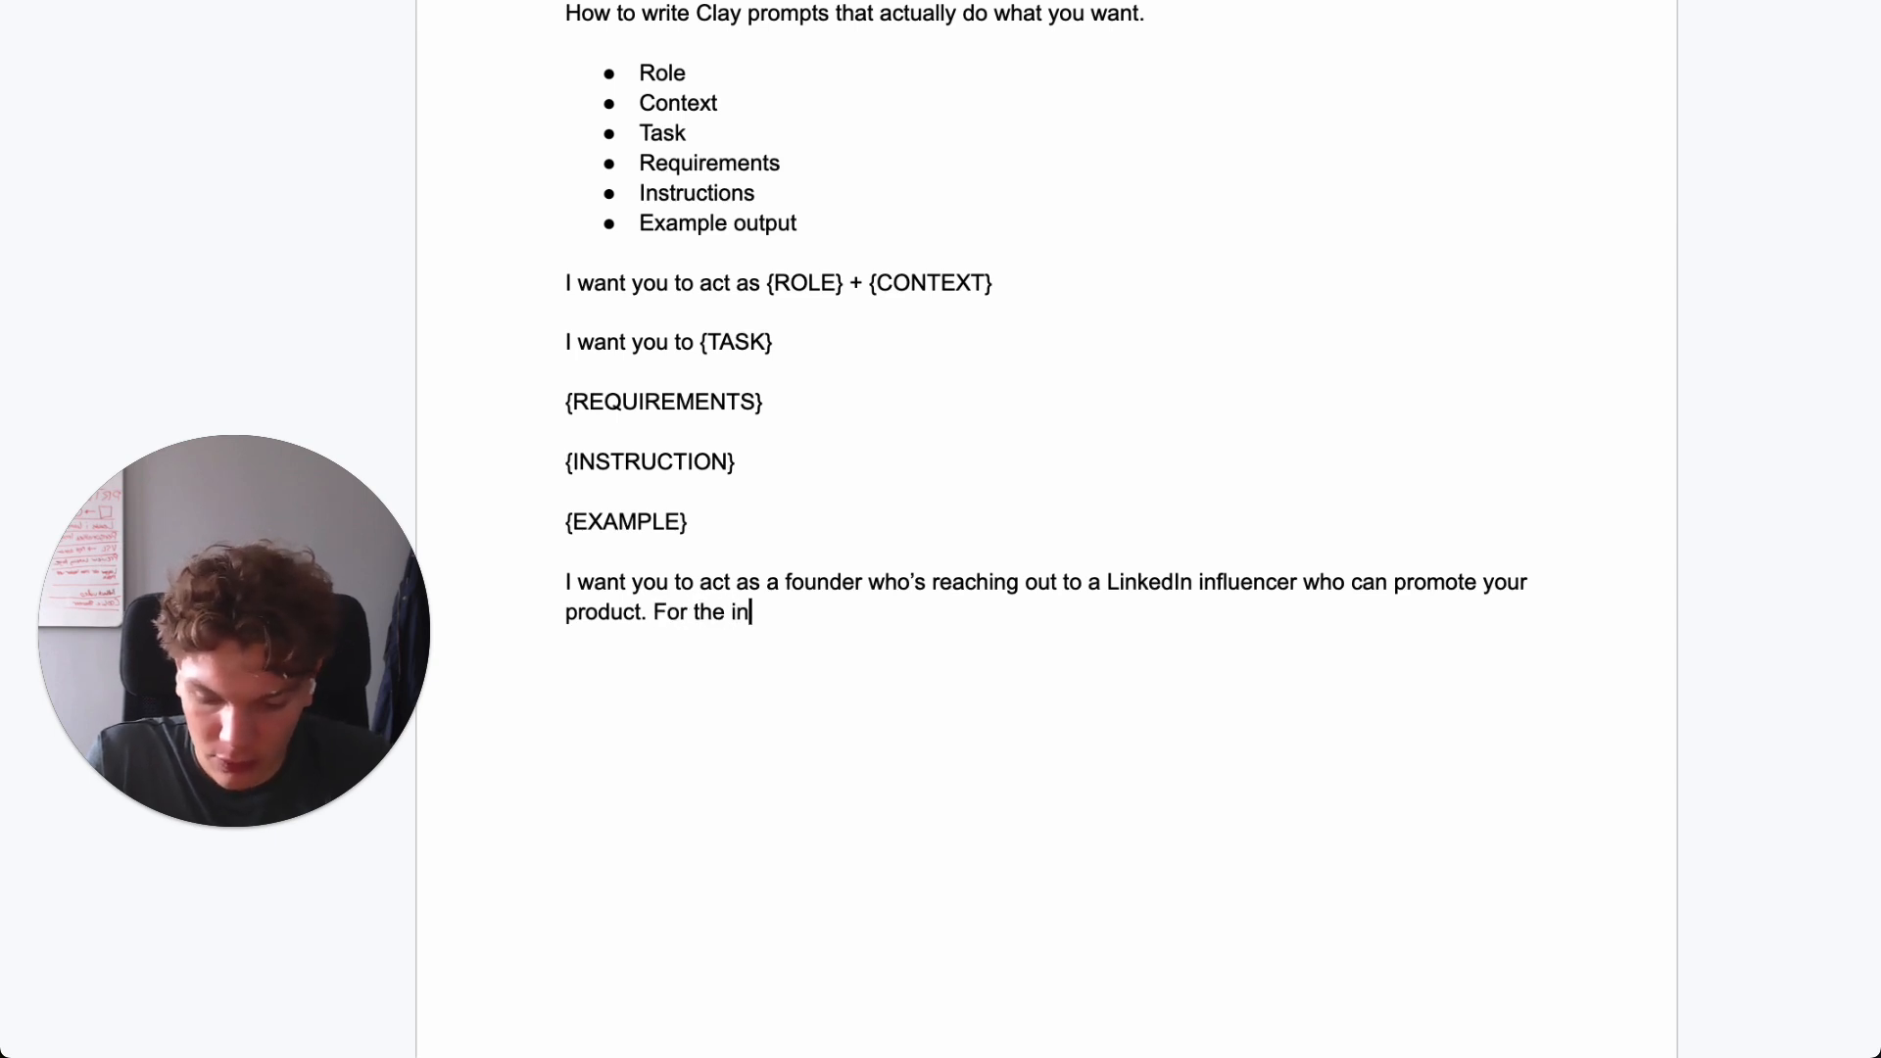
text(fluencer to re)
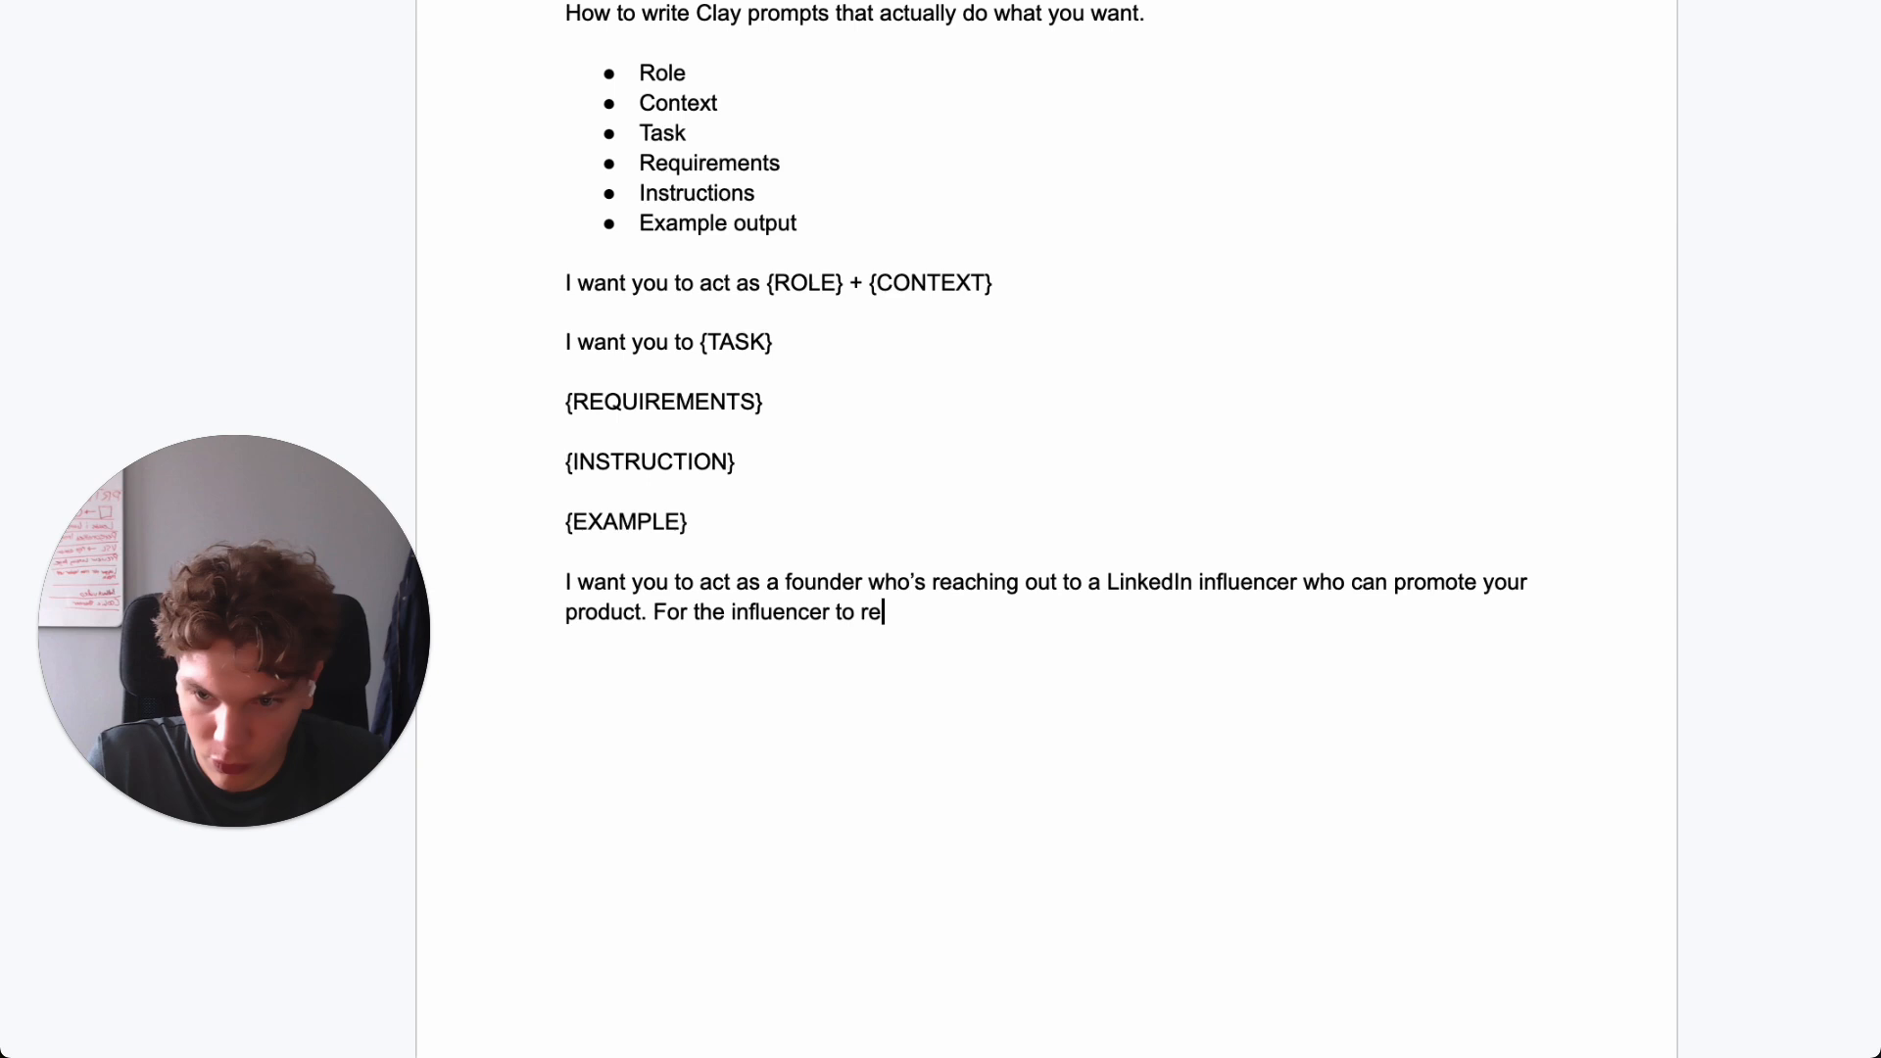
text(ad)
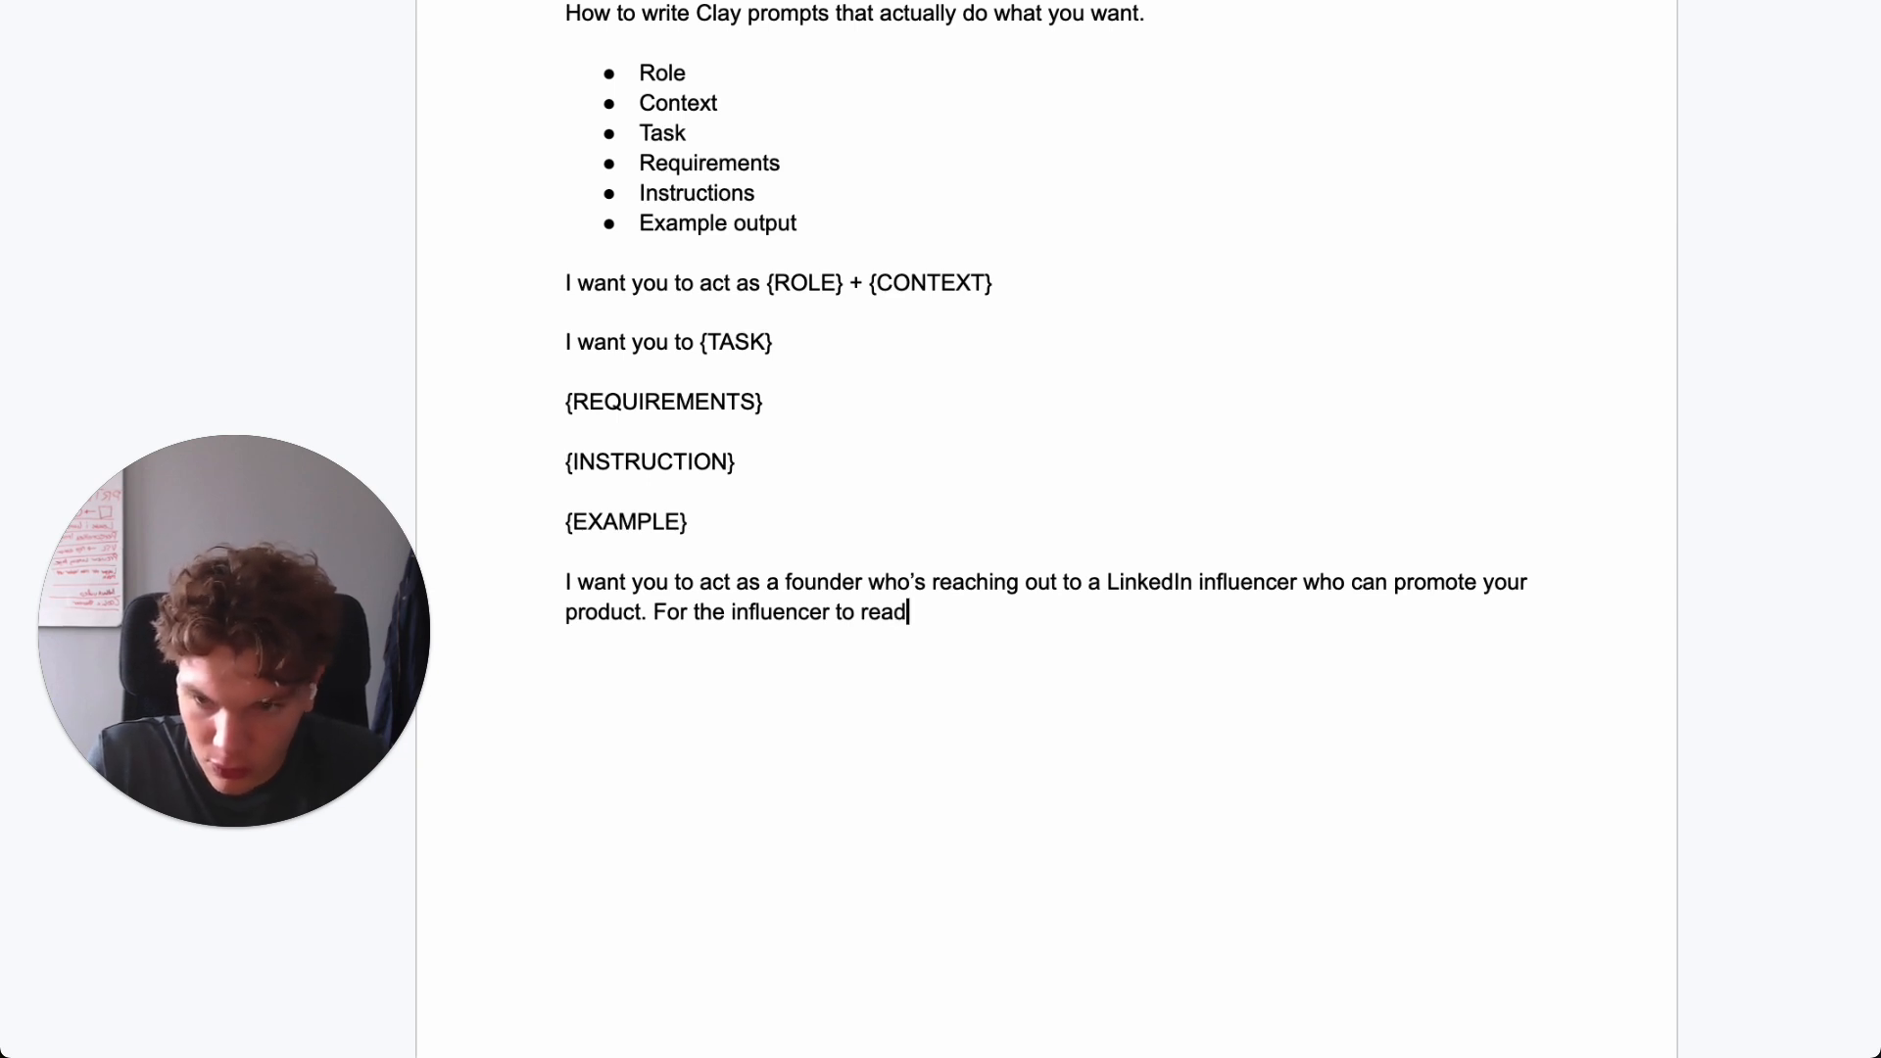
text(your messa)
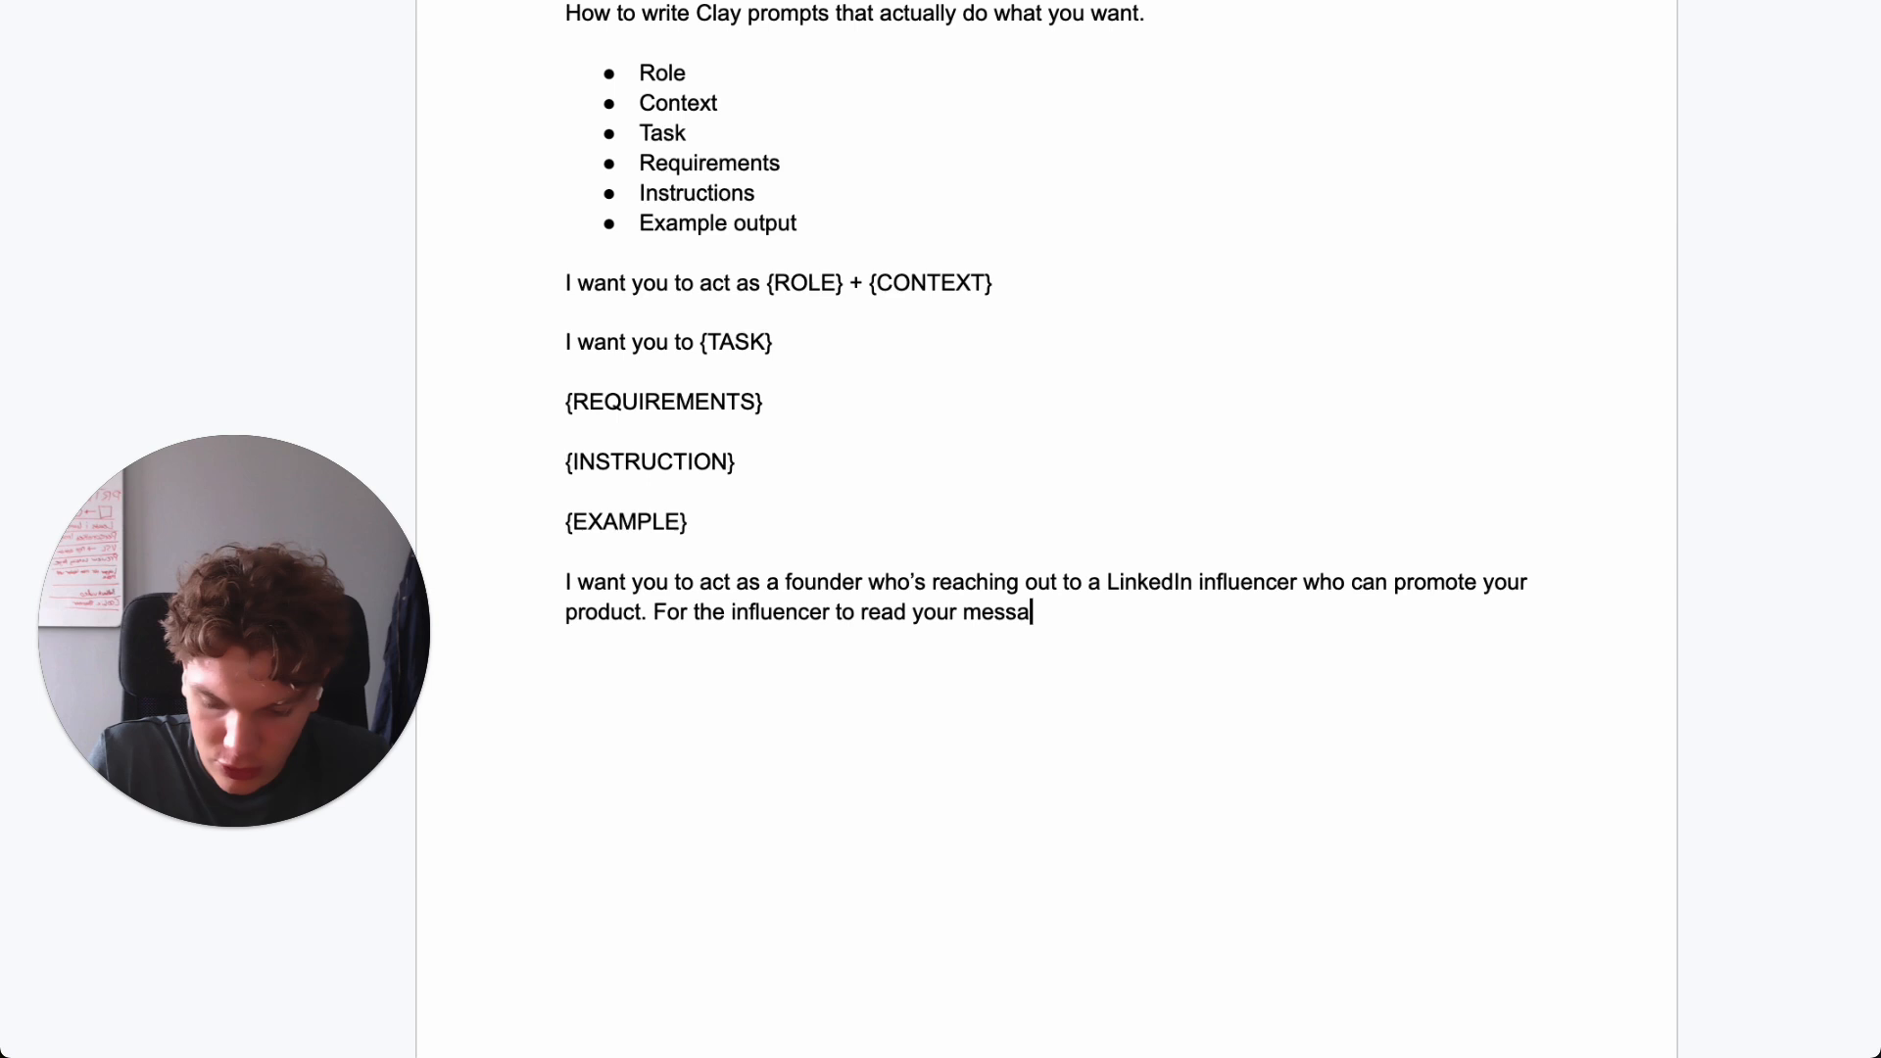
text(ge you need)
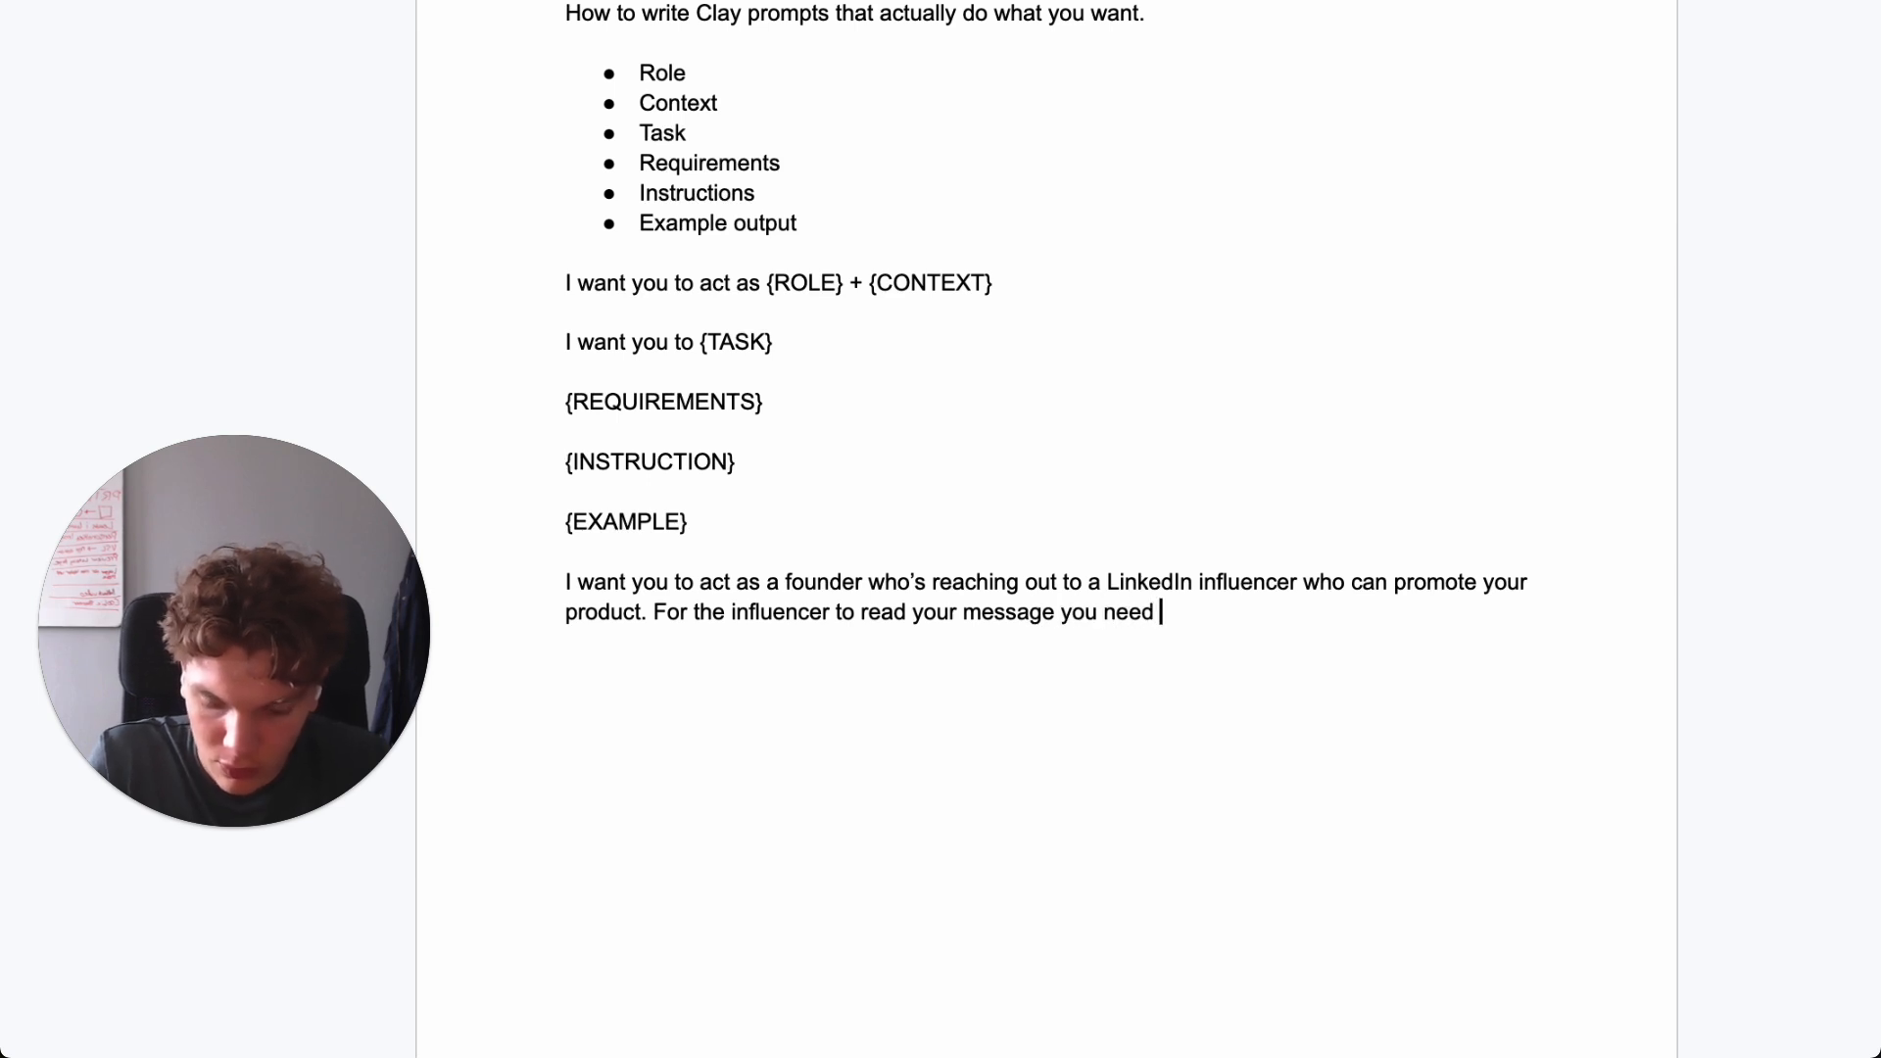
text(to show)
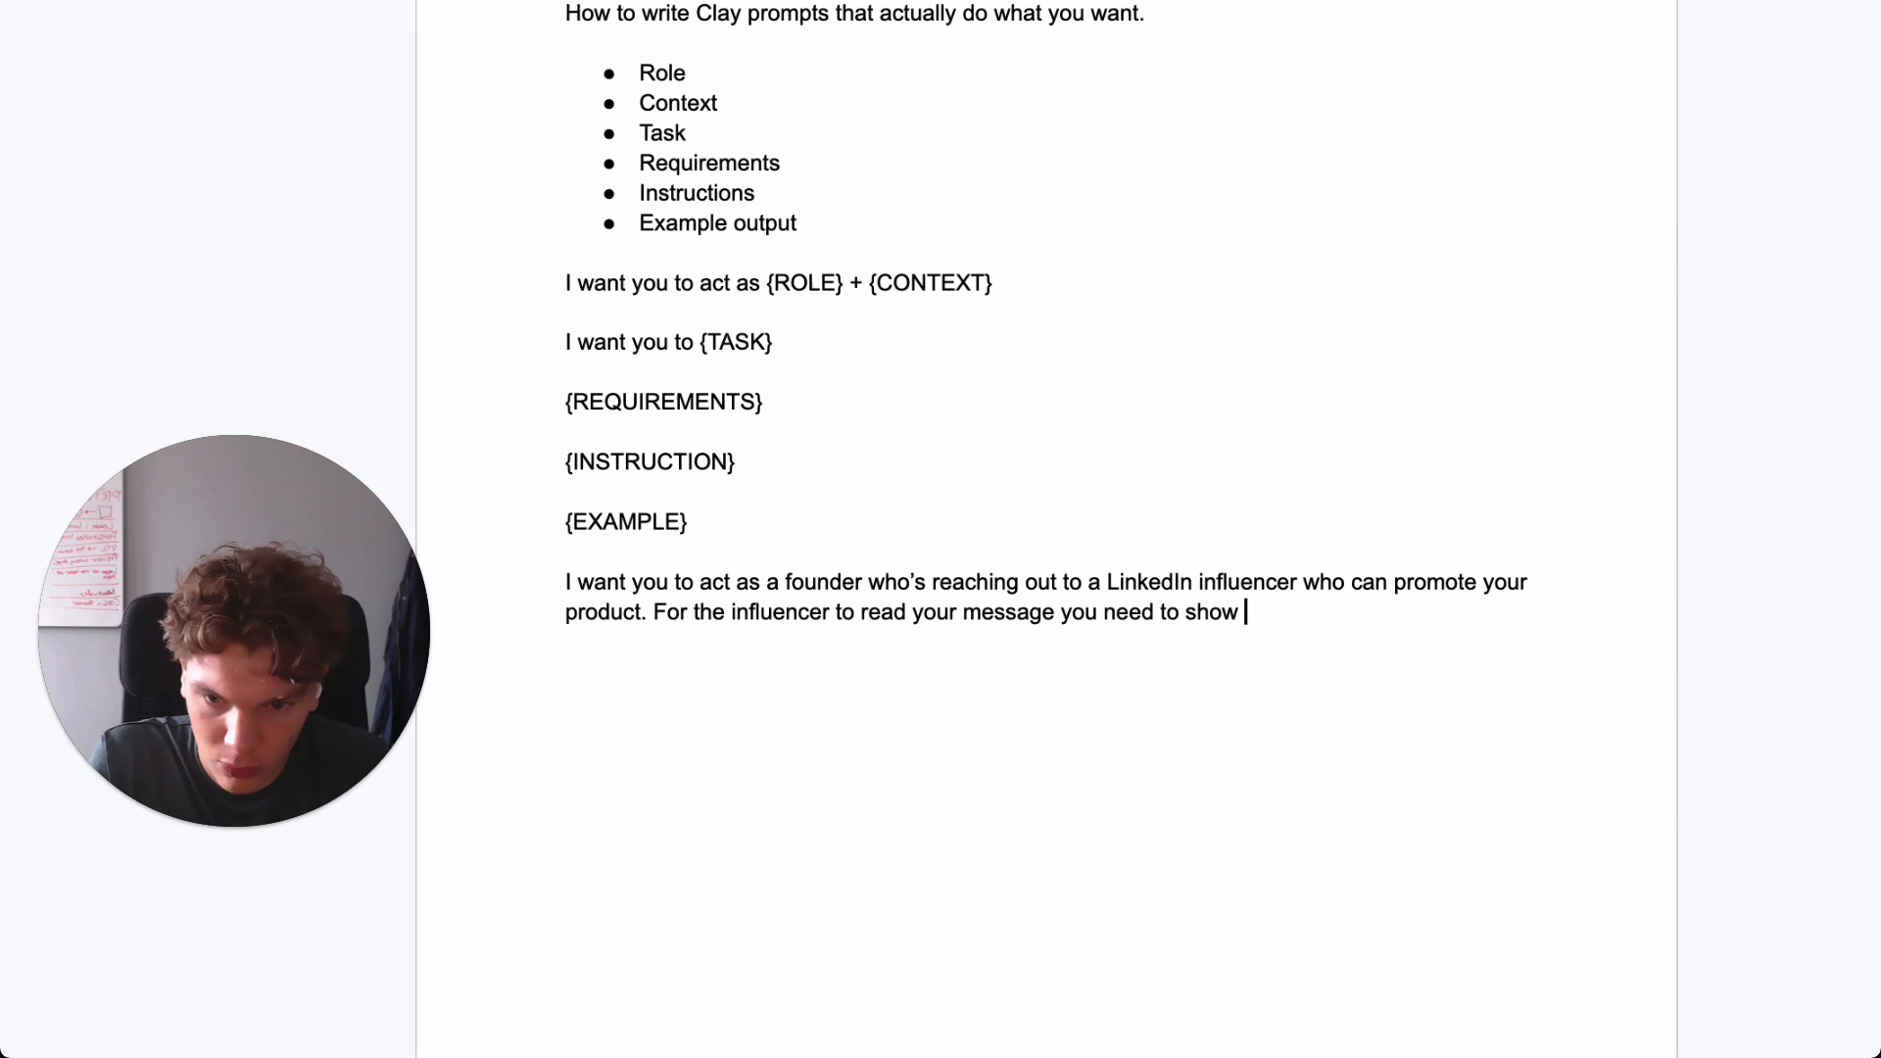
text(that you've)
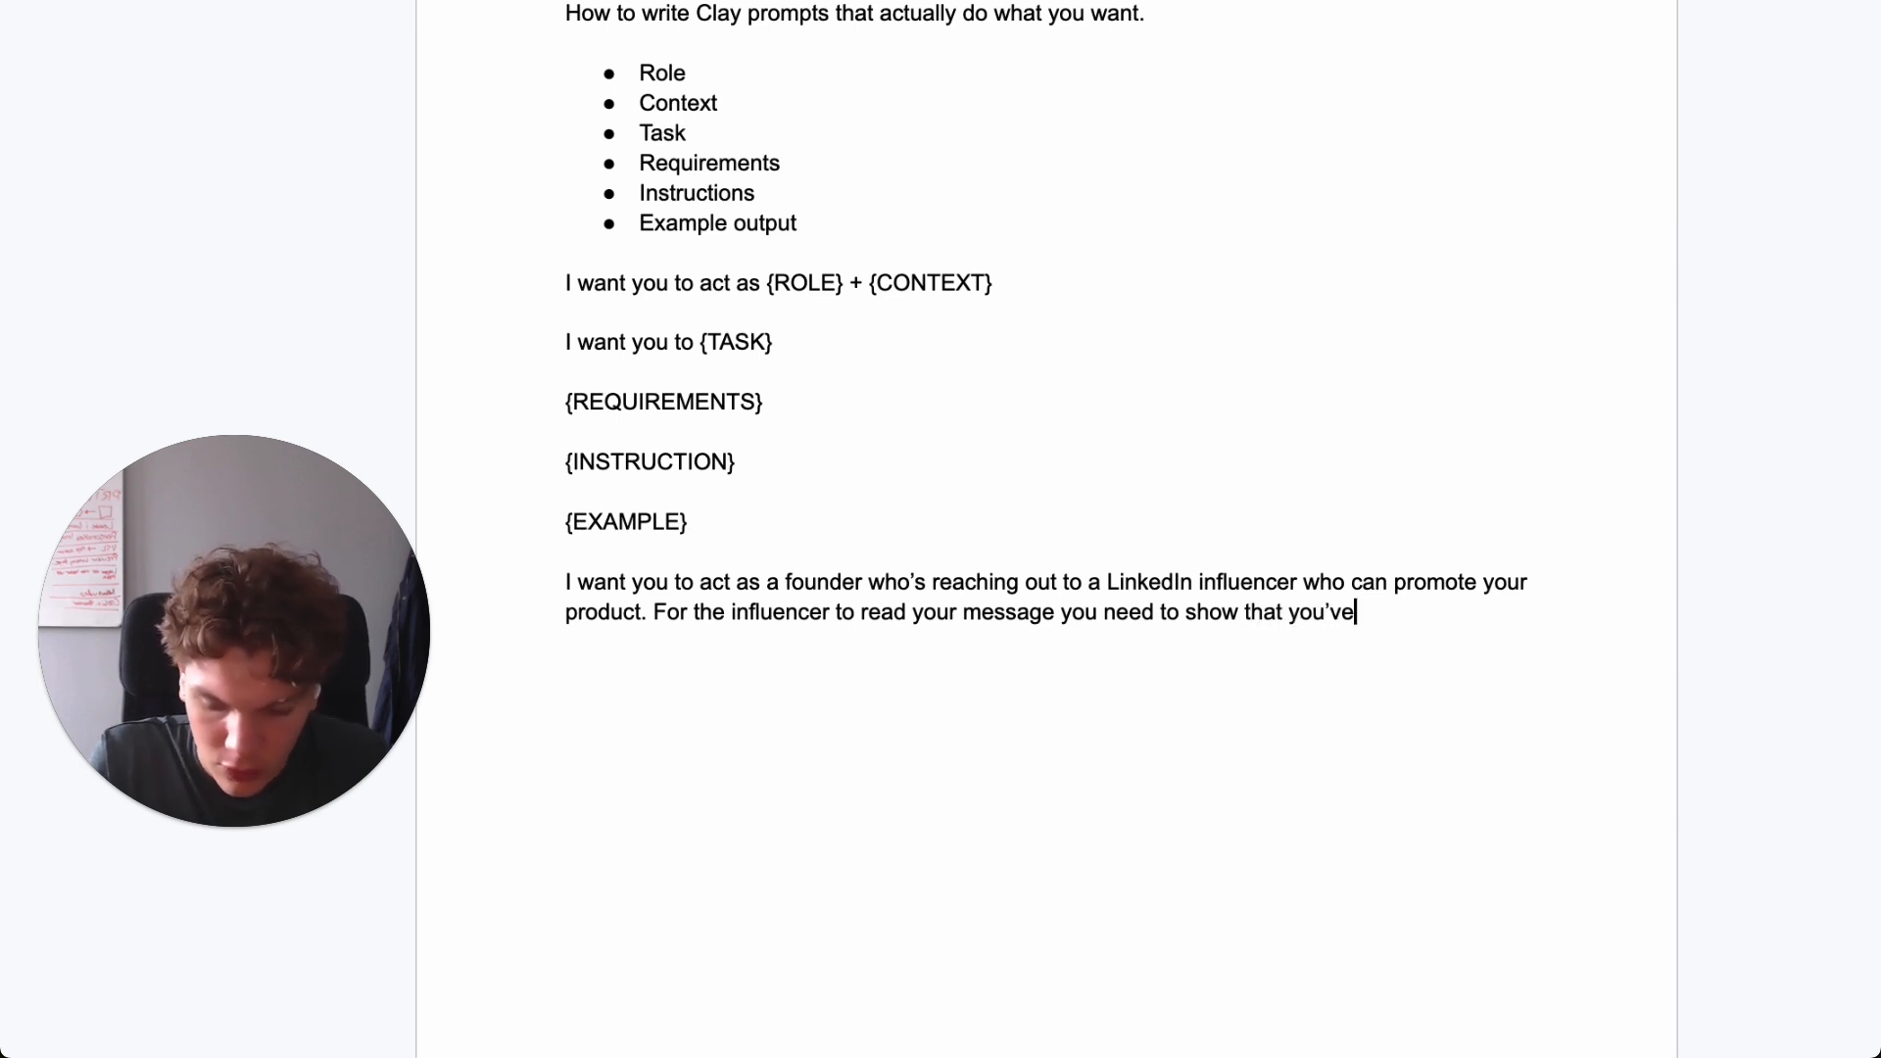
text(done you)
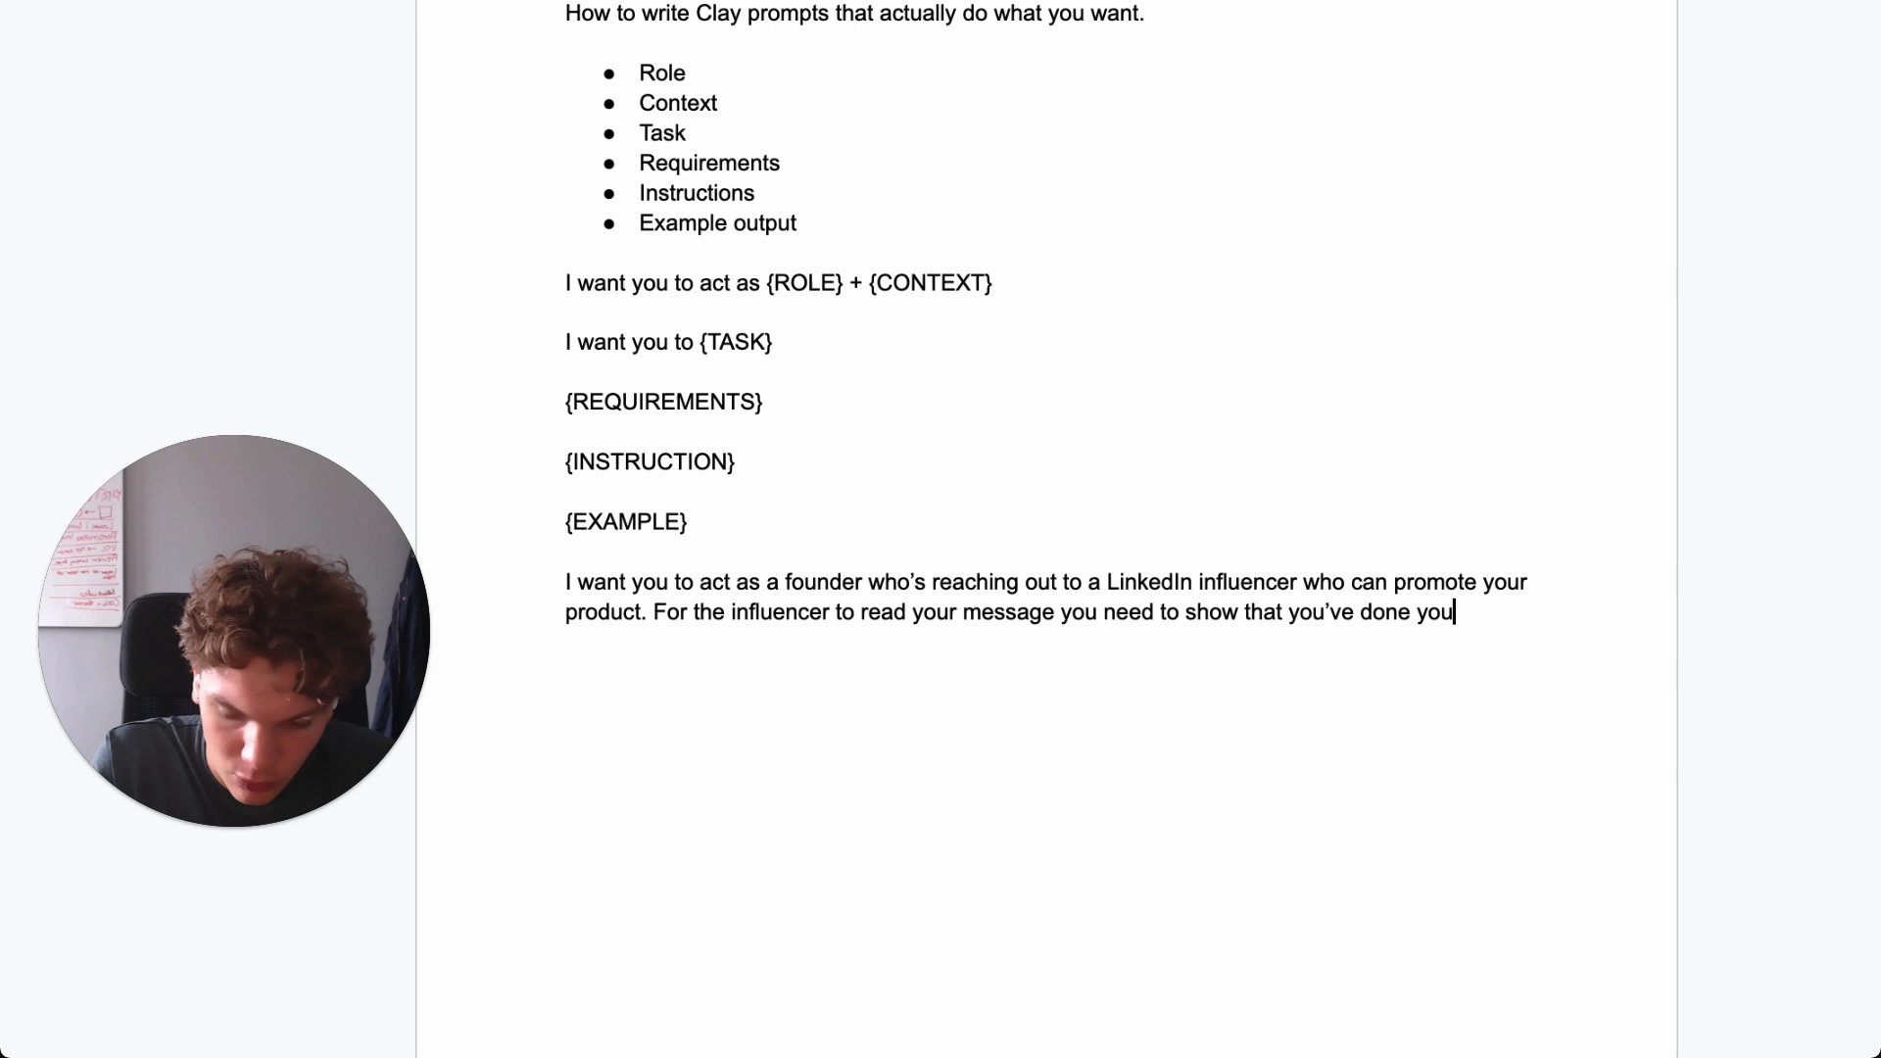
text(r research)
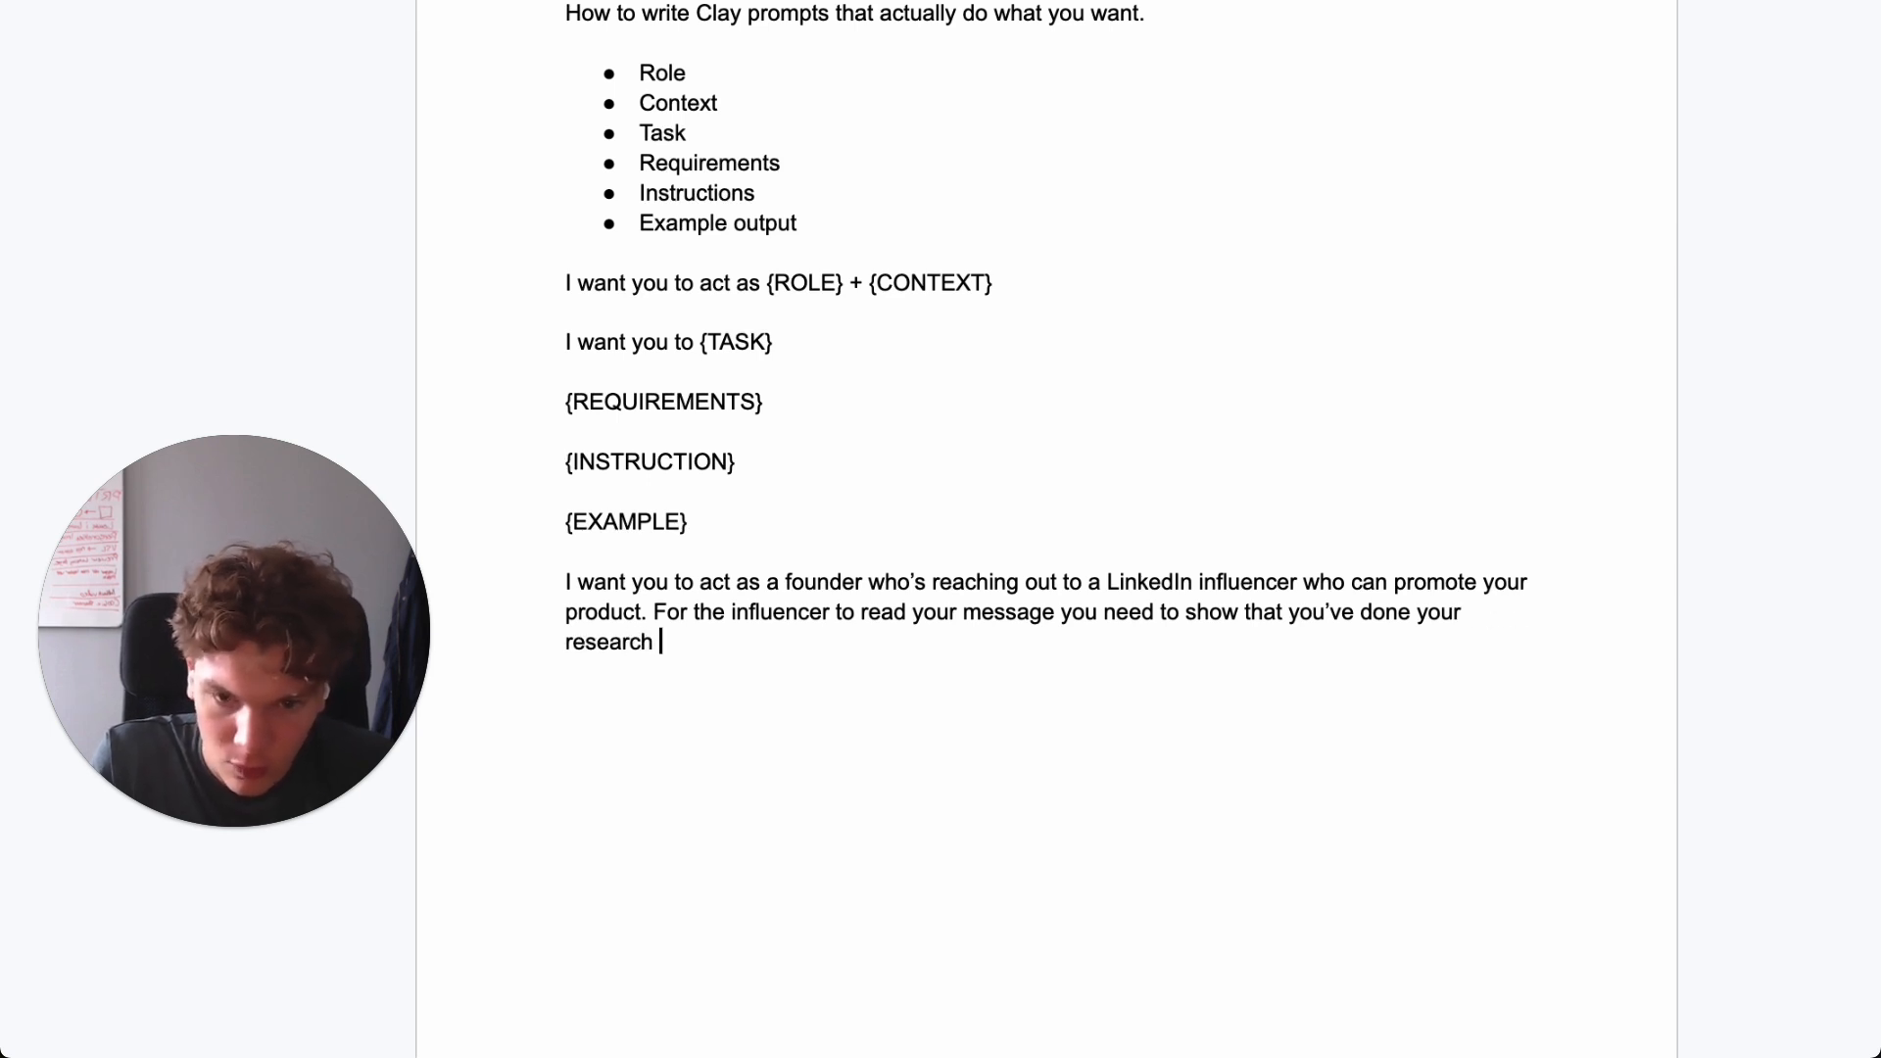
text(.)
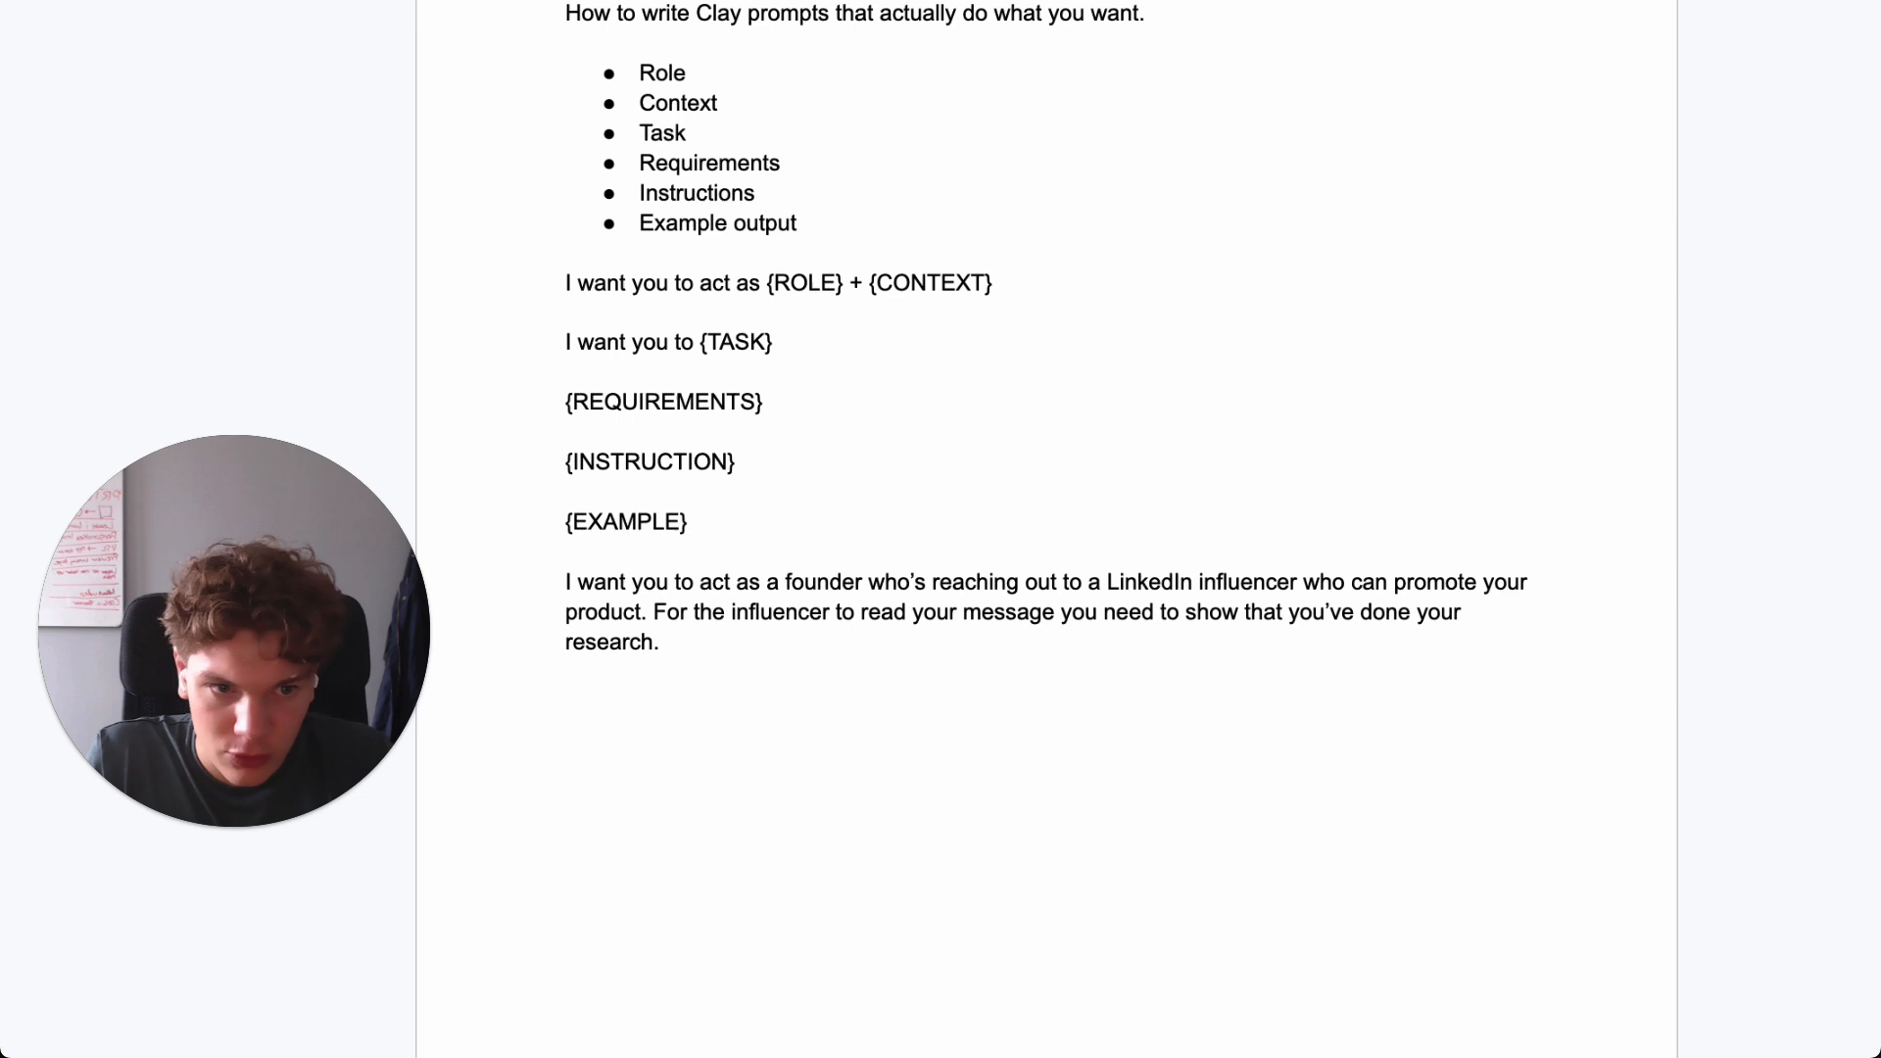
- Add that the best way is by summarizing their most recent LinkedIn post
text(The be)
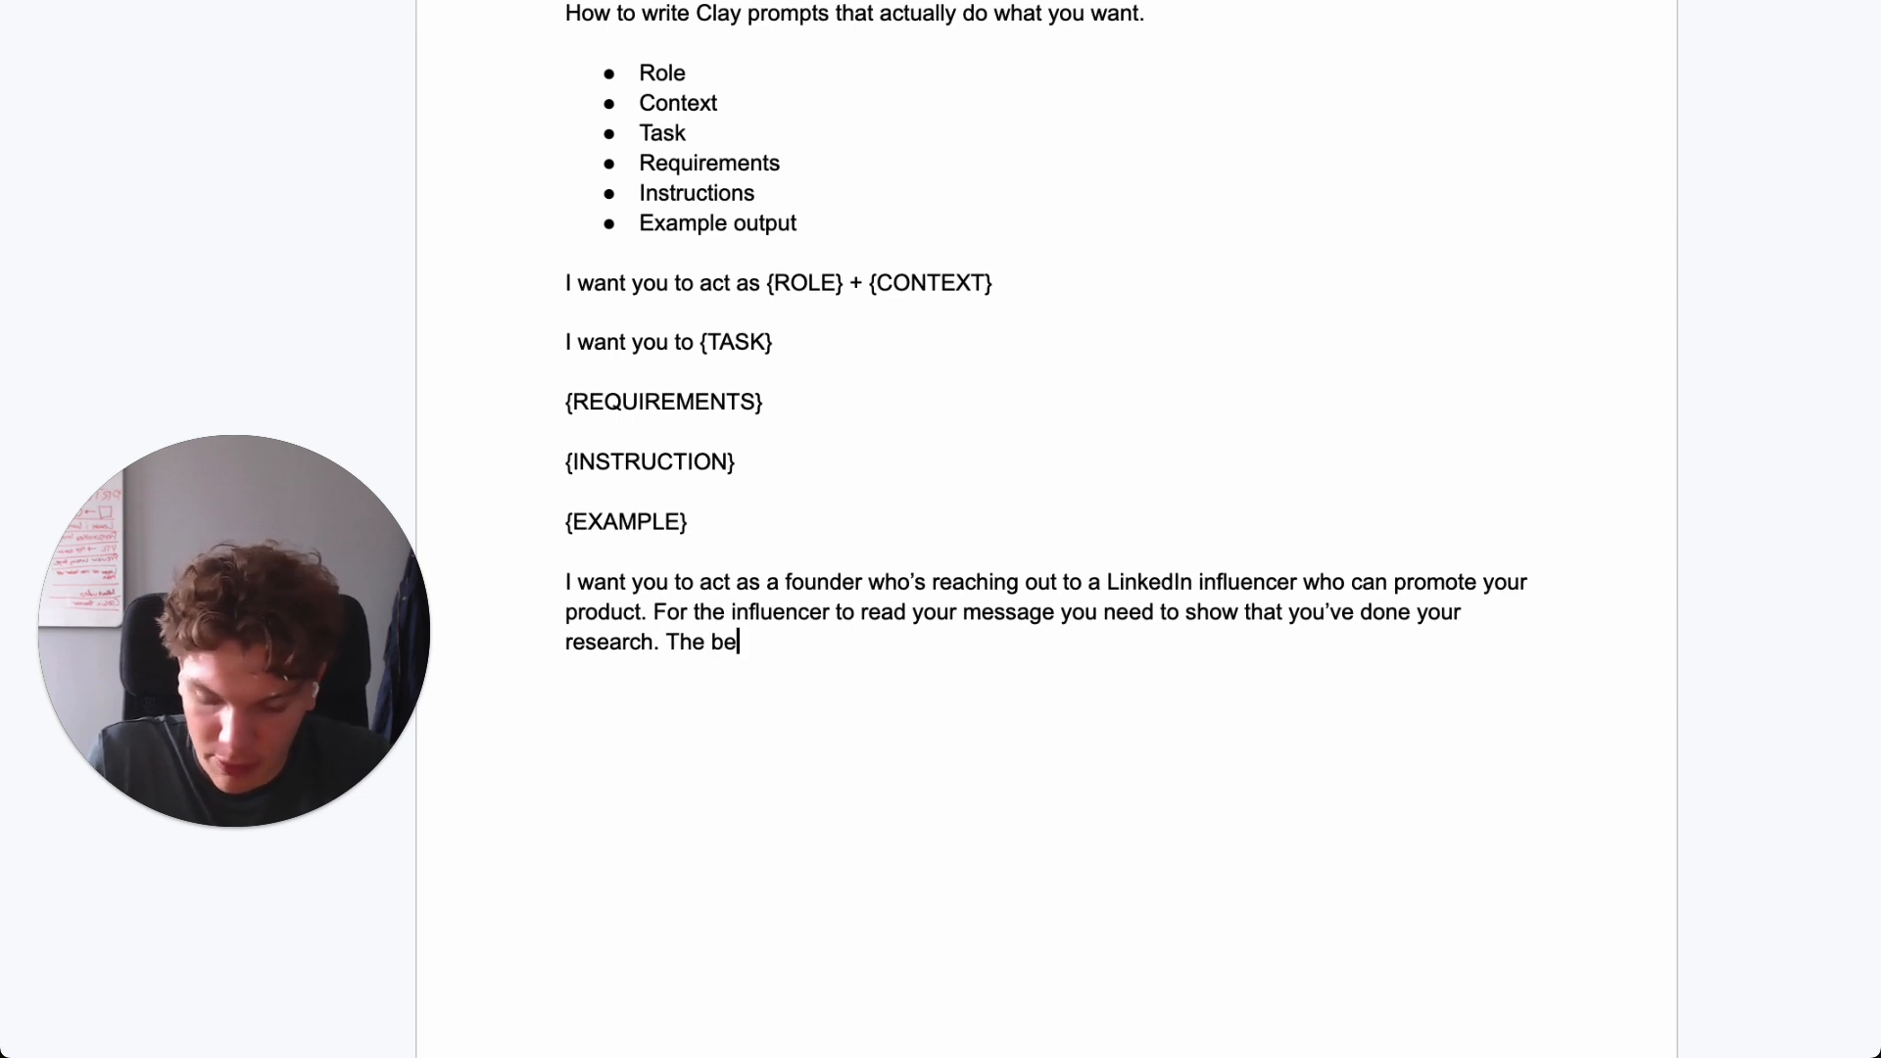
text(st way to accomplish this)
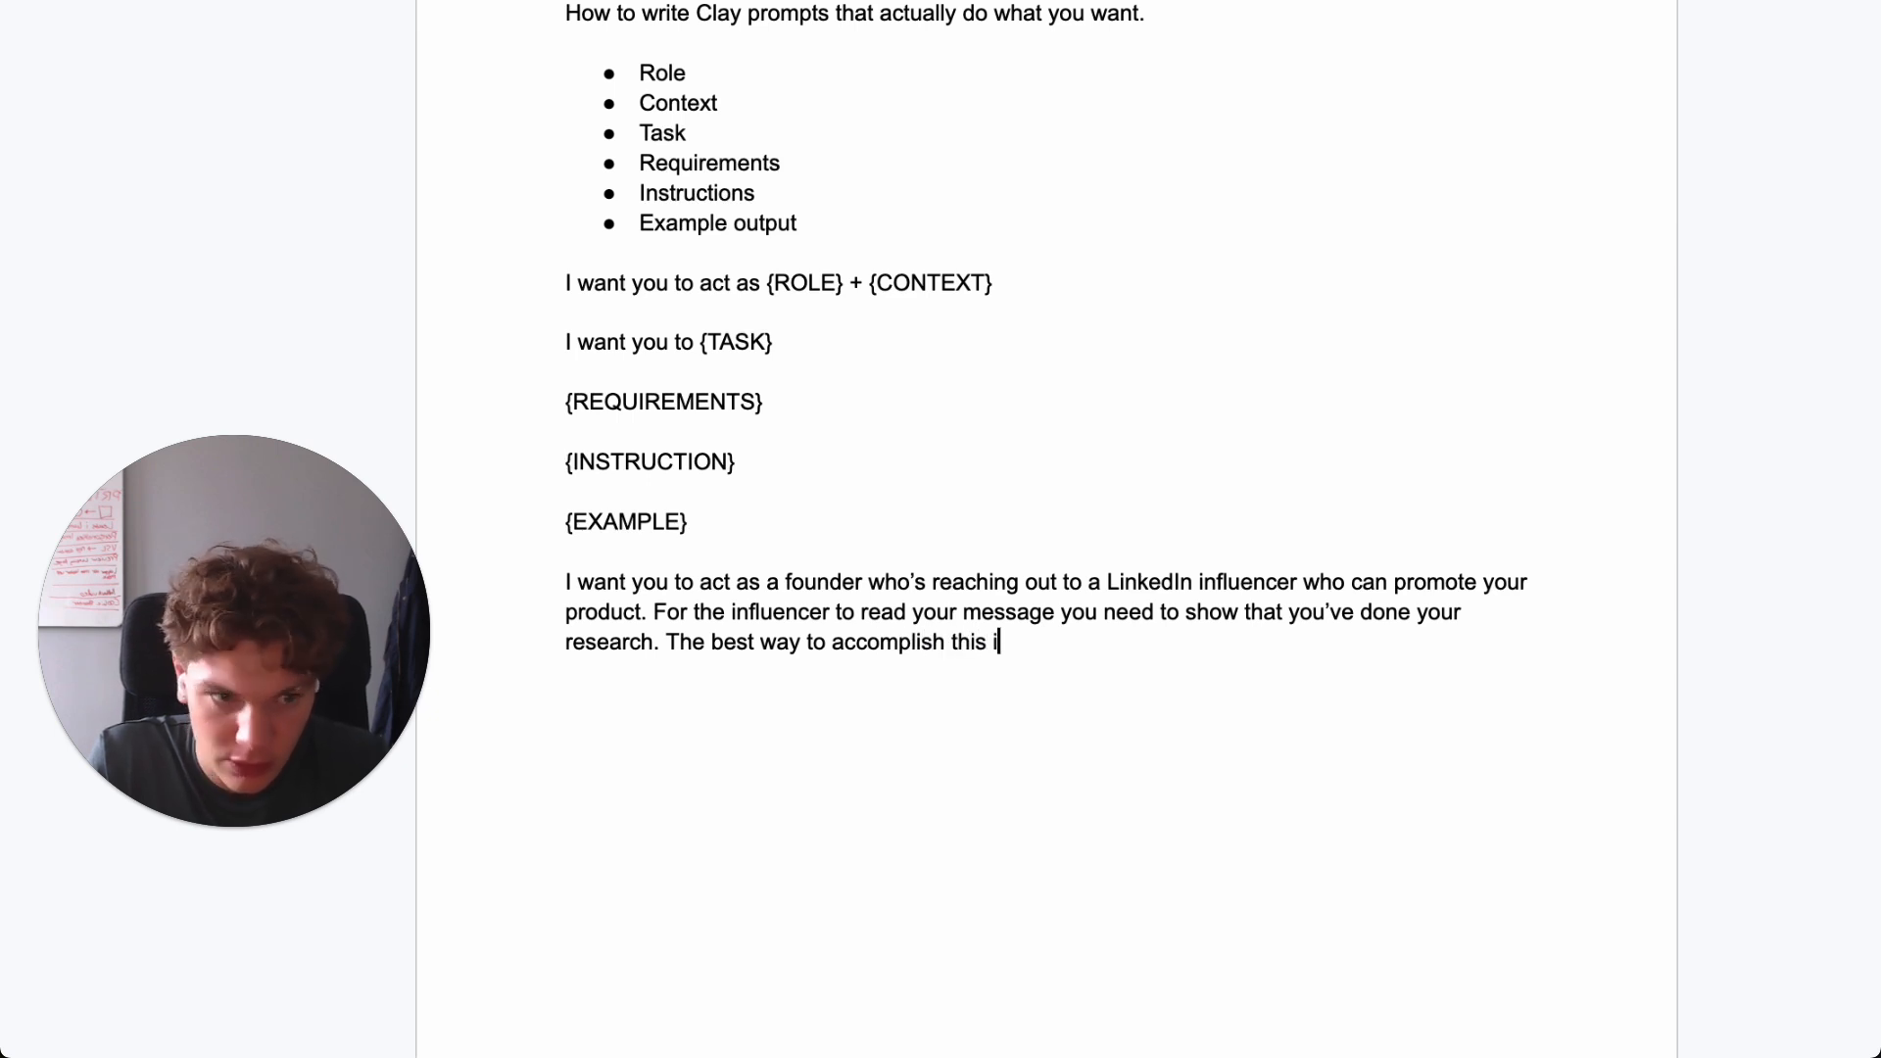
text(is by)
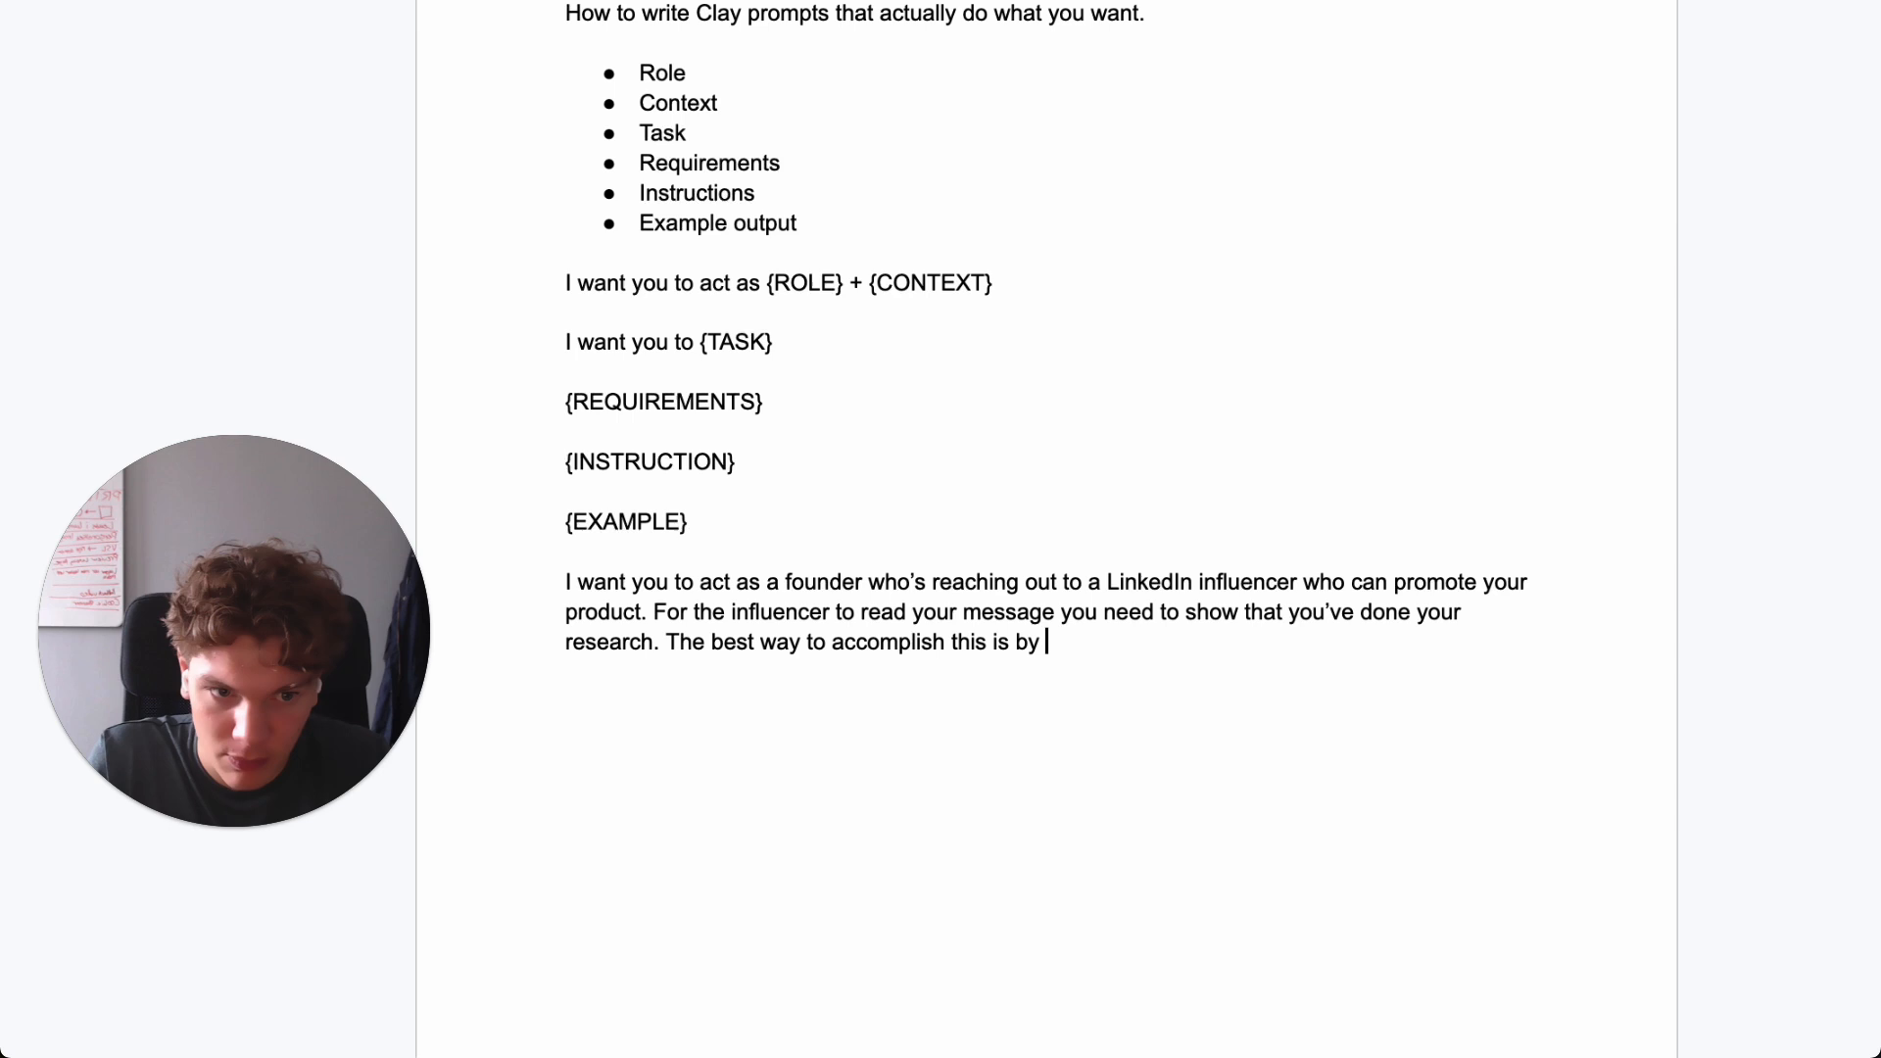
text(summarizing yo)
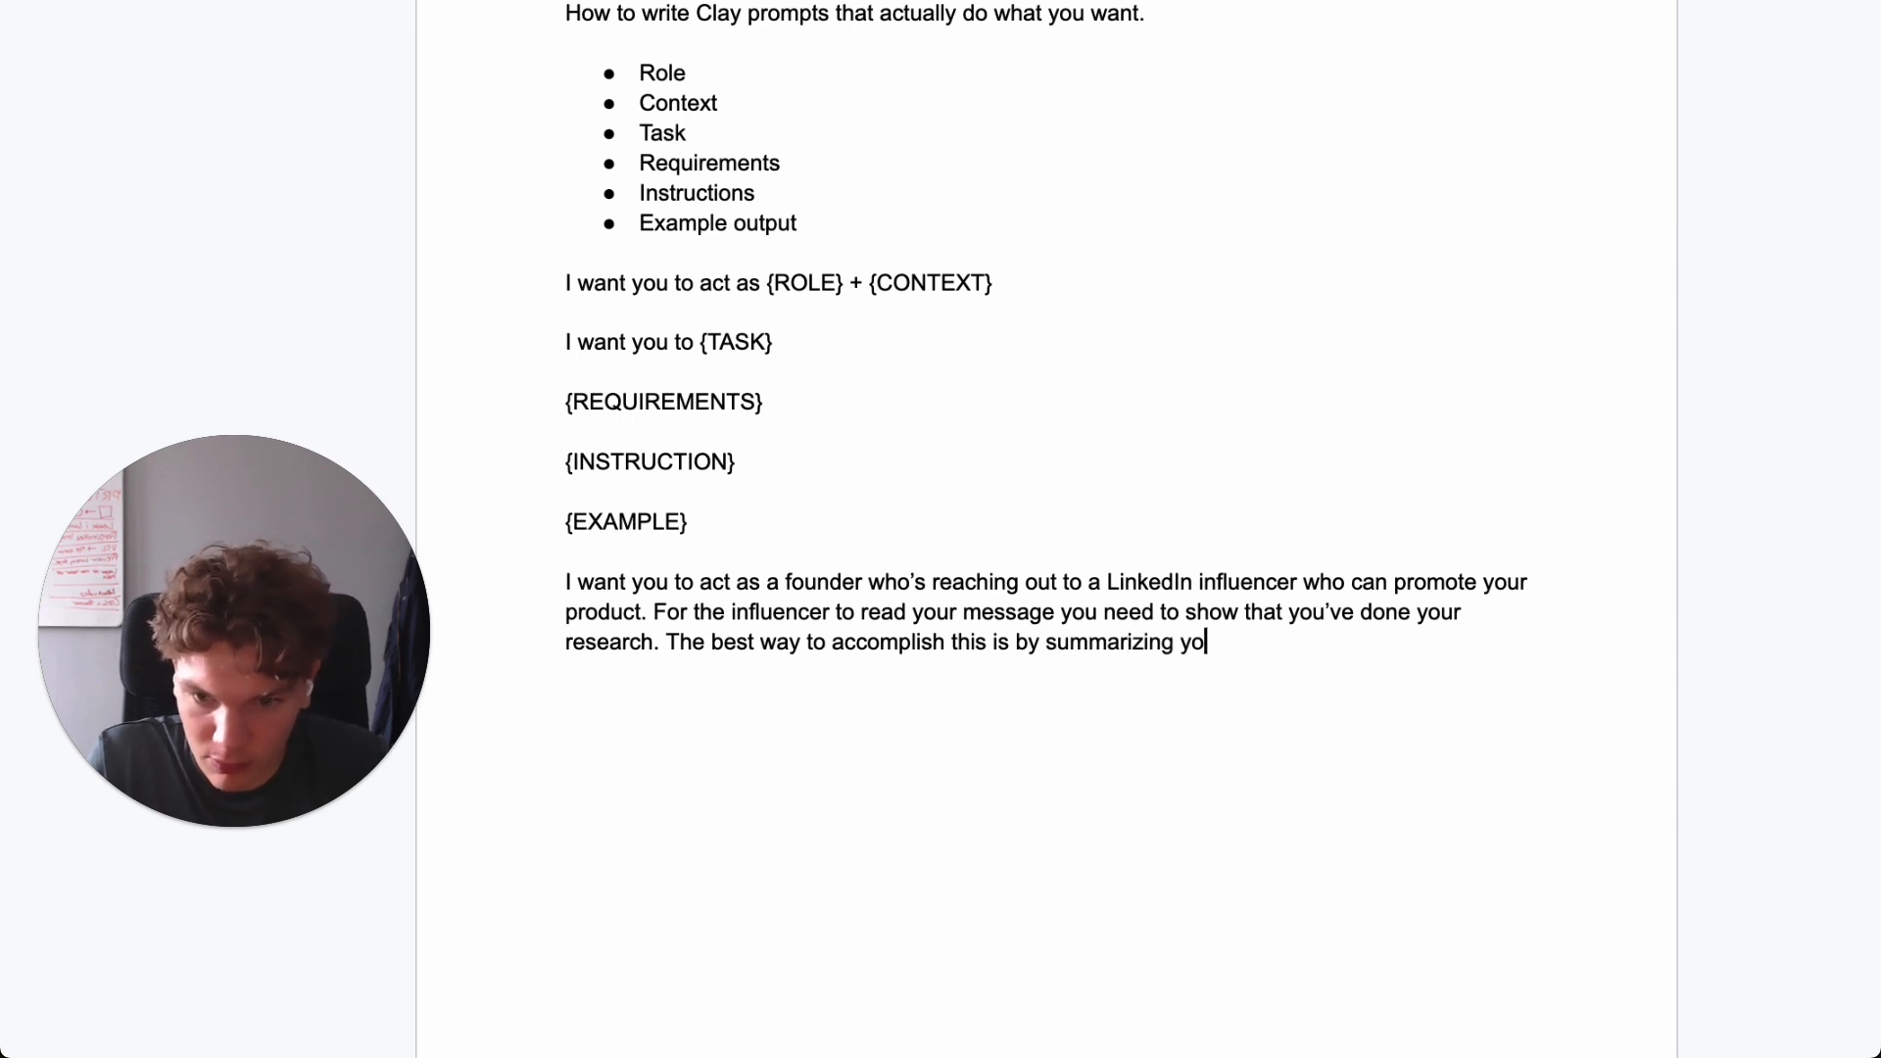
text(their most important)
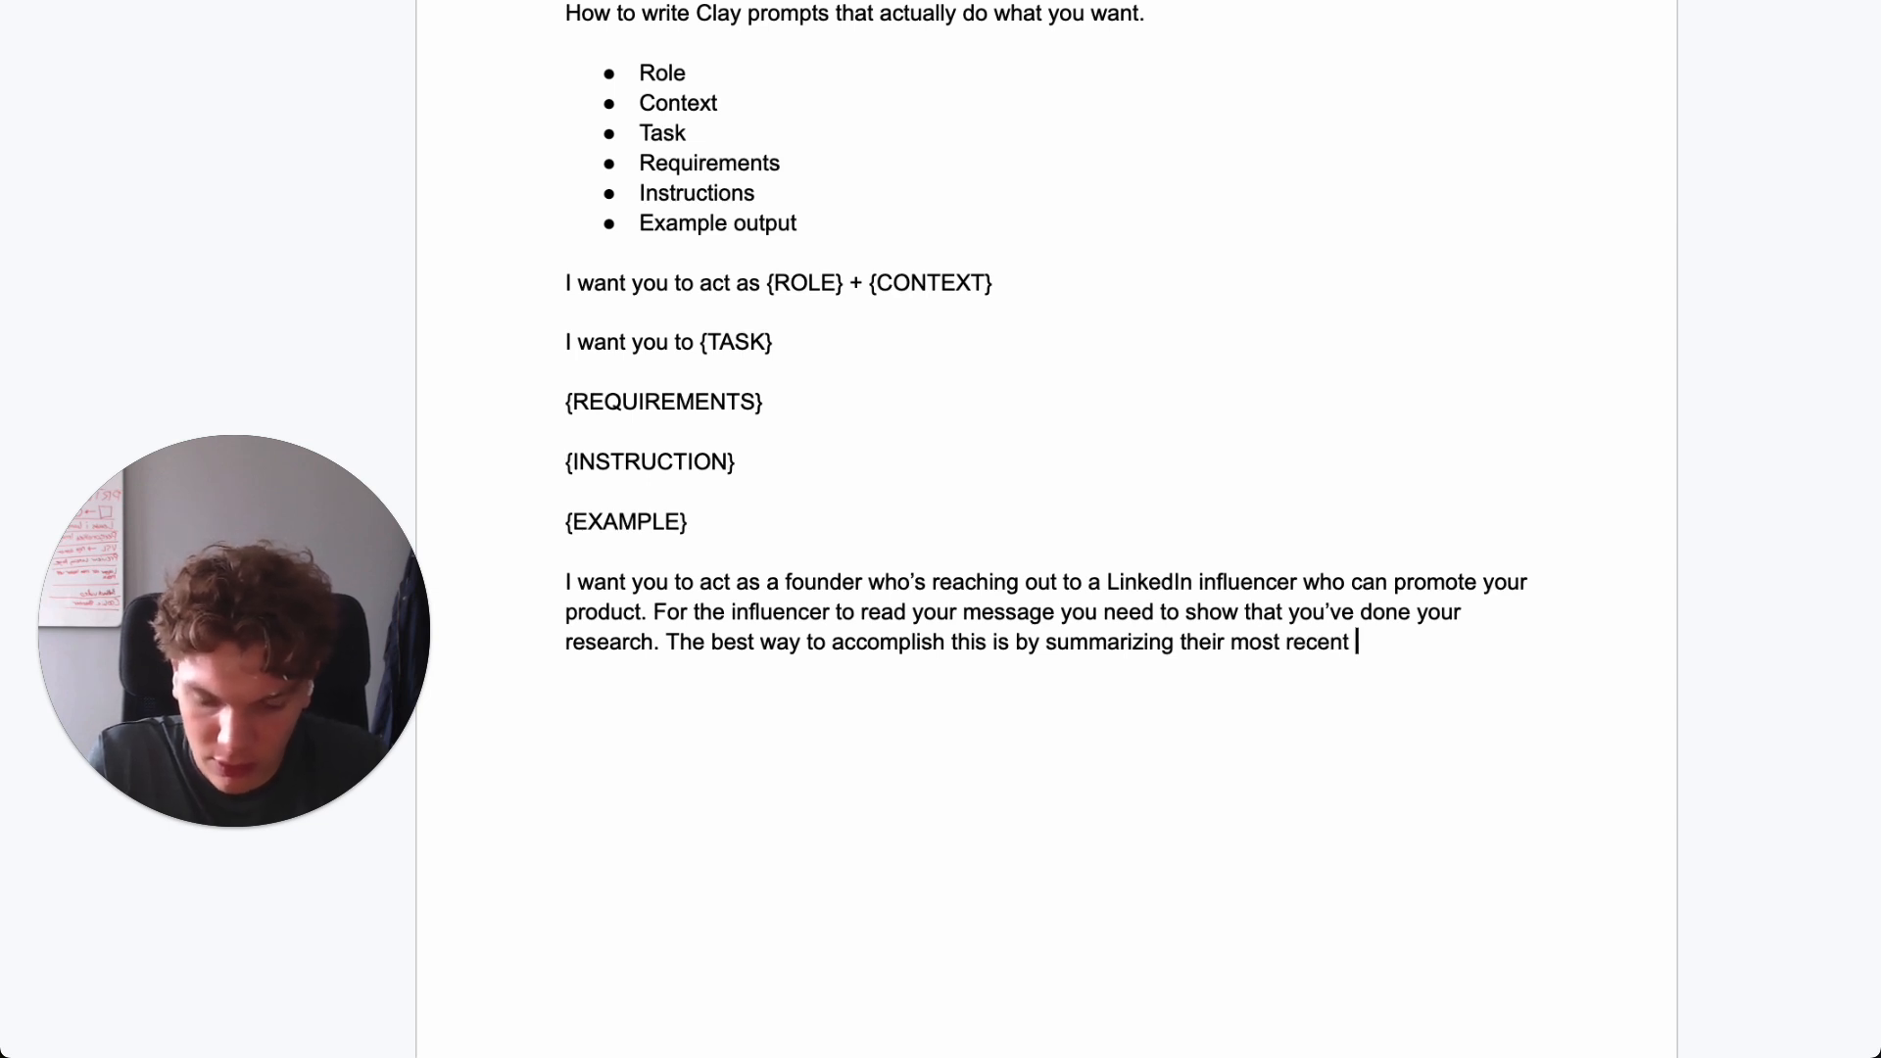
text(LinkedIn post)
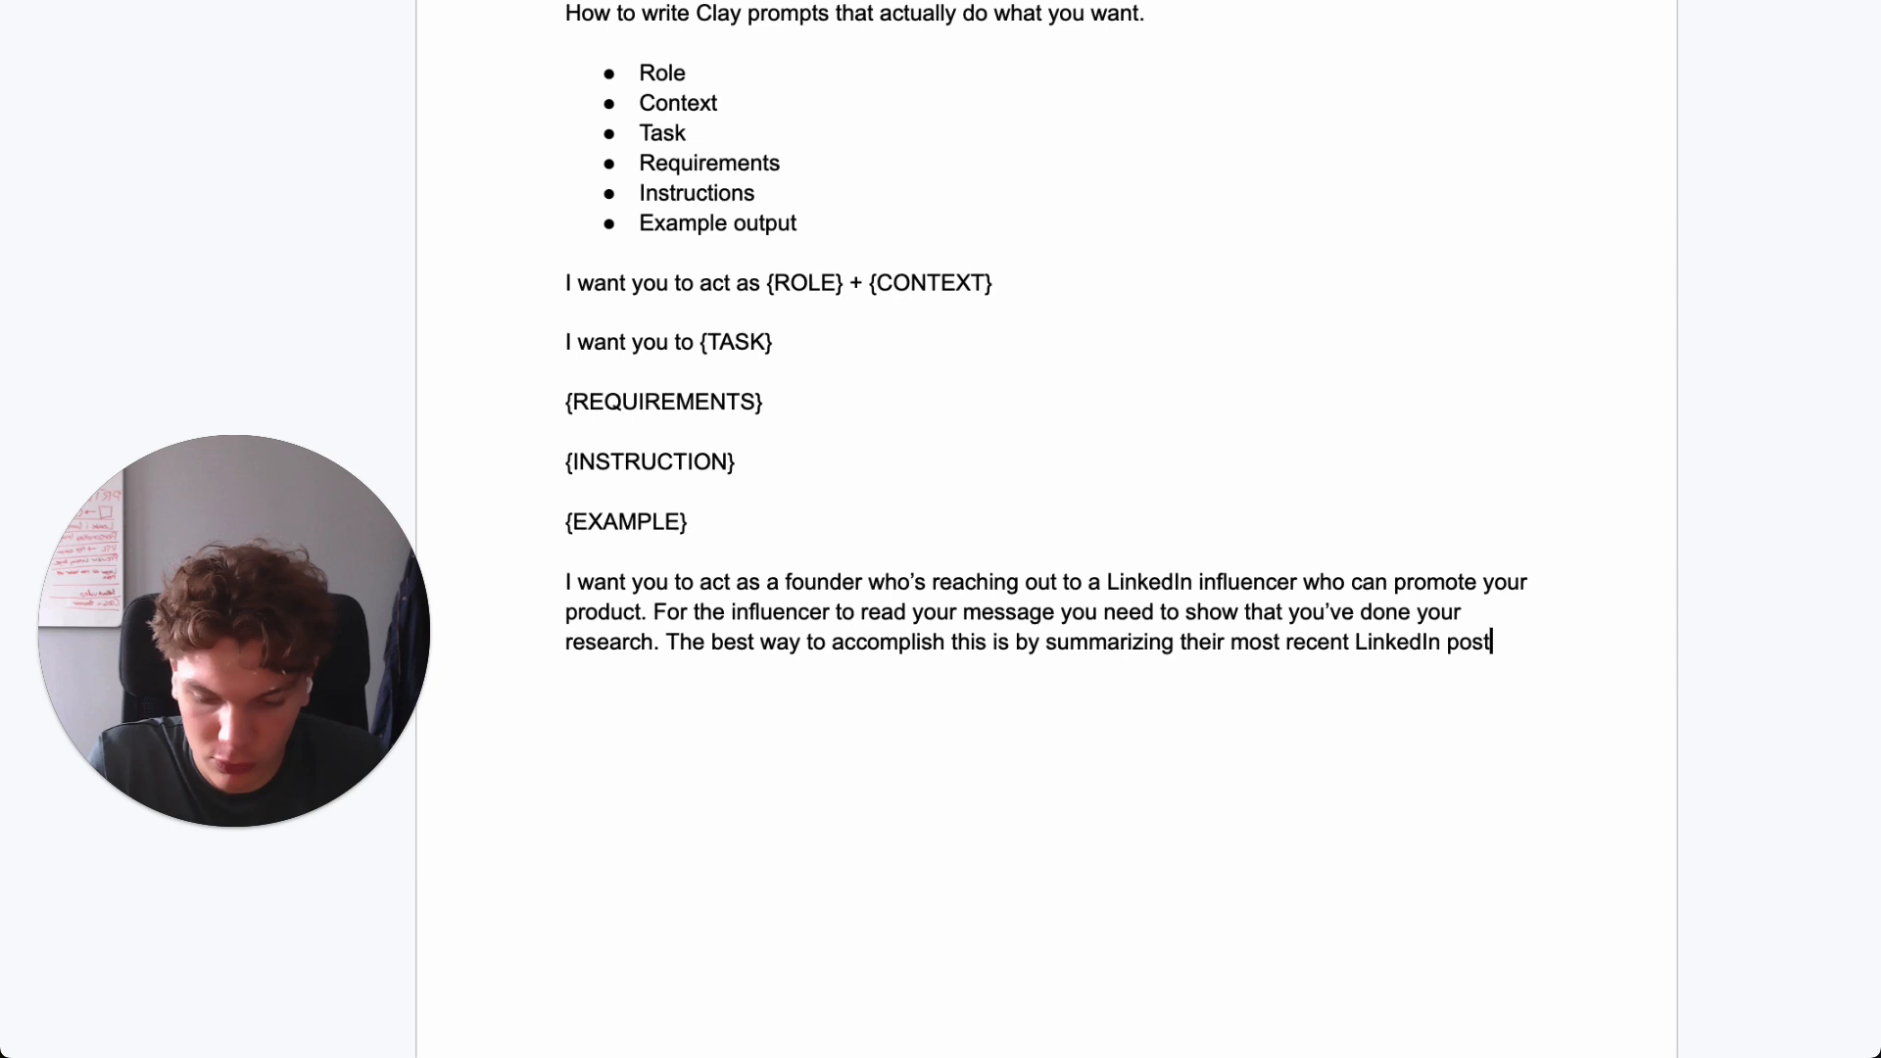
text(.)
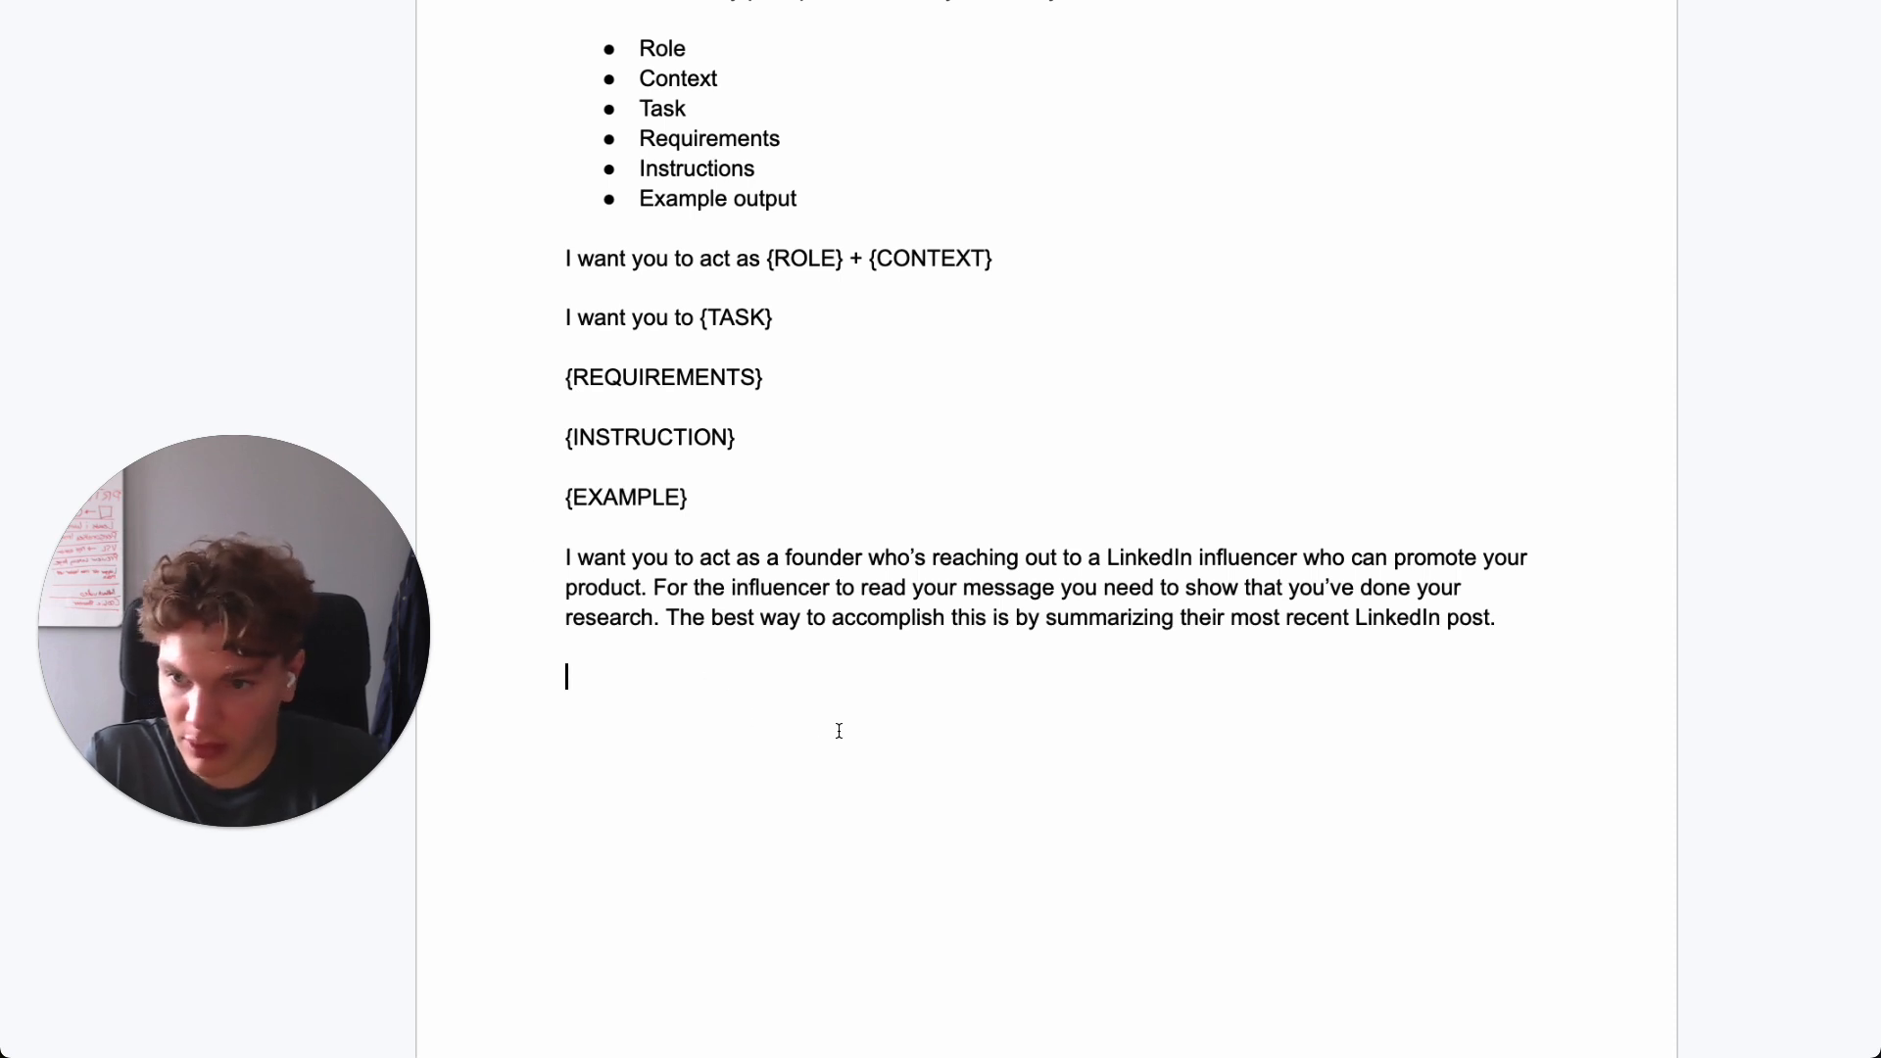
- Write the task: visit the influencer's profile, find their recent post and summarize it in up to 15 words
text(I want you to)
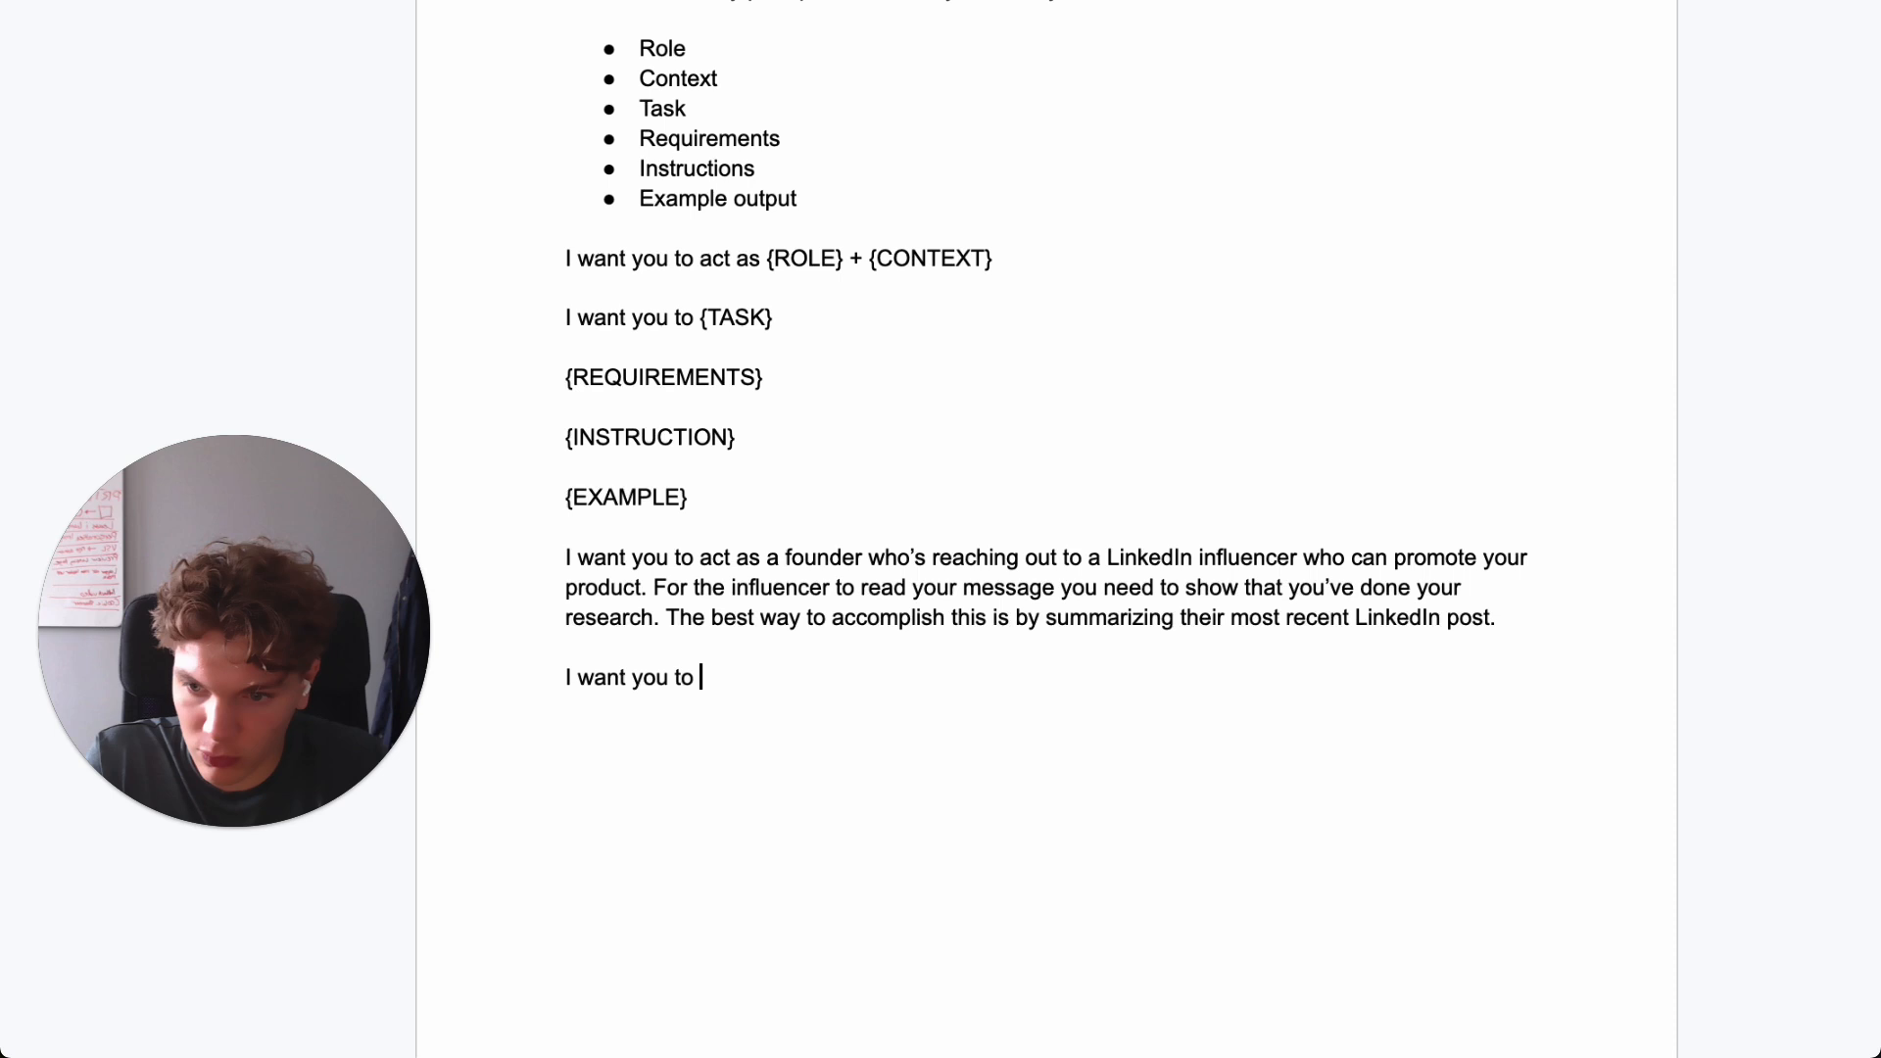
text(visi)
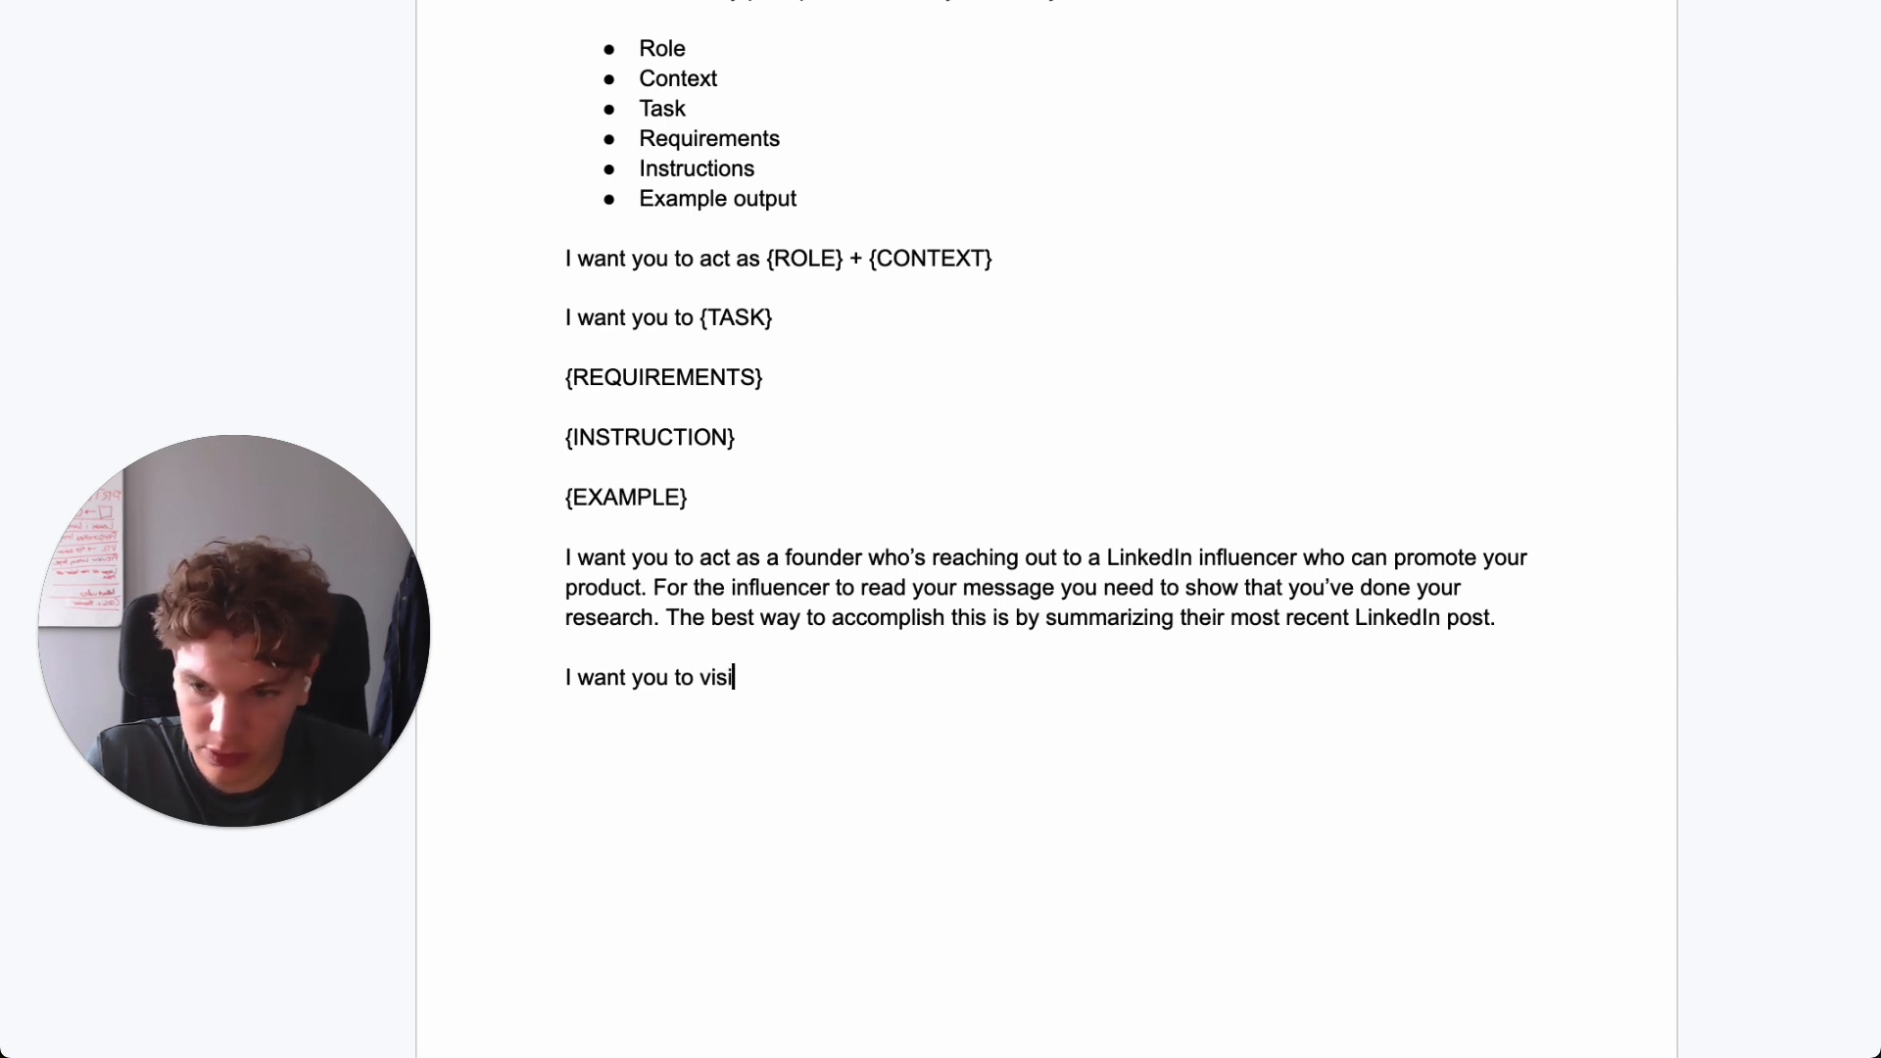
text(t the influencer)
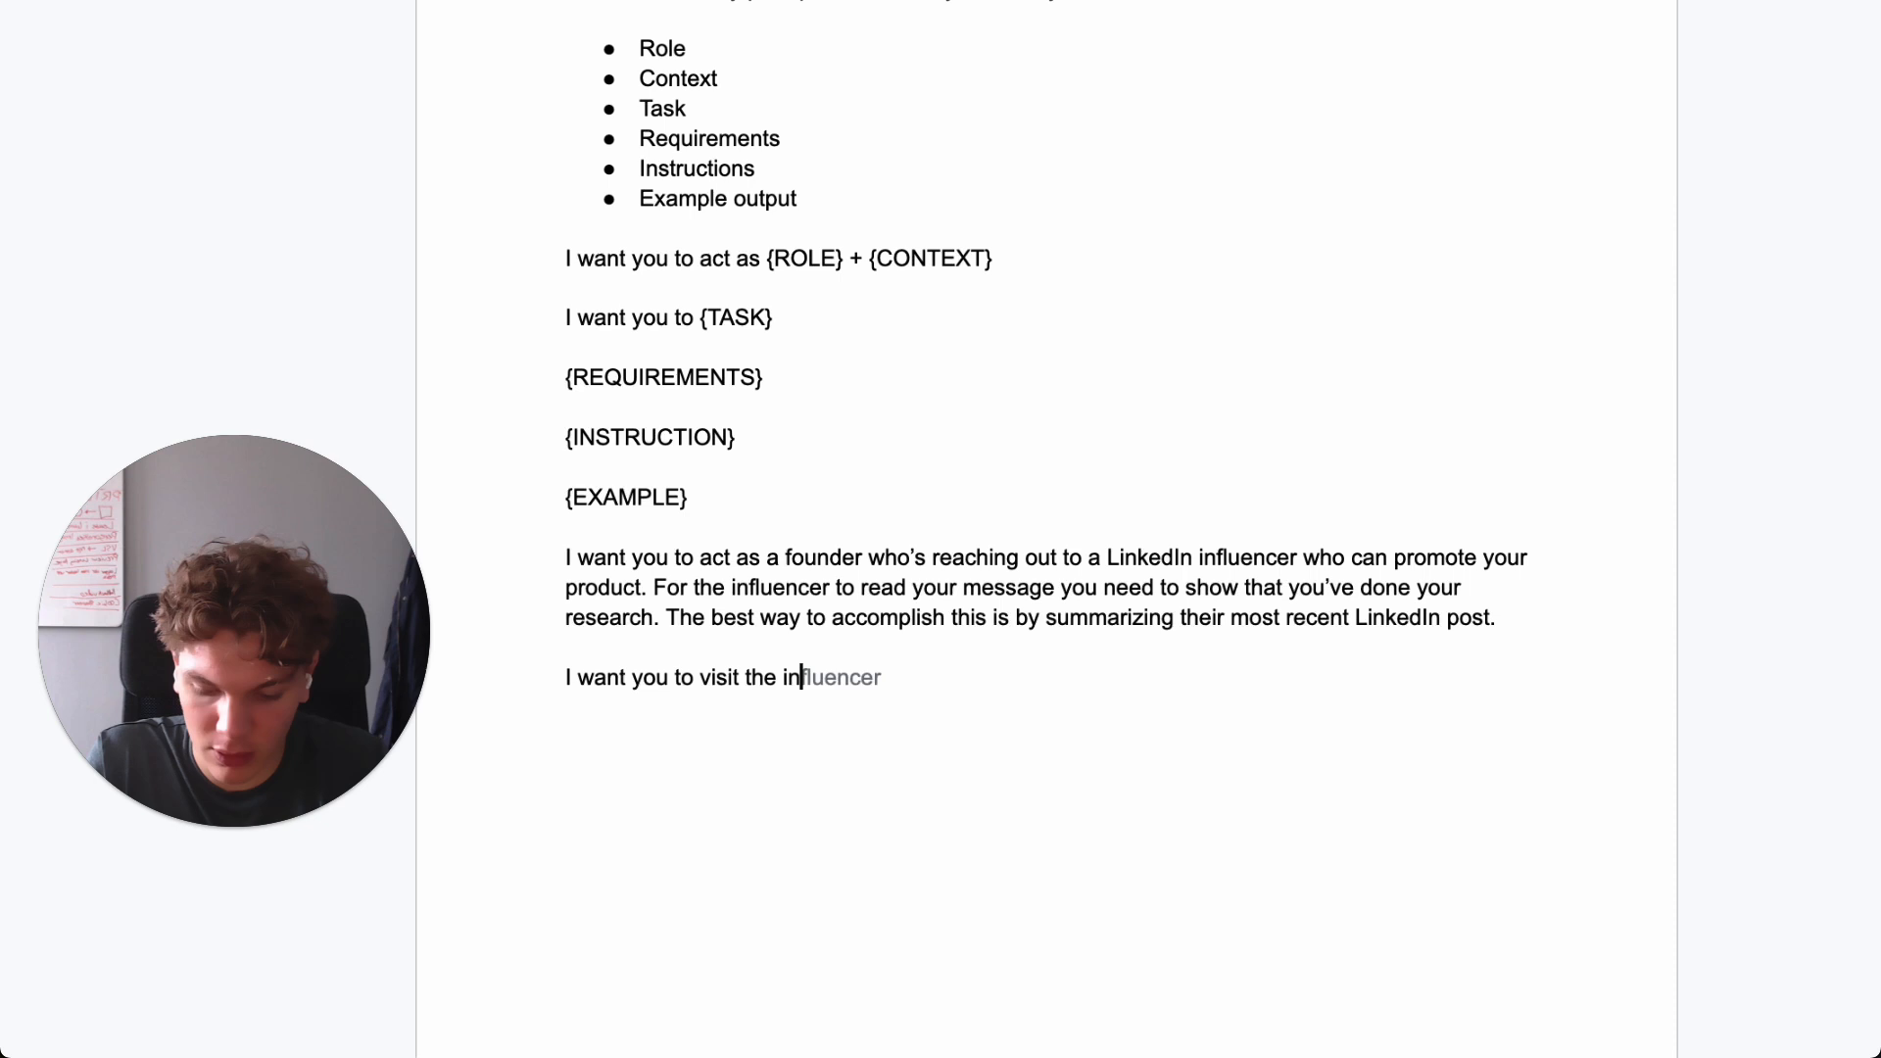
text('s)
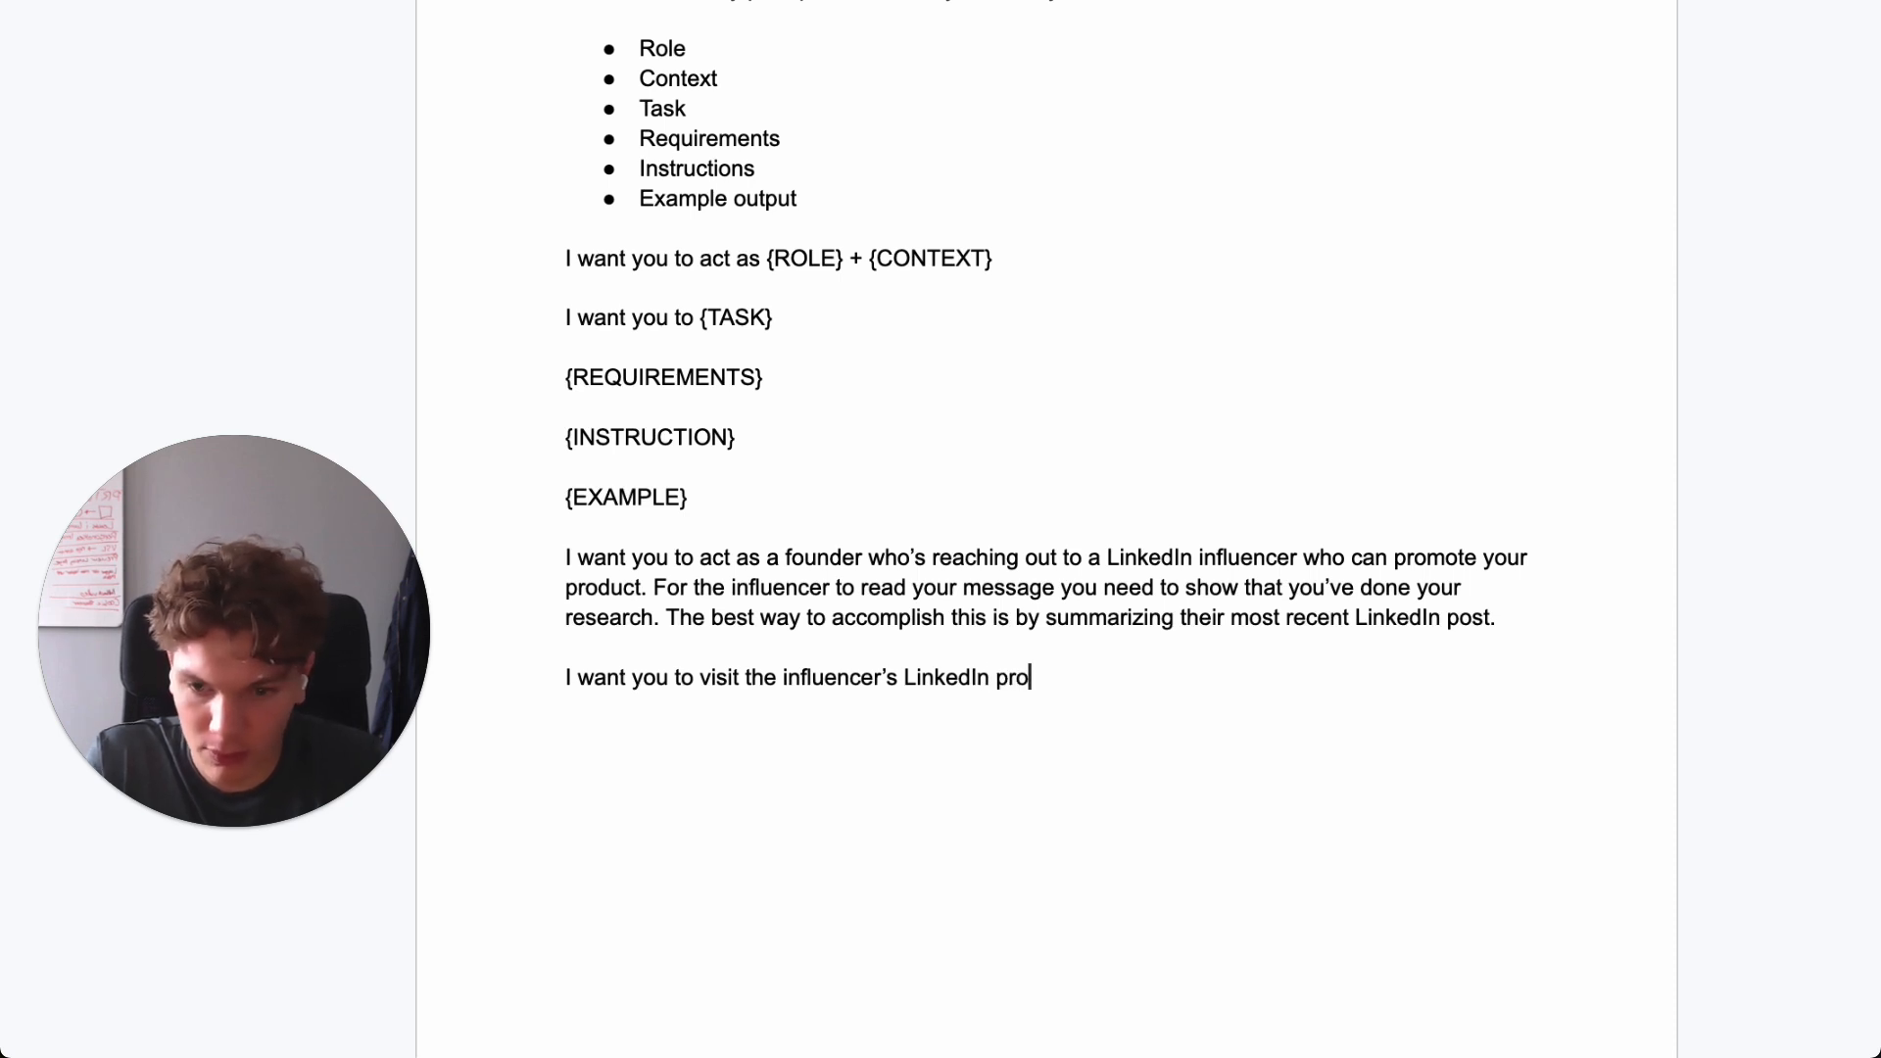
text(file, fin)
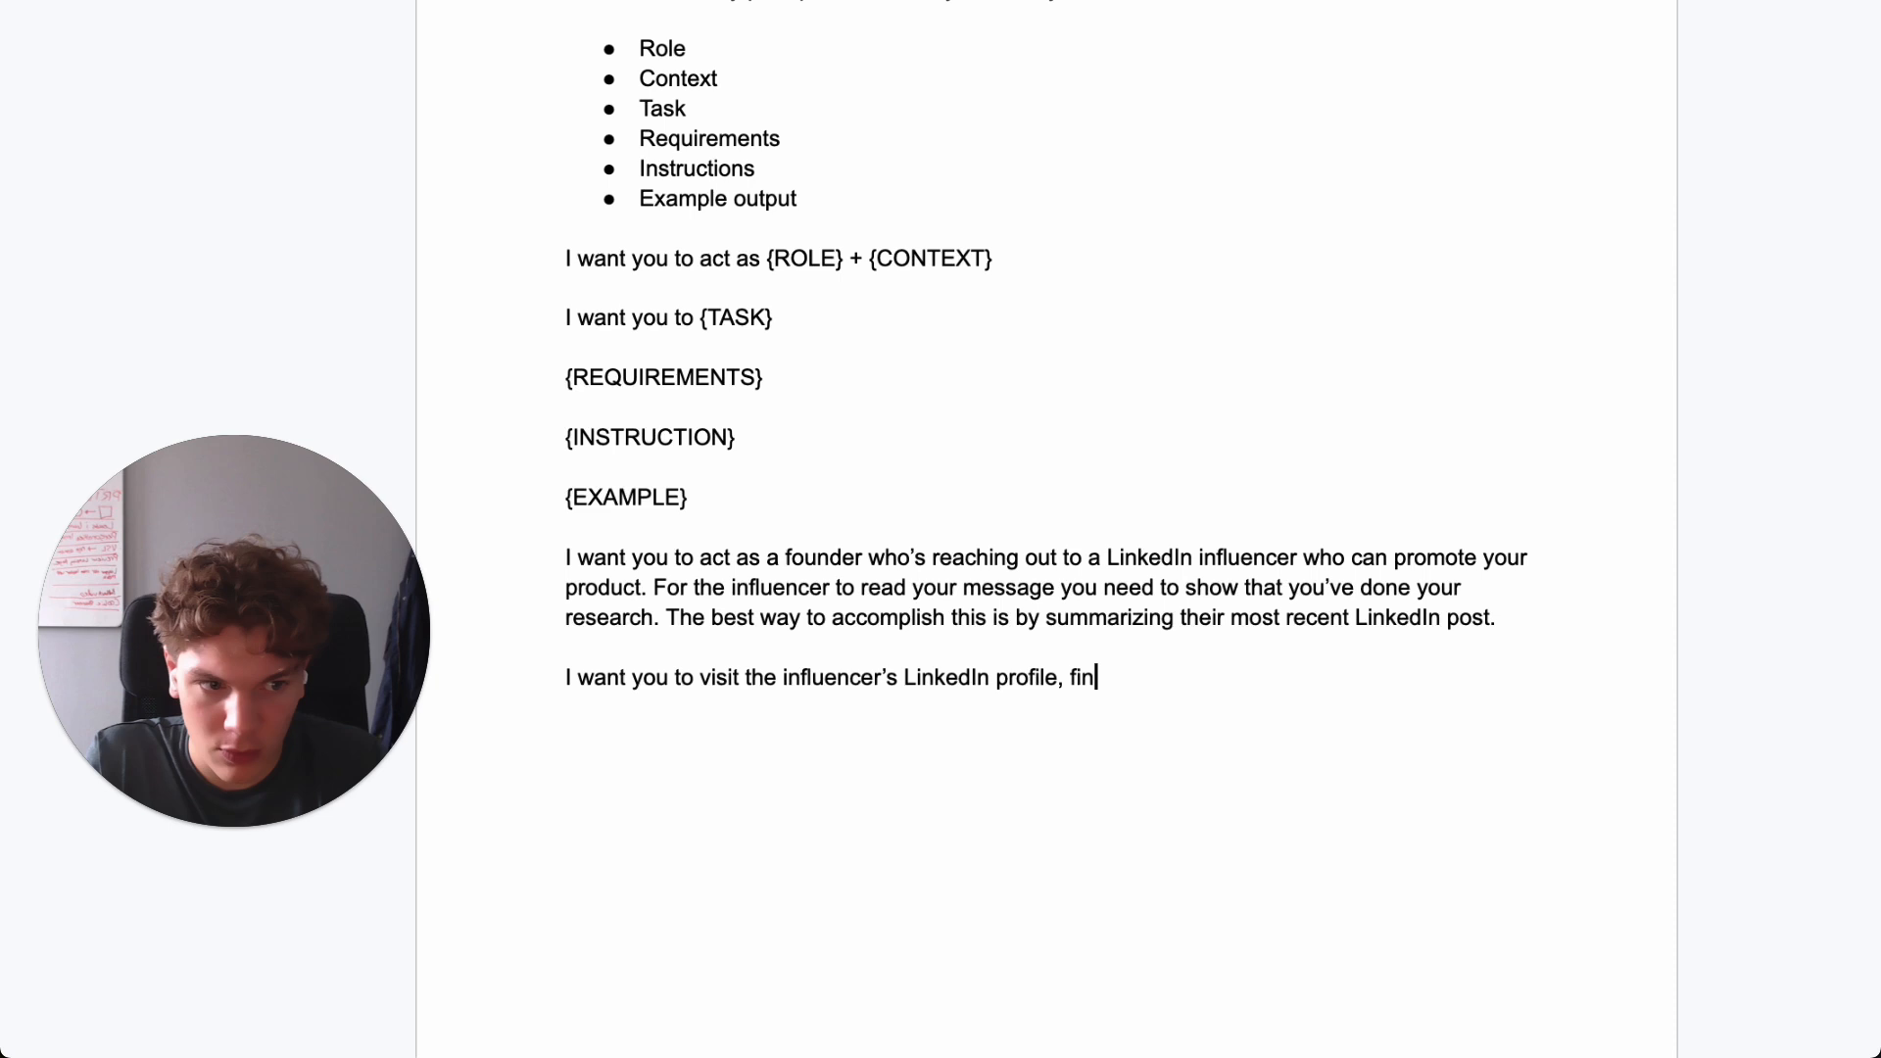
text(d their recent)
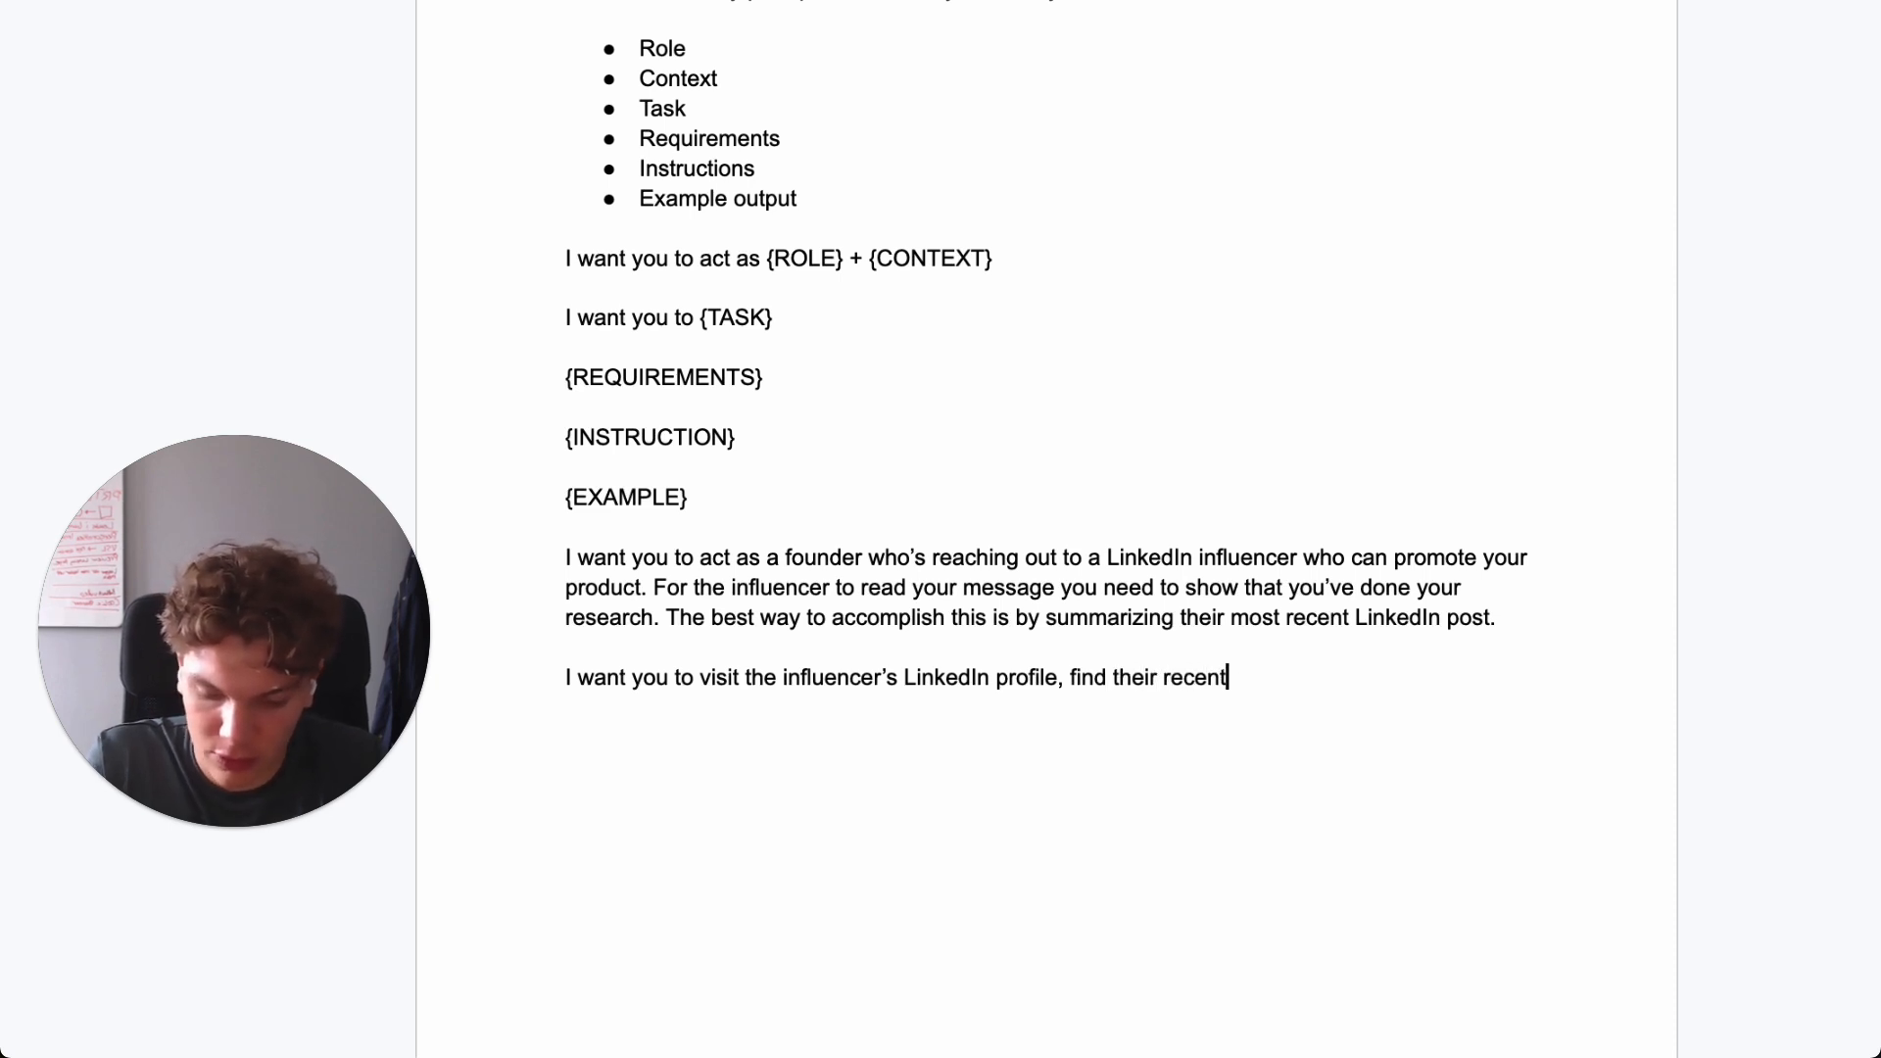
text(post,)
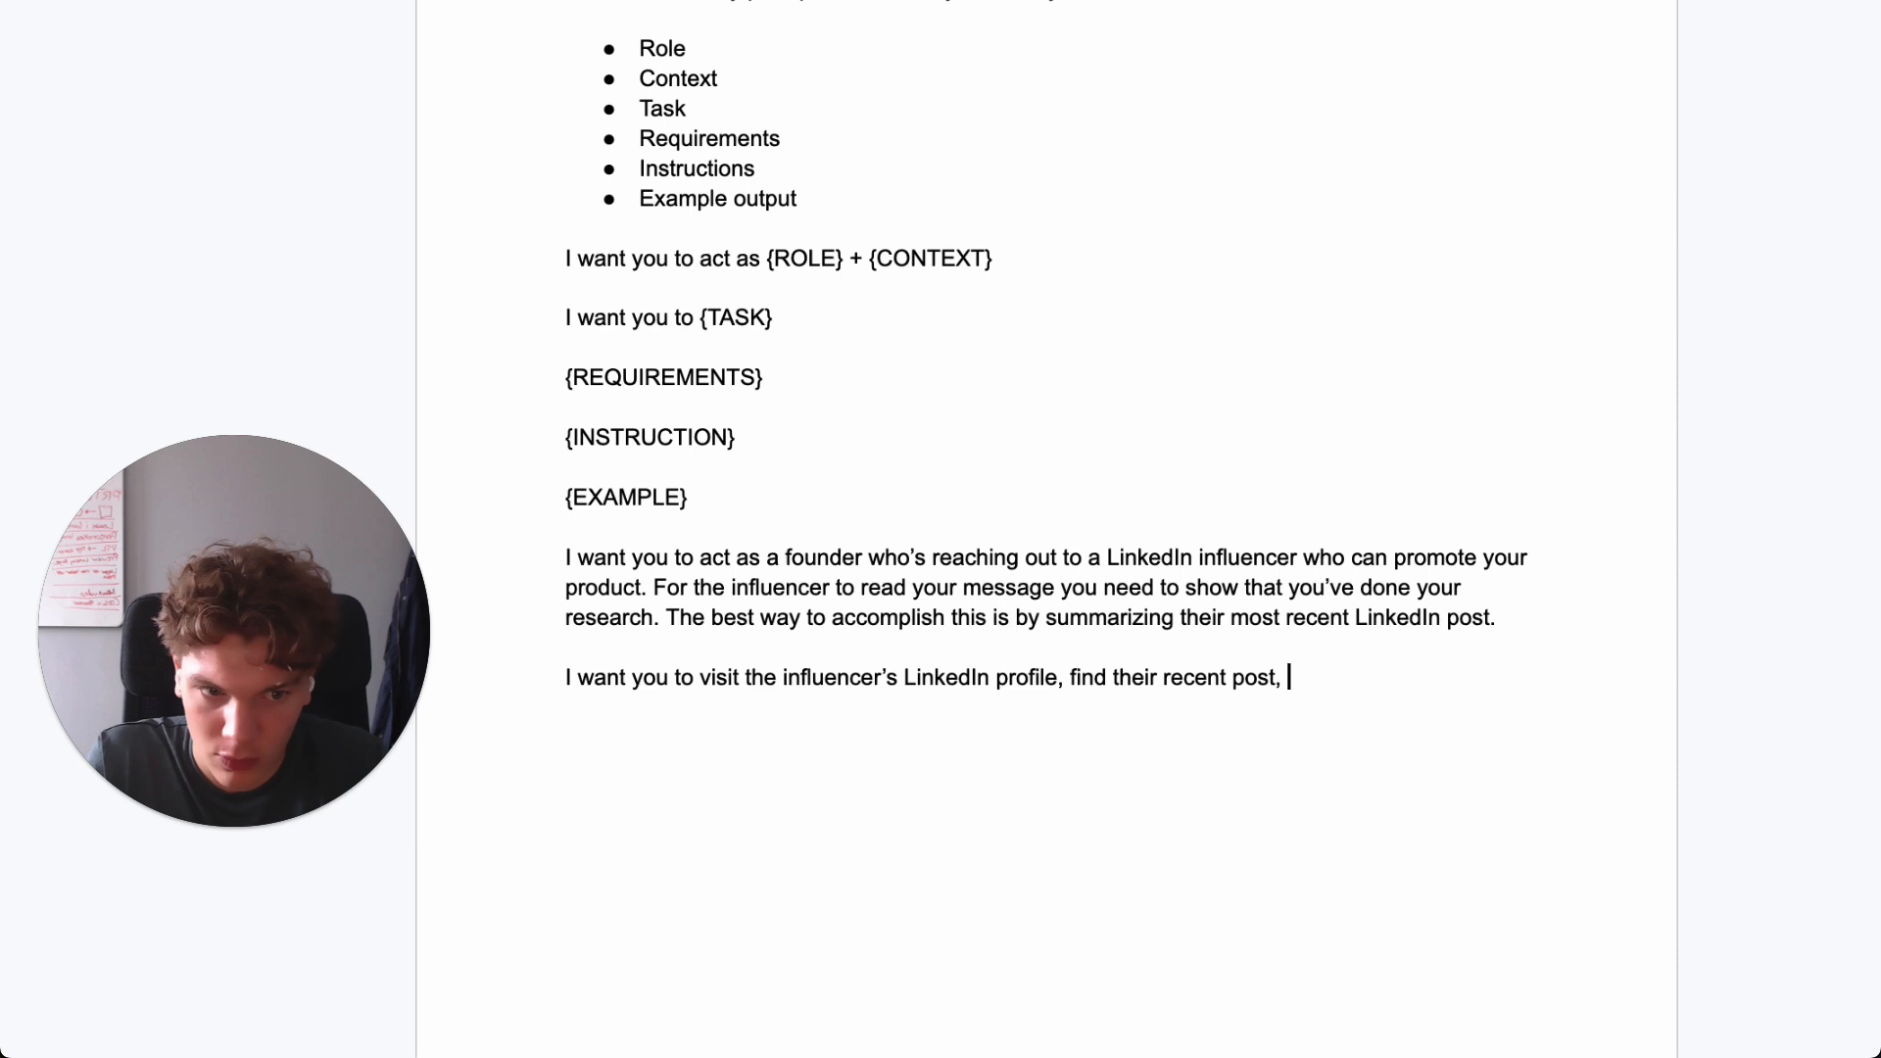
text(and summarize their)
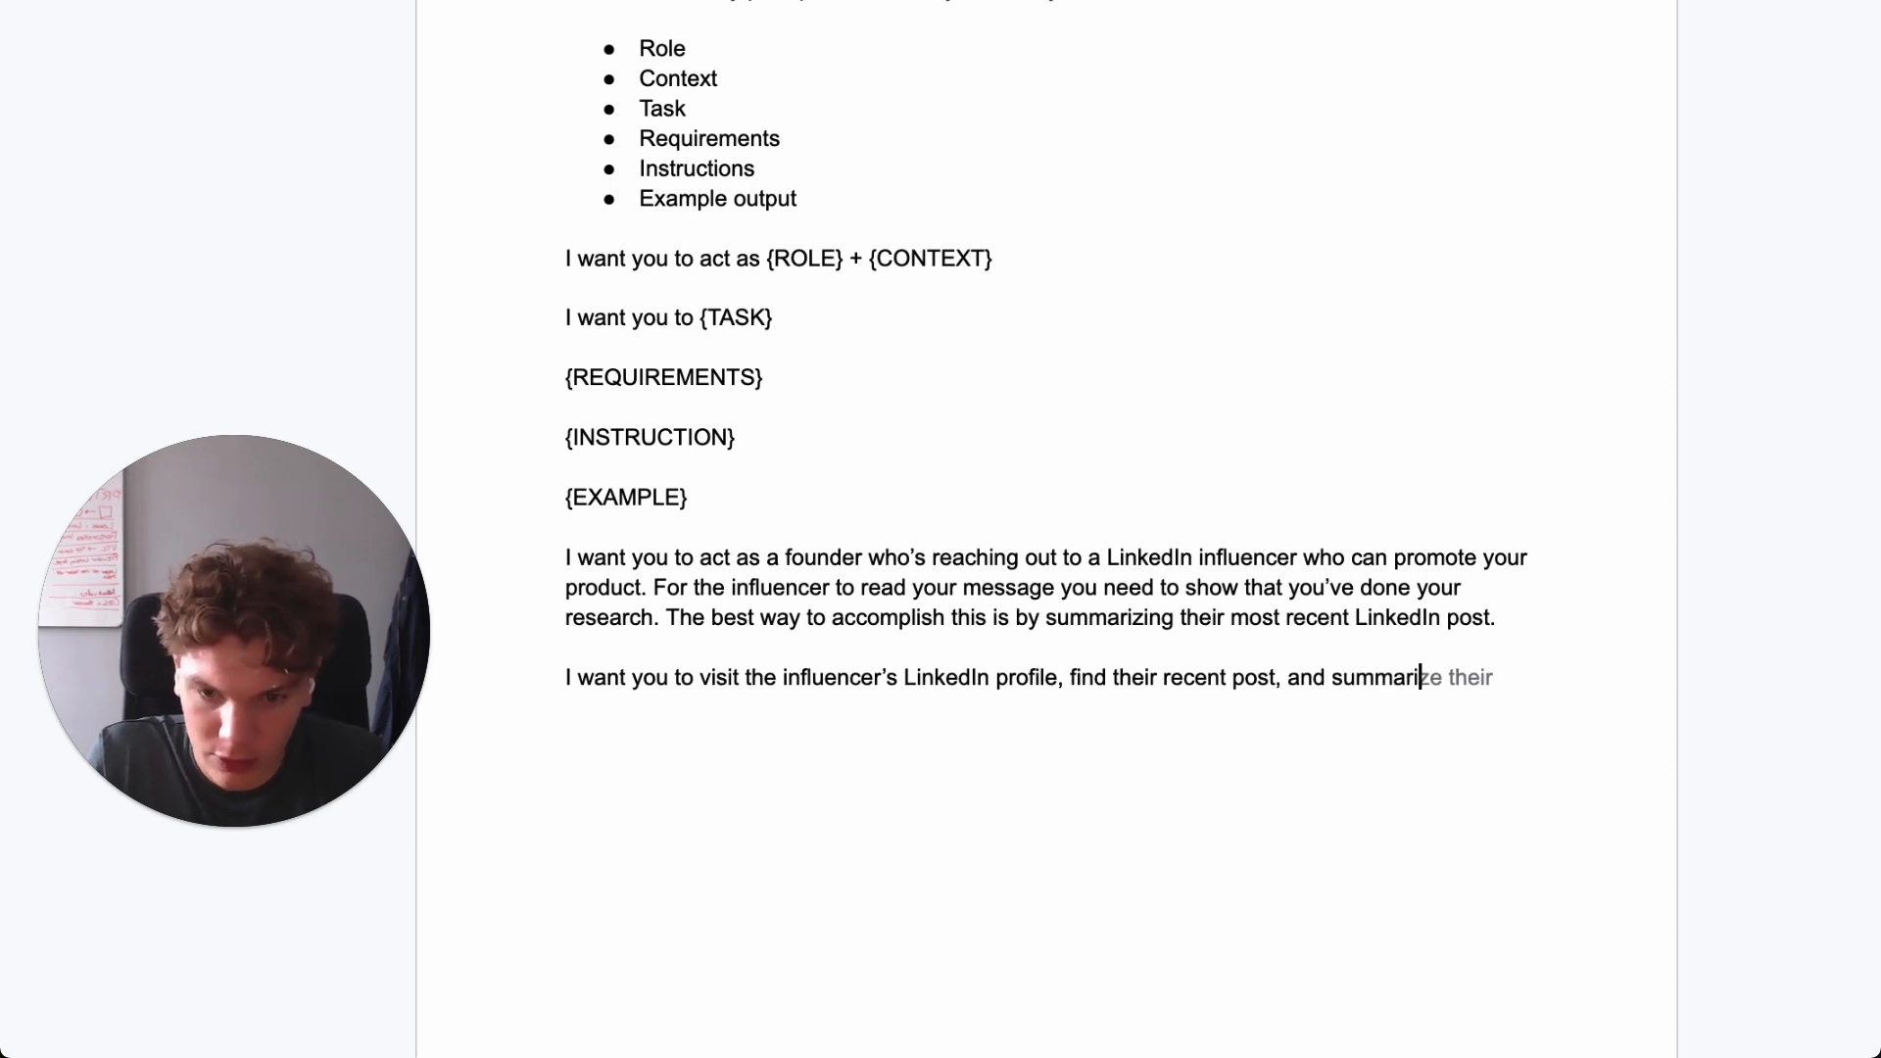
text(it usin)
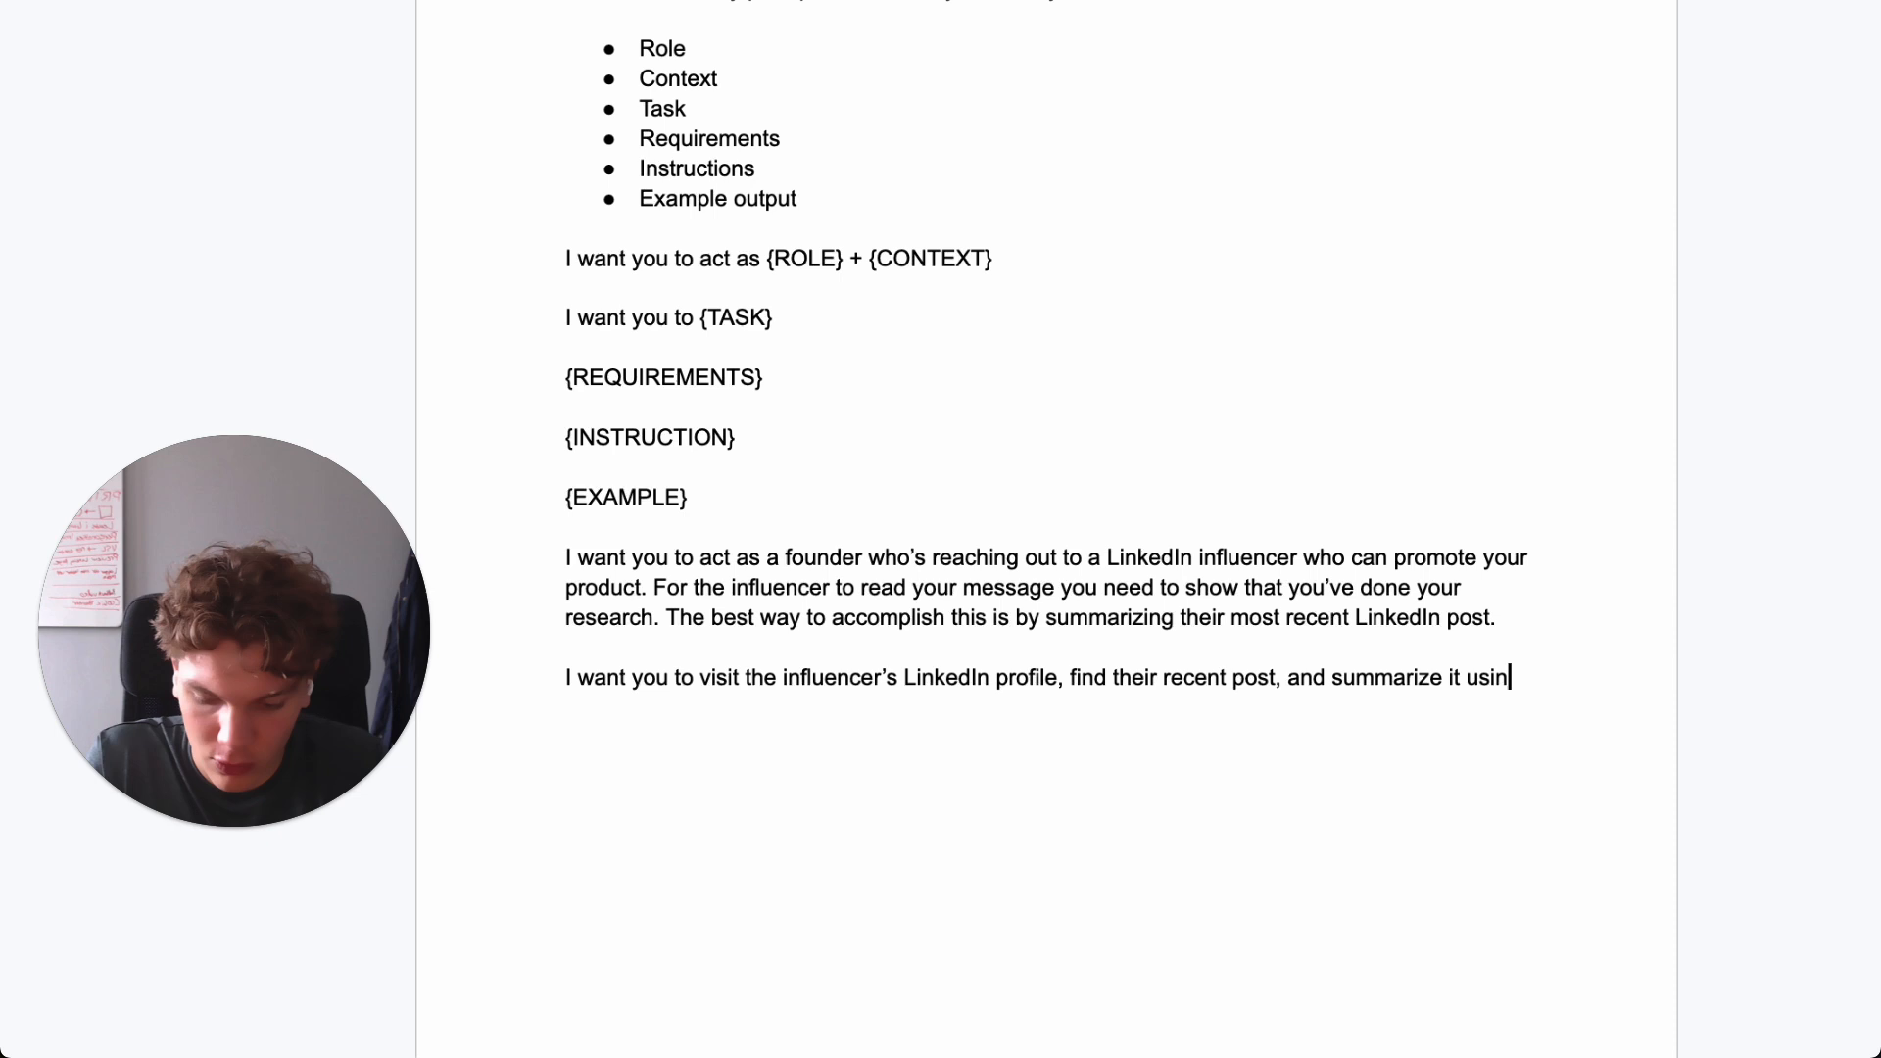
text(g up to 15)
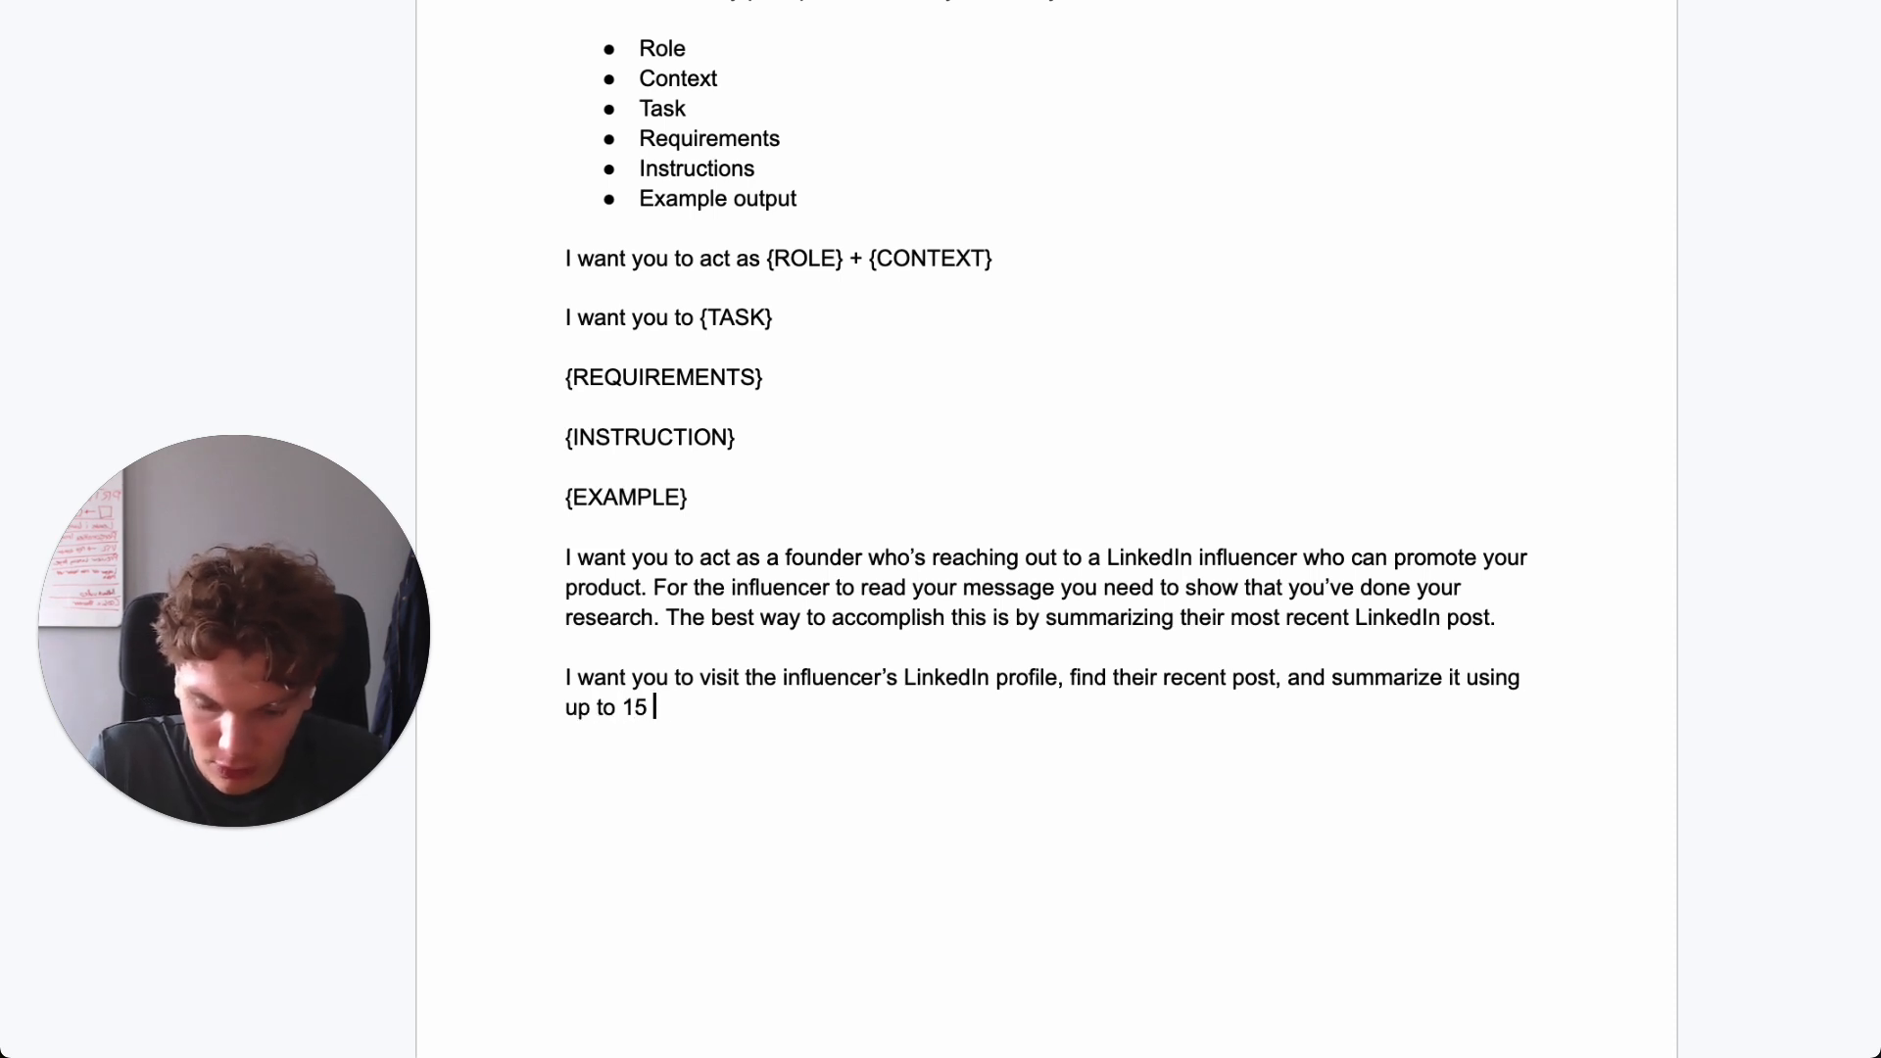
text(words. Your)
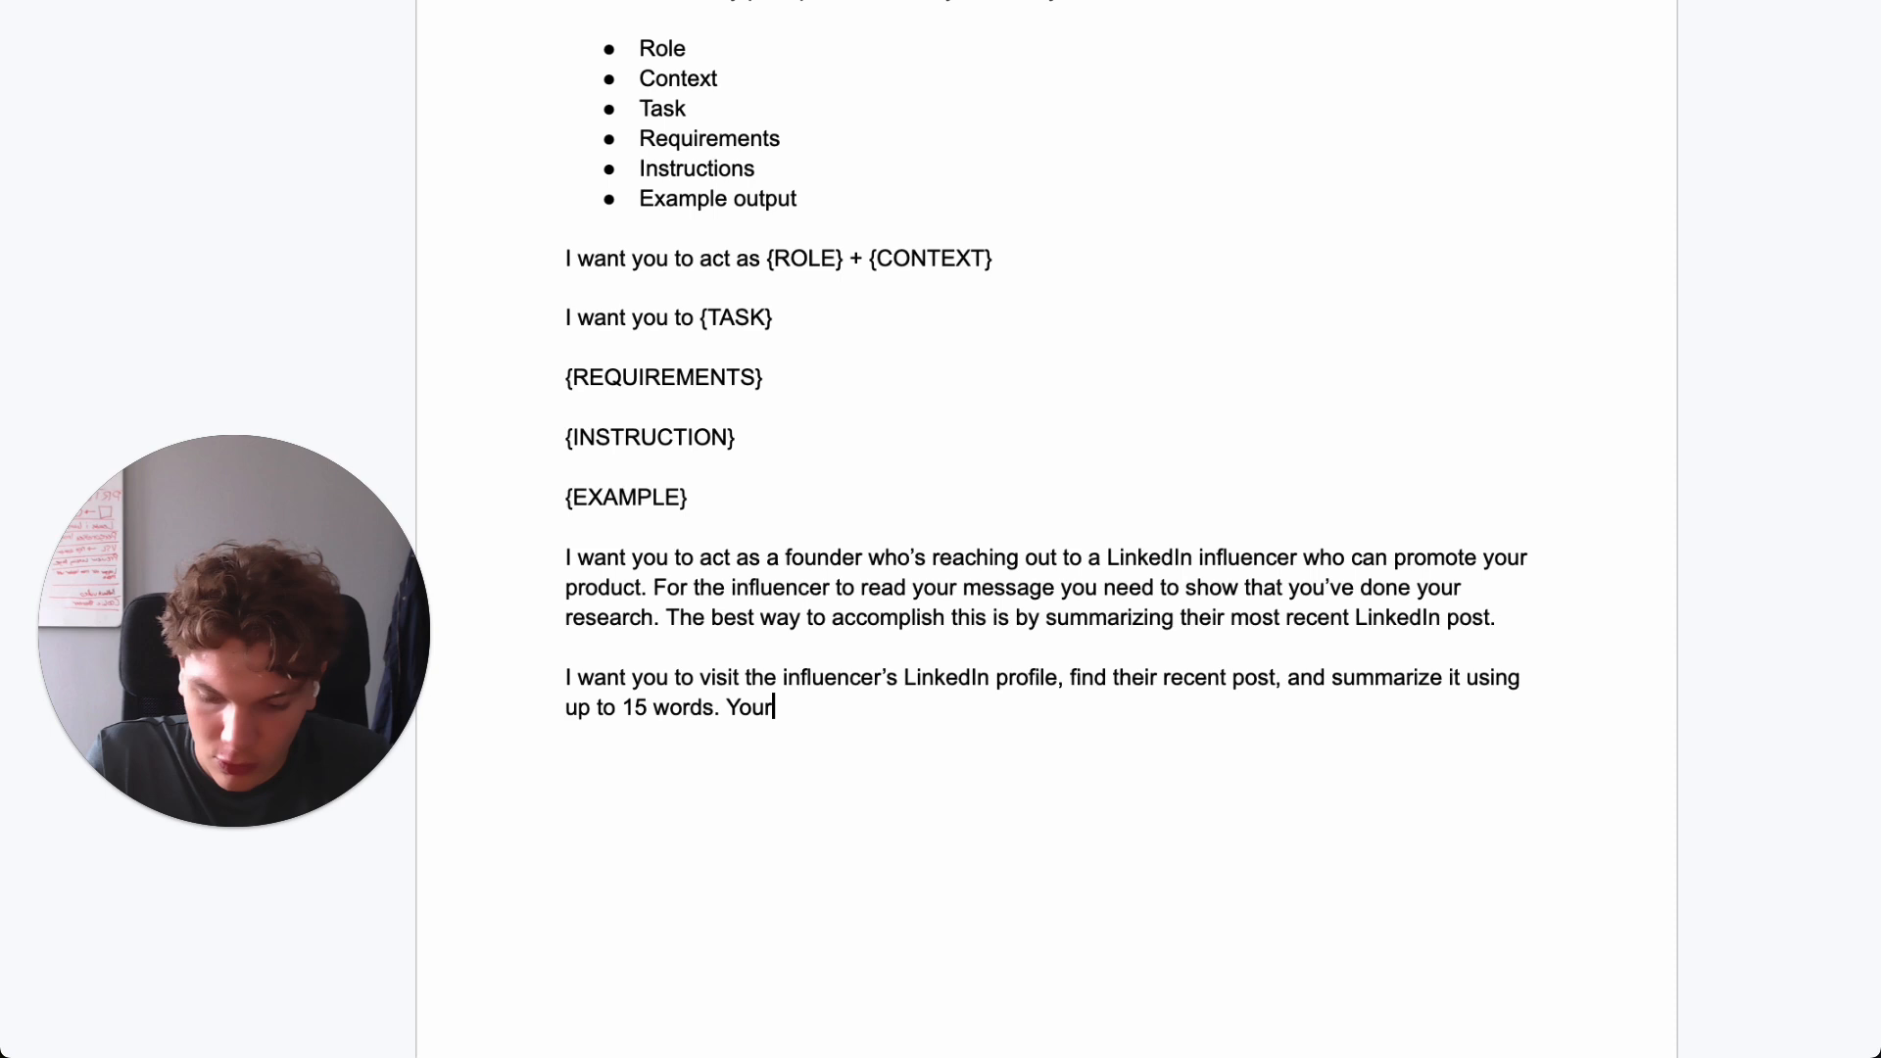
- Require the final output to include the prefix "Just read your post about"
text(final output should)
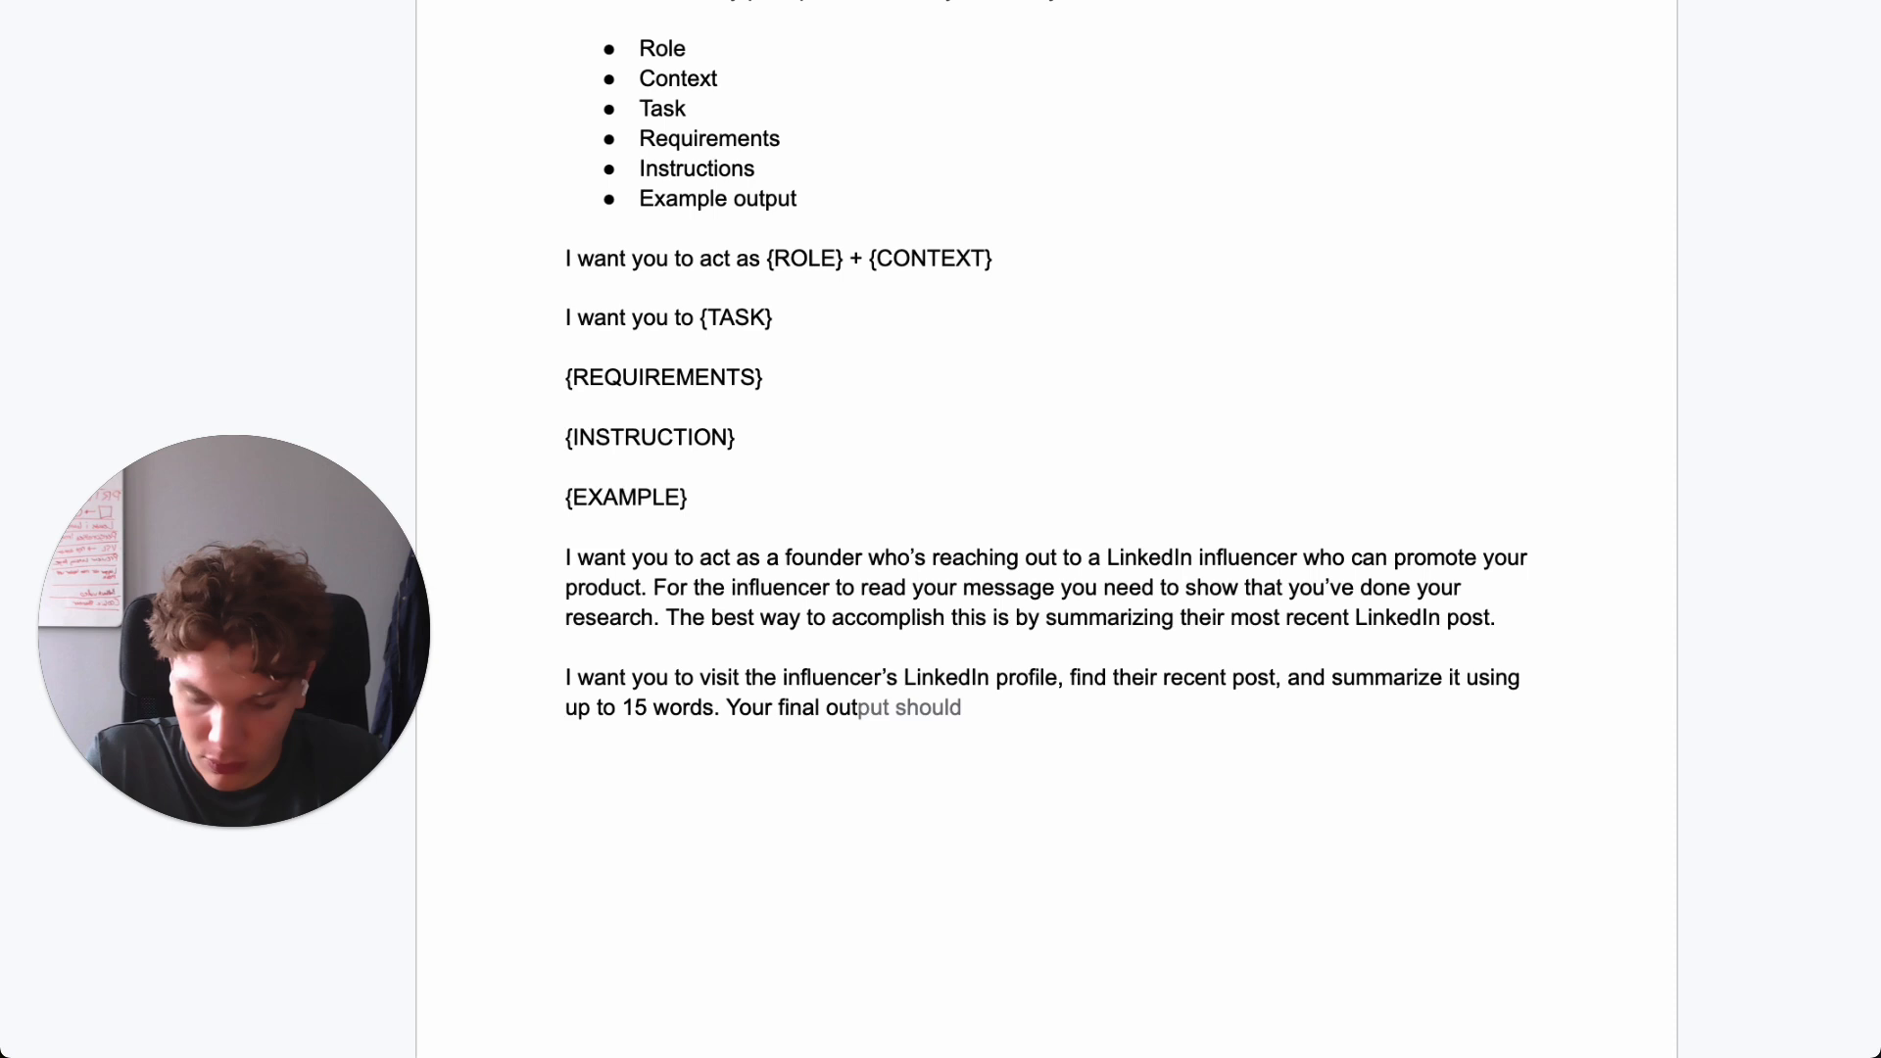
text(must inc)
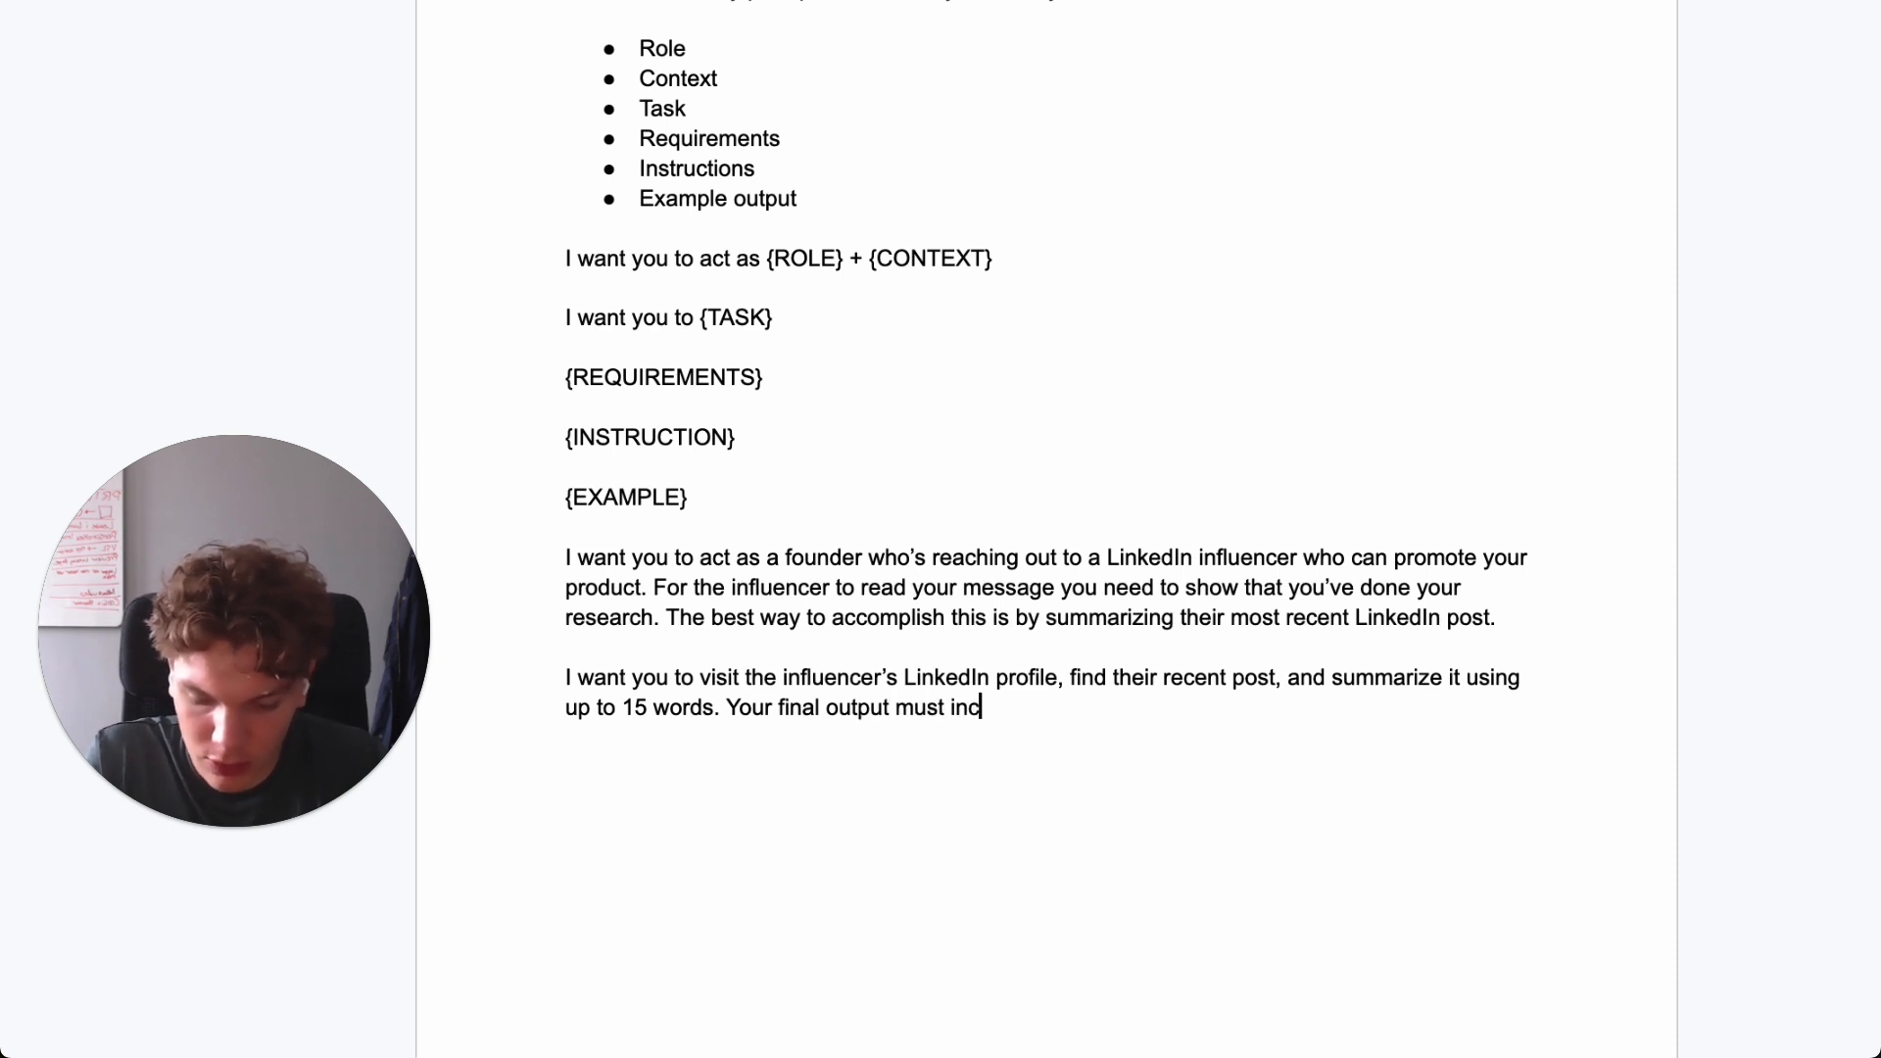
text(lude my pre)
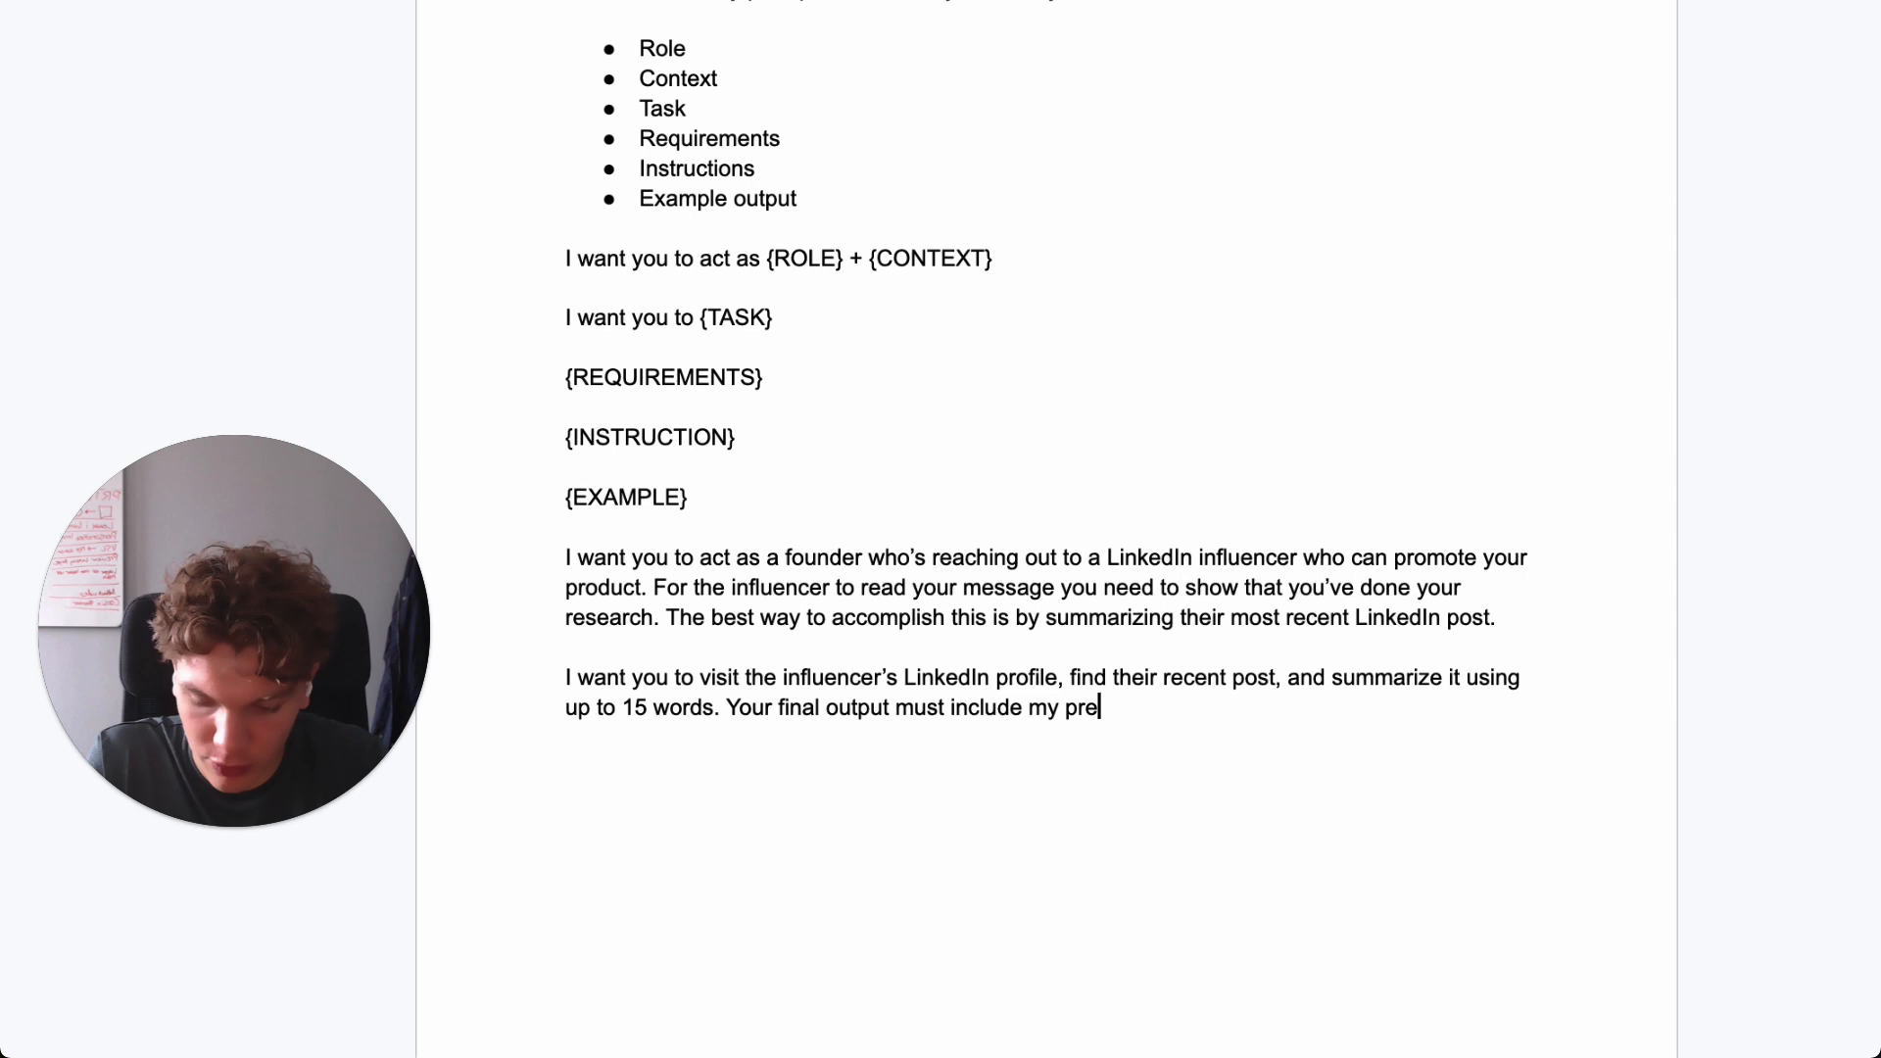
text(fix. Here)
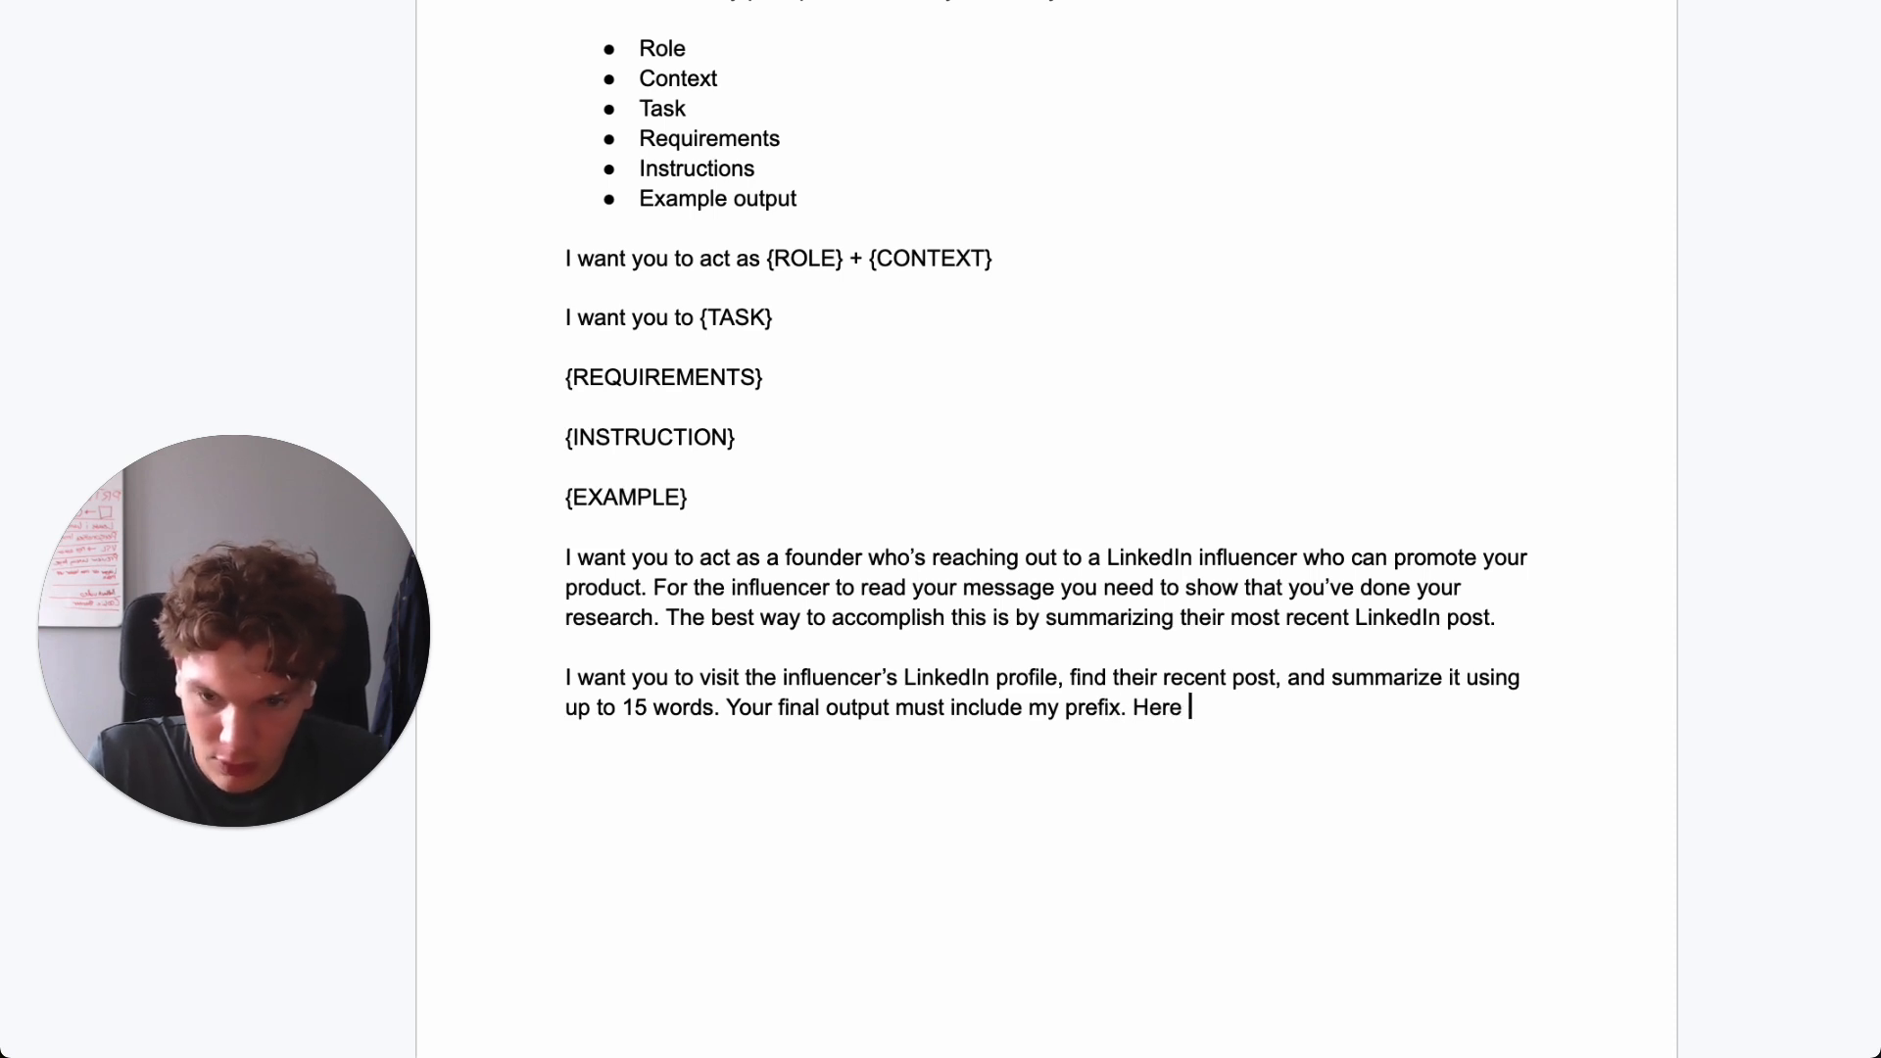
text(is my prefix)
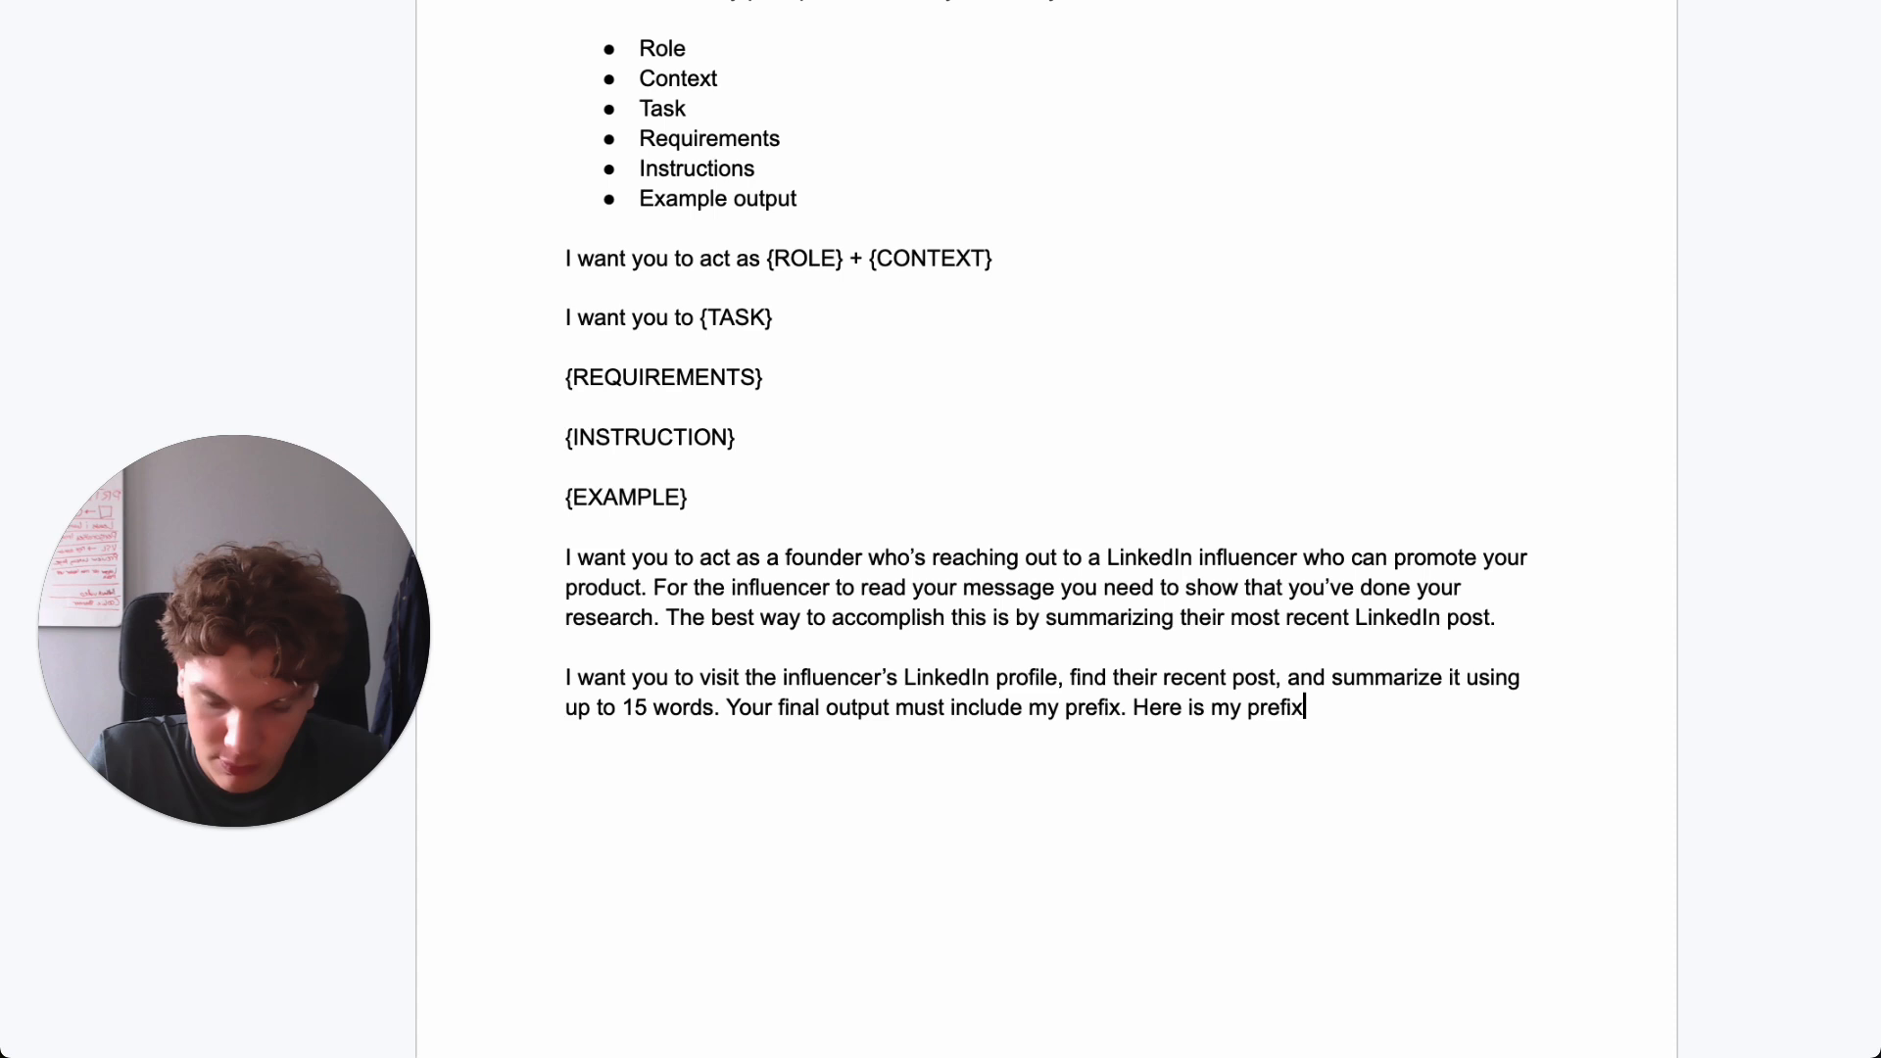
text(: ")
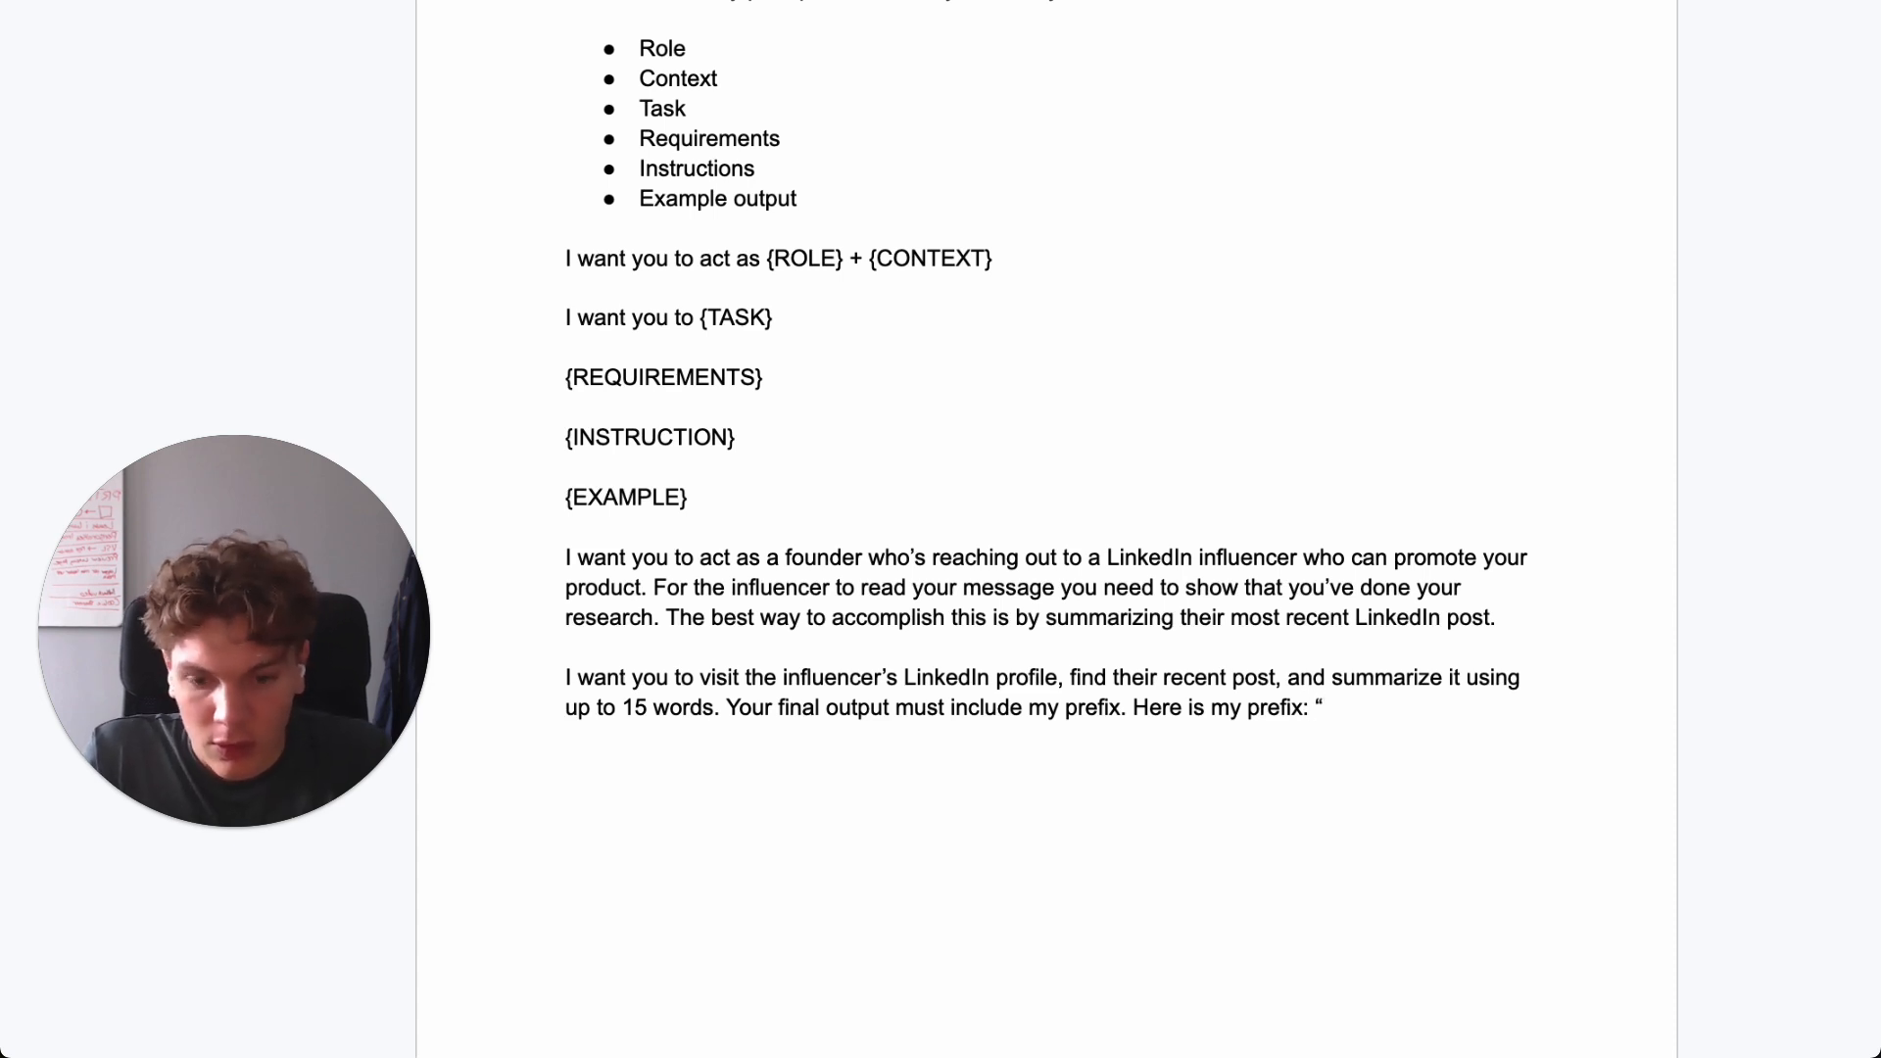
text(Just reach)
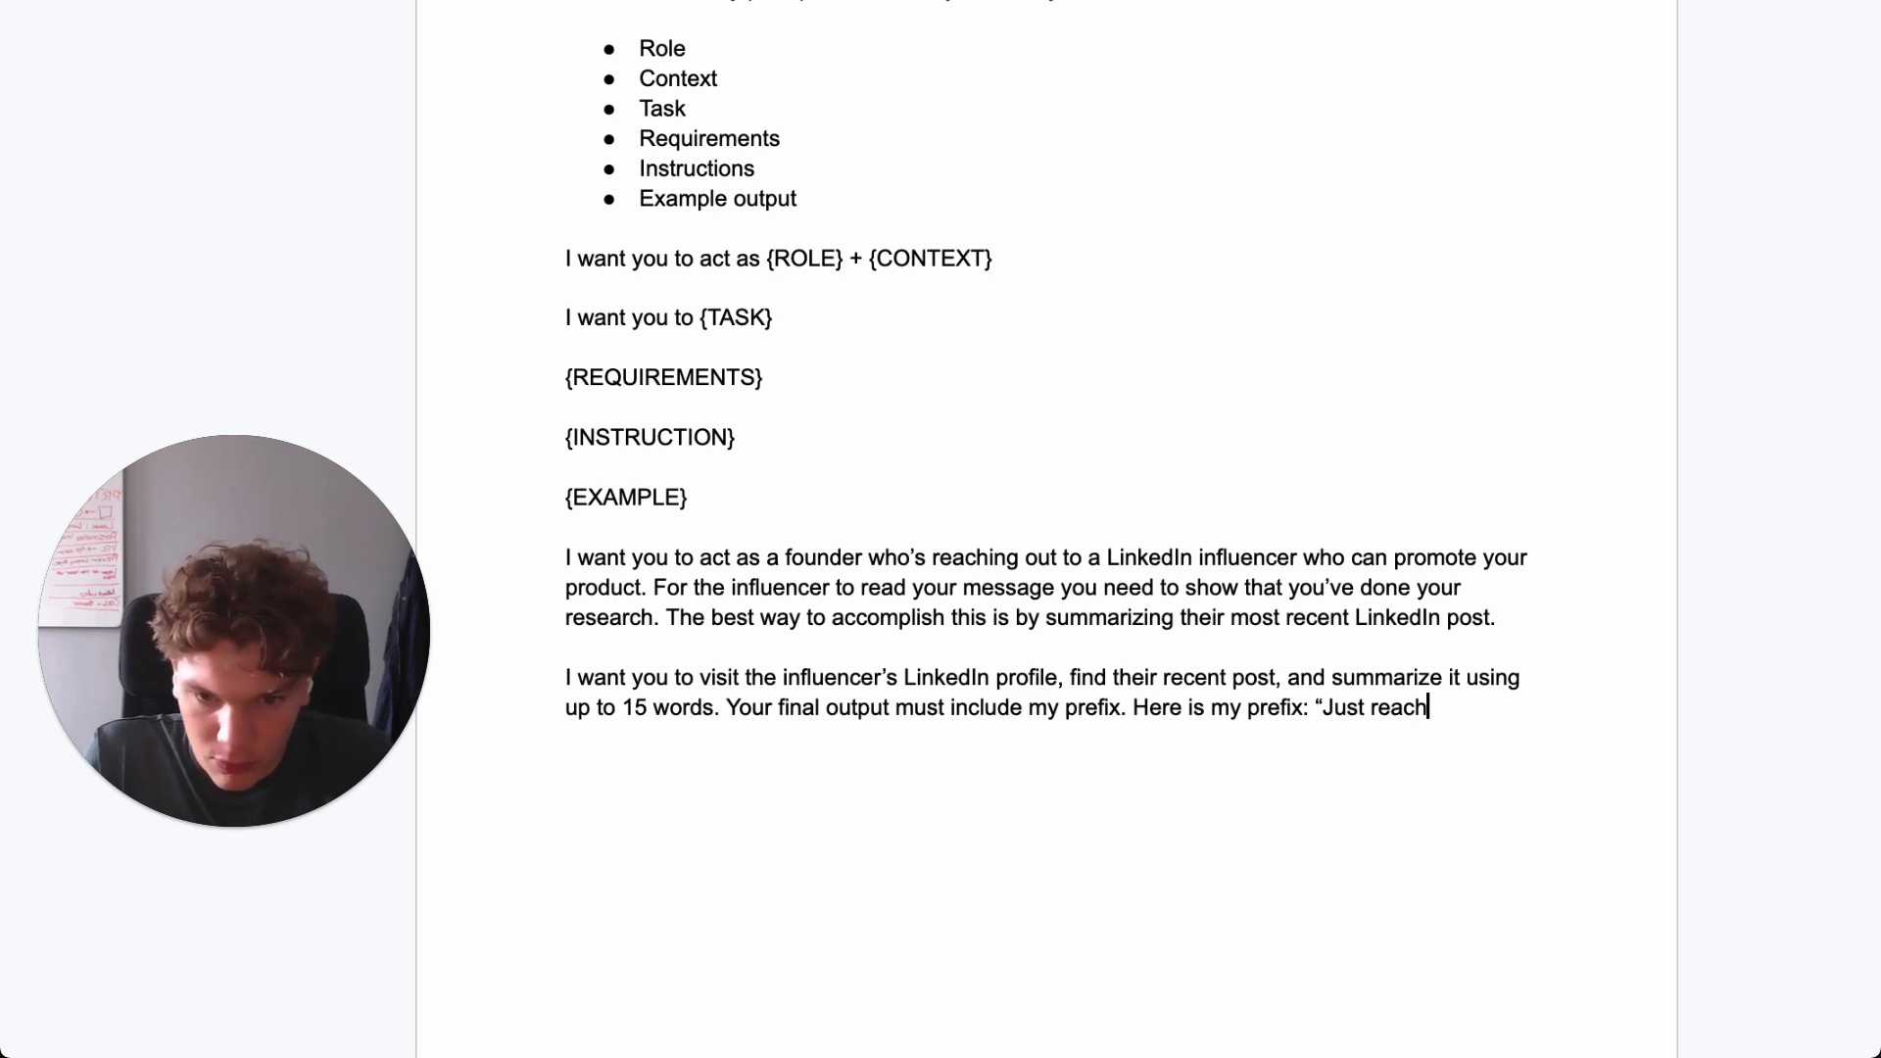
text(read your pos)
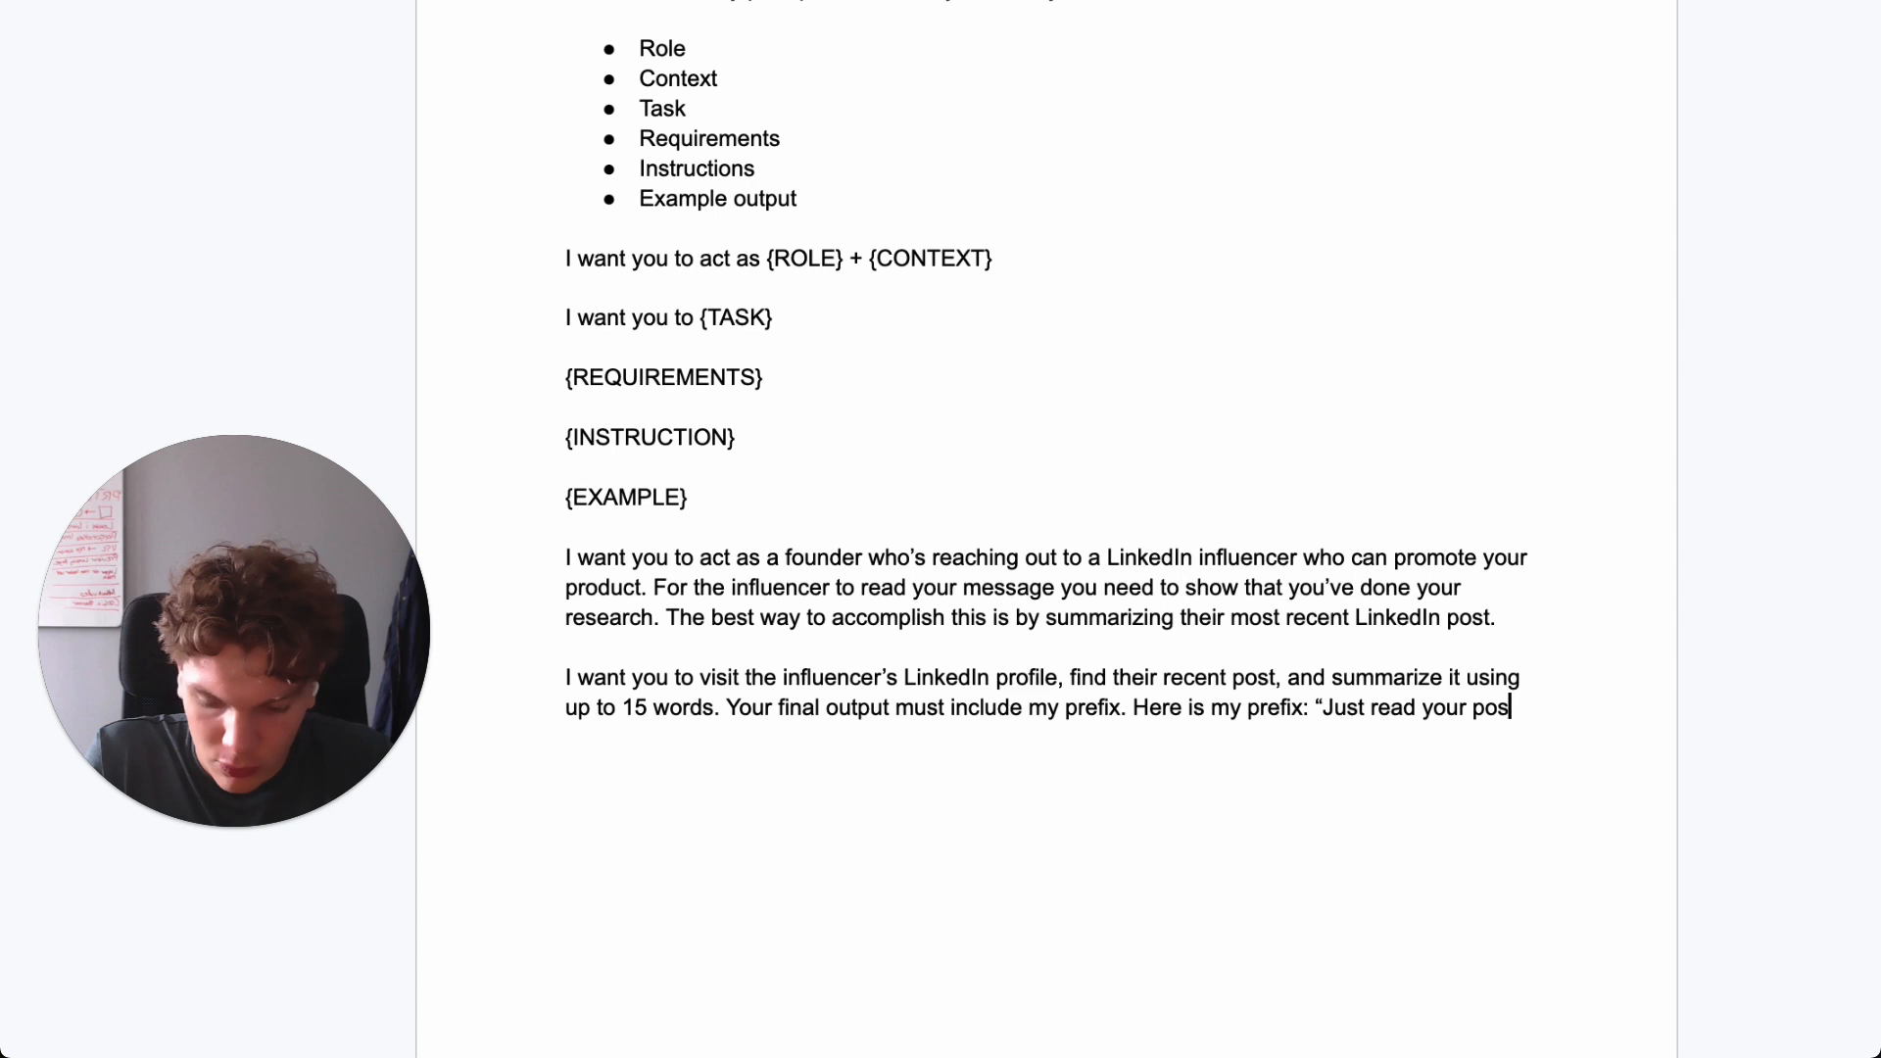
text(about")
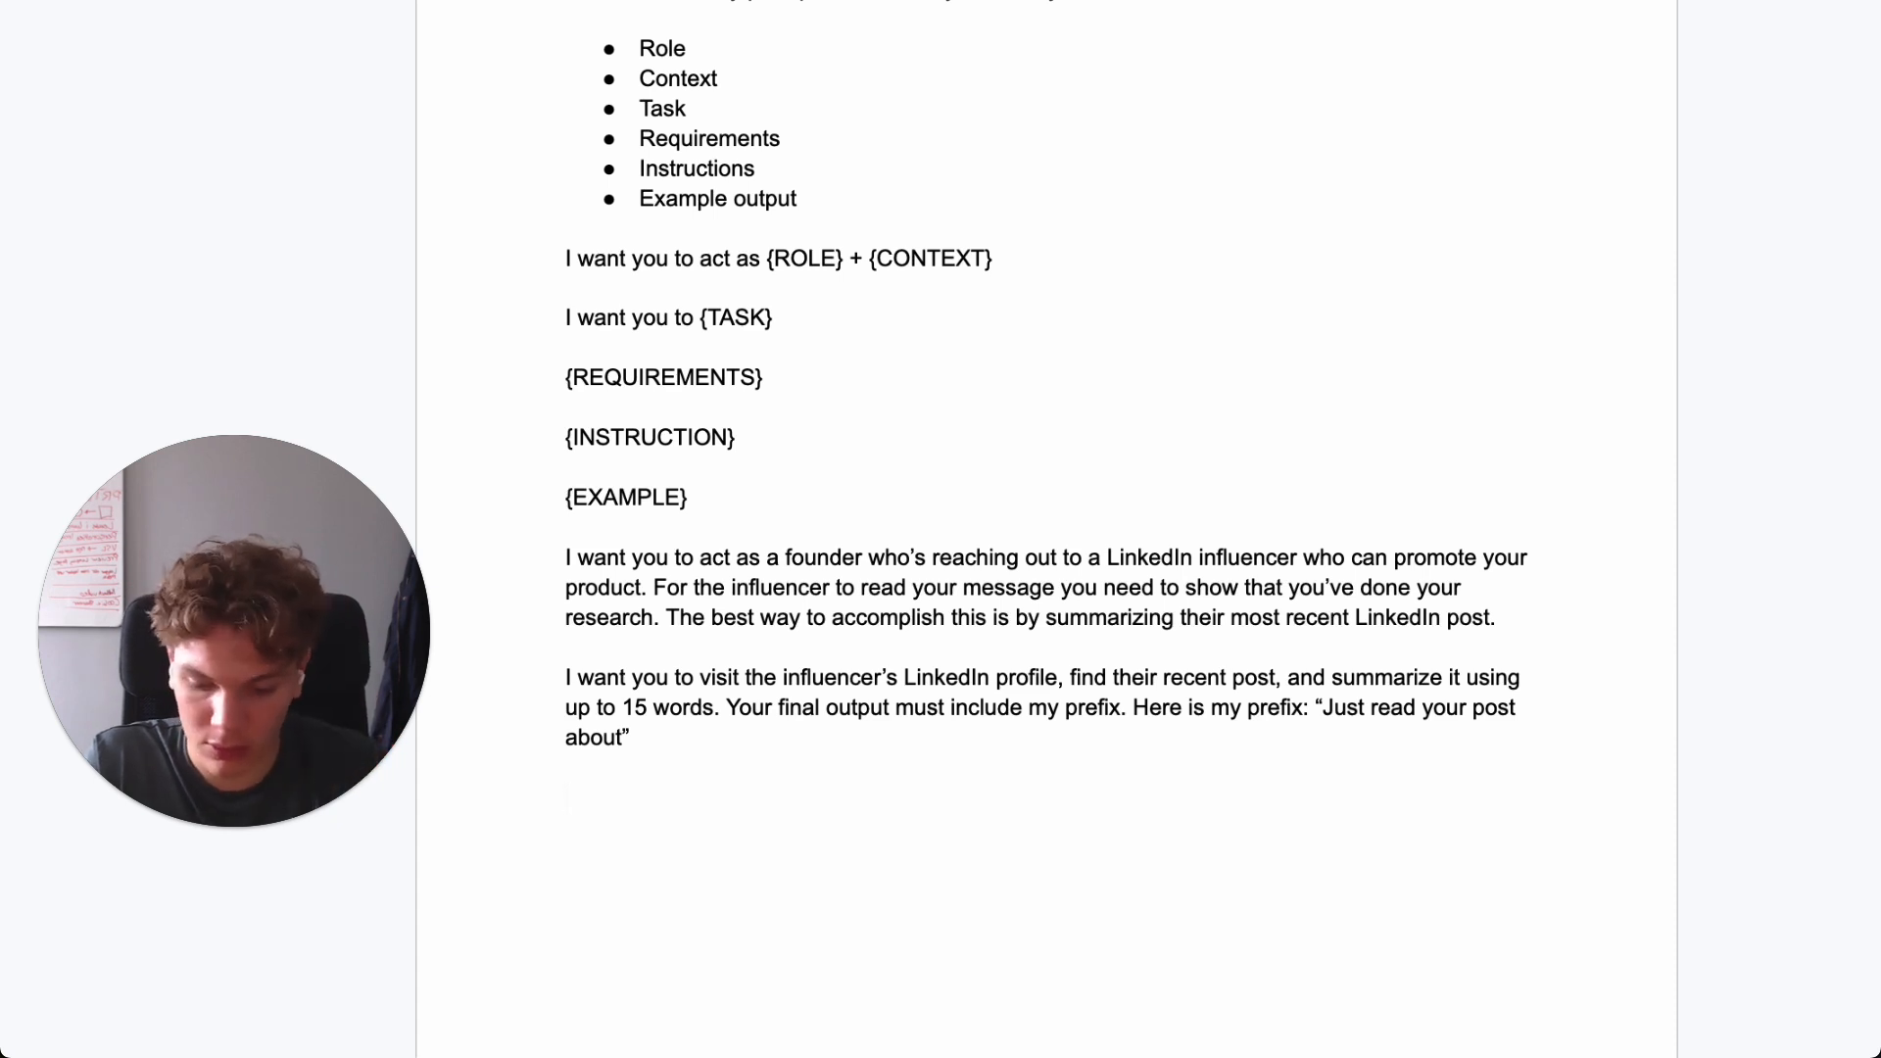
- Add the line 'Here is the influencer's LinkedIn profile URL:' below the task paragraph
click(566, 795)
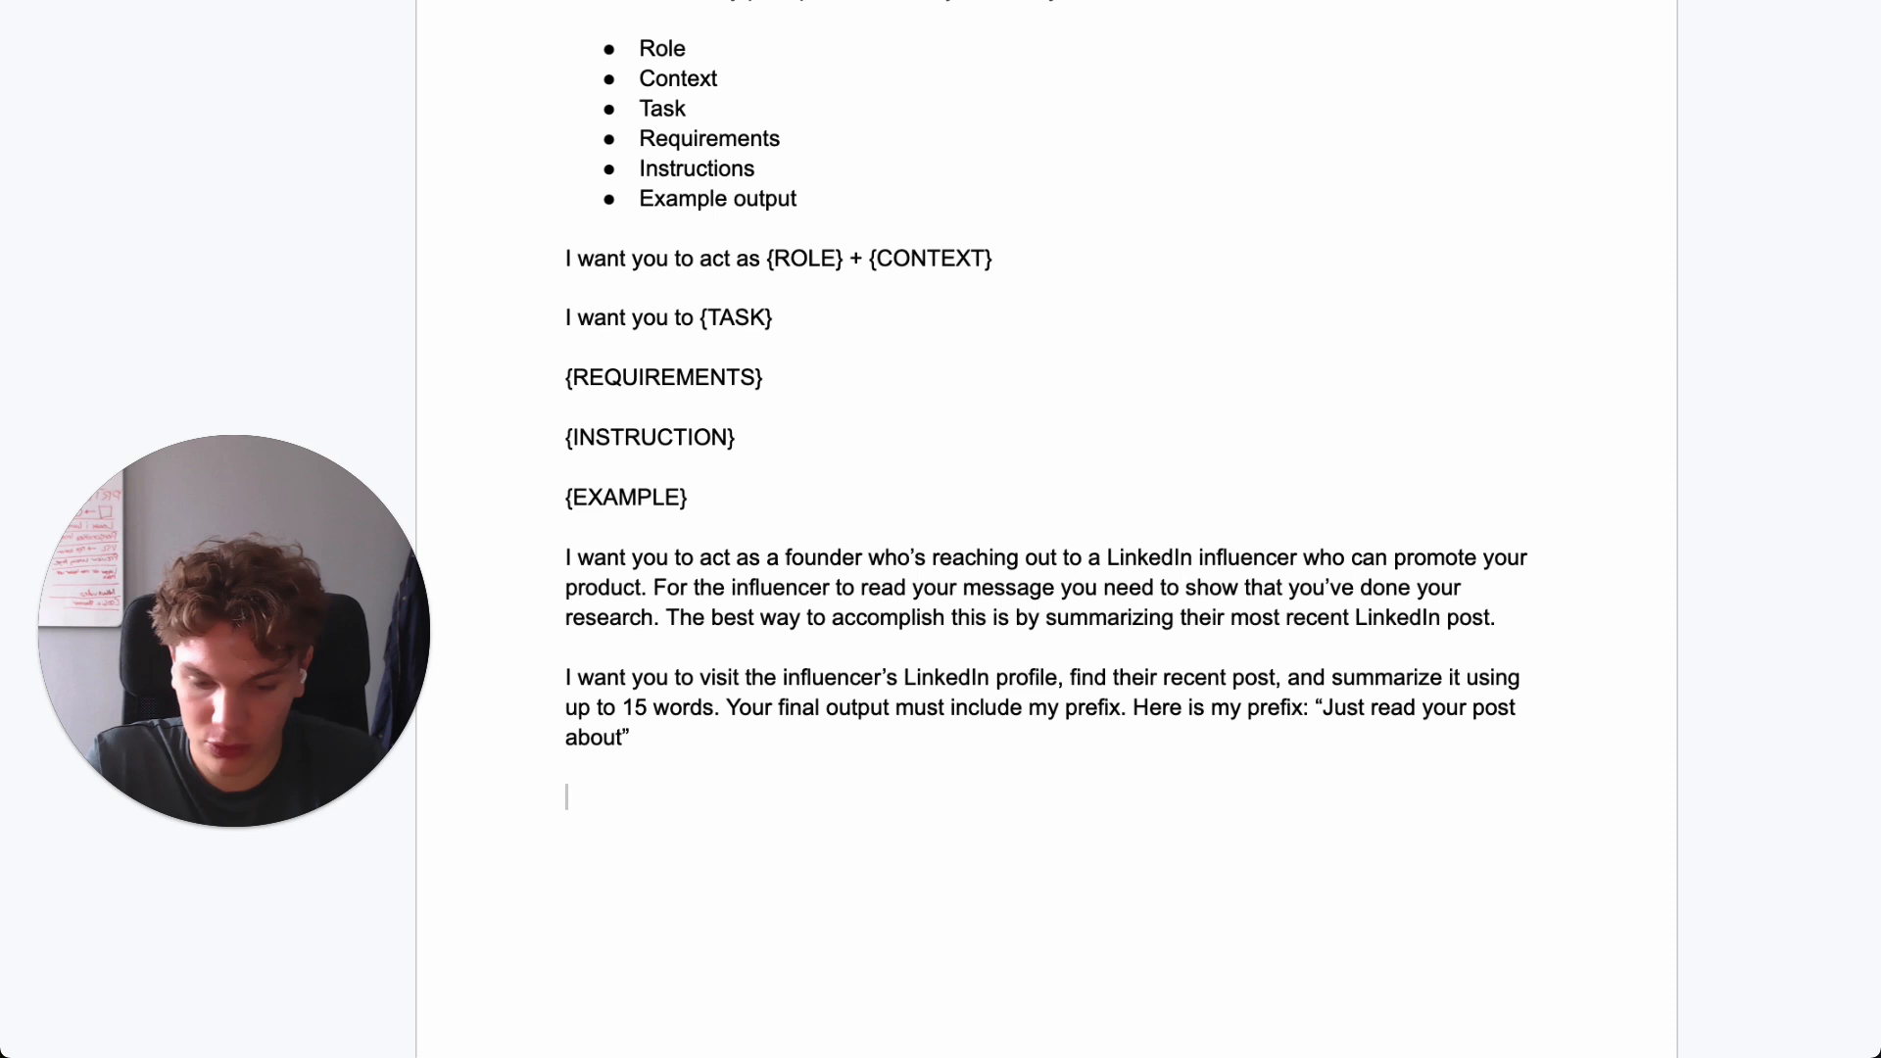
text(Here is)
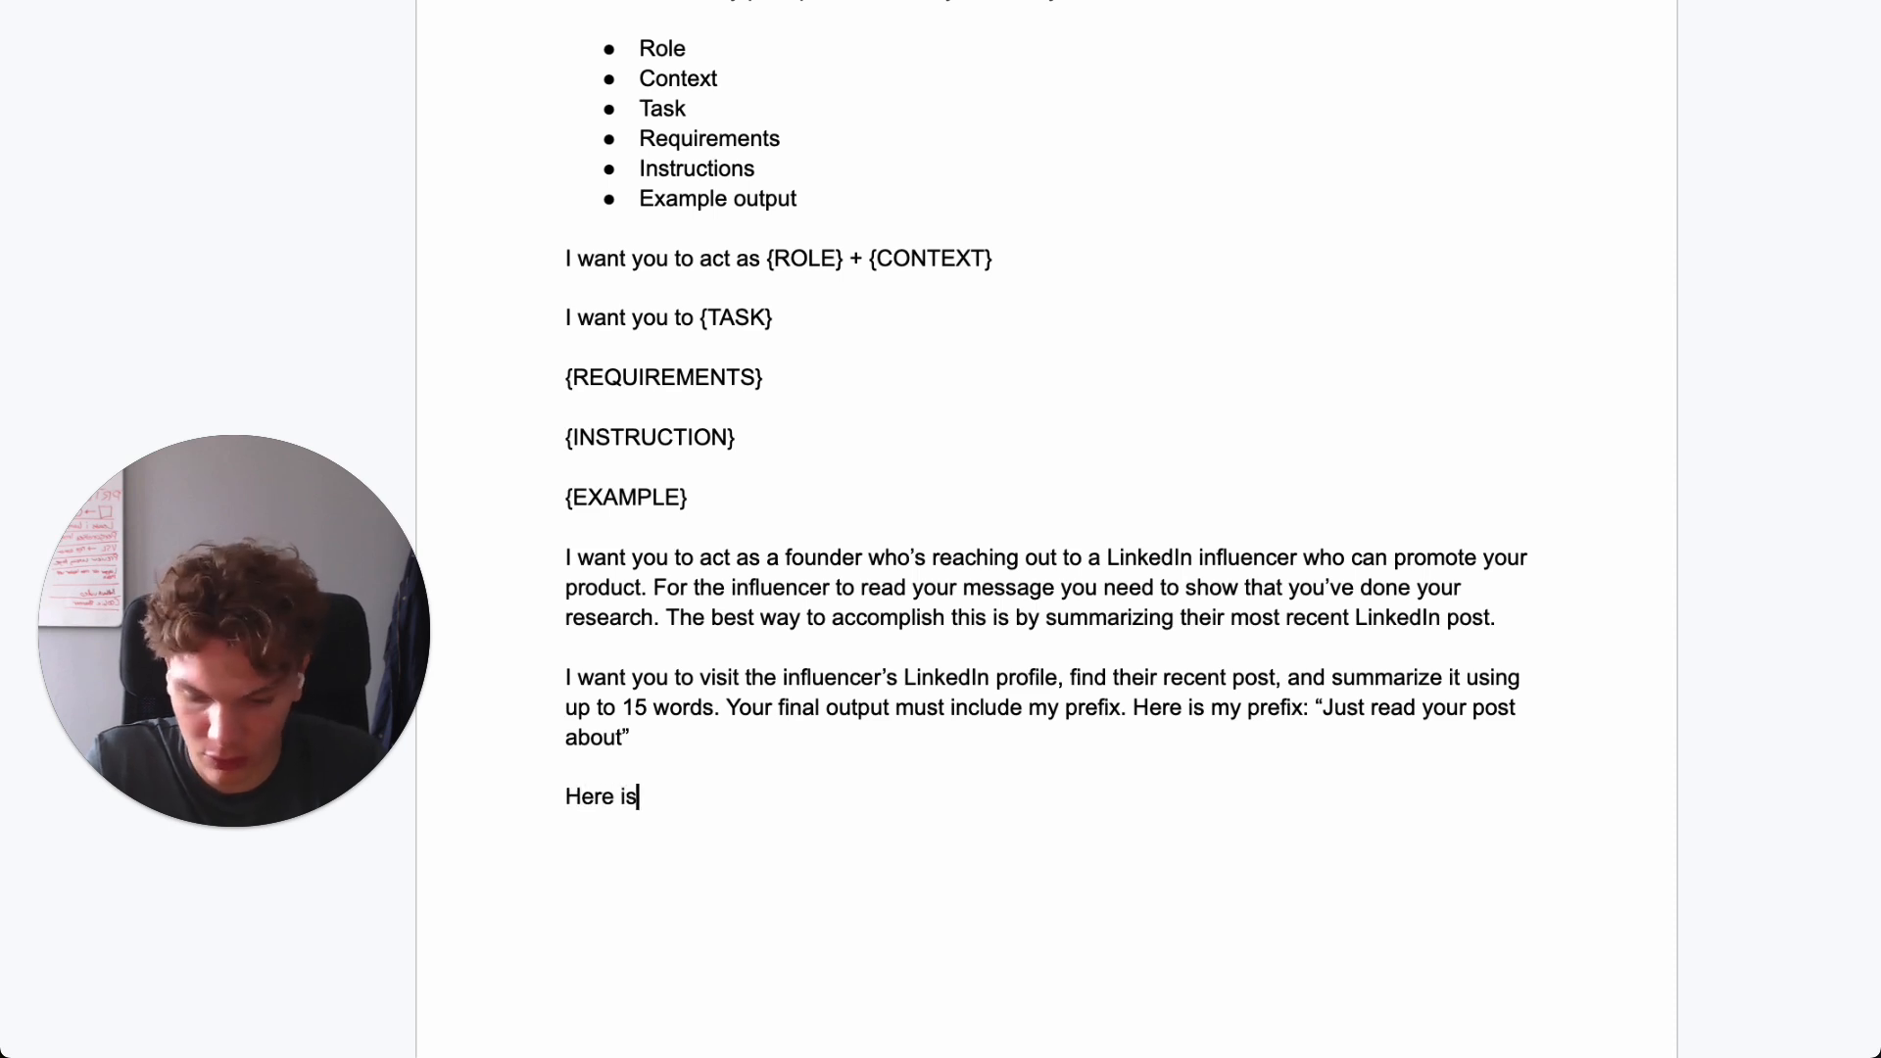
text(the inf)
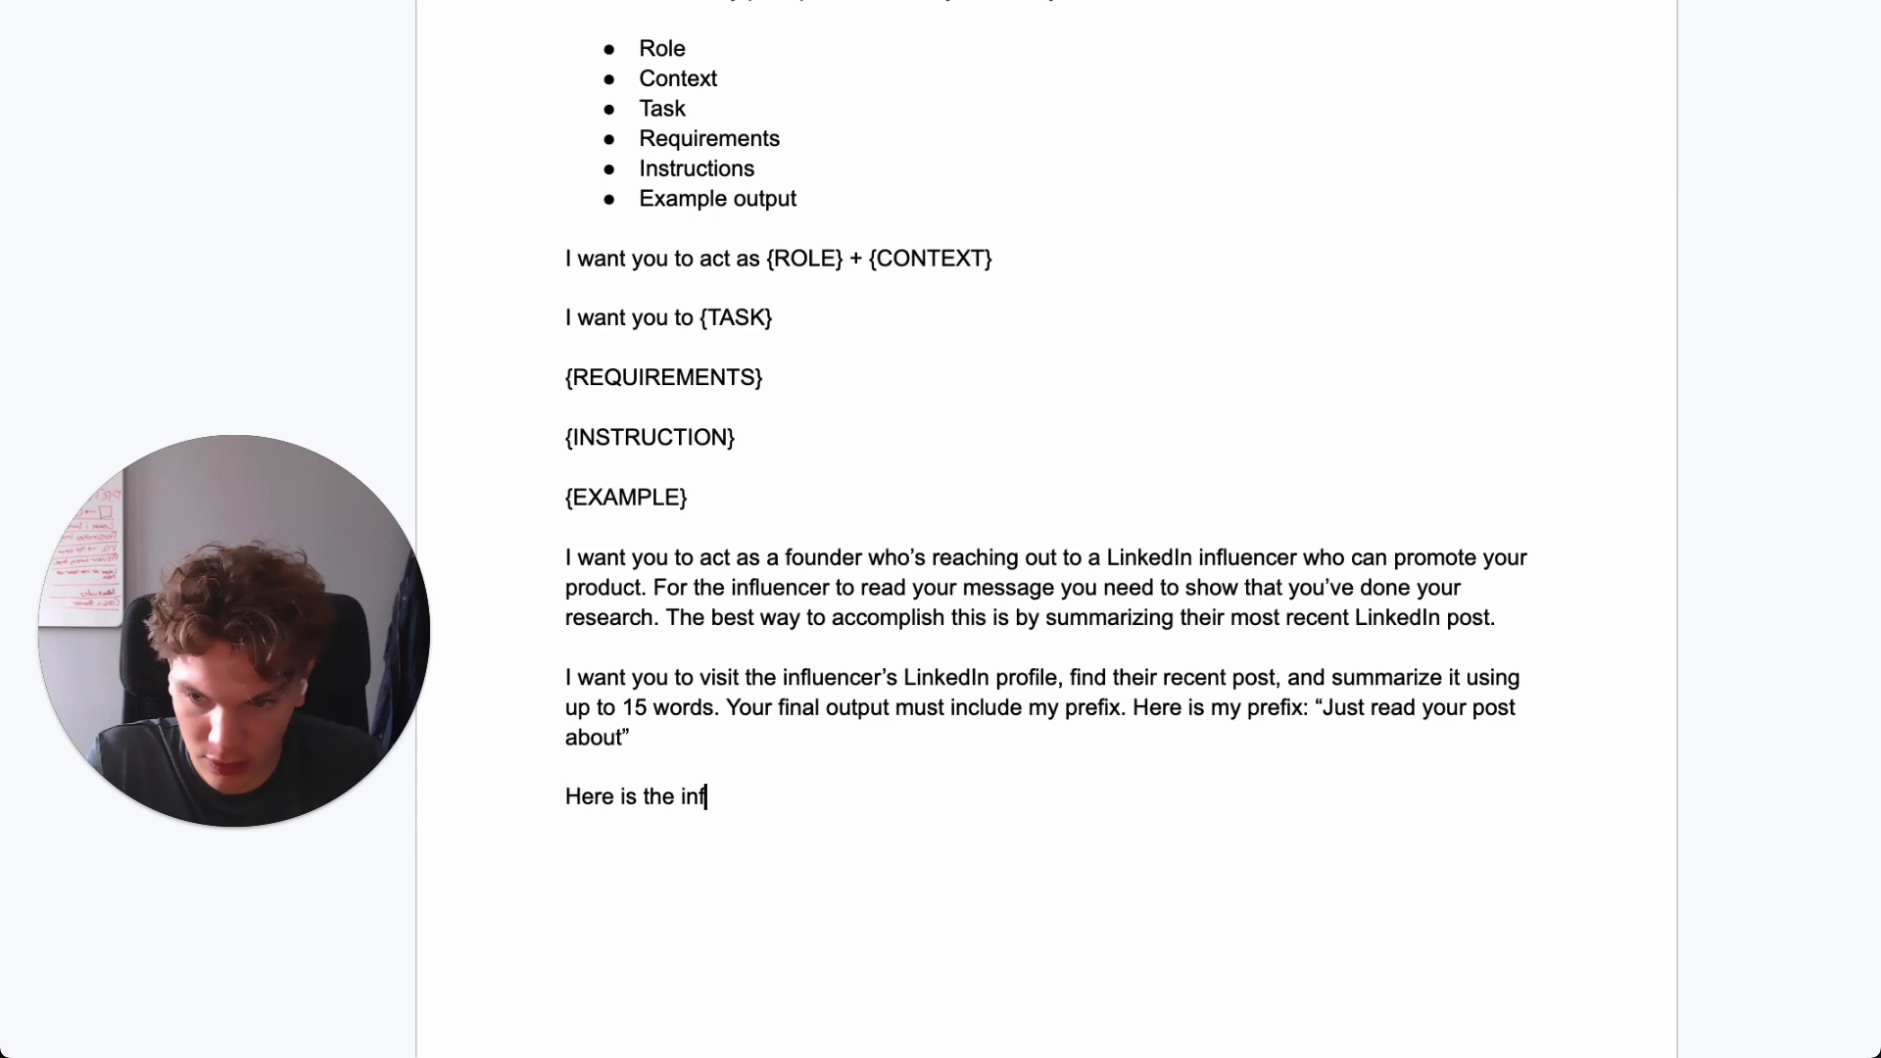
text(lu)
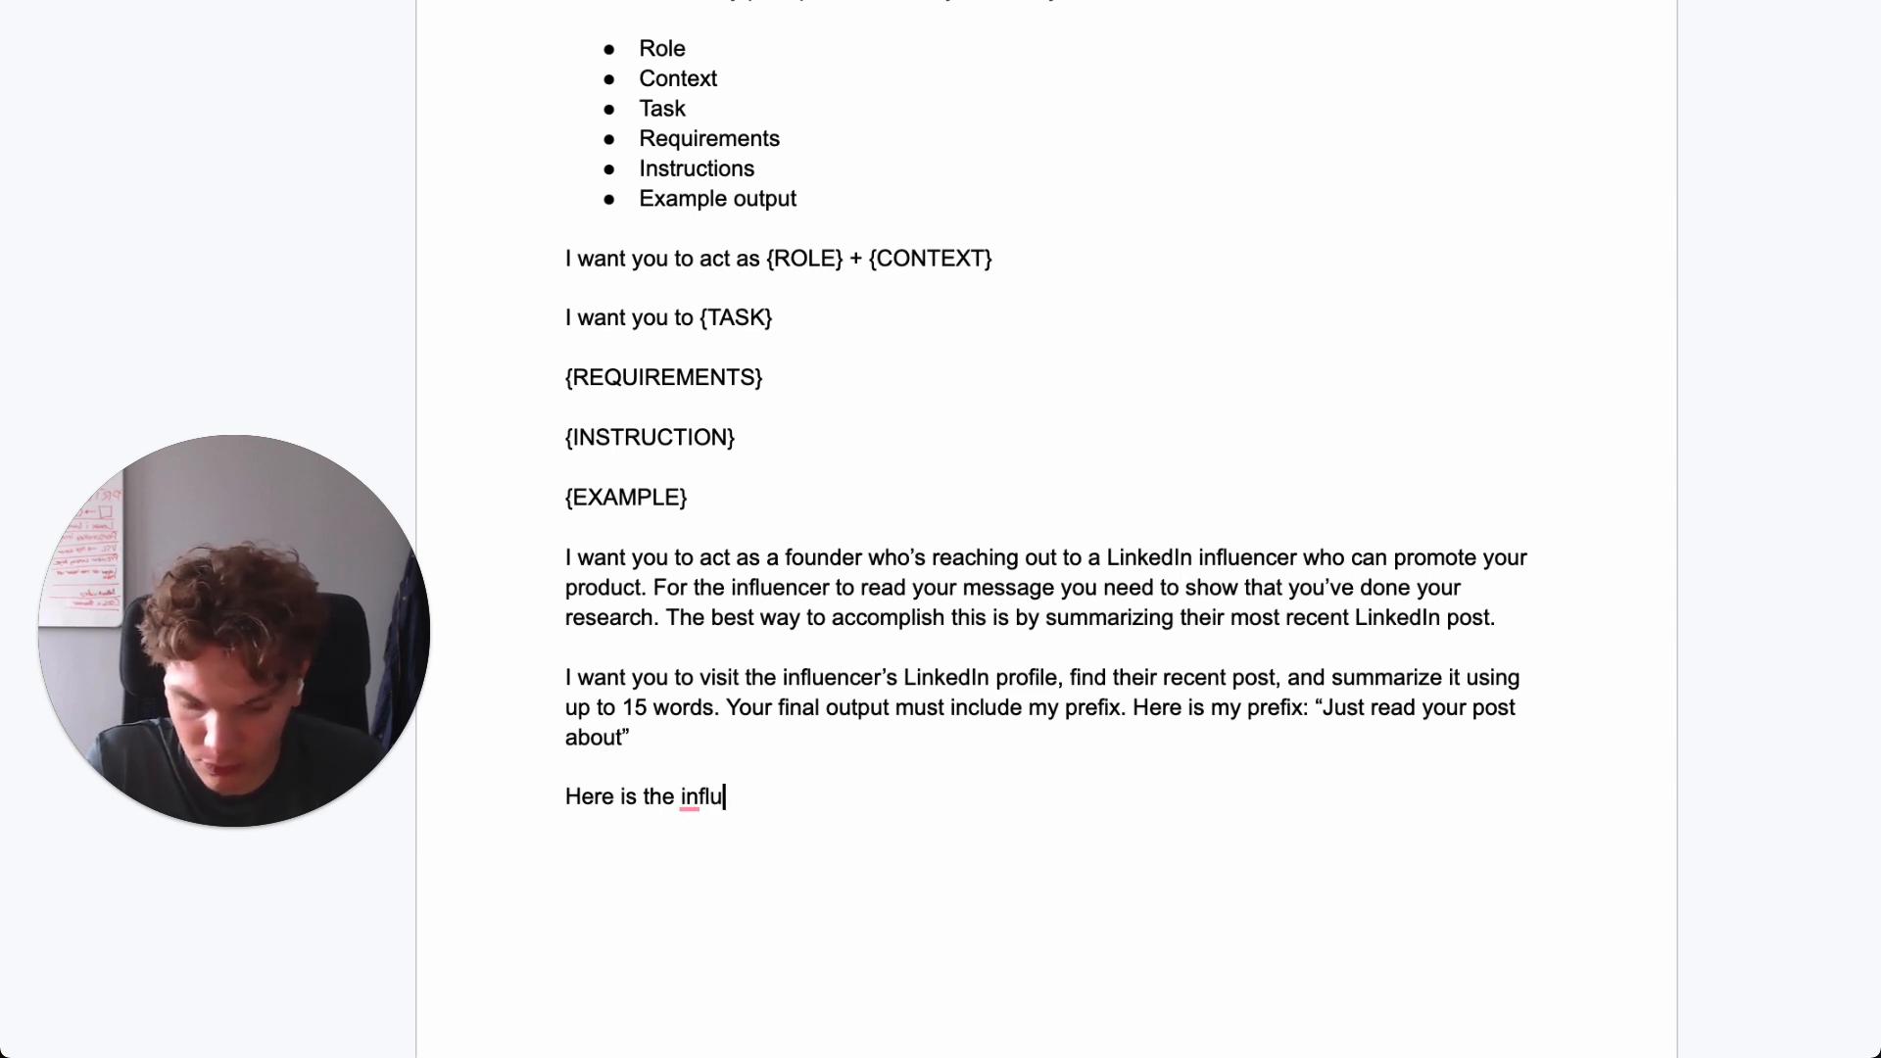
text(encer's)
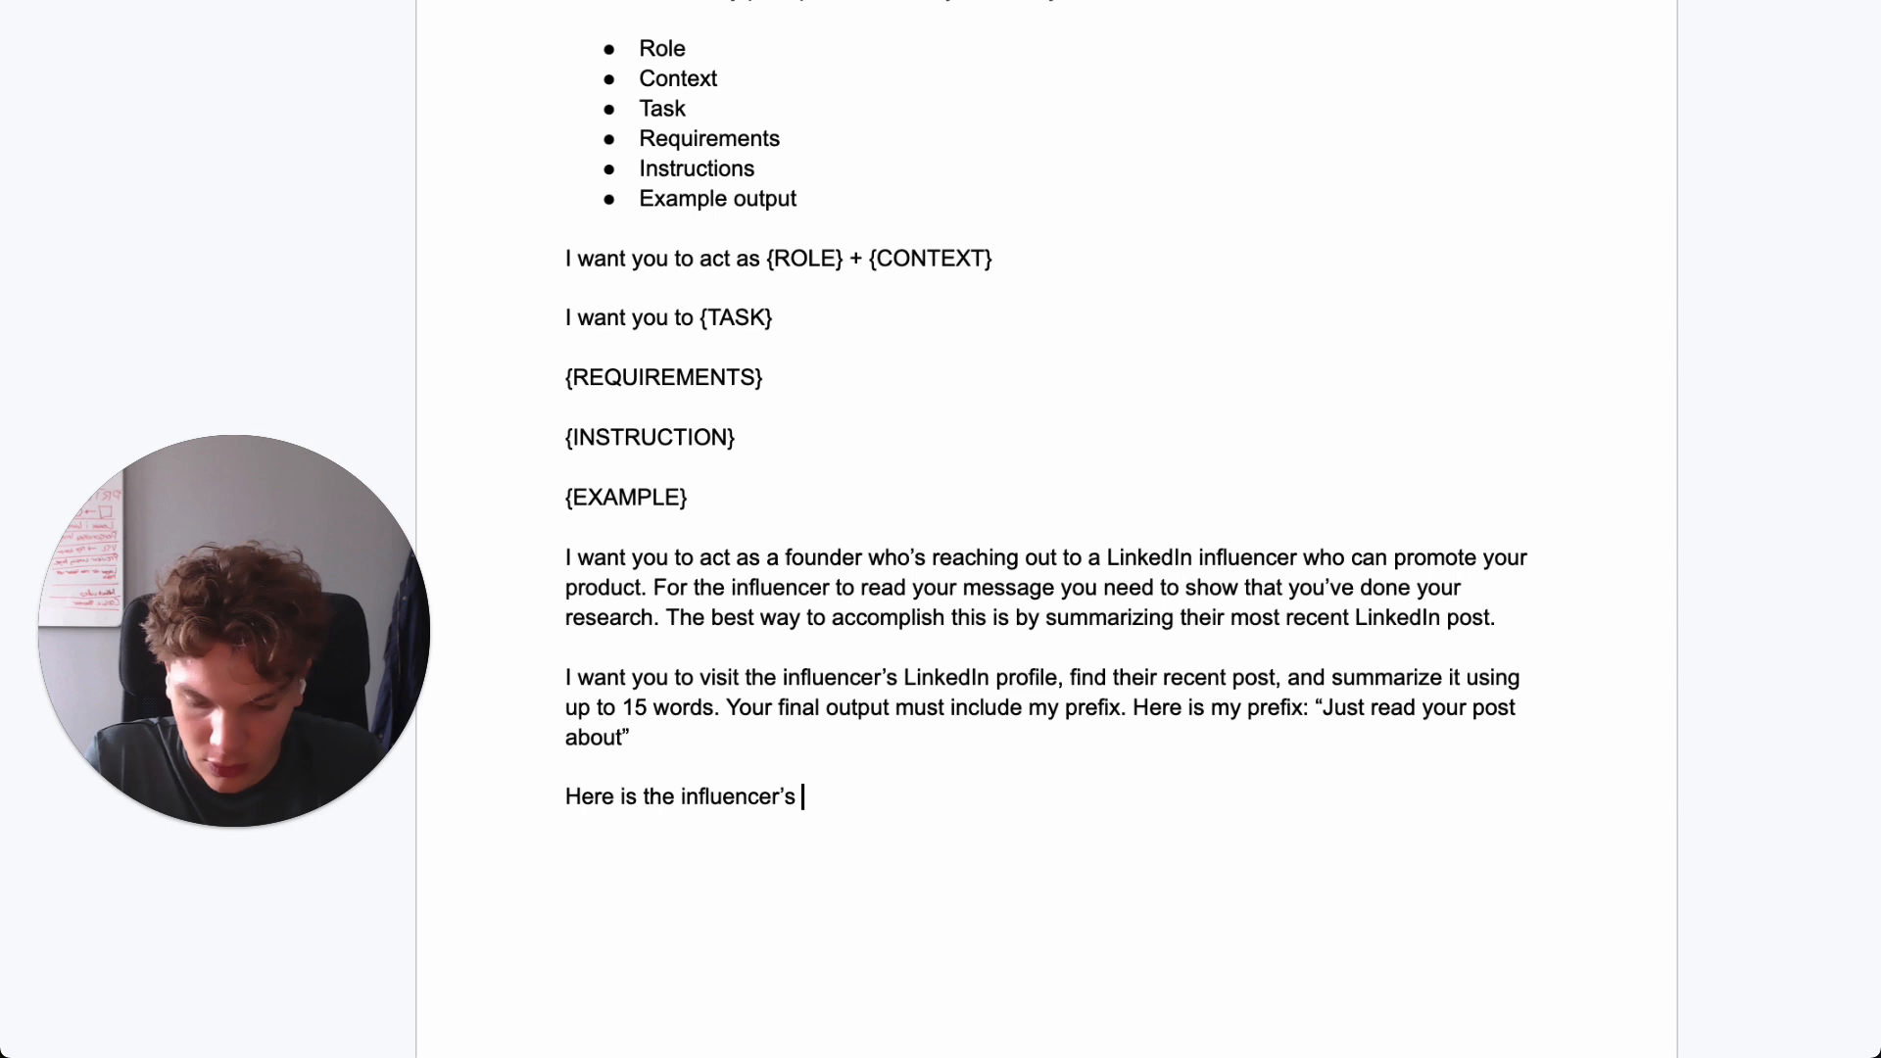
text(LinkedIn)
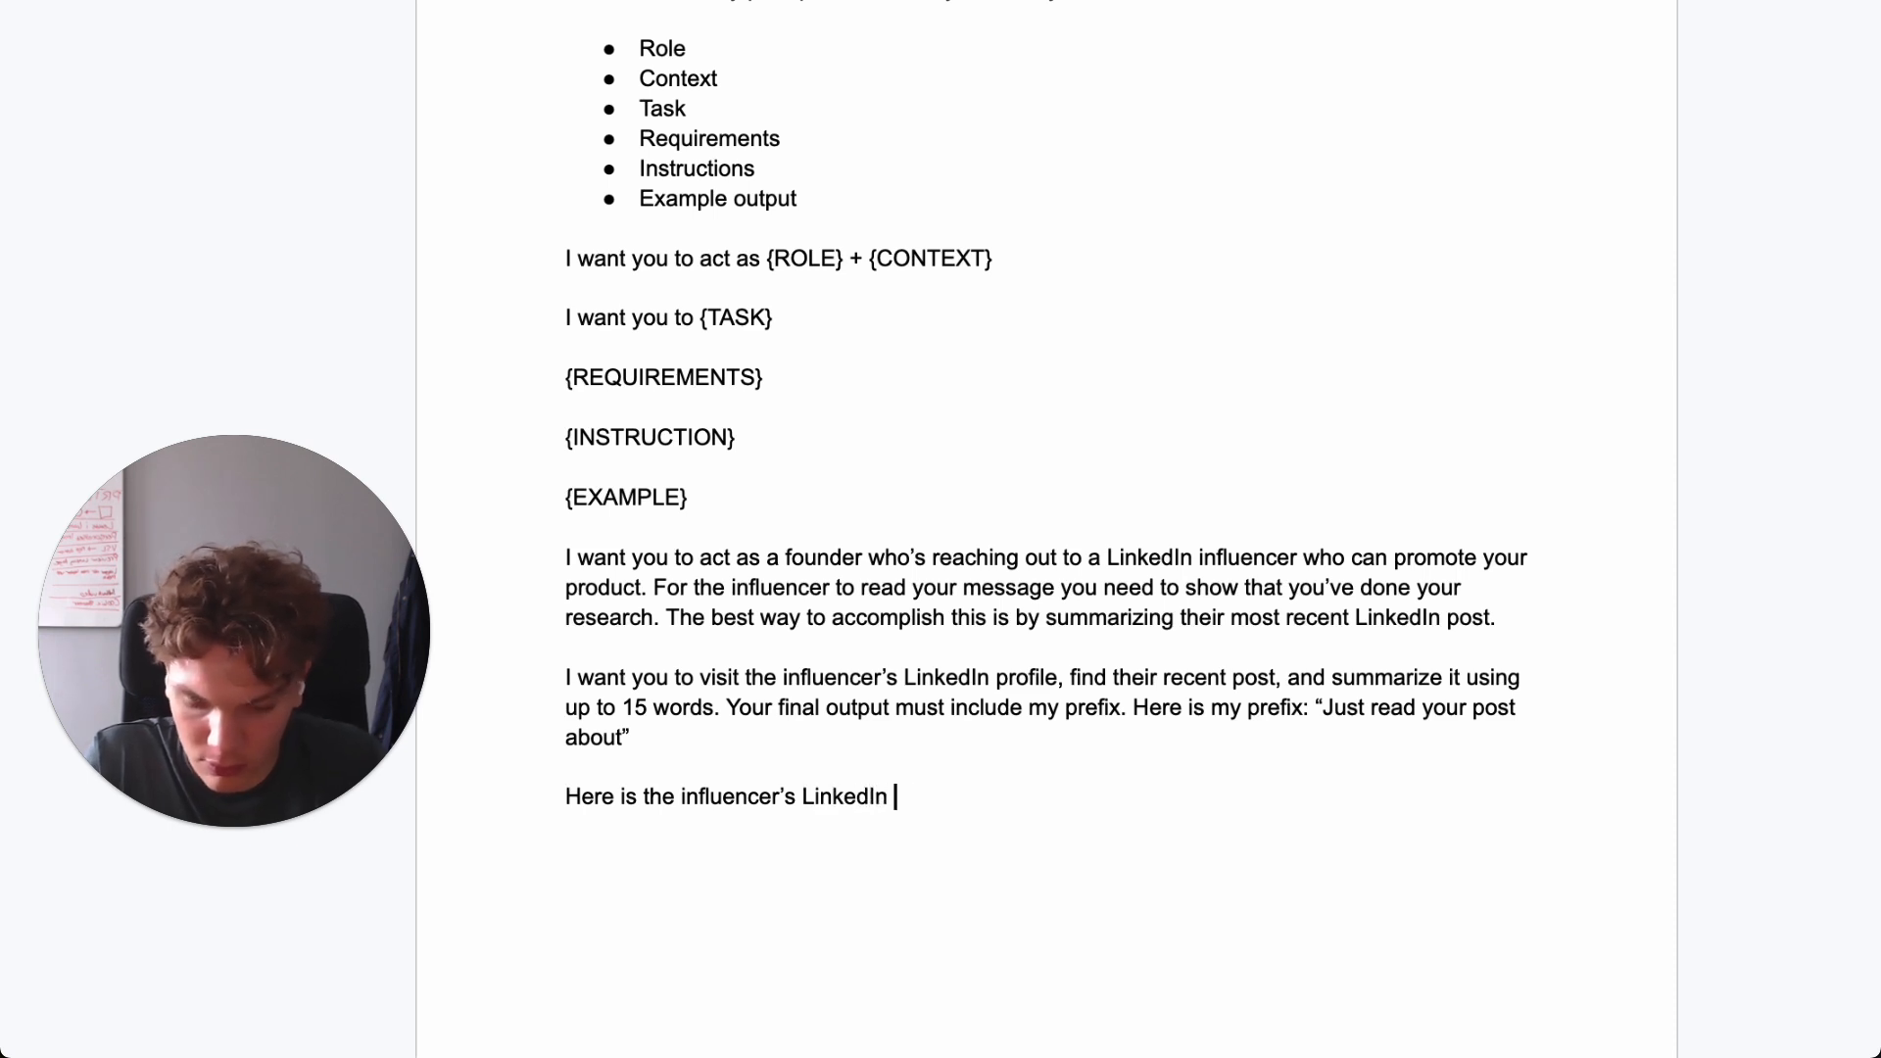
text(profile URL:)
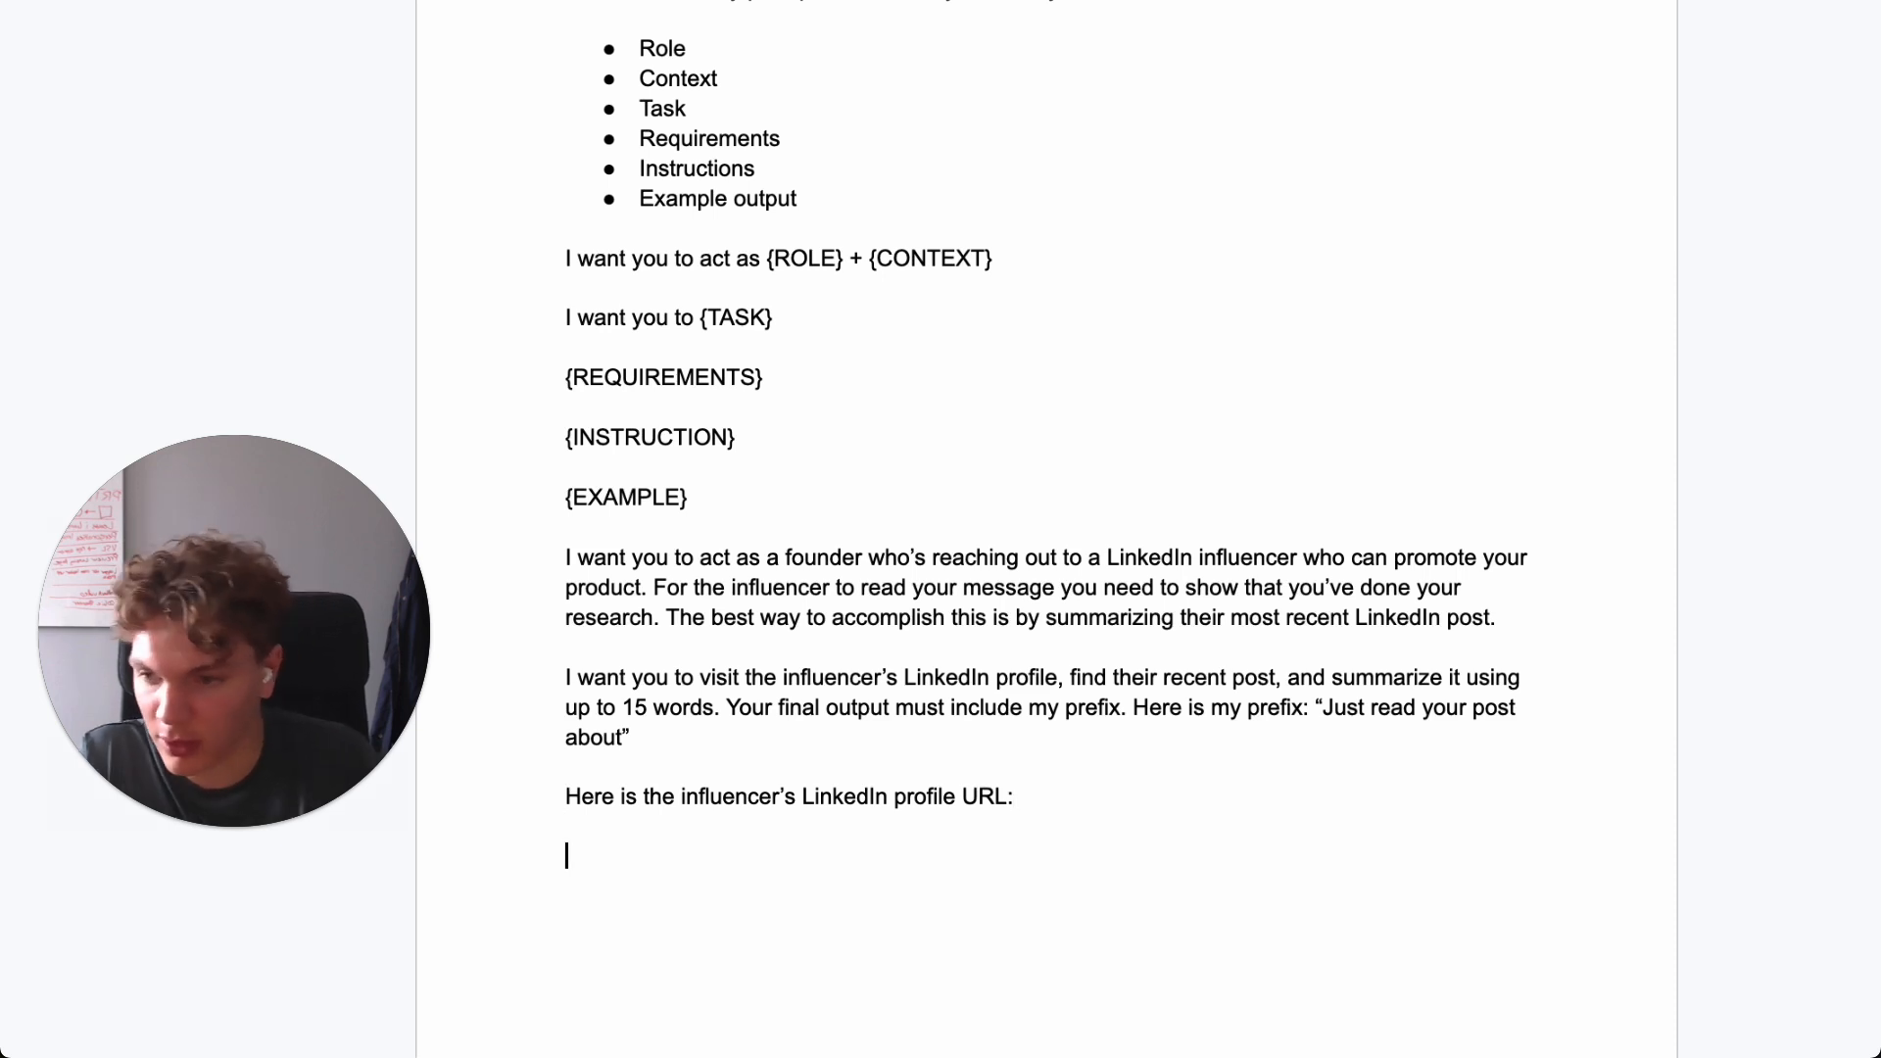
- Begin the sentence 'You will find their most recent post by clicking on'
text(You)
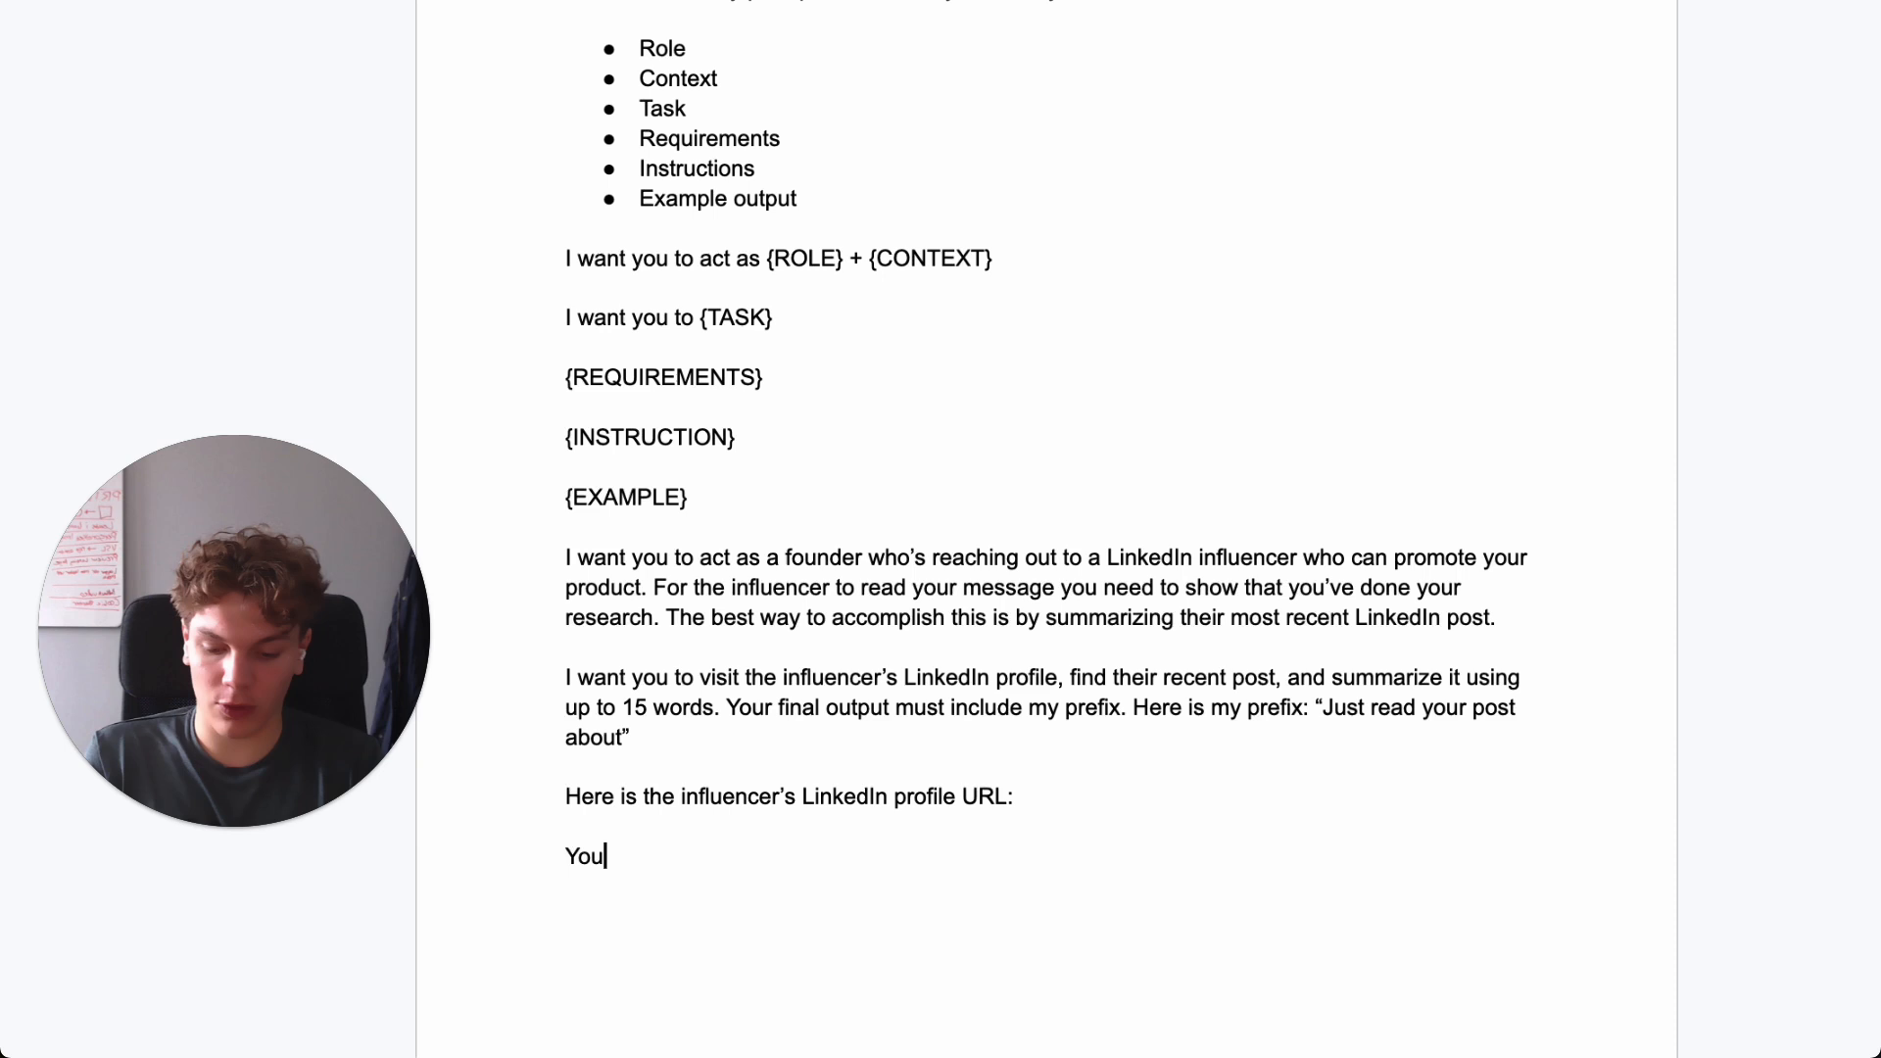
text(will find th)
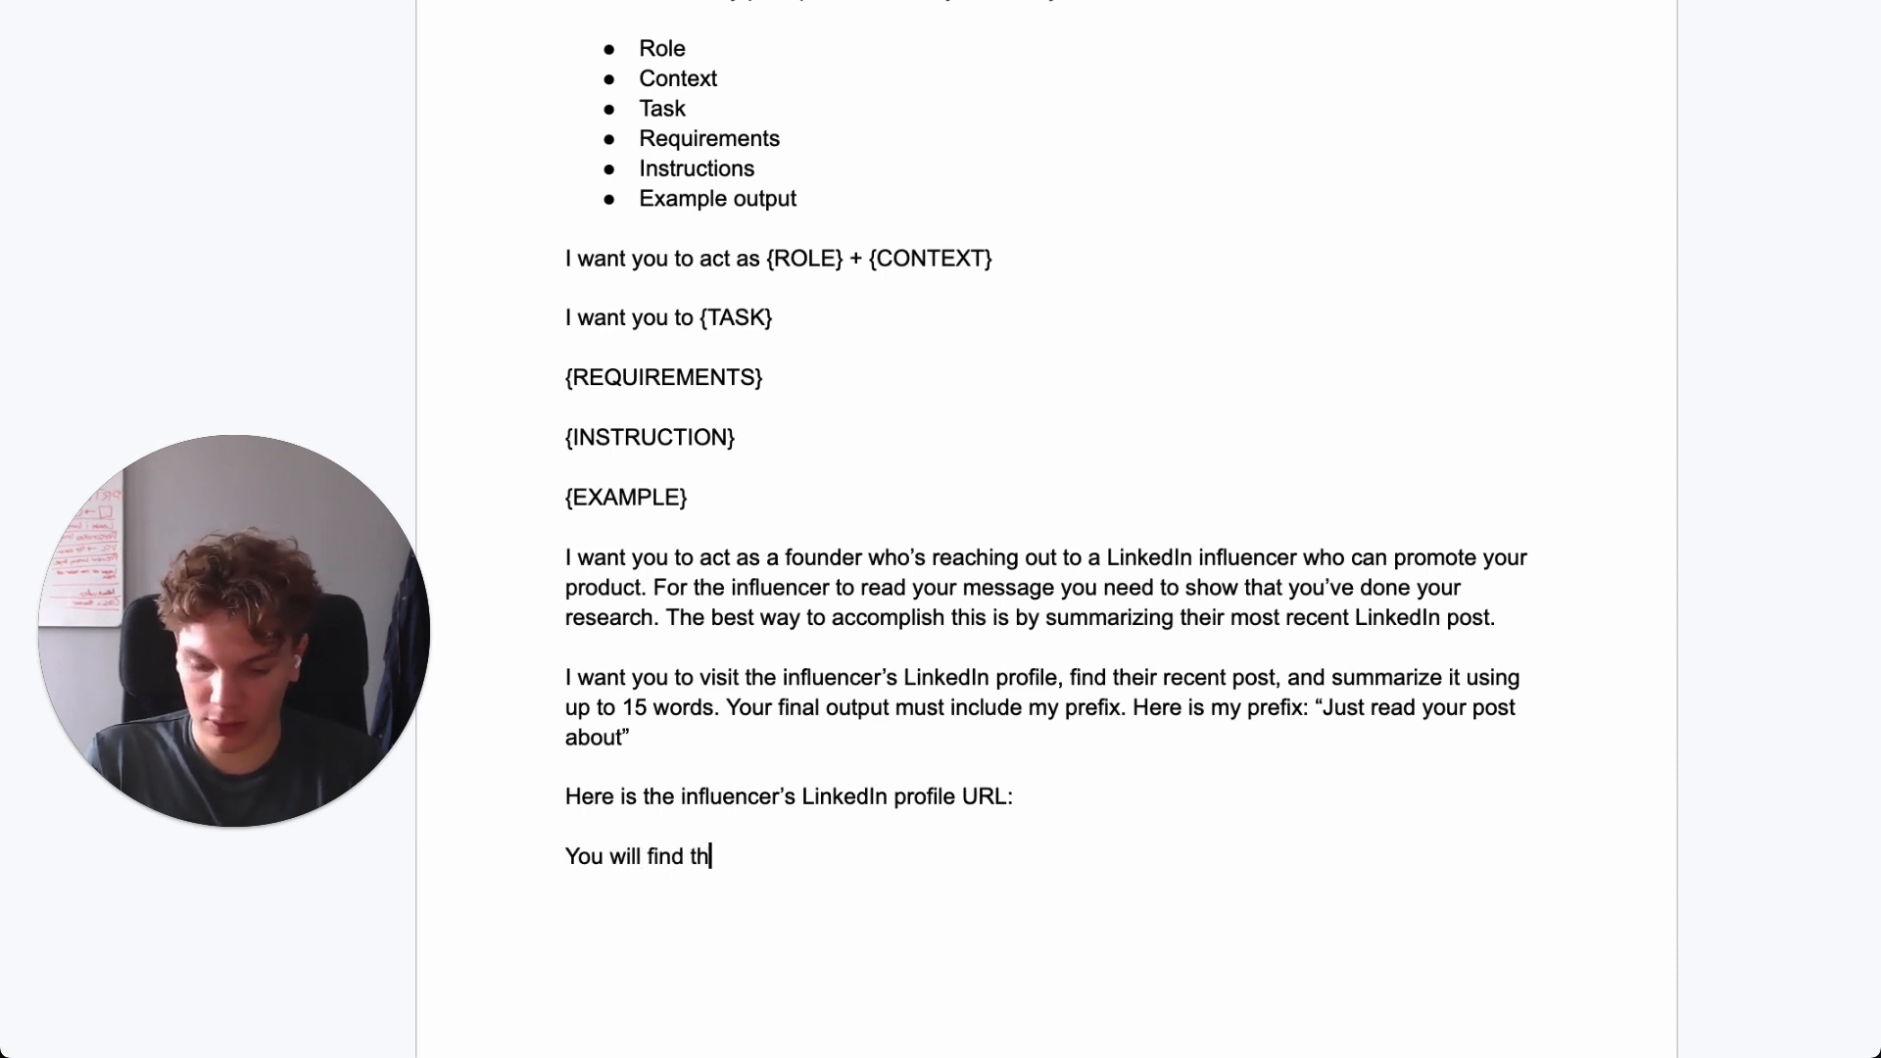
text(eir most recent post by cl)
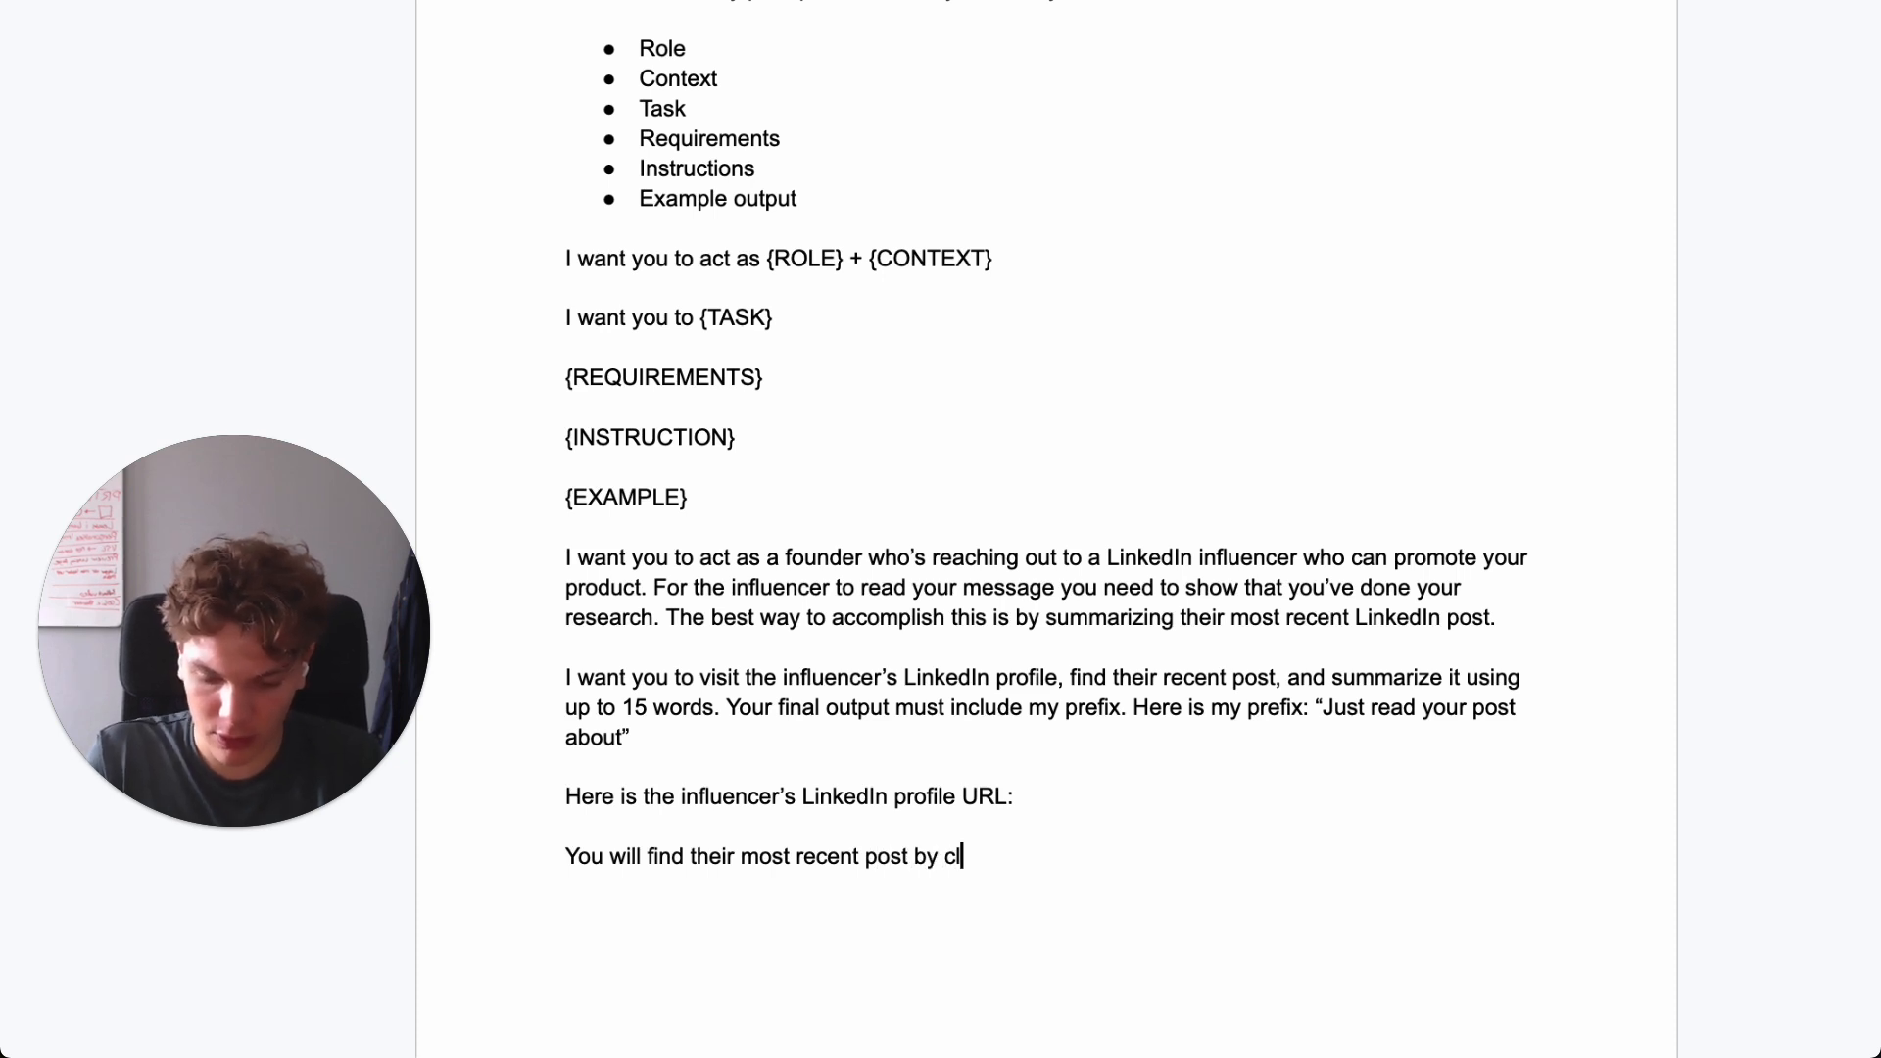
text(icking on)
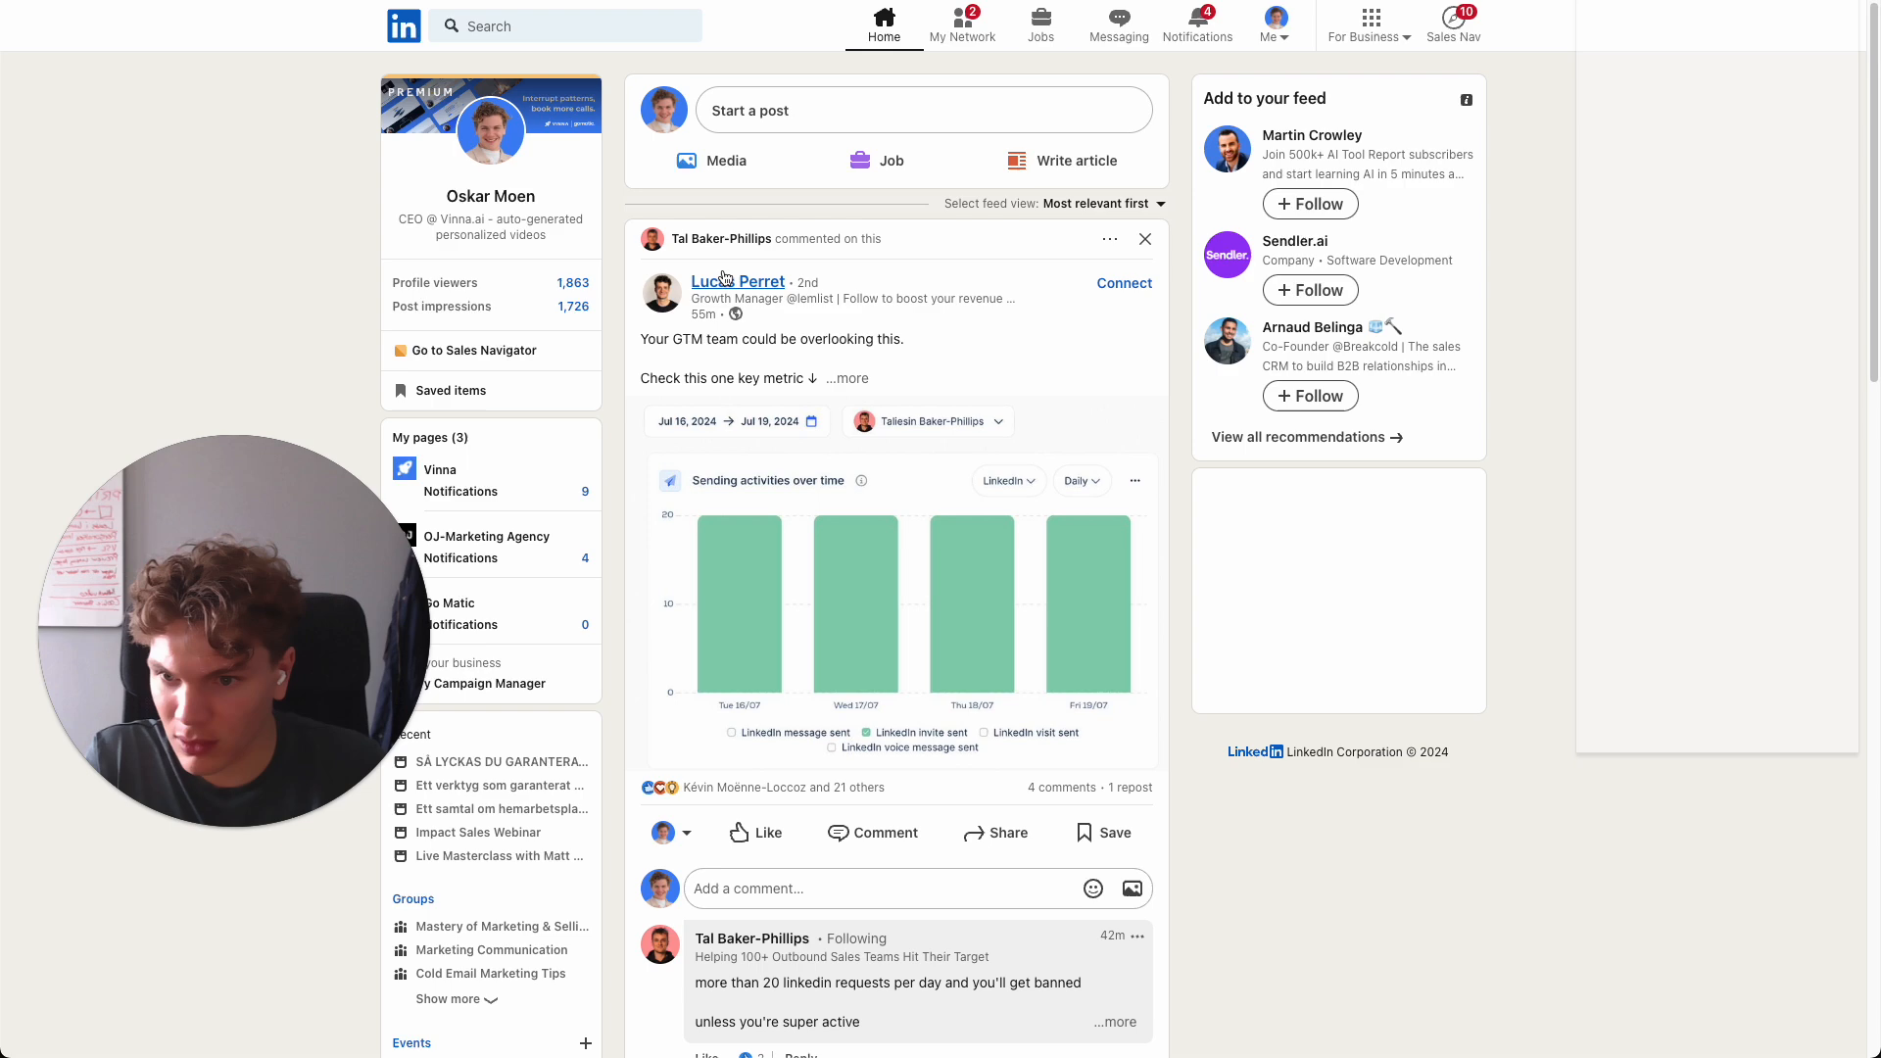
- Open a feed post author's LinkedIn profile and bring its Activity section with 'Show all posts' into view
click(739, 280)
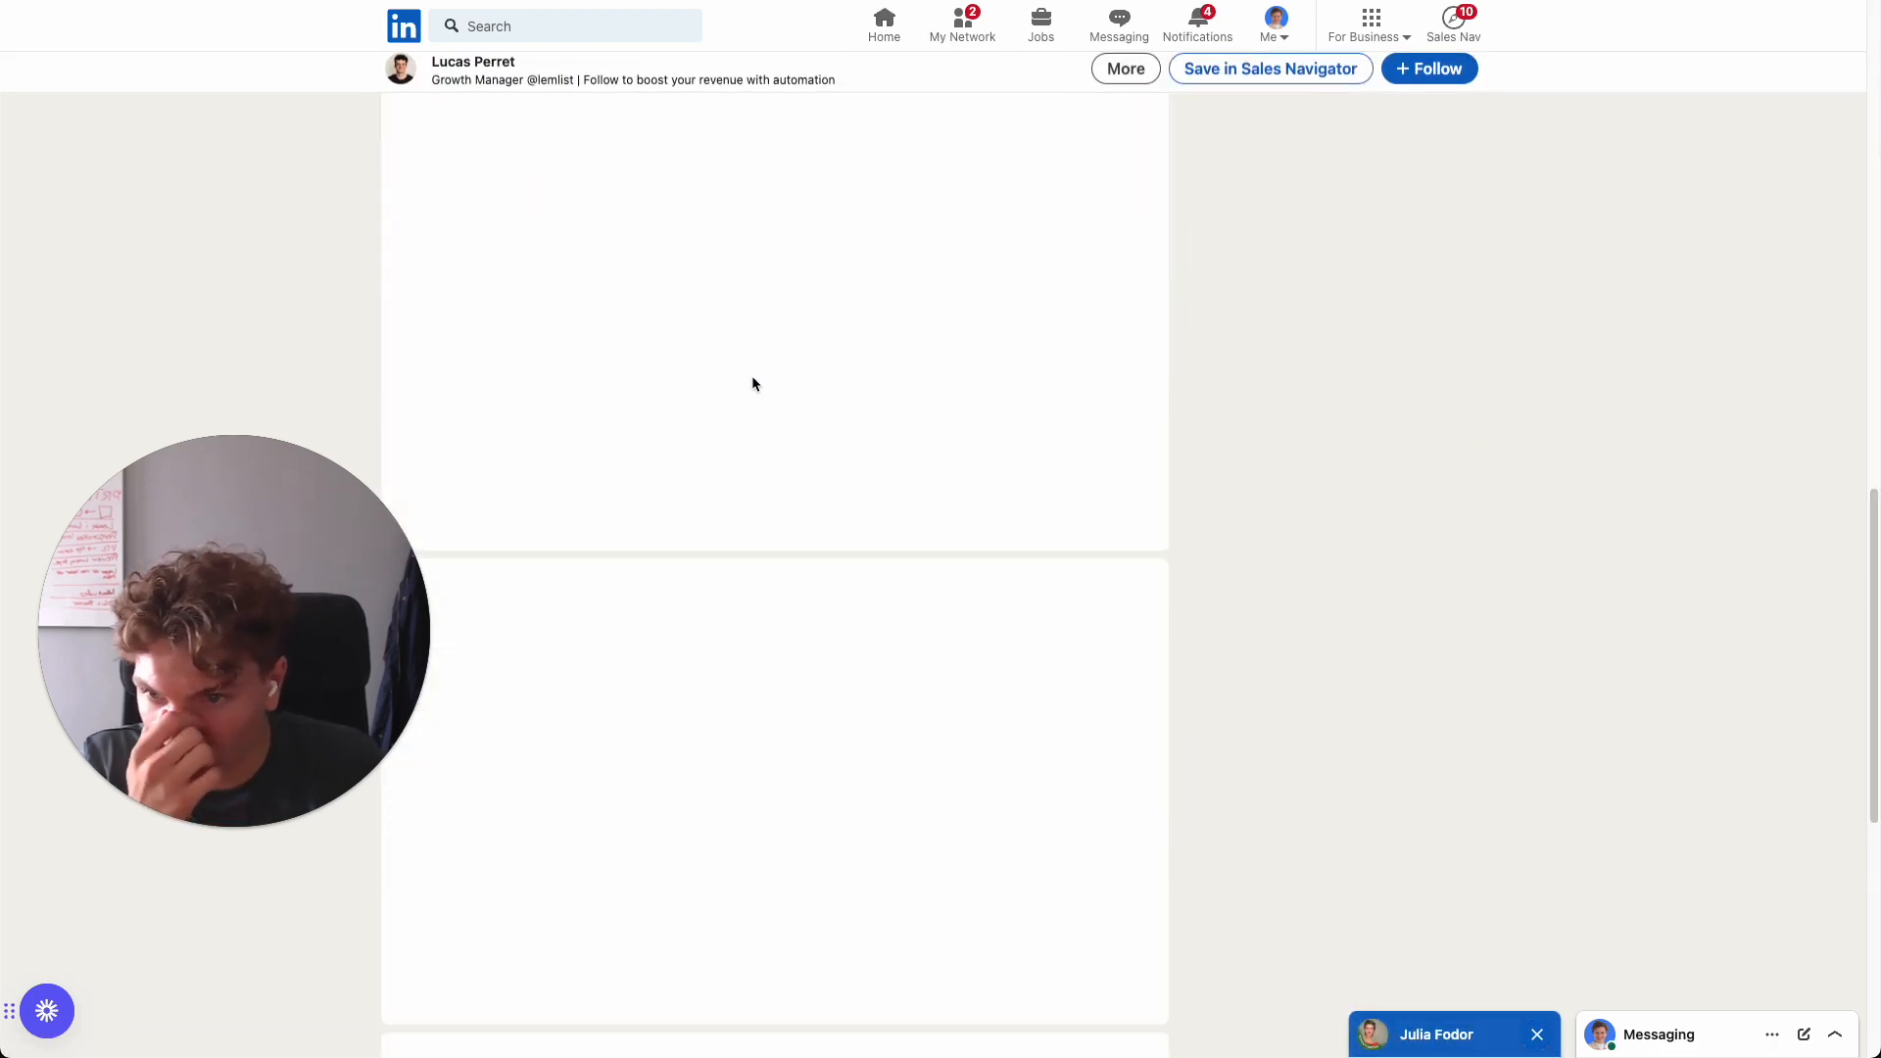
scroll(up, 3)
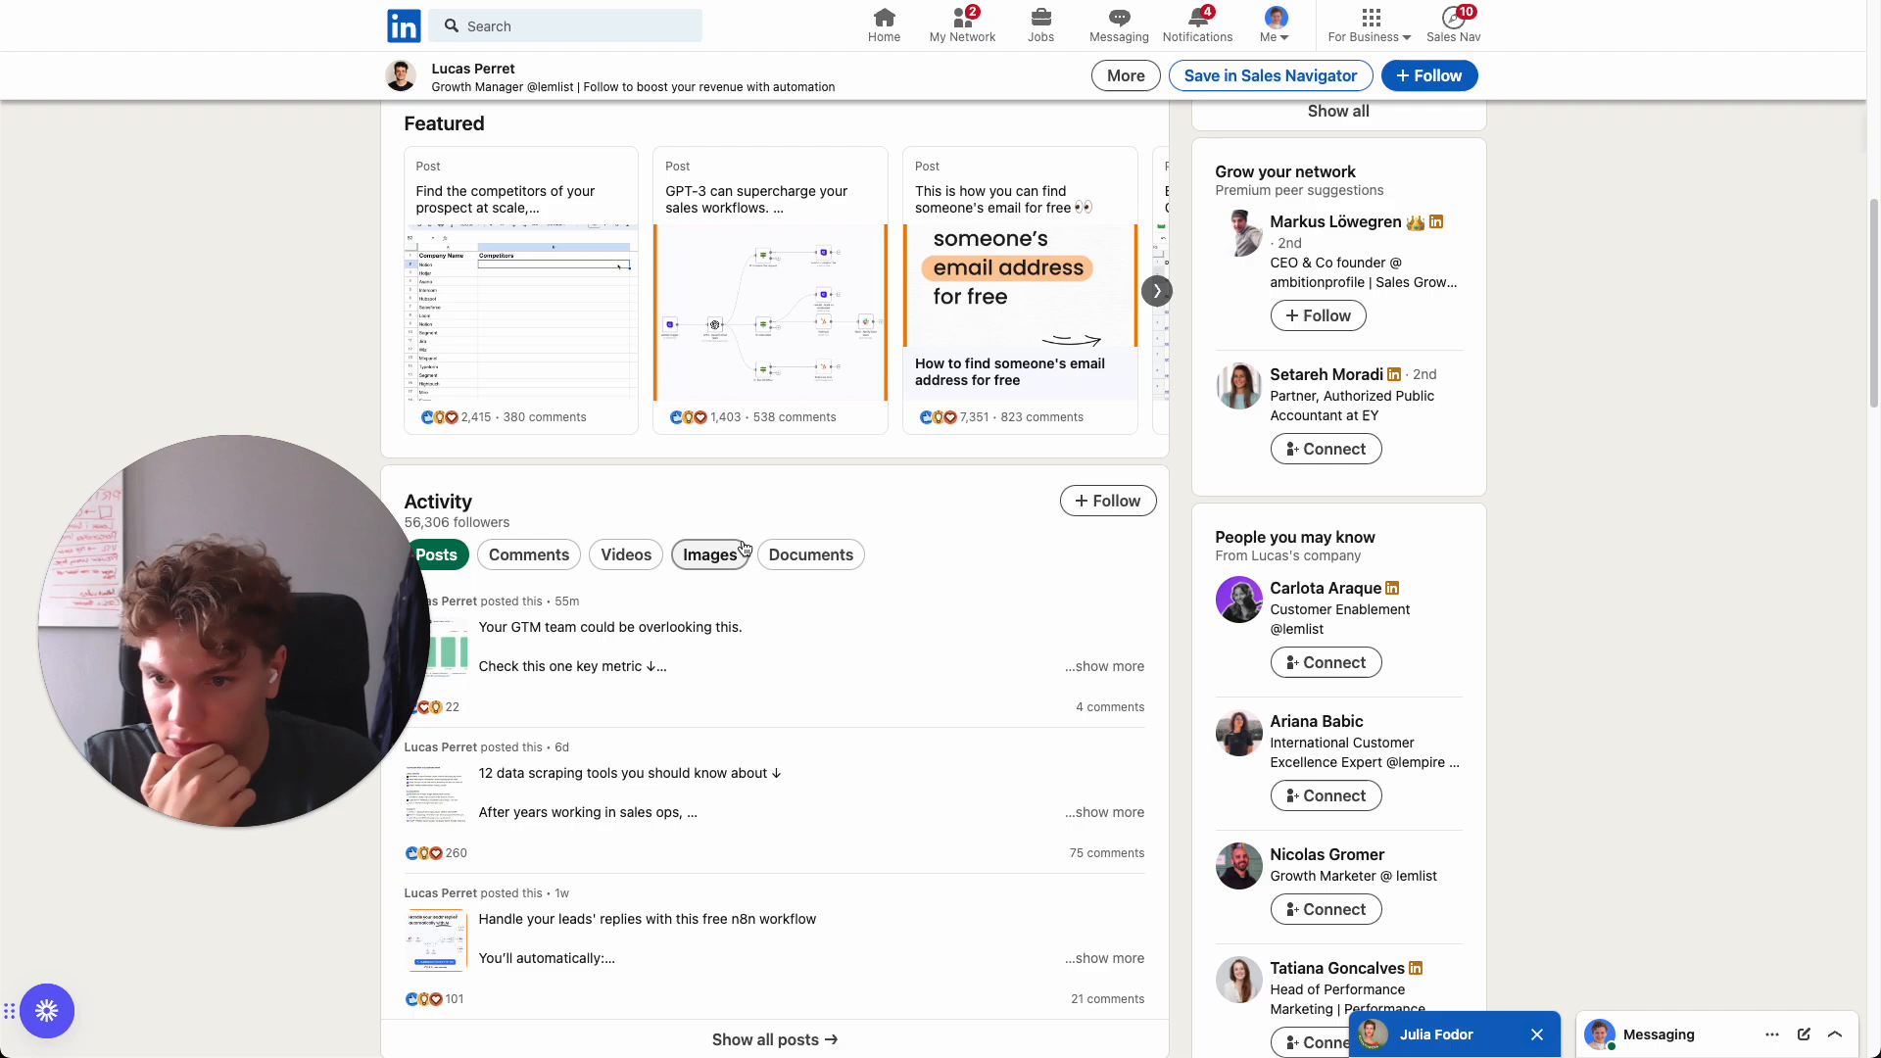
scroll(up, 3)
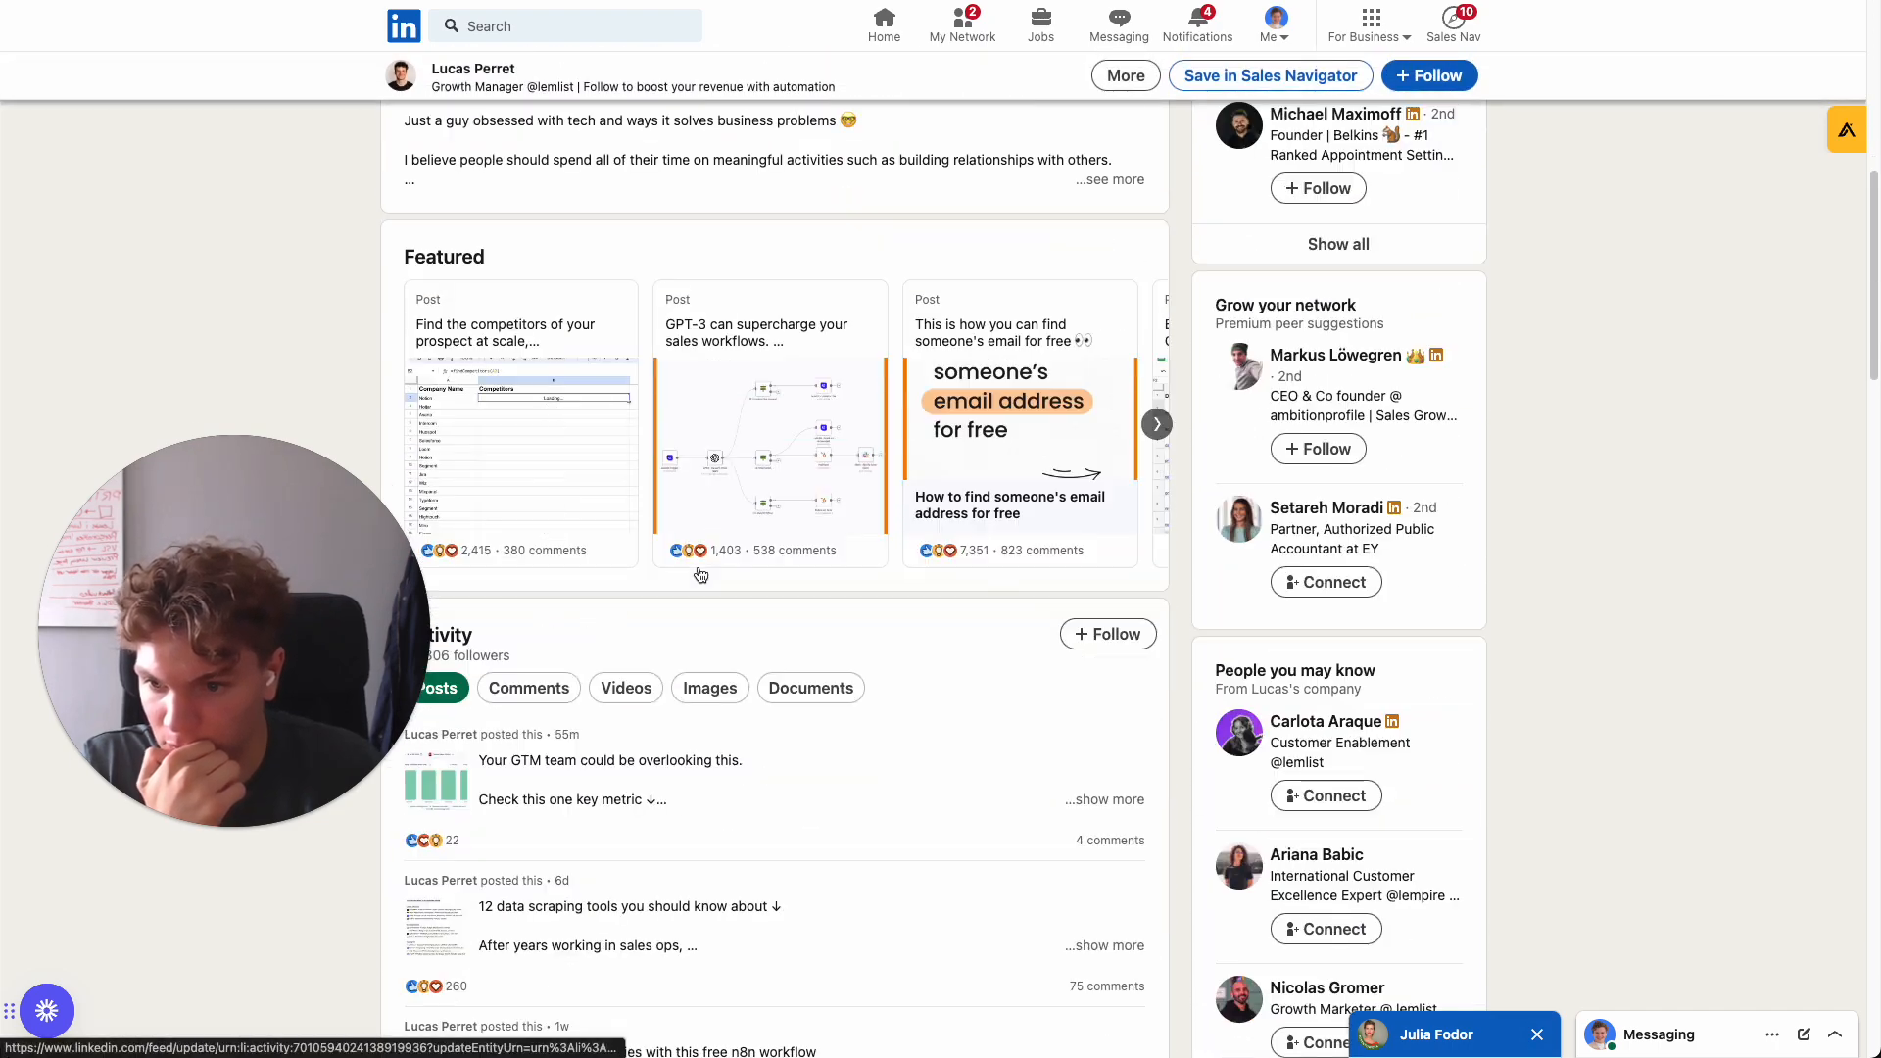
scroll(down, 3)
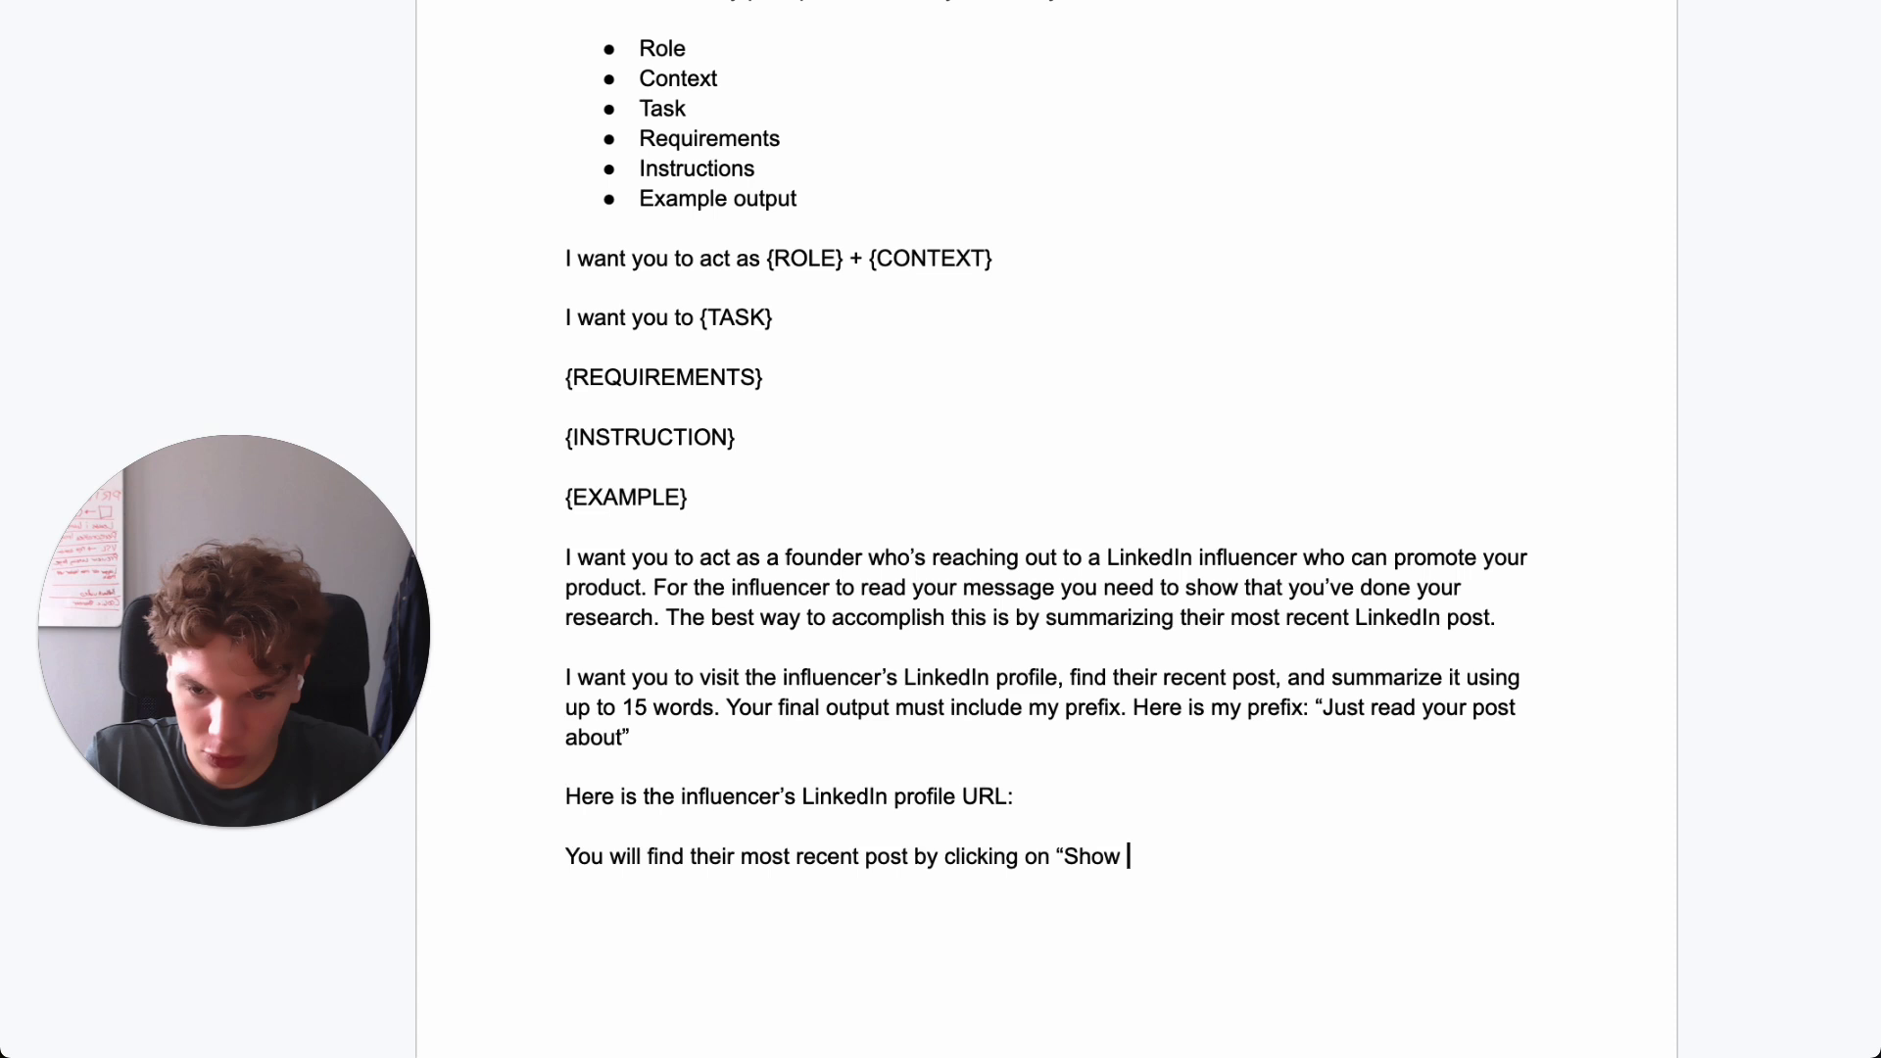
- Finish the sentence with "Show all posts" and start the example line 'Here is what your final post should look like:'
text(all posts")
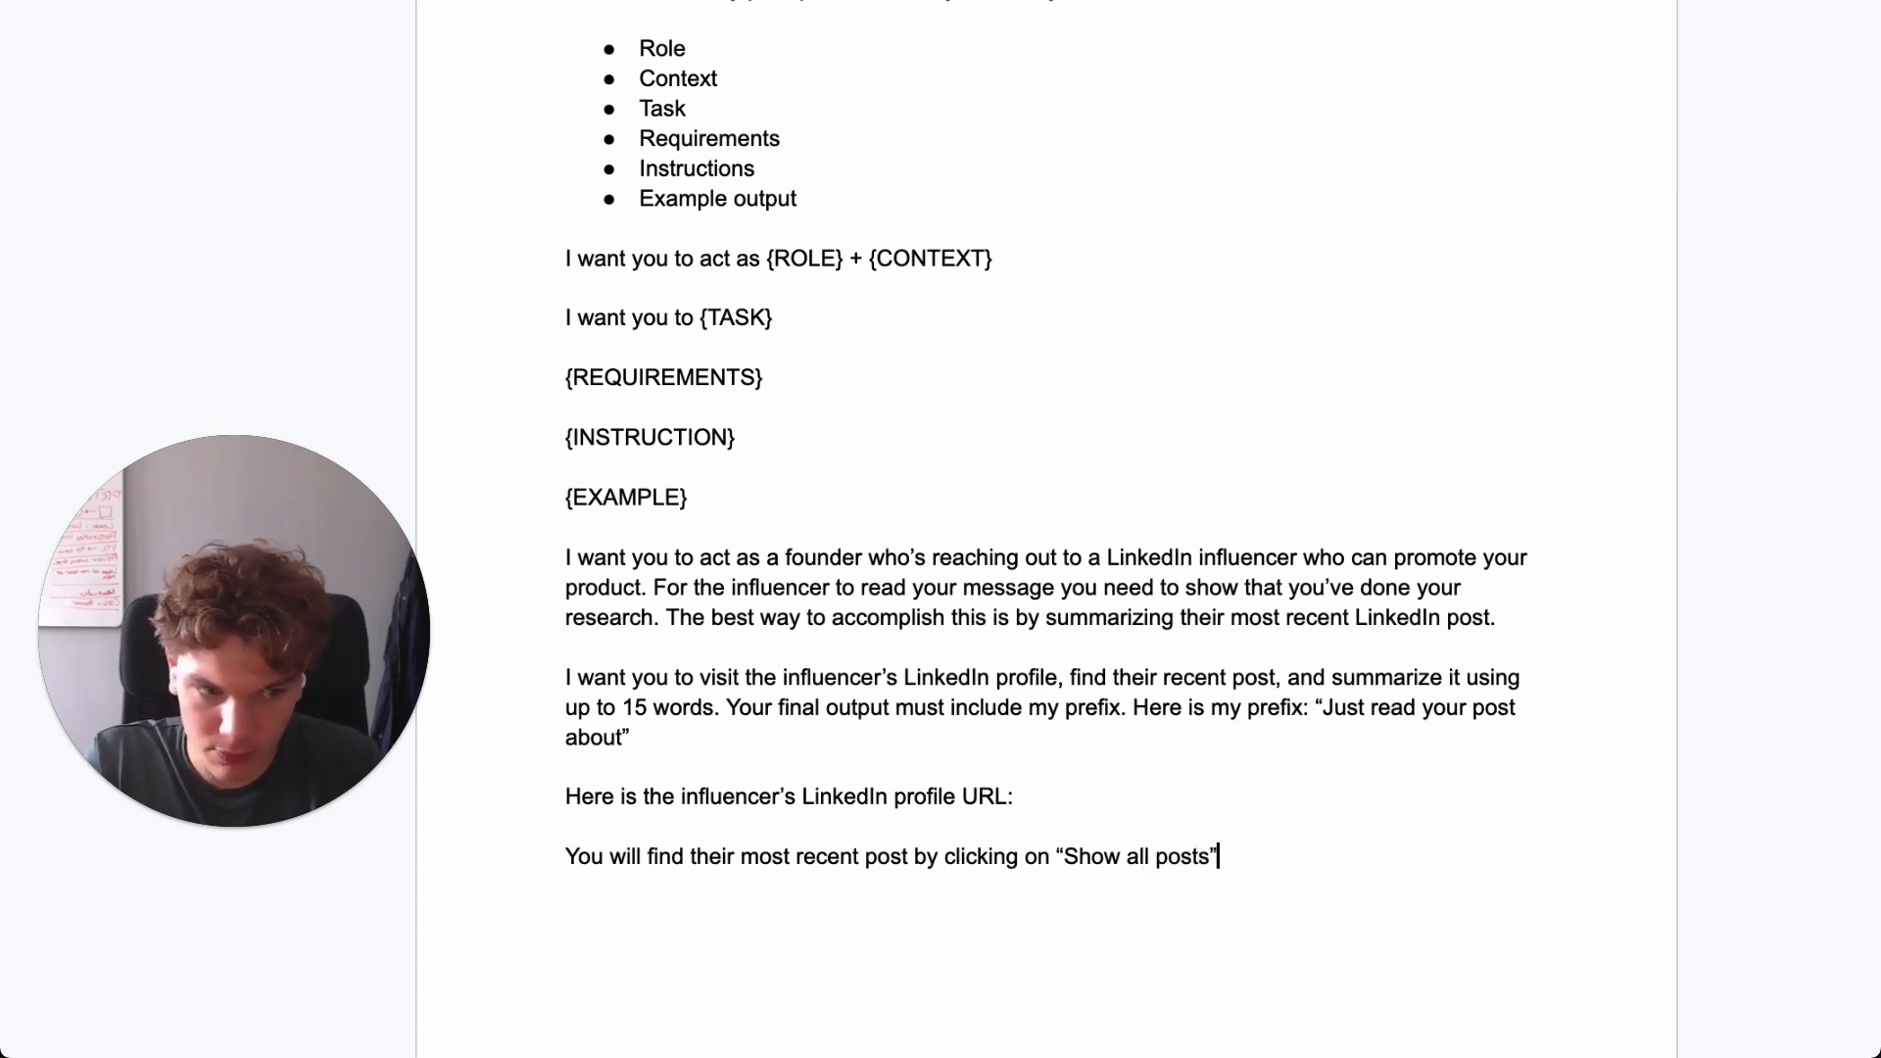
text(.)
text(Here is an)
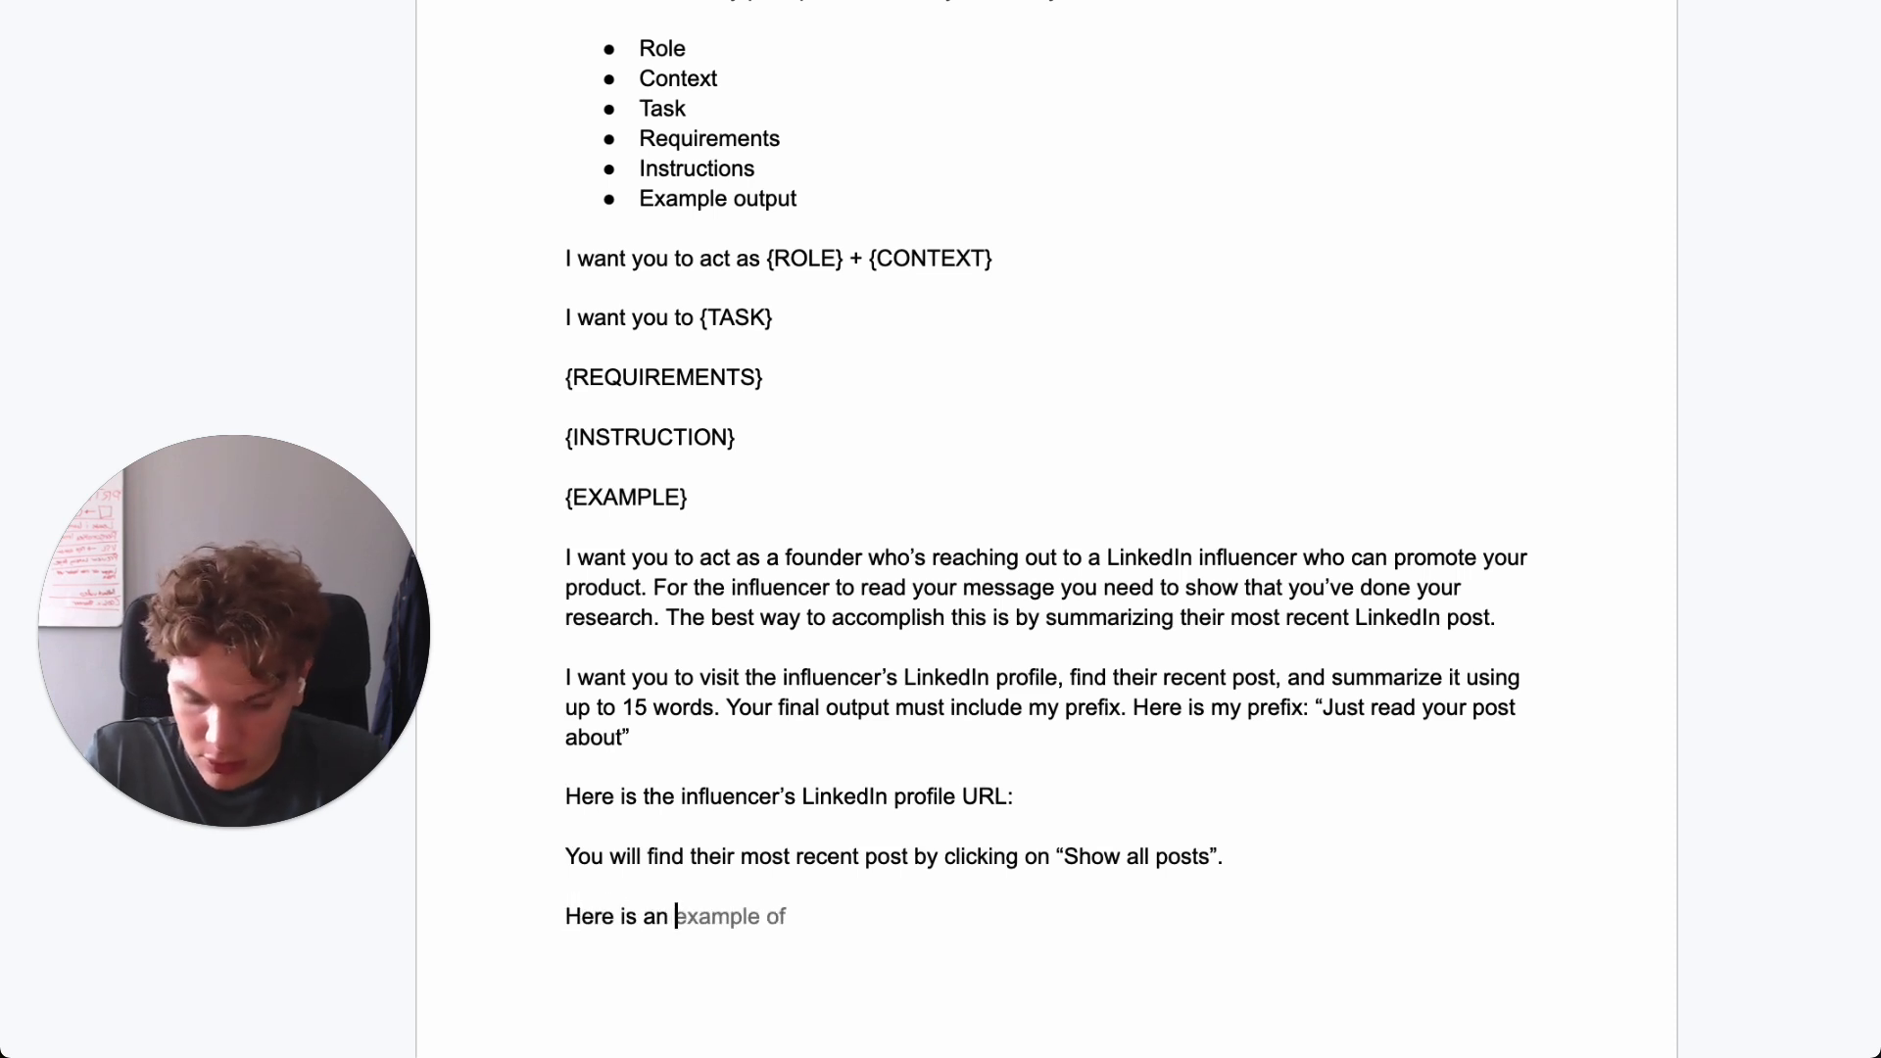
text(w)
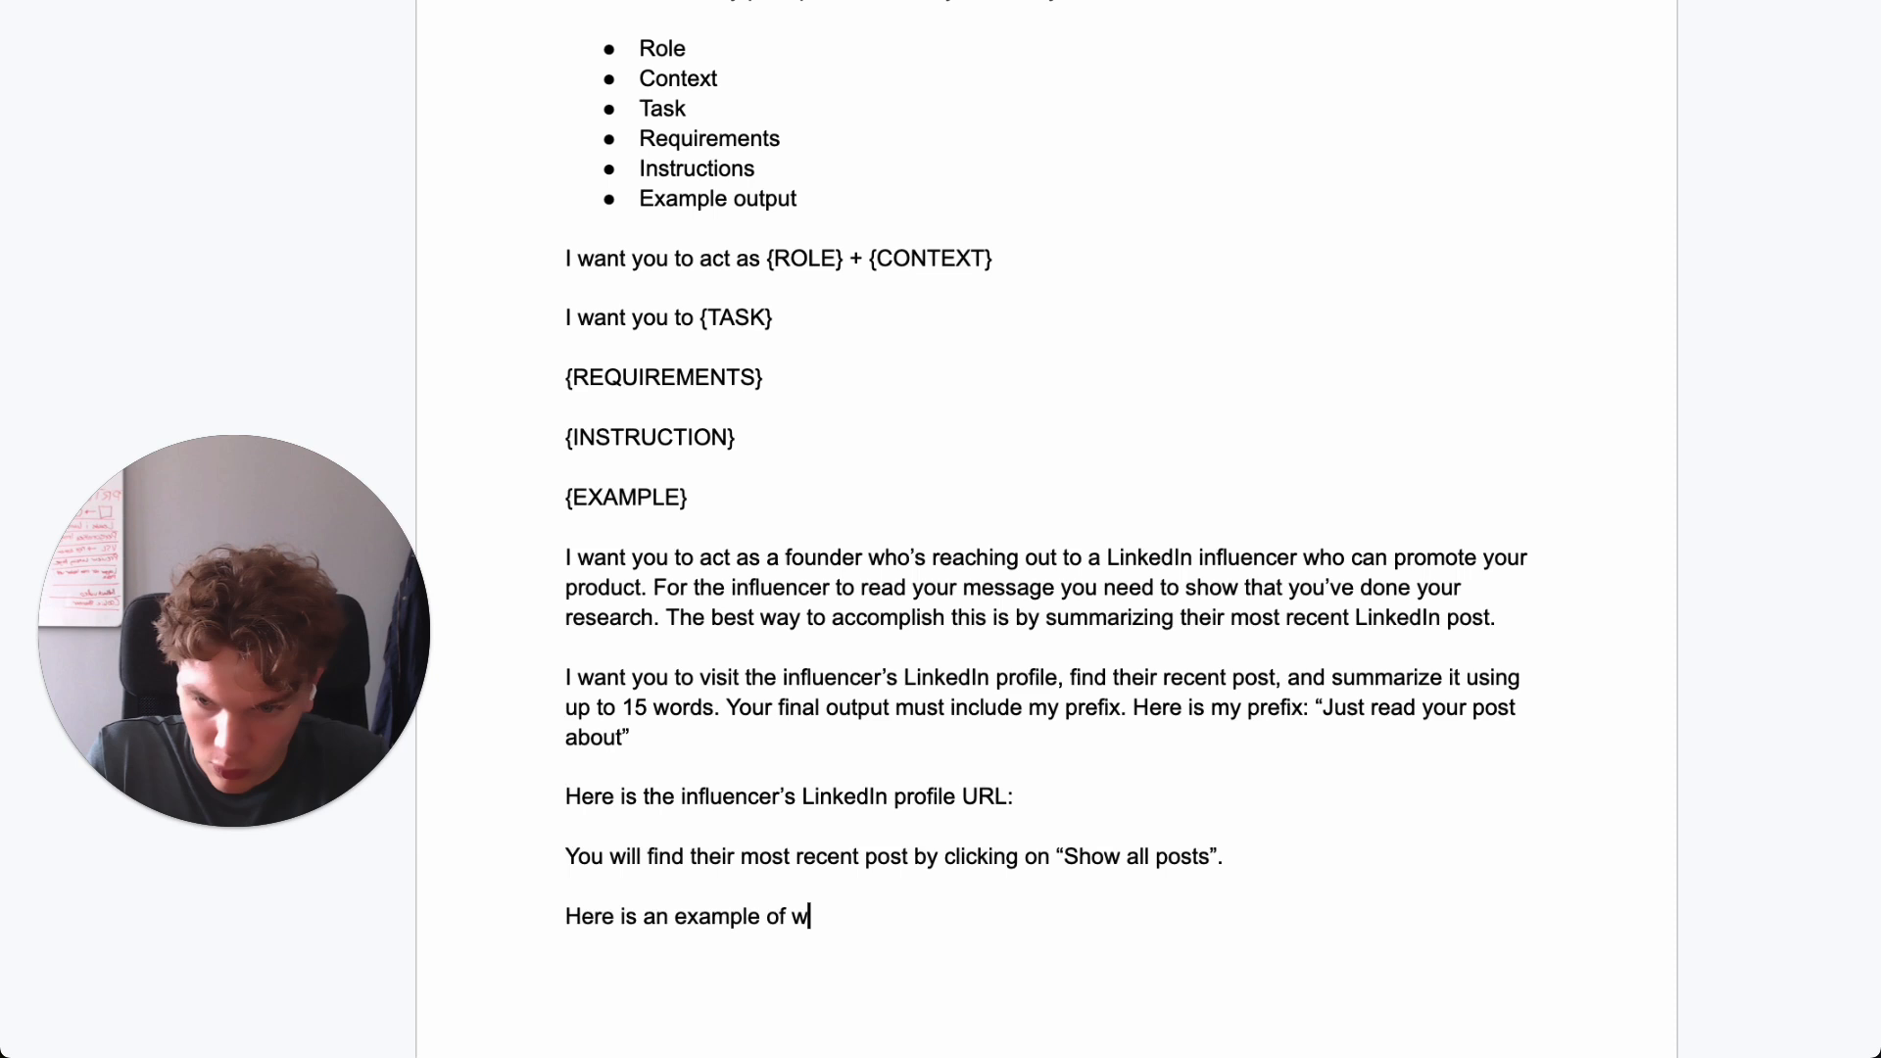
text(hat your final post should look)
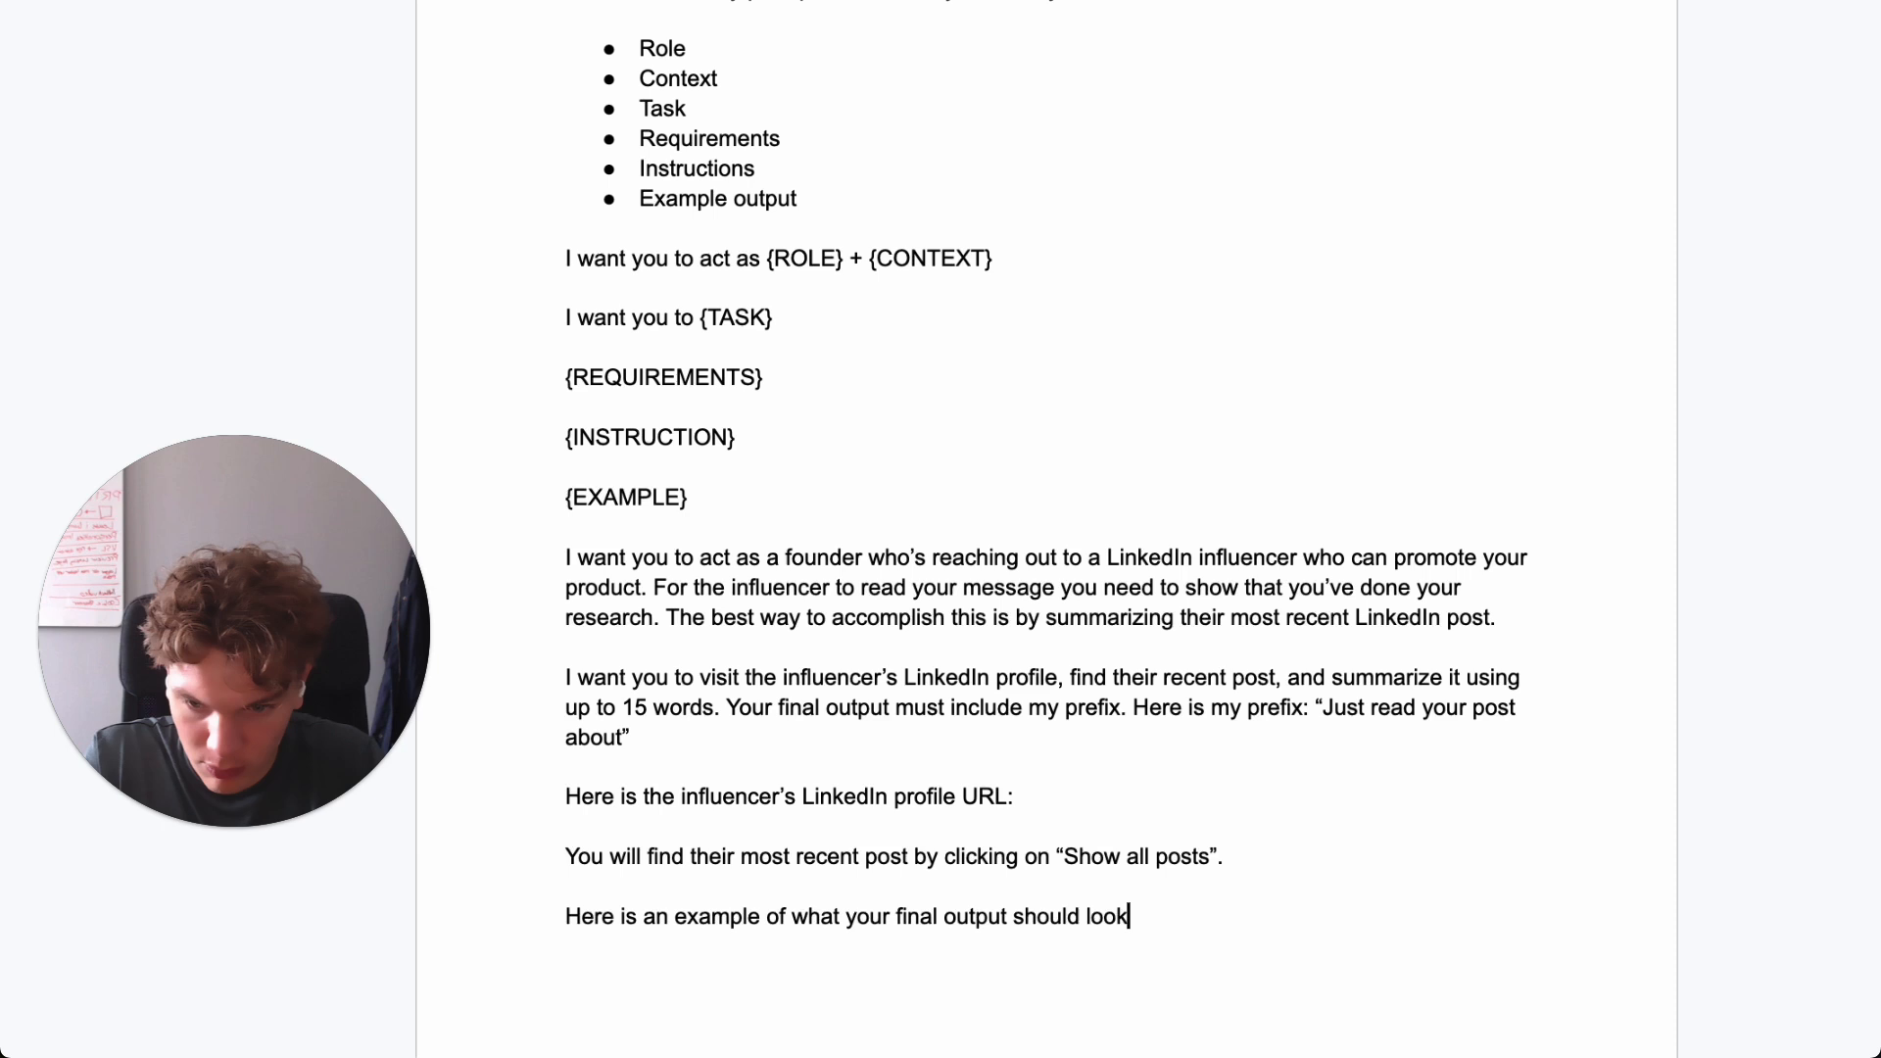
text(like: ")
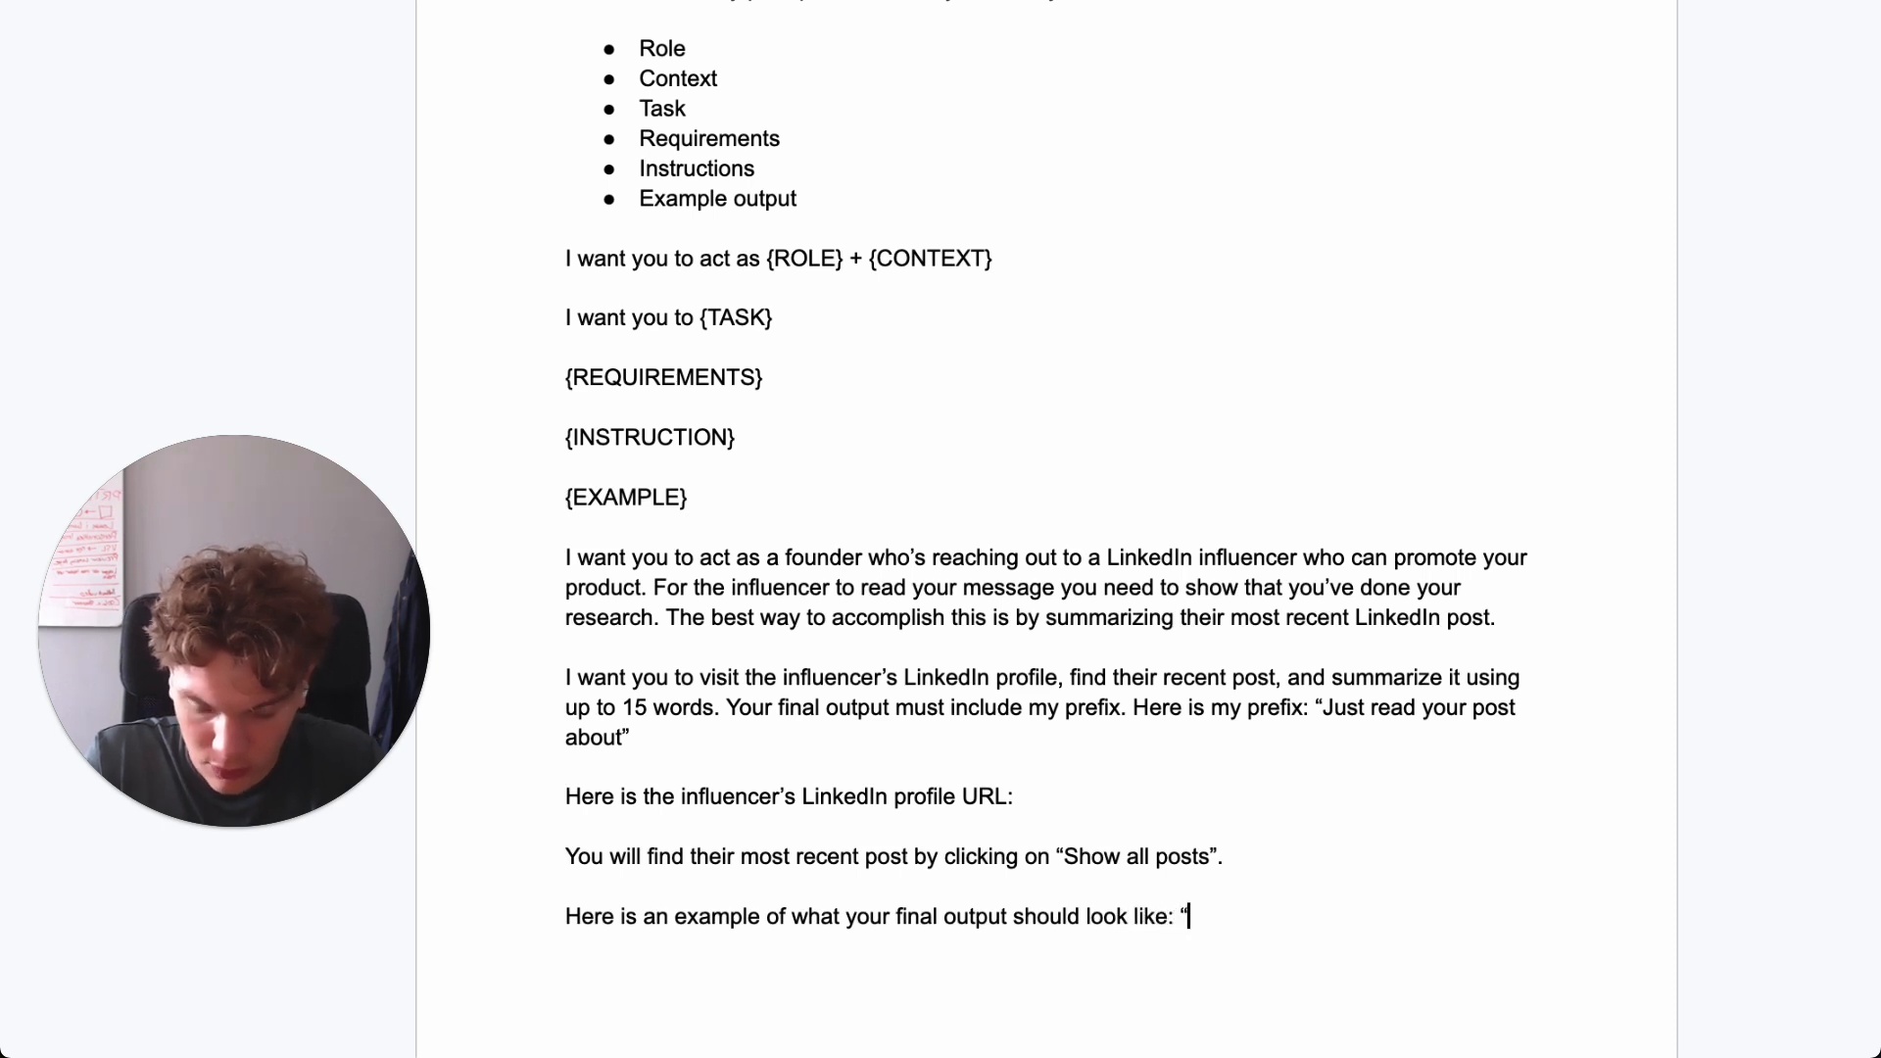
- Add the sample output "Just read your post about booking 90 demo calls in 30 days."
text(Just re)
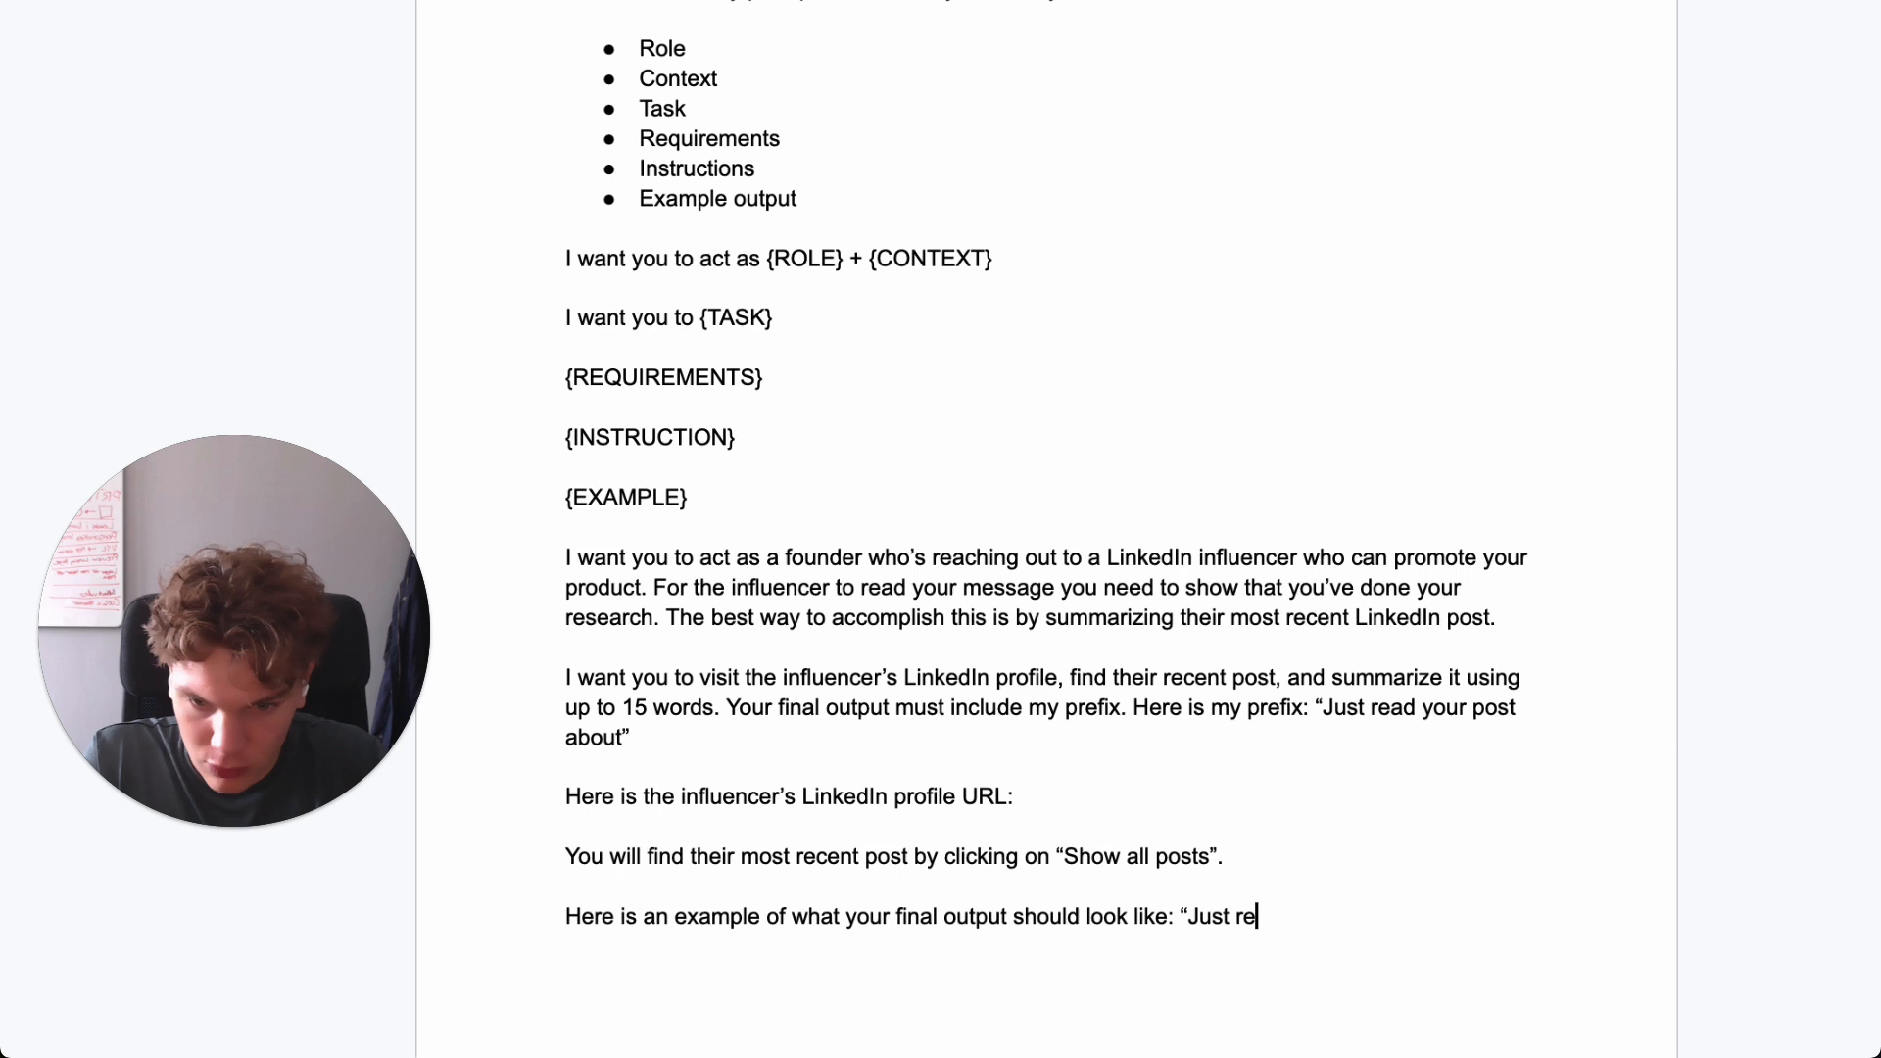
text(ad your post about b)
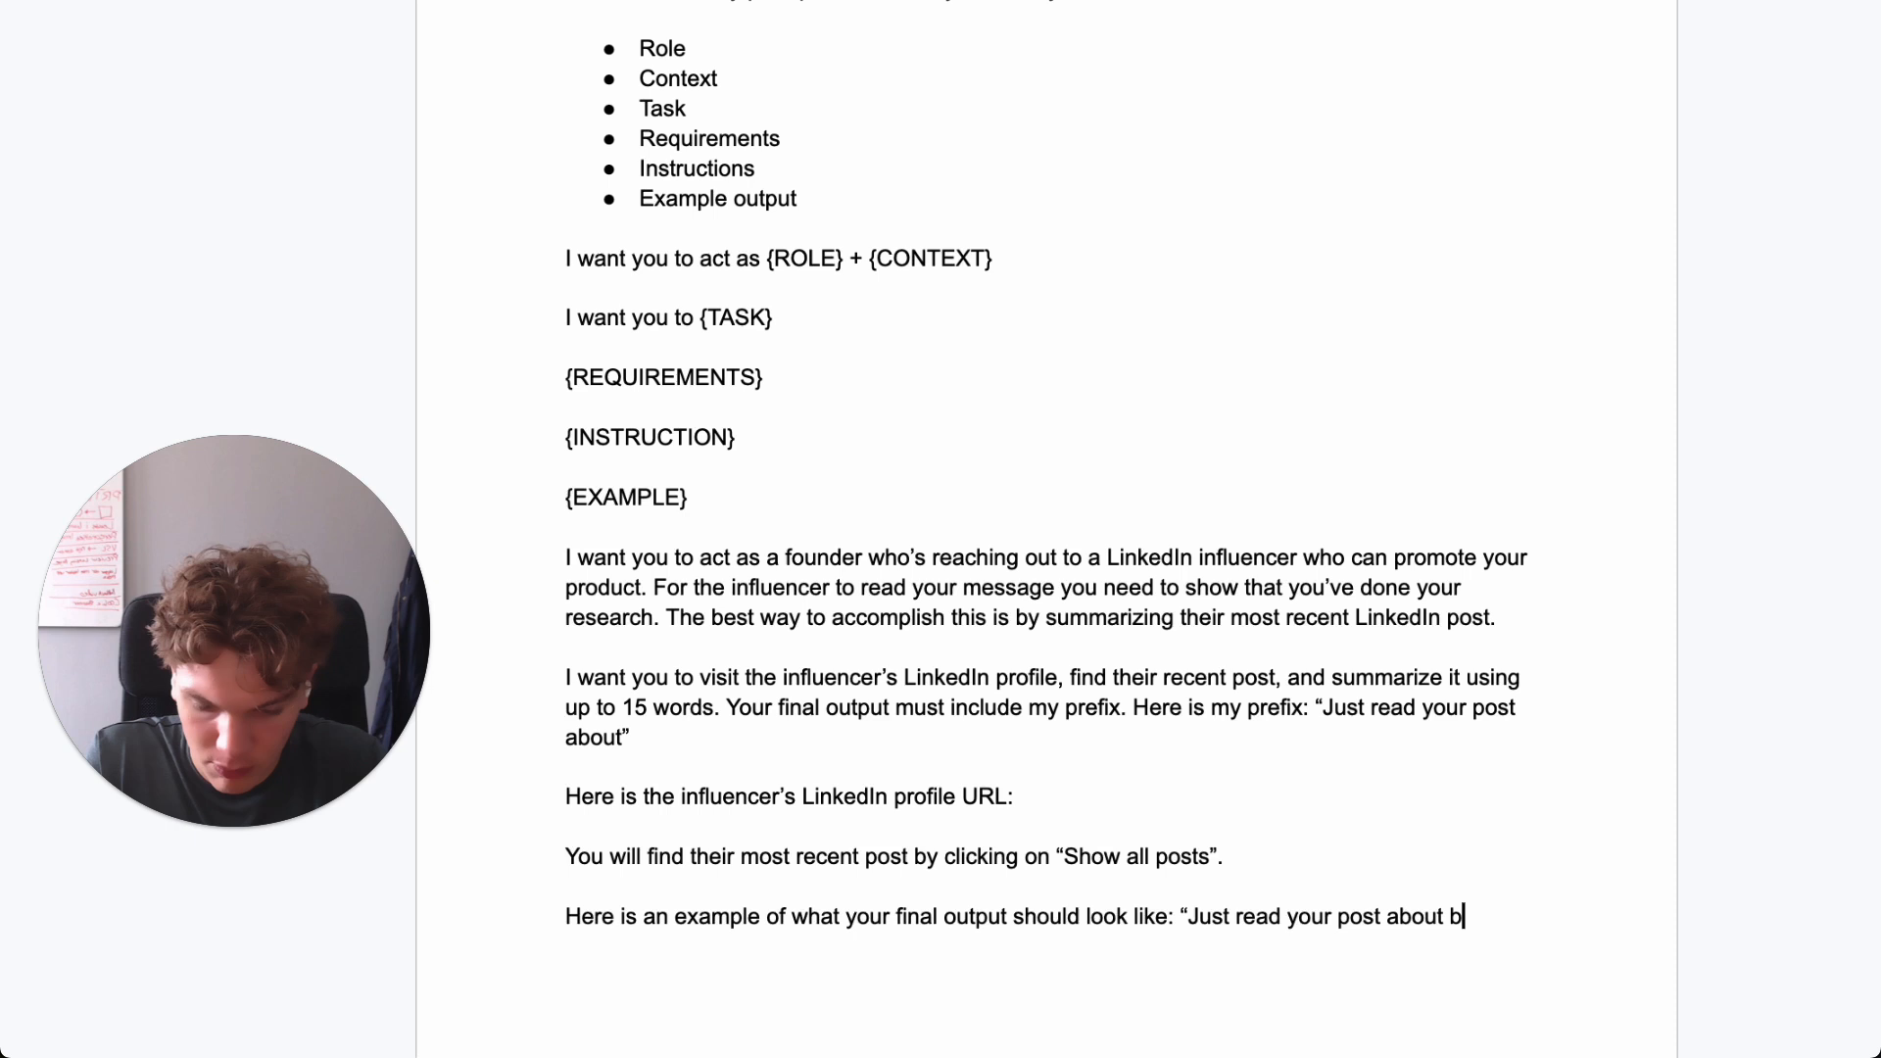
text(ooking 90 demo)
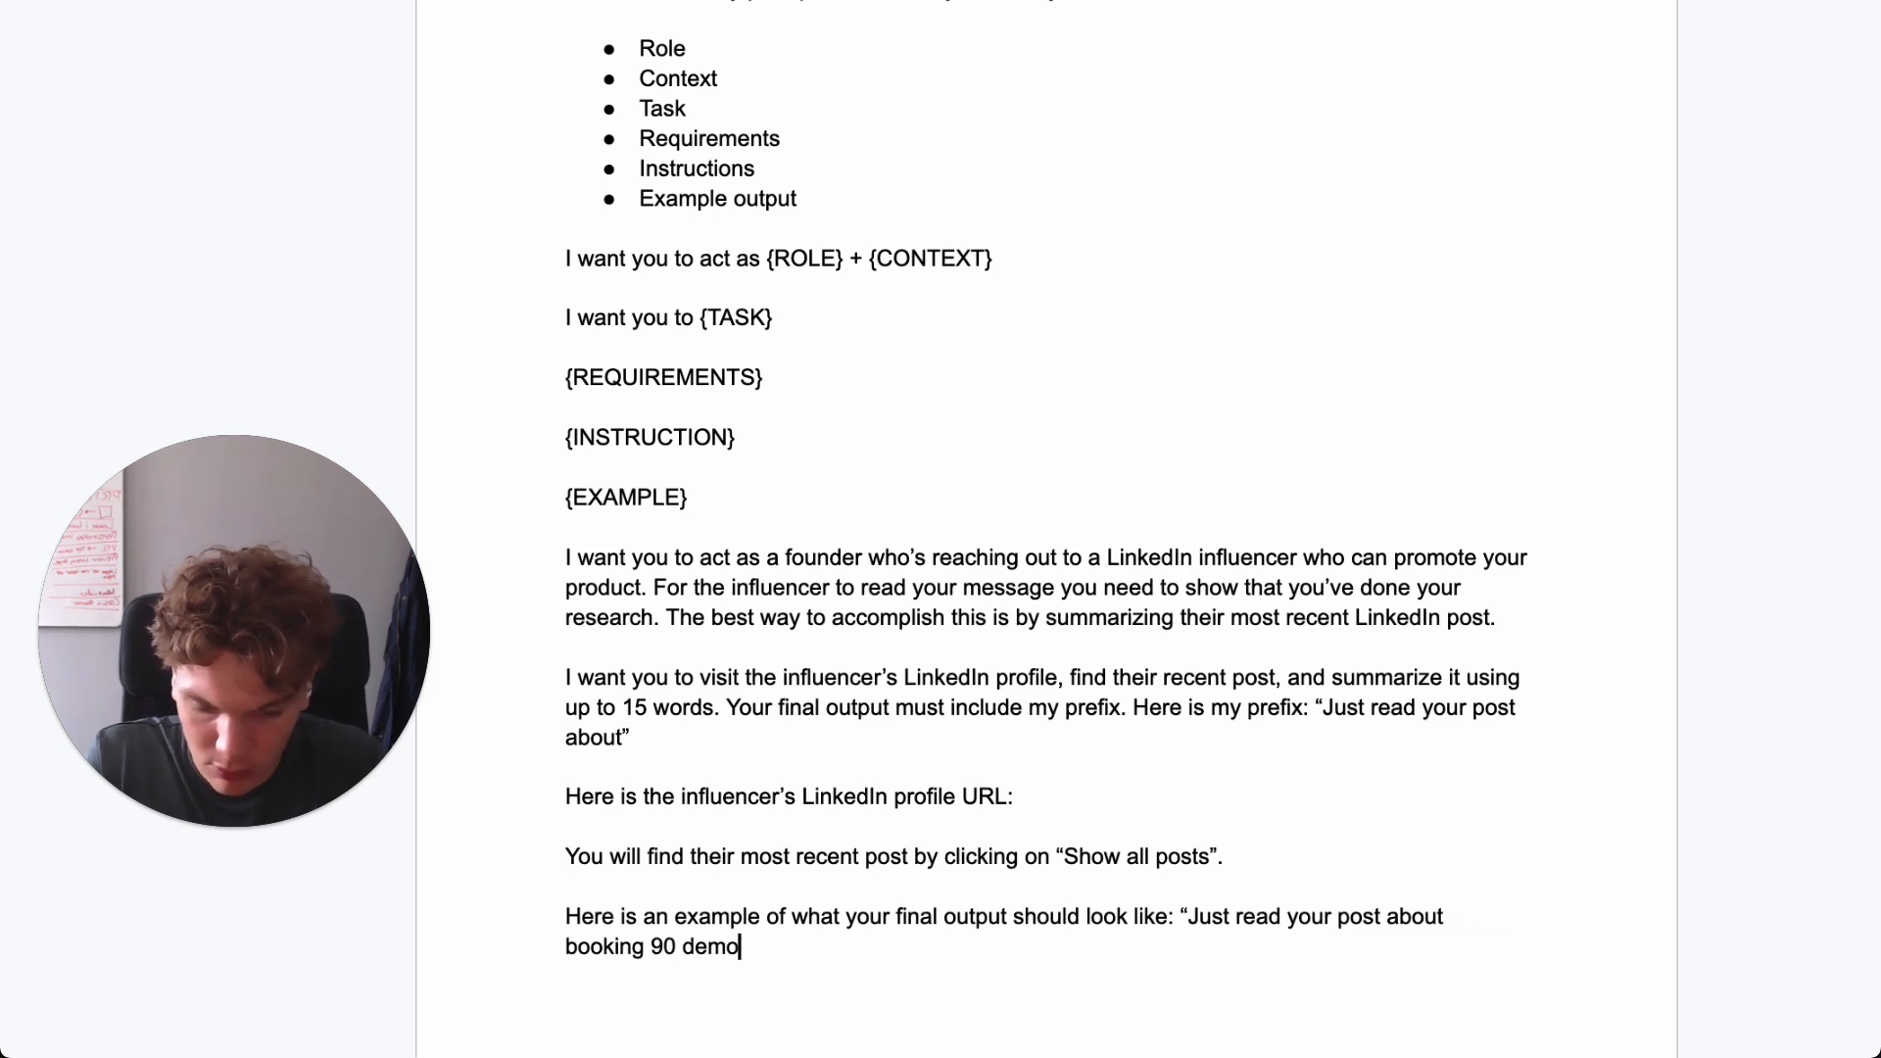
text(calls in 30 da)
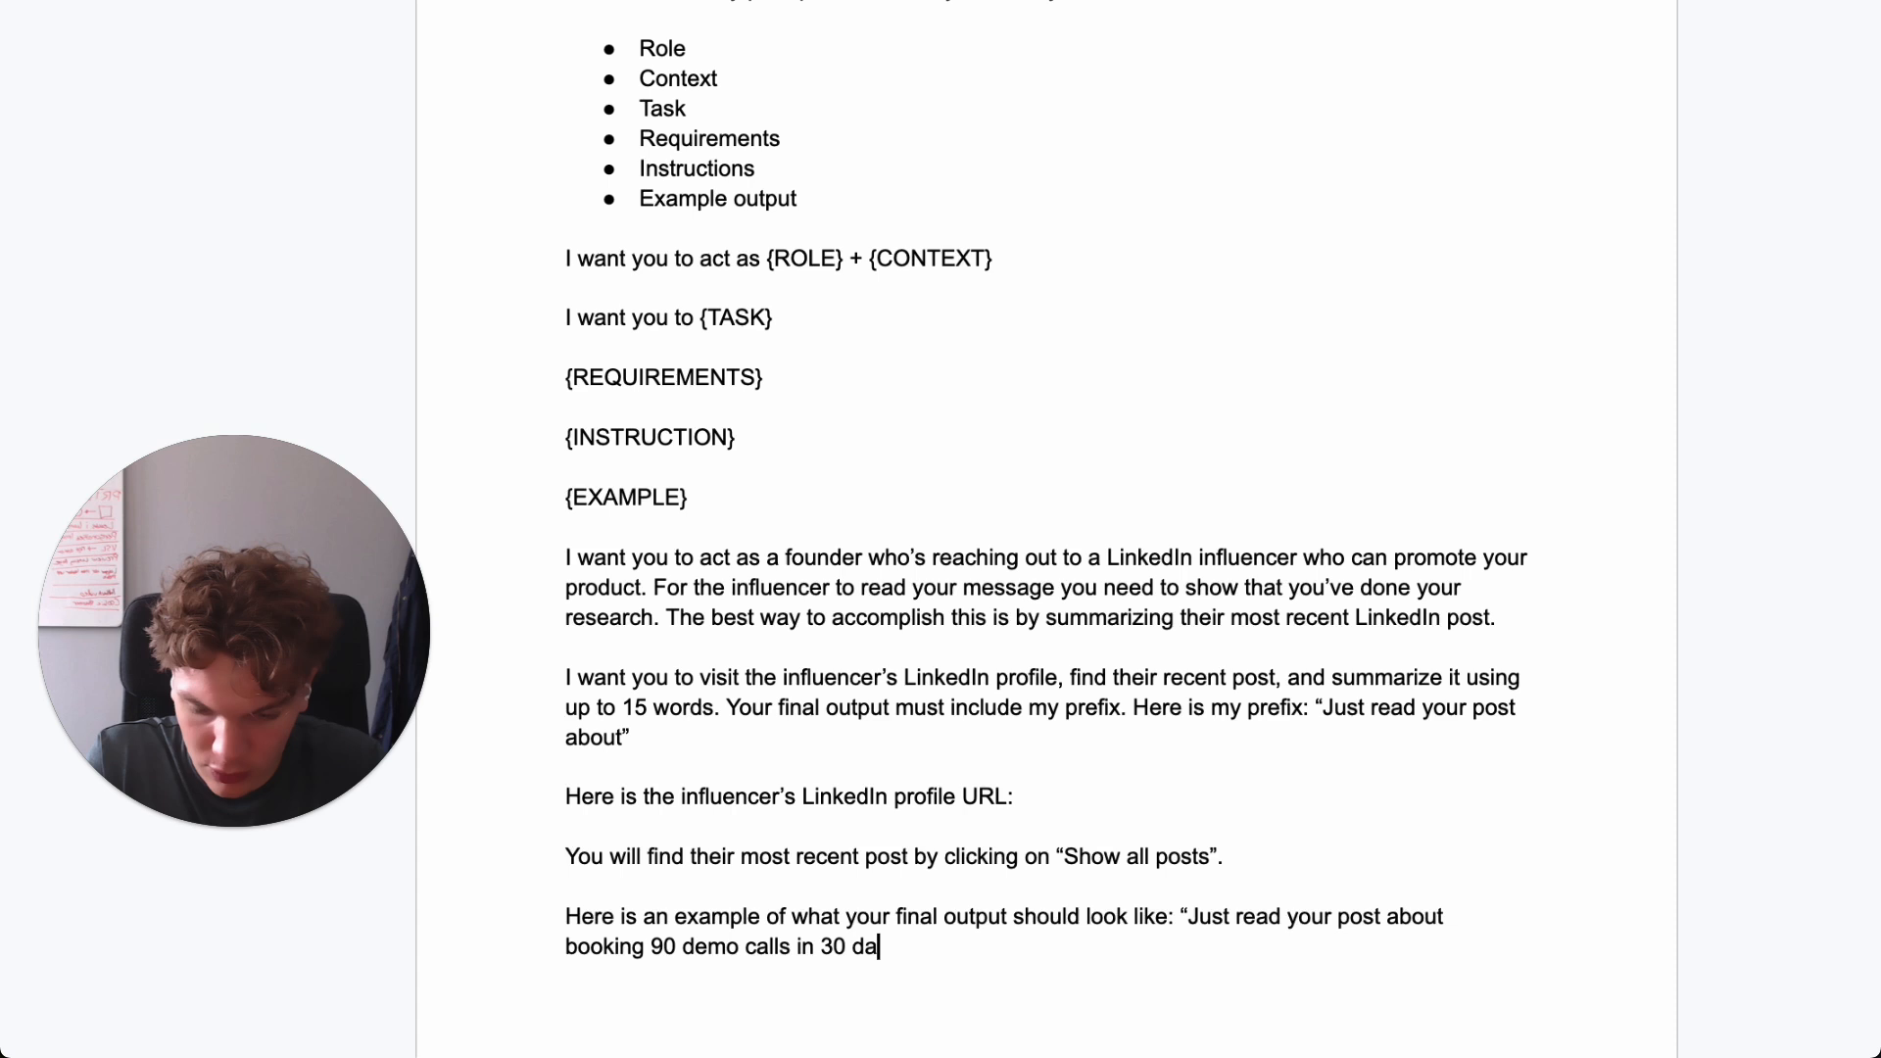
text(ys.)
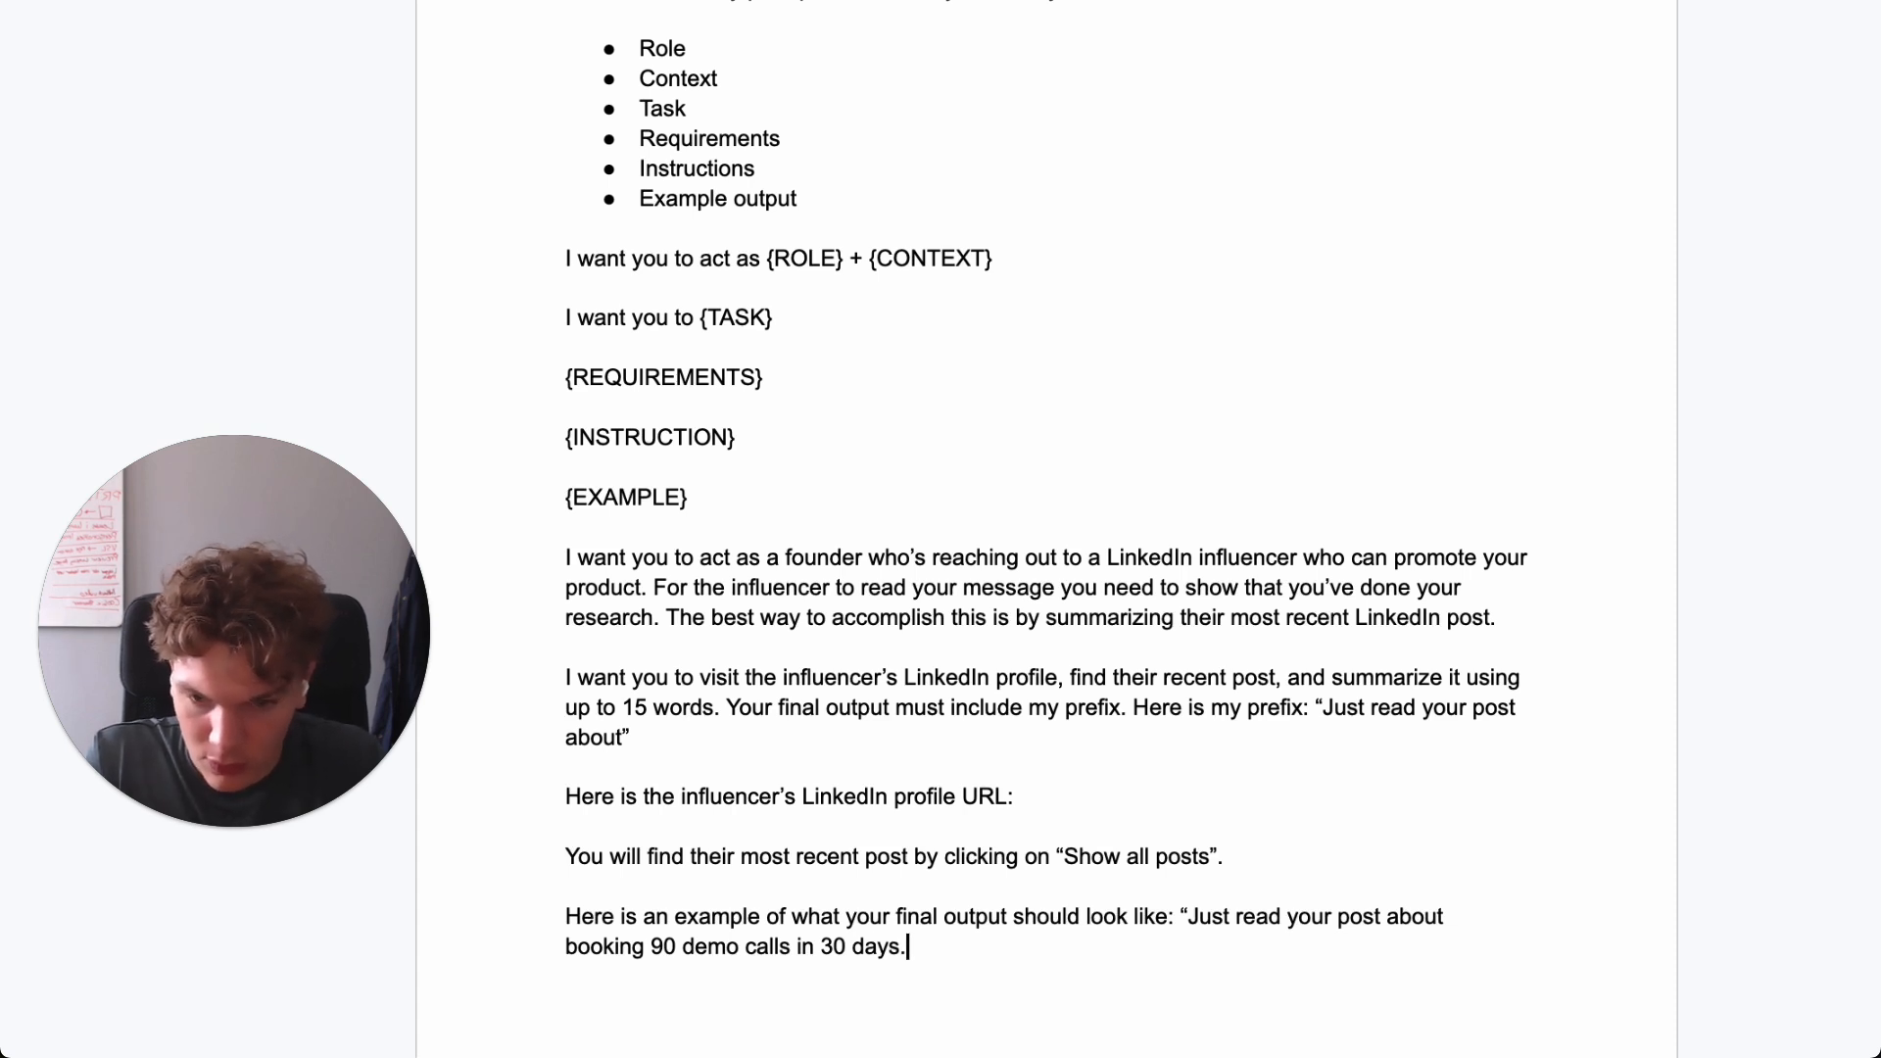
scroll(up, 3)
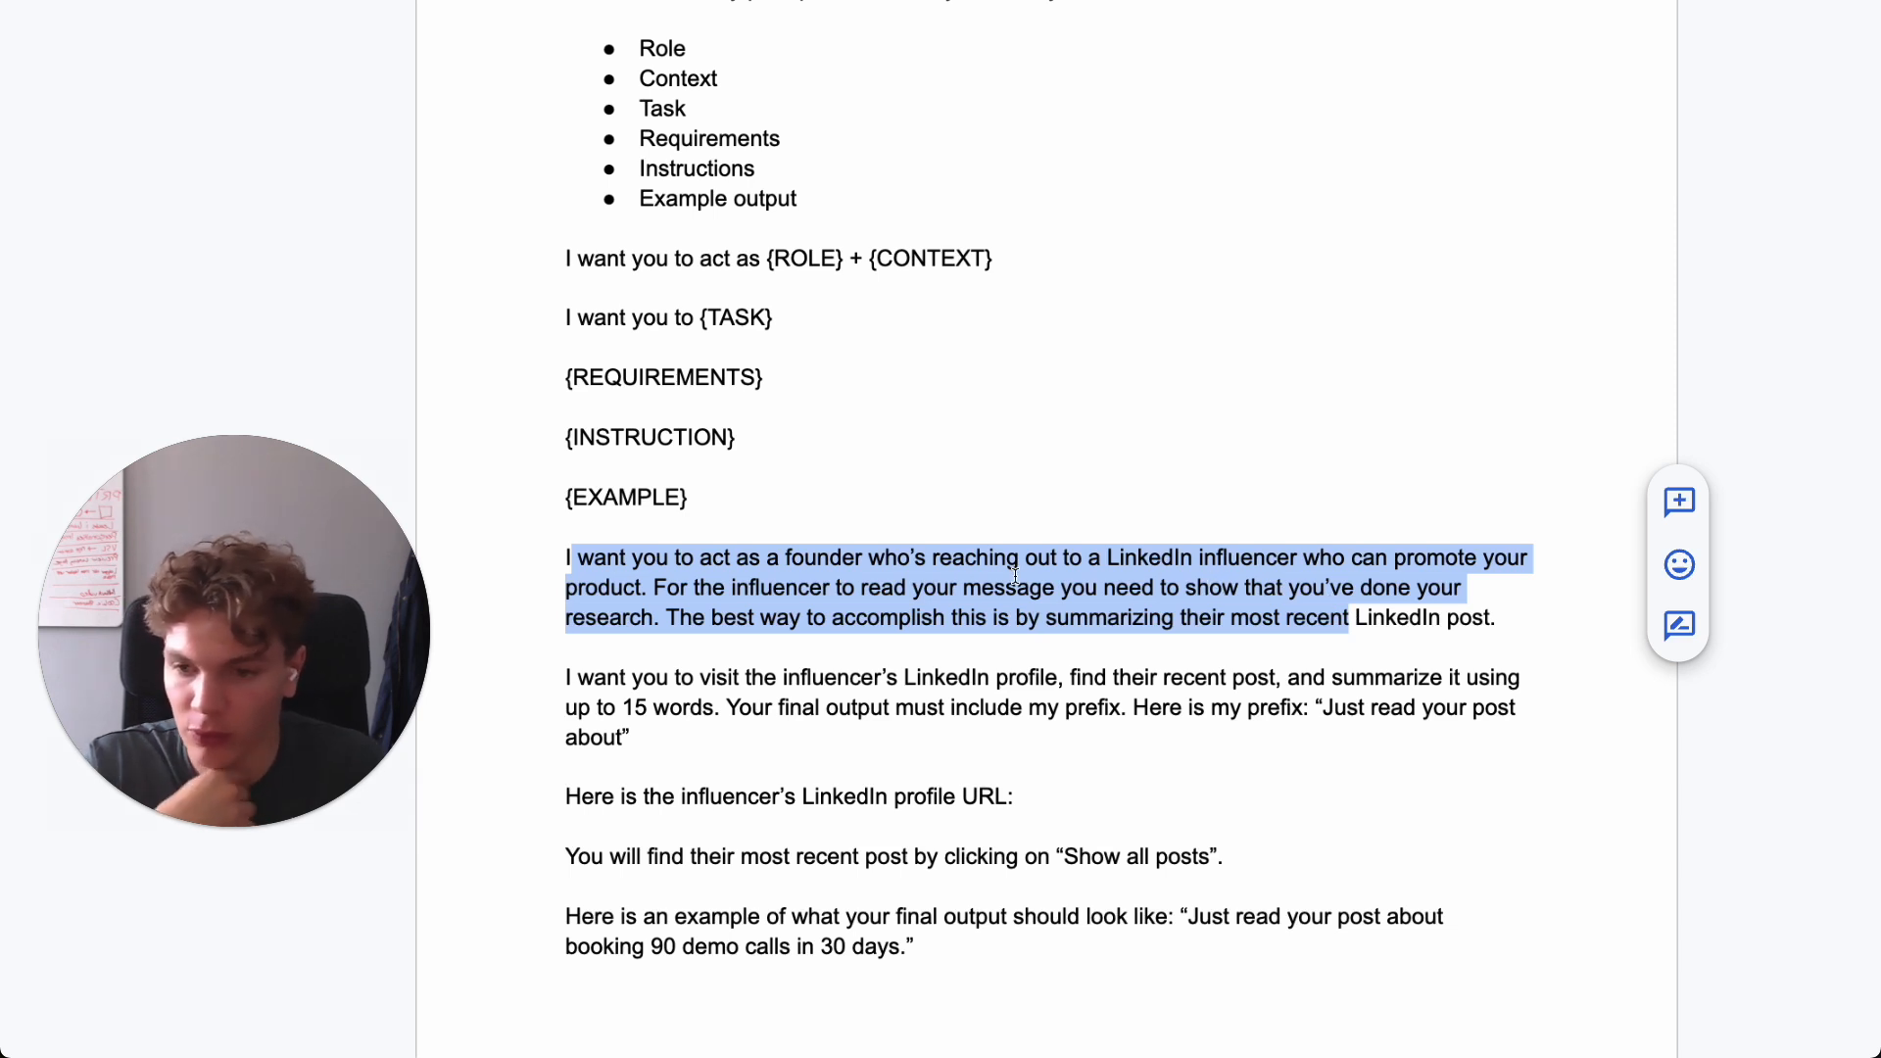
- Review the finished prompt, highlighting the research sentence and the final instruction lines
click(654, 588)
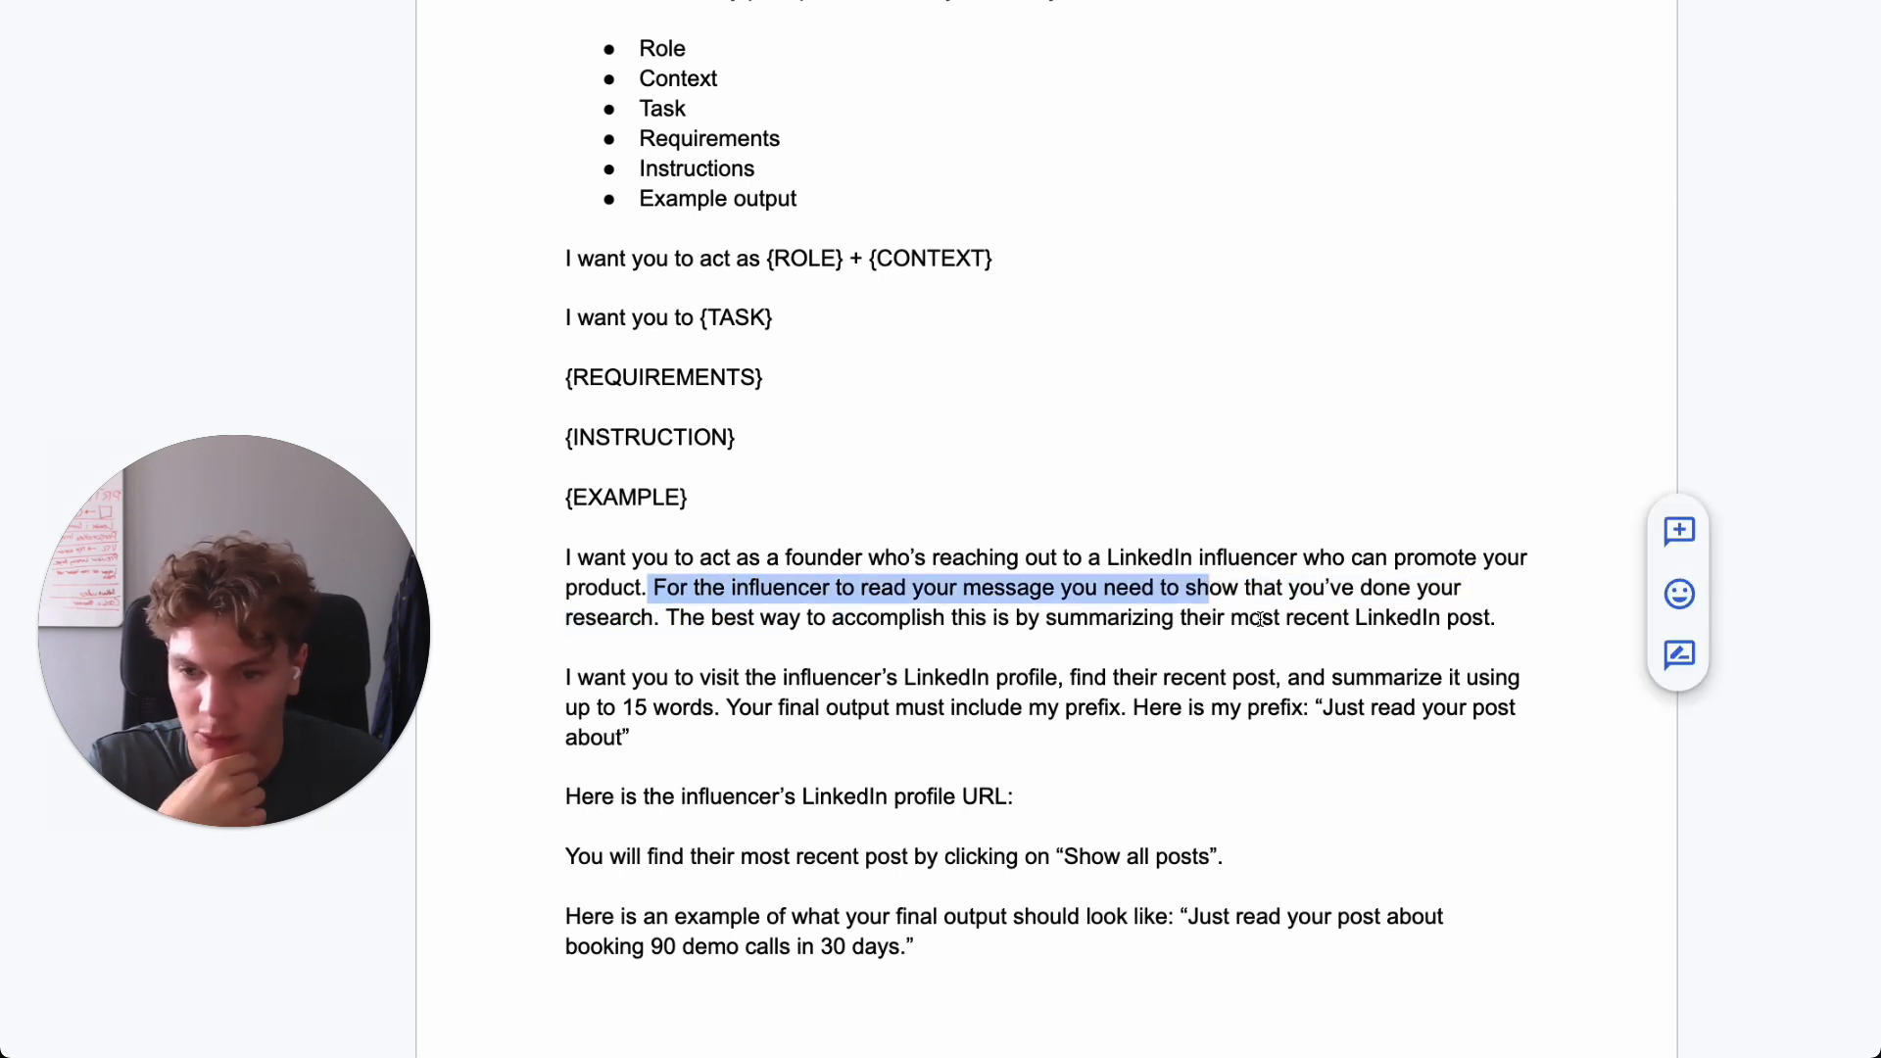
click(940, 617)
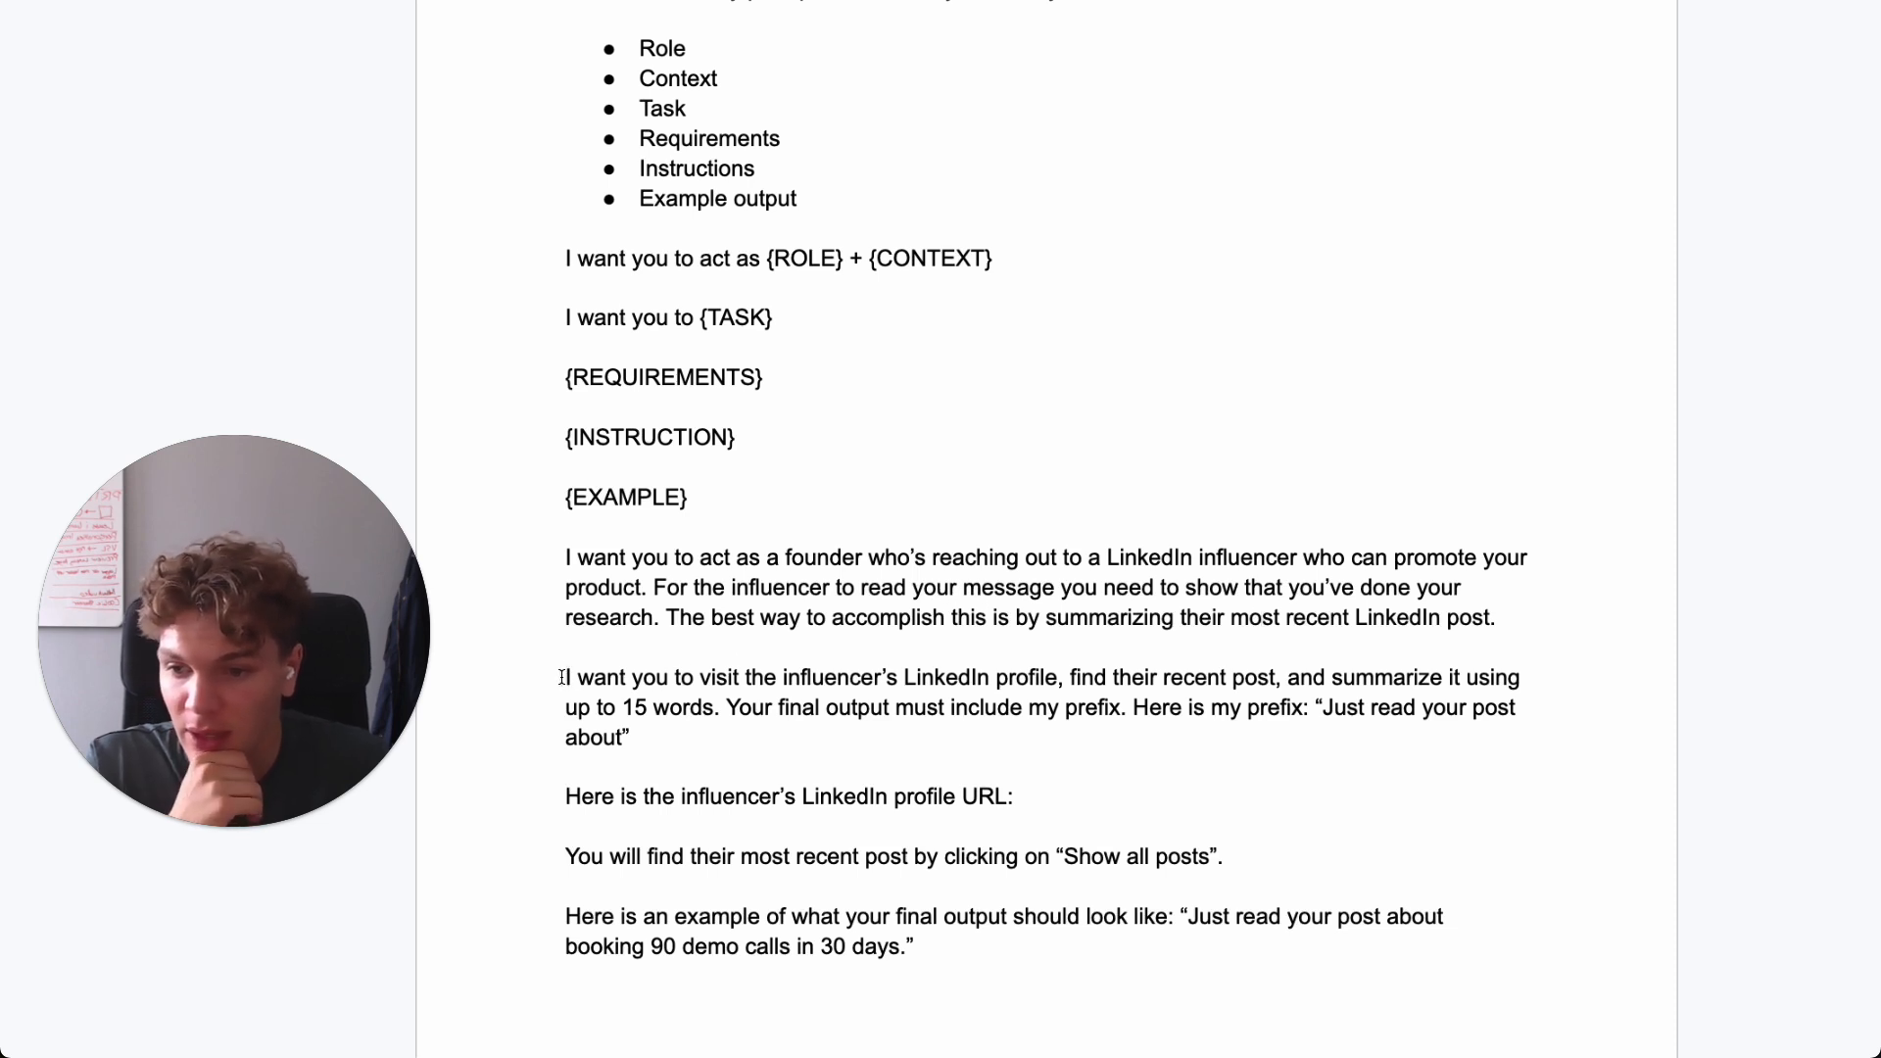
mouse_move(985, 702)
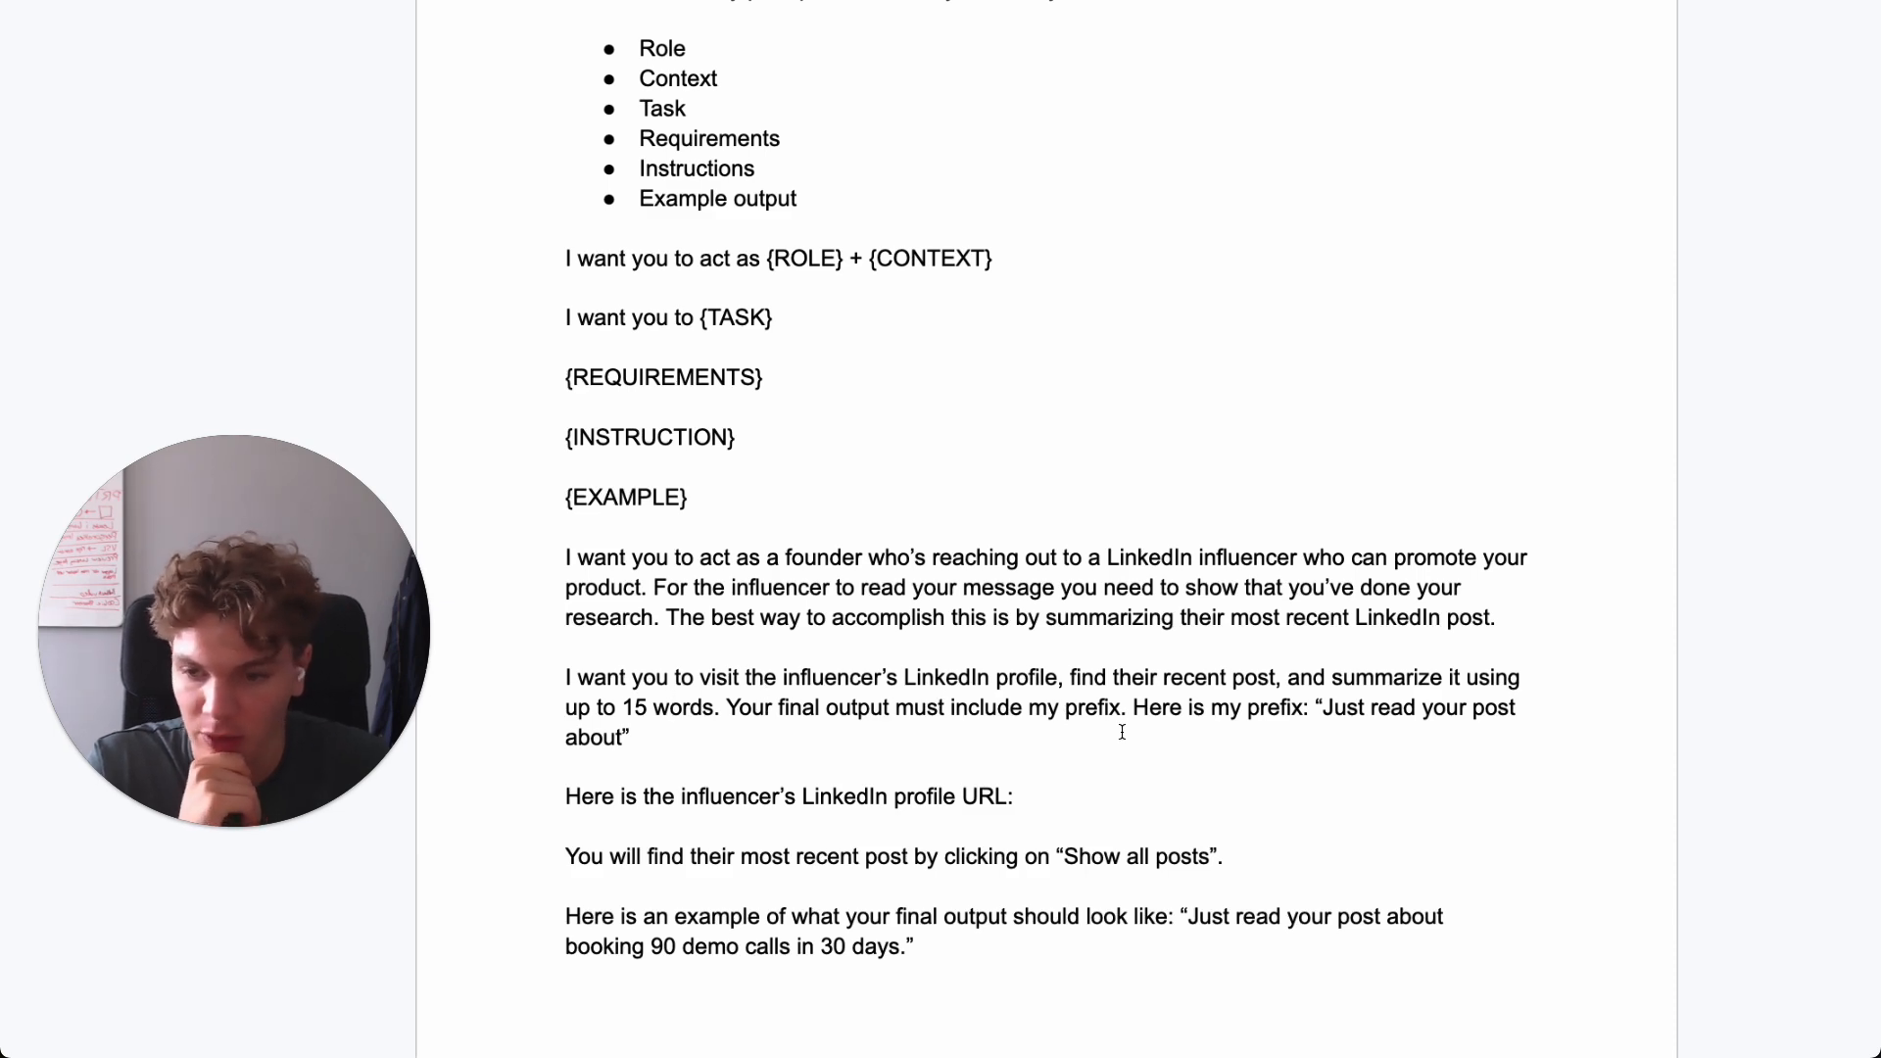
scroll(down, 3)
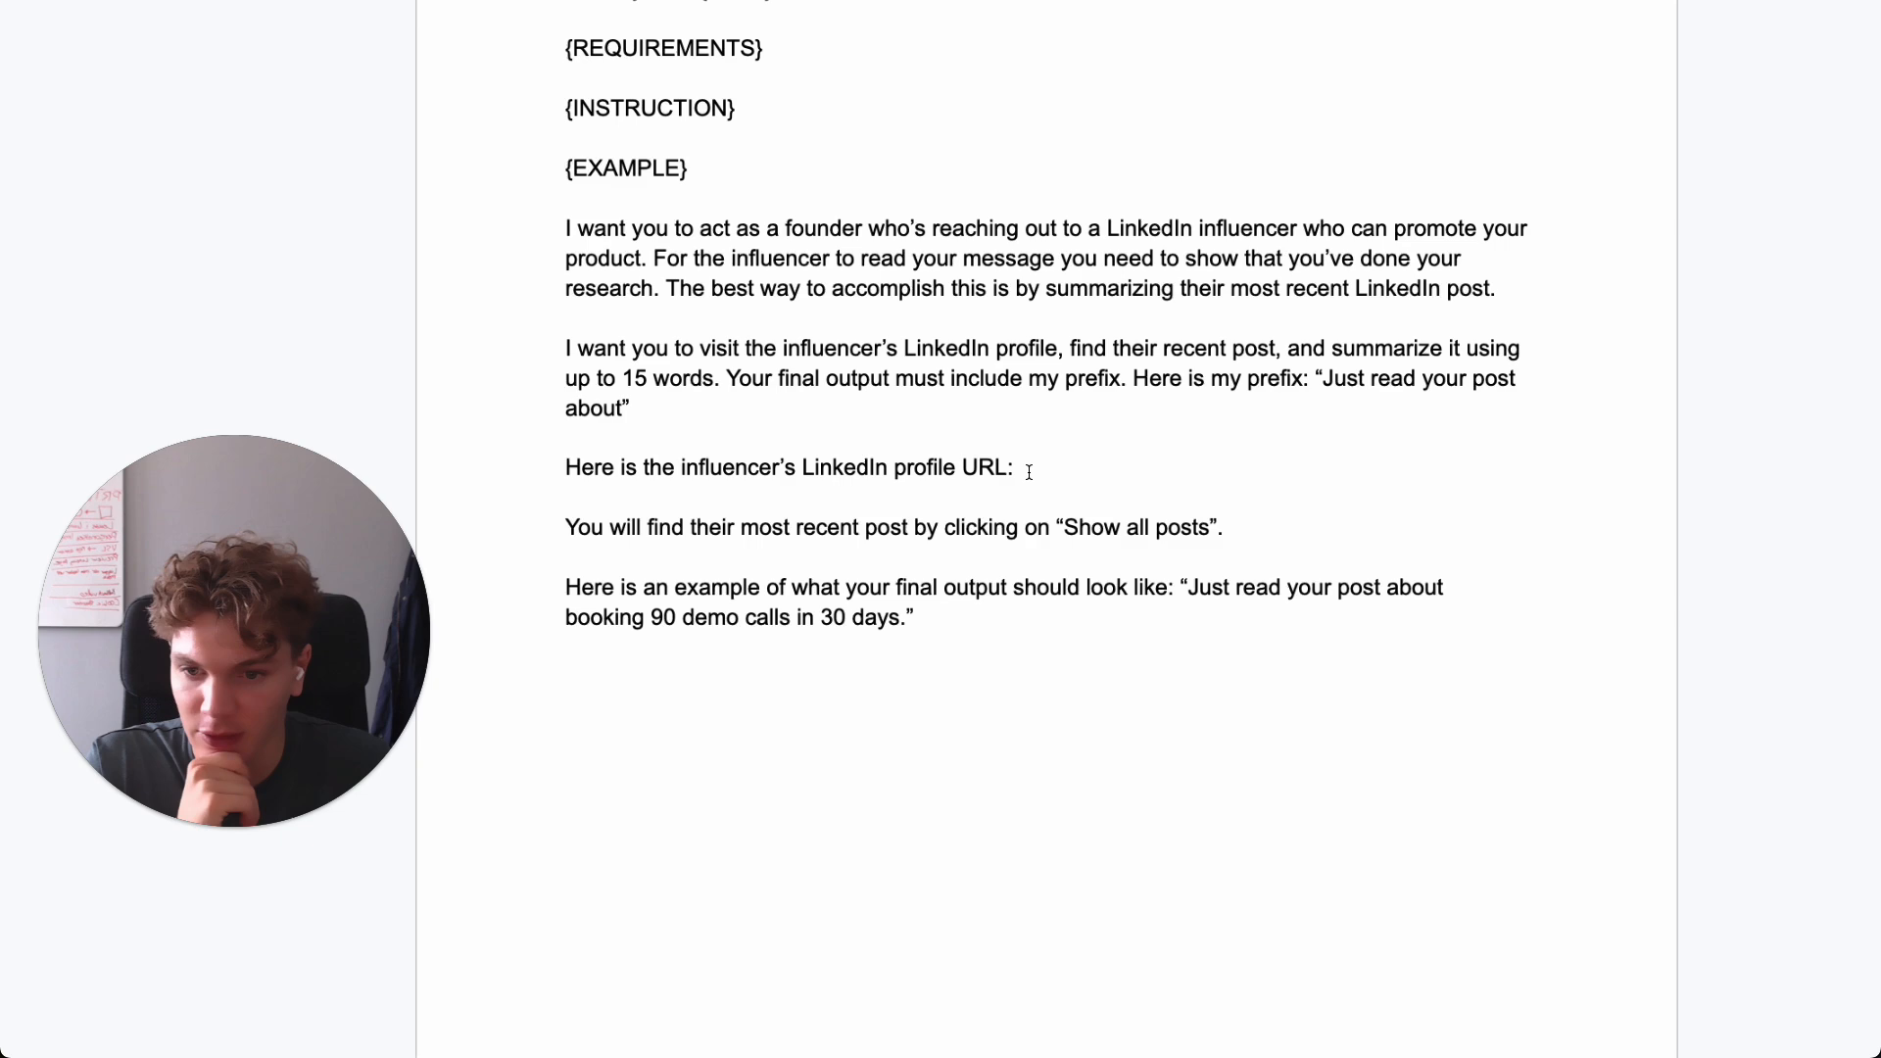
scroll(up, 3)
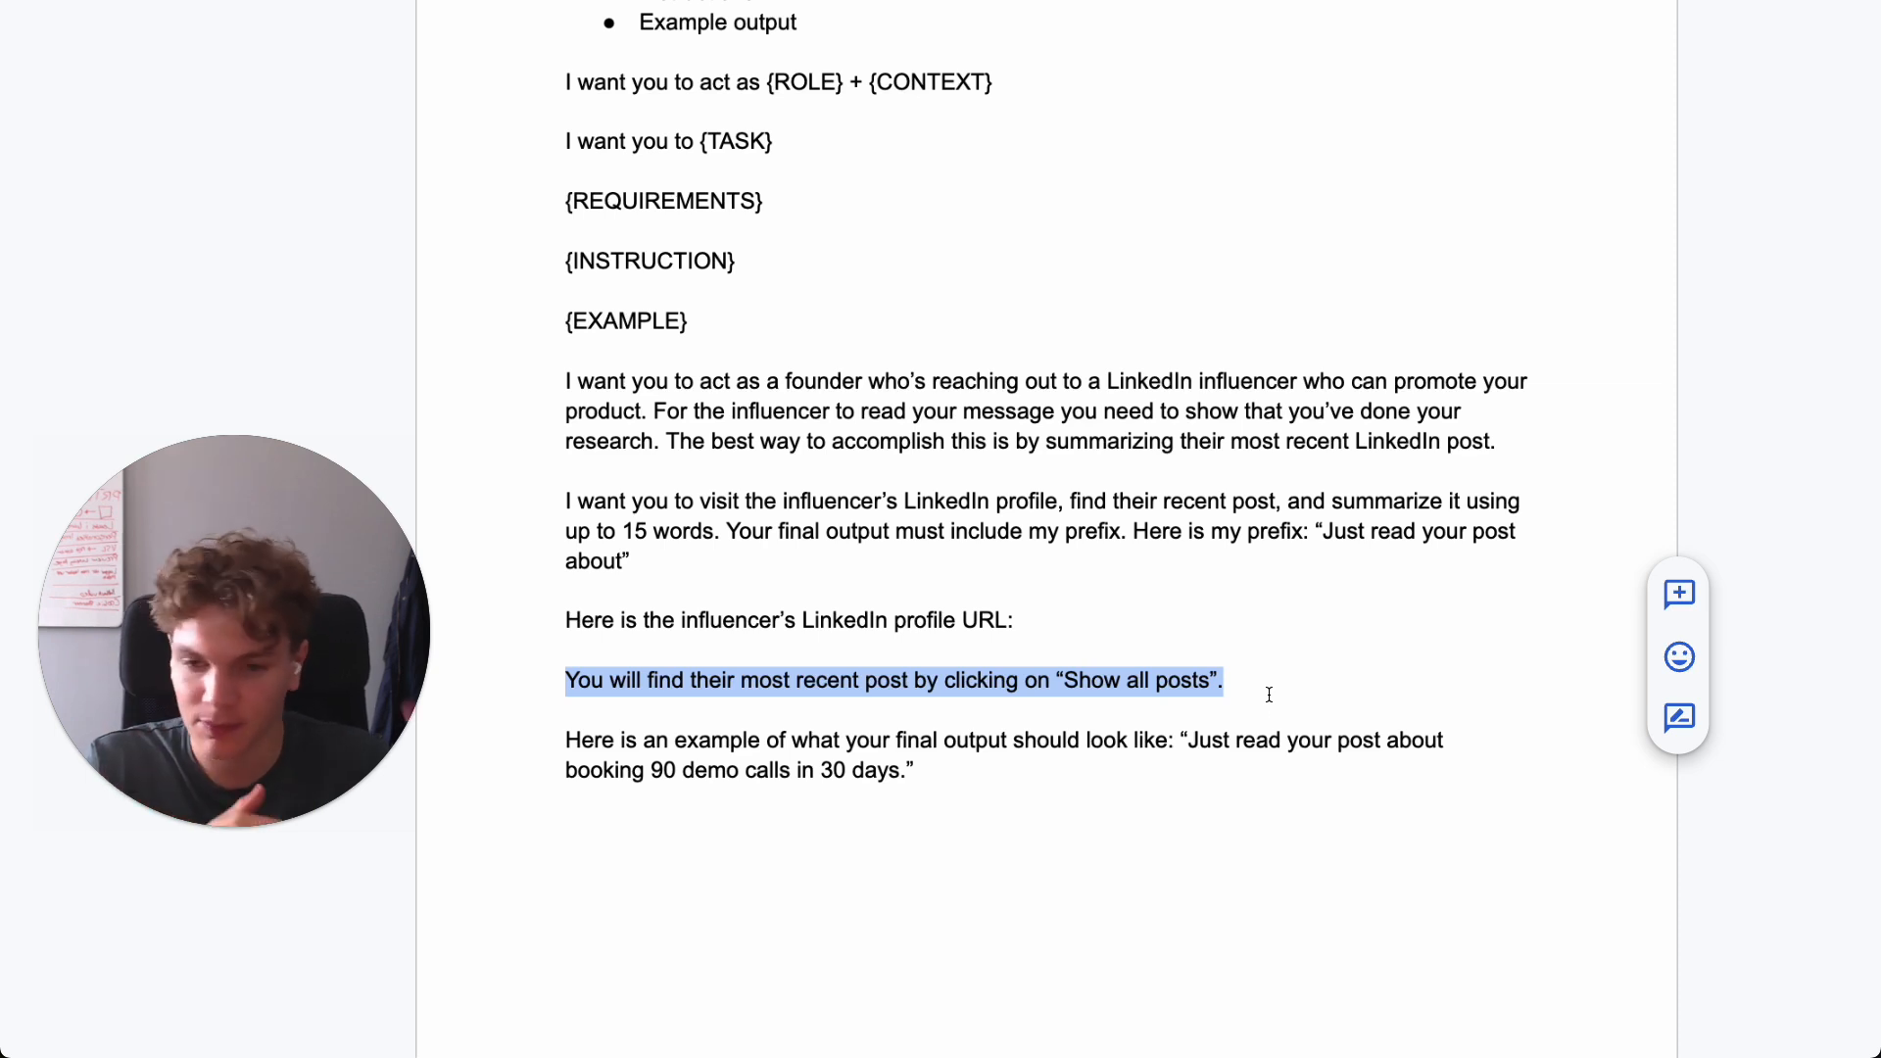
click(1258, 690)
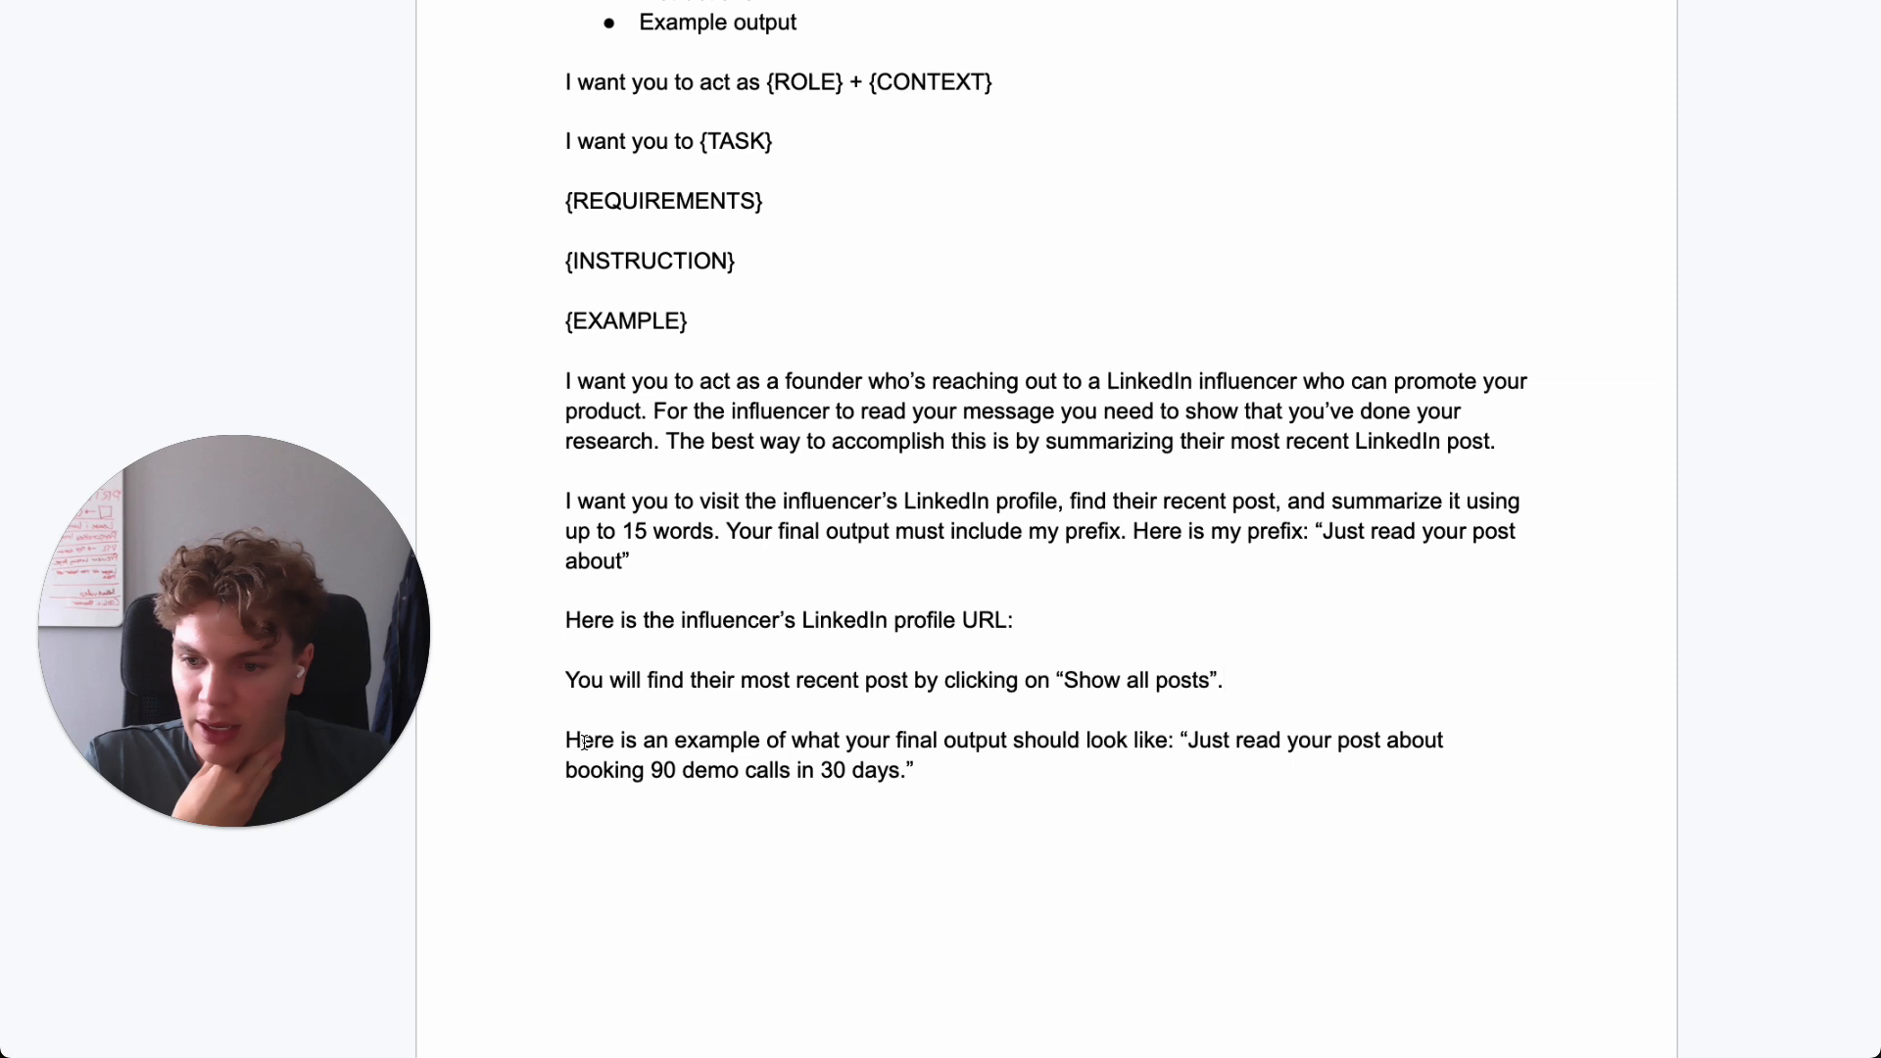
click(915, 768)
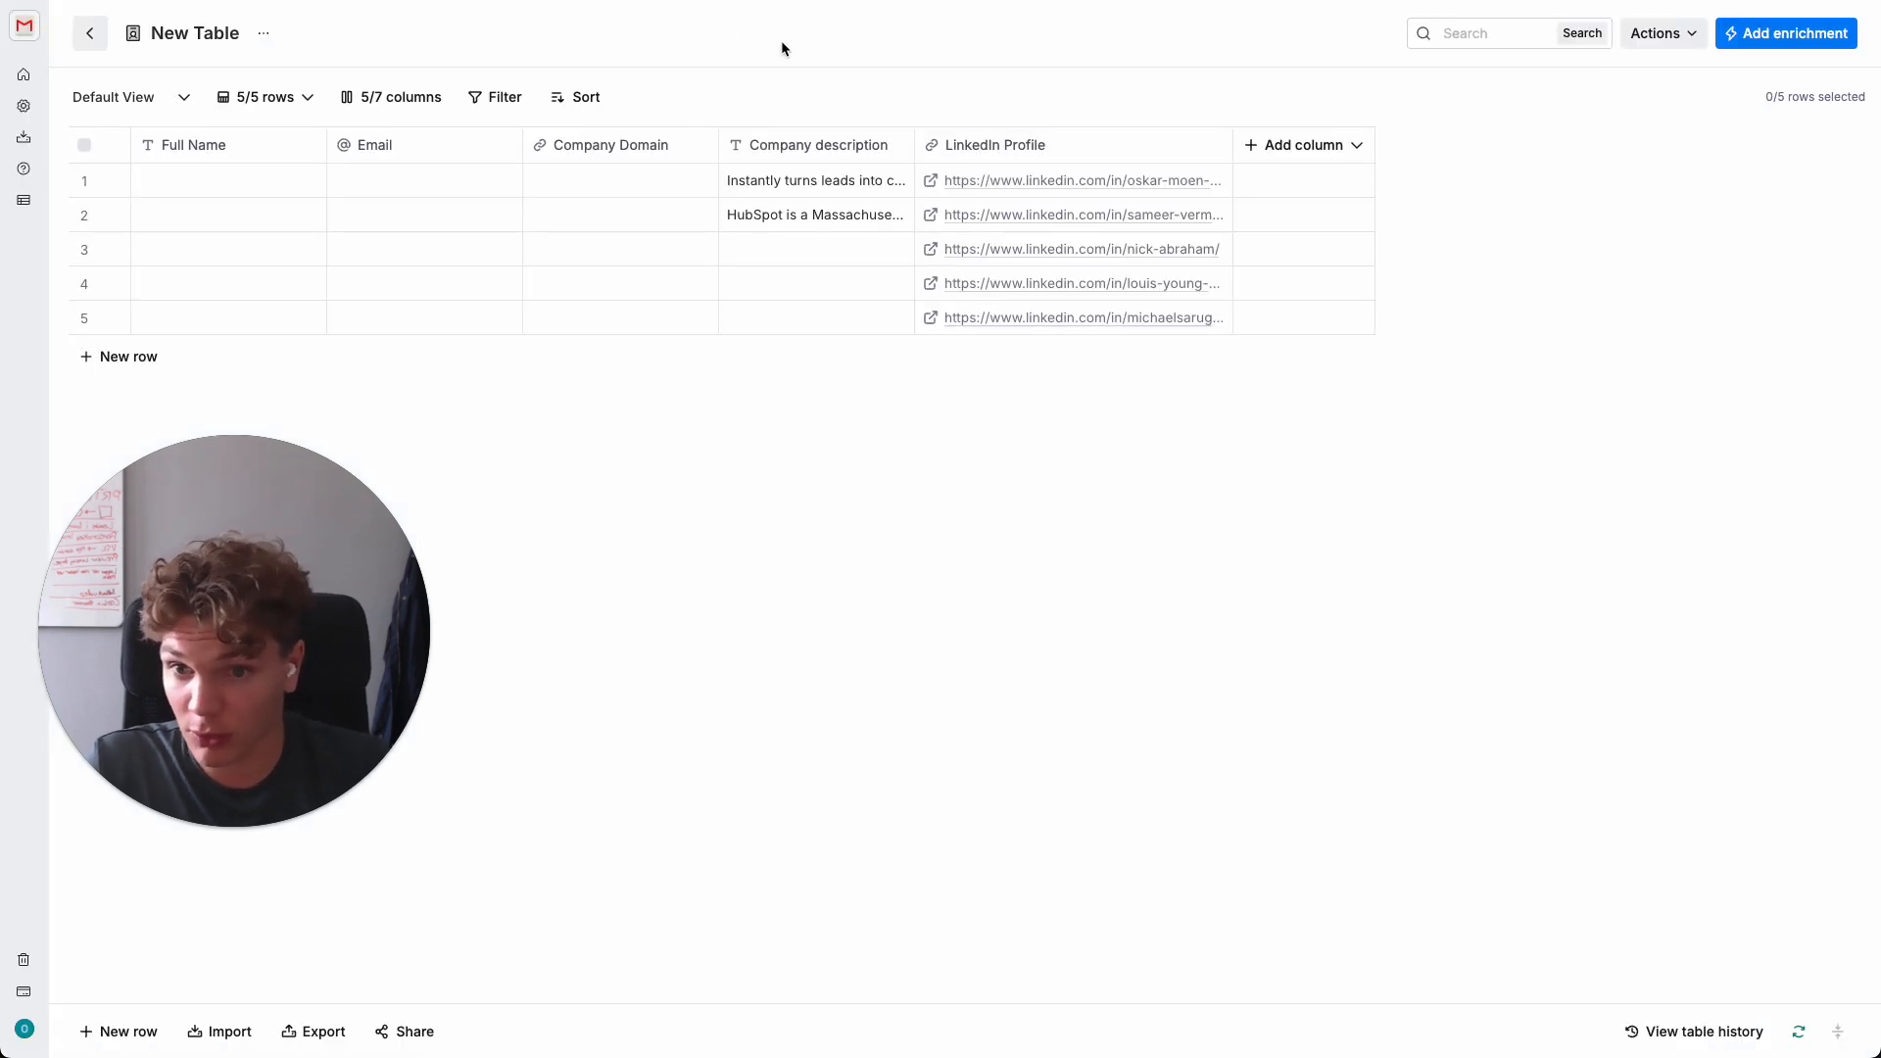
- Add a Claygent (AI Web Researcher) enrichment column to the table and focus its Mission field
click(1301, 143)
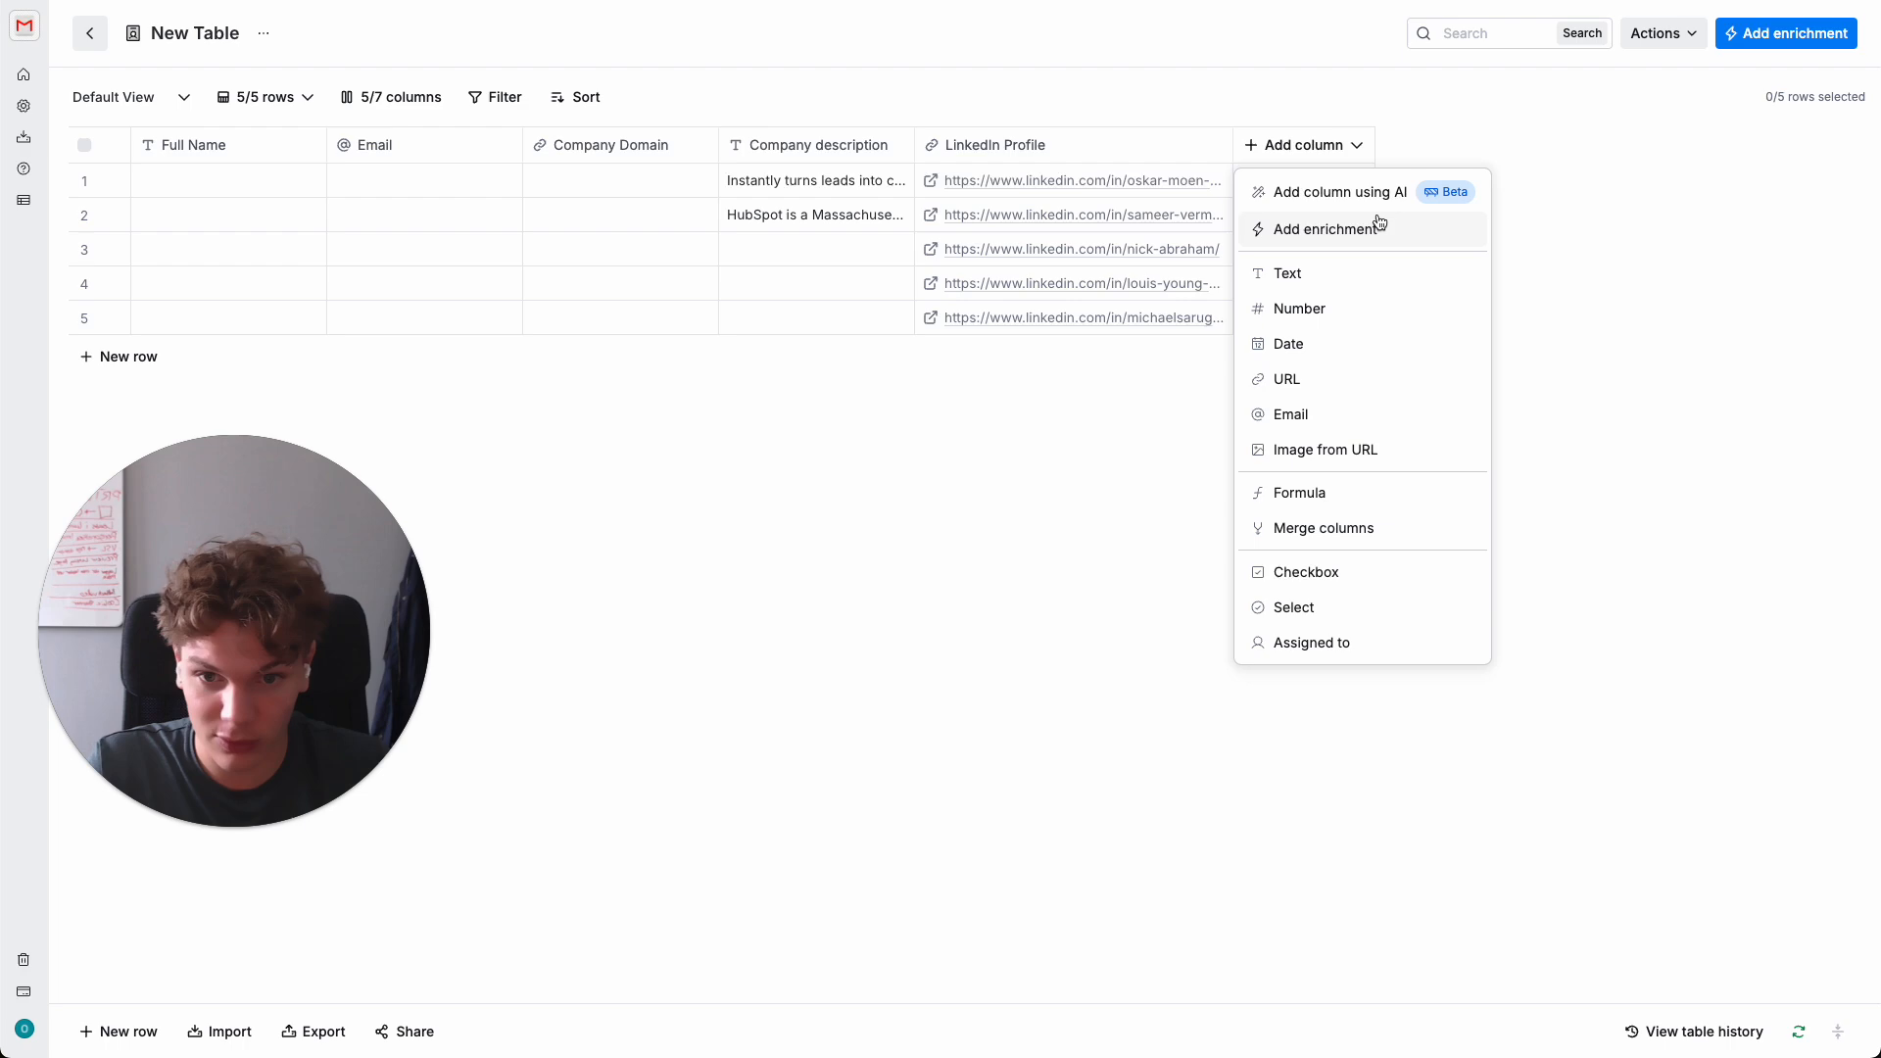
click(1327, 227)
text(claygent)
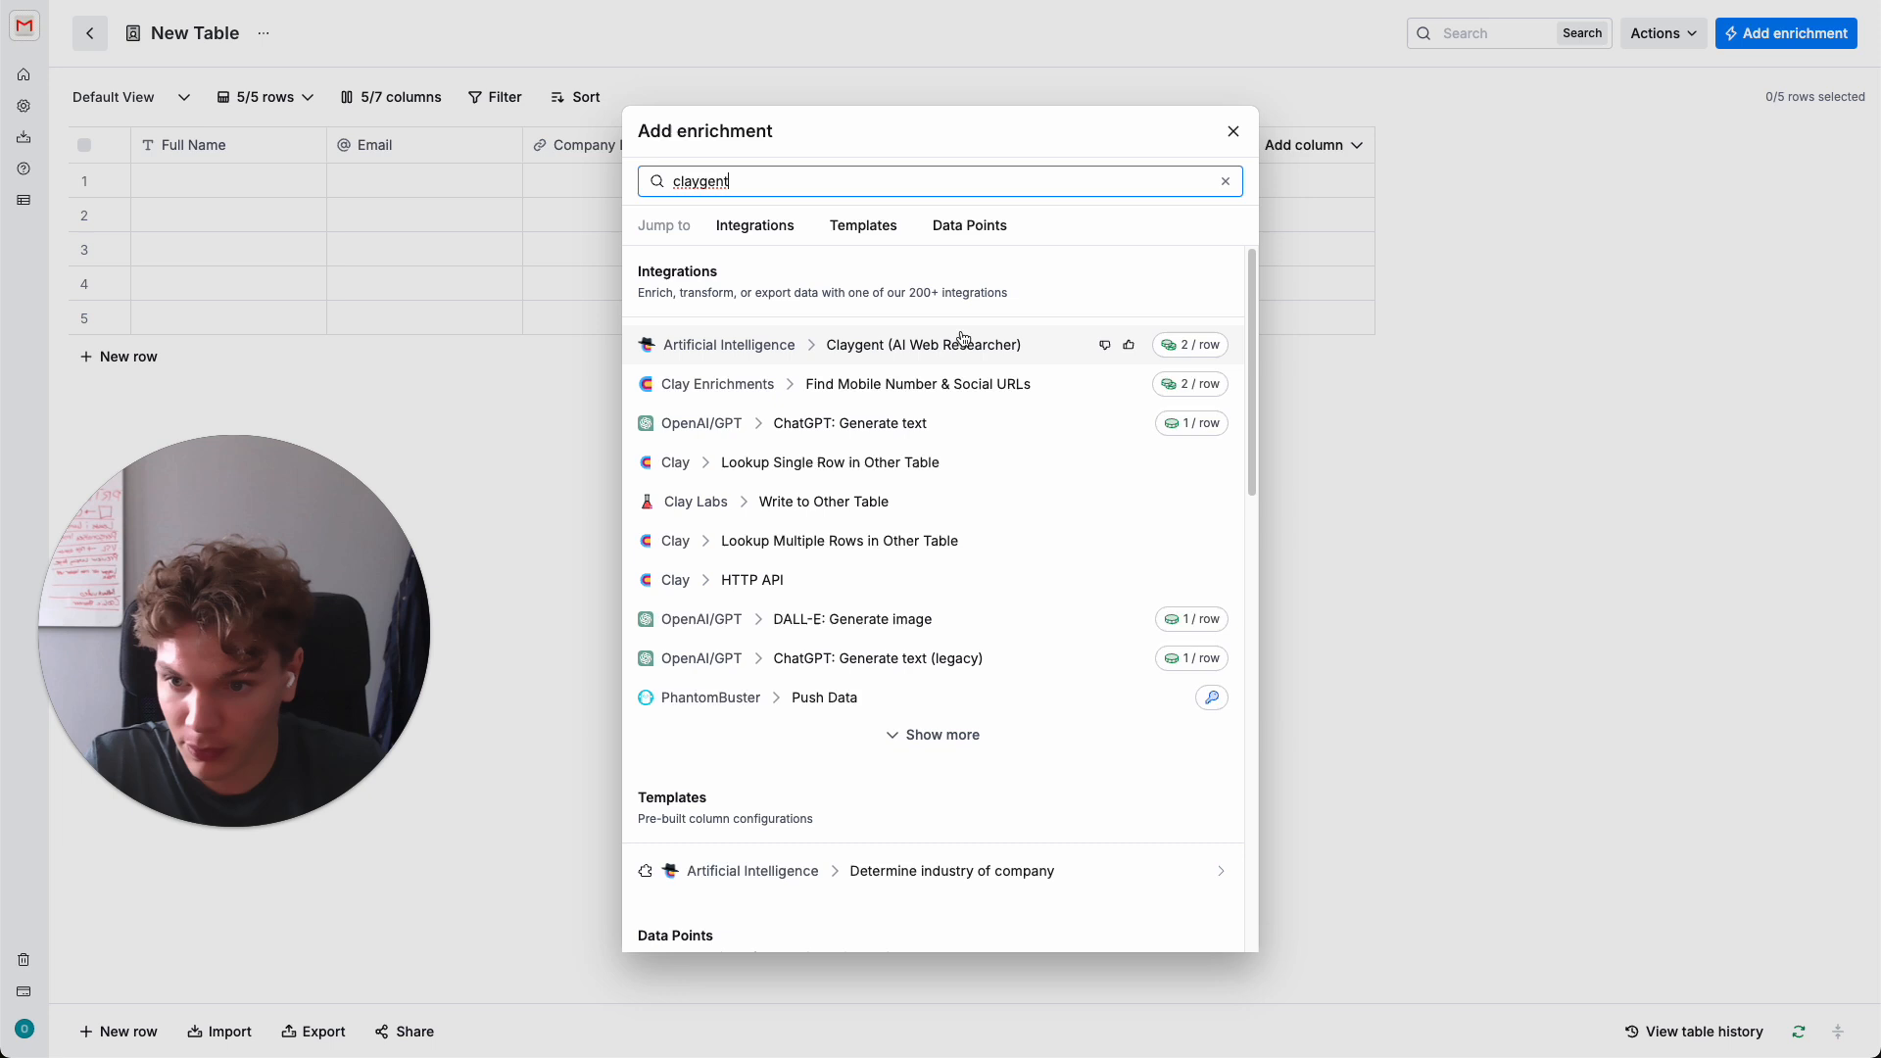
click(923, 345)
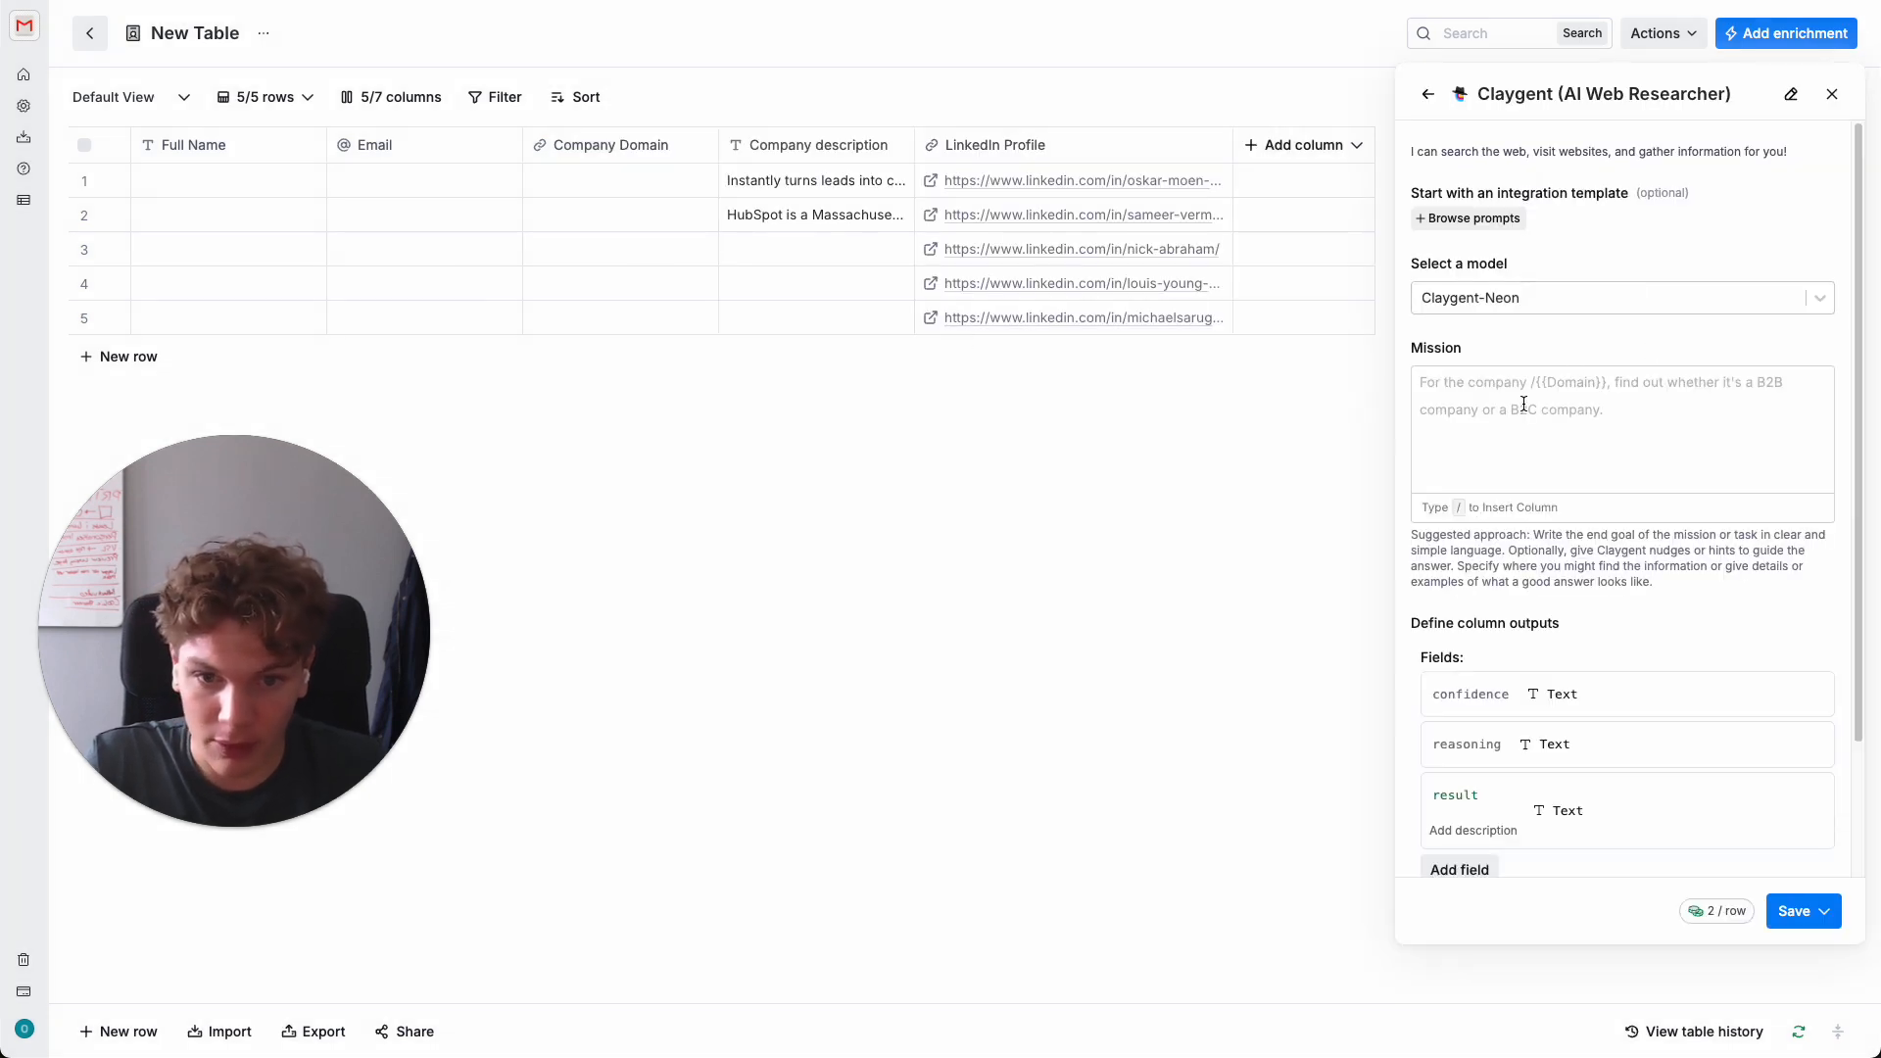
click(1620, 430)
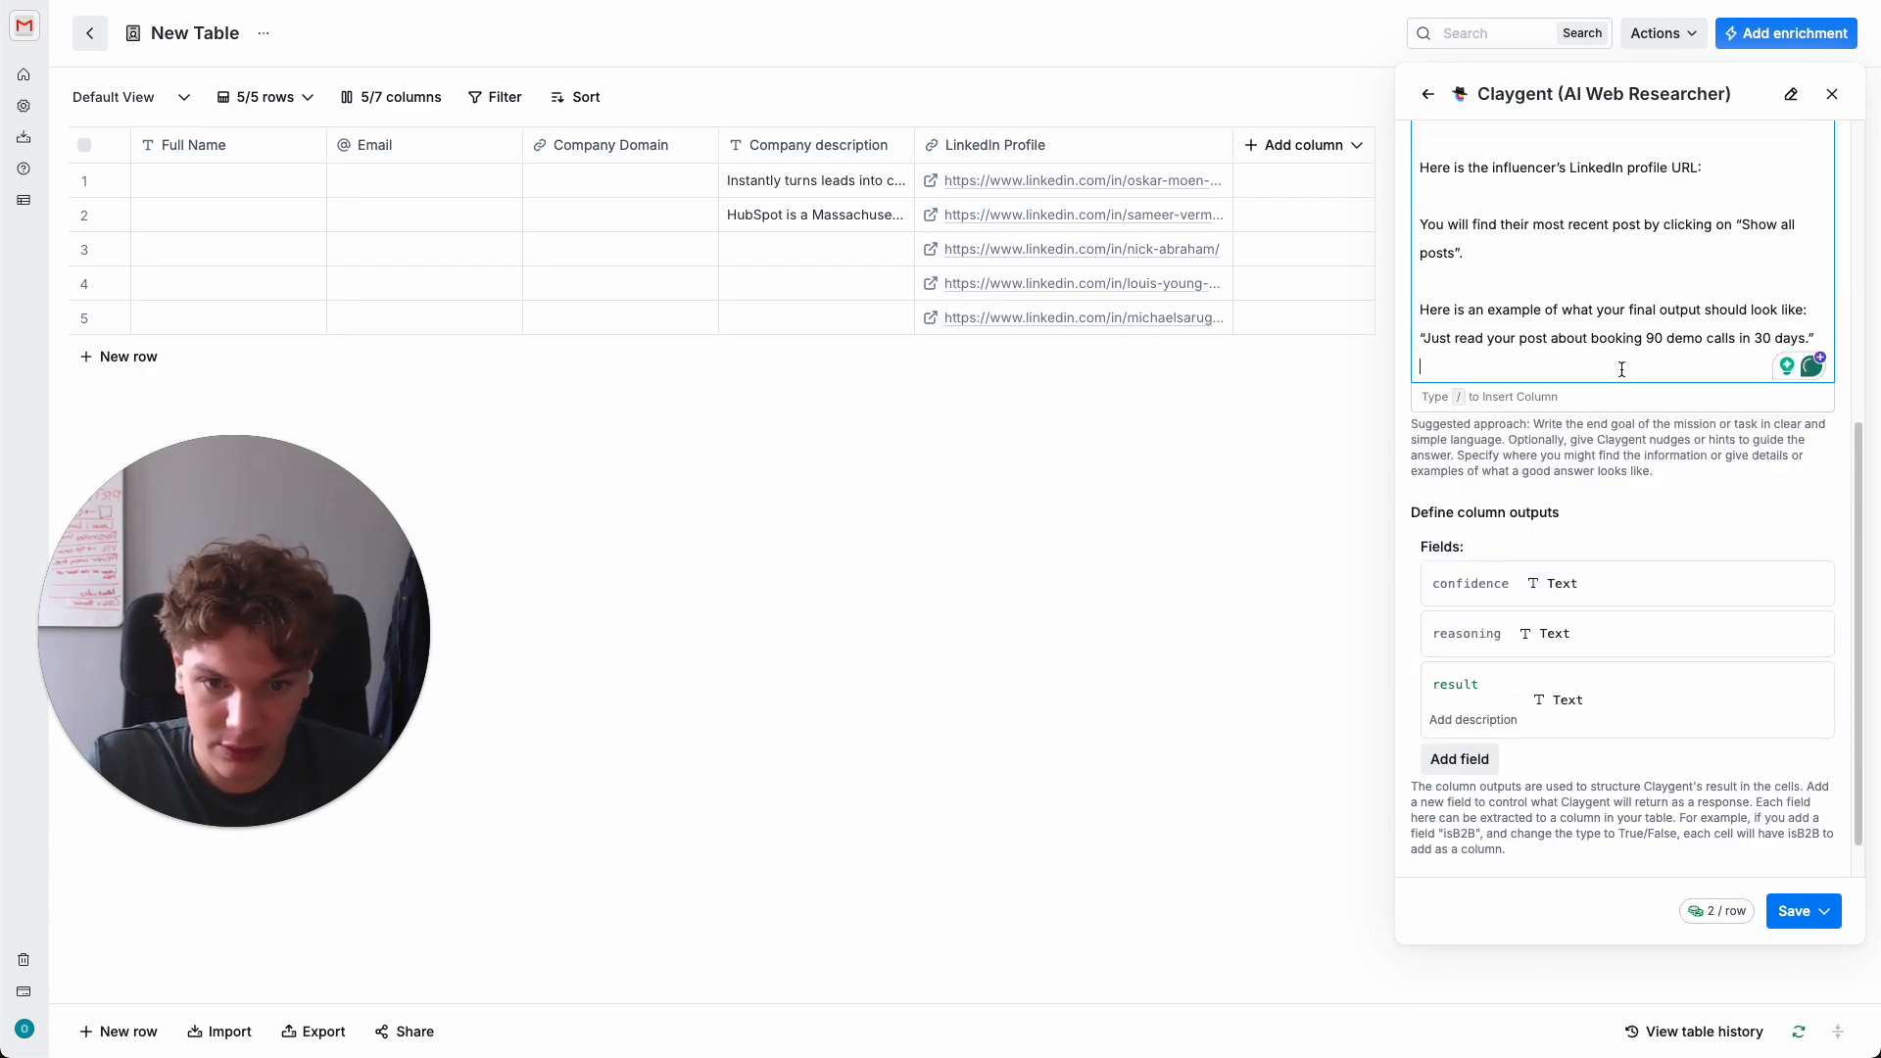
- Insert the LinkedIn Profile column into the mission as the influencer's profile URL
scroll(up, 3)
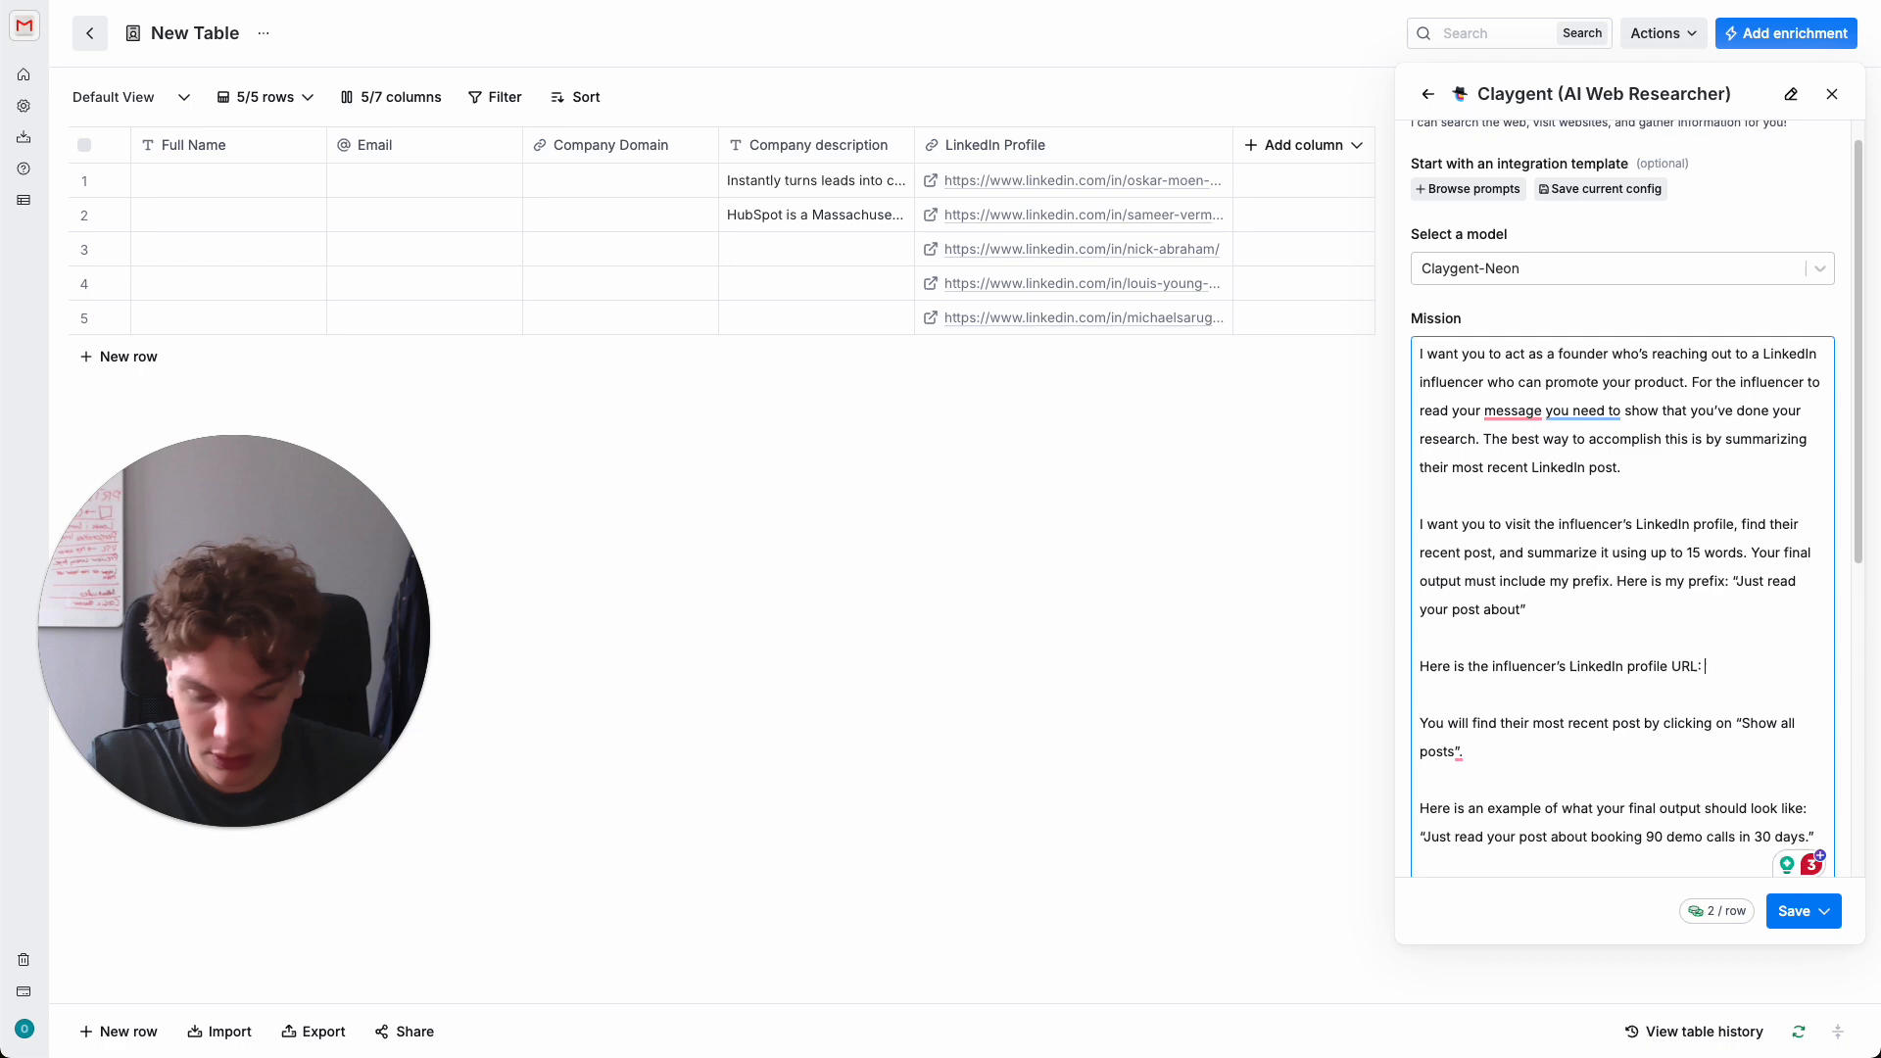
text(/)
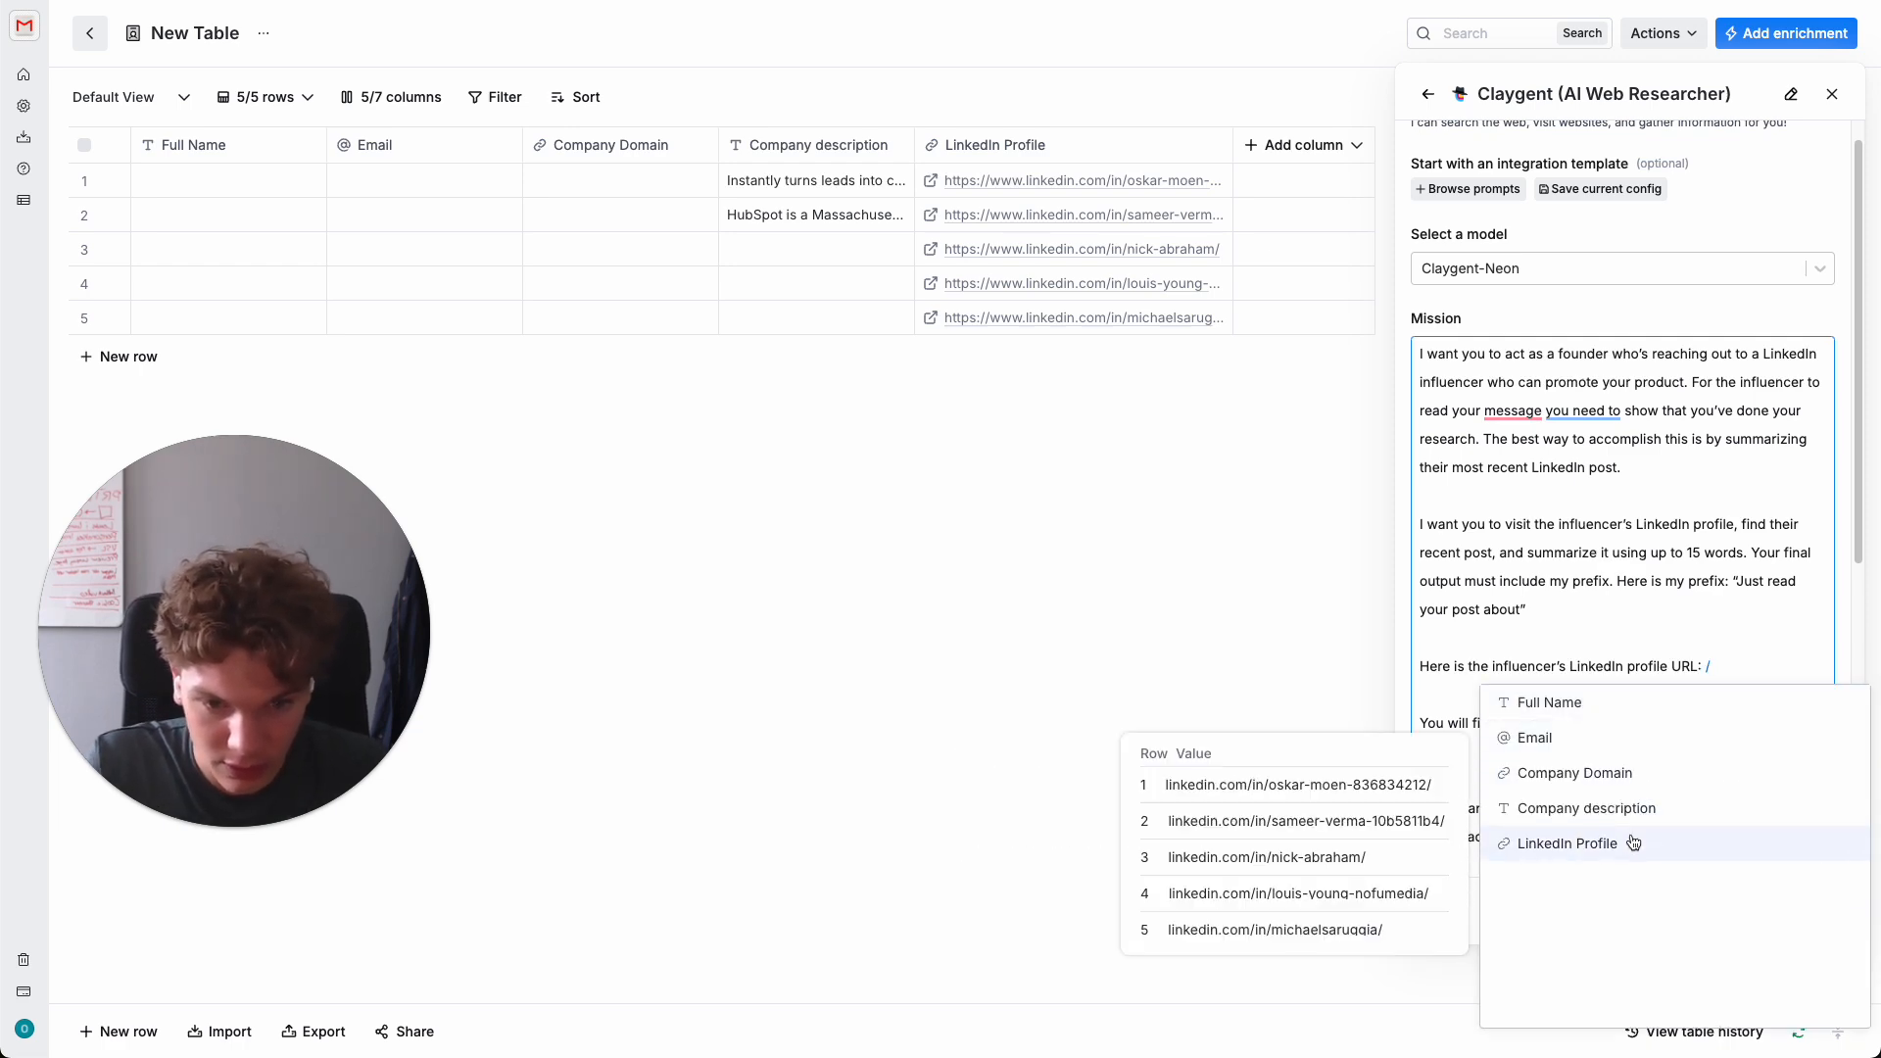
click(1568, 842)
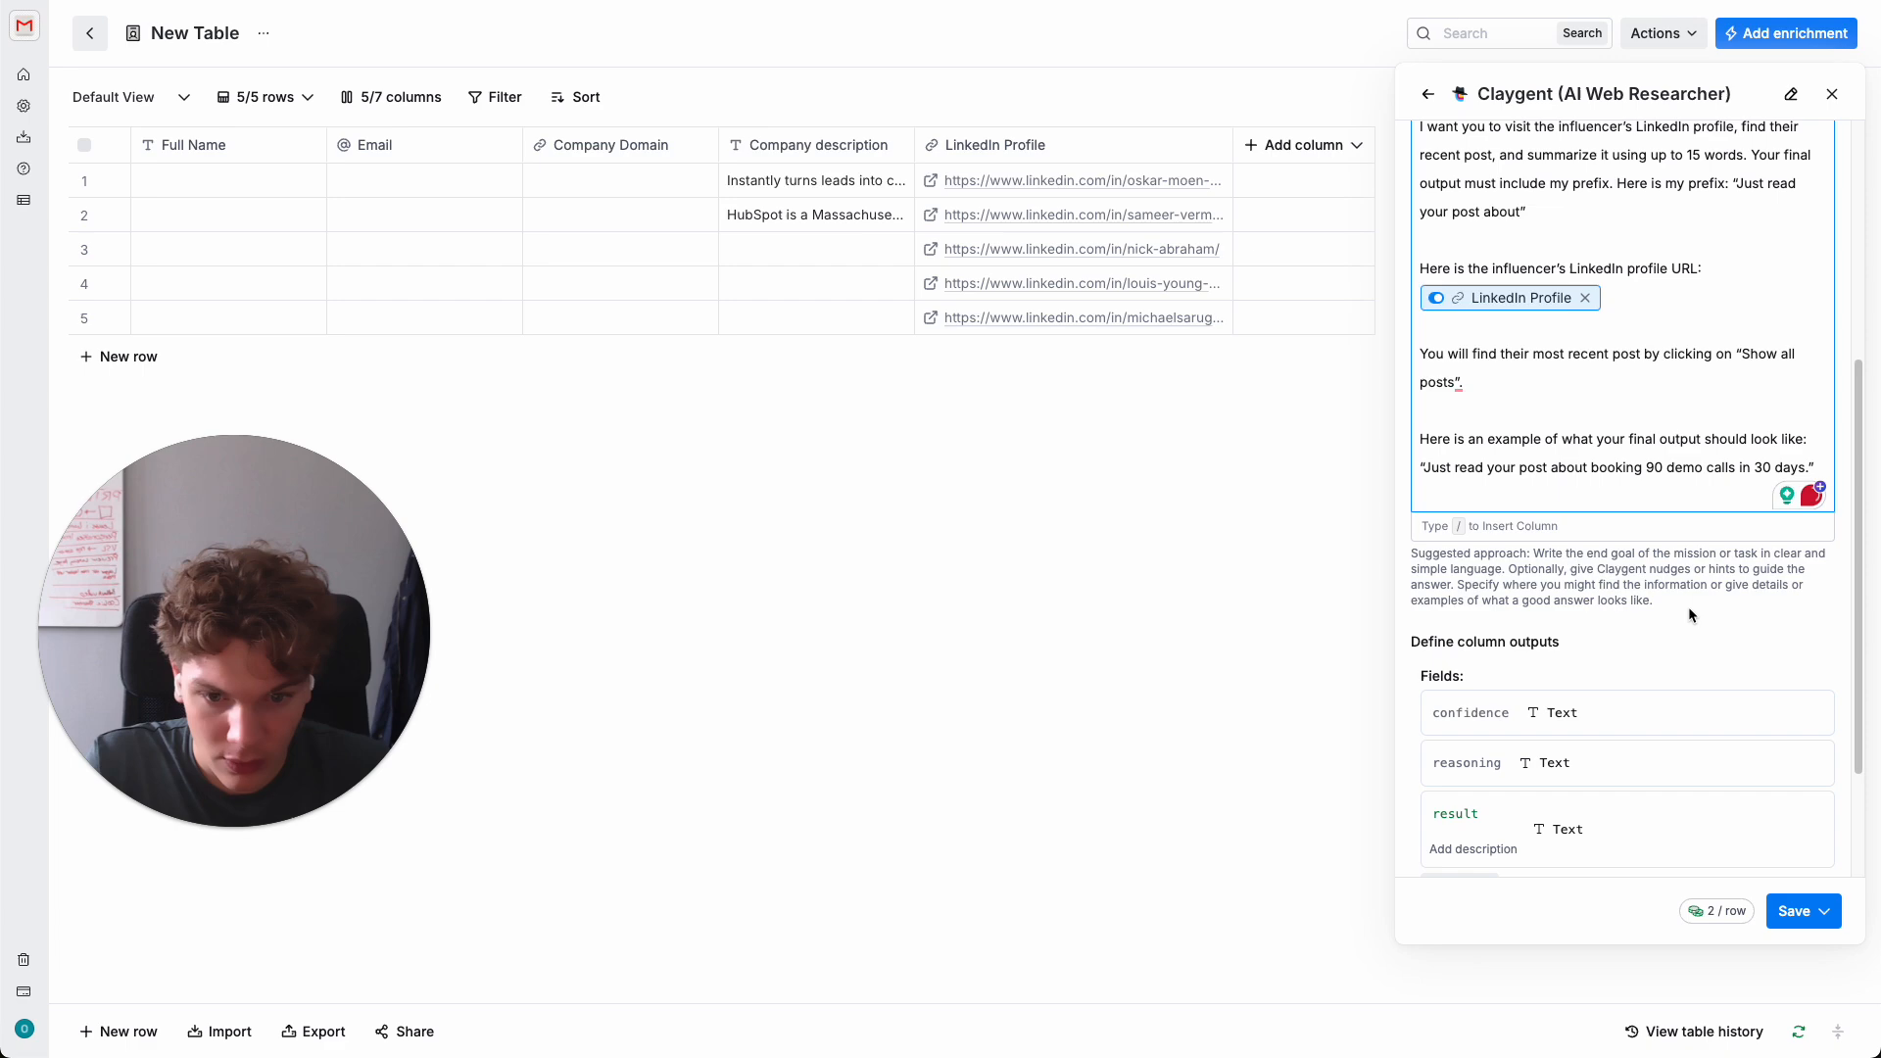
scroll(up, 3)
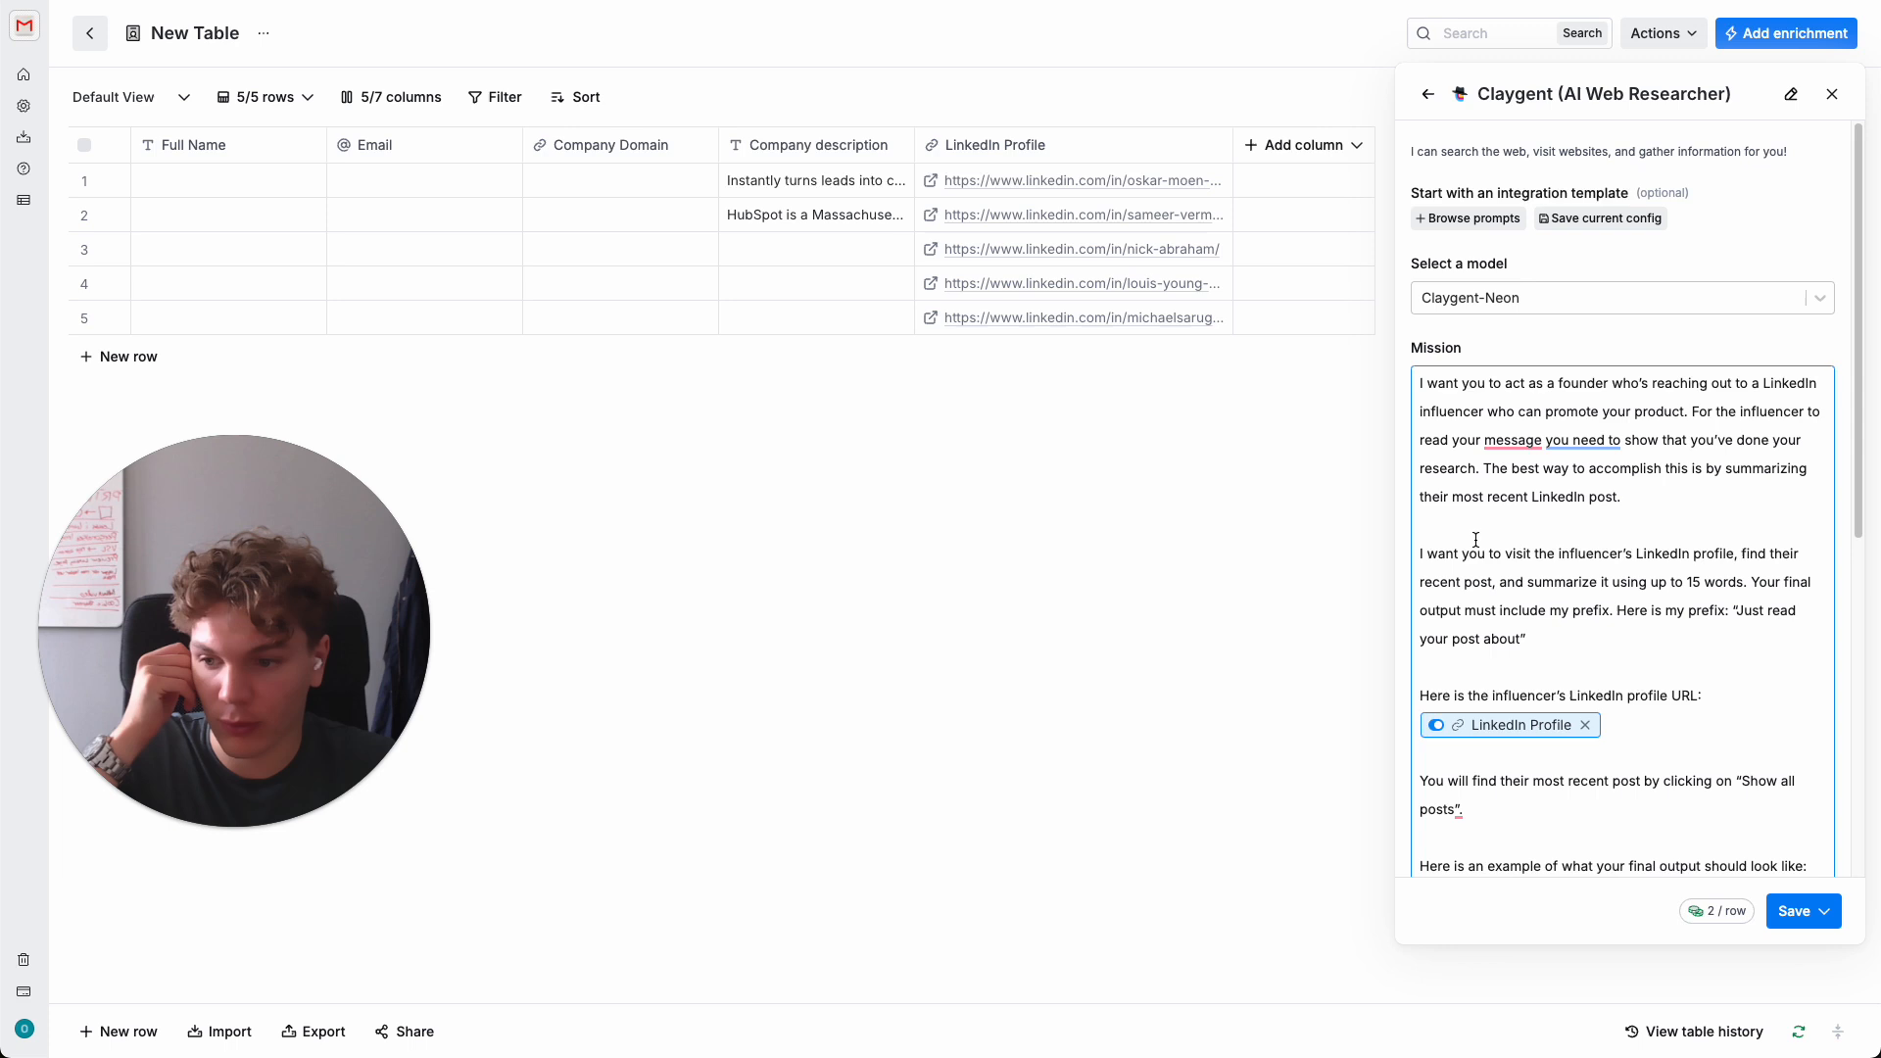
- Keep Claygent-Neon as the model and save the Claygent column to the table
click(1620, 298)
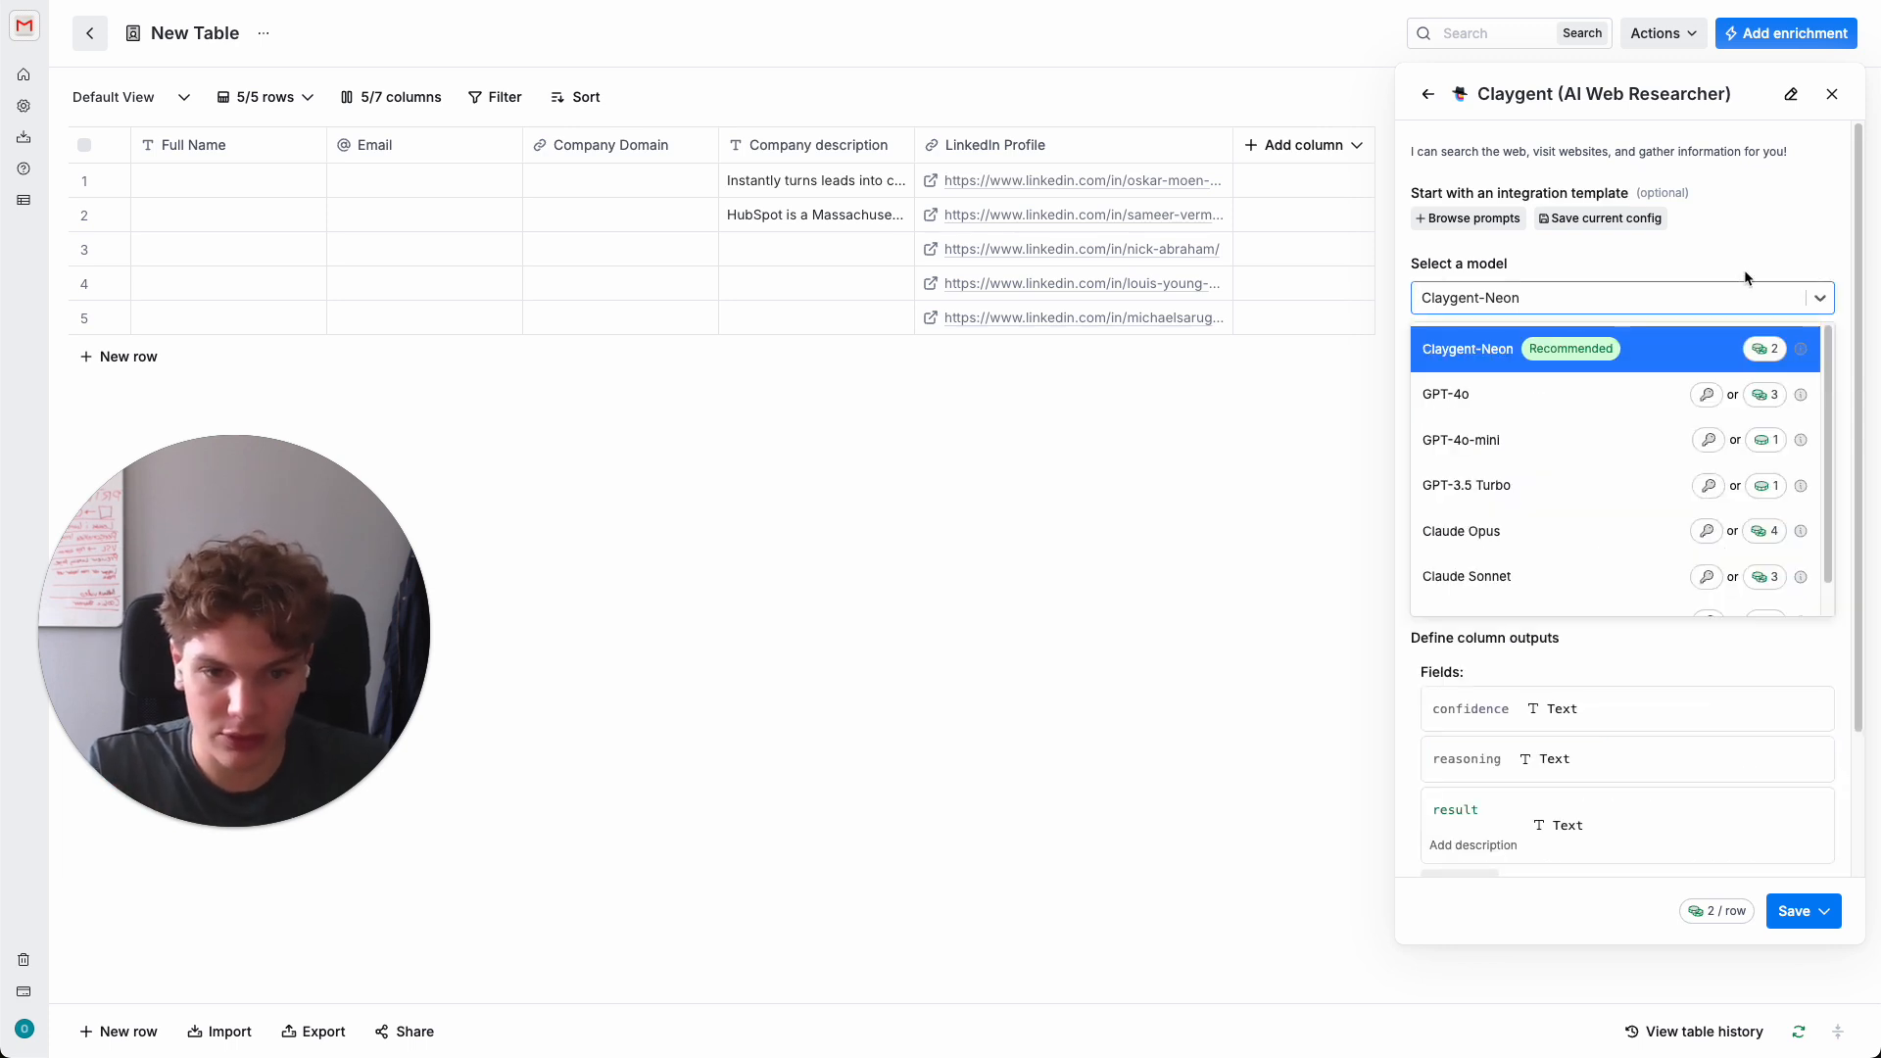
click(1465, 349)
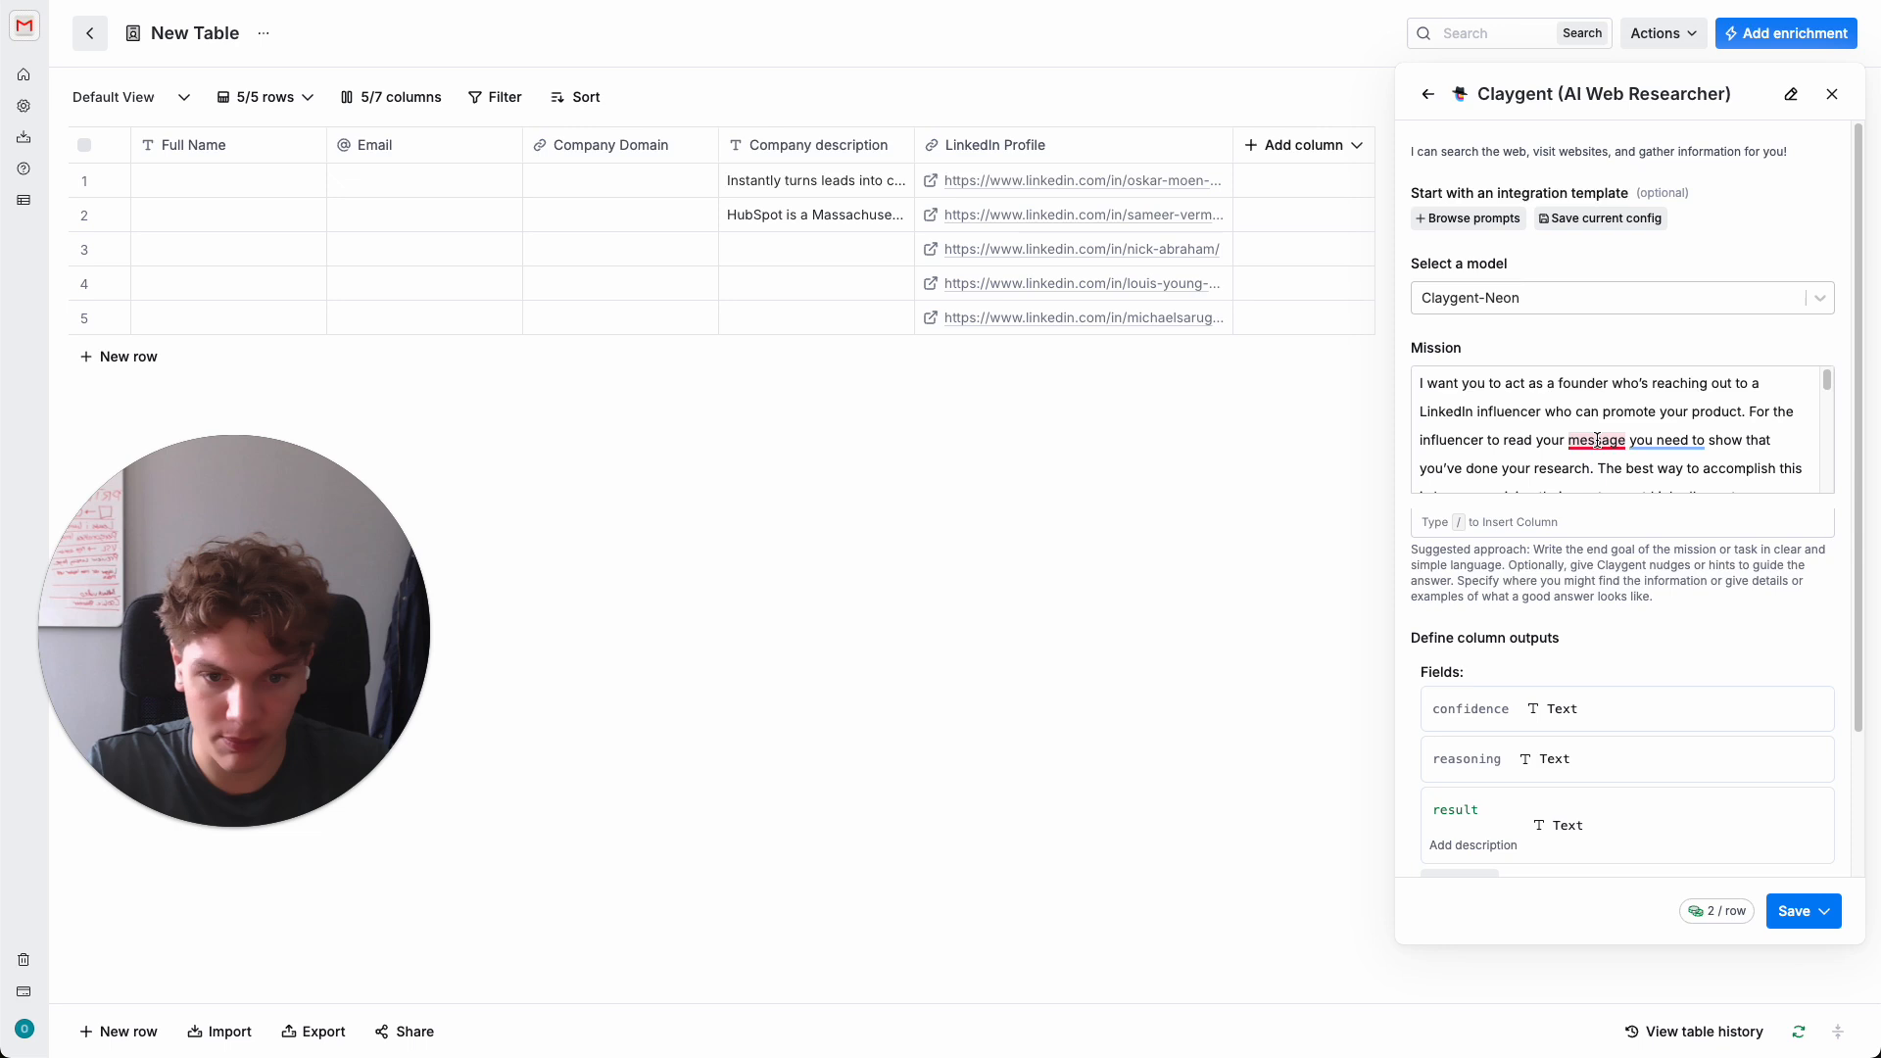
scroll(down, 3)
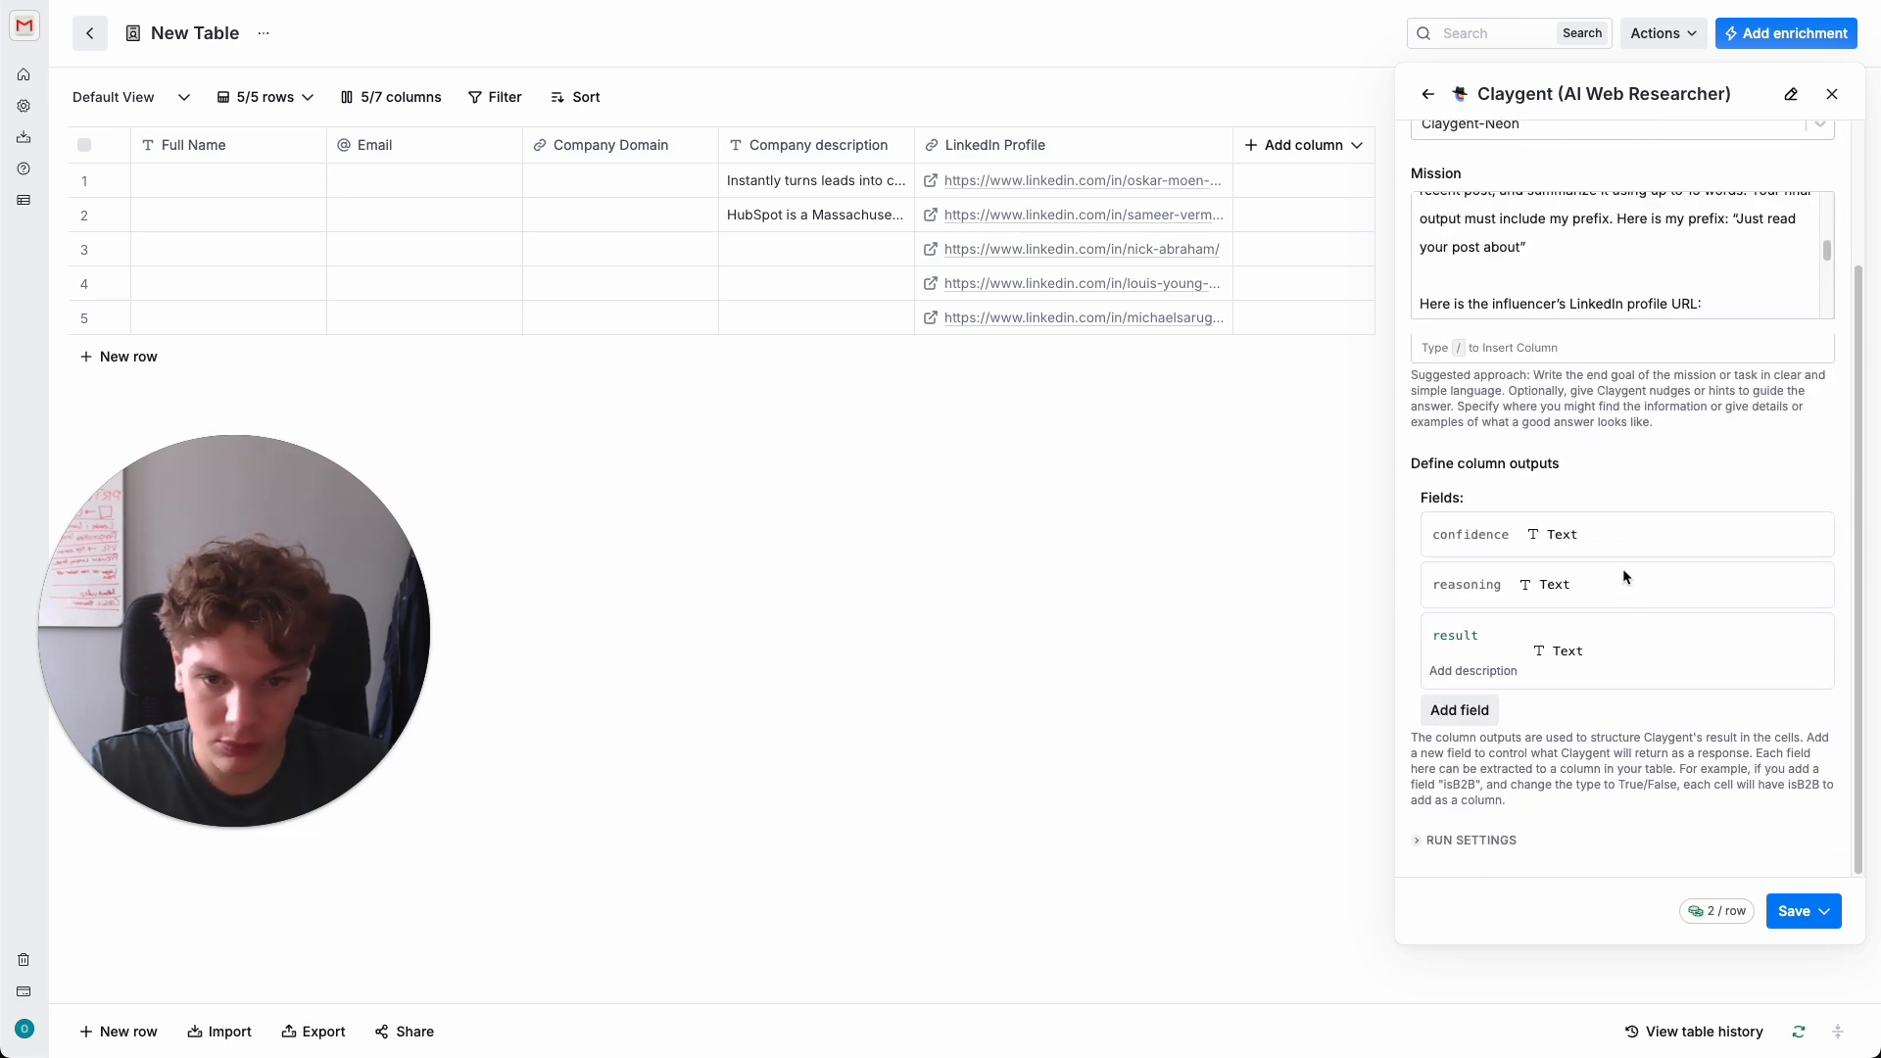
click(1821, 911)
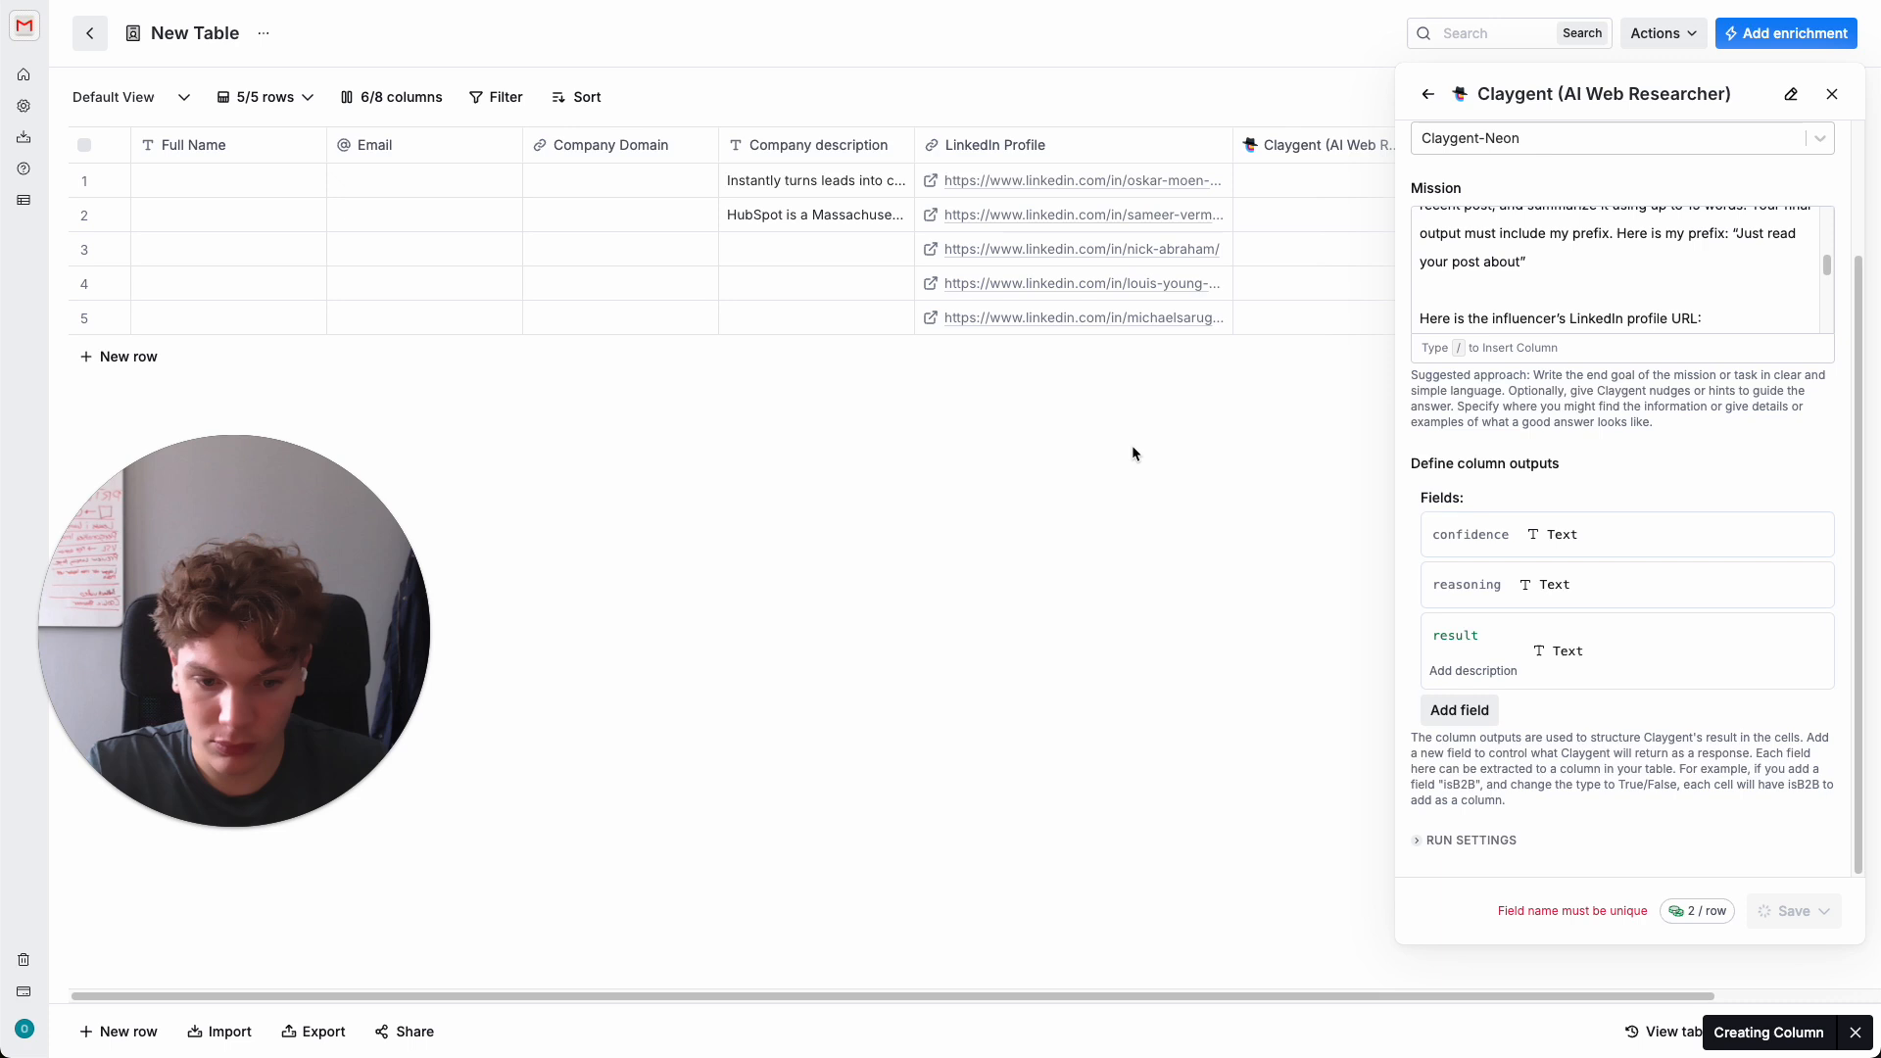
click(1787, 912)
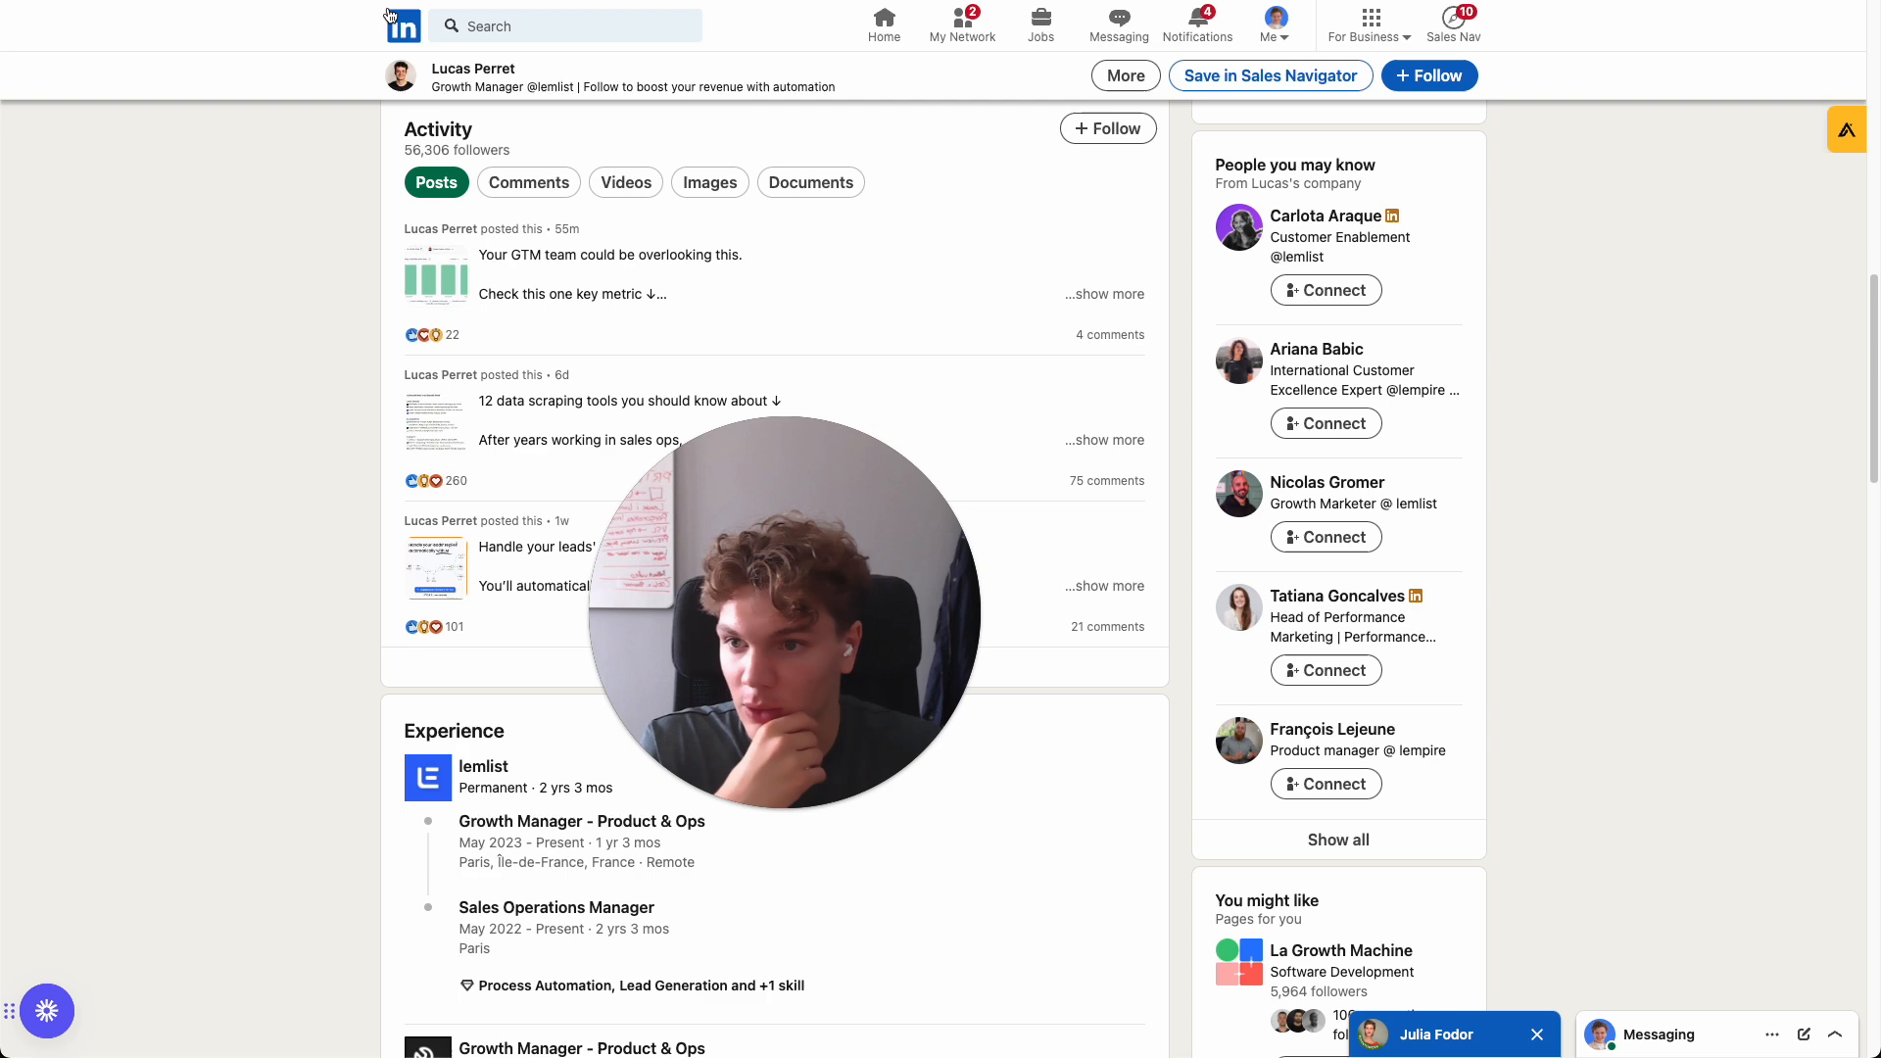
- From the LinkedIn home feed, copy a post author's profile link
click(884, 23)
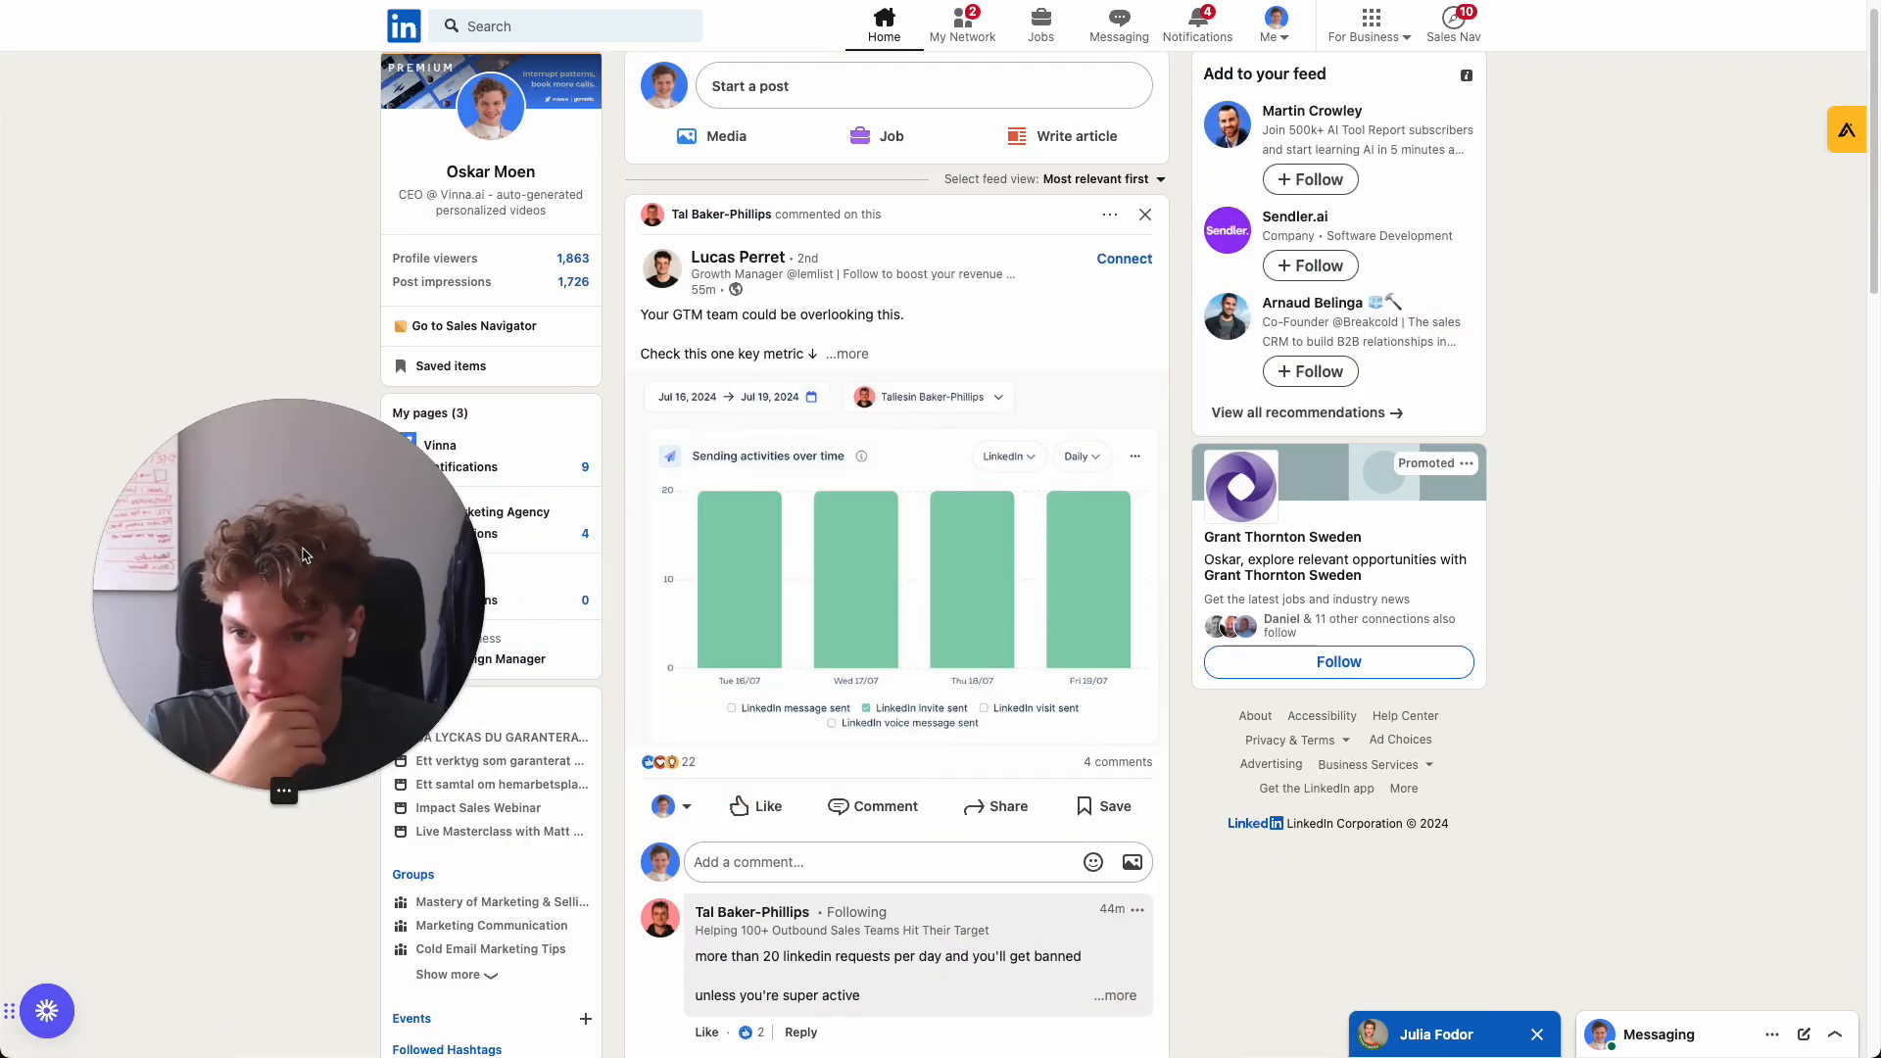
scroll(down, 3)
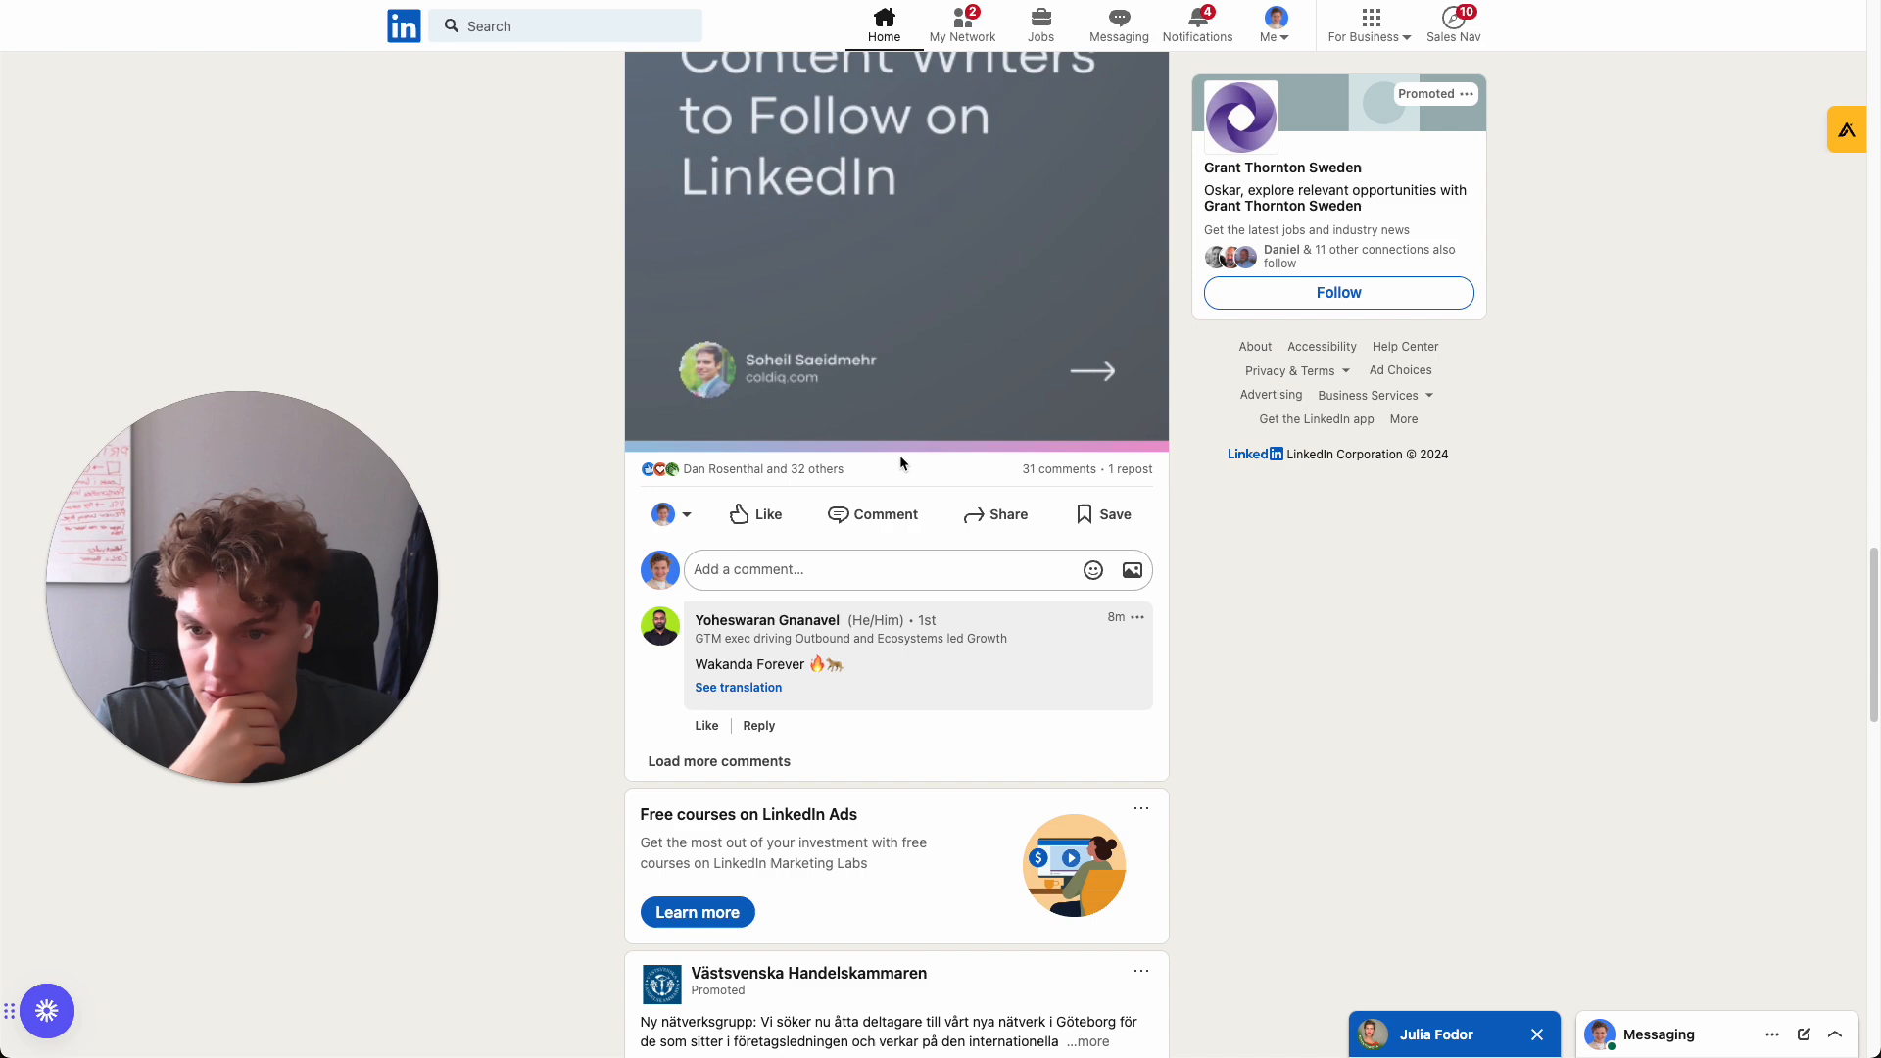
scroll(up, 3)
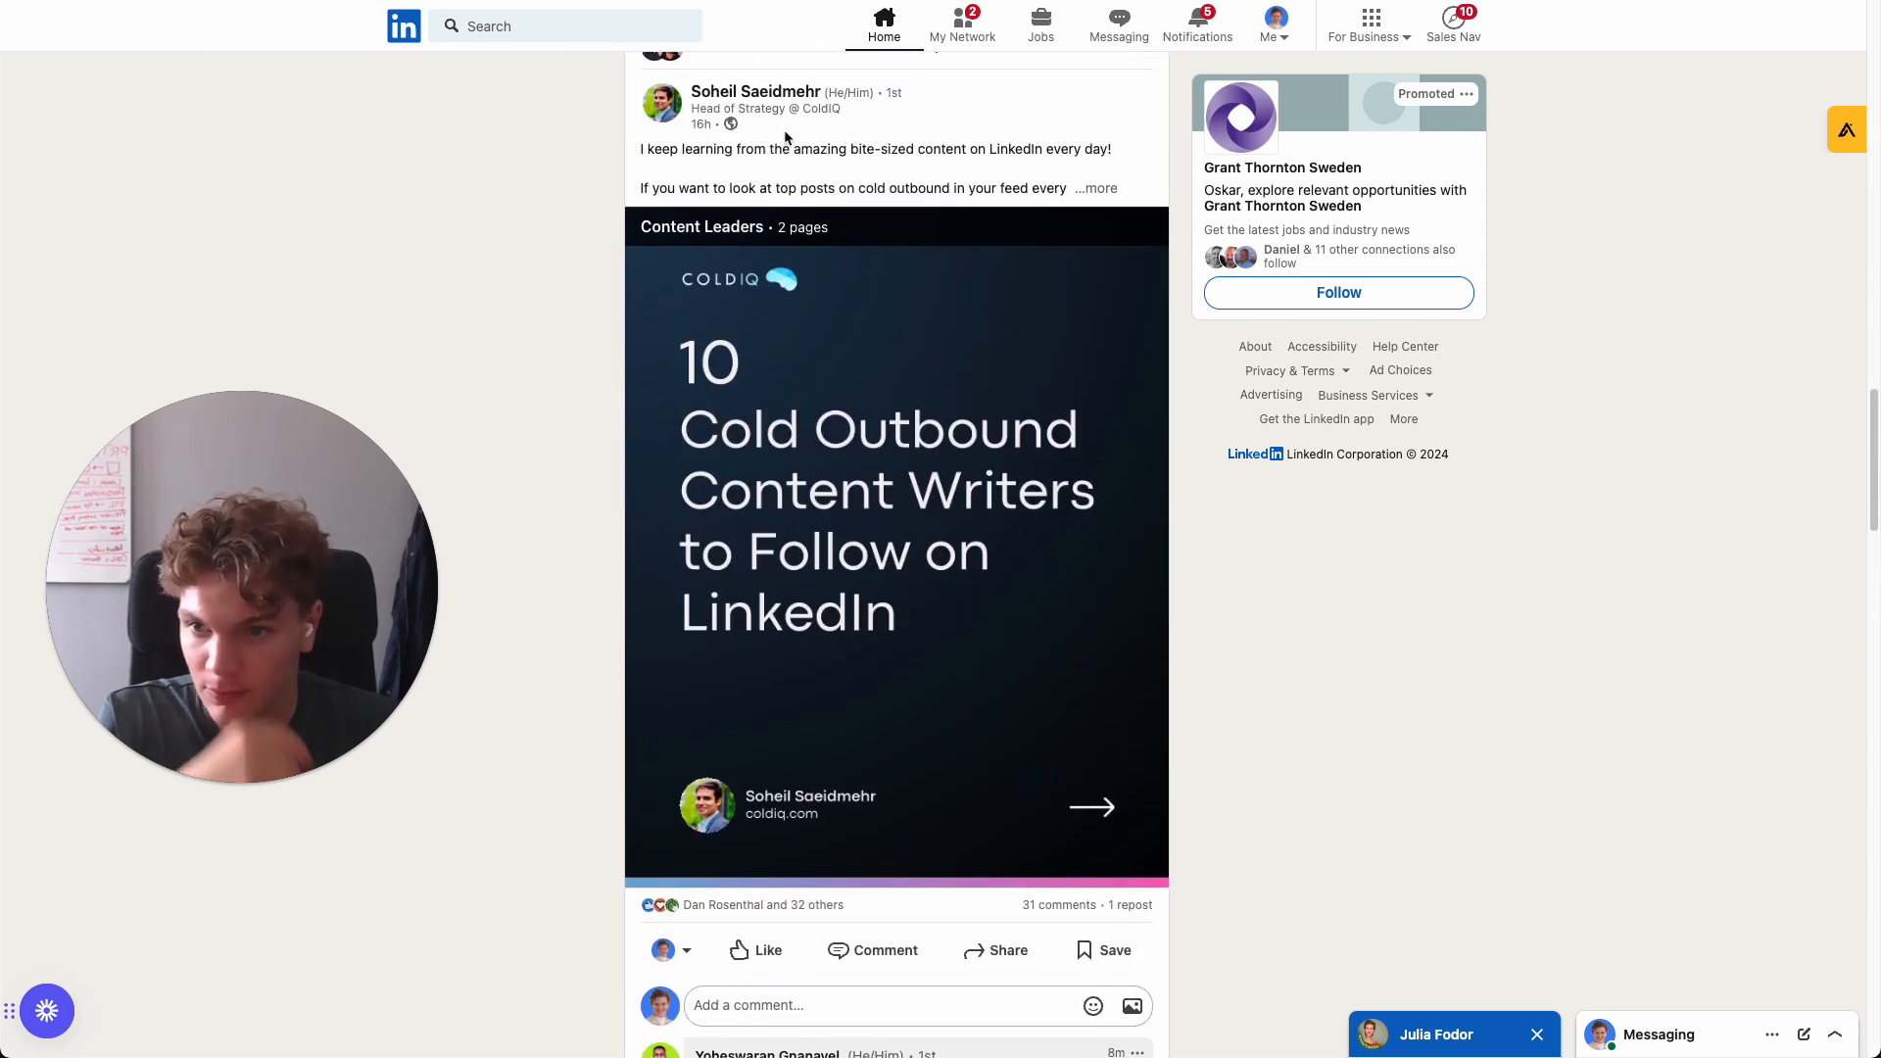
click(755, 92)
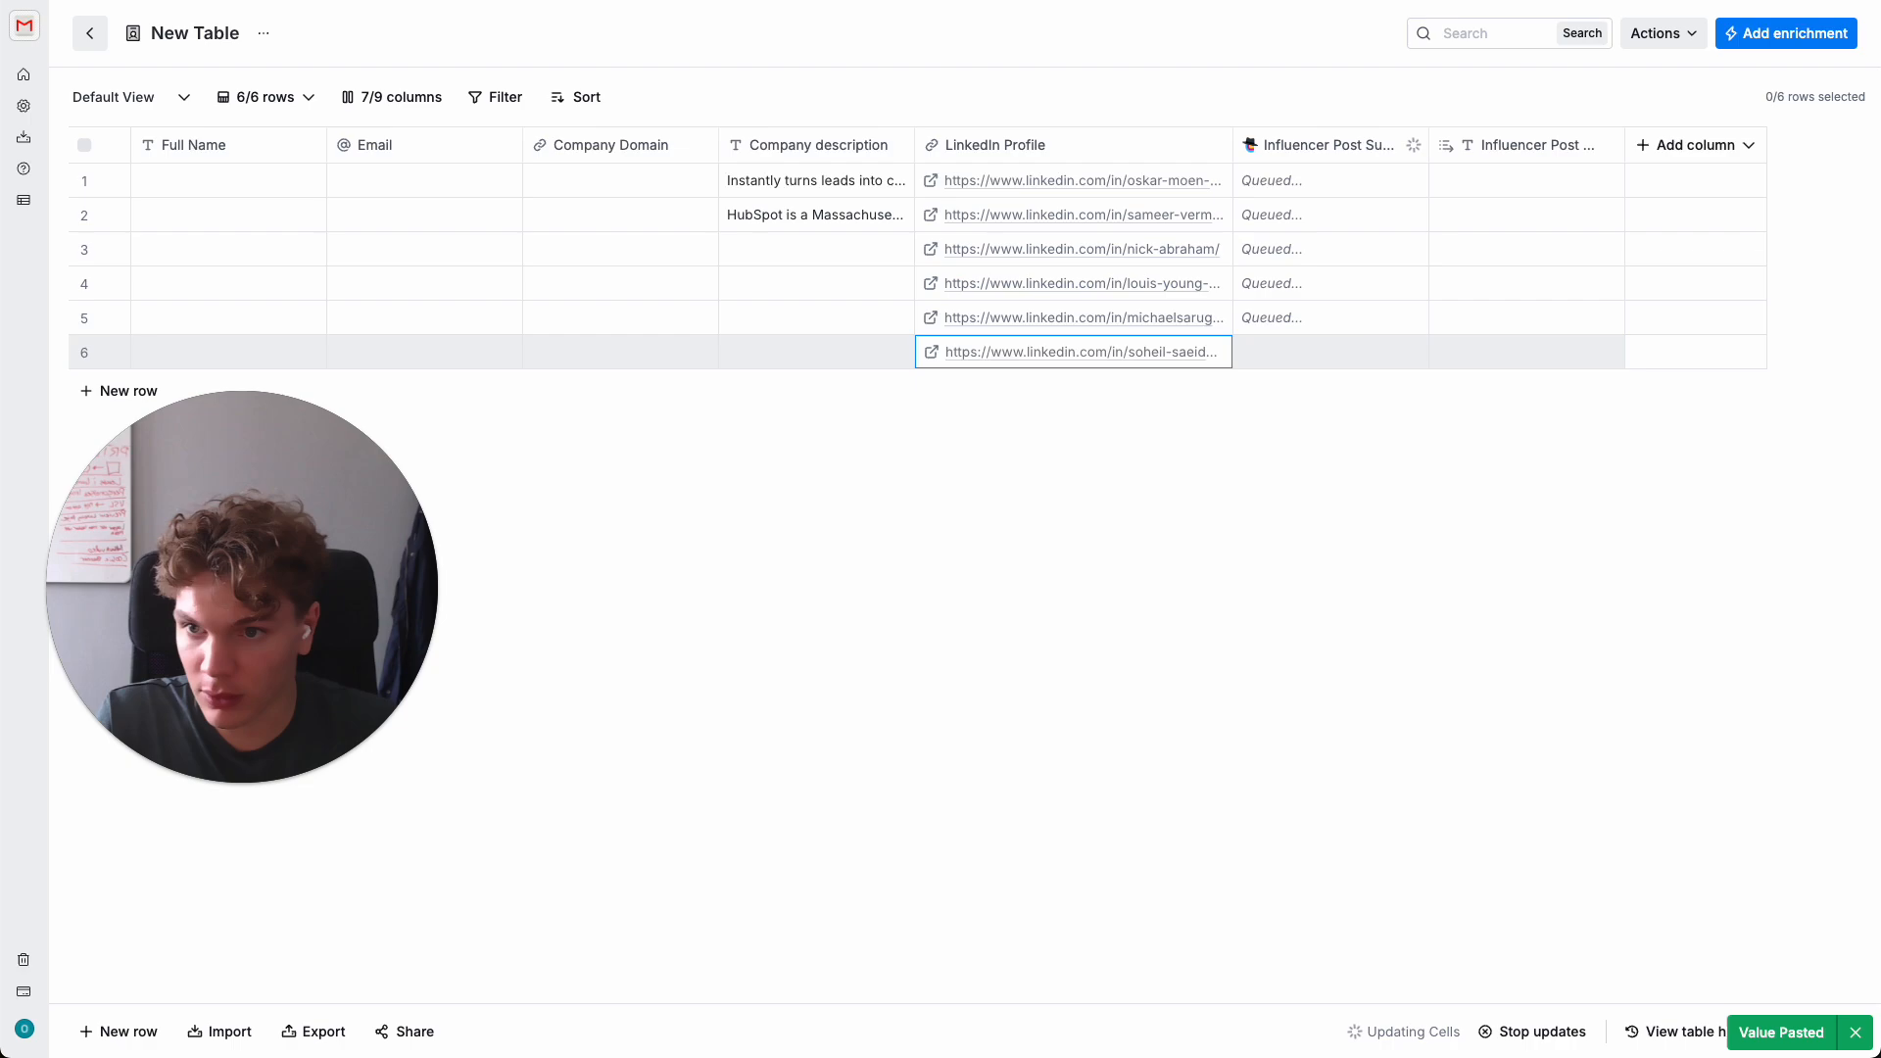
- Copy another feed post author's profile link and paste it into a new LinkedIn Profile row in Clay
click(1078, 350)
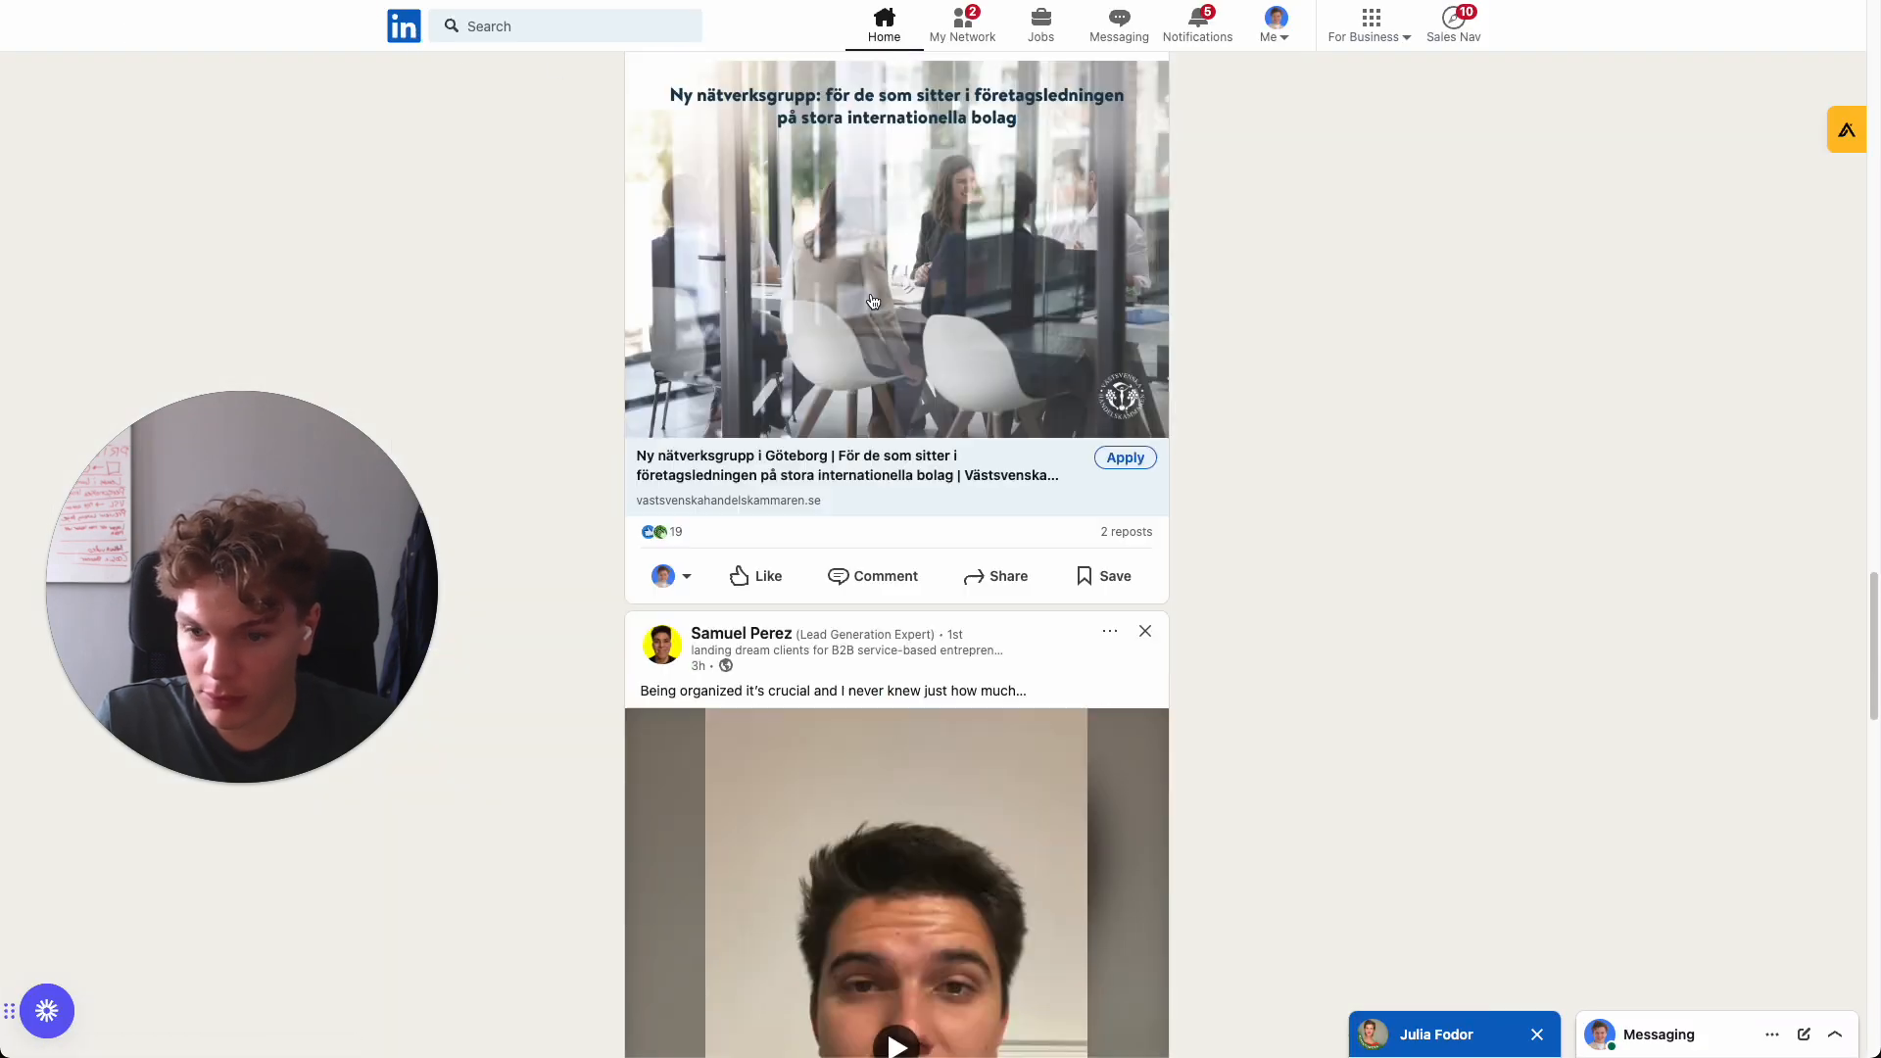
scroll(down, 3)
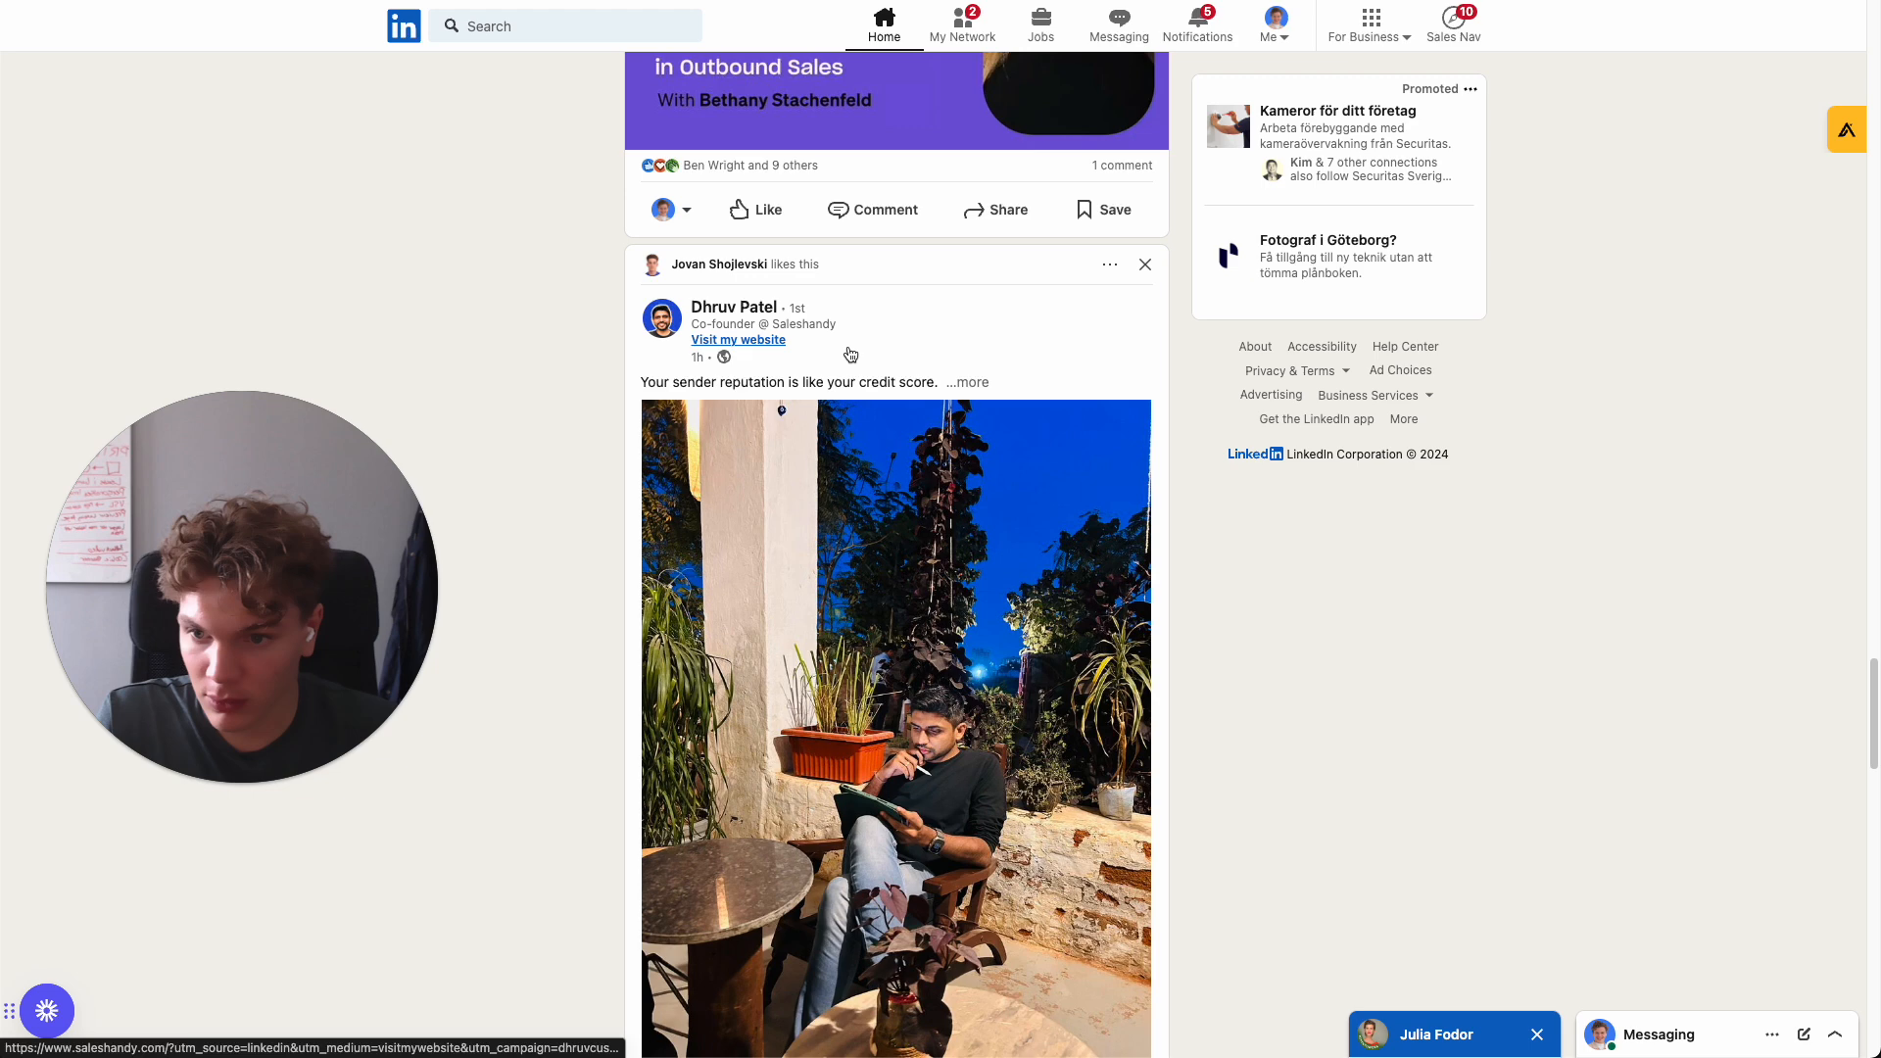
click(735, 308)
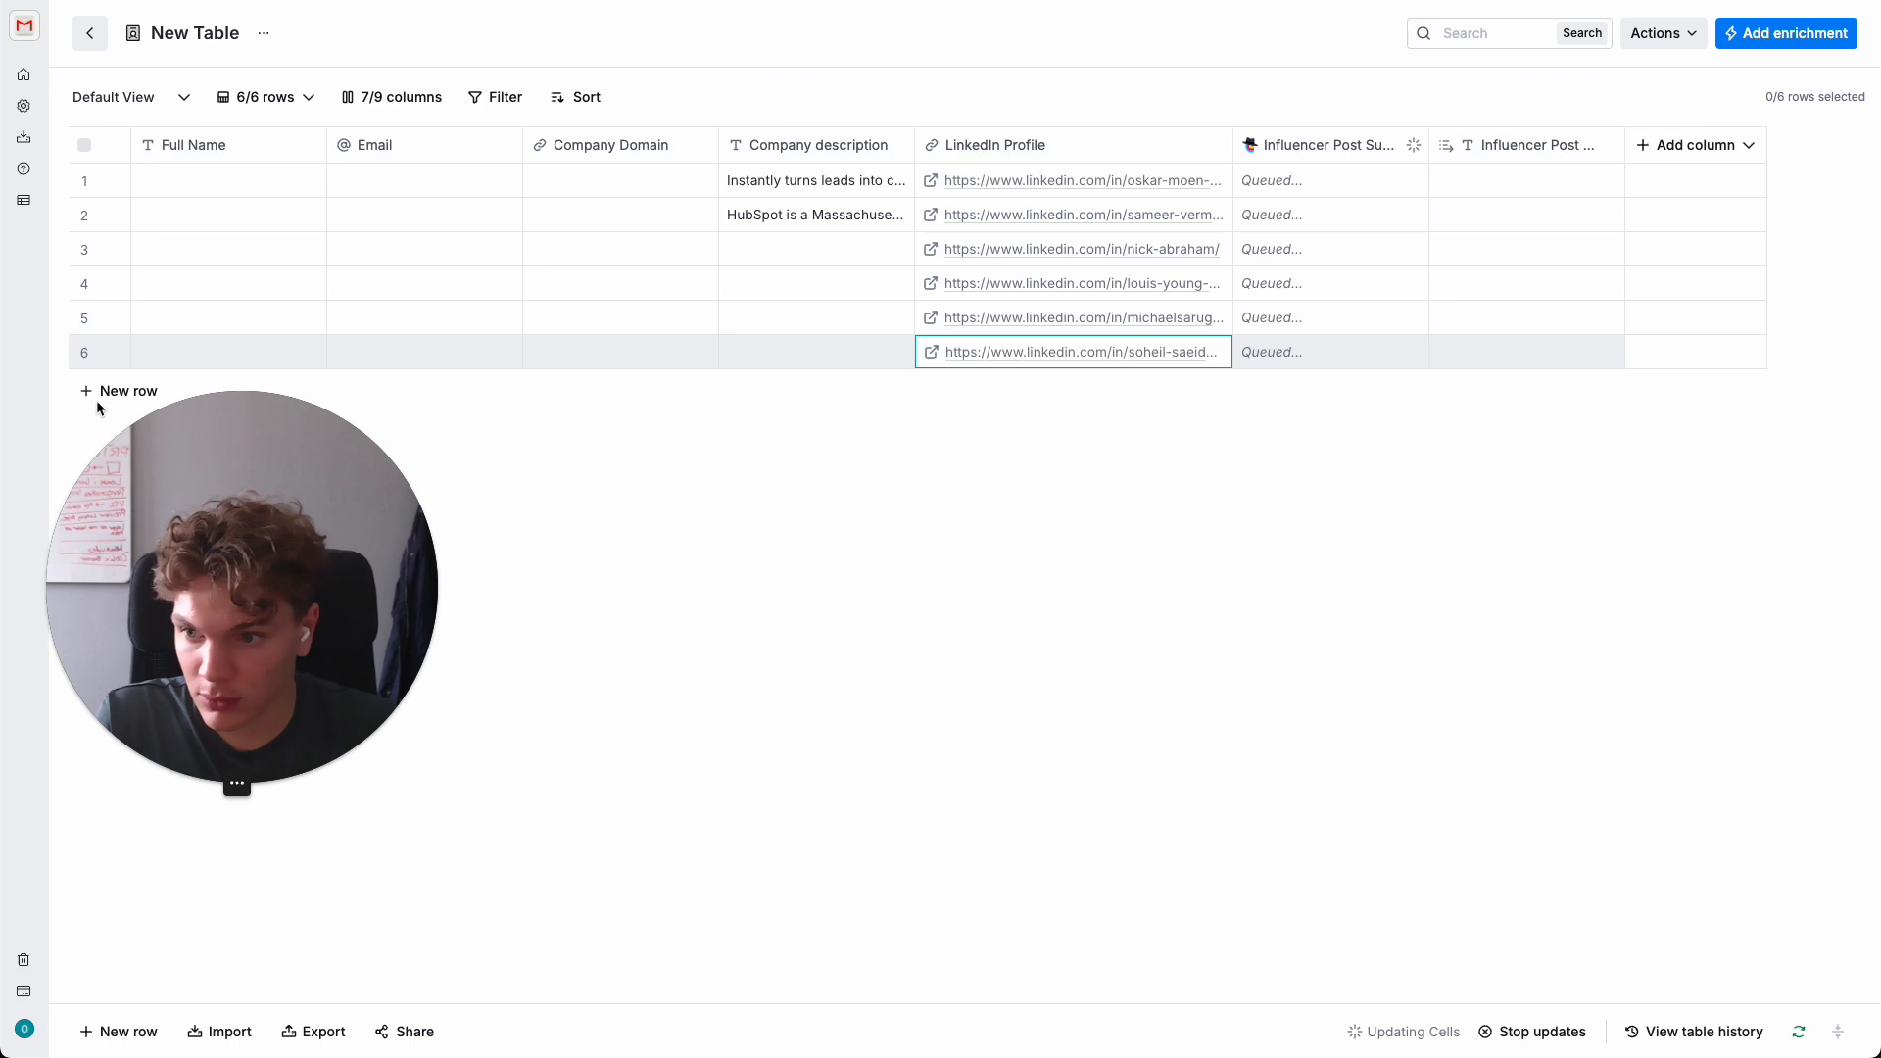
mouse_move(206, 476)
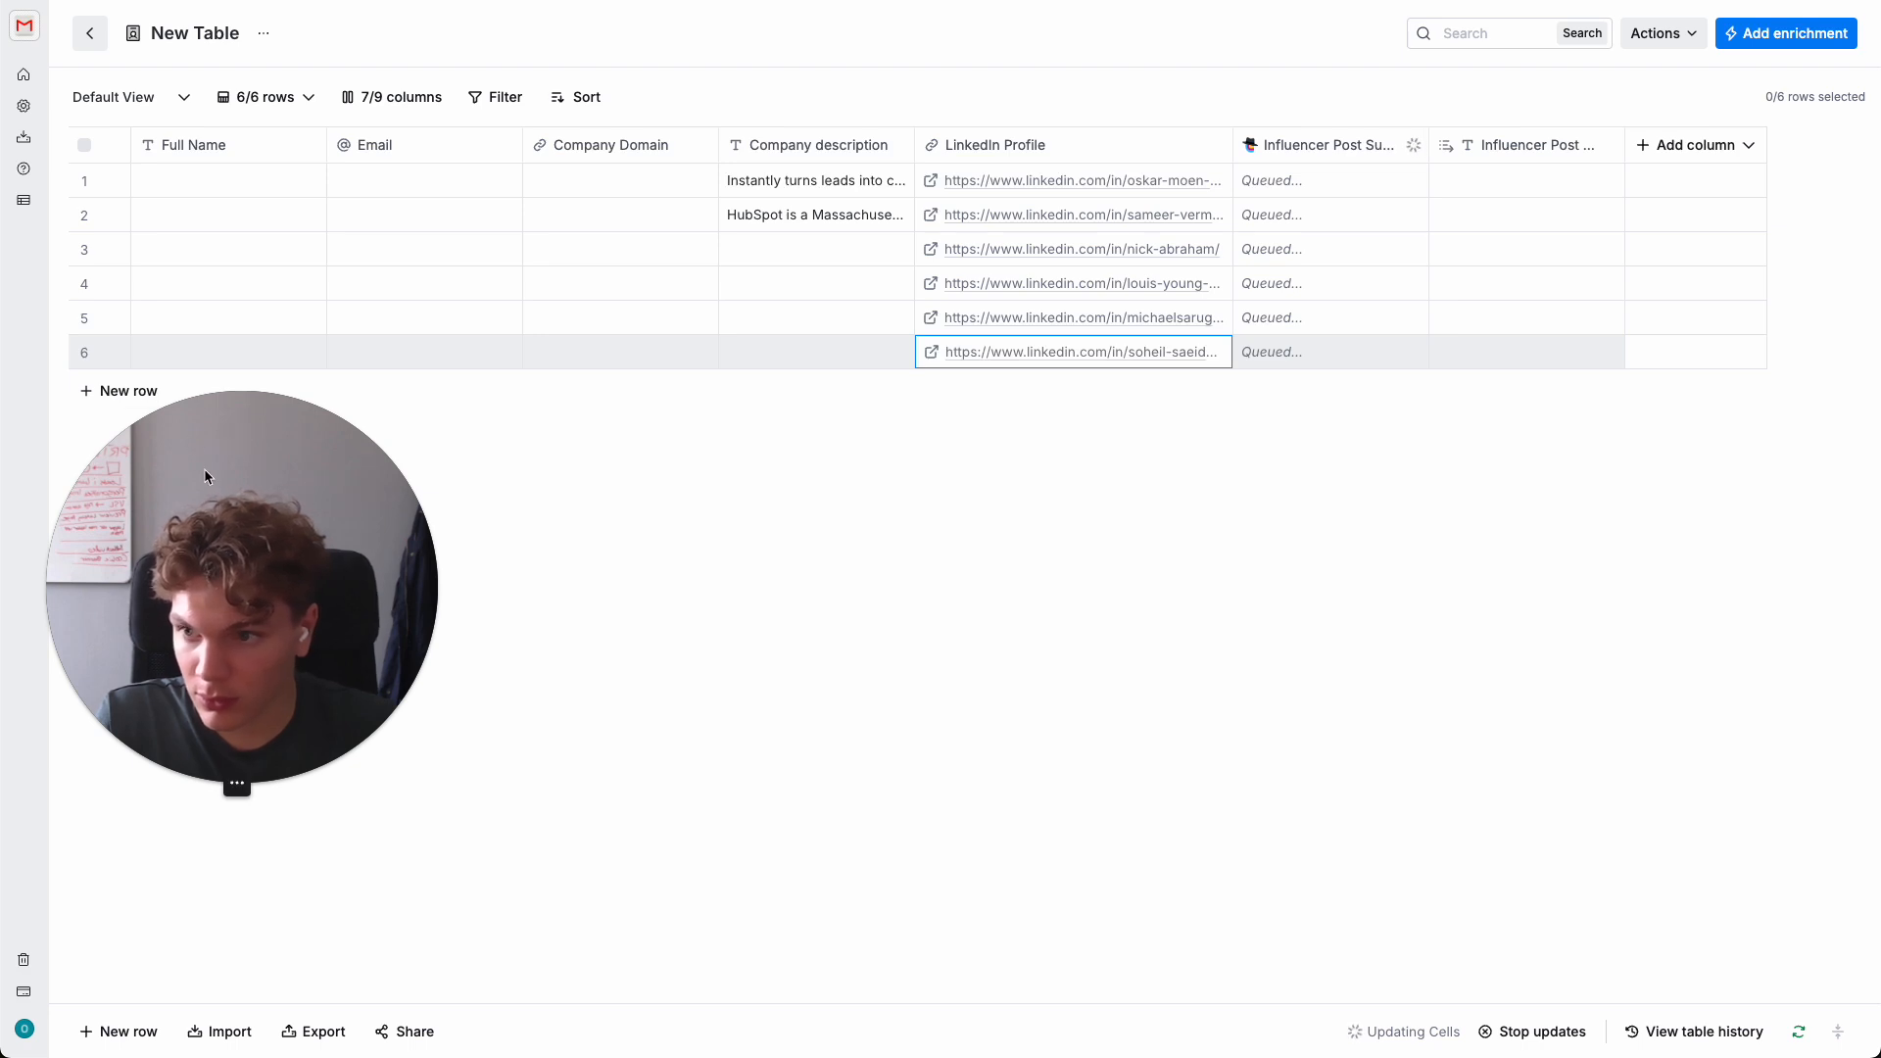
click(119, 390)
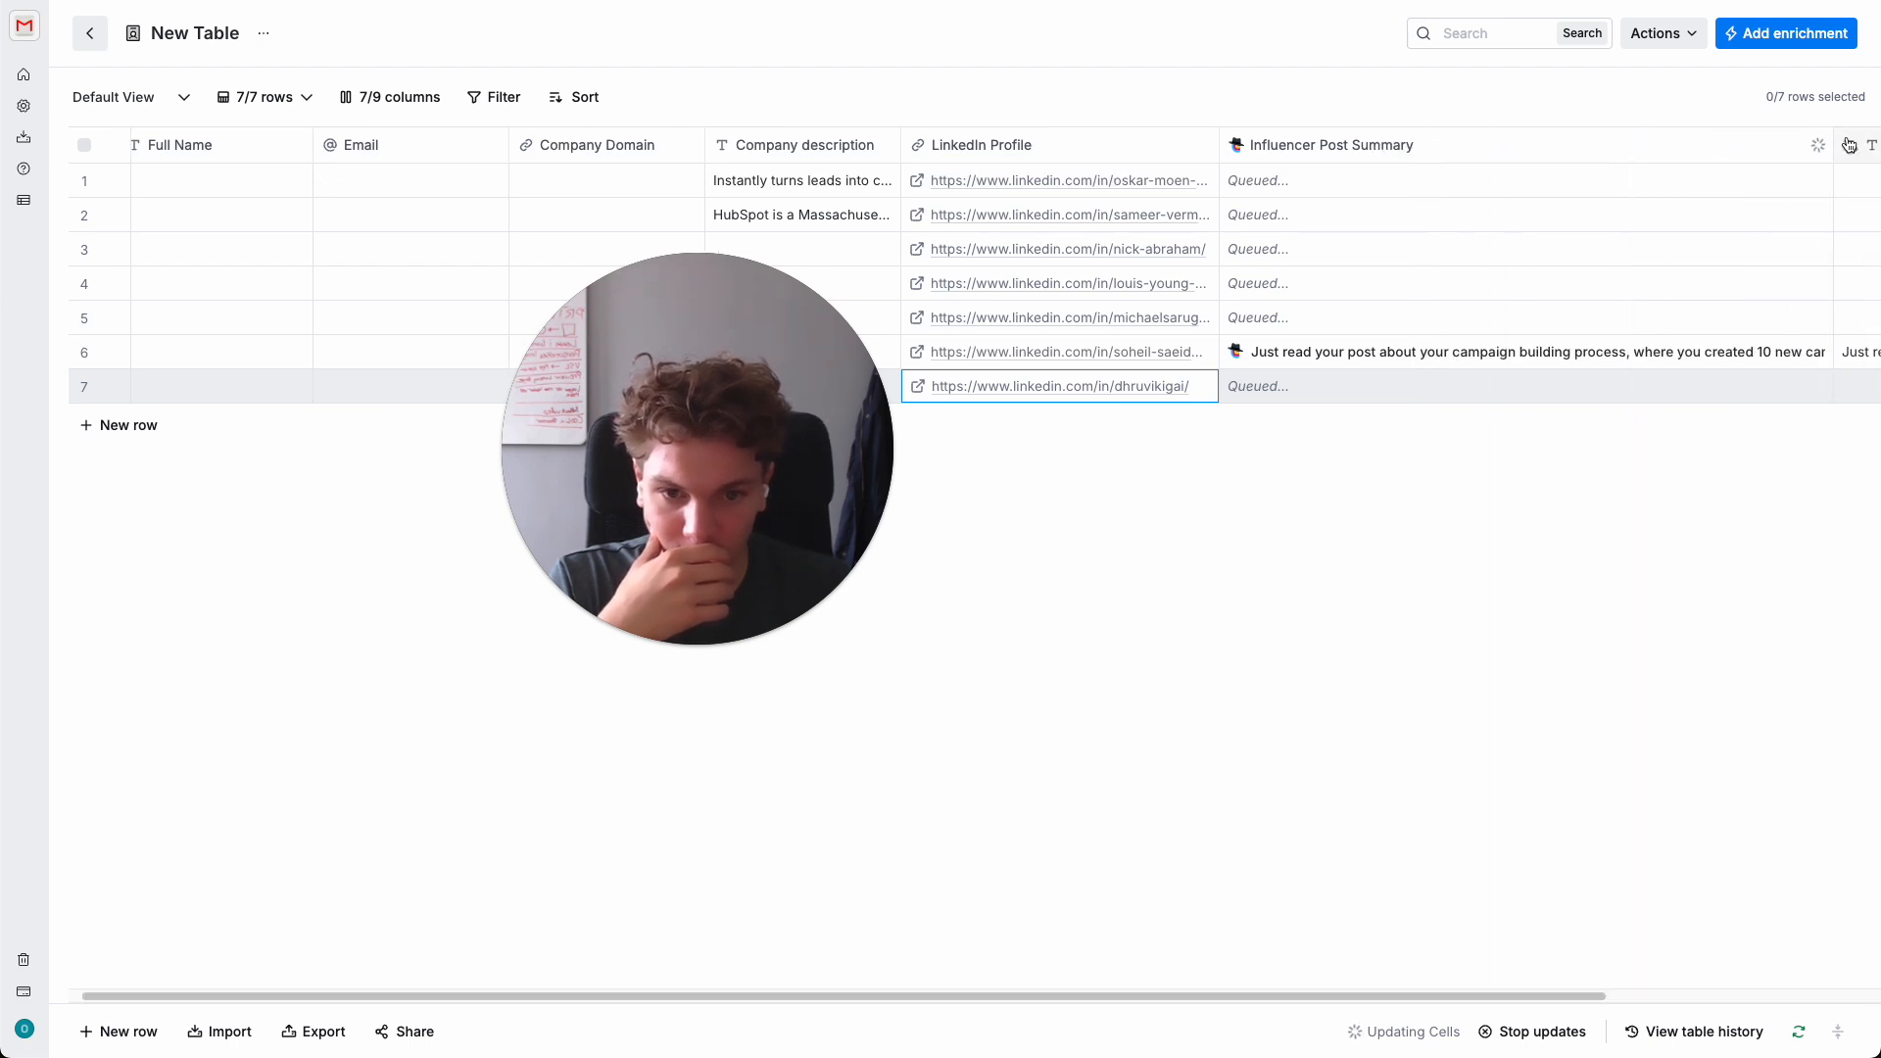
- Scroll right in the Clay table to watch the Influencer Post Summary cells fill in
scroll(right, 3)
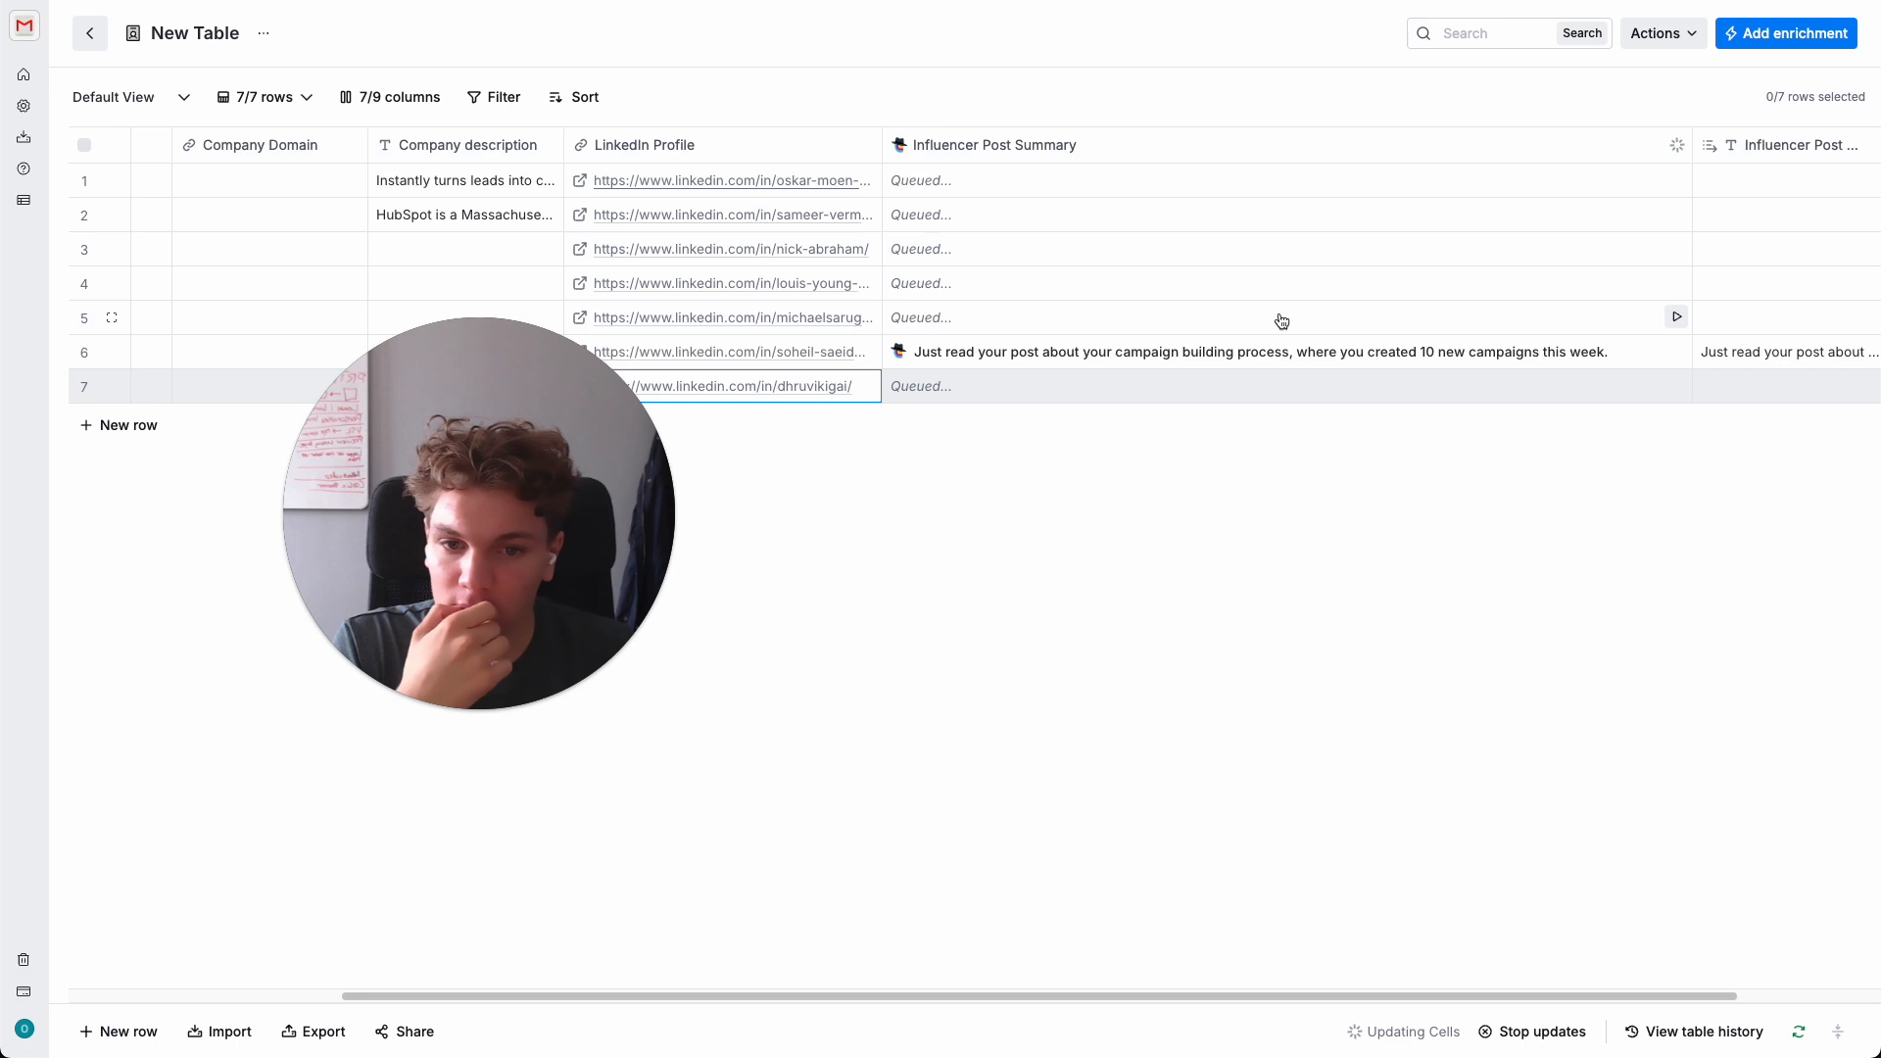
mouse_move(1099, 281)
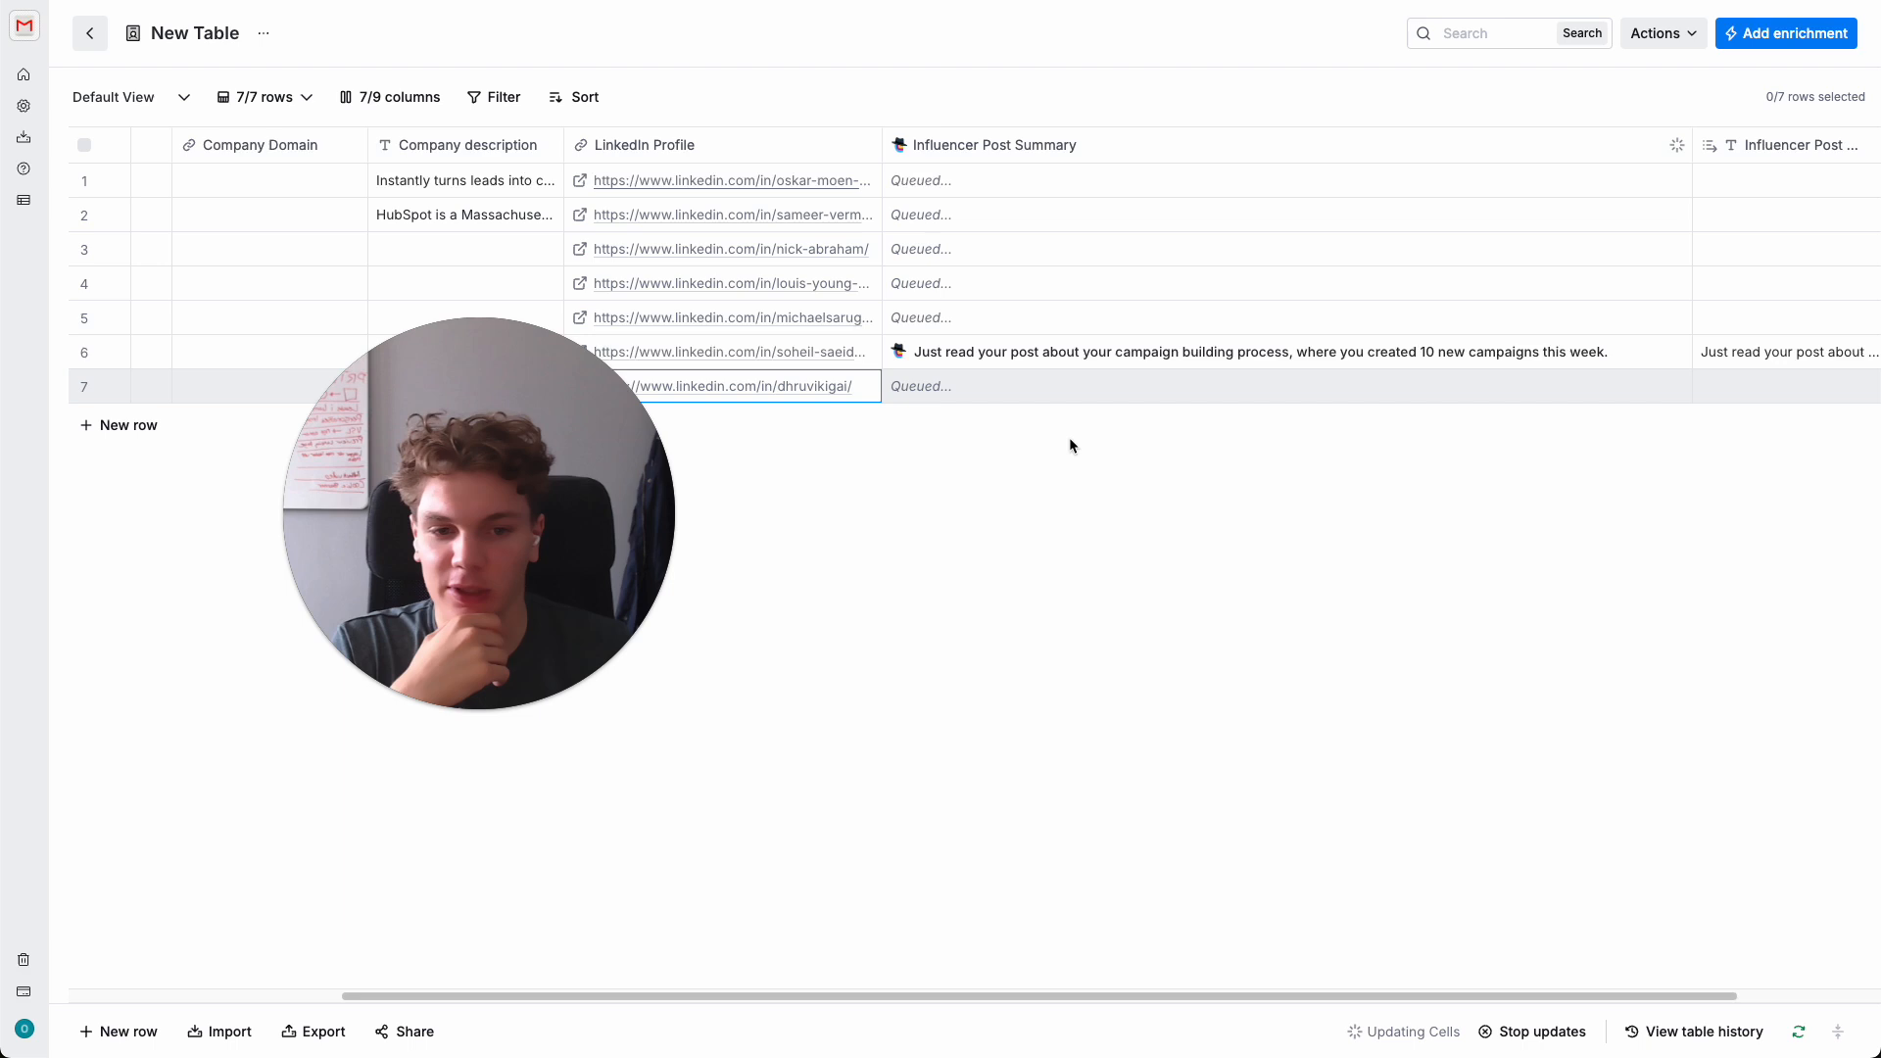
mouse_move(1169, 420)
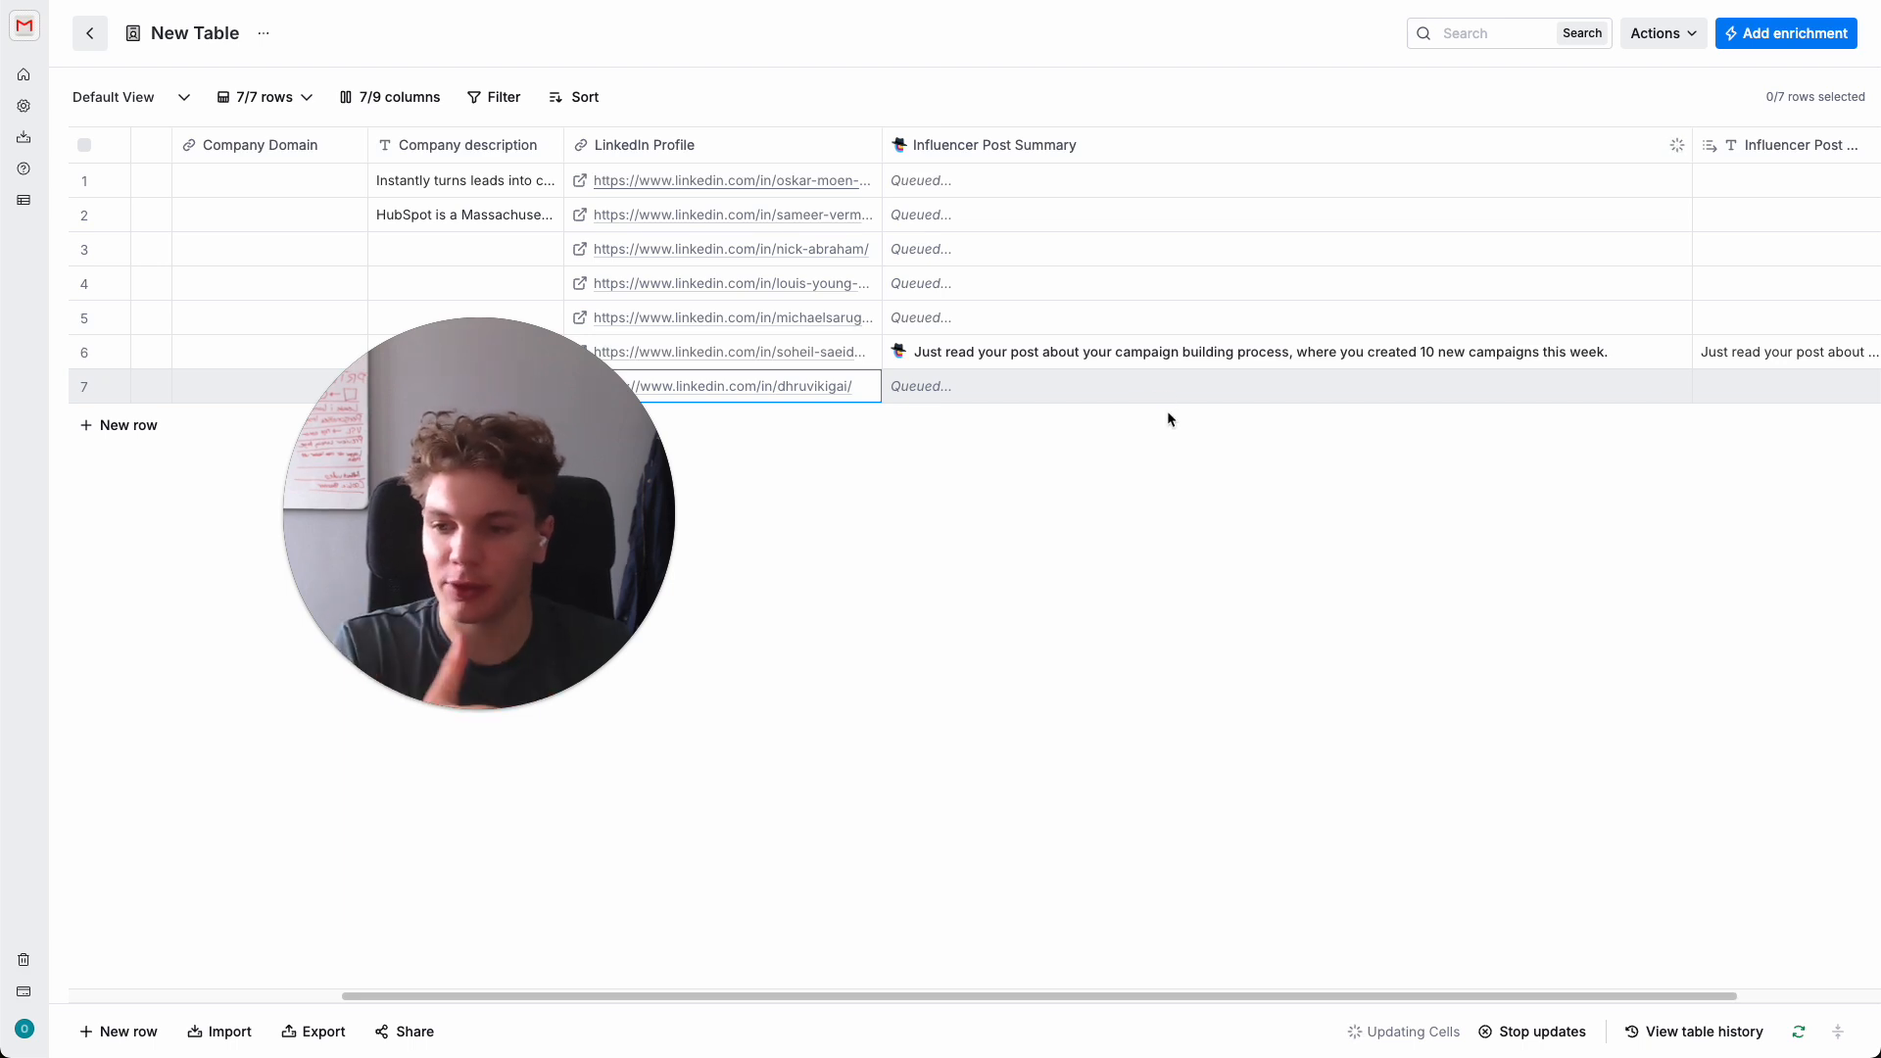
mouse_move(1242, 413)
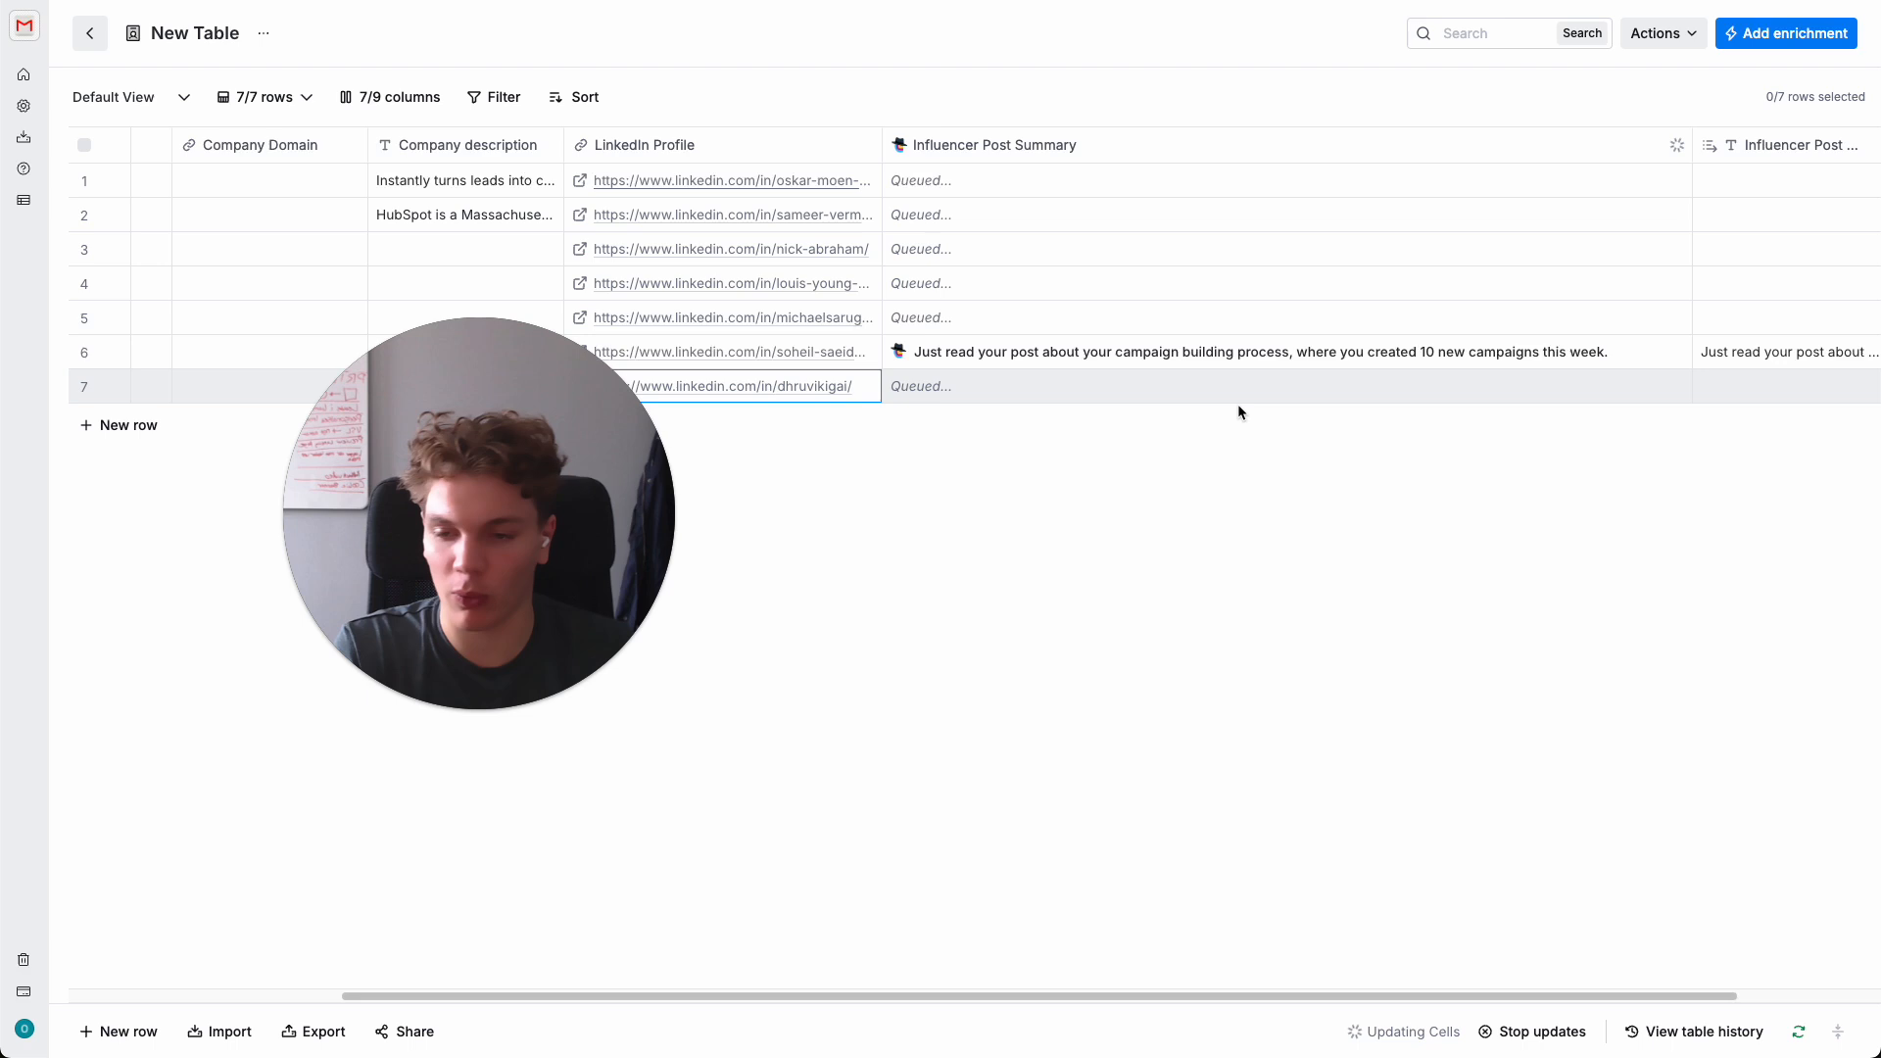
mouse_move(1354, 227)
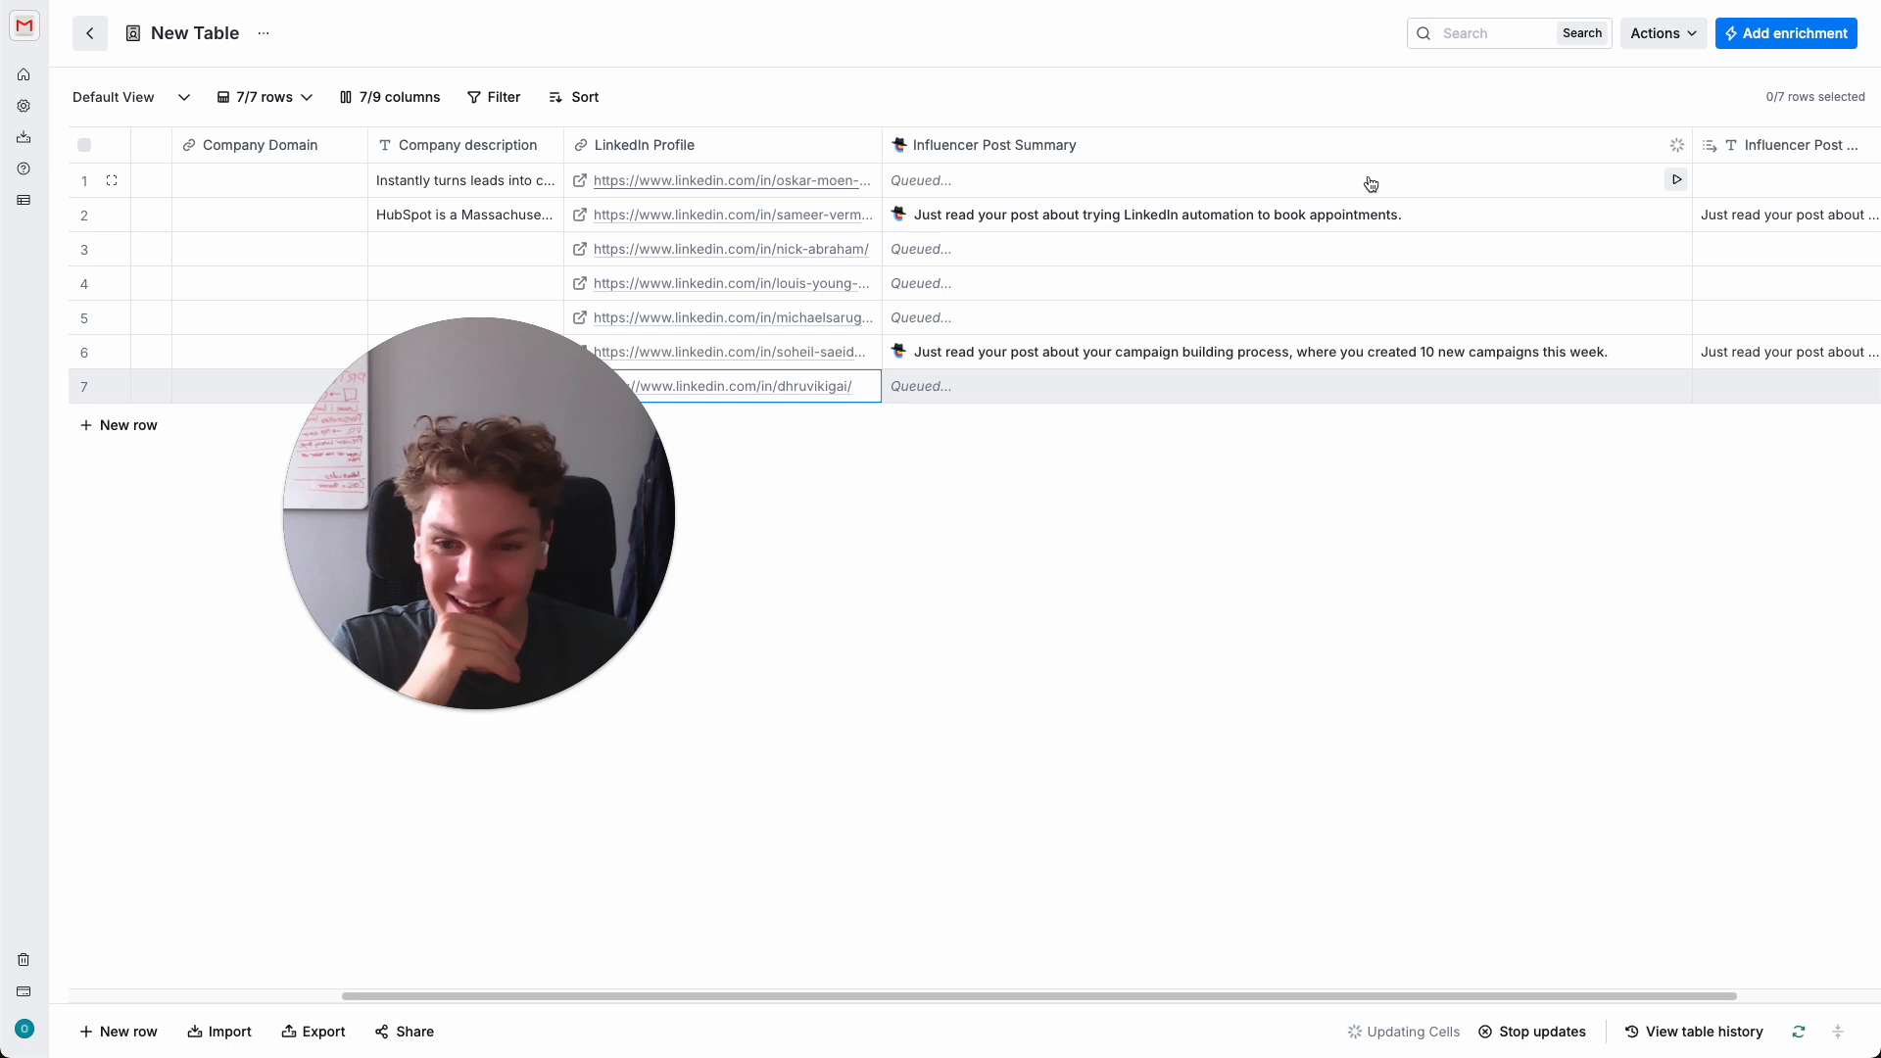
mouse_move(1007, 237)
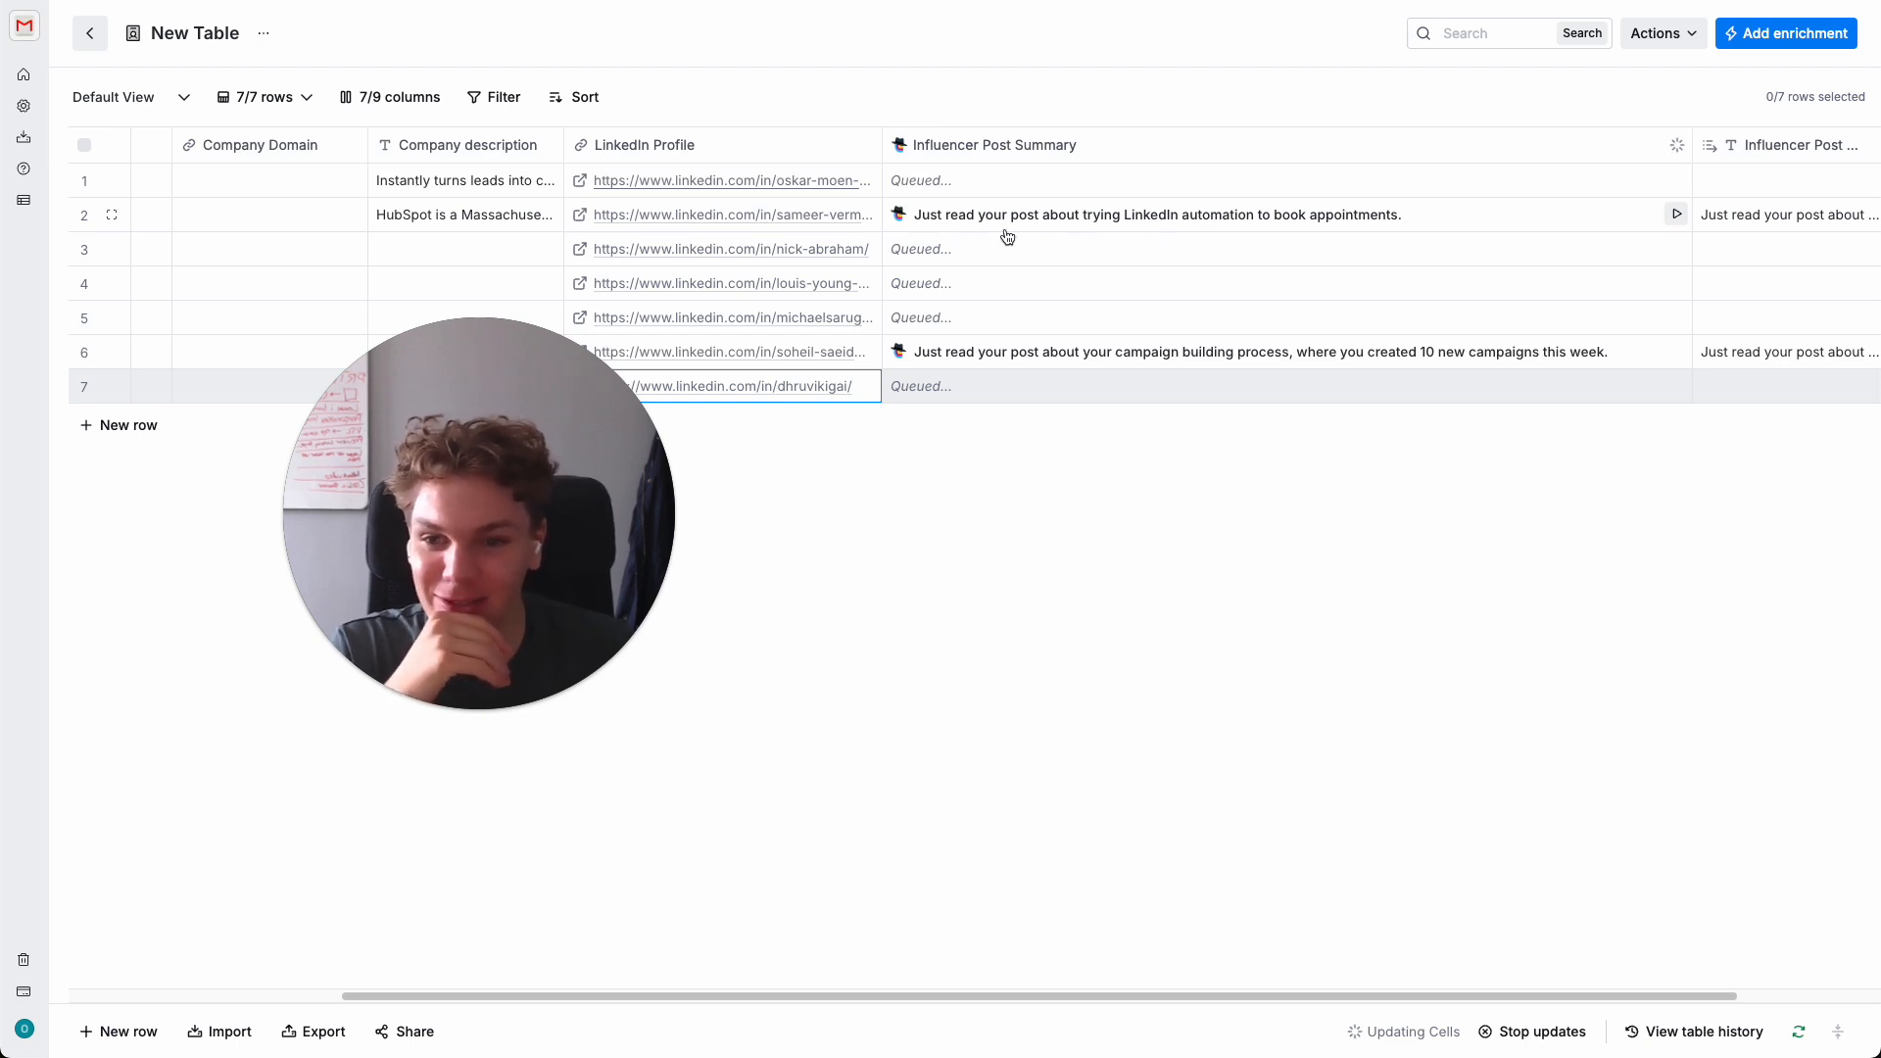
mouse_move(1311, 231)
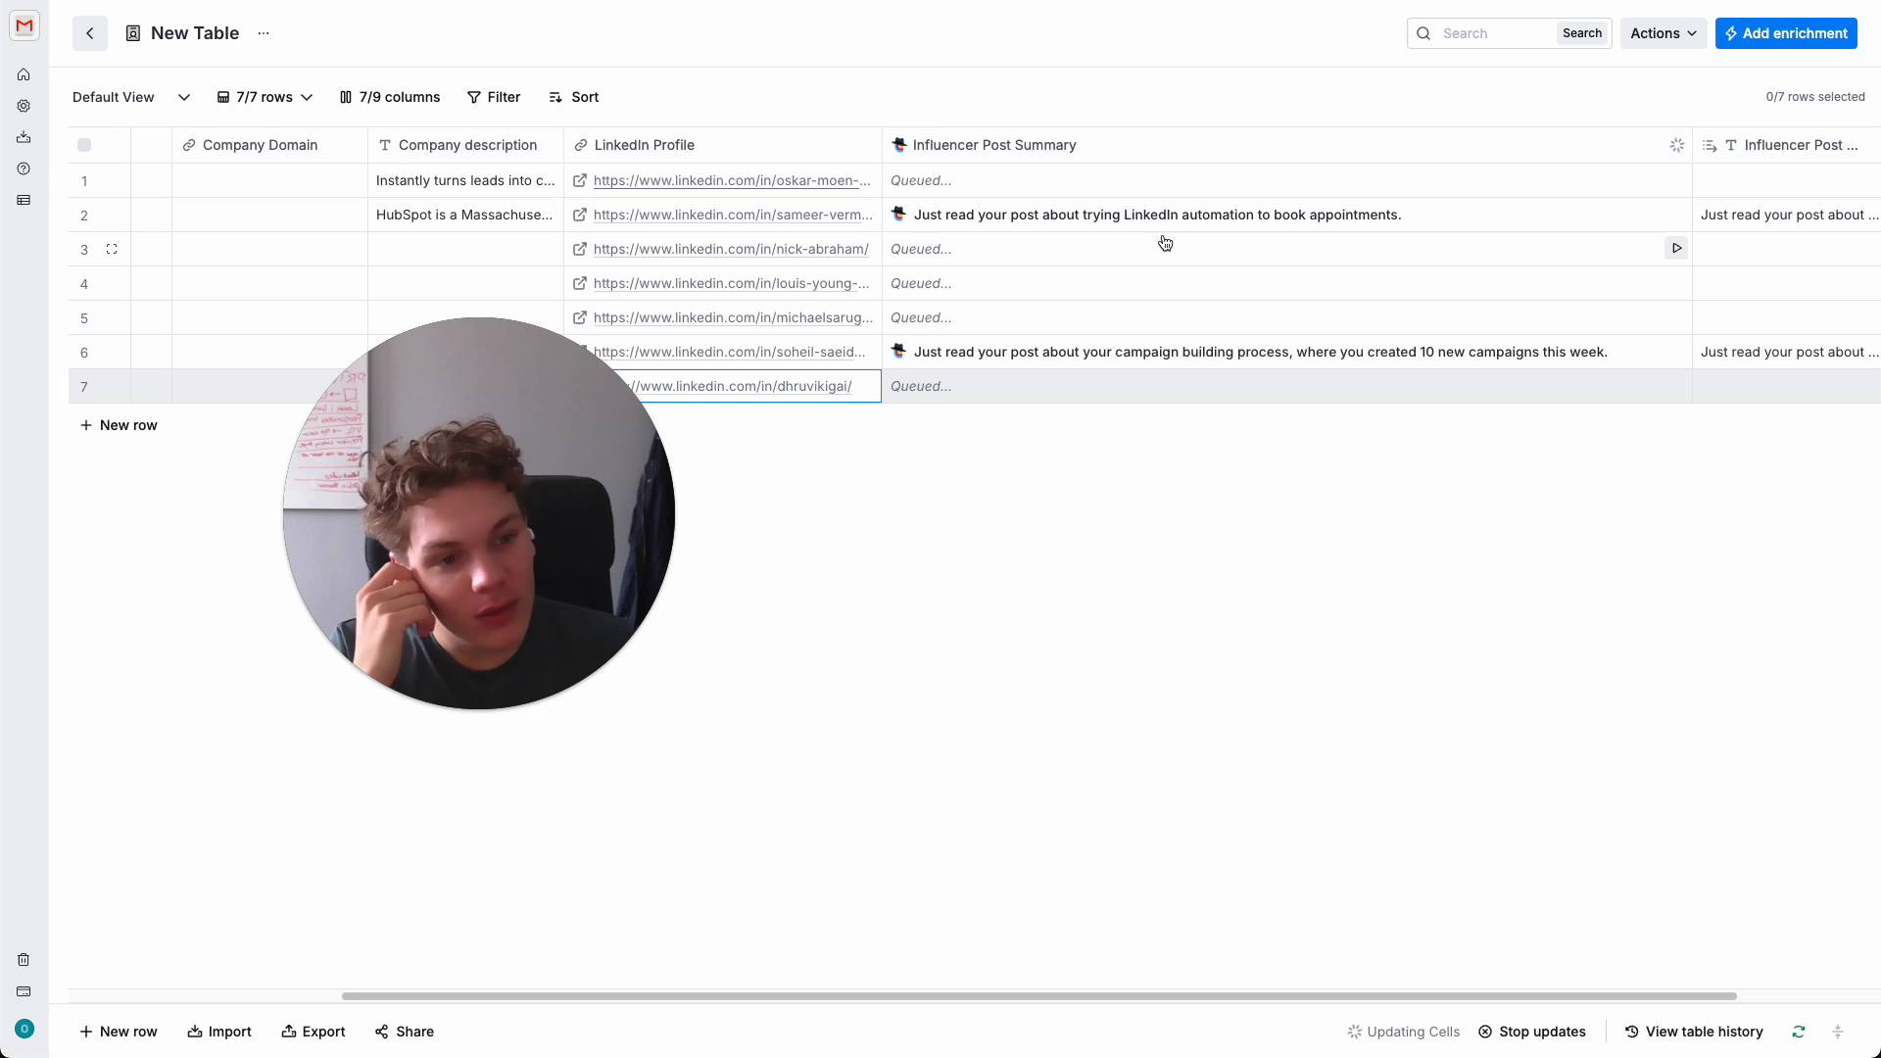
mouse_move(1213, 265)
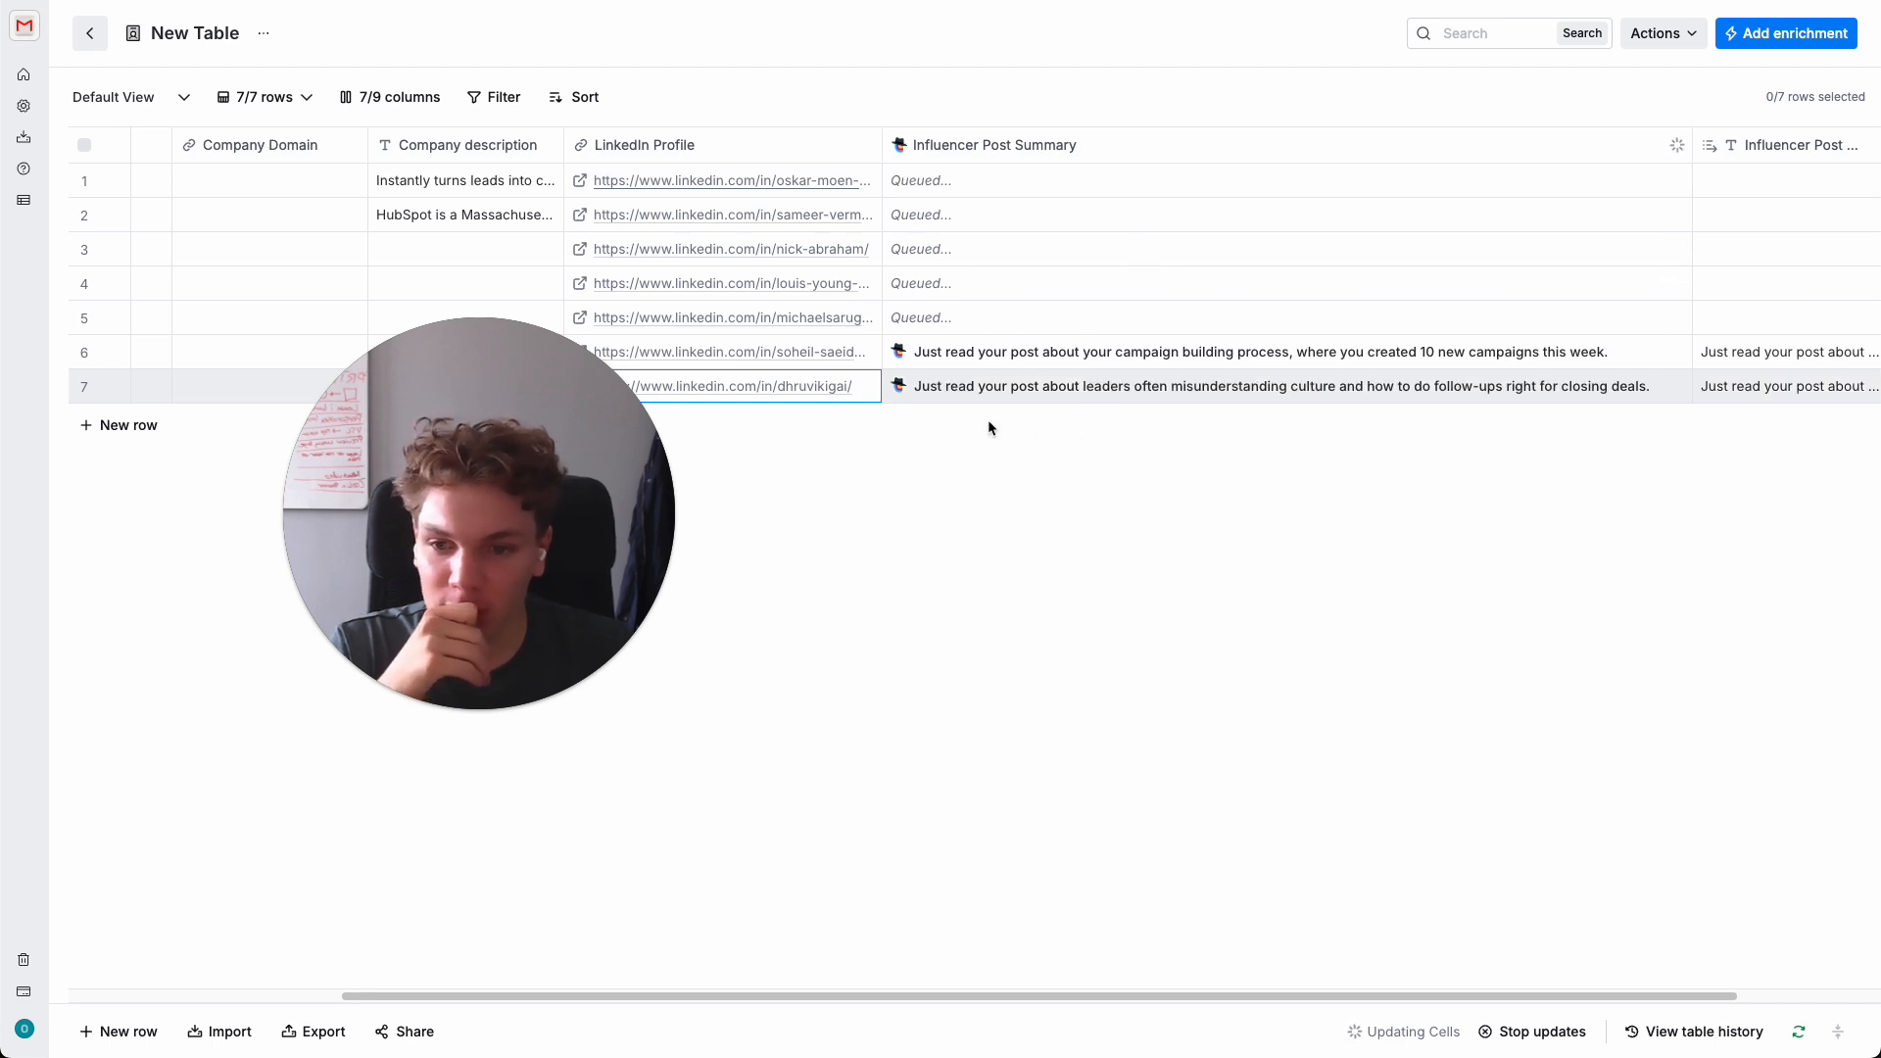
mouse_move(1060, 412)
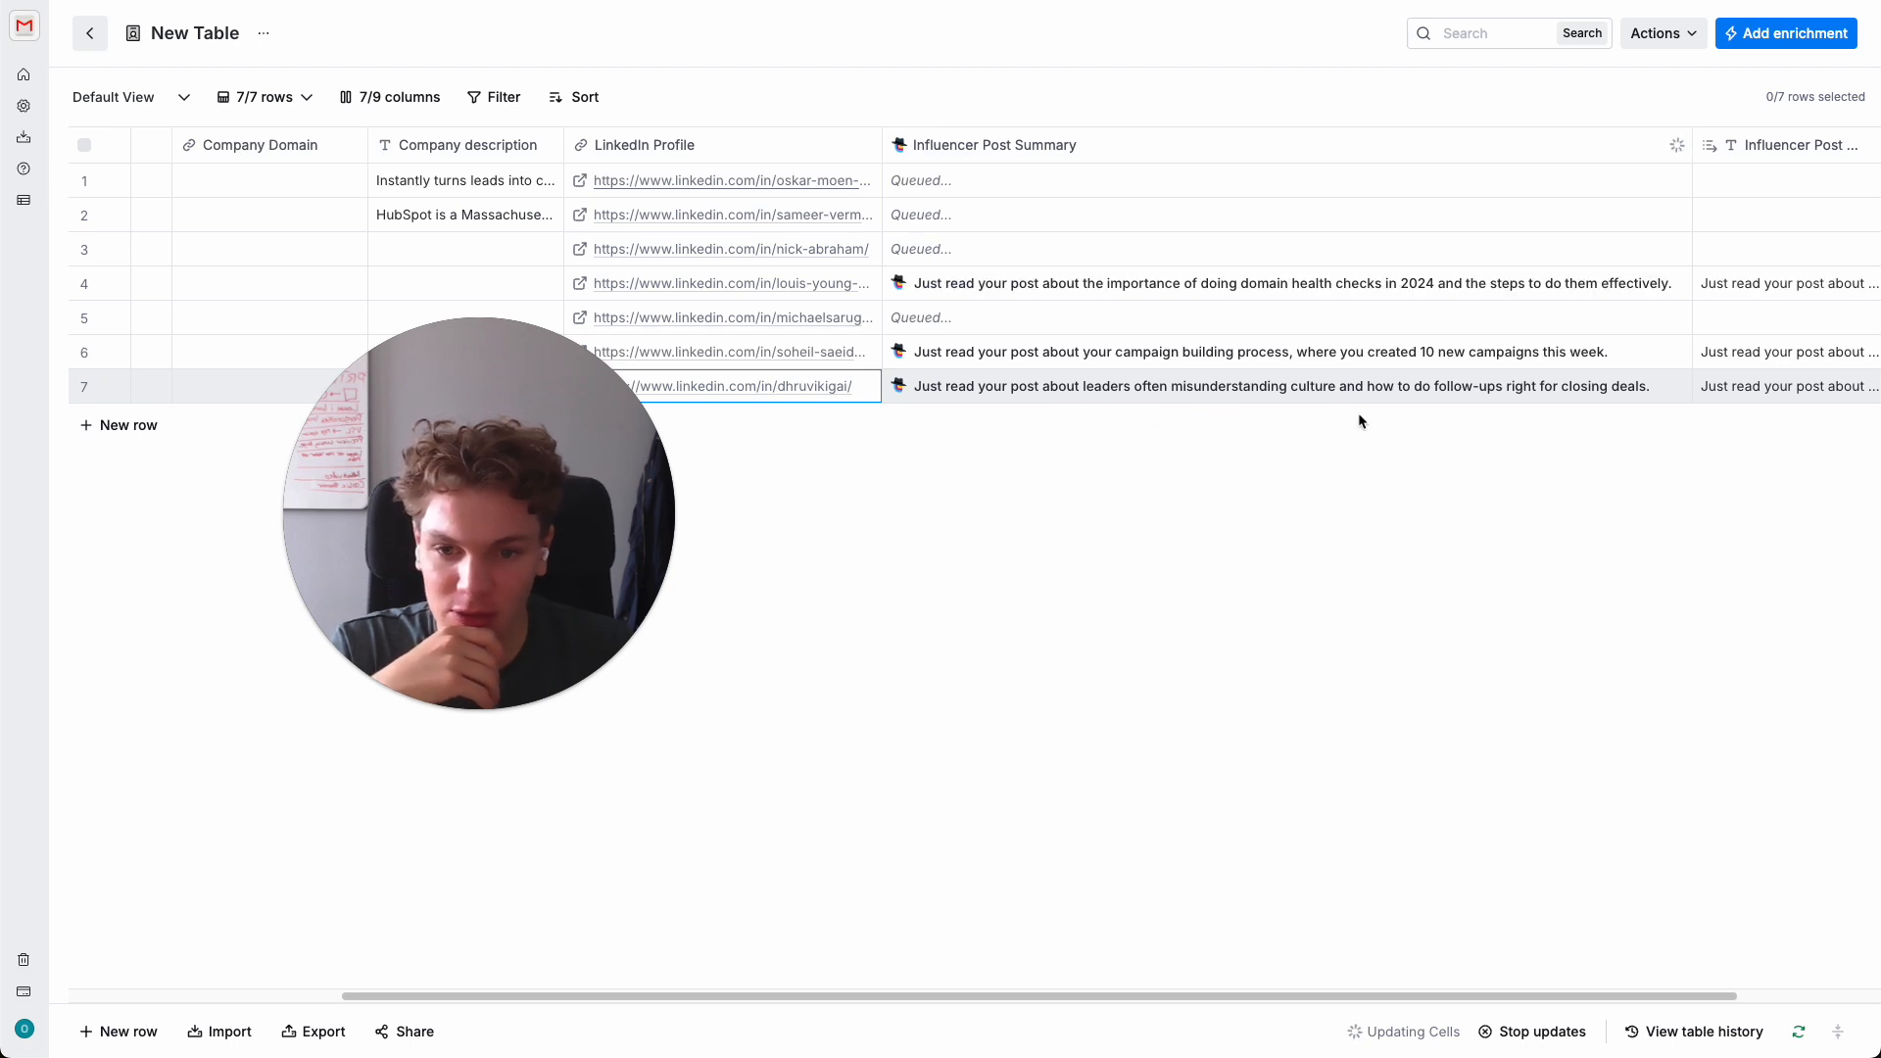
mouse_move(1536, 414)
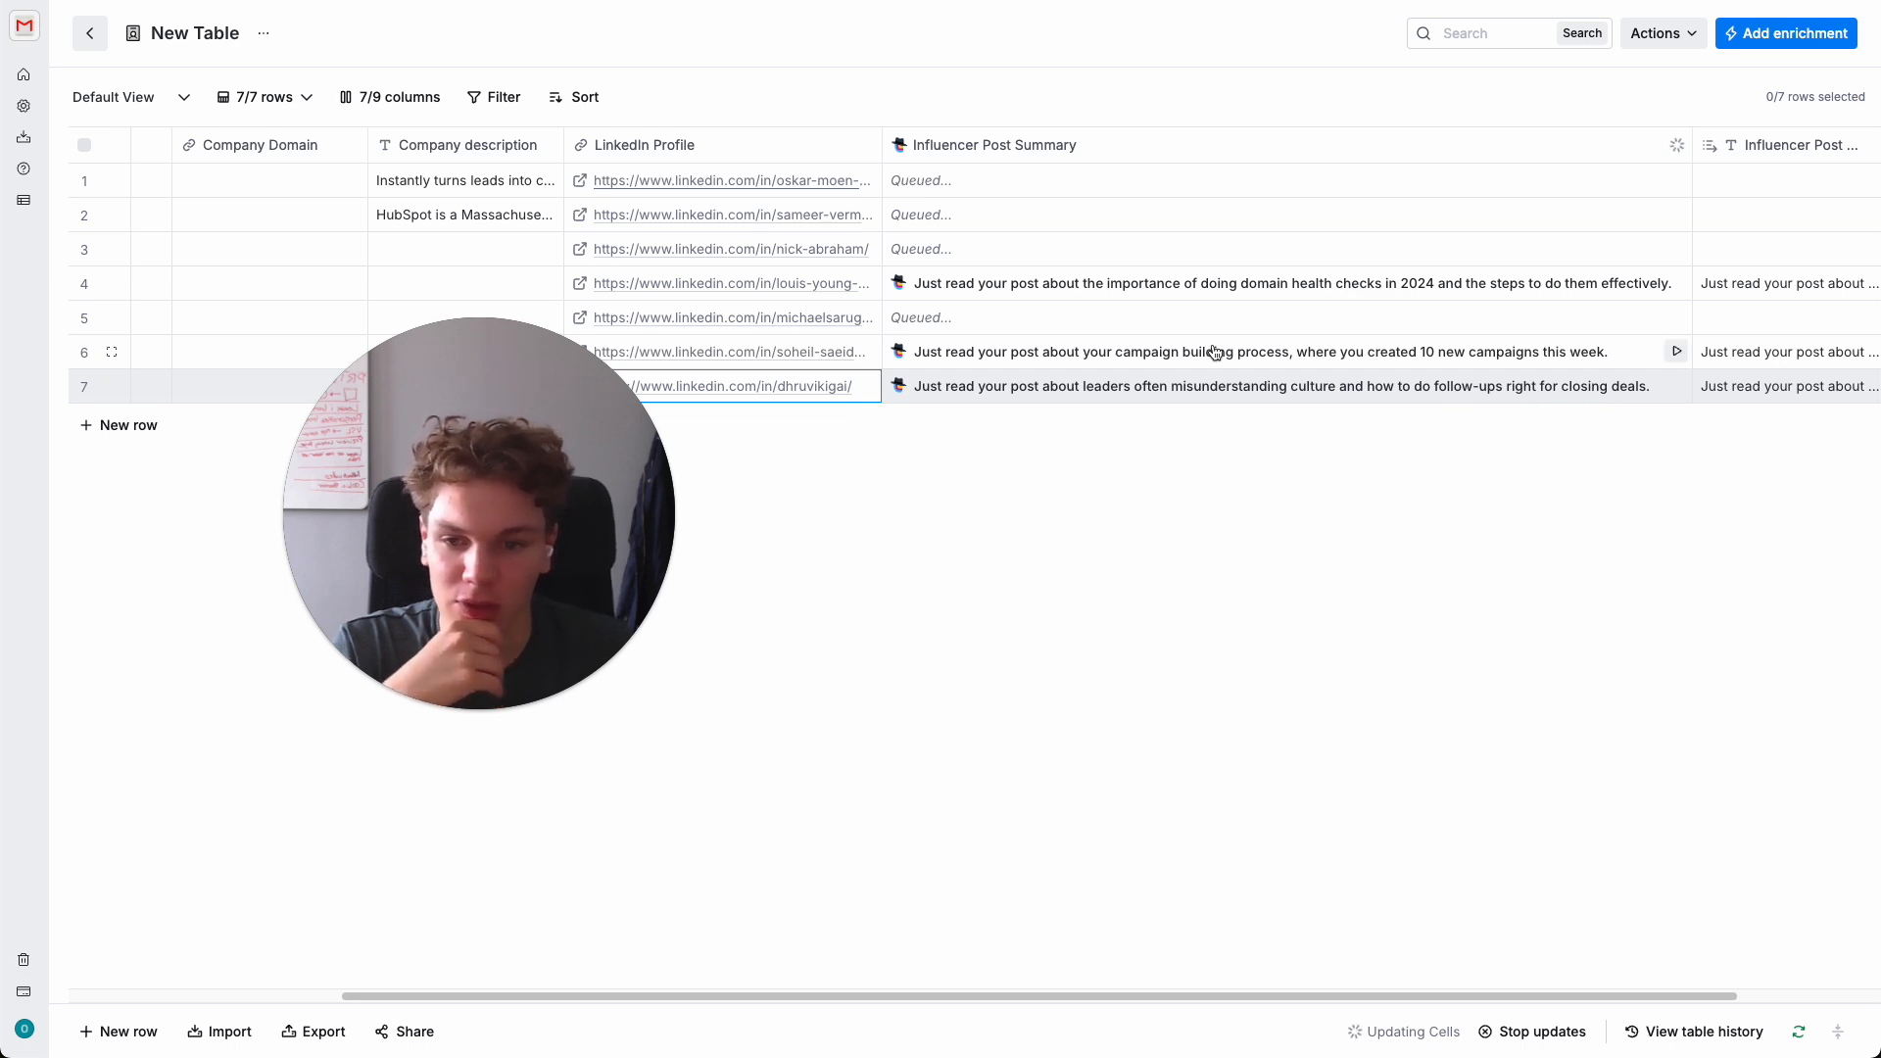
mouse_move(1260, 296)
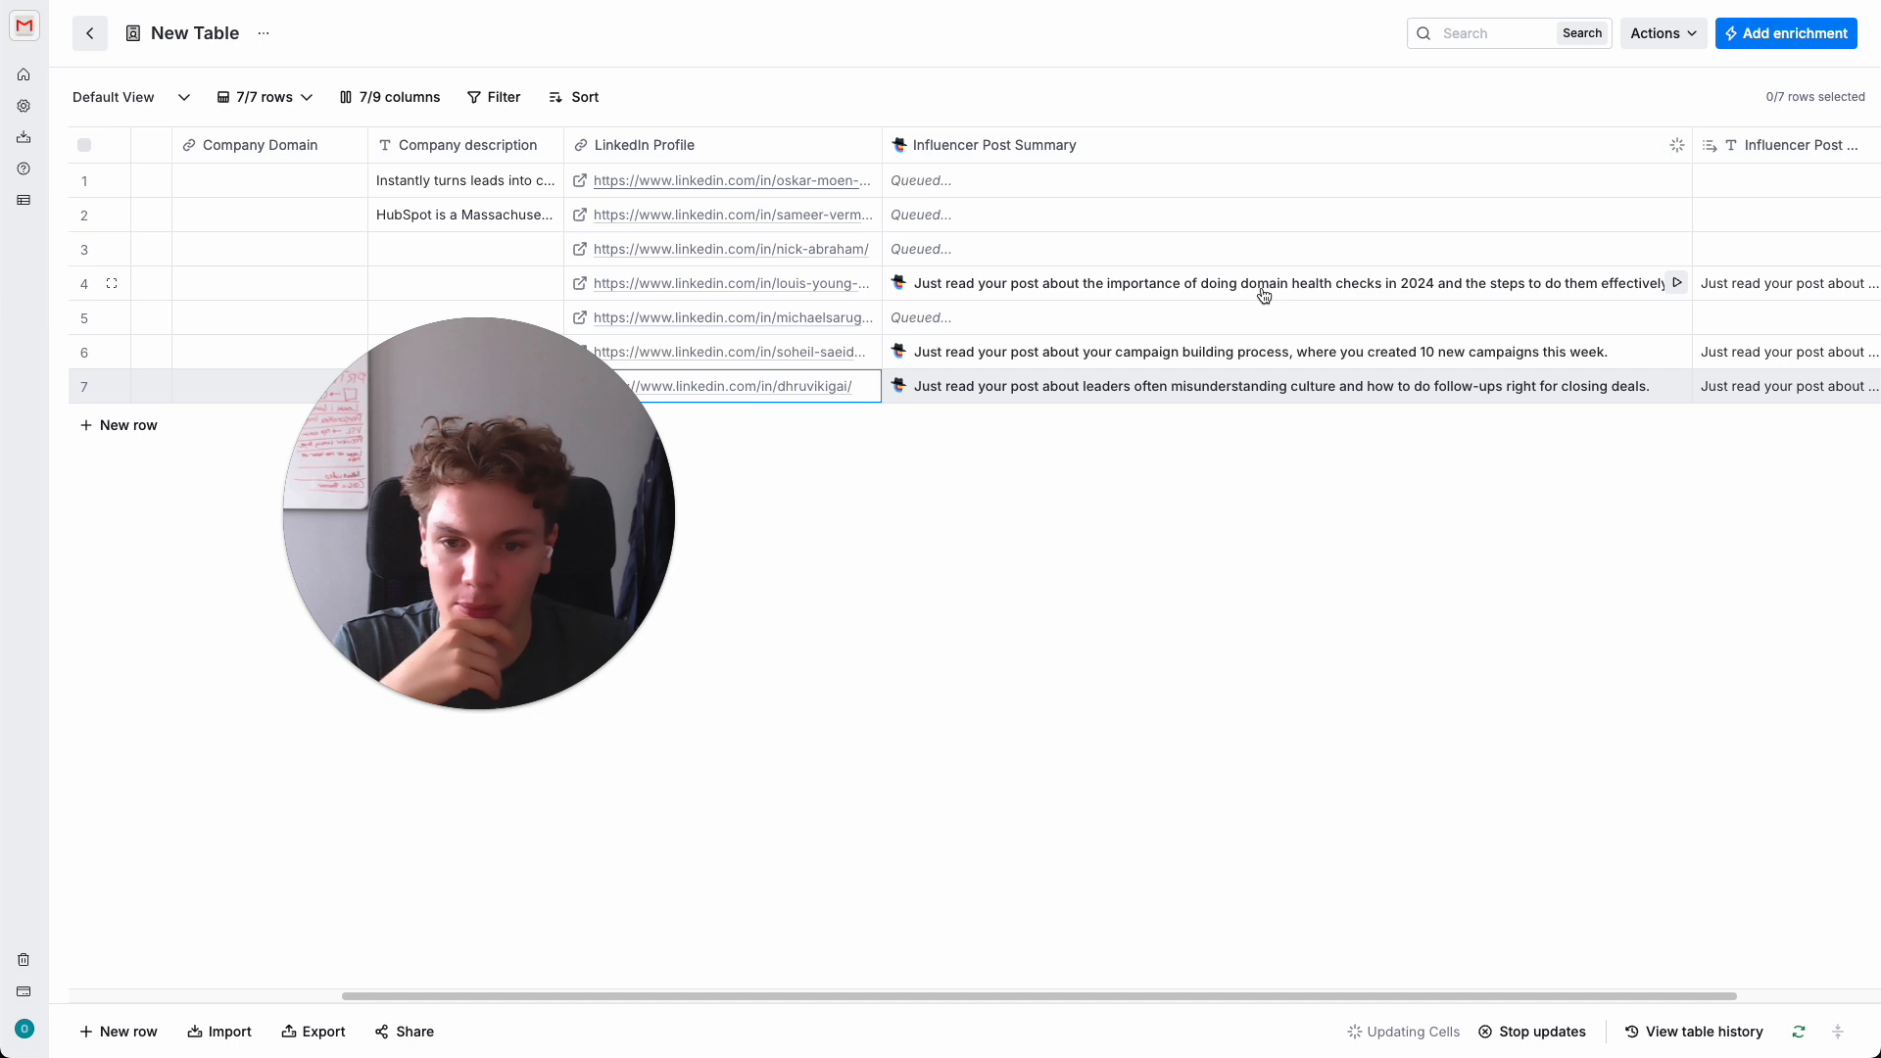
mouse_move(1452, 306)
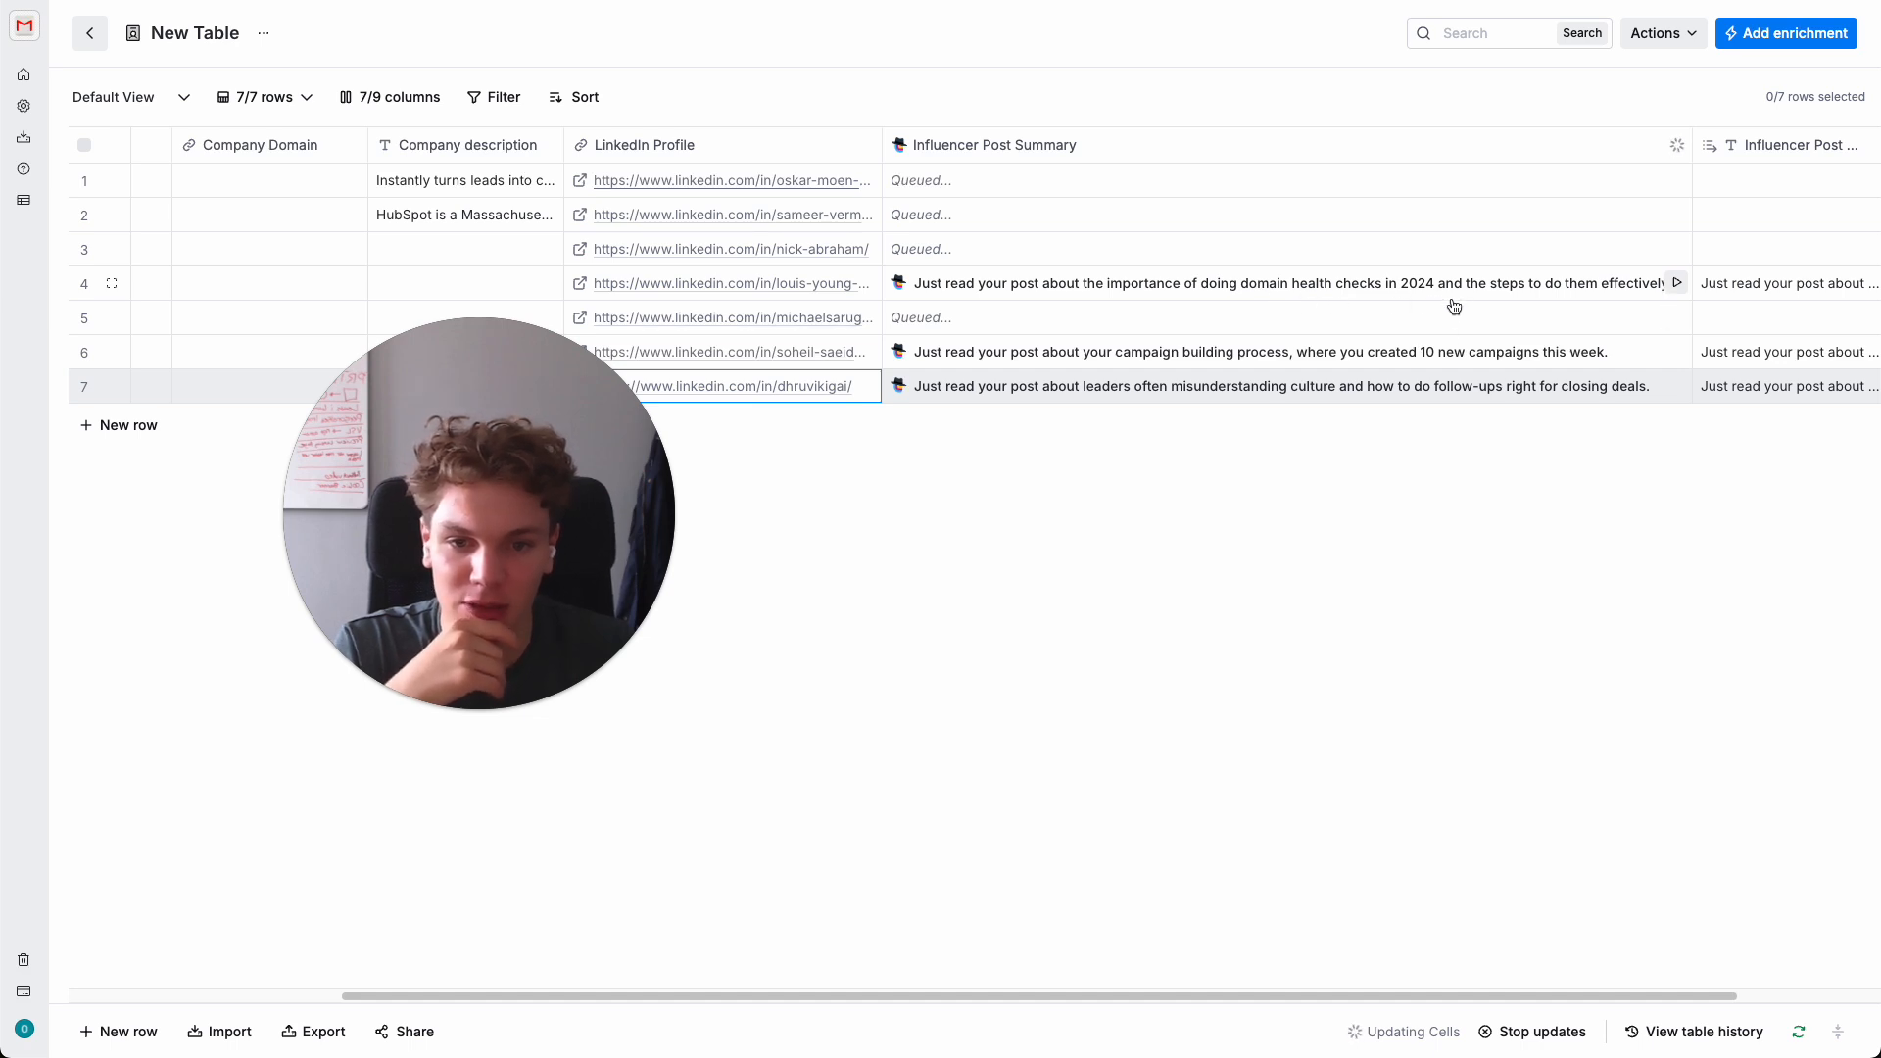
mouse_move(1591, 367)
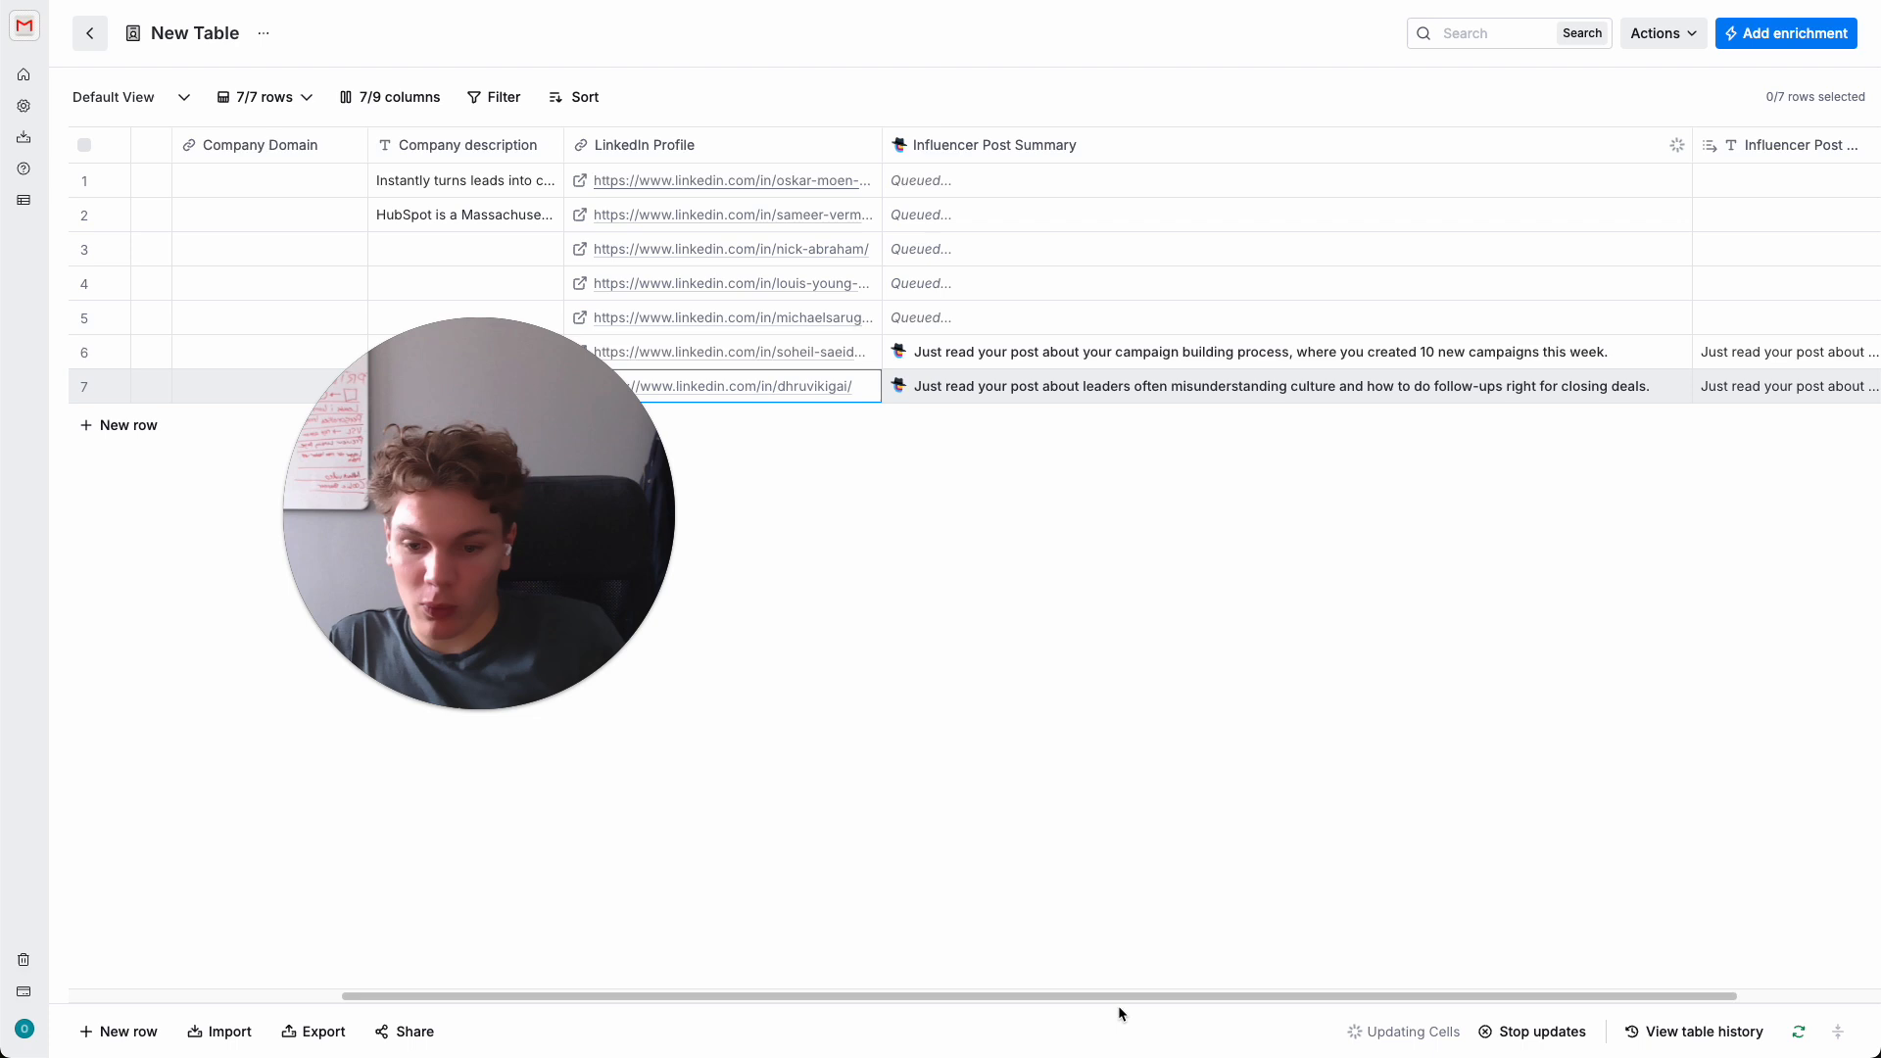
scroll(right, 3)
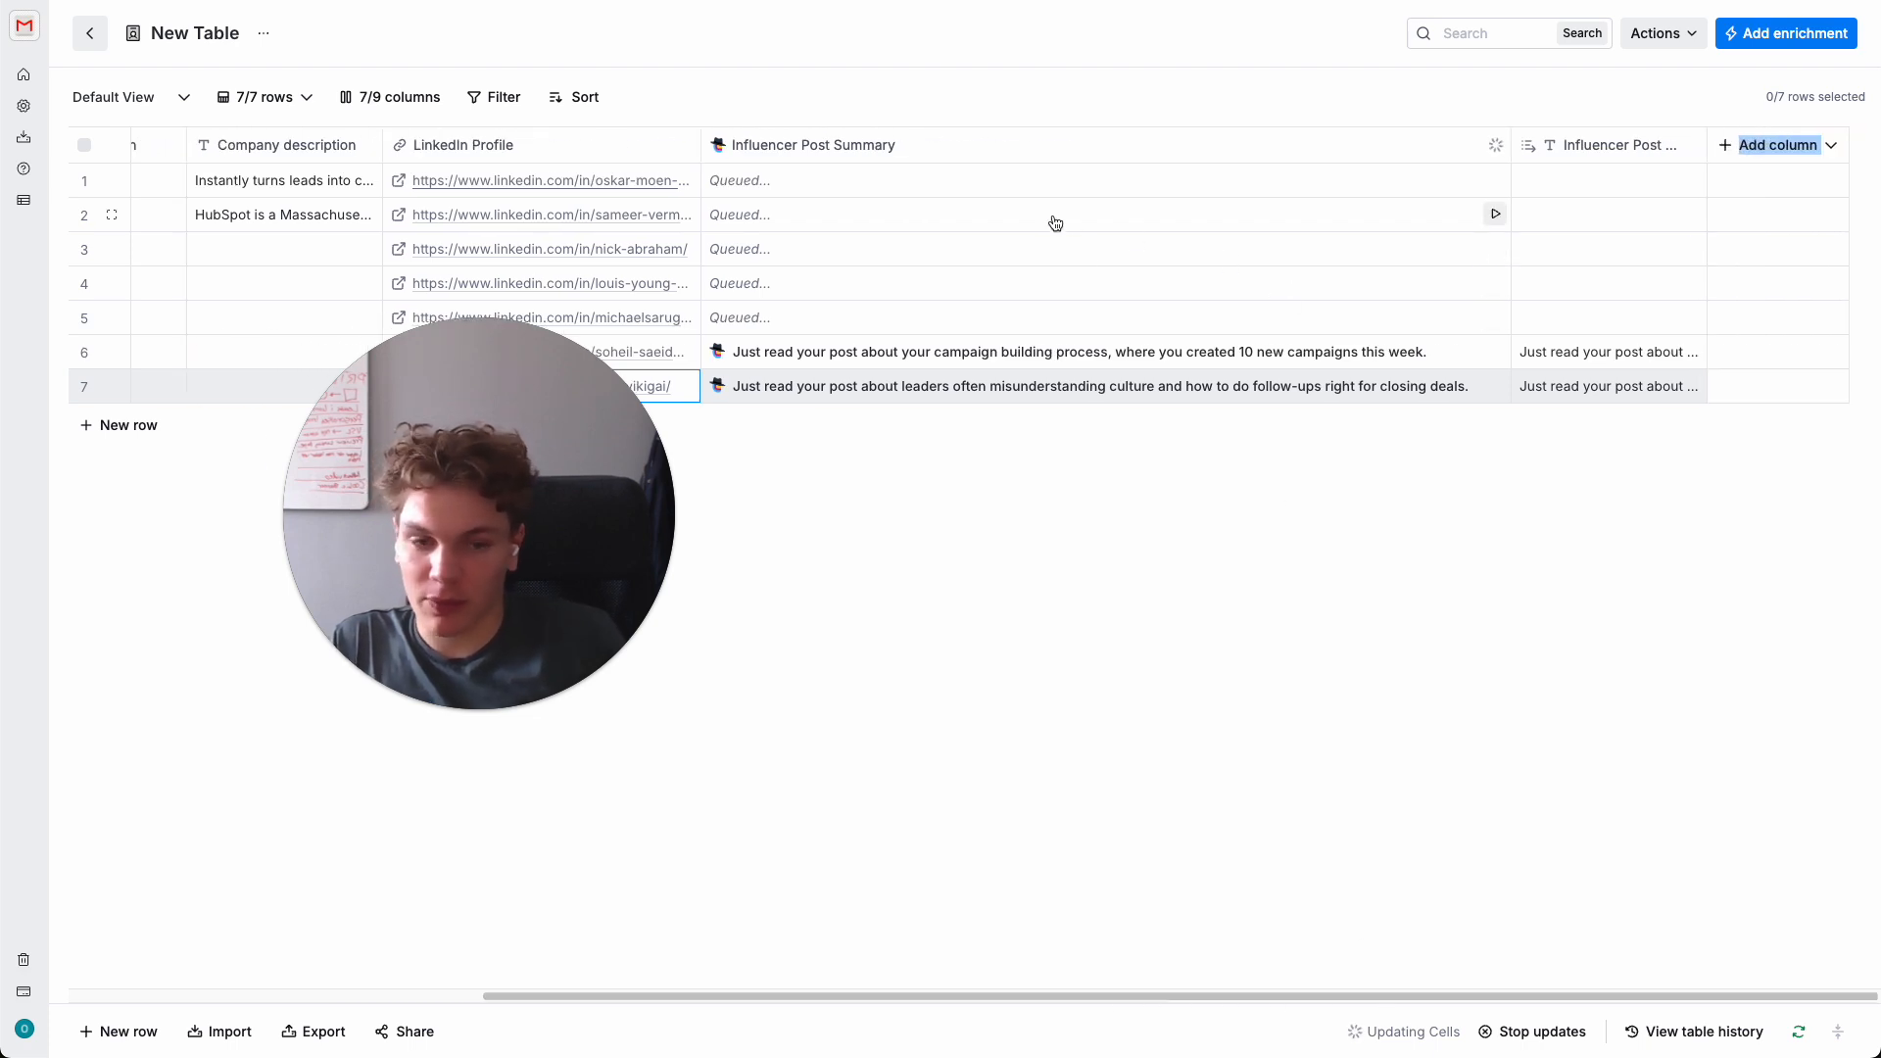
mouse_move(1332, 593)
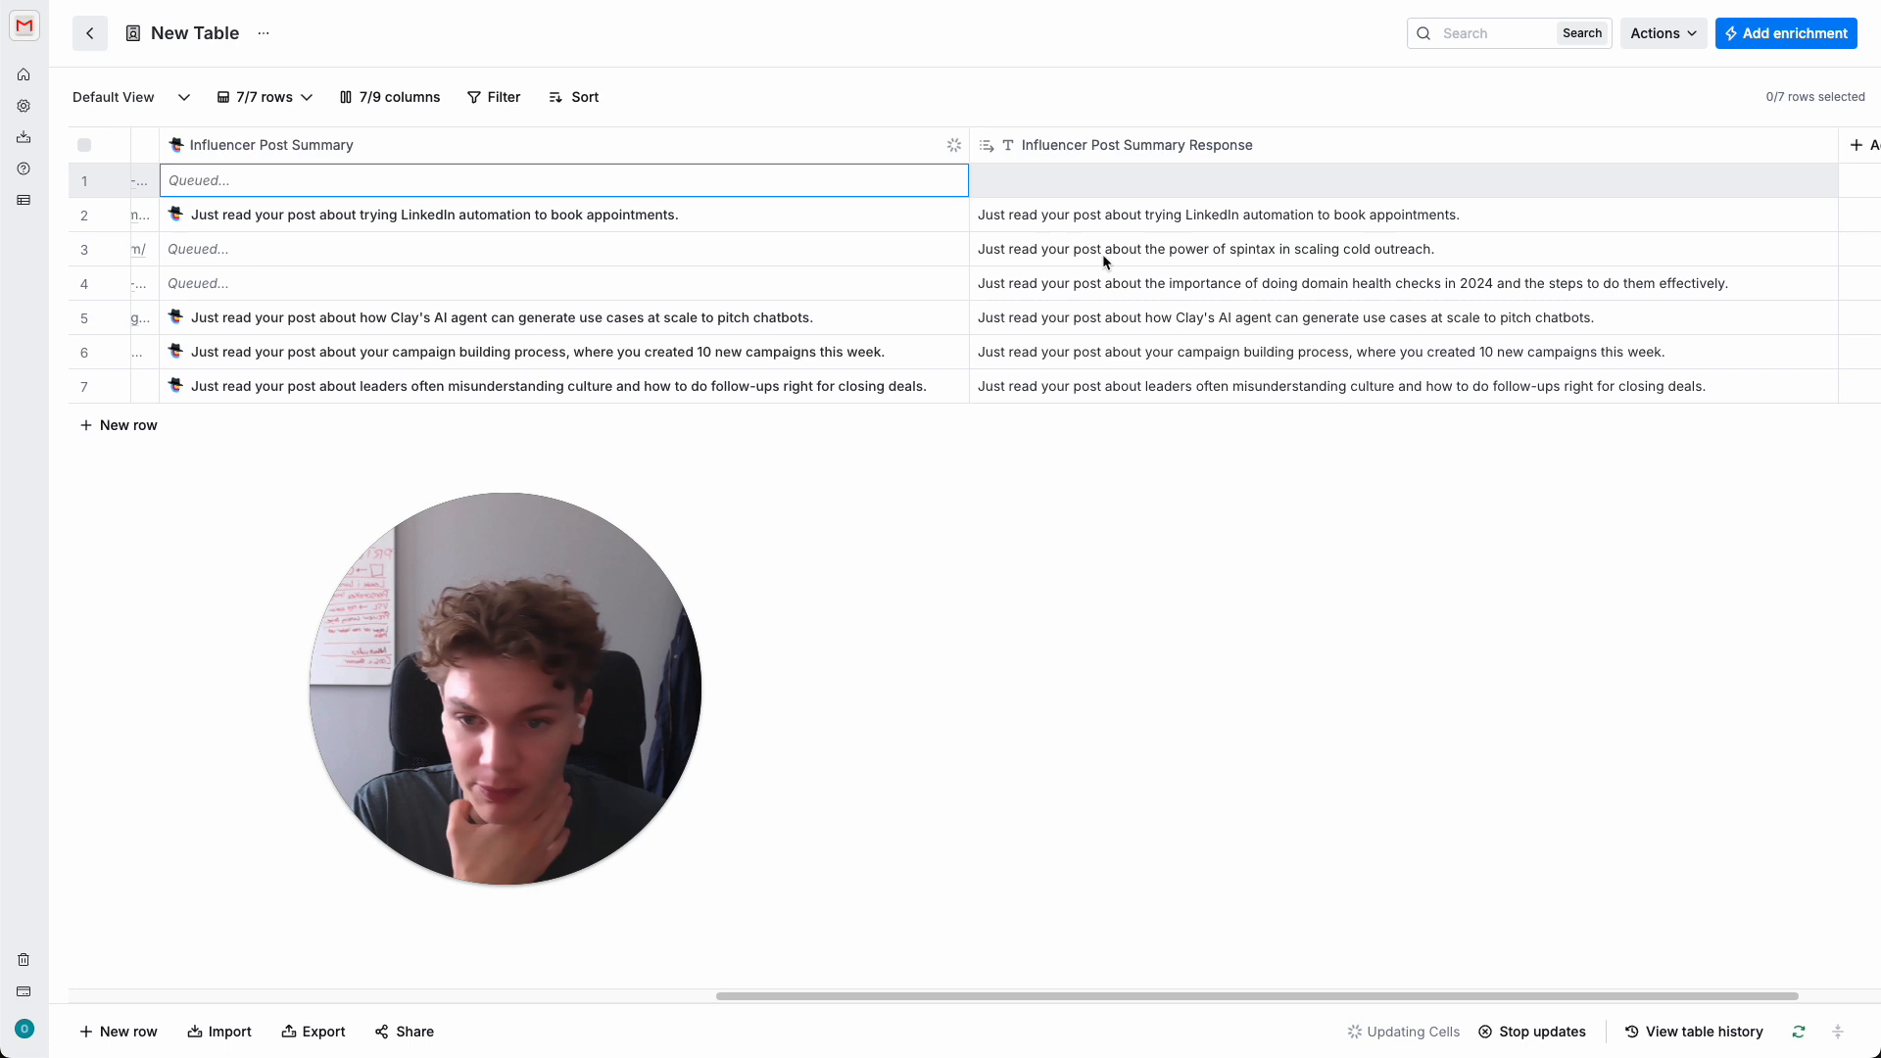
mouse_move(1355, 298)
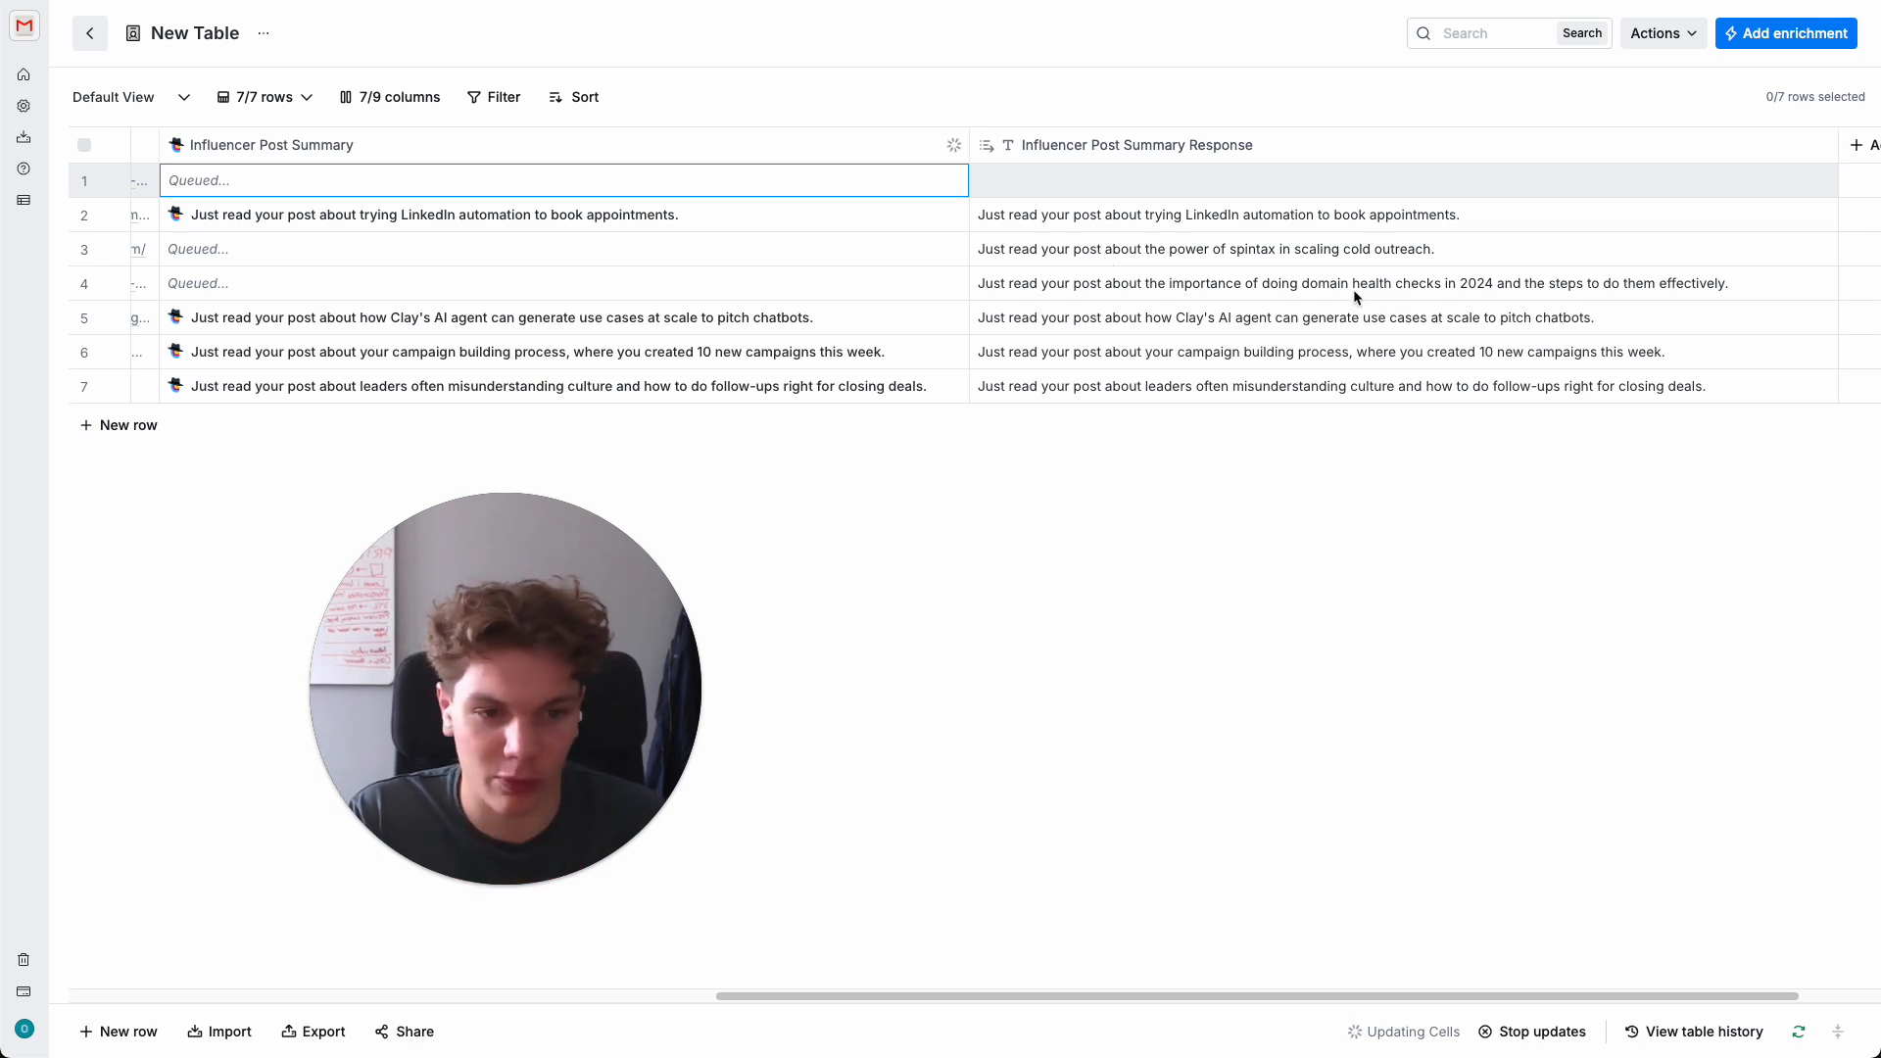
mouse_move(1368, 249)
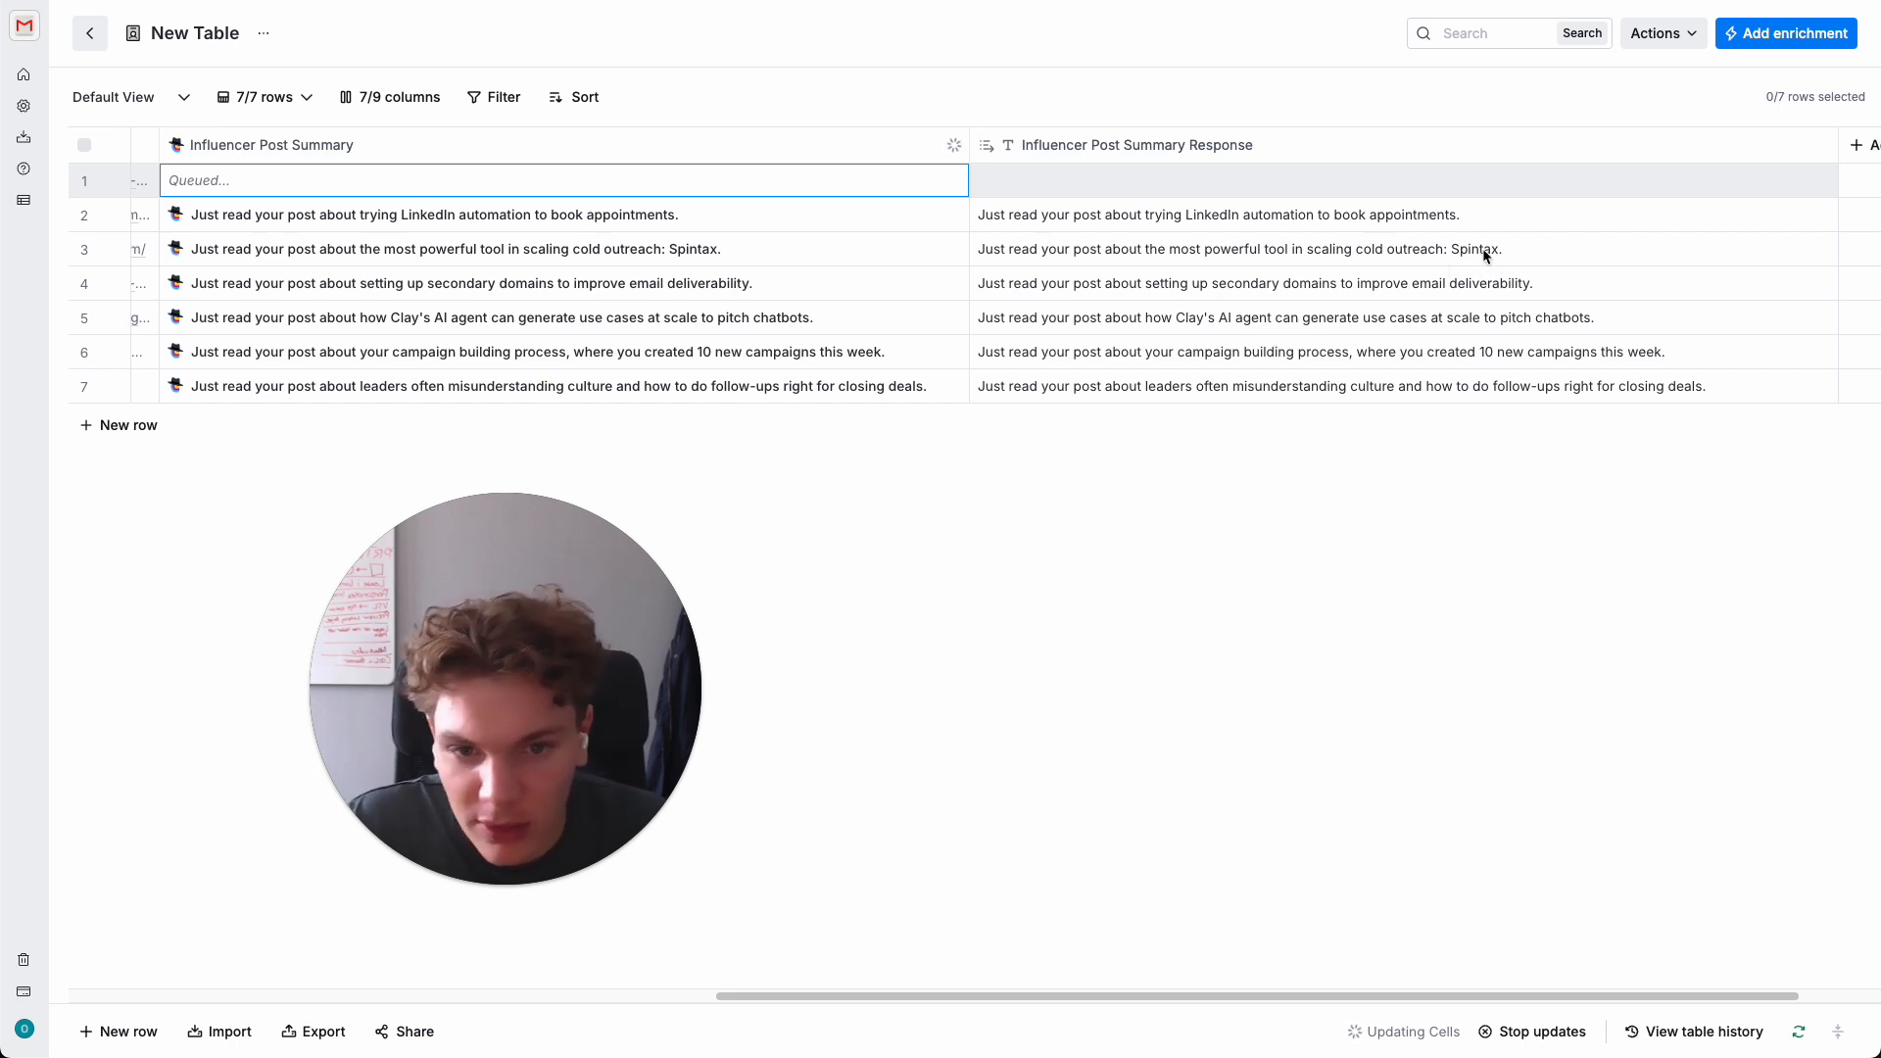
mouse_move(1075, 310)
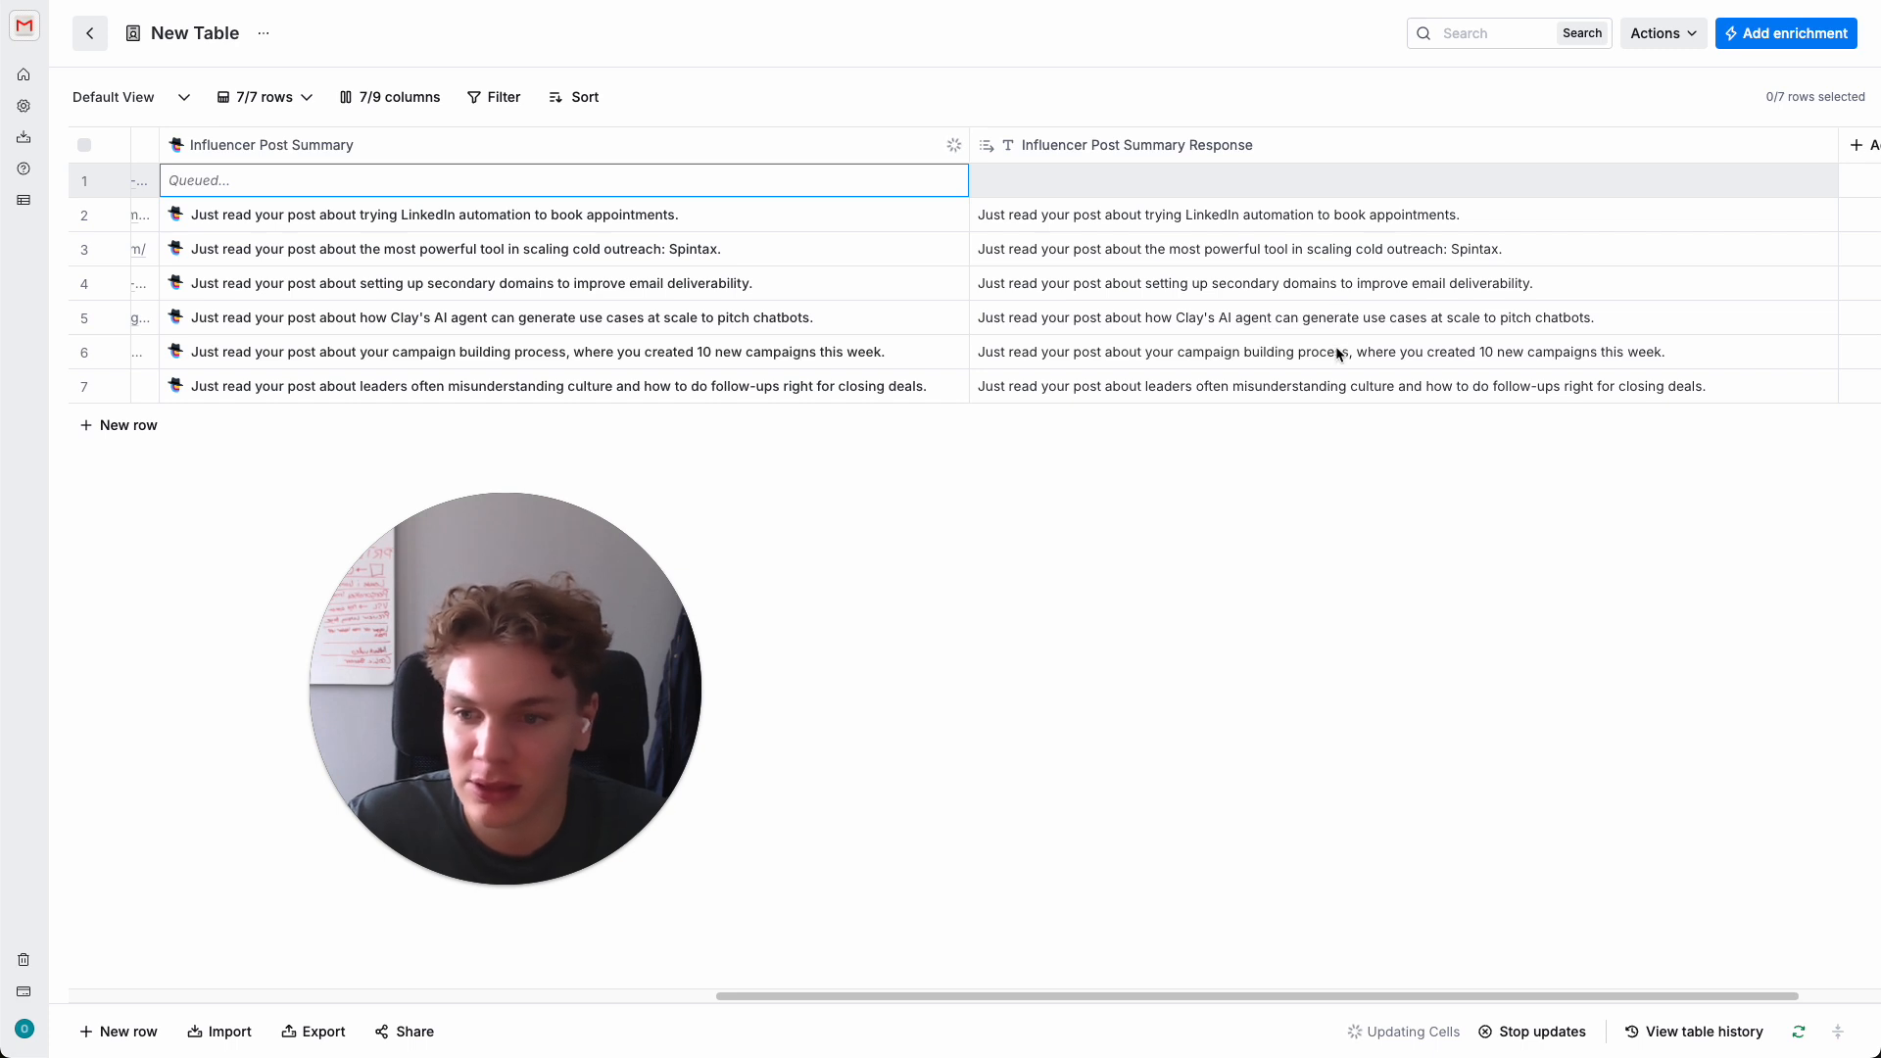
mouse_move(1366, 913)
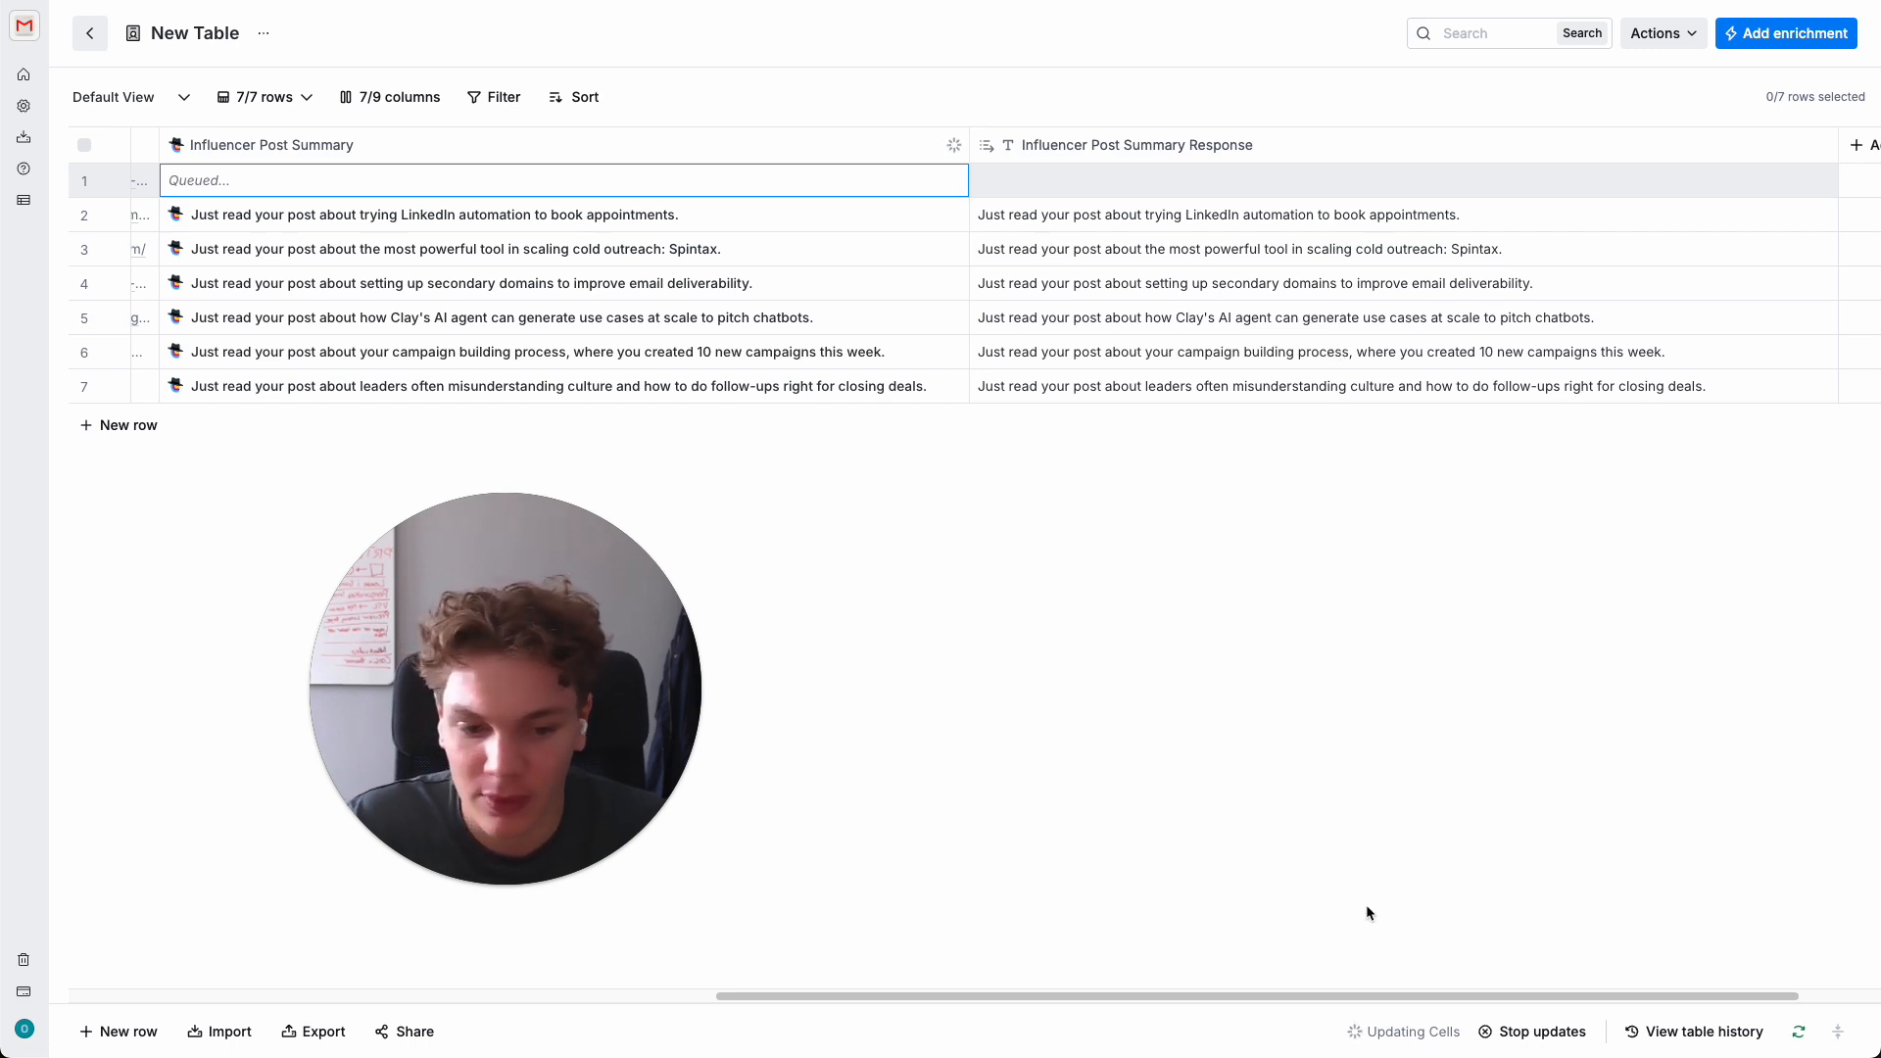
mouse_move(1292, 762)
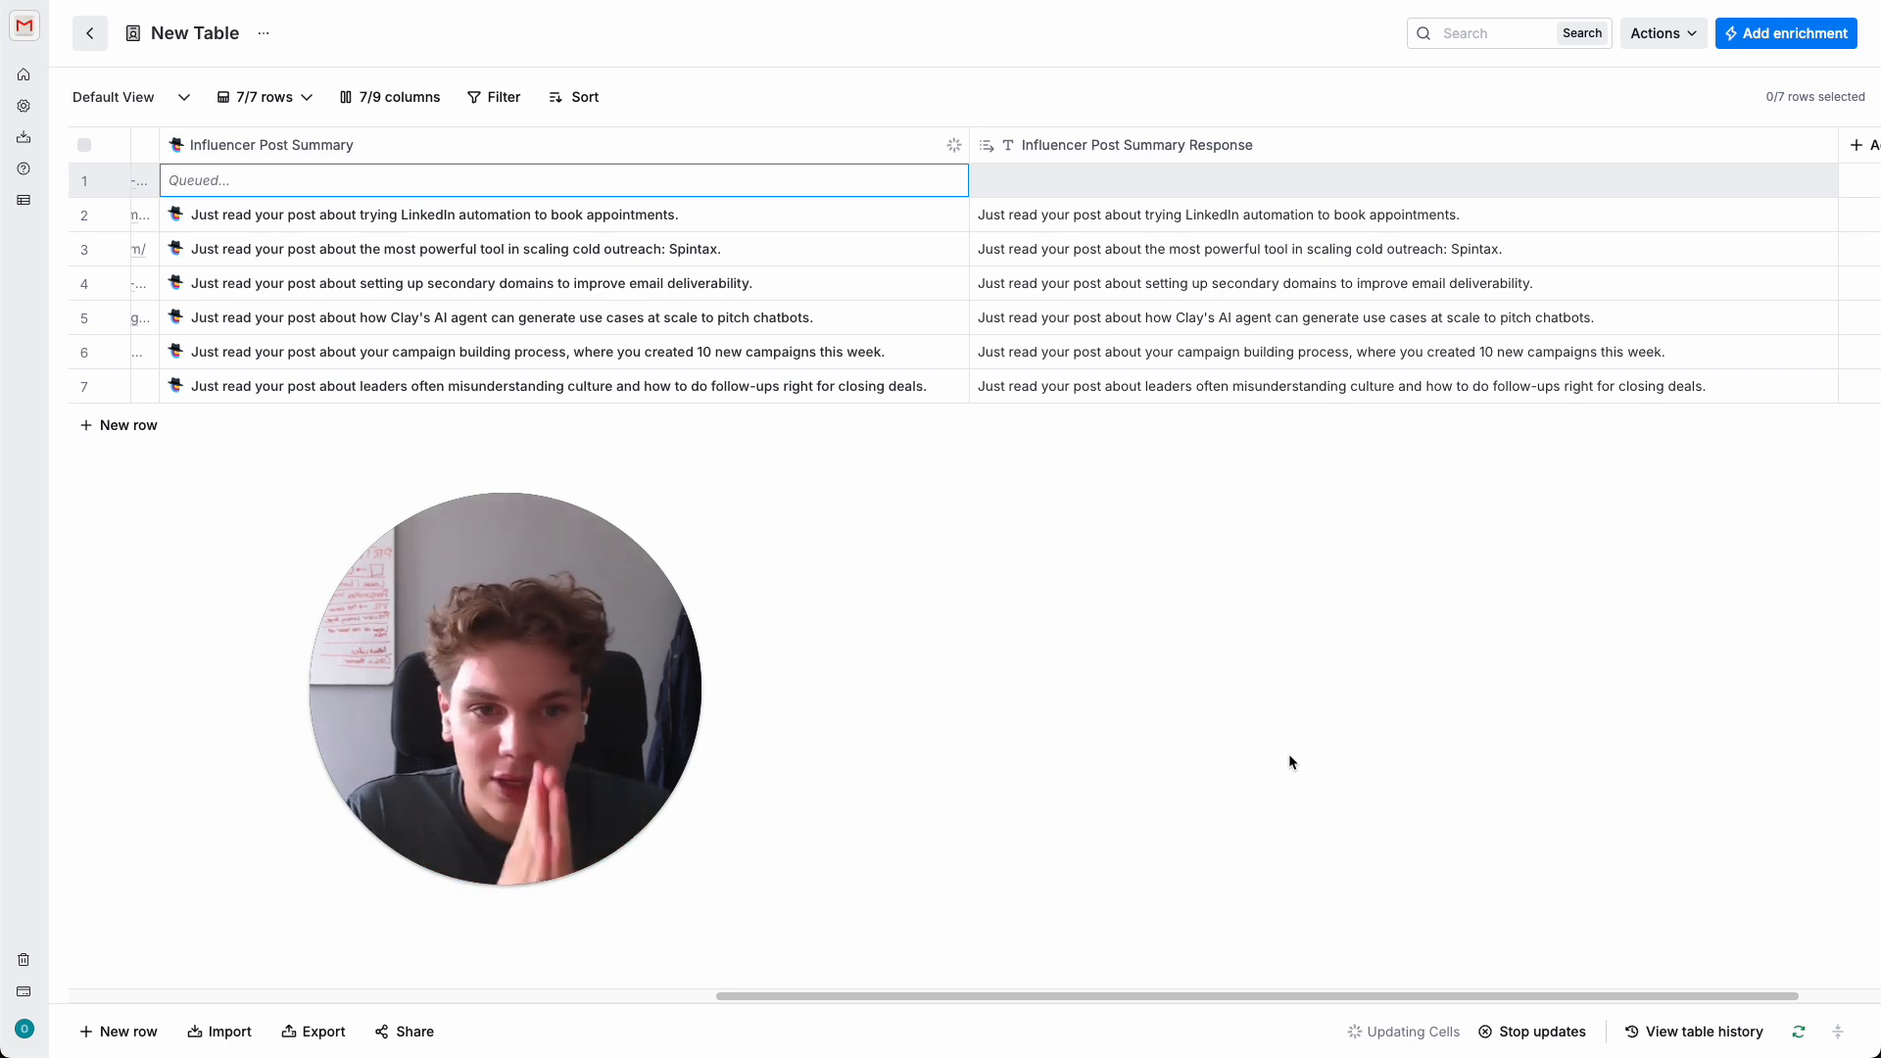
mouse_move(1248, 345)
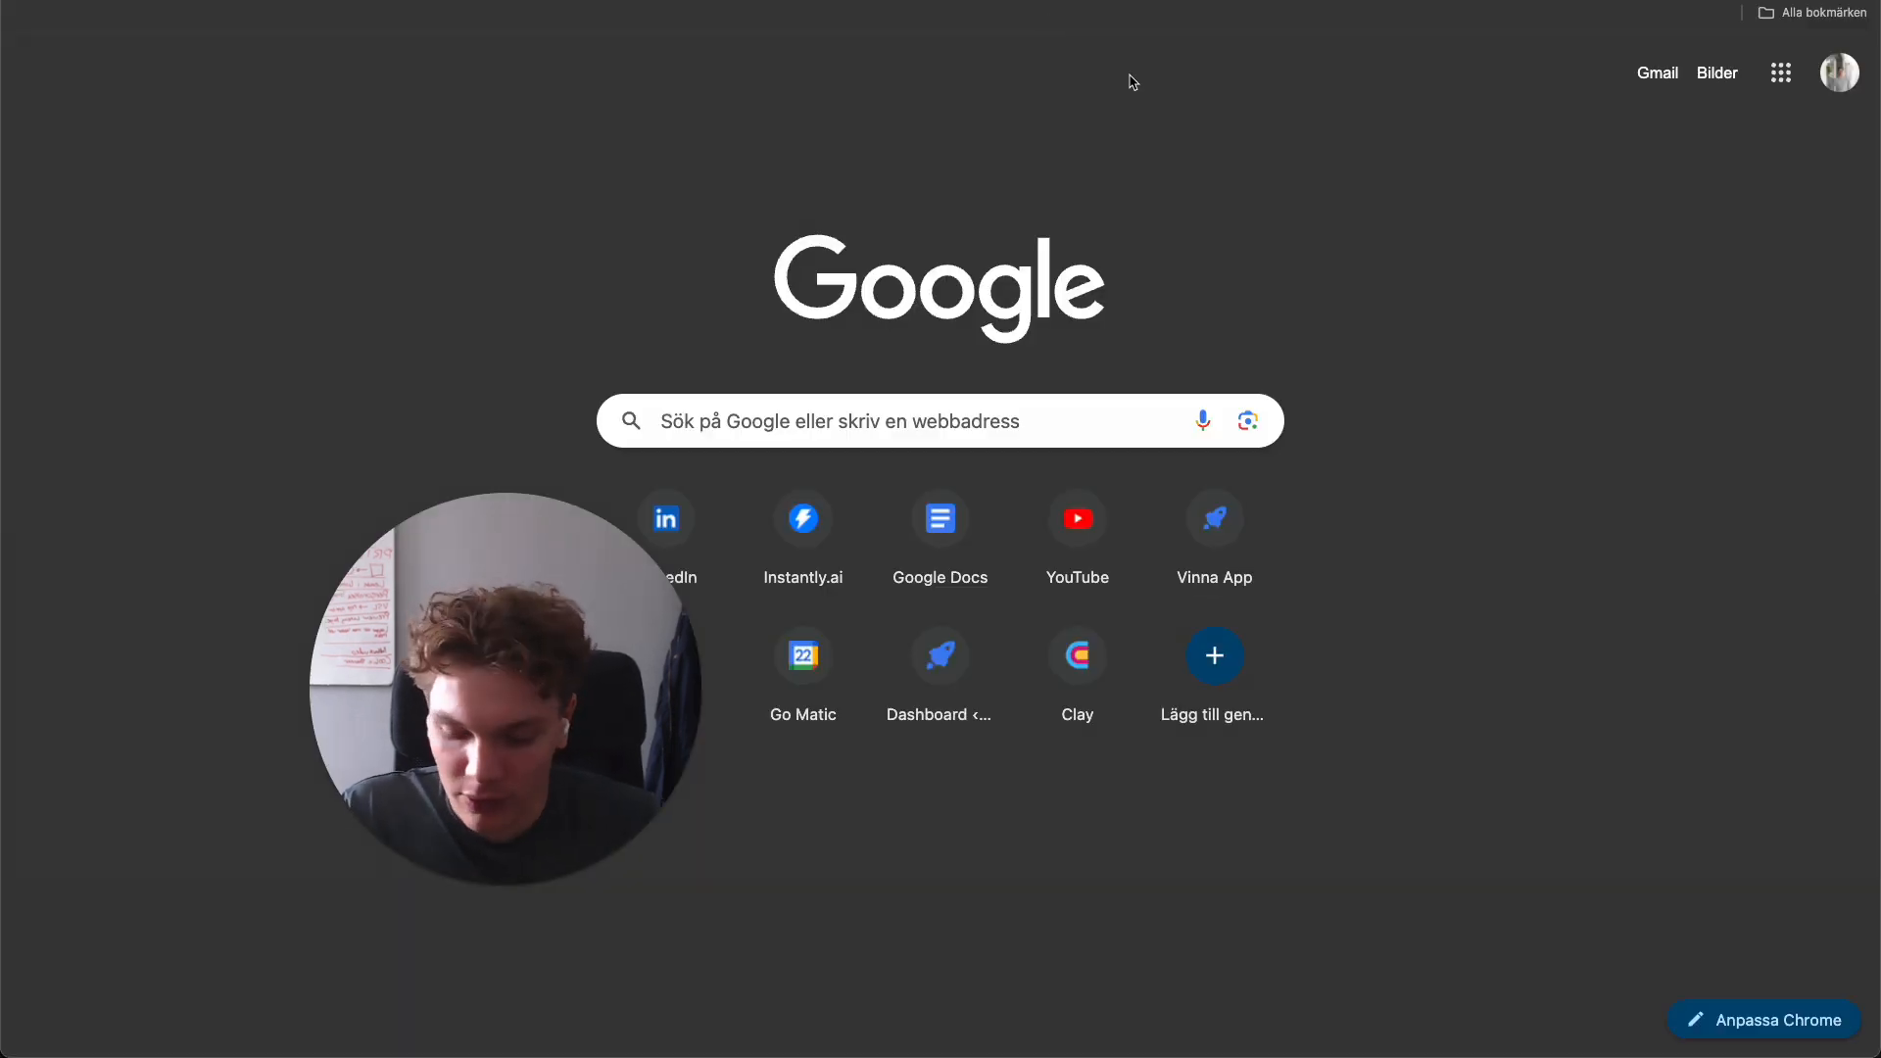
- Go to the Vinna homepage and scroll through its personalized-video features and Starter, Popular and Pro pricing plans
click(1213, 519)
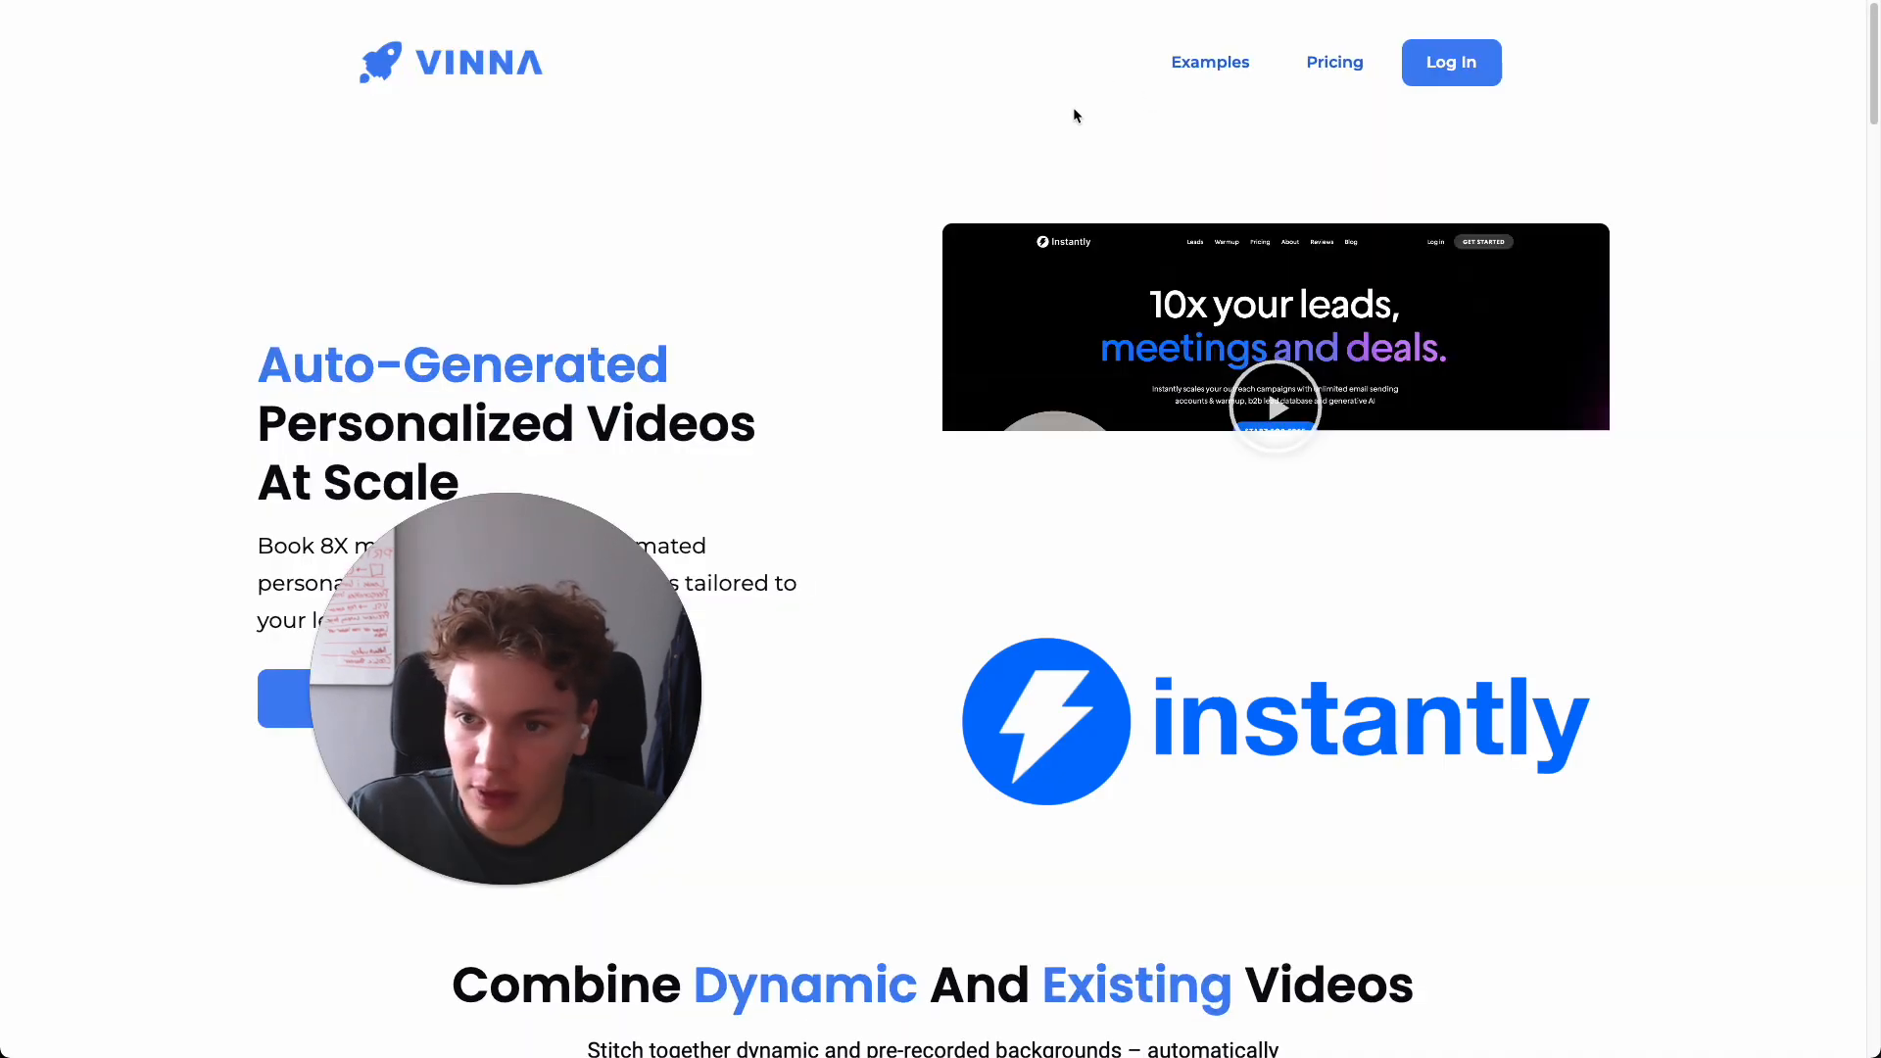
scroll(down, 3)
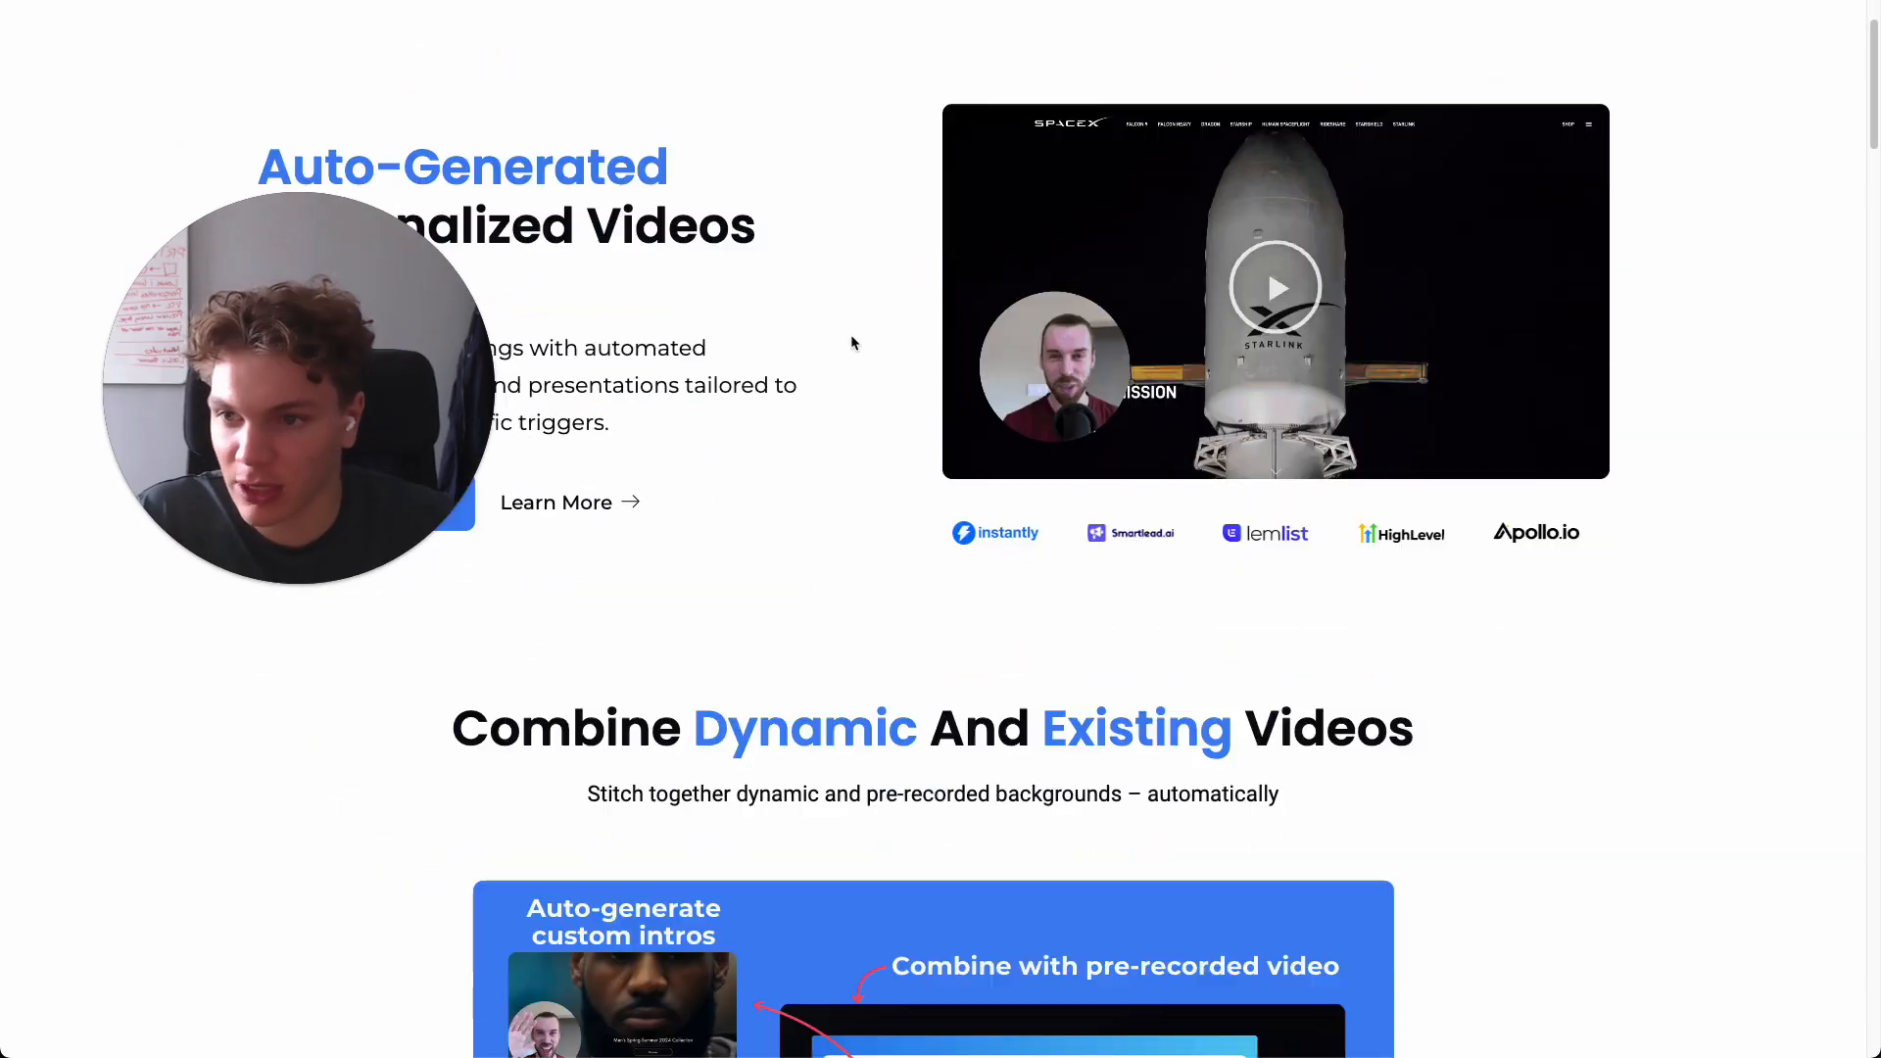
scroll(down, 3)
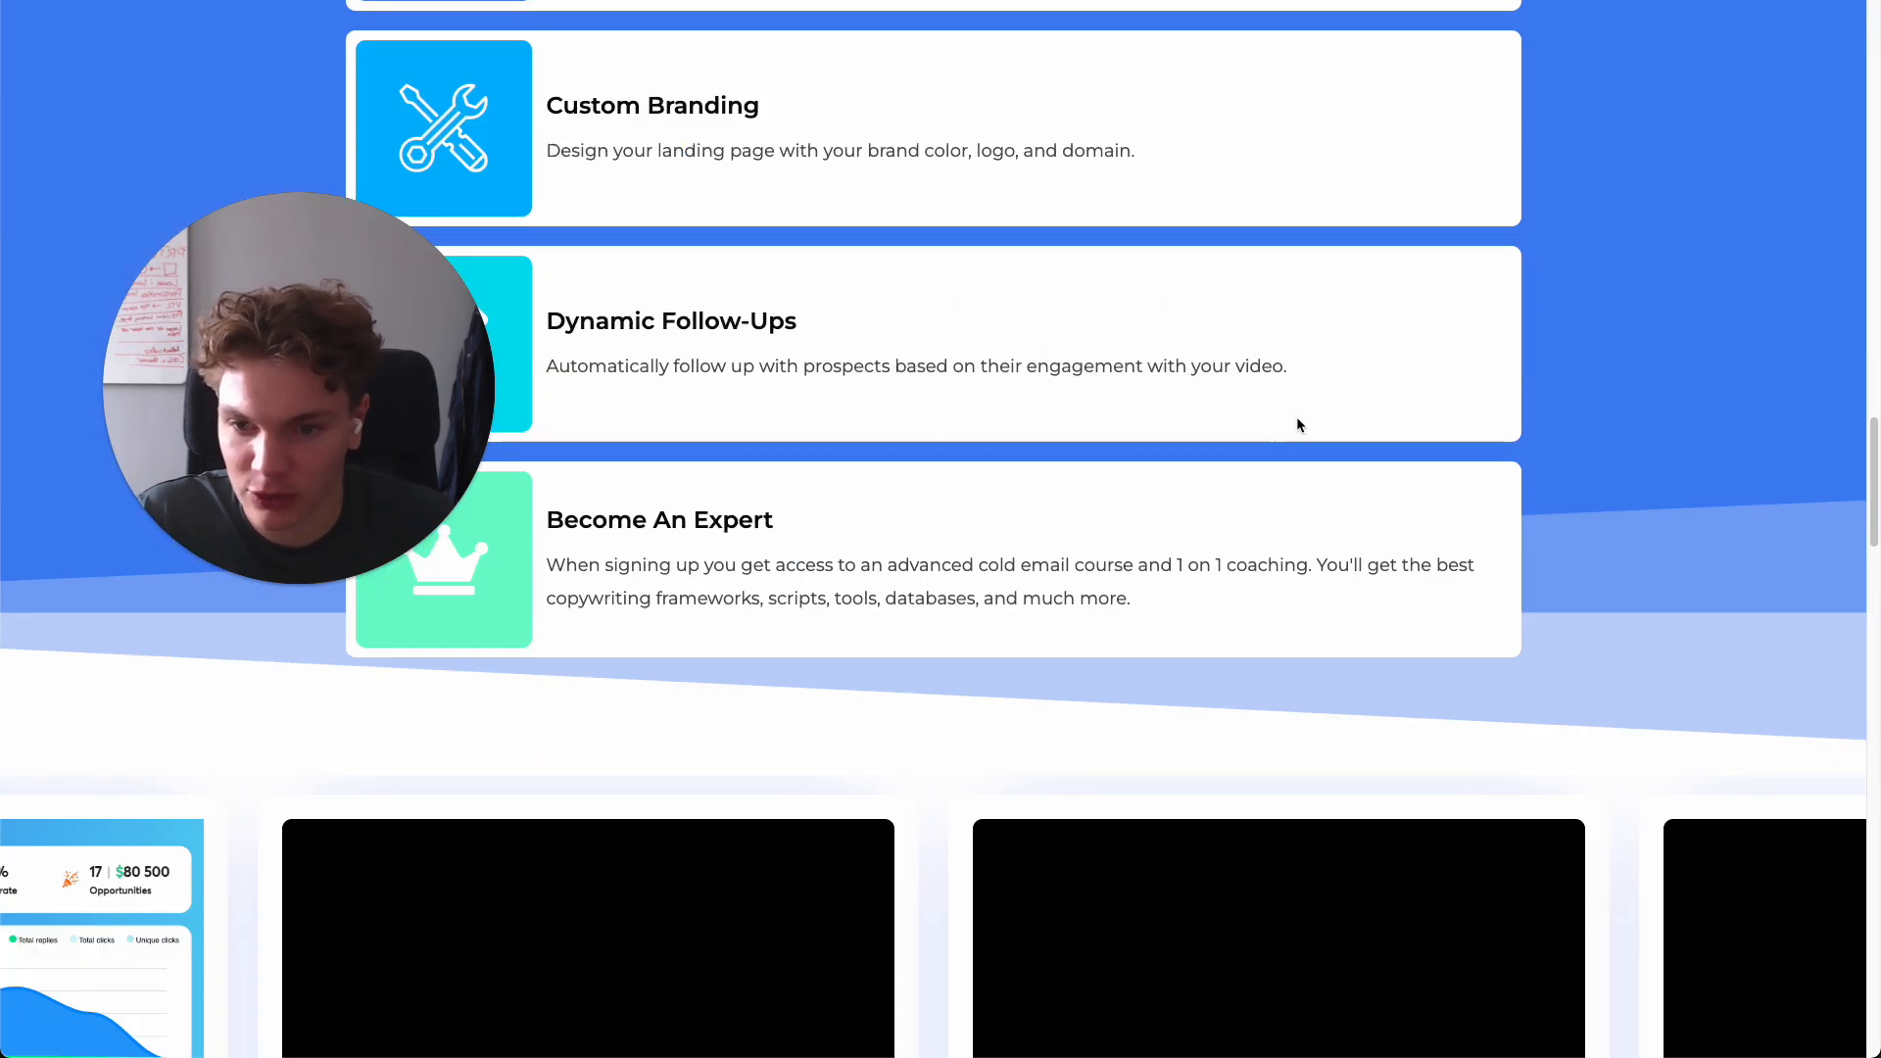
scroll(down, 3)
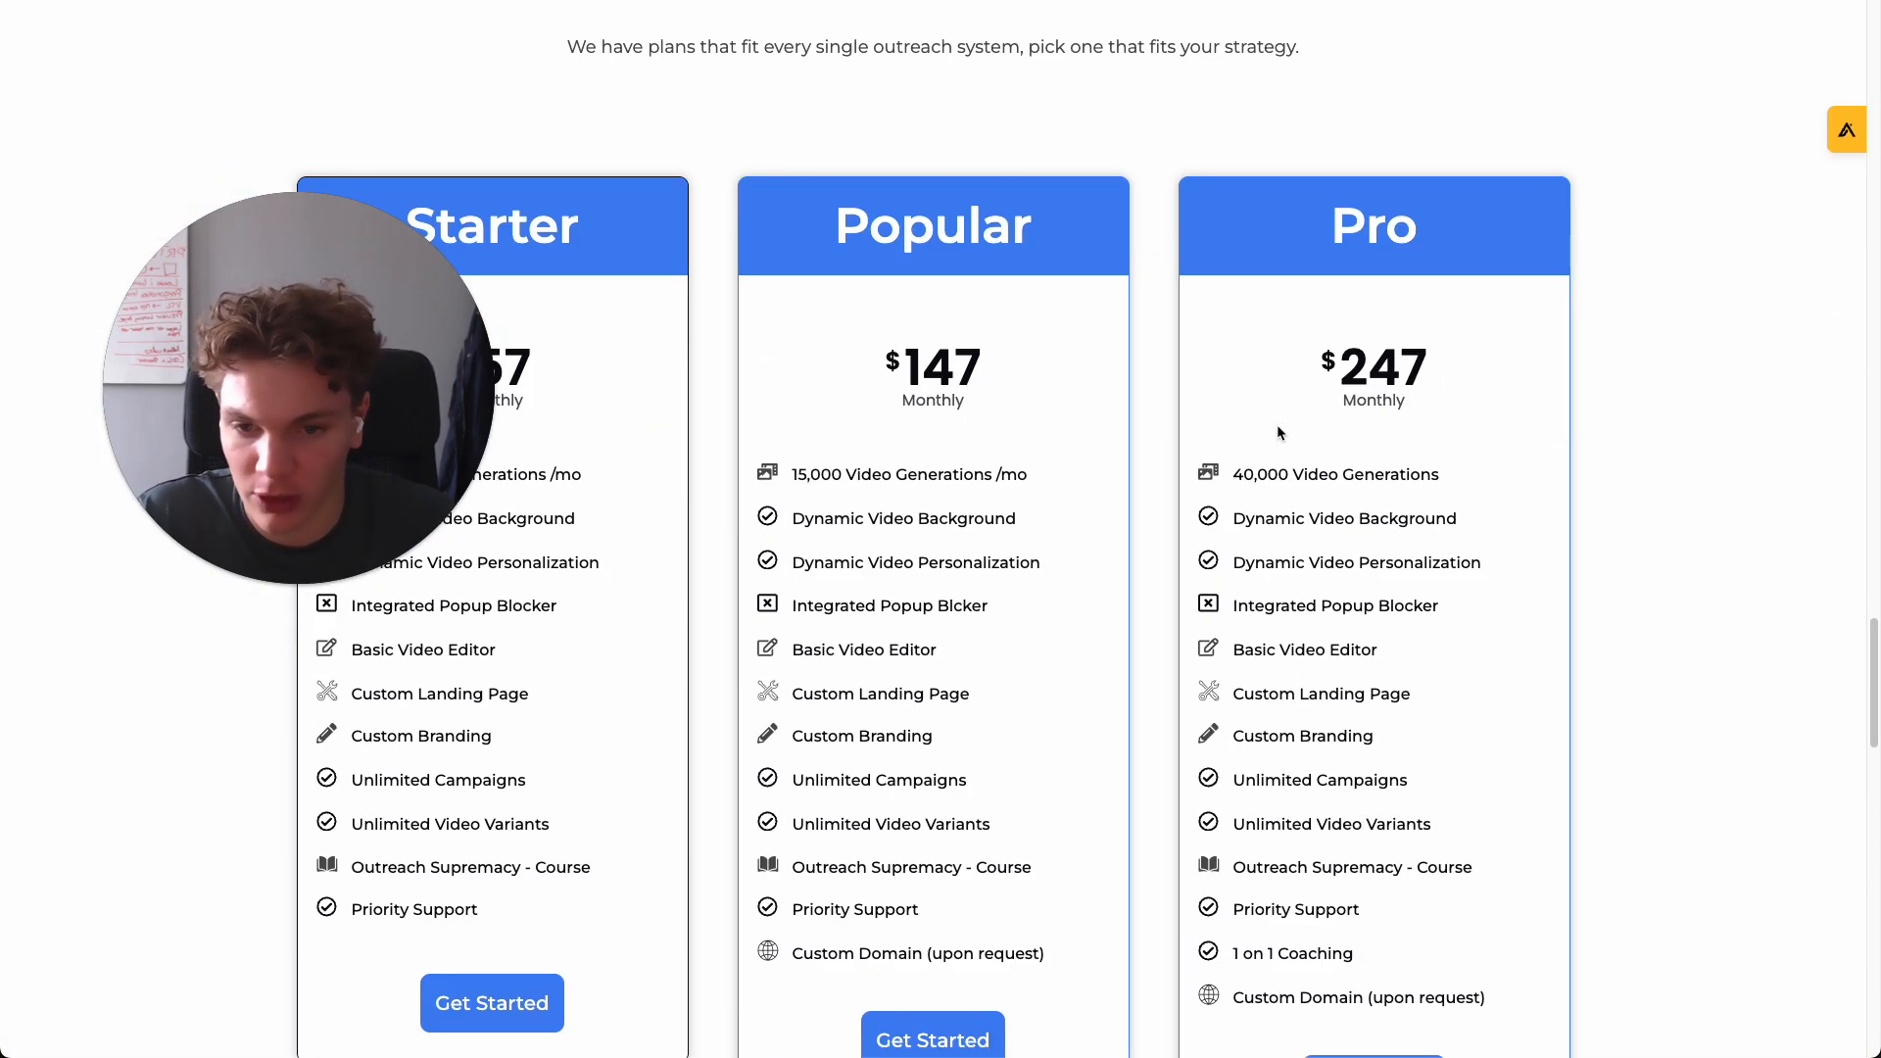
scroll(down, 3)
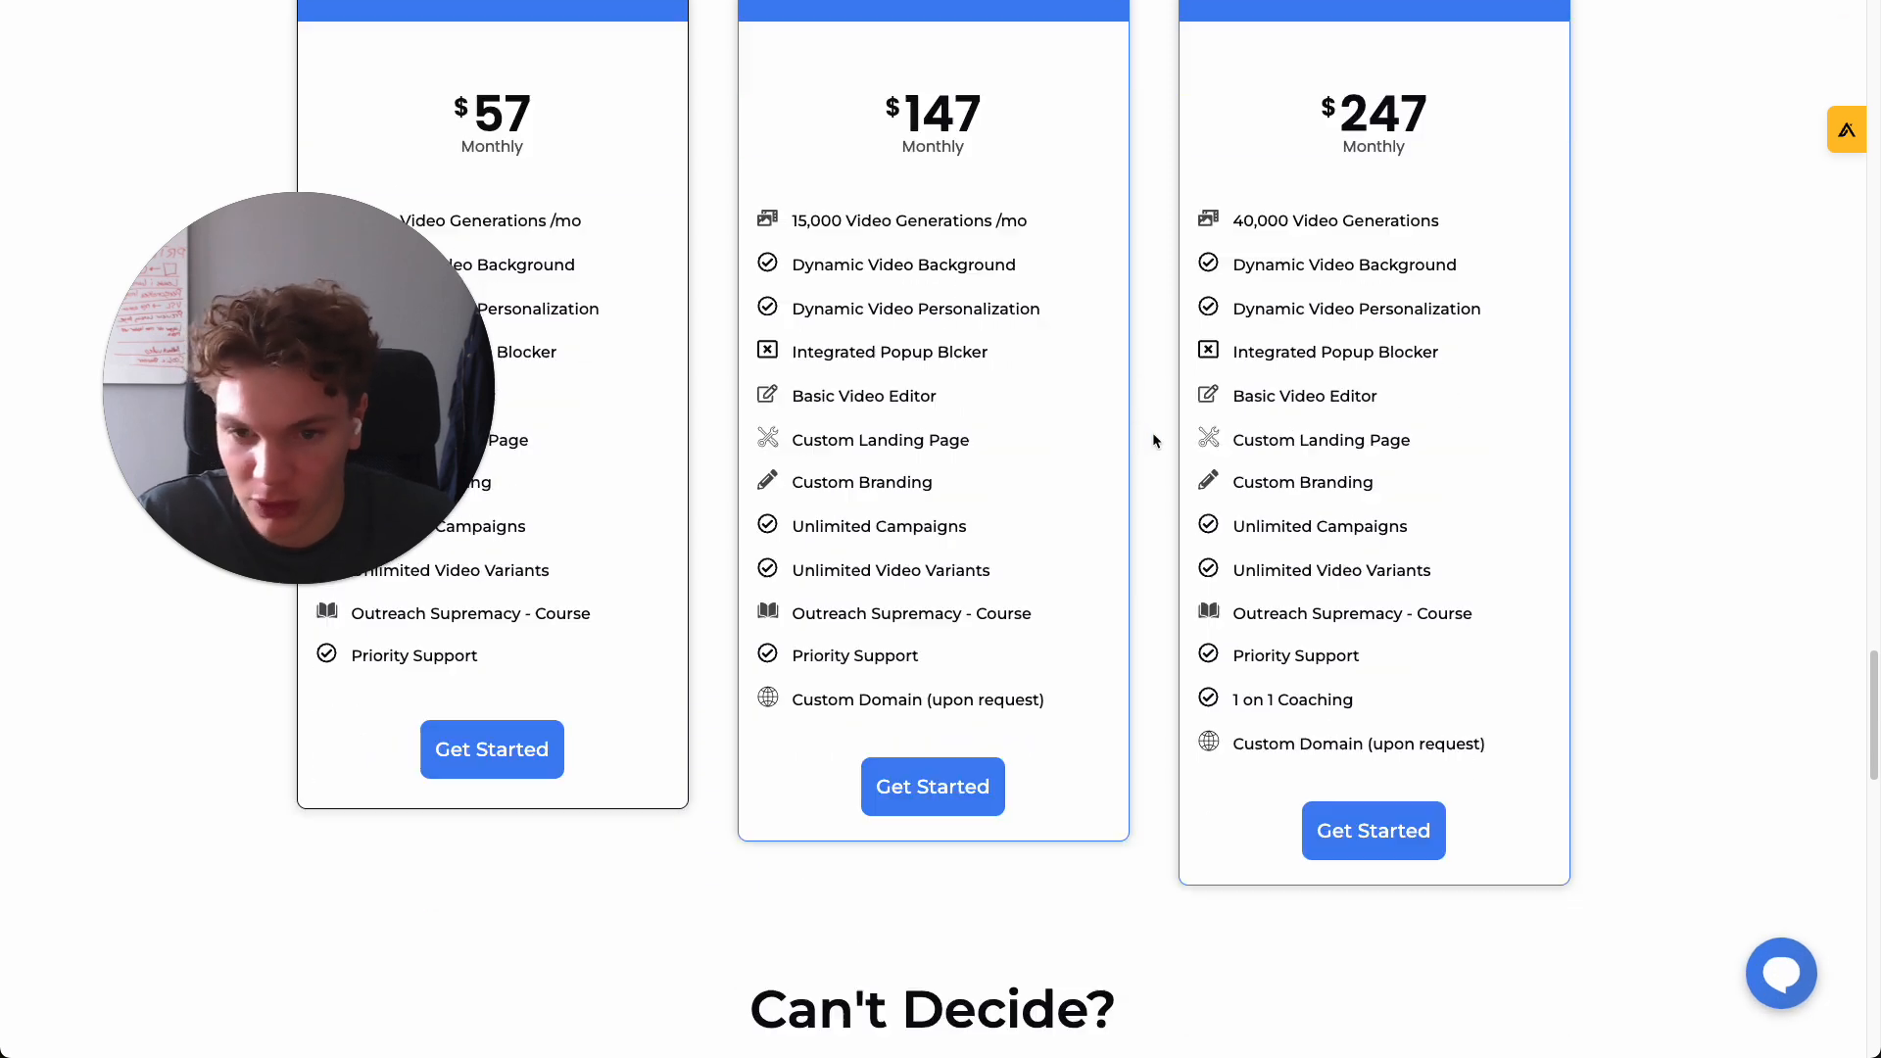
scroll(up, 3)
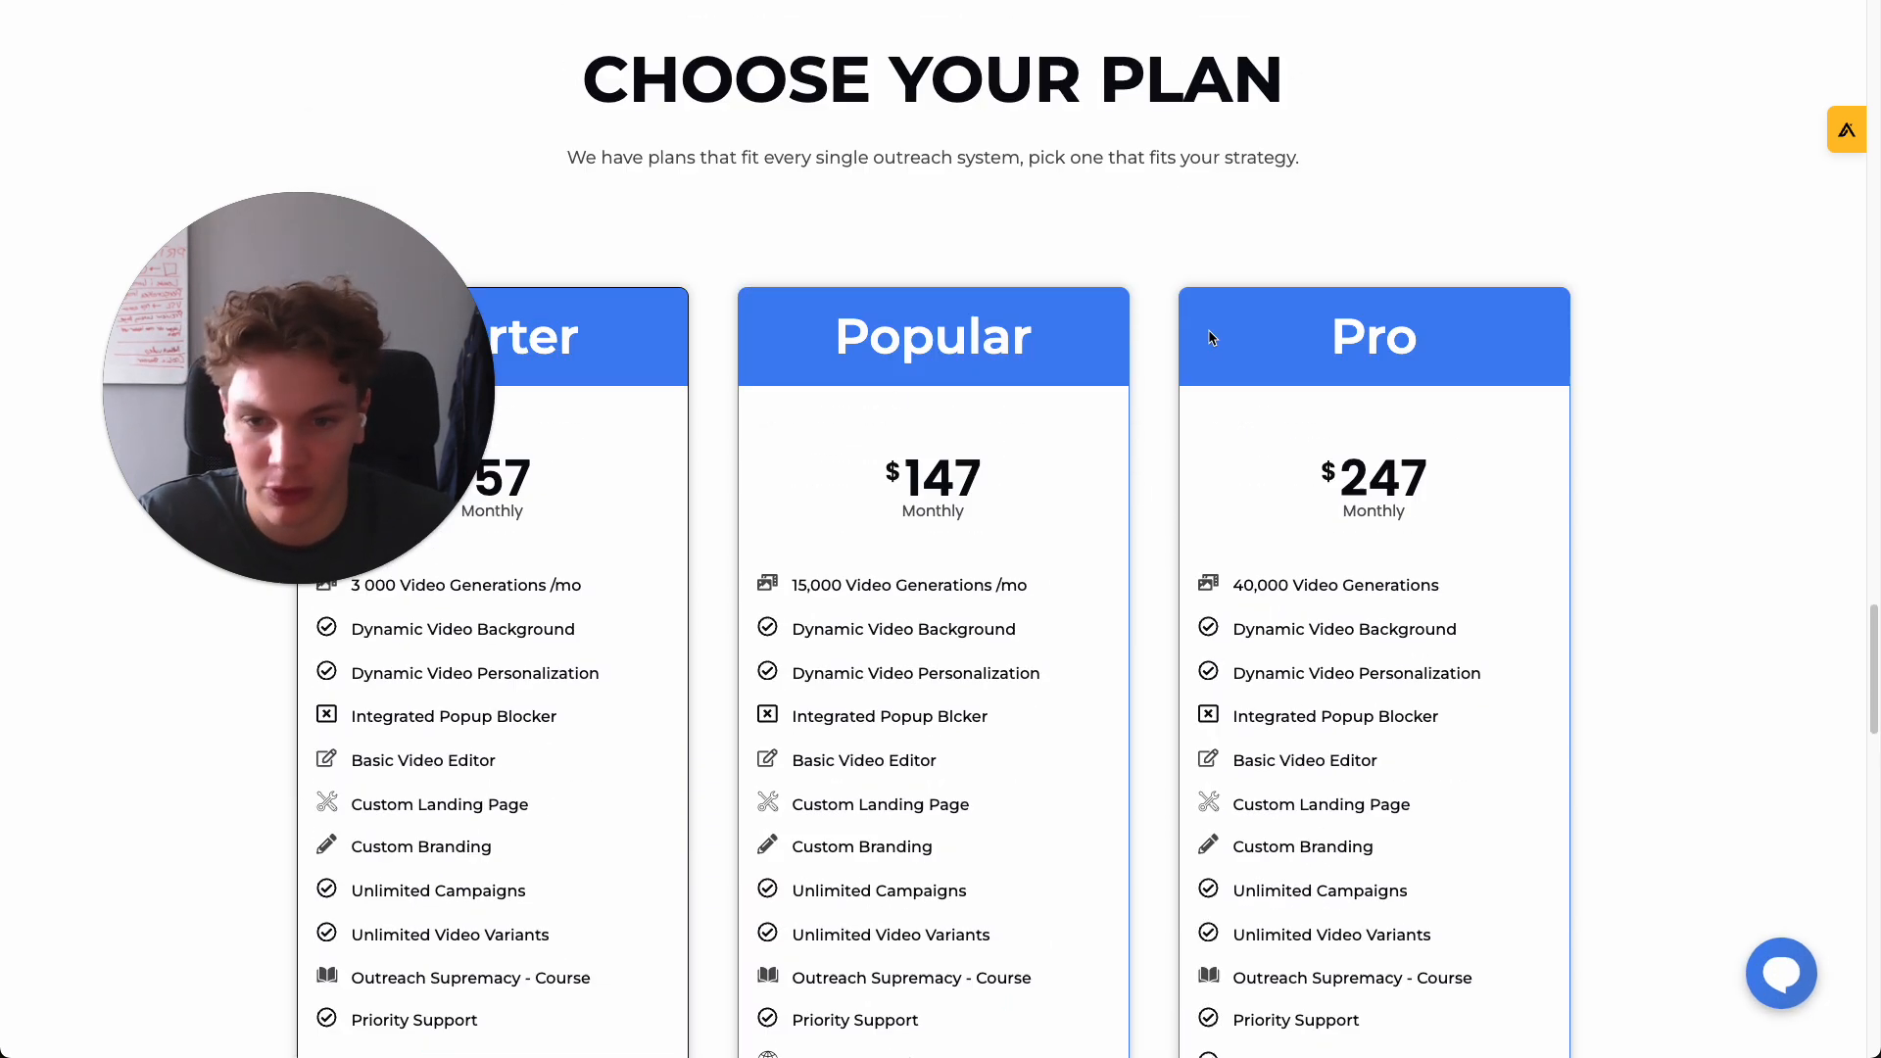
scroll(up, 3)
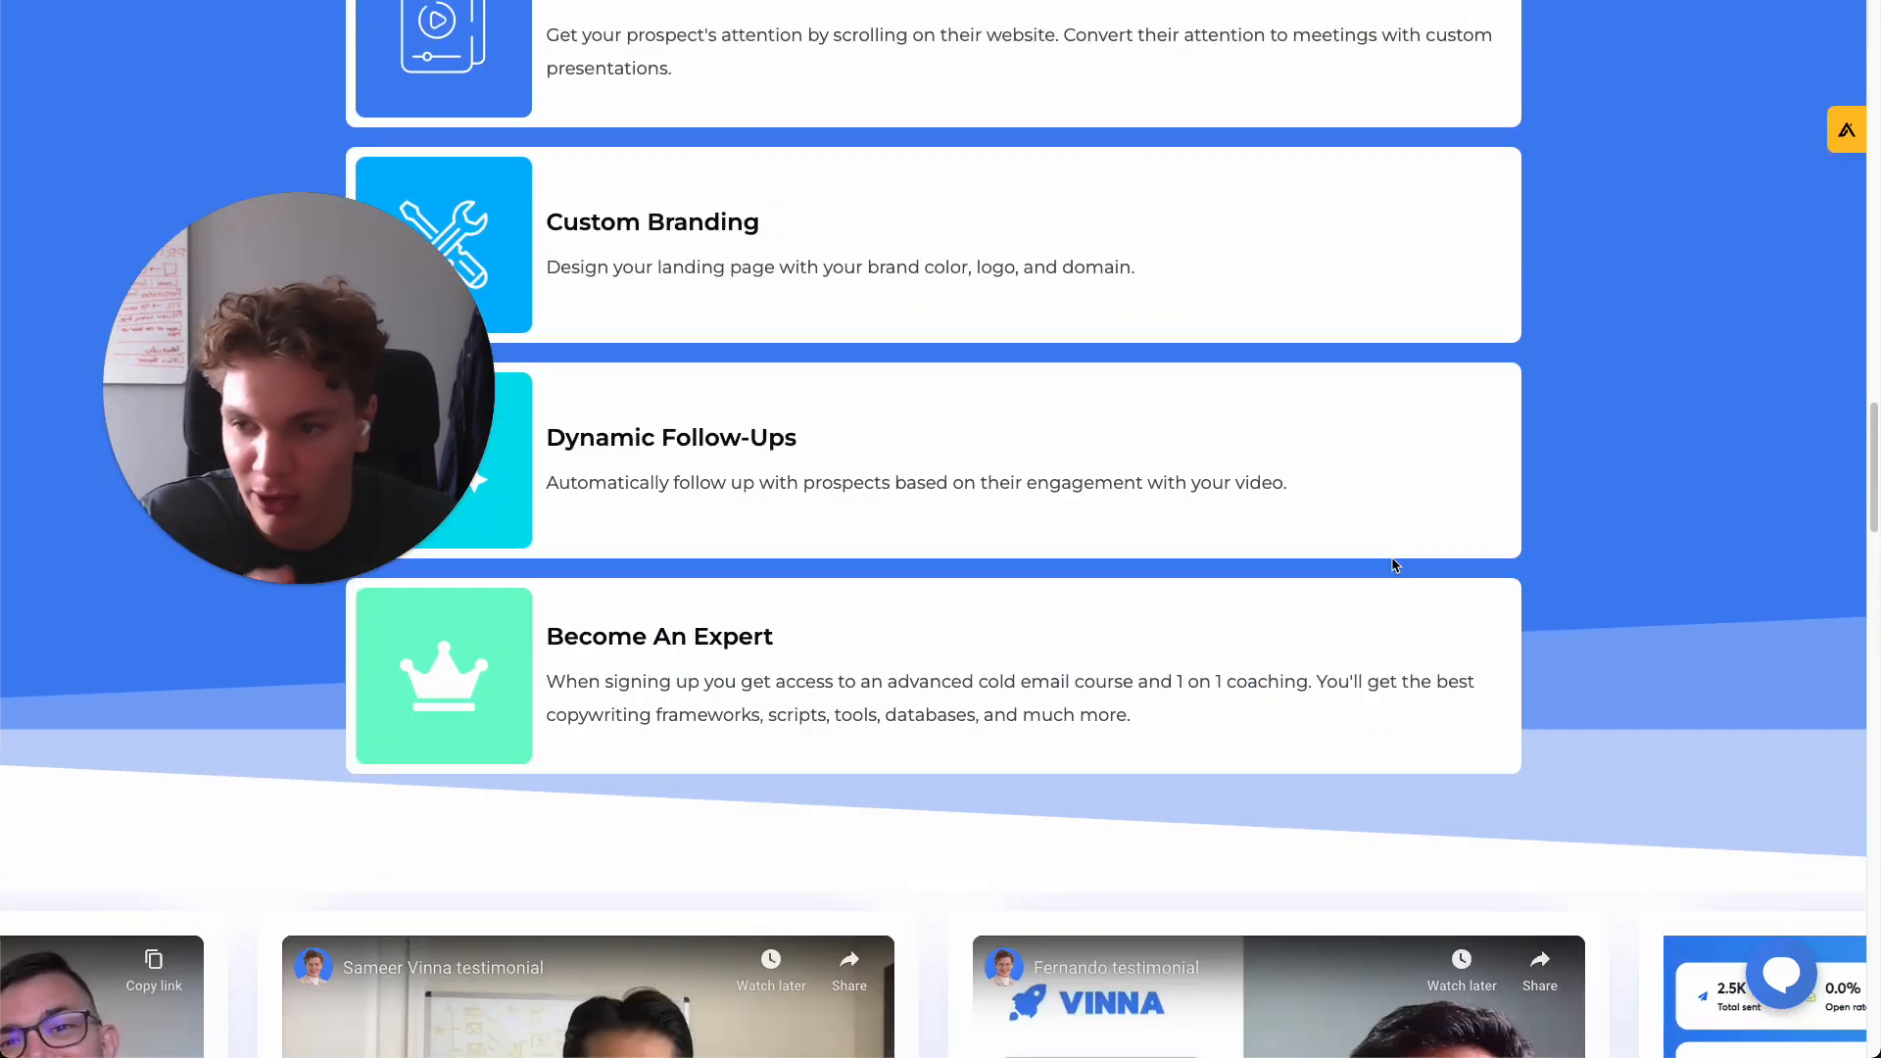
scroll(up, 3)
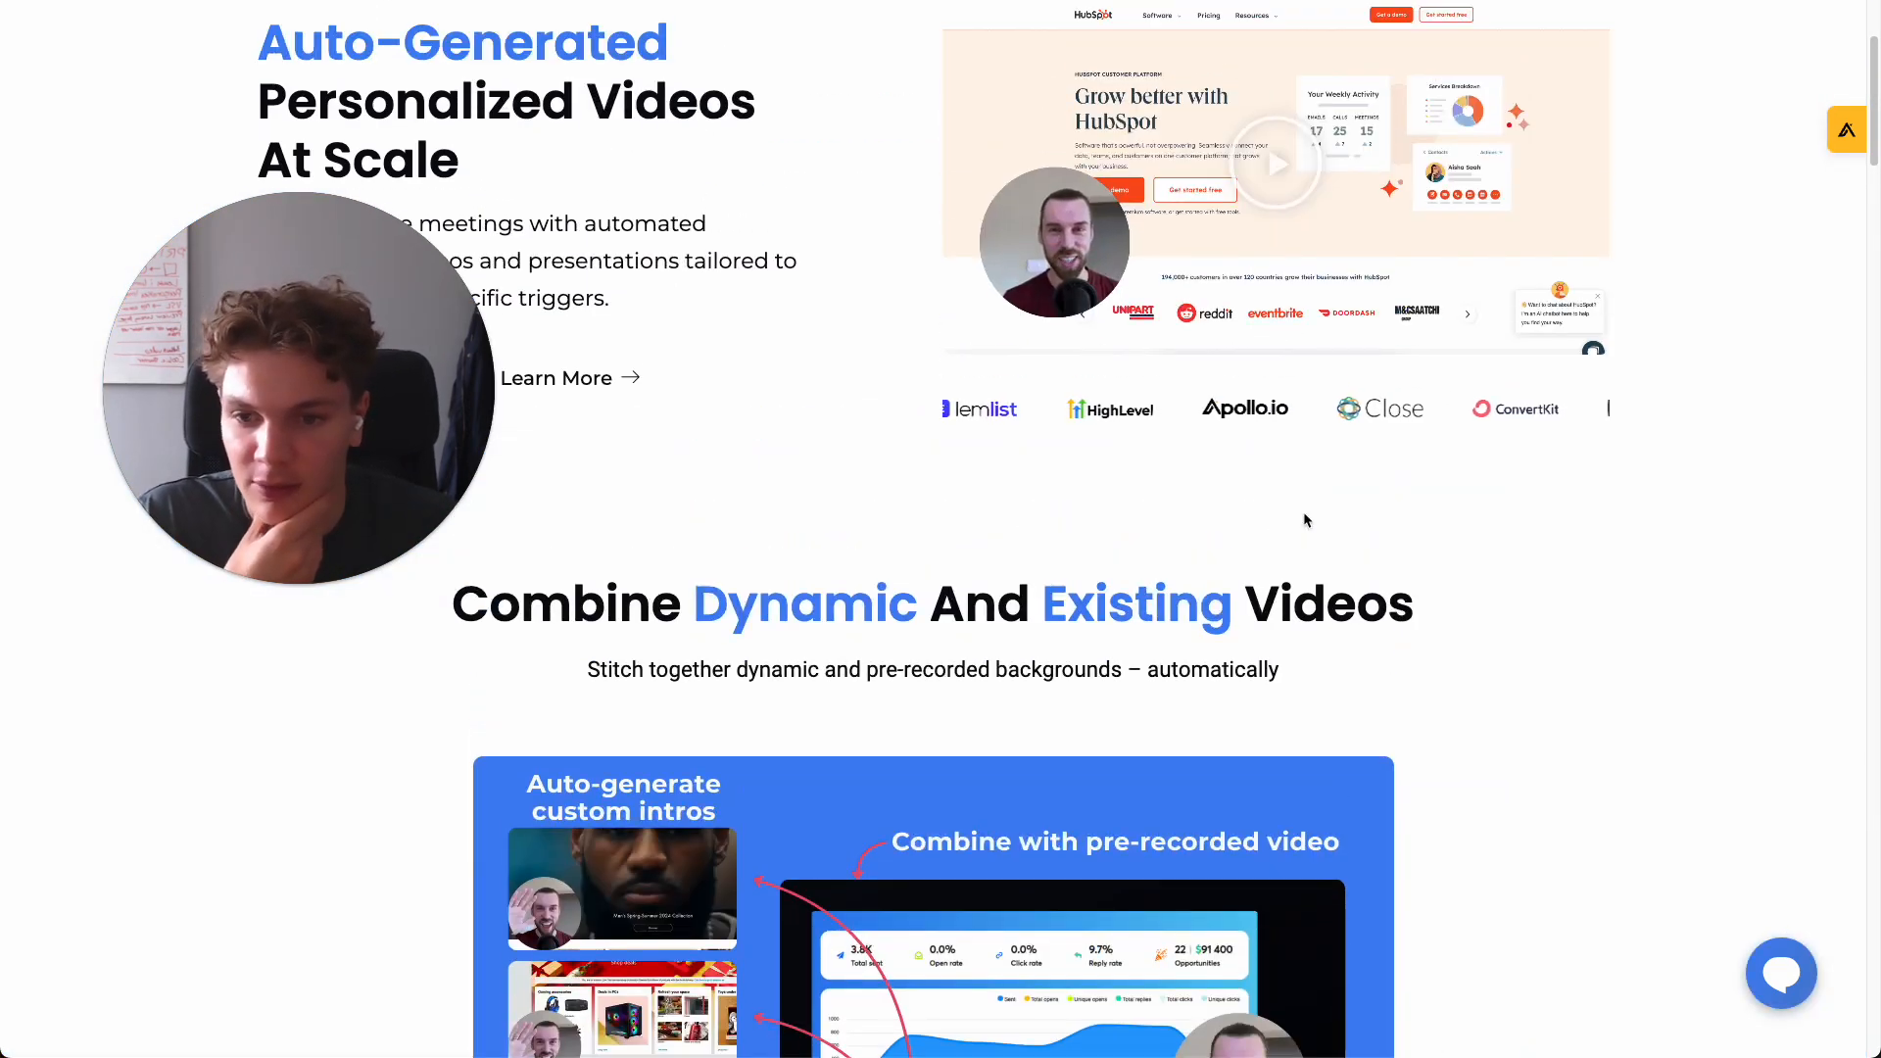
scroll(up, 3)
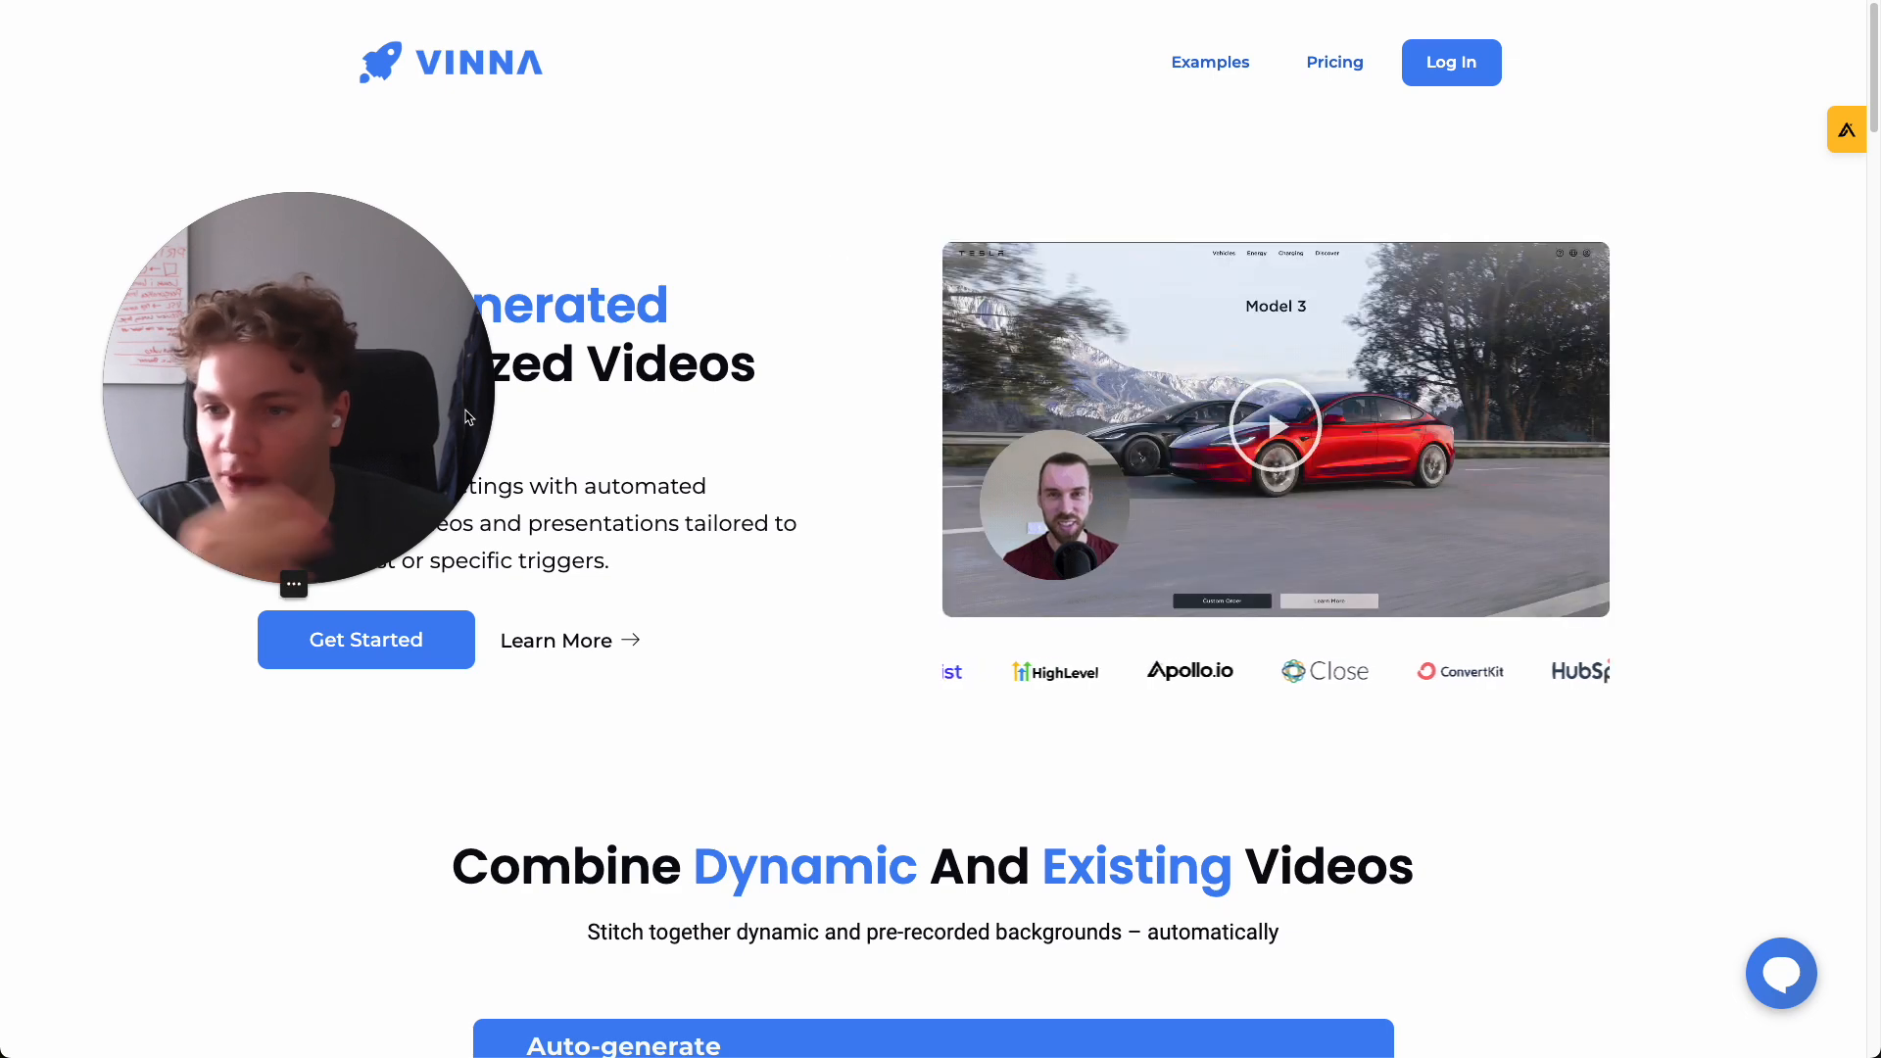